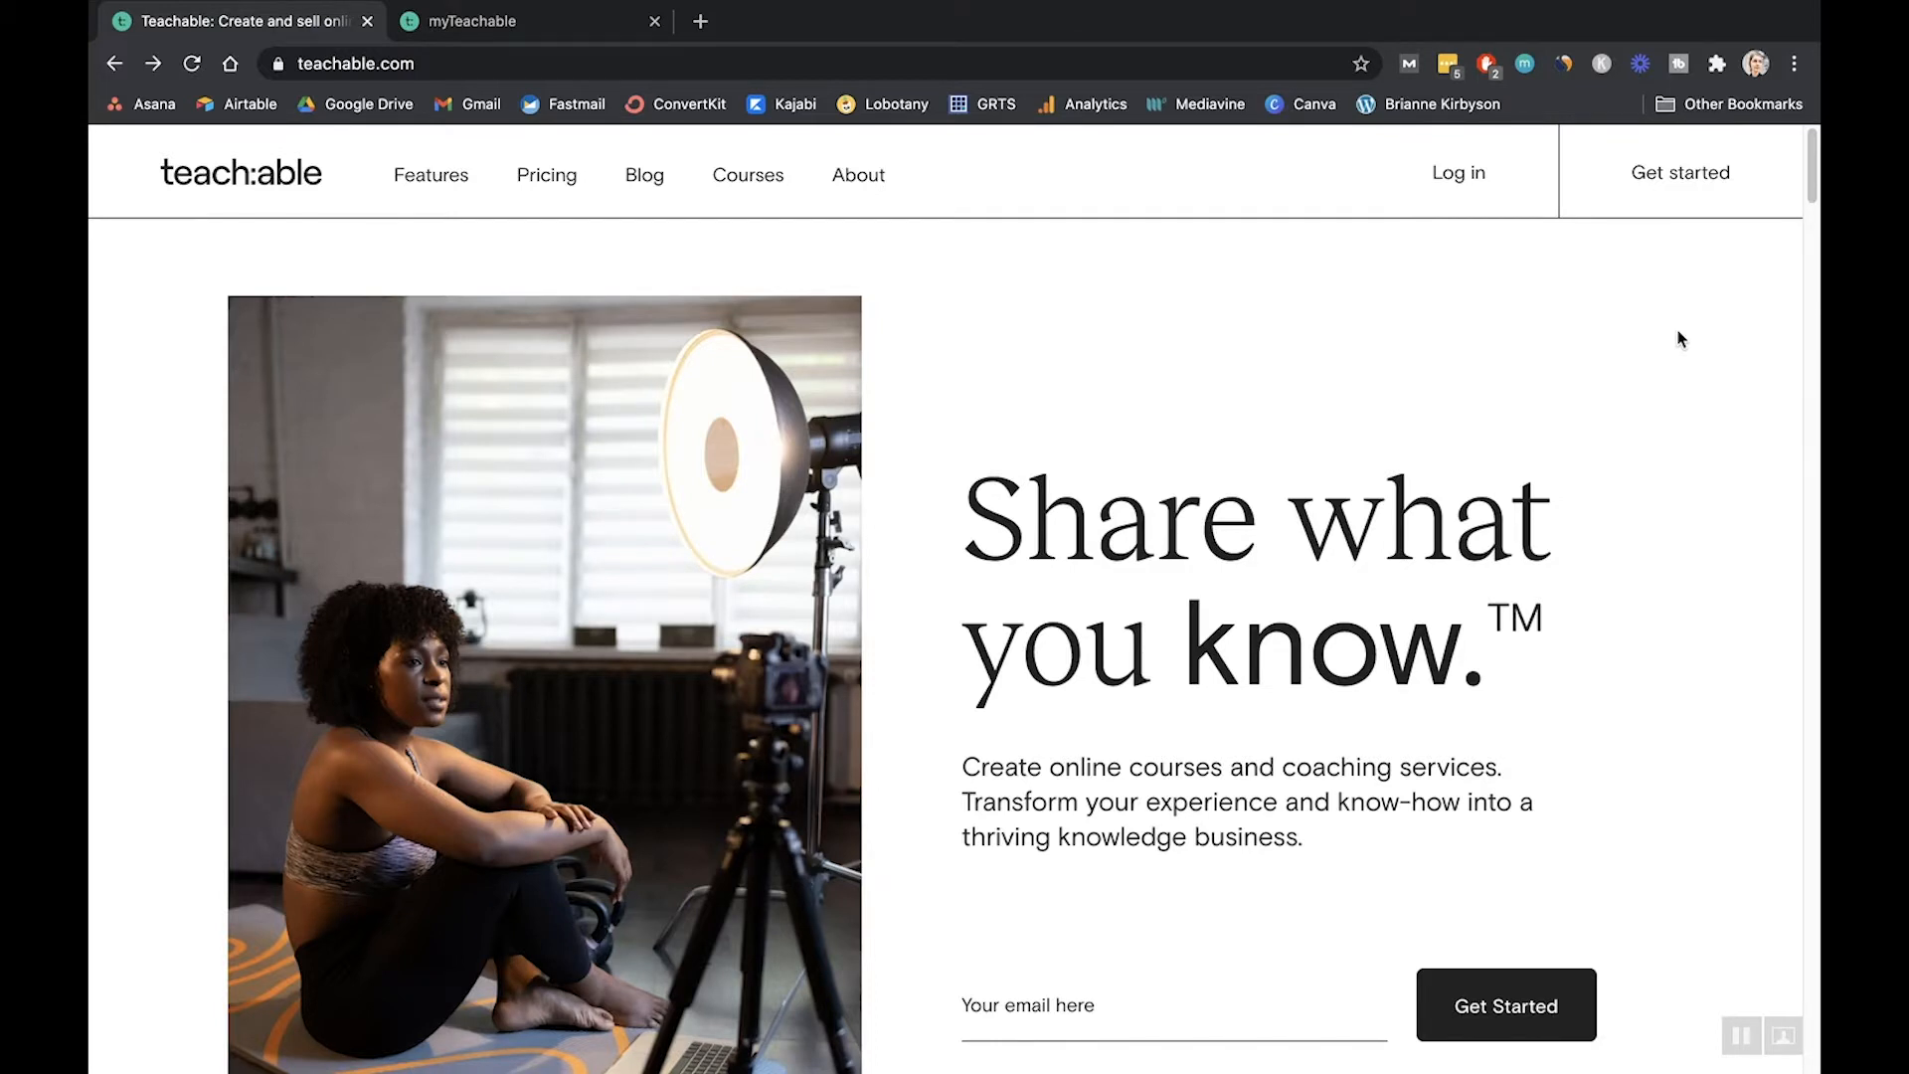
{"action": "mouse_move", "coordinate": [944, 180]}
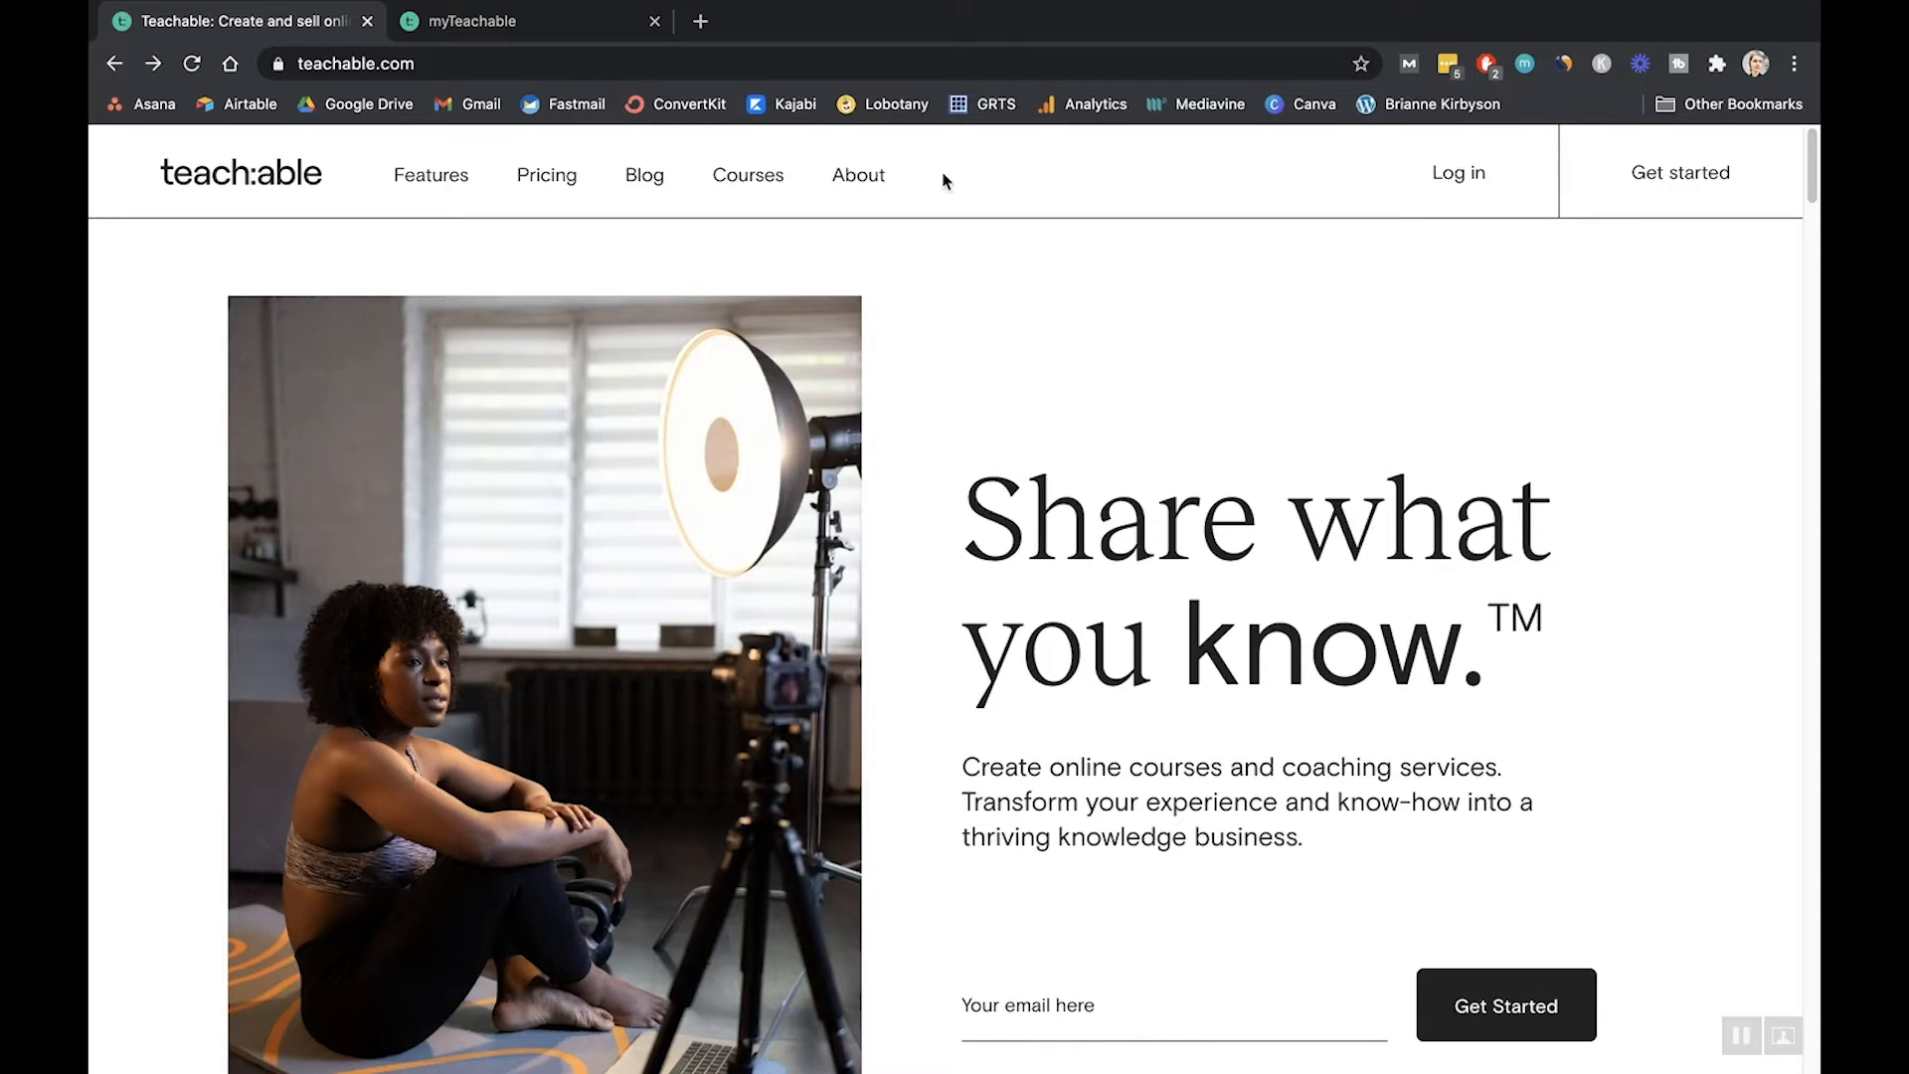
- Scroll the My Schools page to see Go Rattle the Stars Academy and the affiliate schools
{"action": "scroll", "scroll_direction": "down", "scroll_amount": 3}
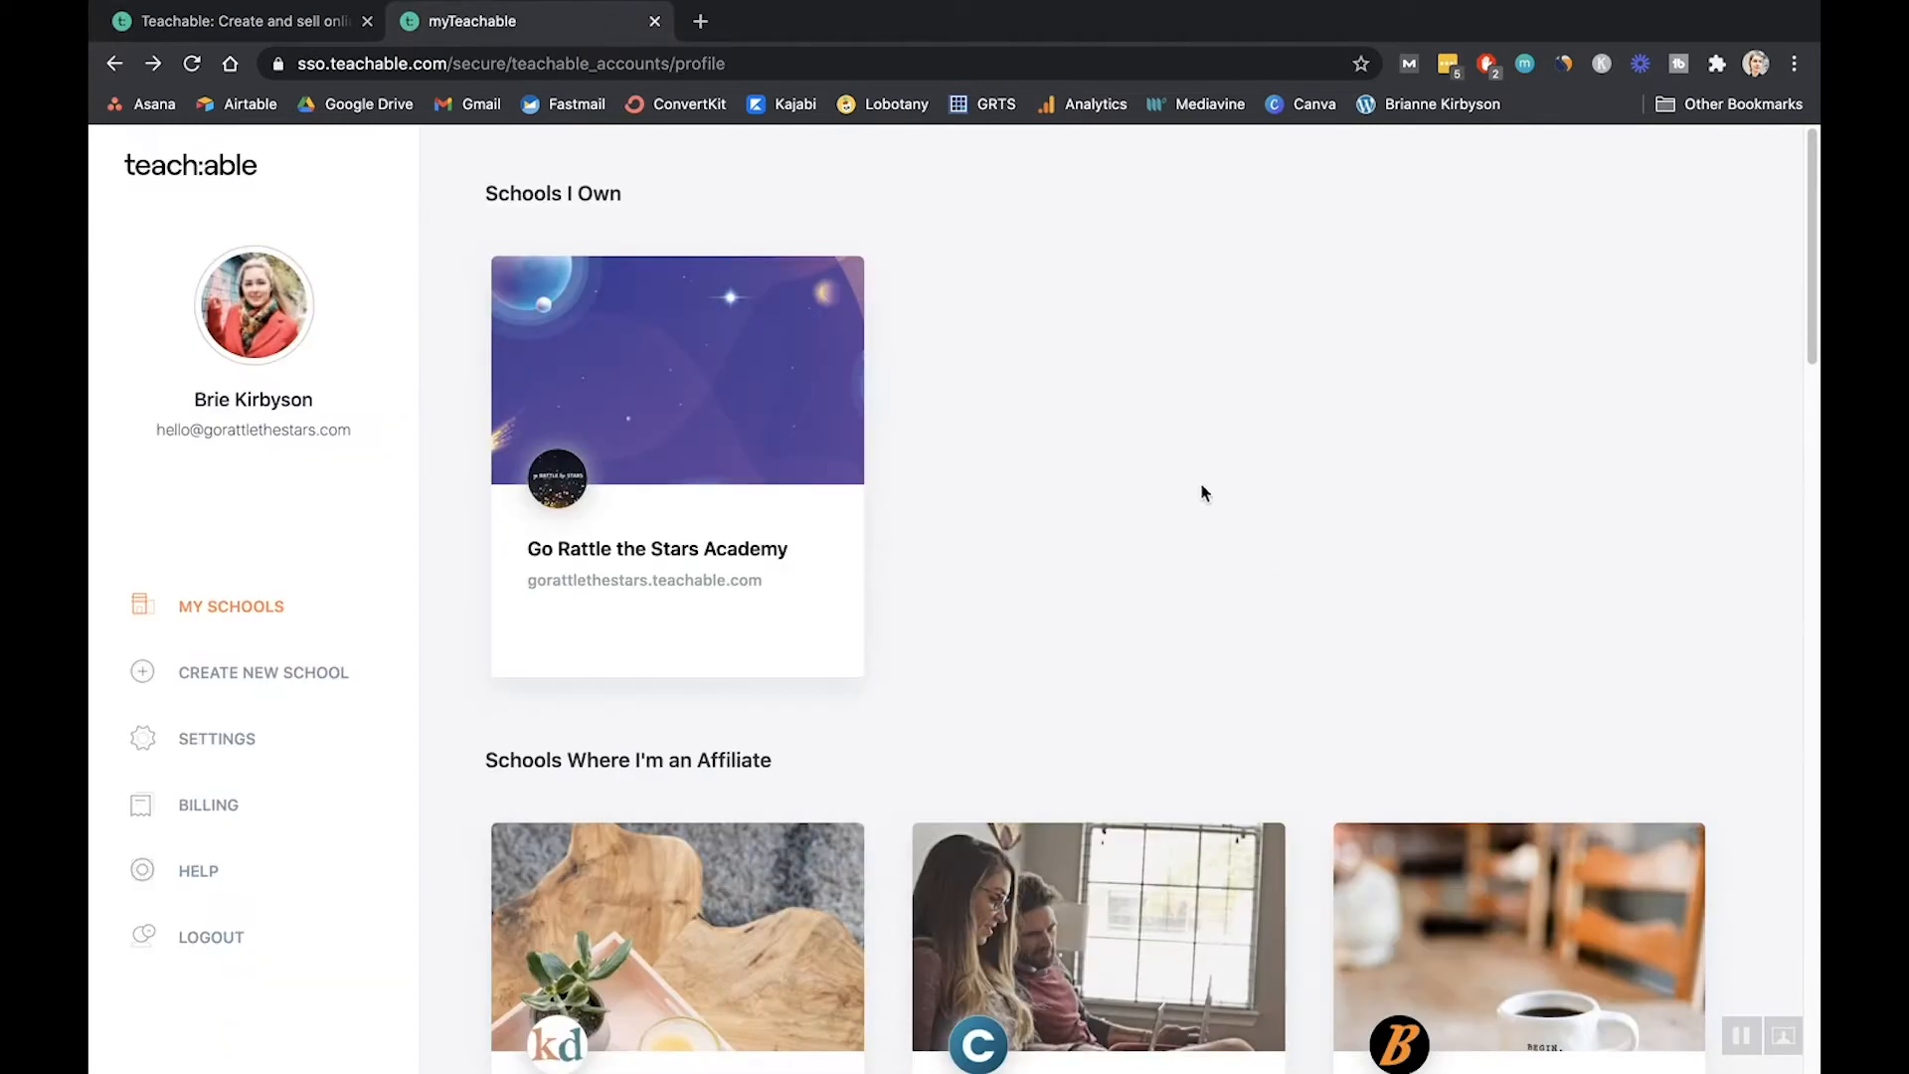
{"action": "mouse_move", "coordinate": [1145, 453]}
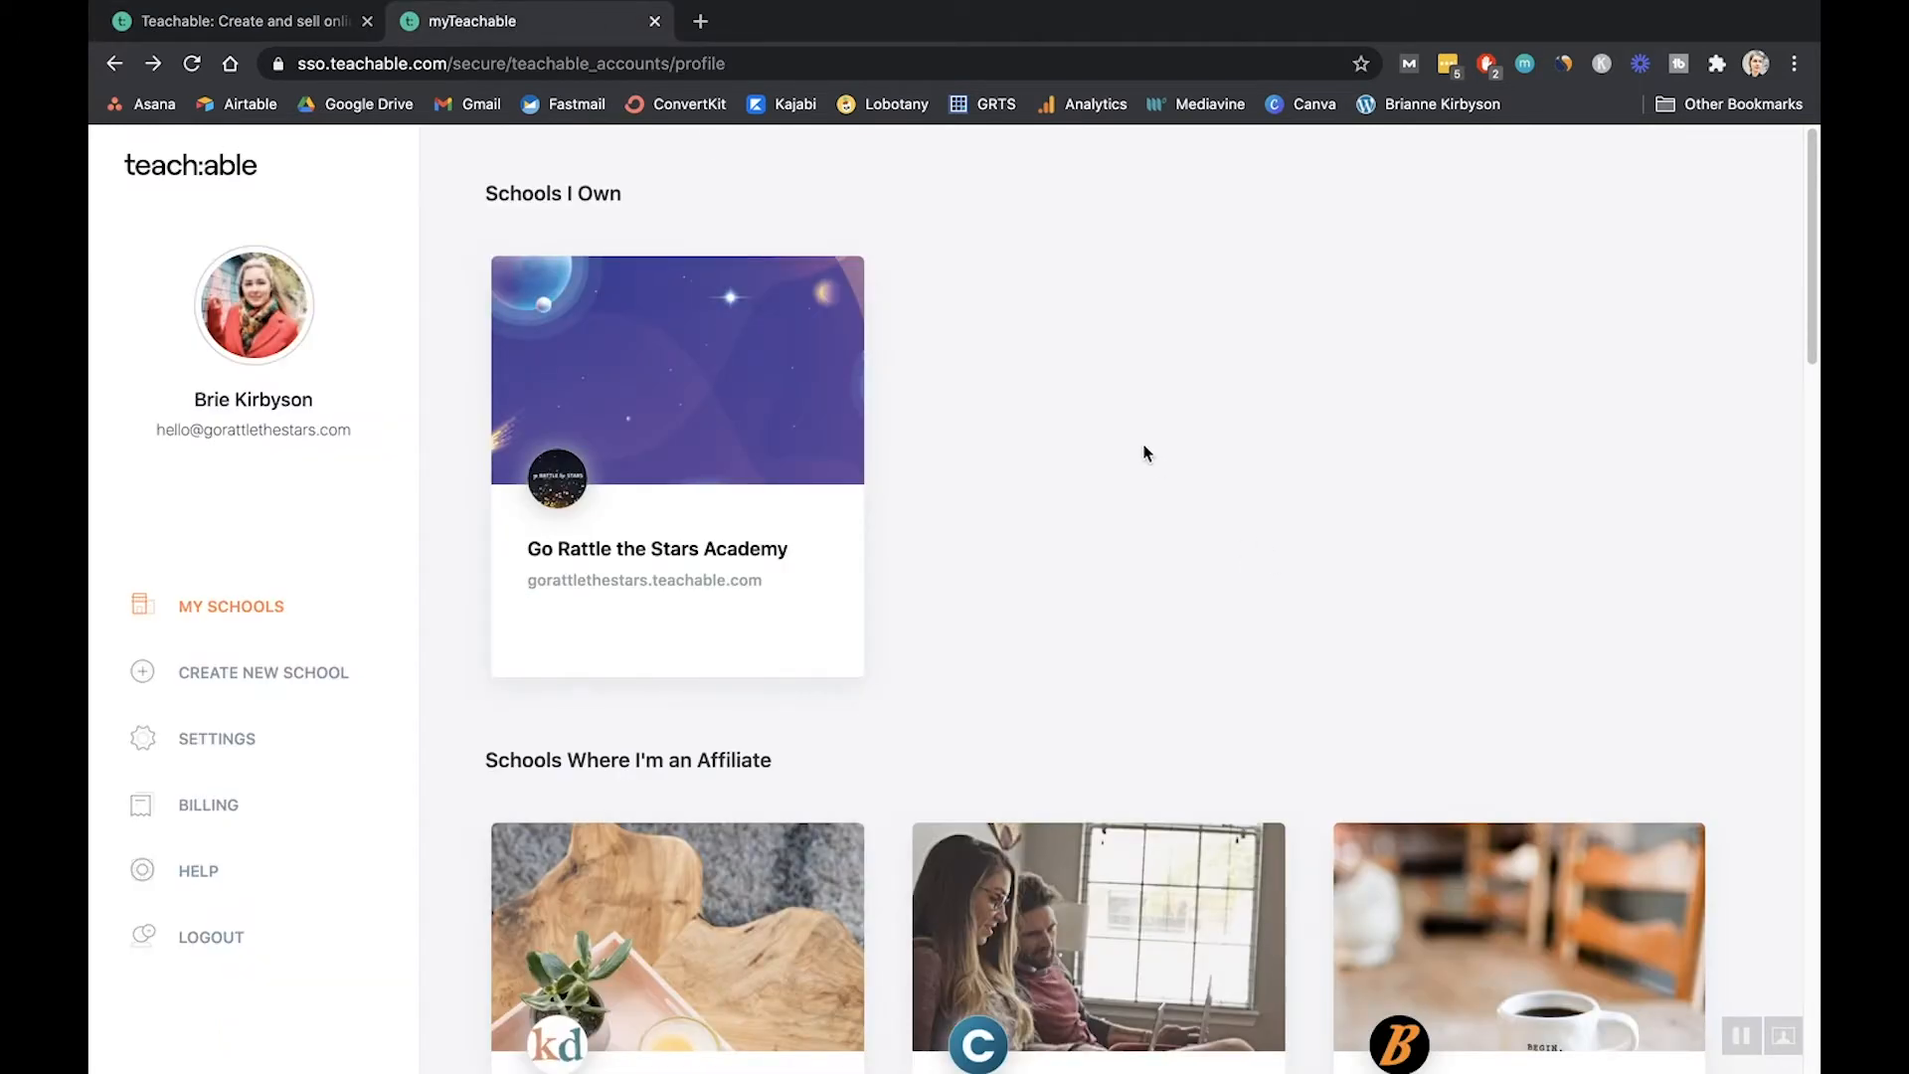
{"action": "mouse_move", "coordinate": [1035, 475]}
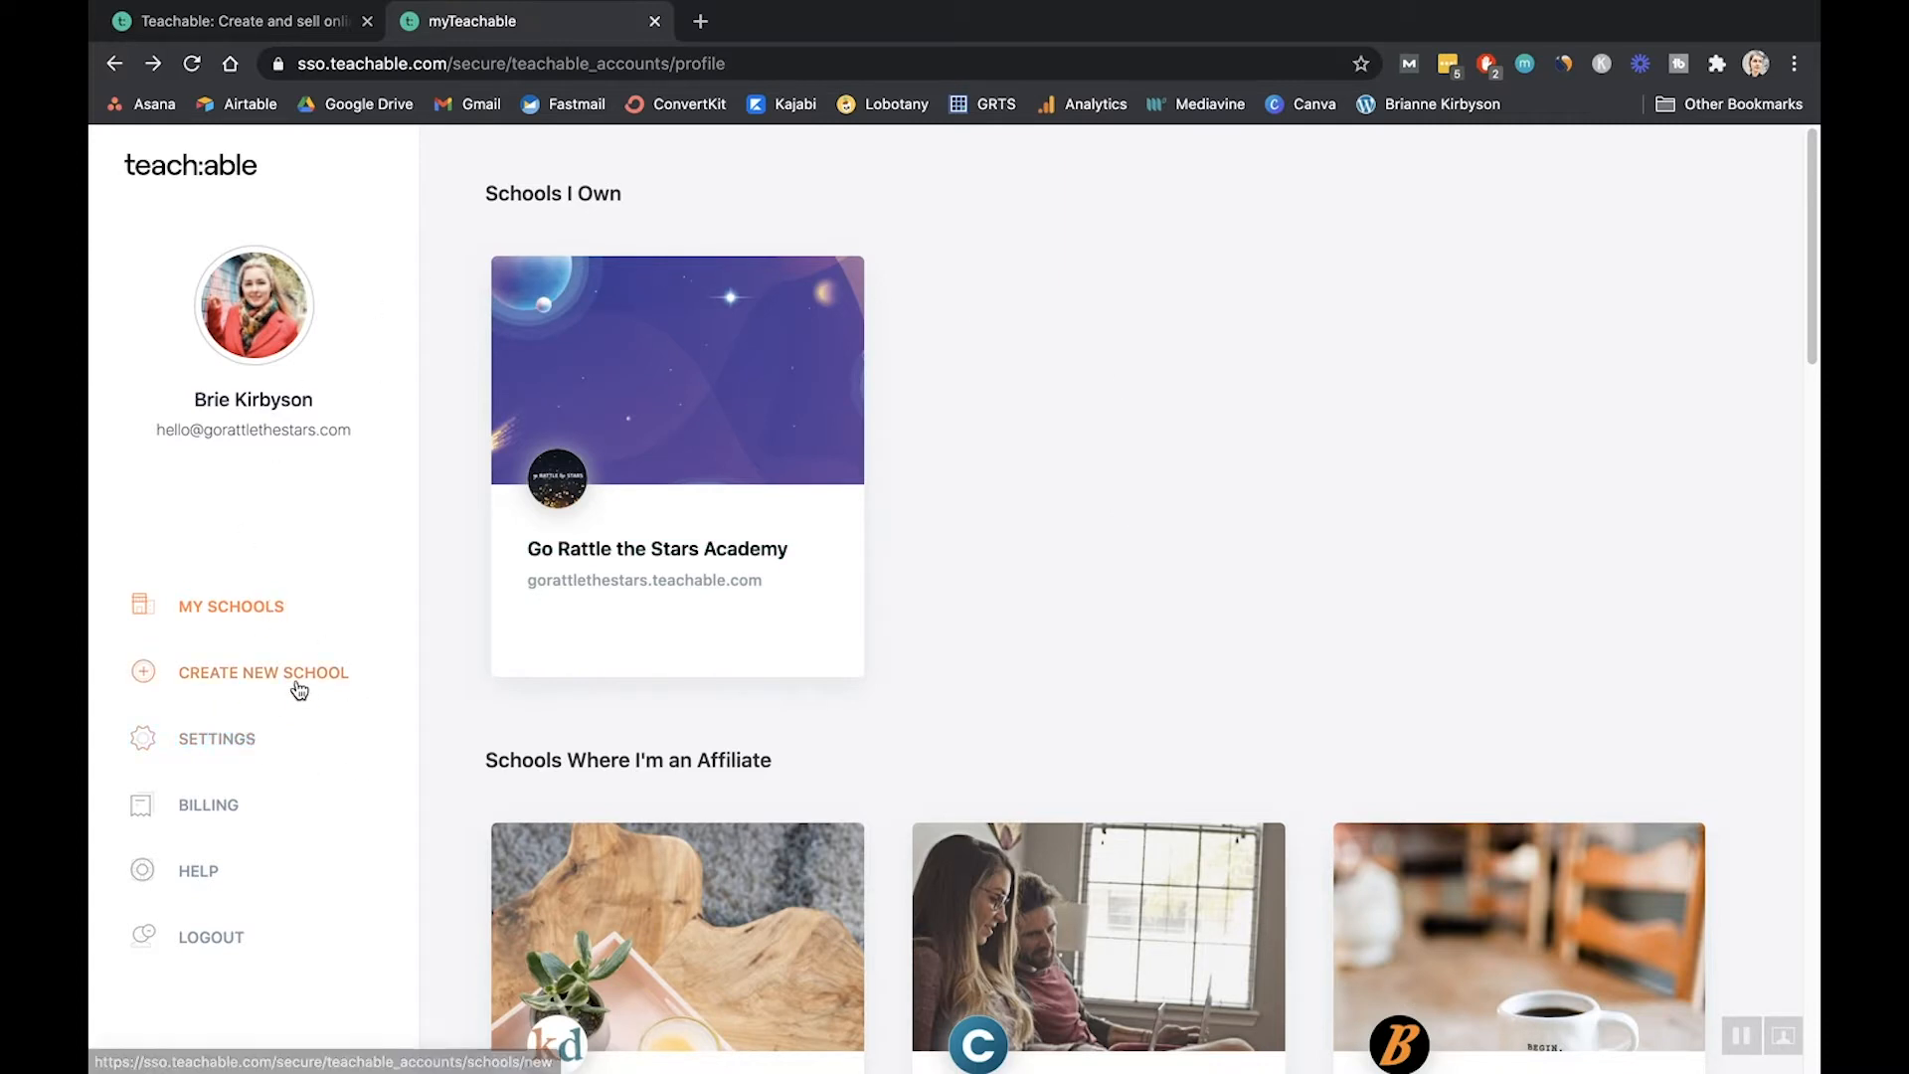
- Create a new school under the default name Brie Kirbyson's School
{"action": "left_click", "coordinate": [262, 673]}
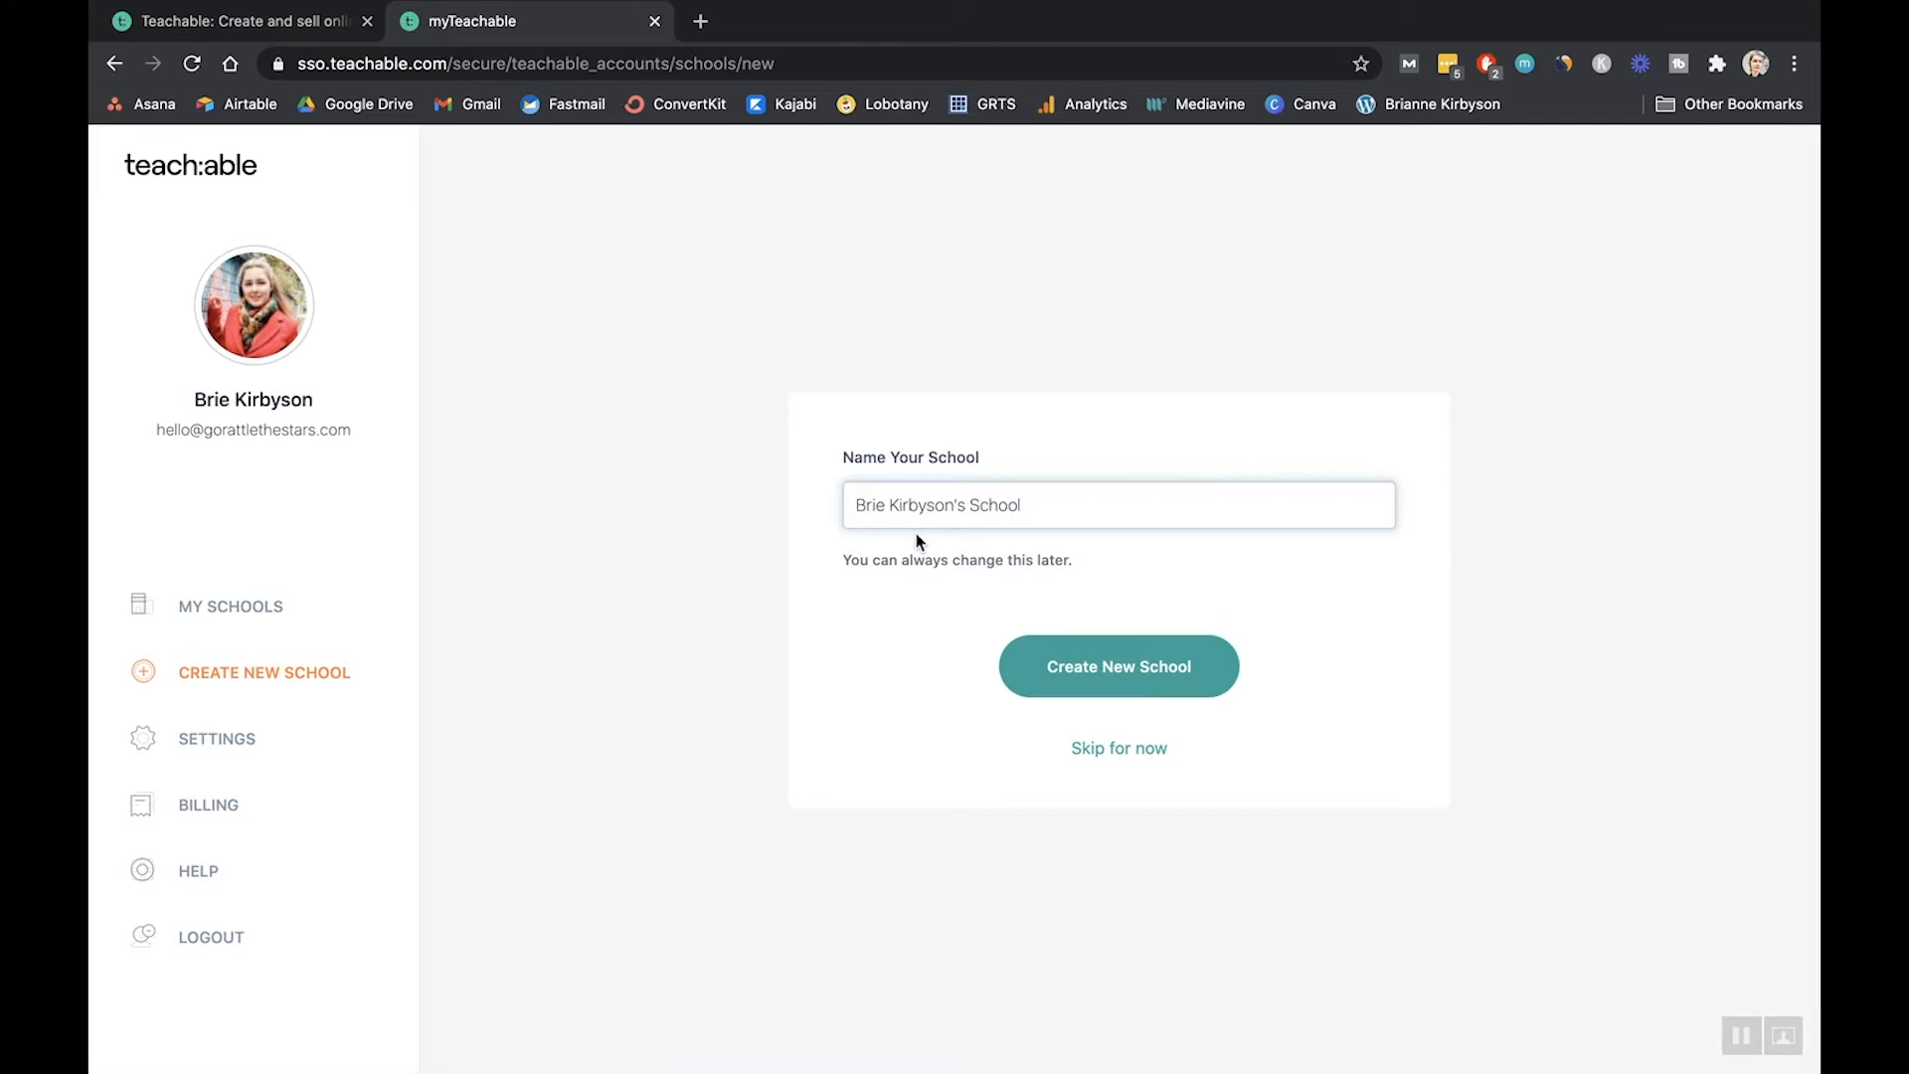
{"action": "left_click", "coordinate": [1116, 666]}
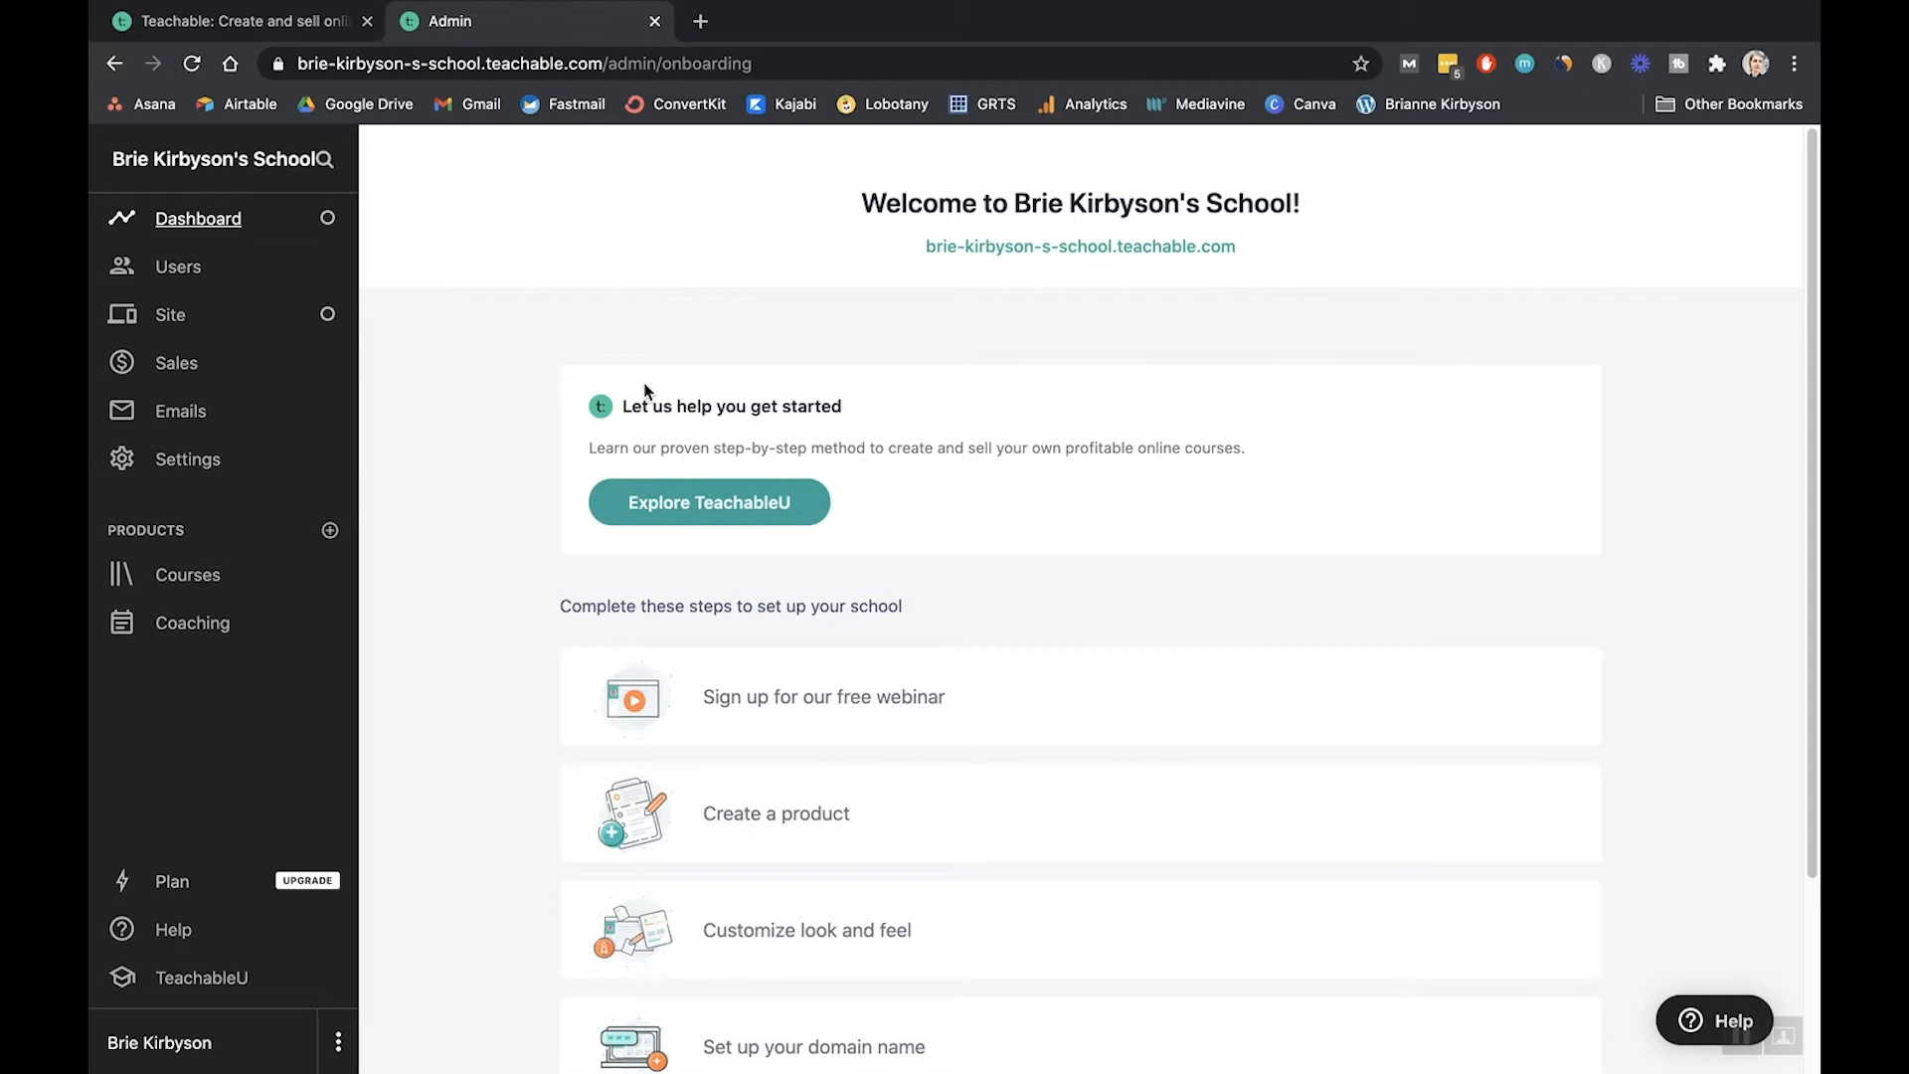
{"action": "mouse_move", "coordinate": [1037, 356]}
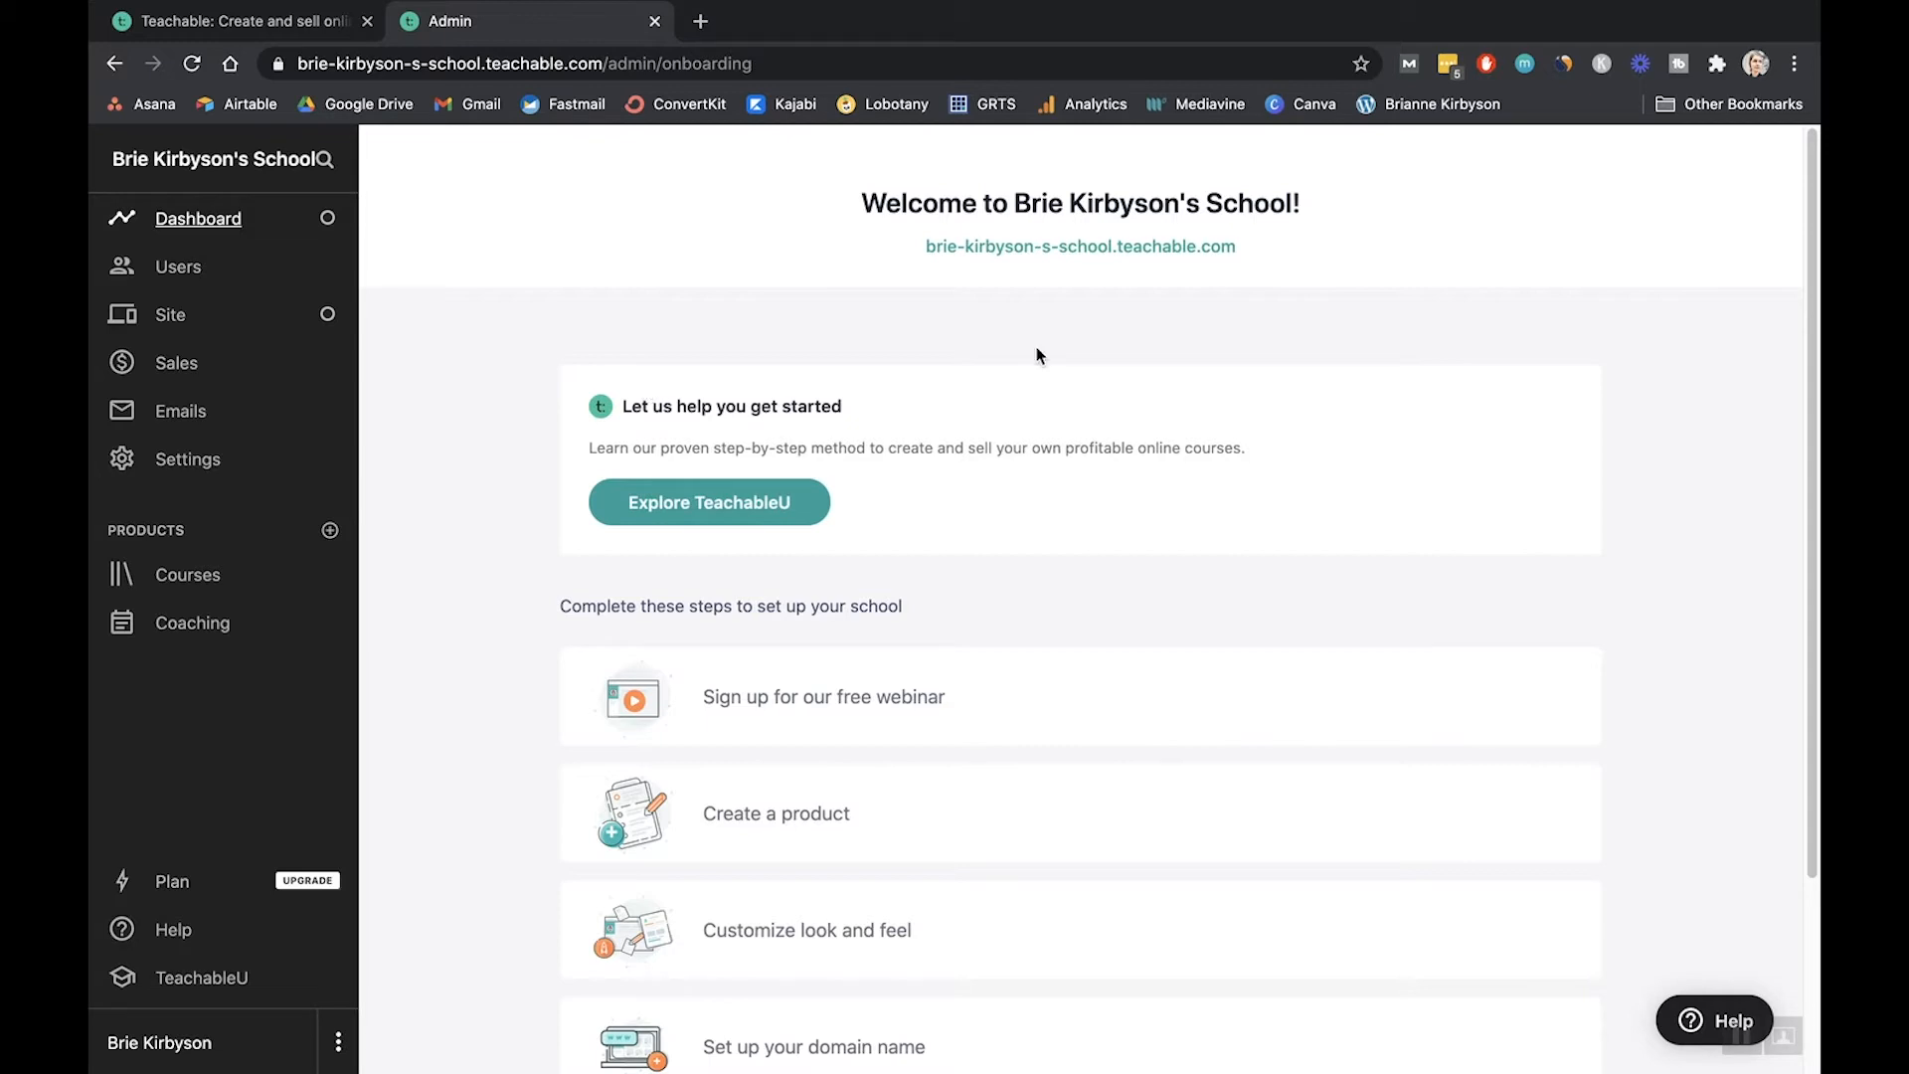
{"action": "mouse_move", "coordinate": [386, 294]}
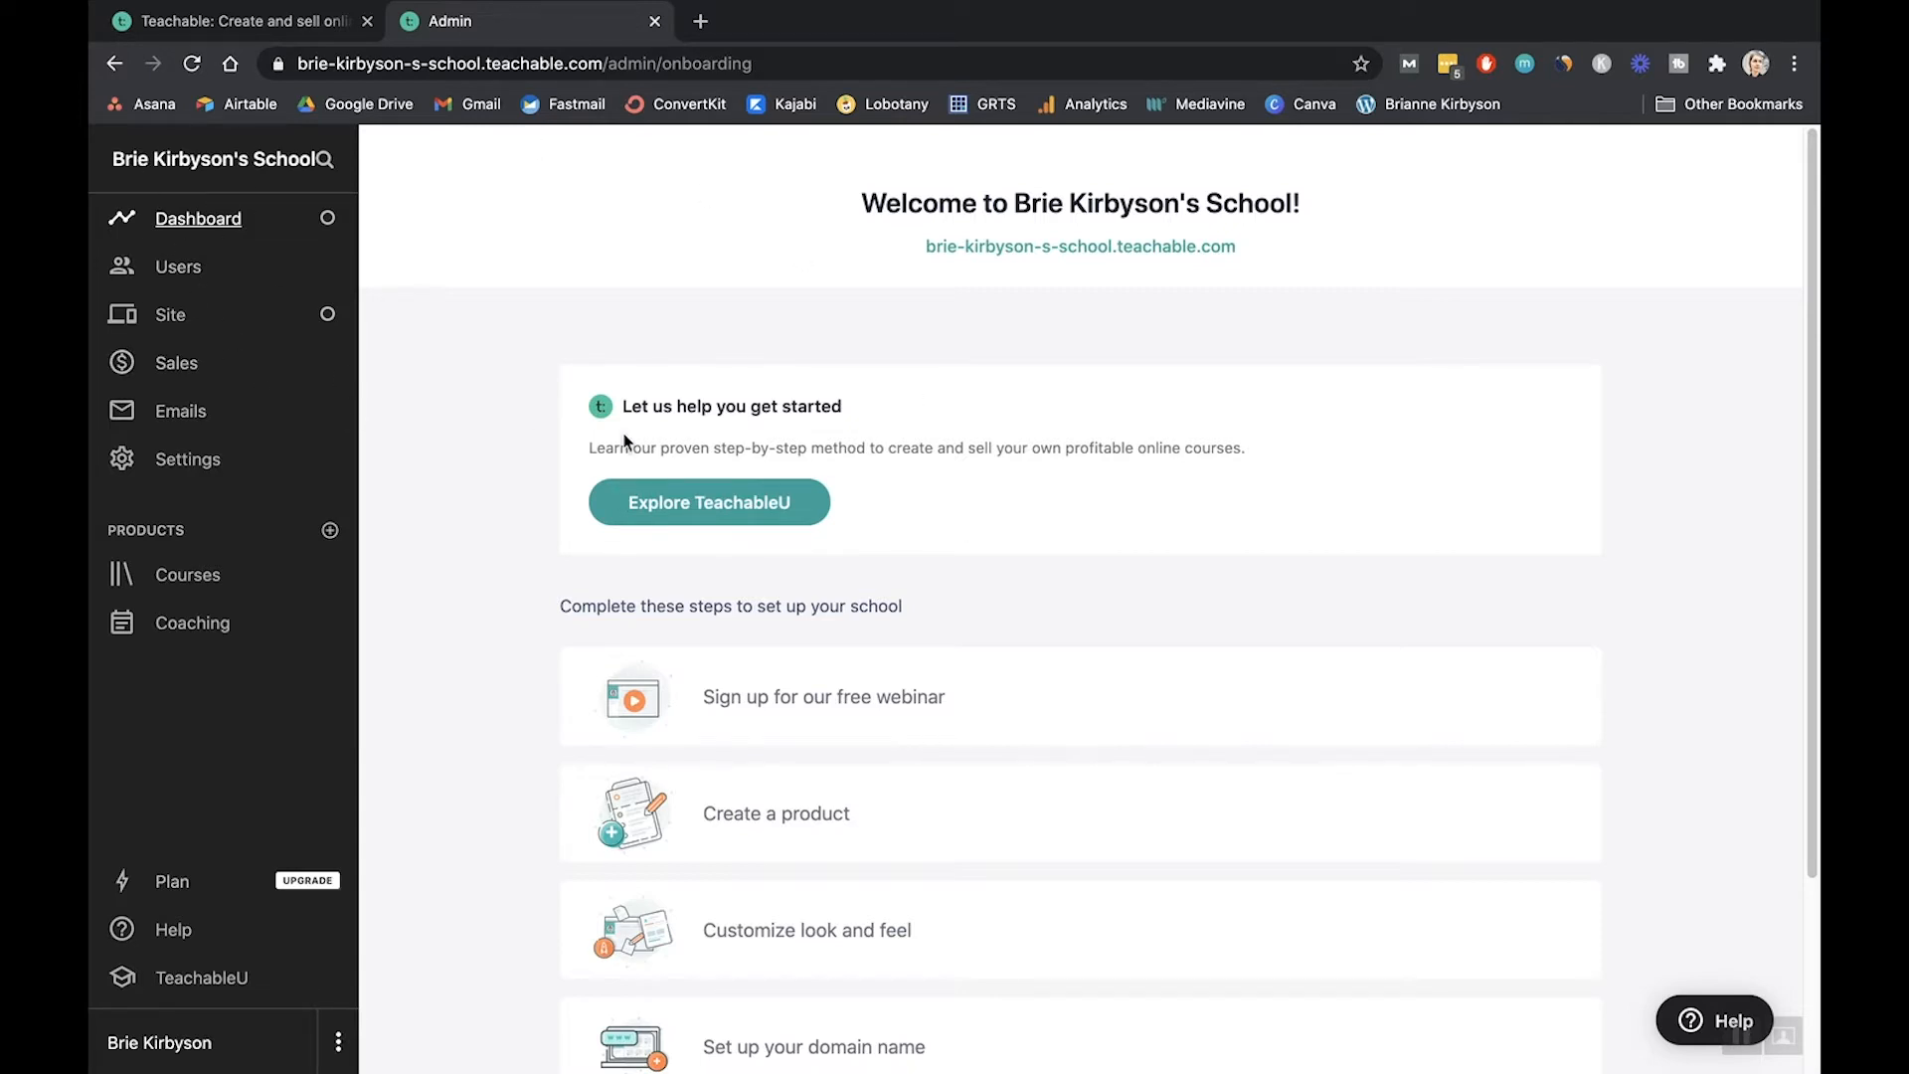
{"action": "mouse_move", "coordinate": [1360, 359]}
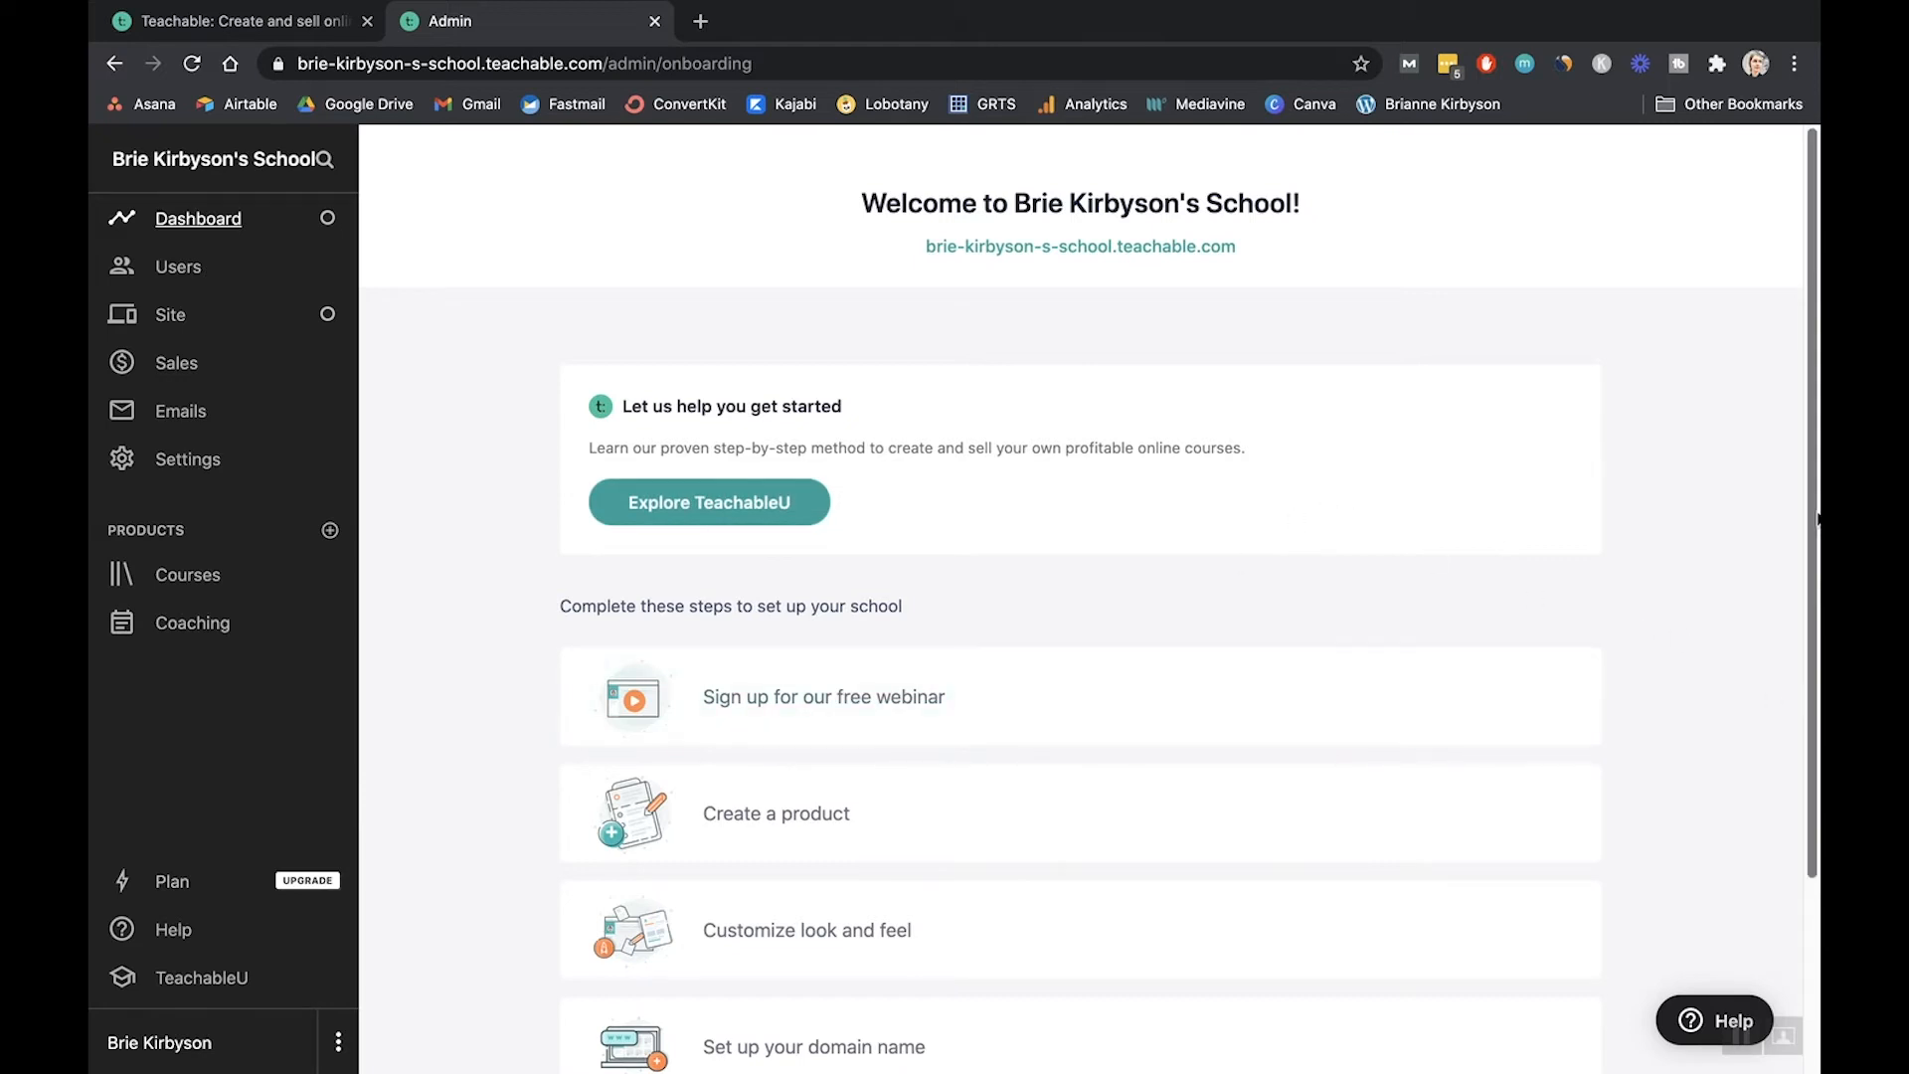
{"action": "mouse_move", "coordinate": [1568, 580]}
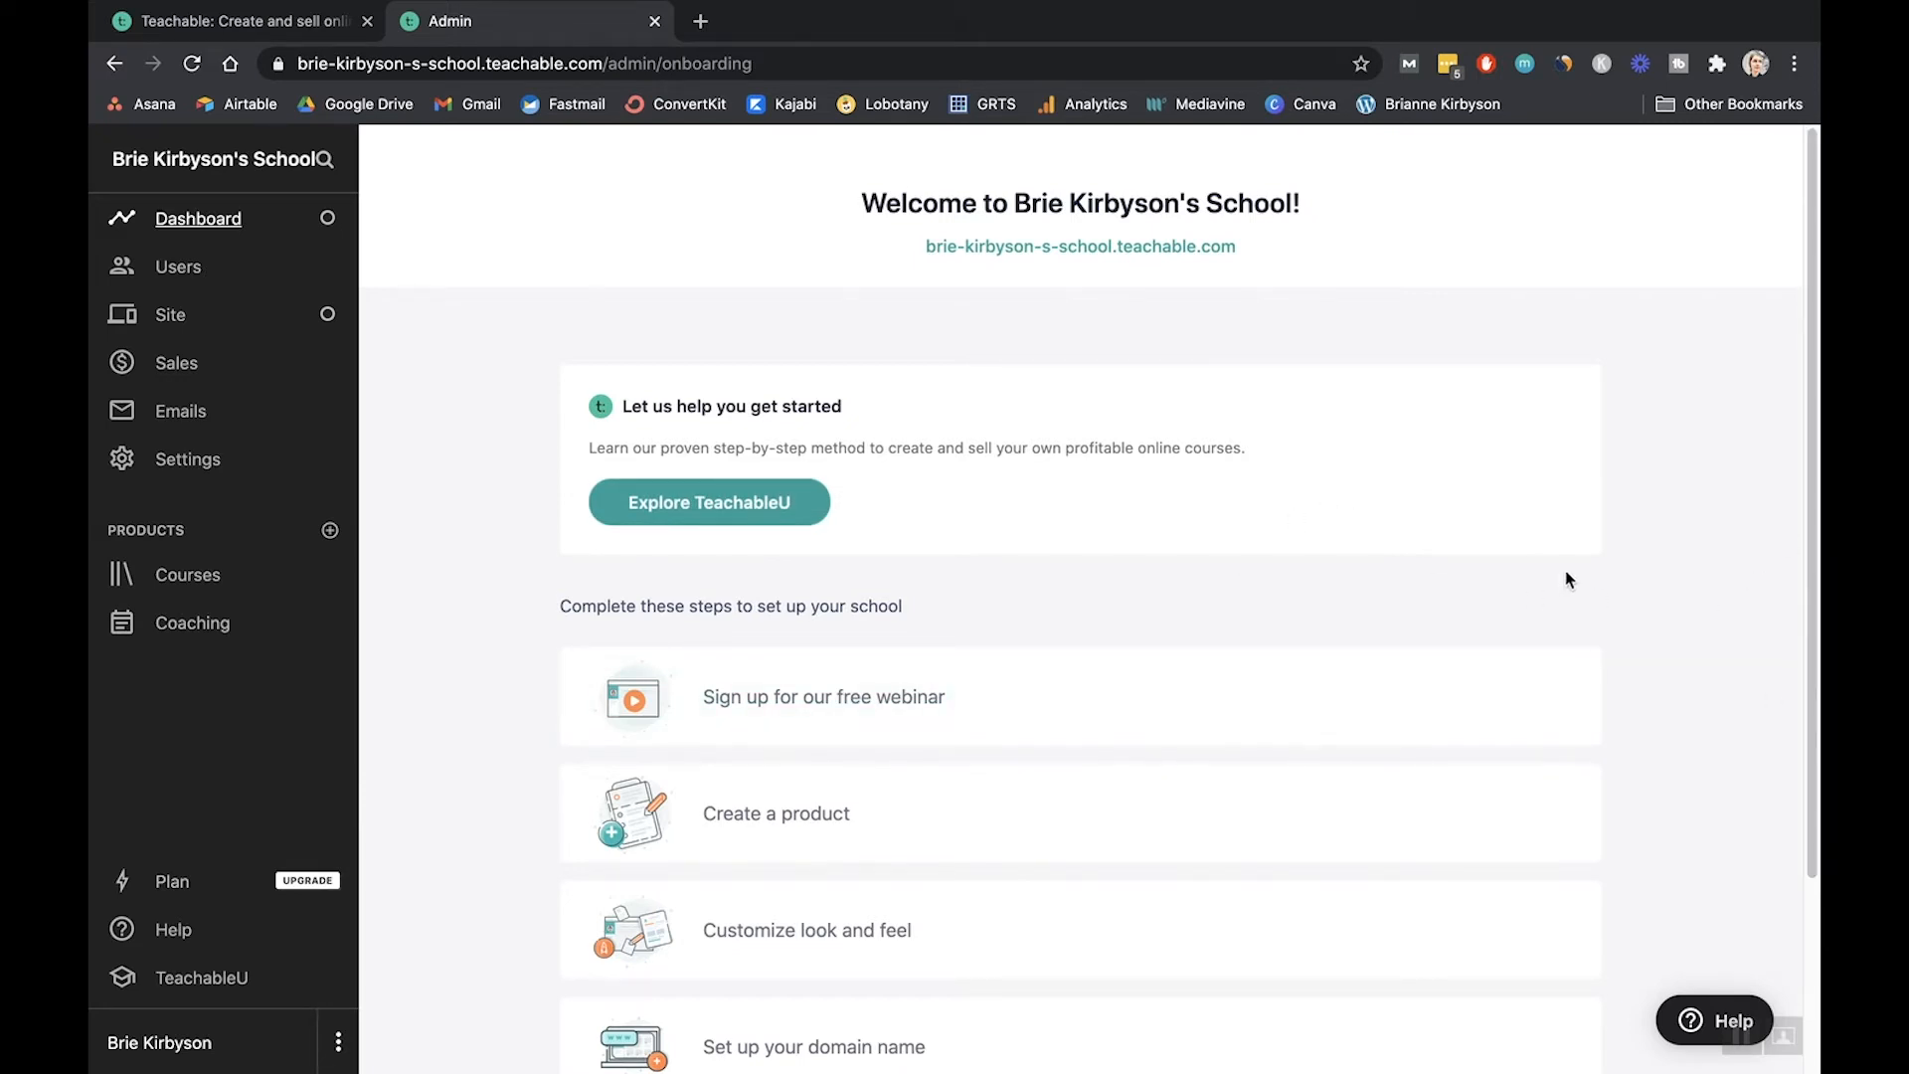
{"action": "scroll", "scroll_direction": "down", "scroll_amount": 3}
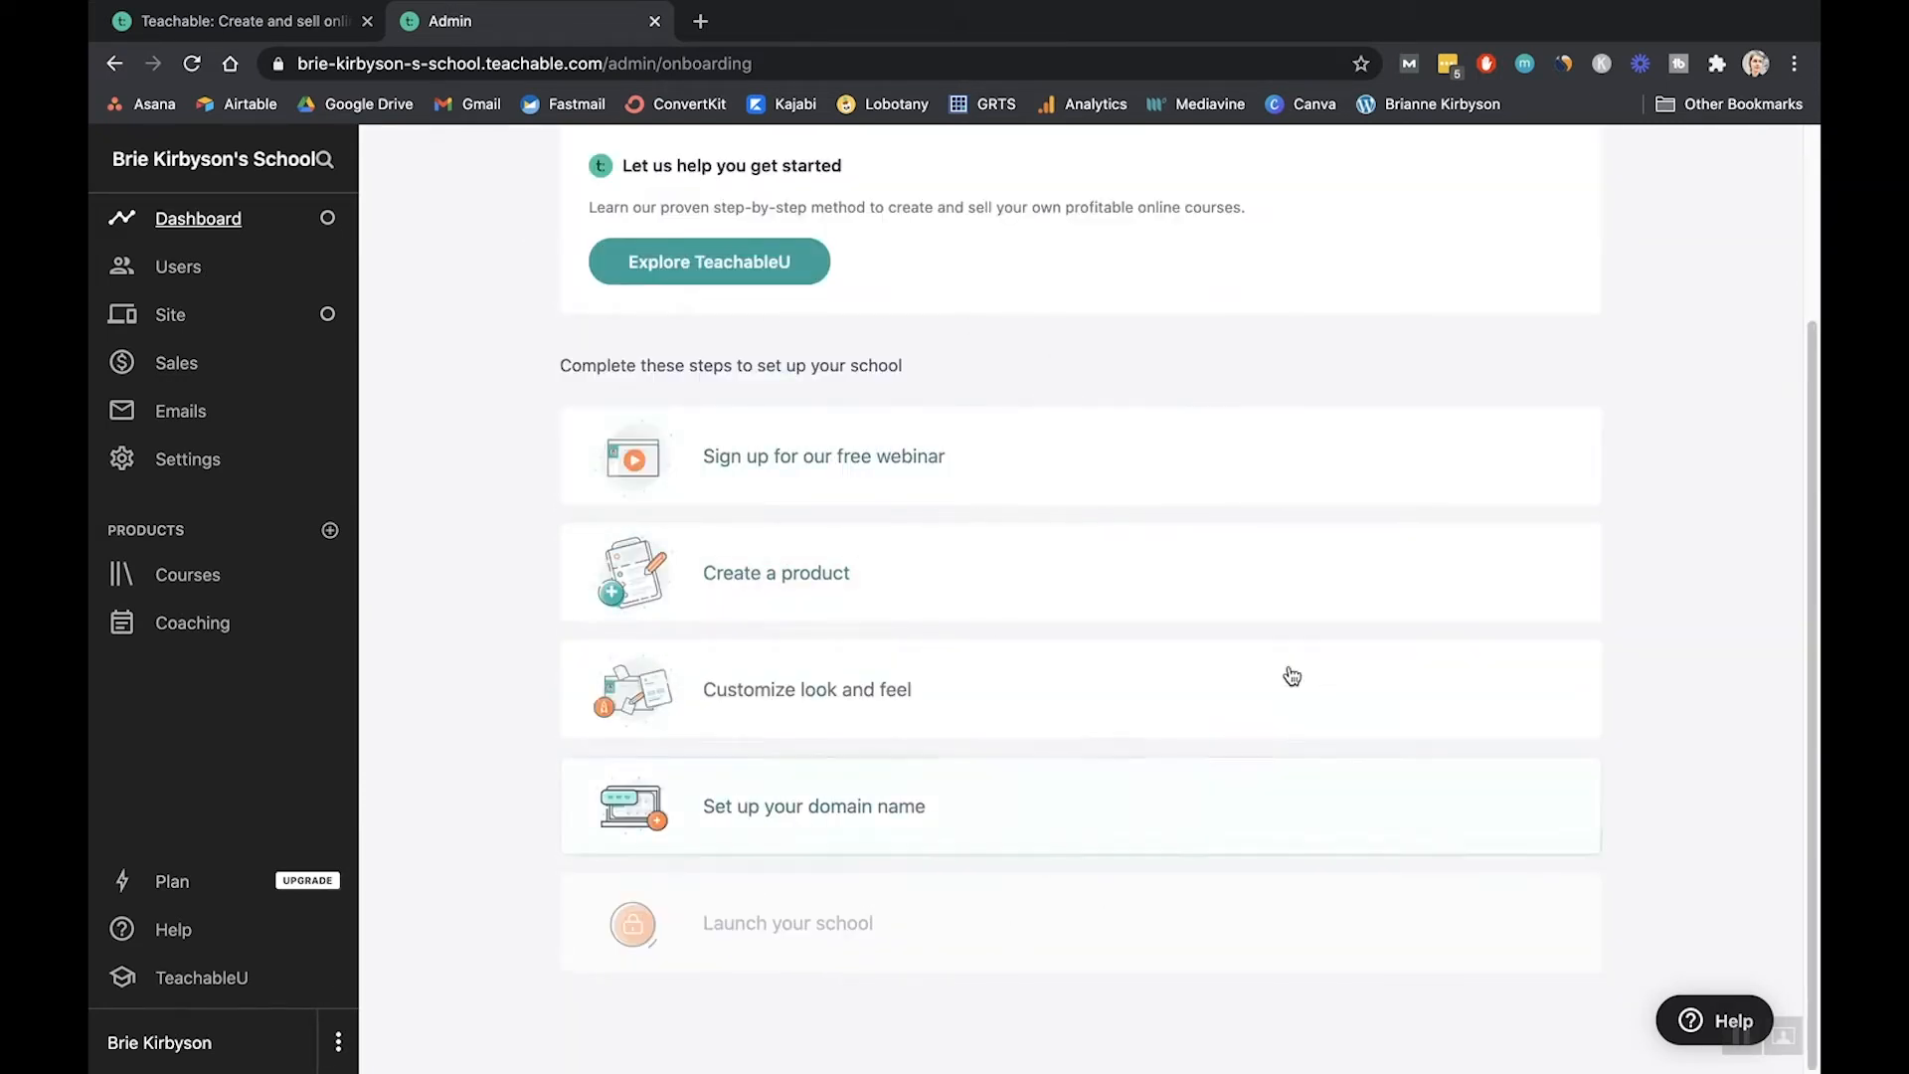
{"action": "mouse_move", "coordinate": [463, 478]}
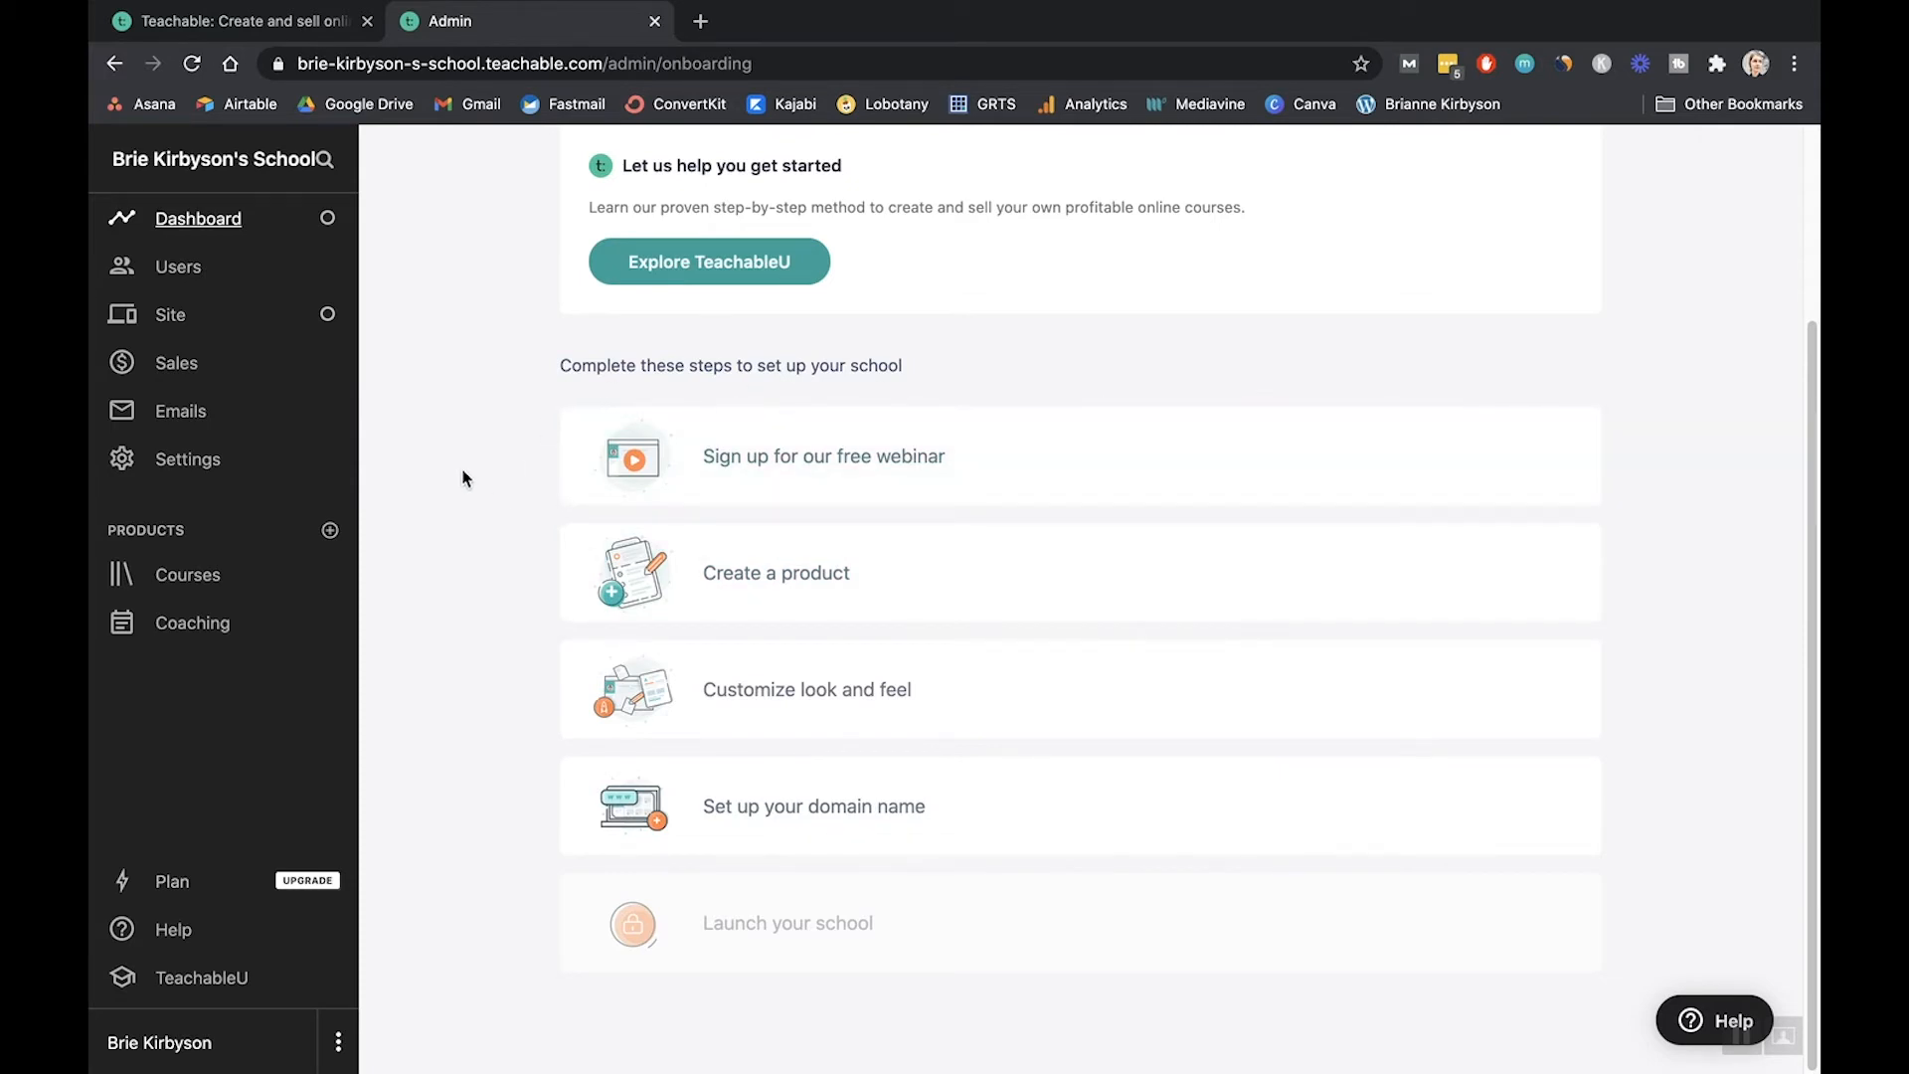
{"action": "scroll", "scroll_direction": "up", "scroll_amount": 3}
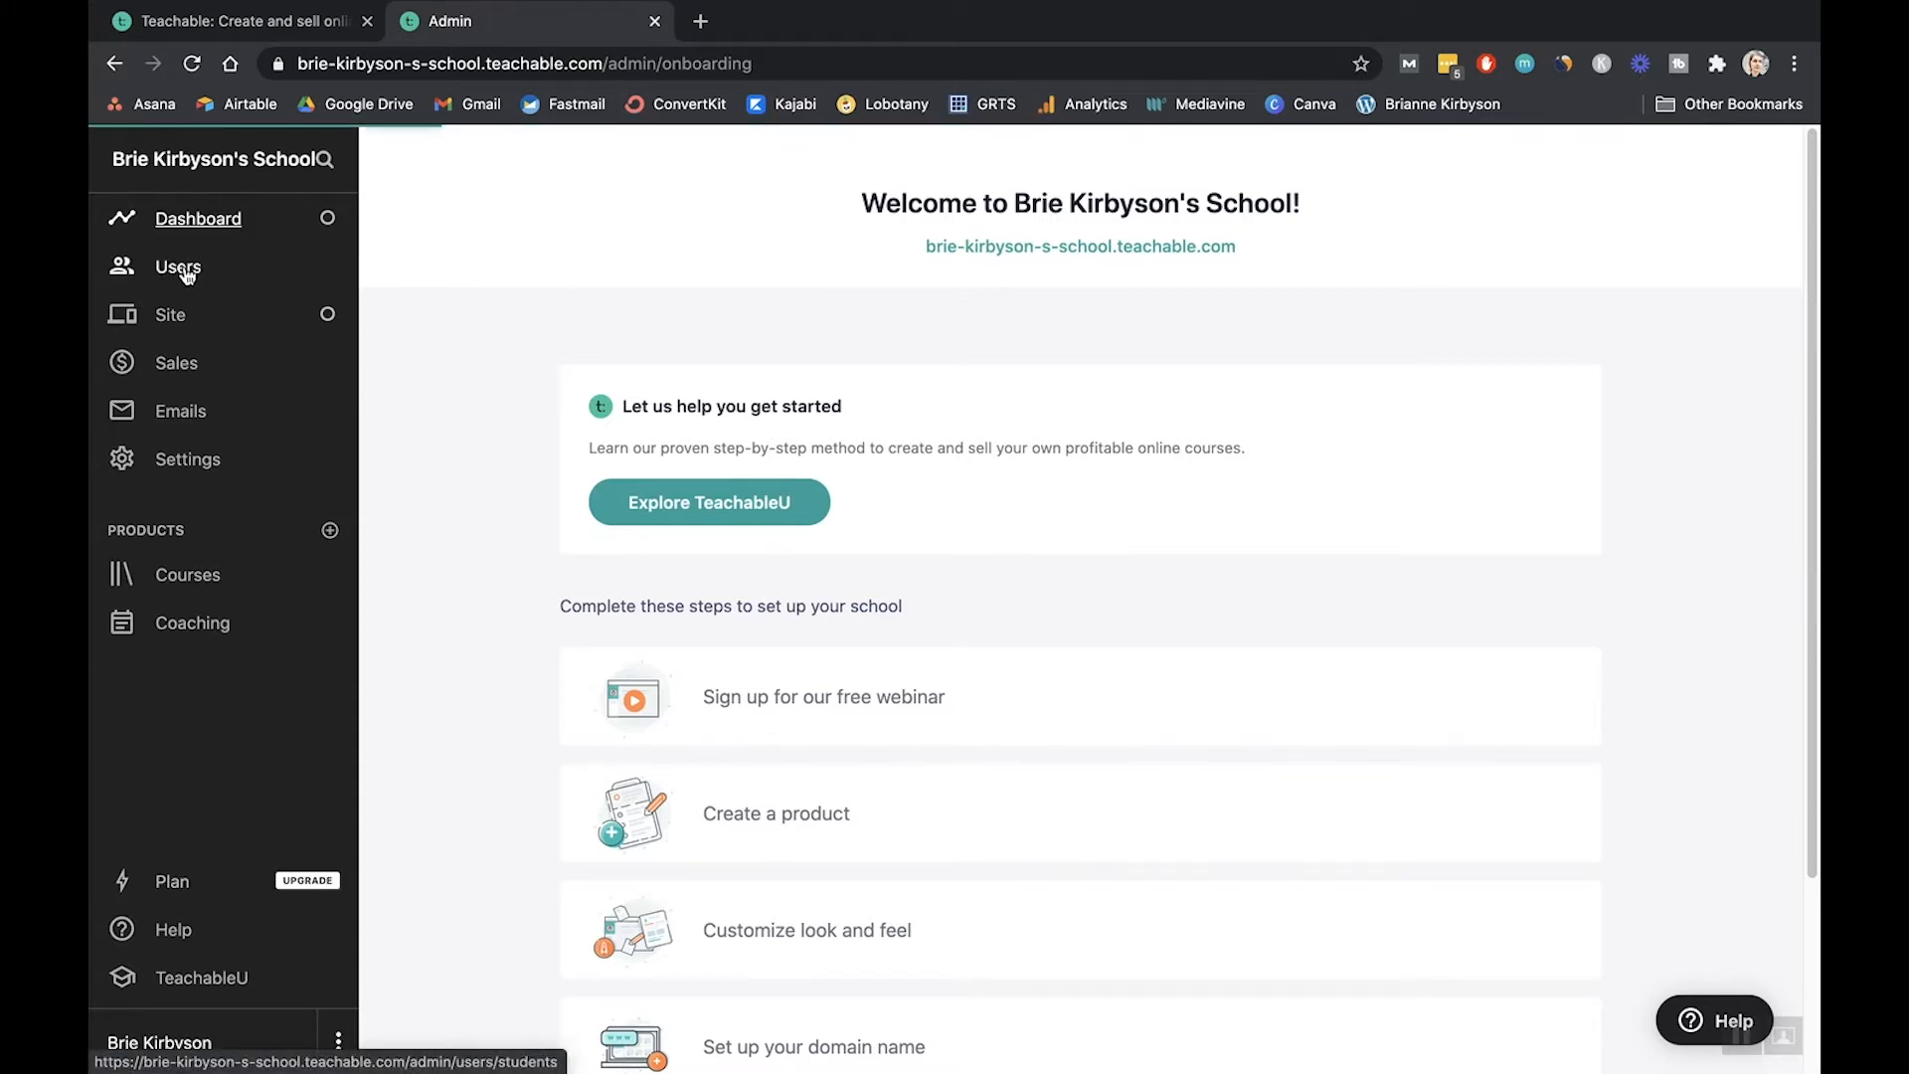
- Visit the Users, Site and Sales admin pages, ending on the empty Courses list
{"action": "left_click", "coordinate": [177, 267]}
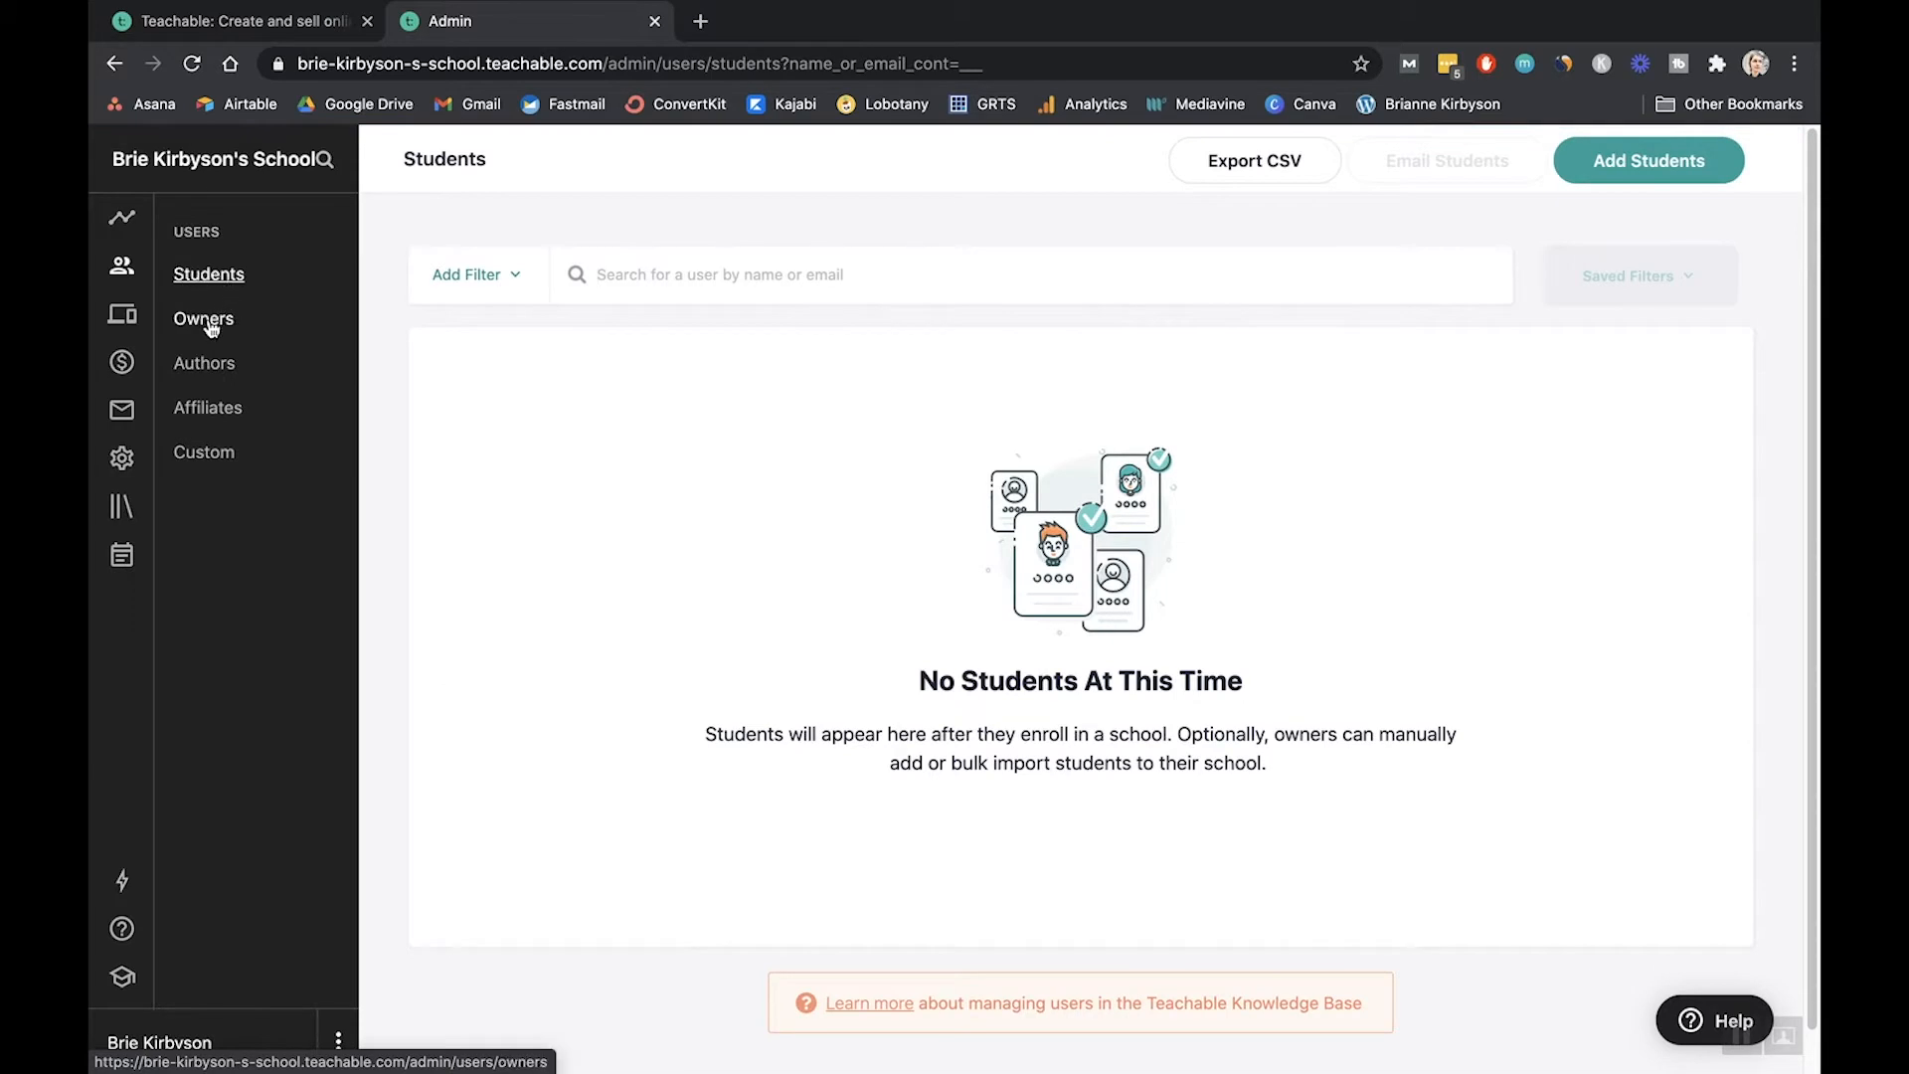
{"action": "mouse_move", "coordinate": [120, 314]}
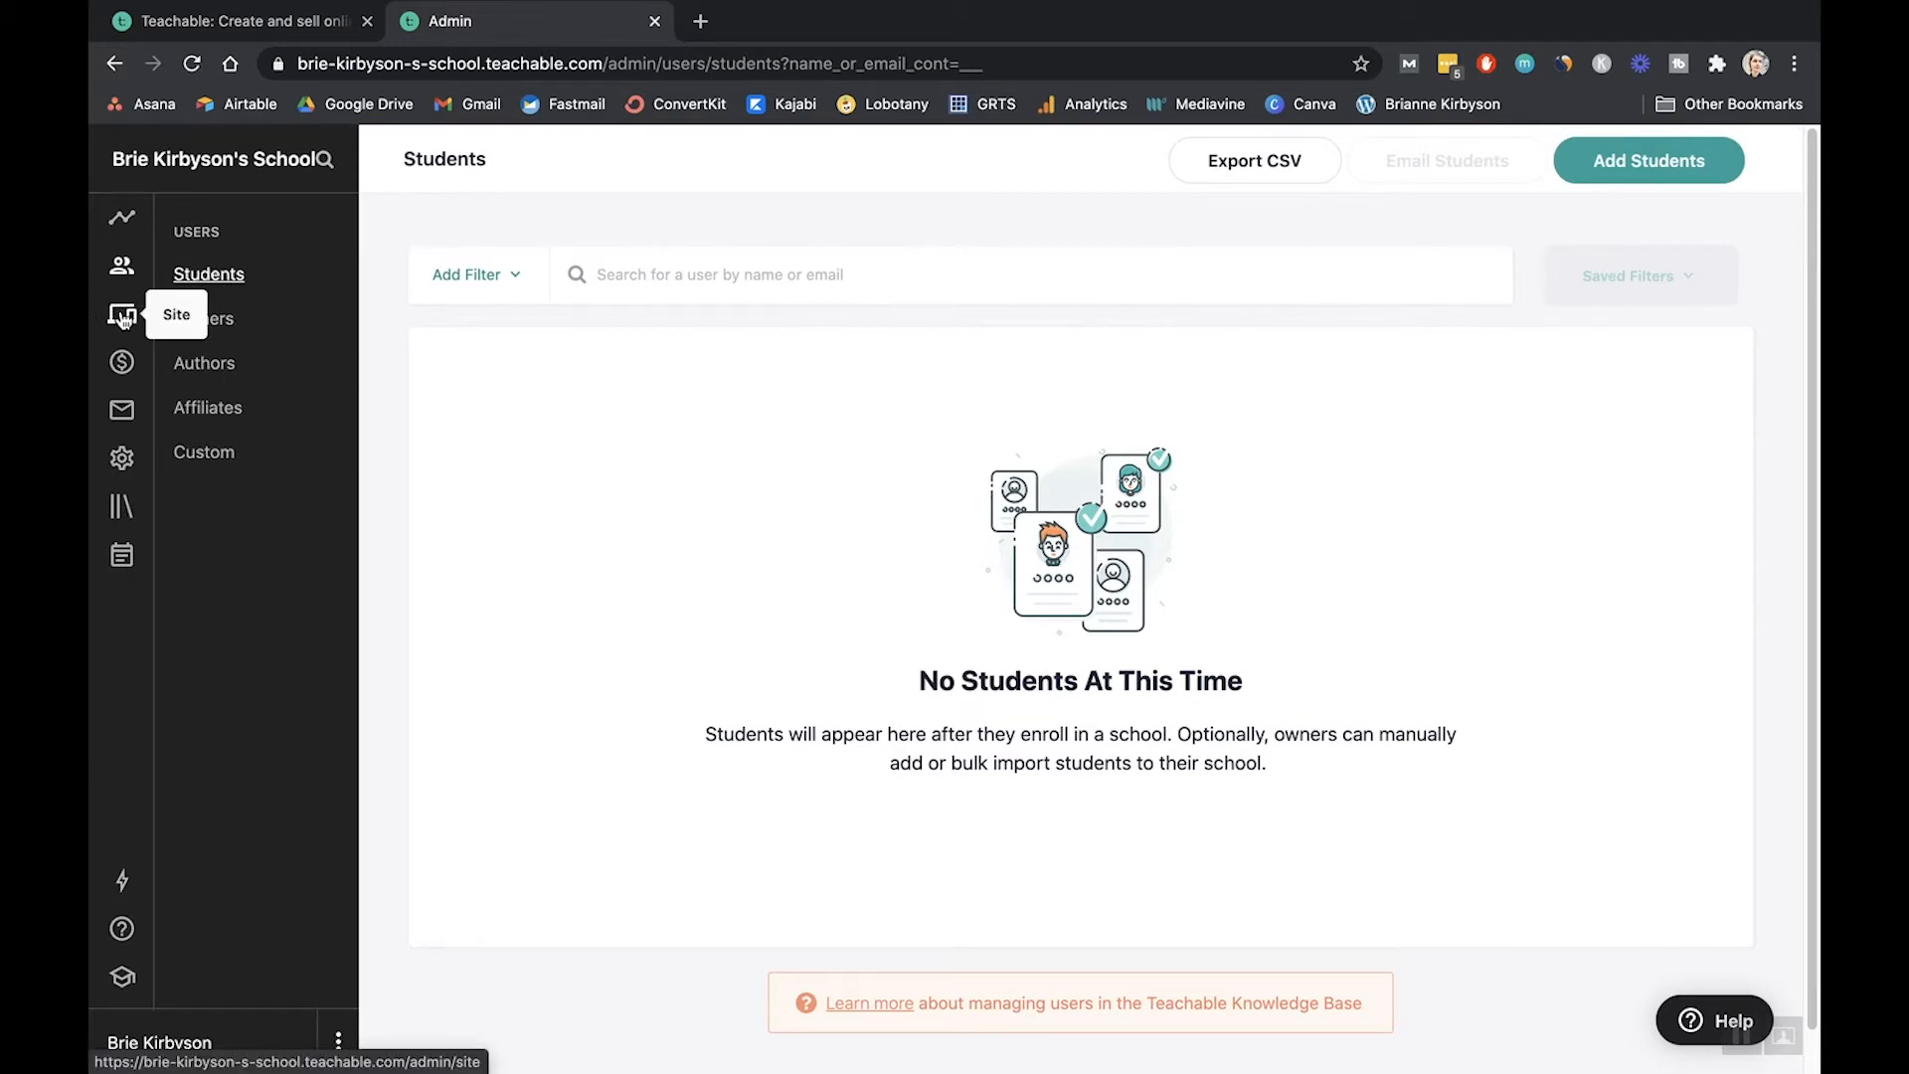
{"action": "left_click", "coordinate": [120, 315]}
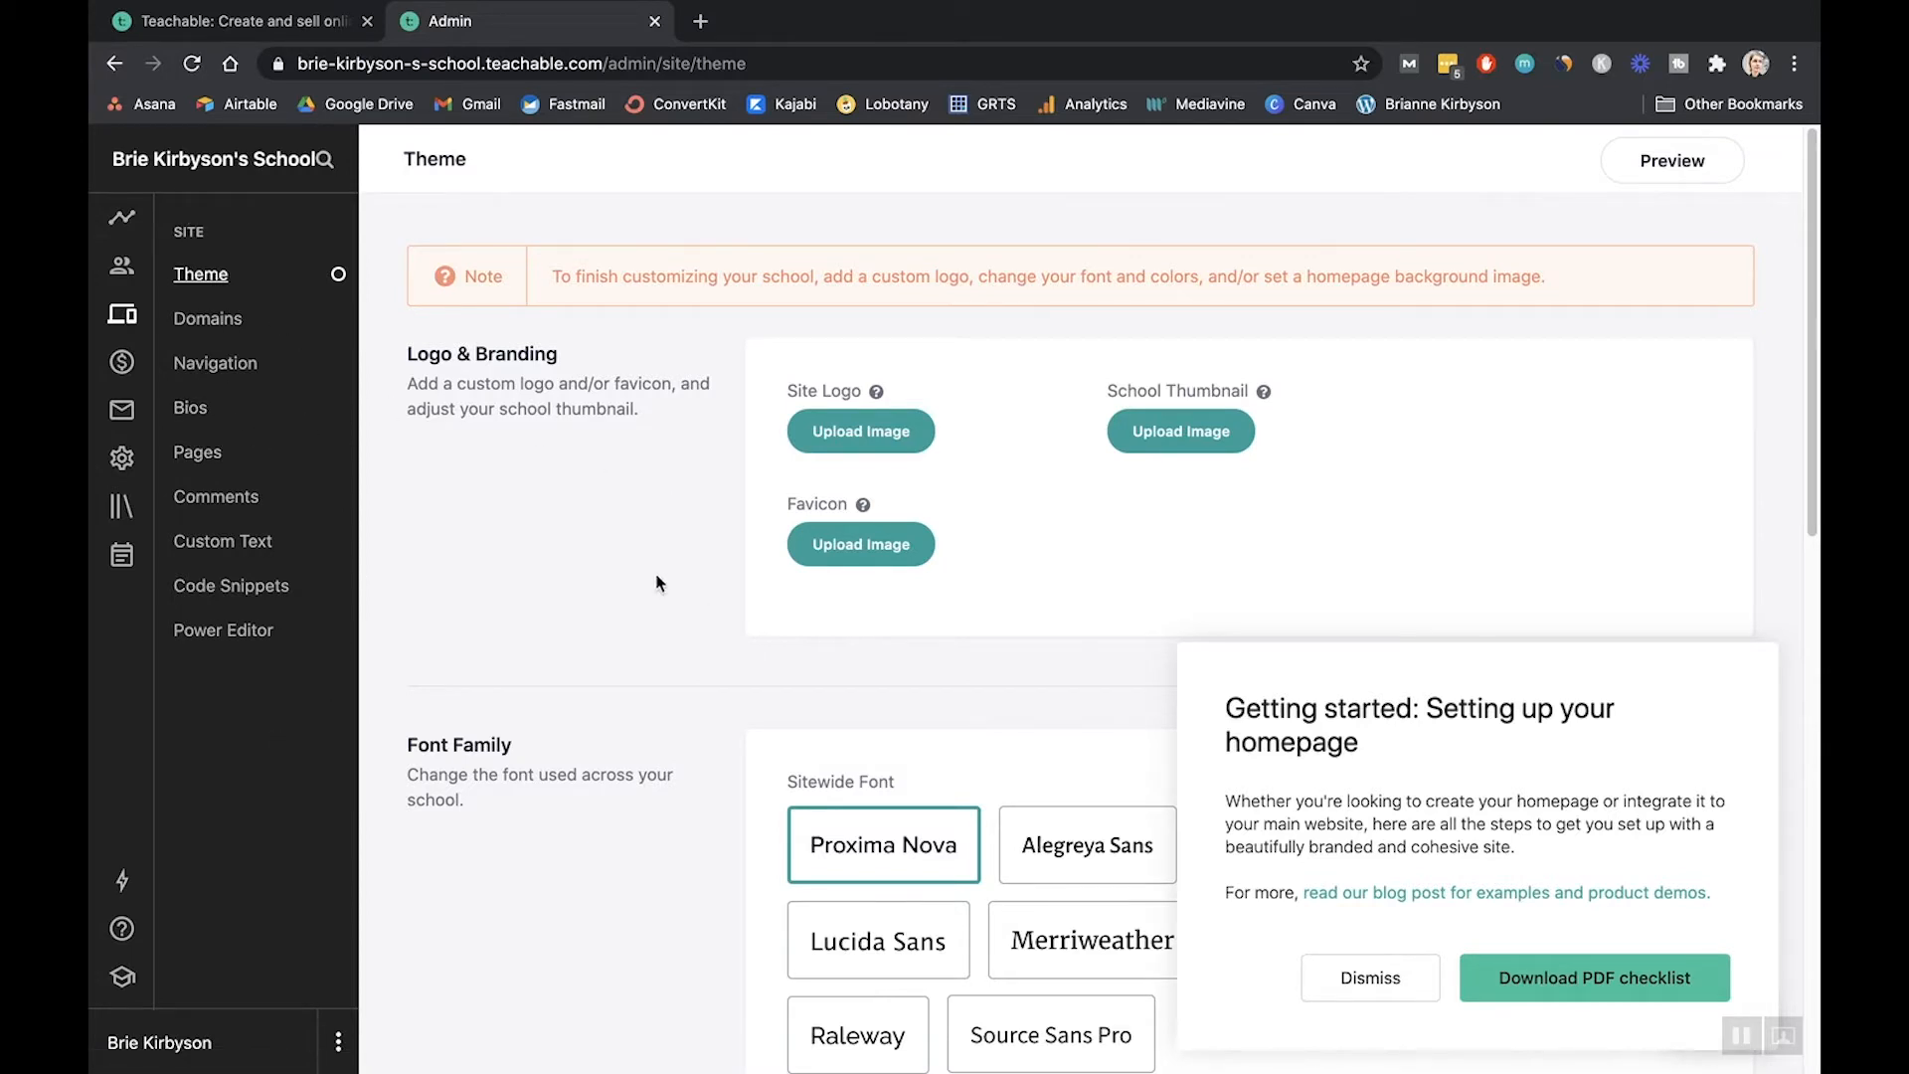
{"action": "mouse_move", "coordinate": [221, 406]}
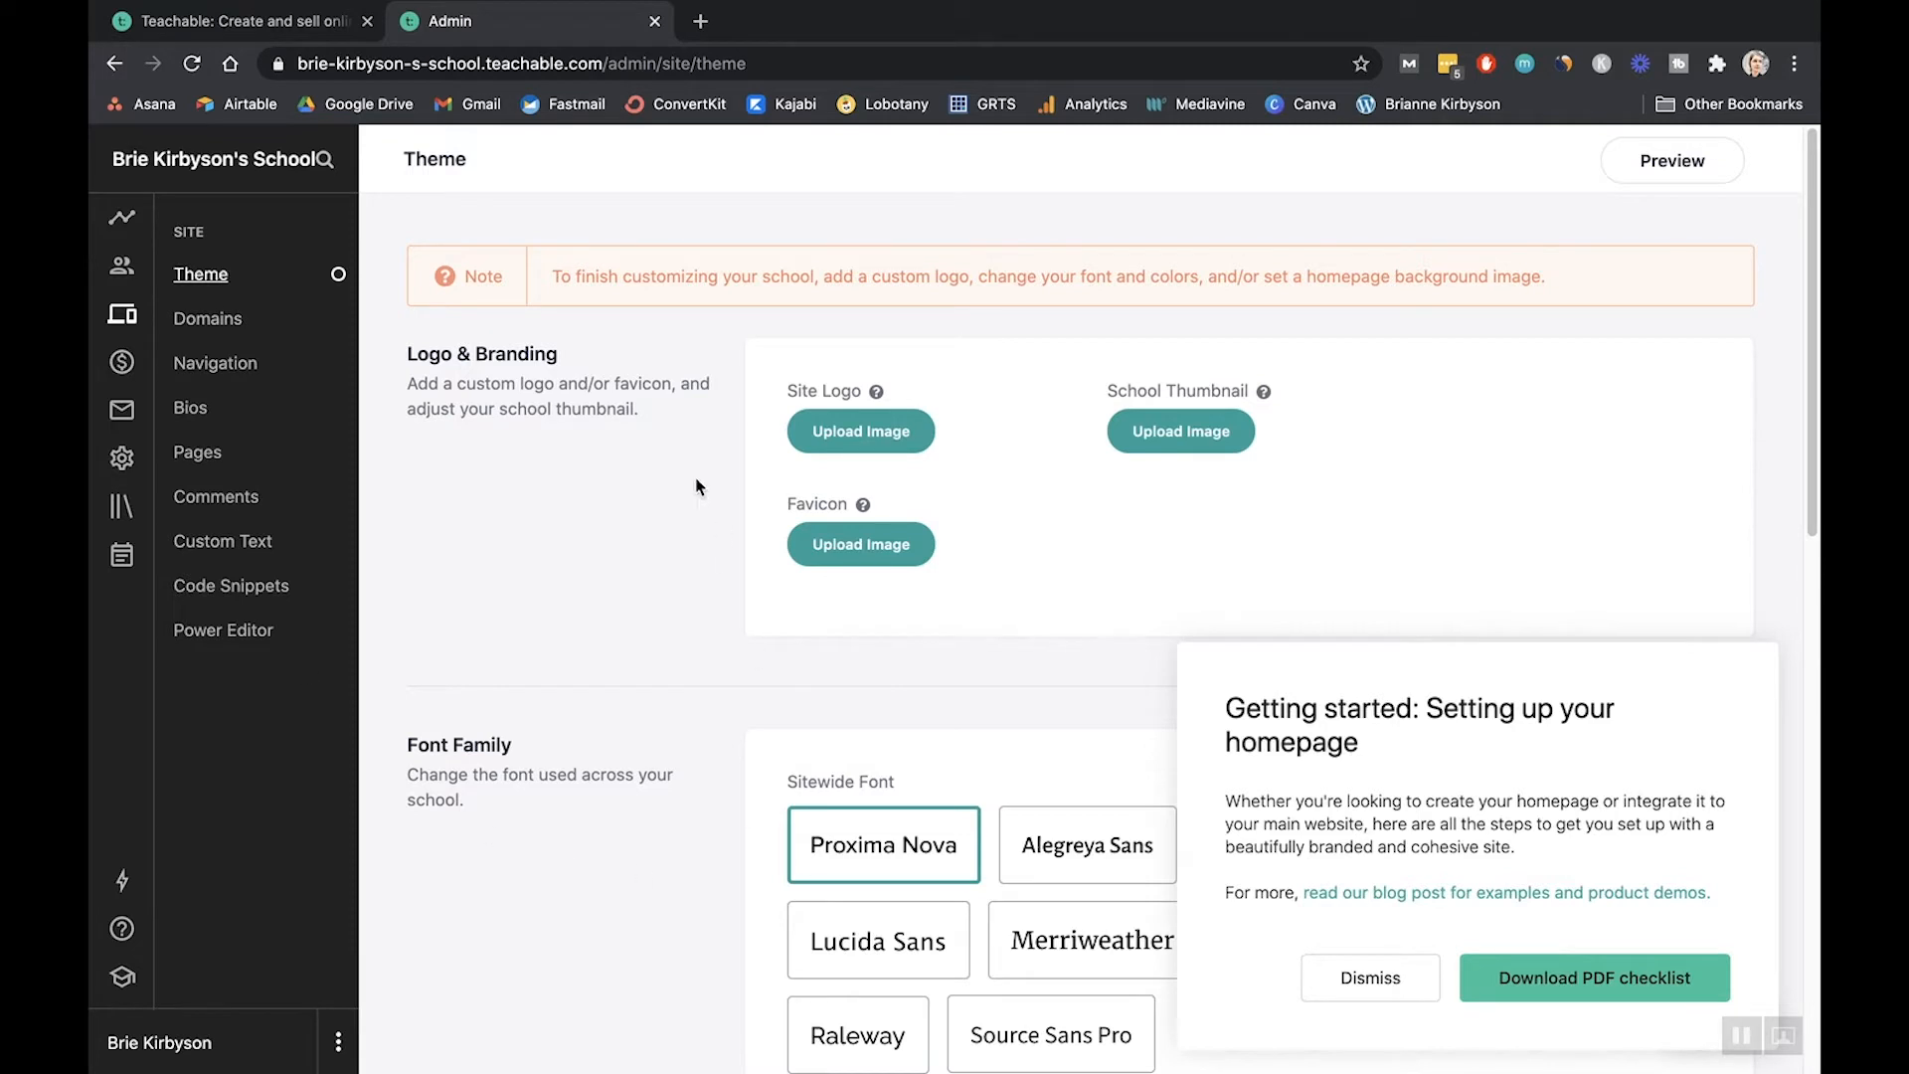
{"action": "mouse_move", "coordinate": [563, 410]}
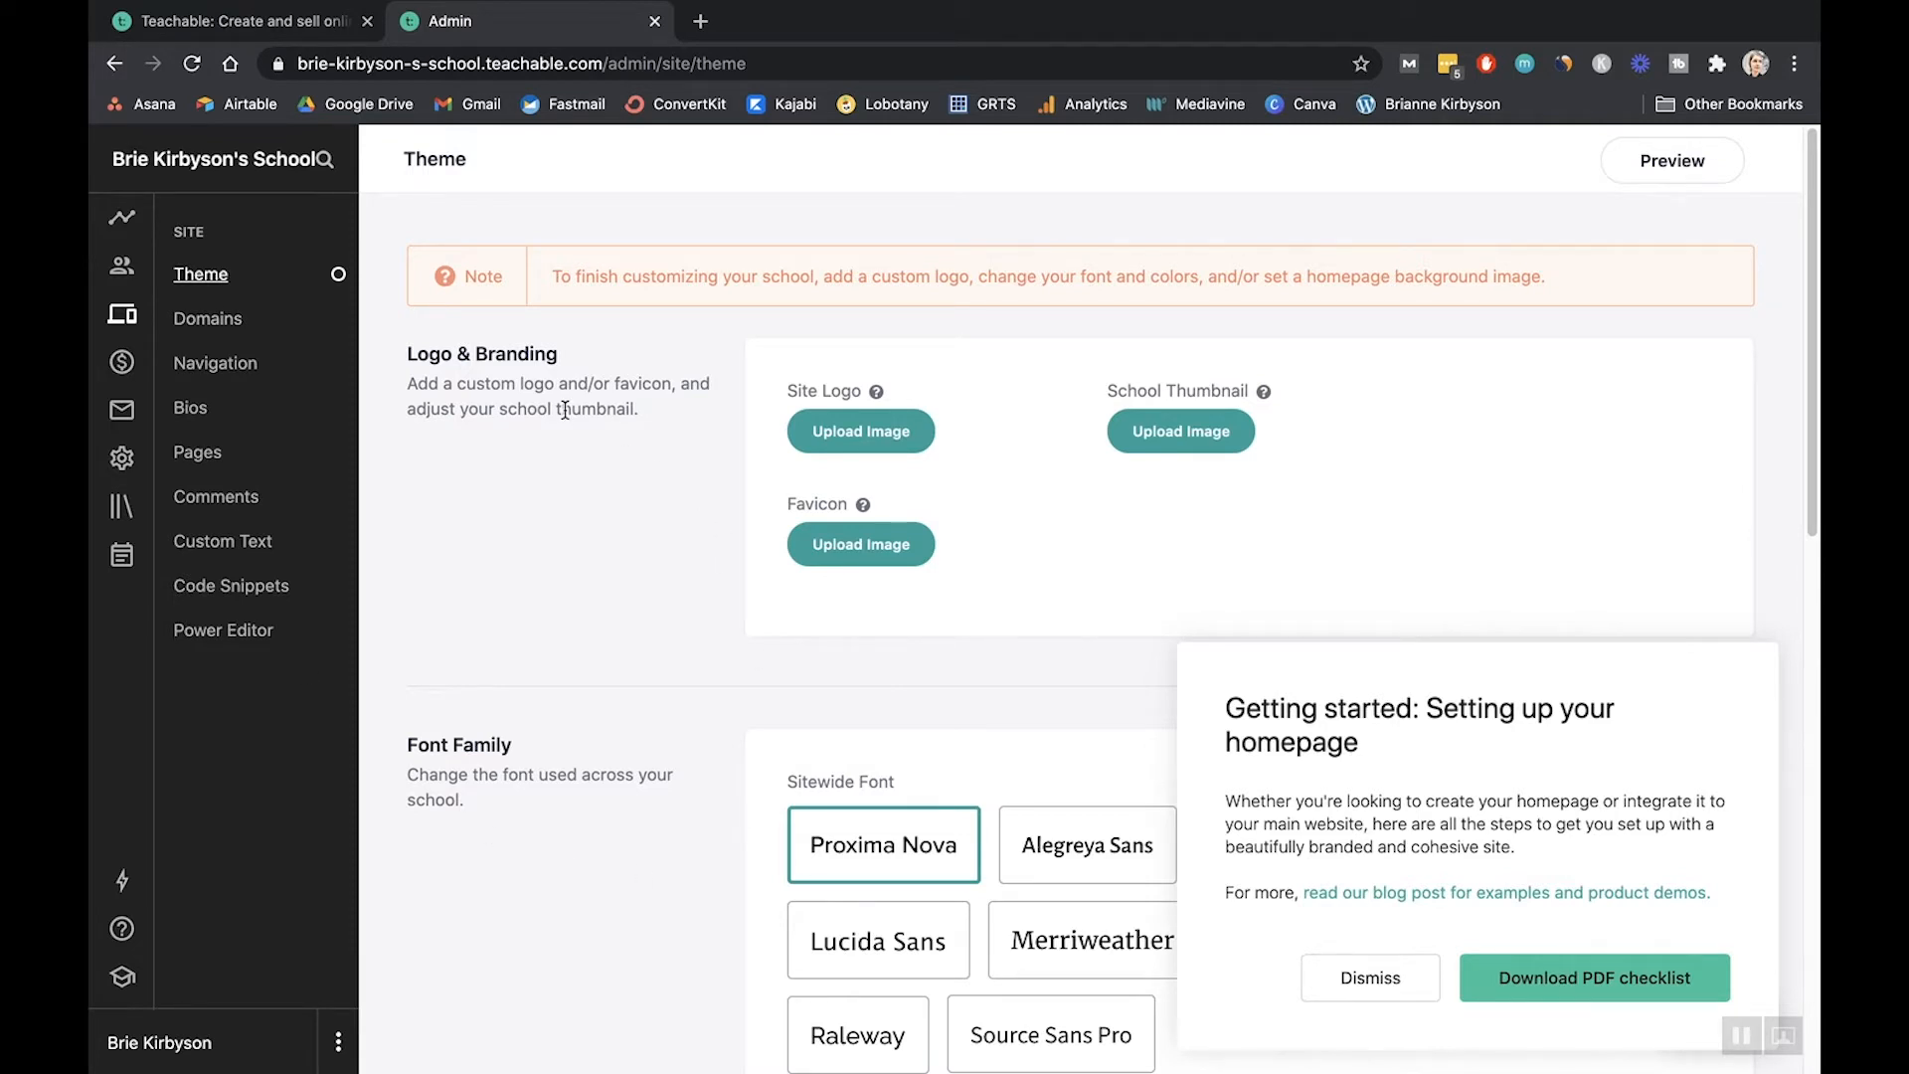
{"action": "mouse_move", "coordinate": [120, 364]}
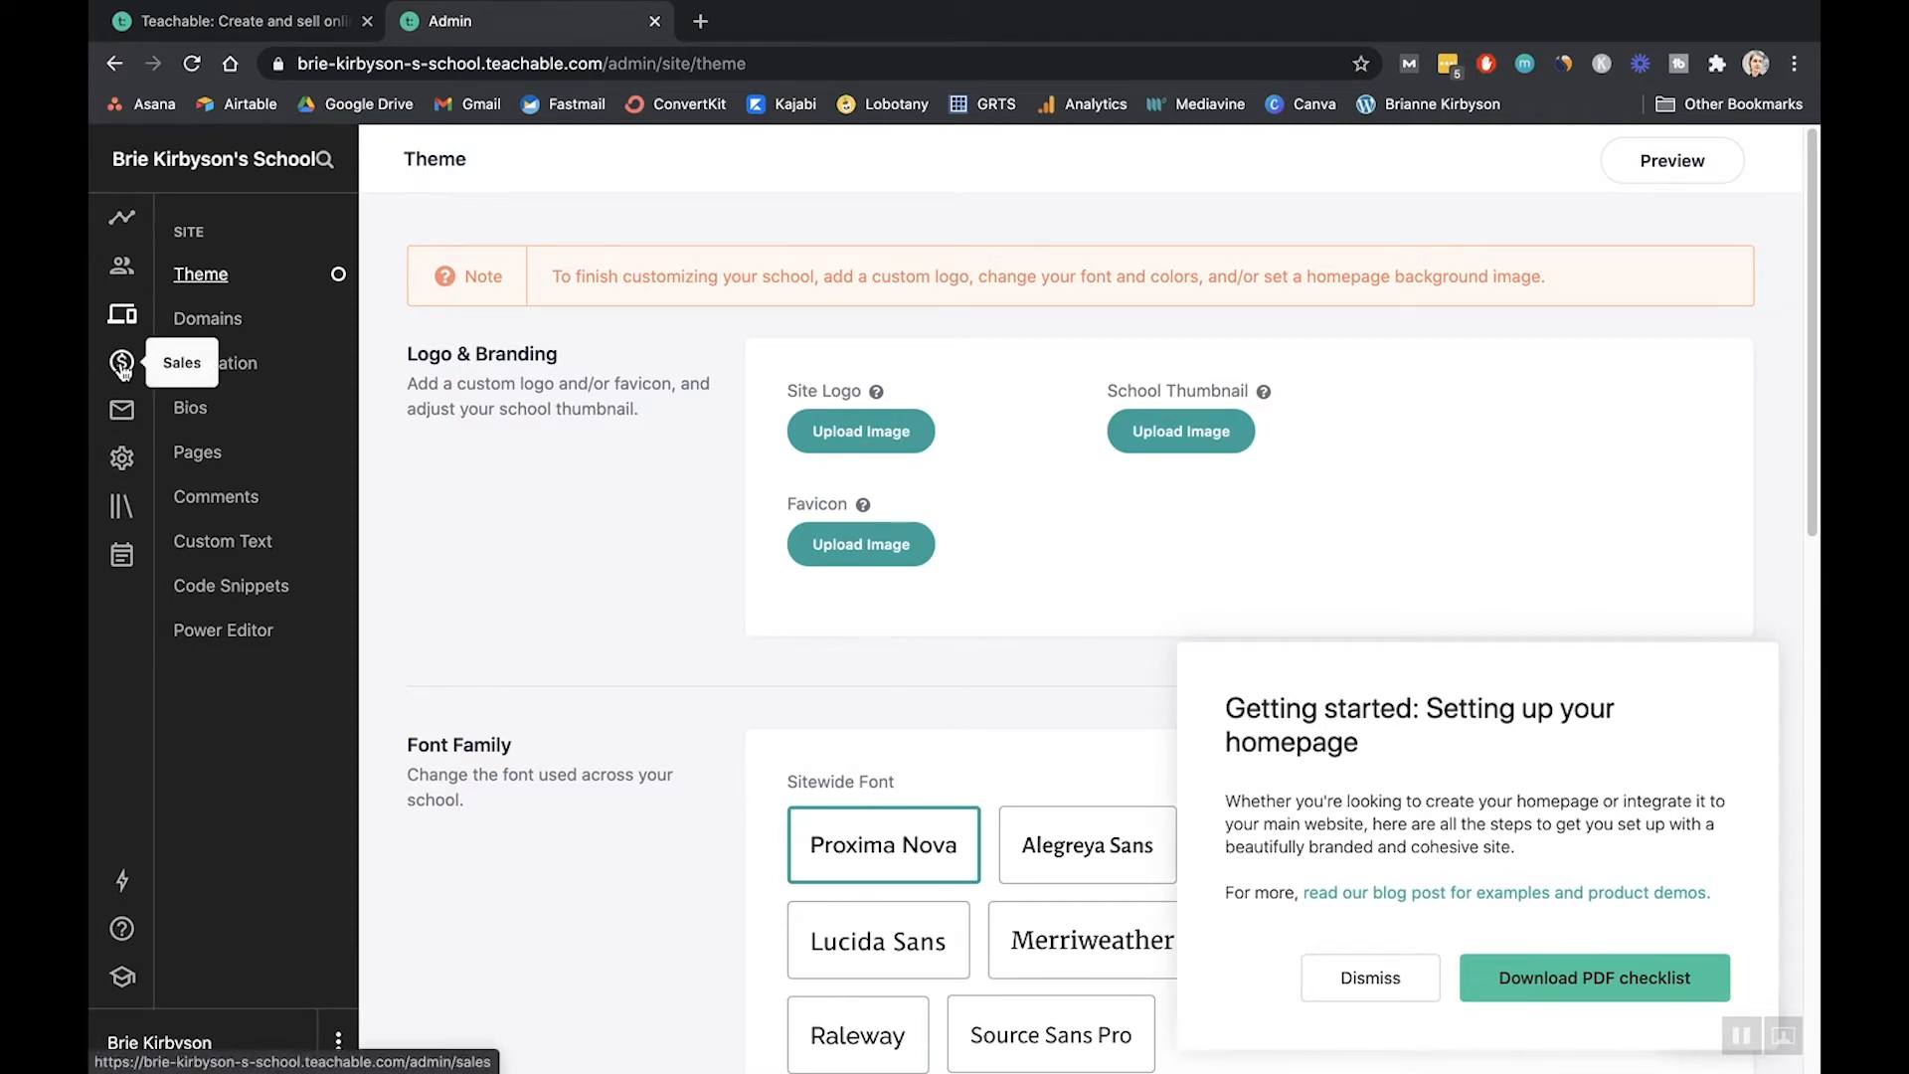
{"action": "left_click", "coordinate": [120, 363]}
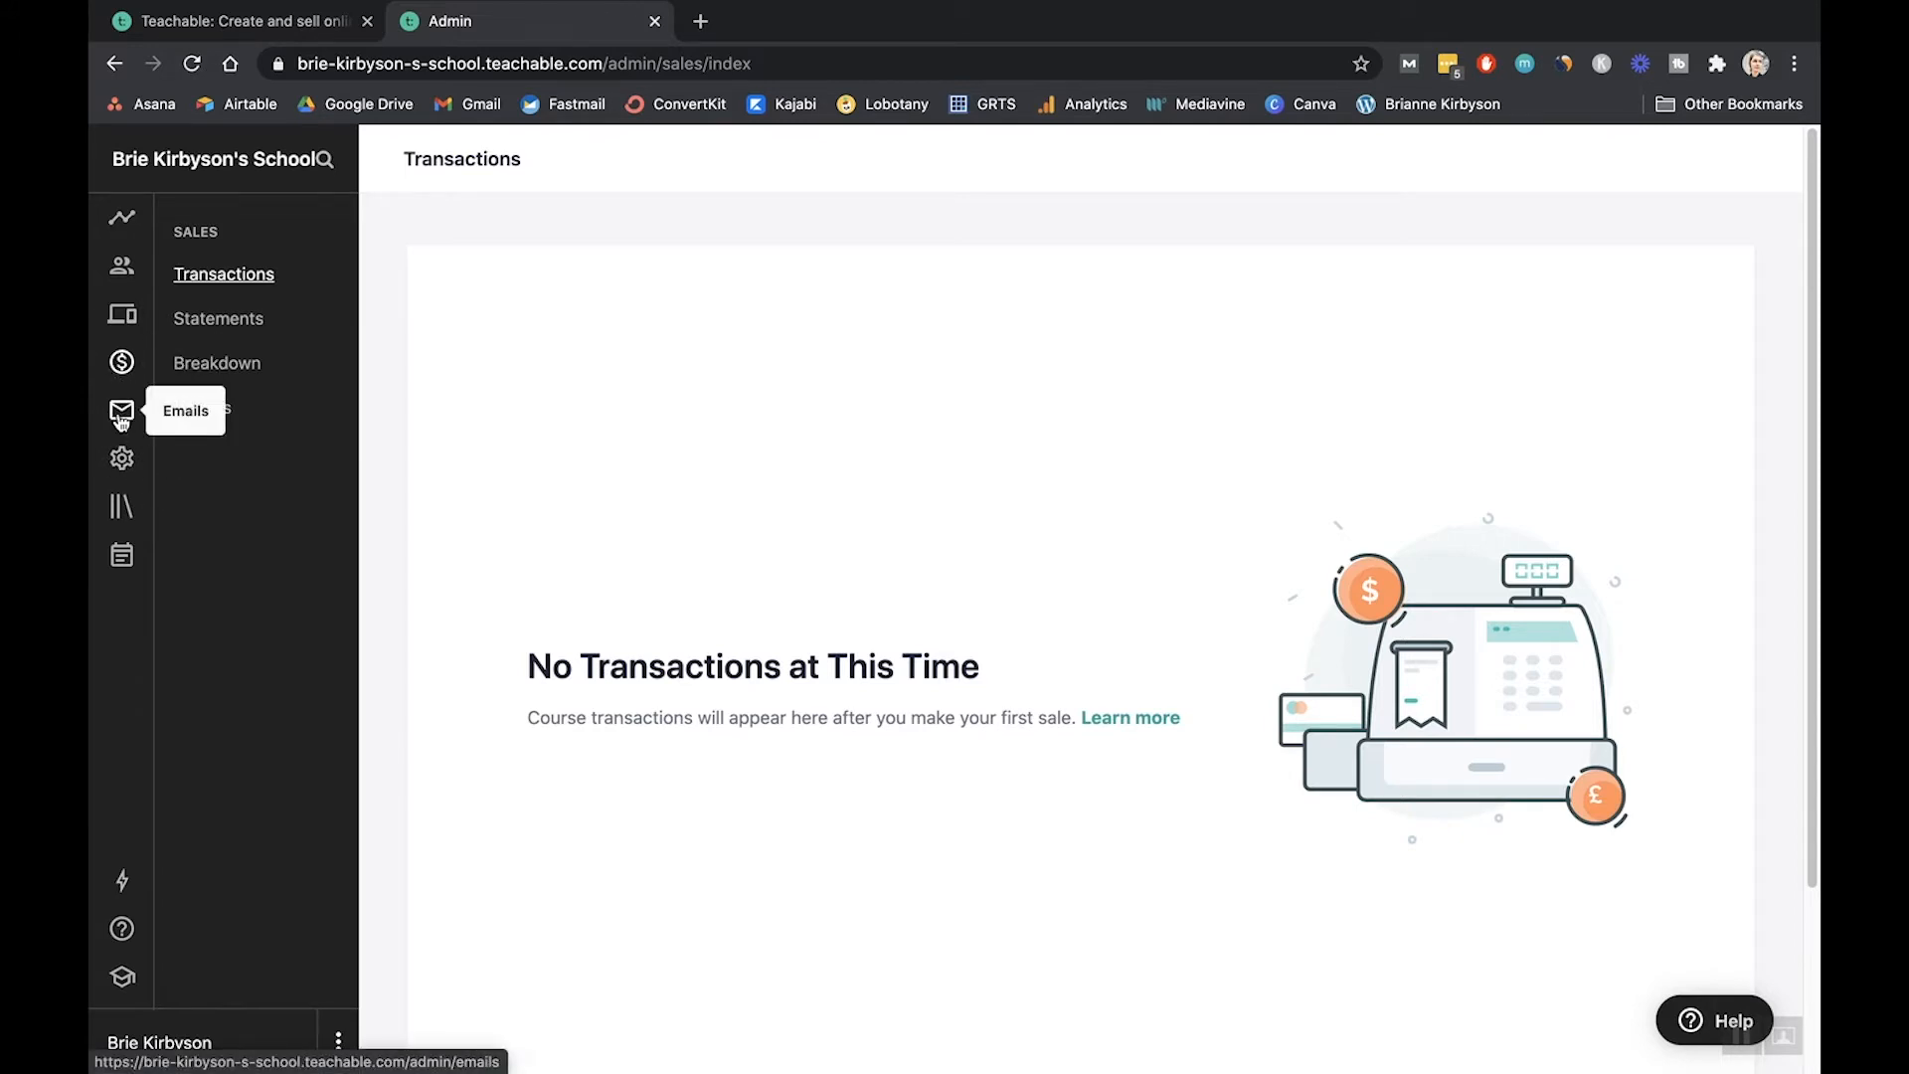
{"action": "mouse_move", "coordinate": [120, 505]}
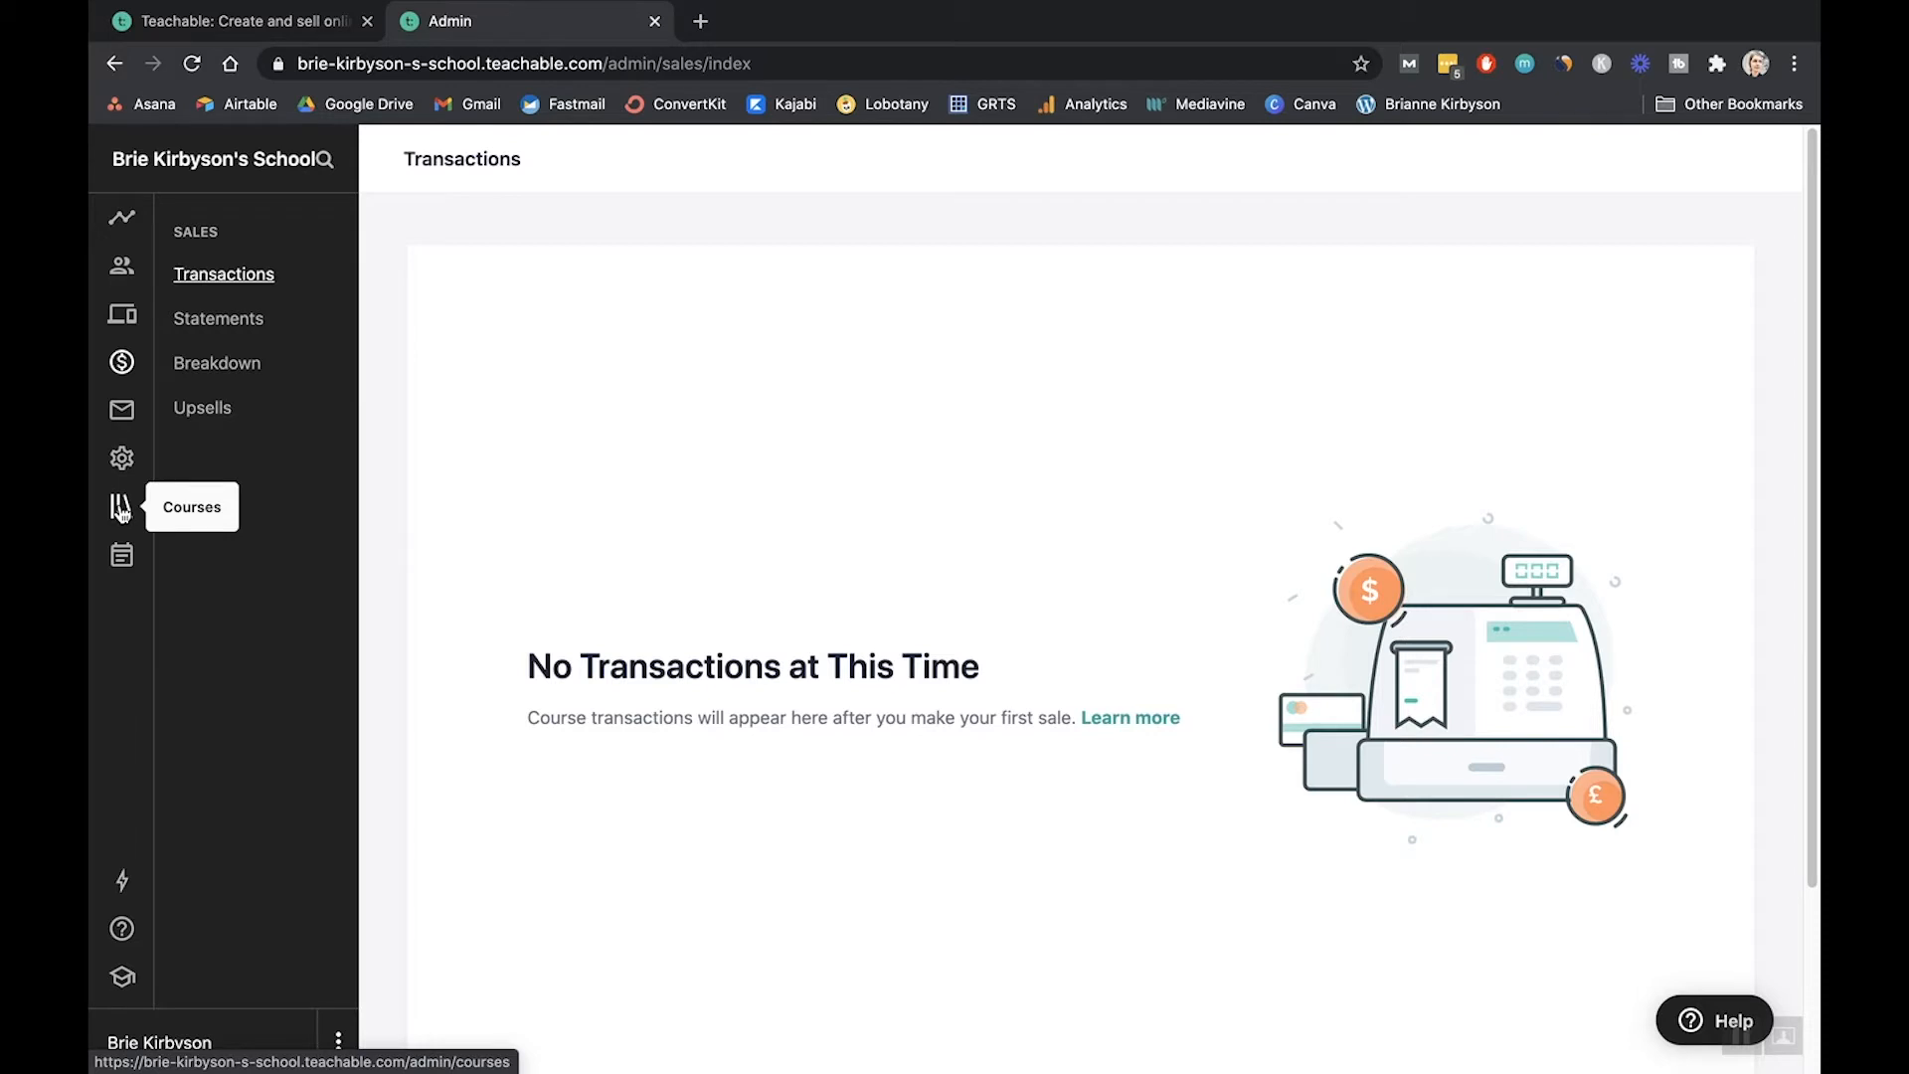
{"action": "left_click", "coordinate": [120, 506]}
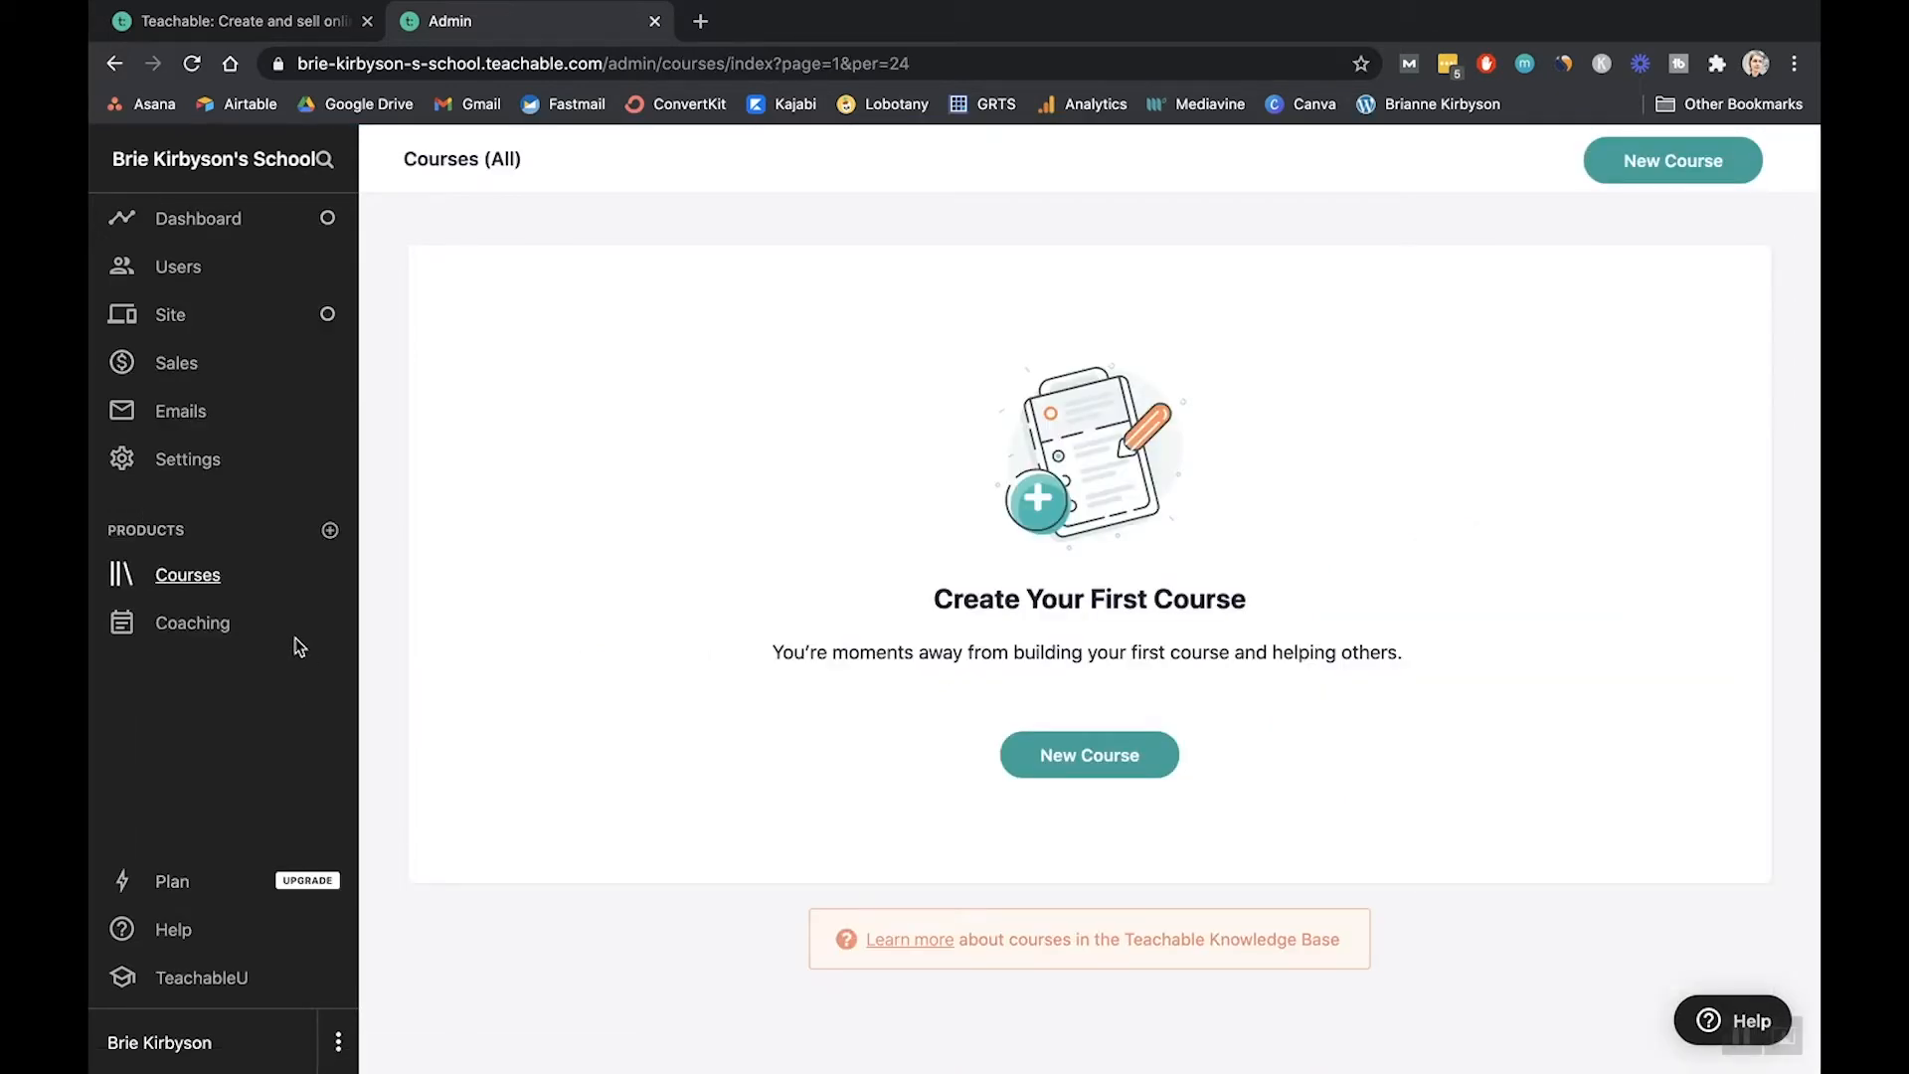
{"action": "mouse_move", "coordinate": [280, 625]}
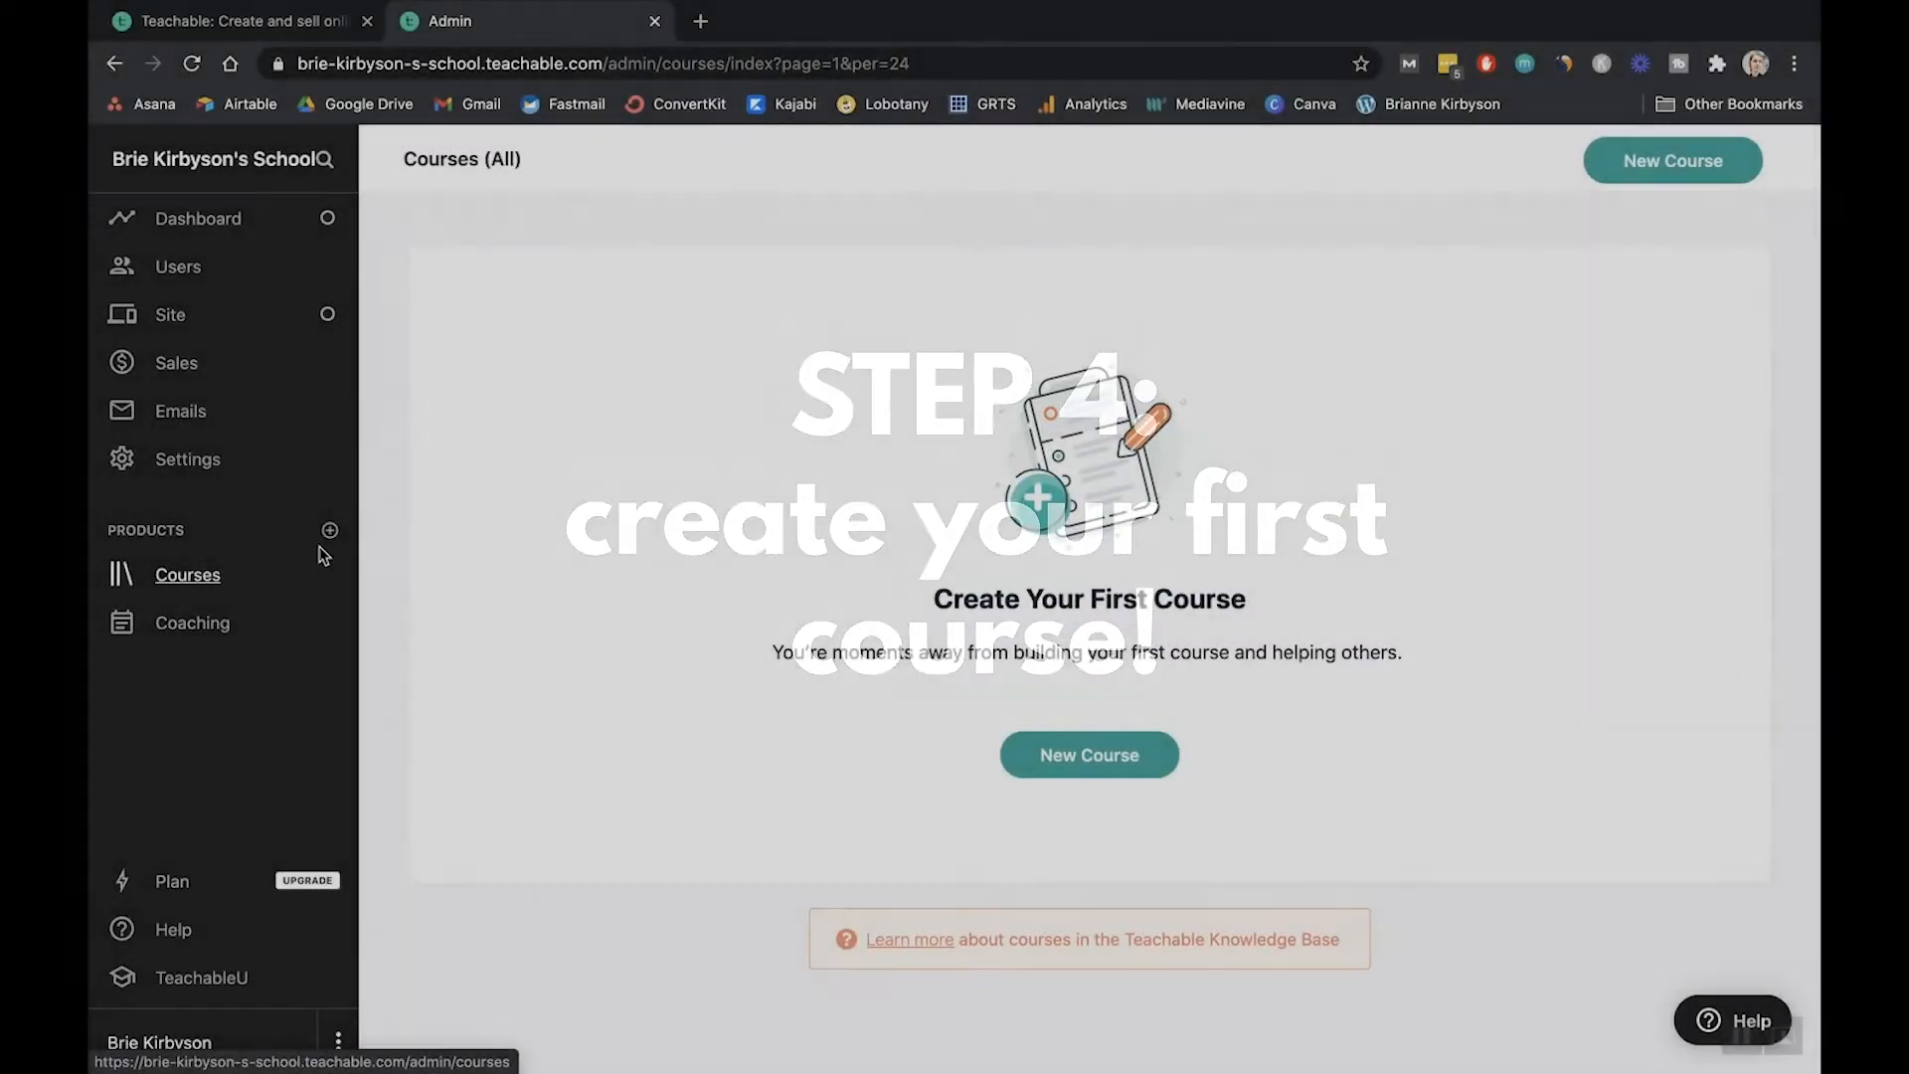
- Add a new Course product and continue to its title and subtitle form
{"action": "left_click", "coordinate": [1087, 753]}
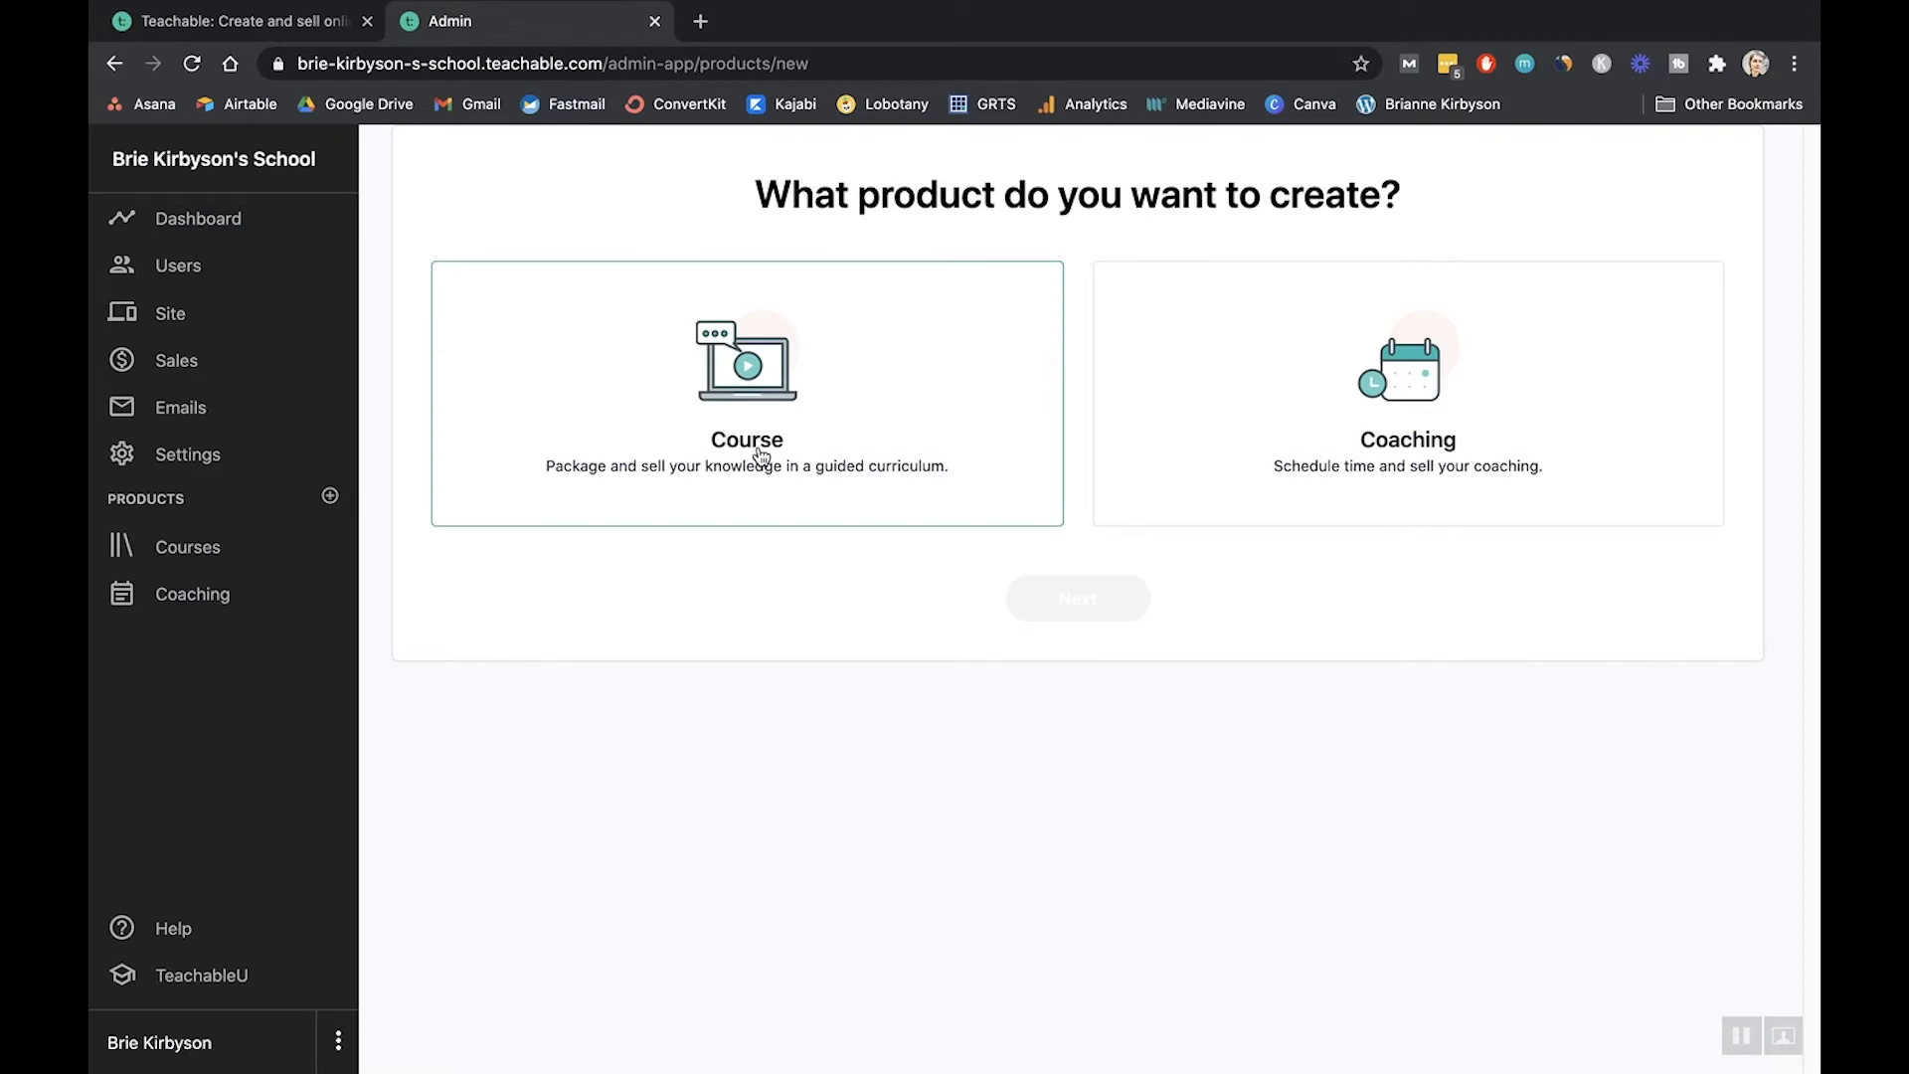
{"action": "left_click", "coordinate": [747, 394]}
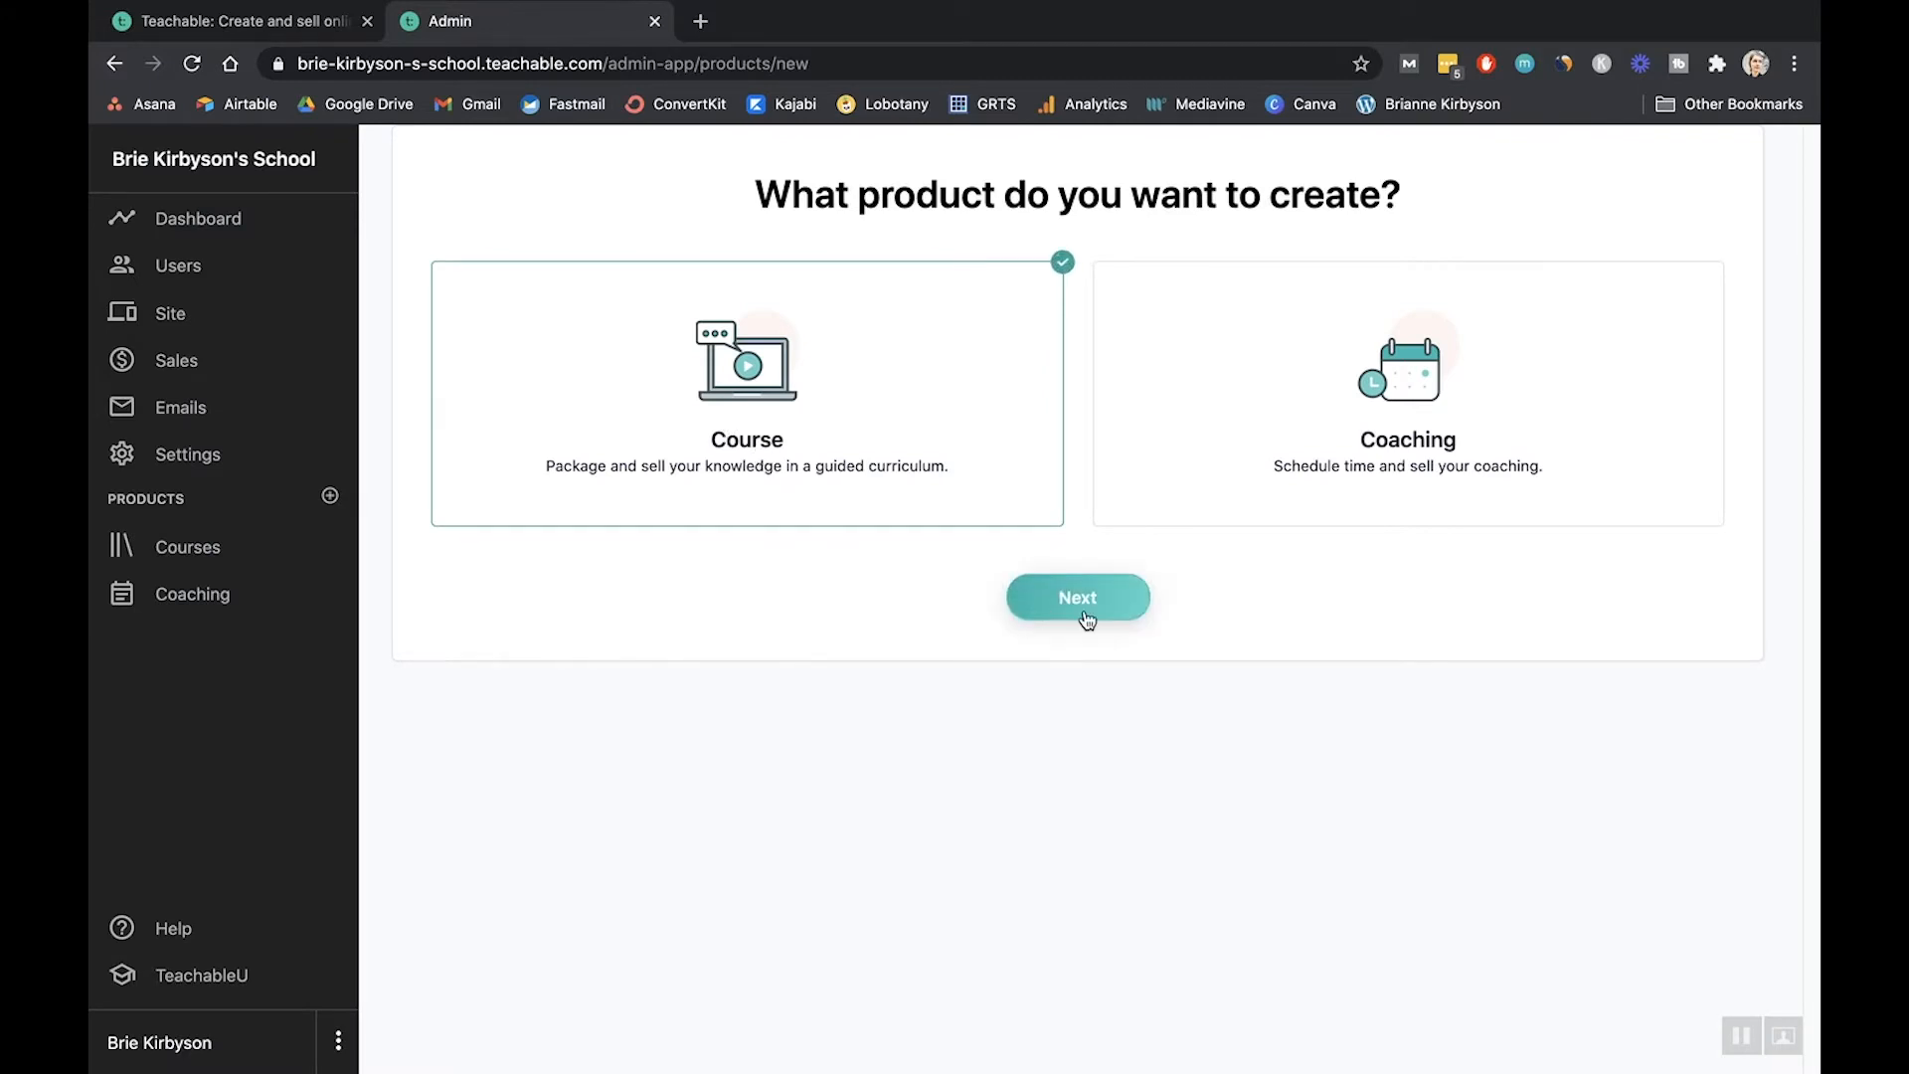
{"action": "left_click", "coordinate": [1076, 597]}
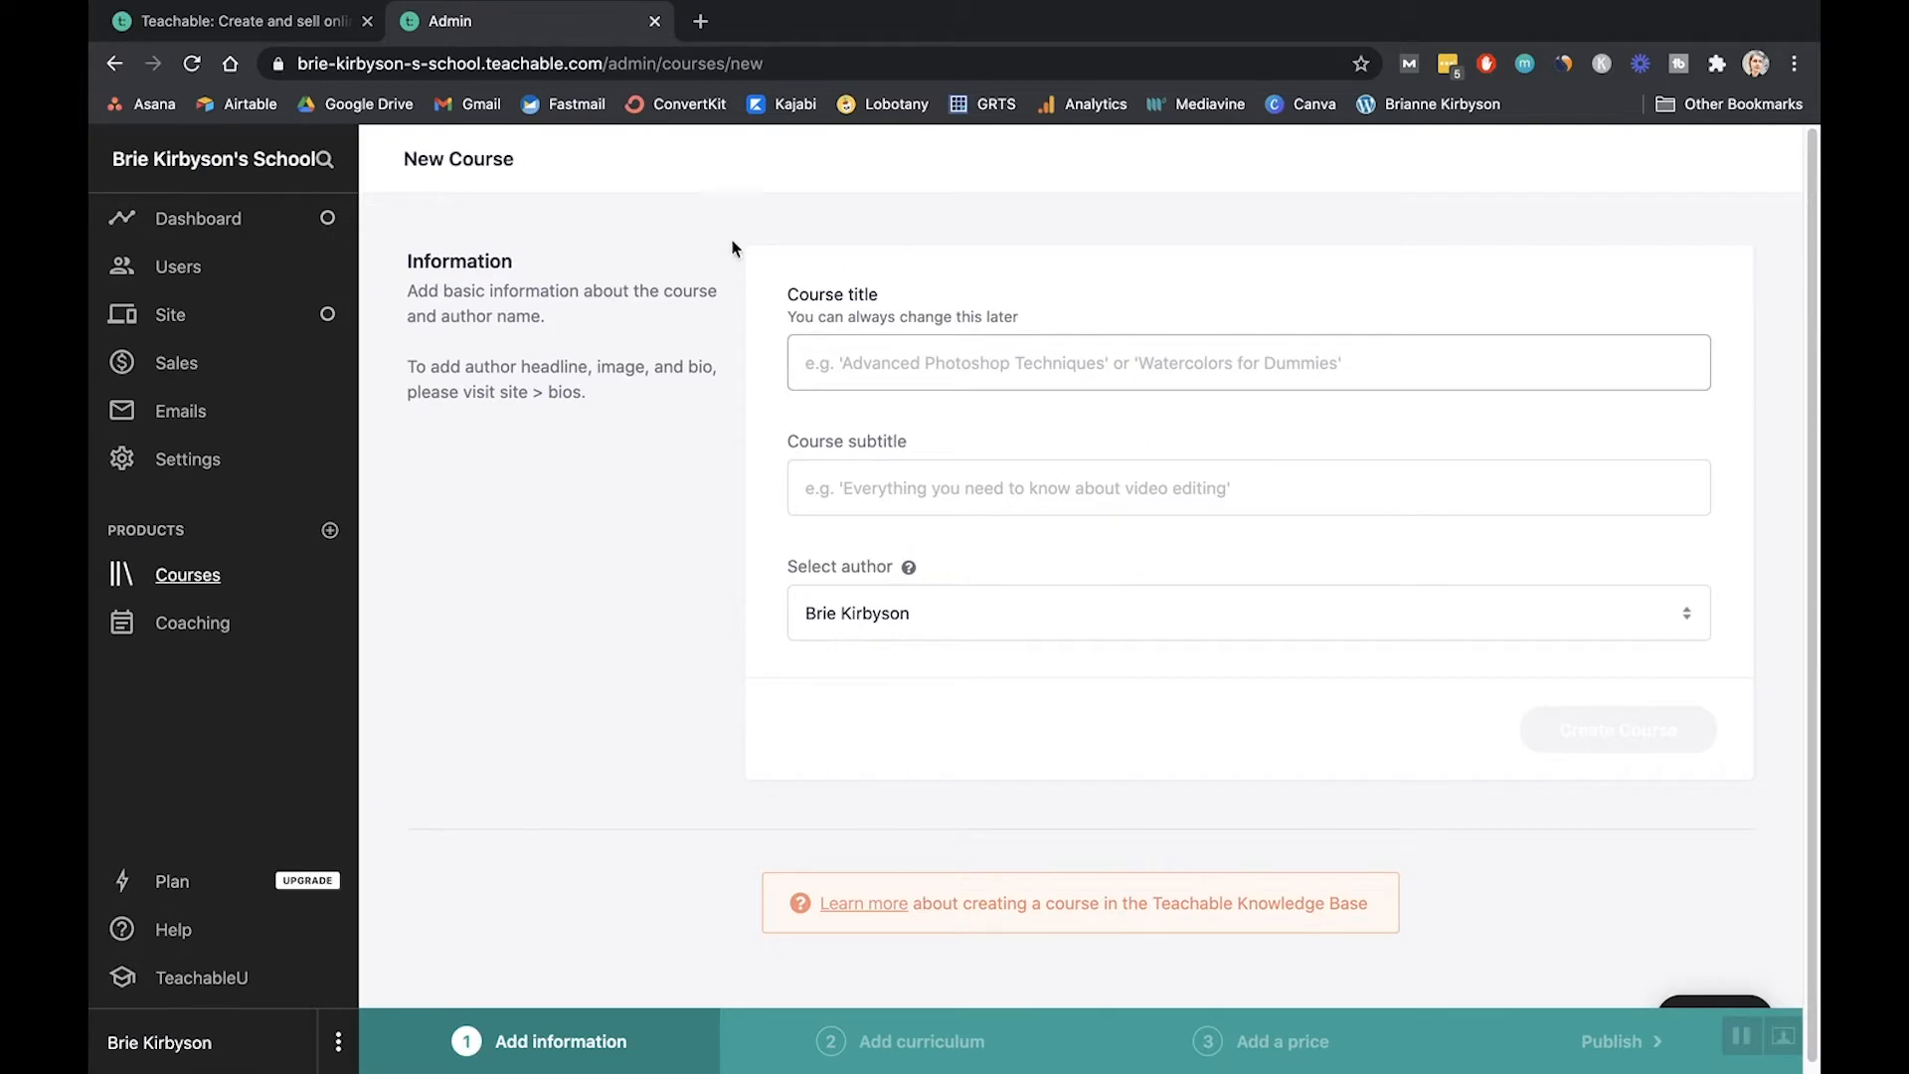
{"action": "mouse_move", "coordinate": [1056, 601]}
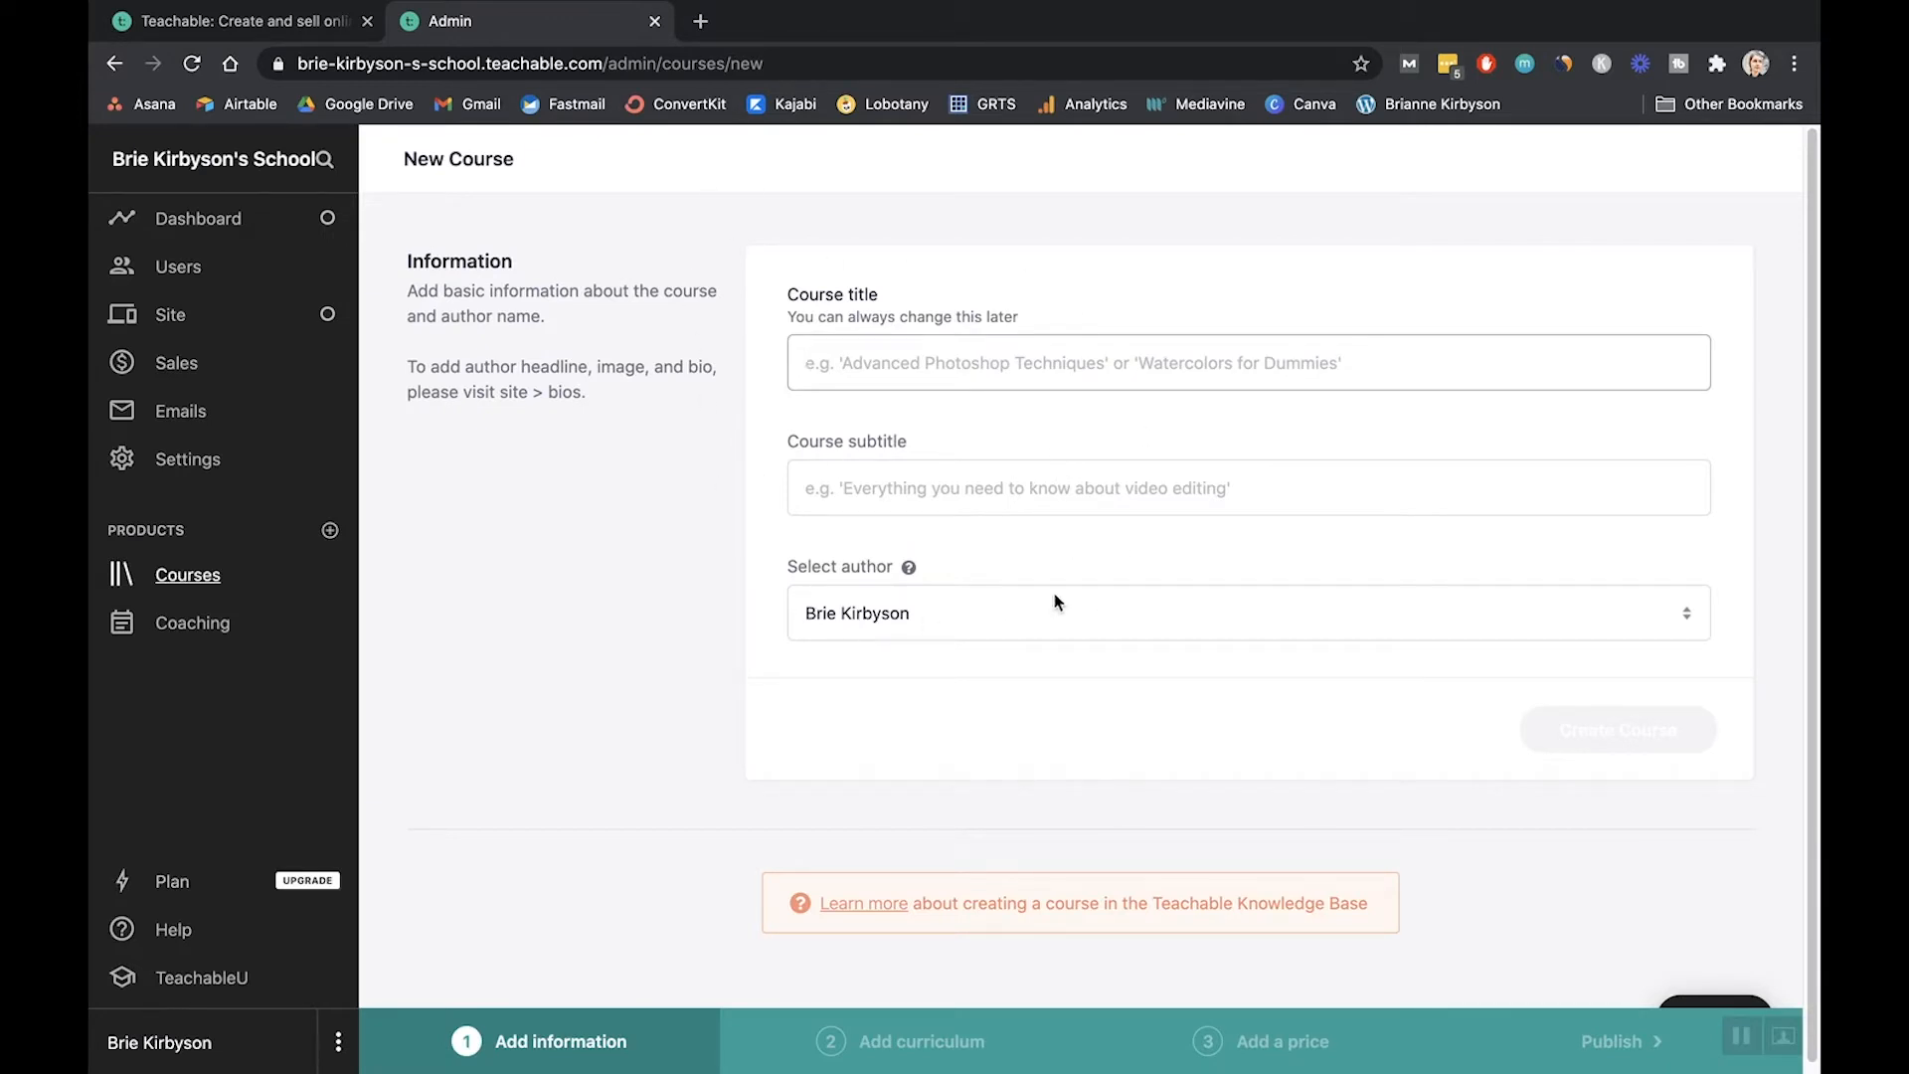
{"action": "mouse_move", "coordinate": [1002, 601]}
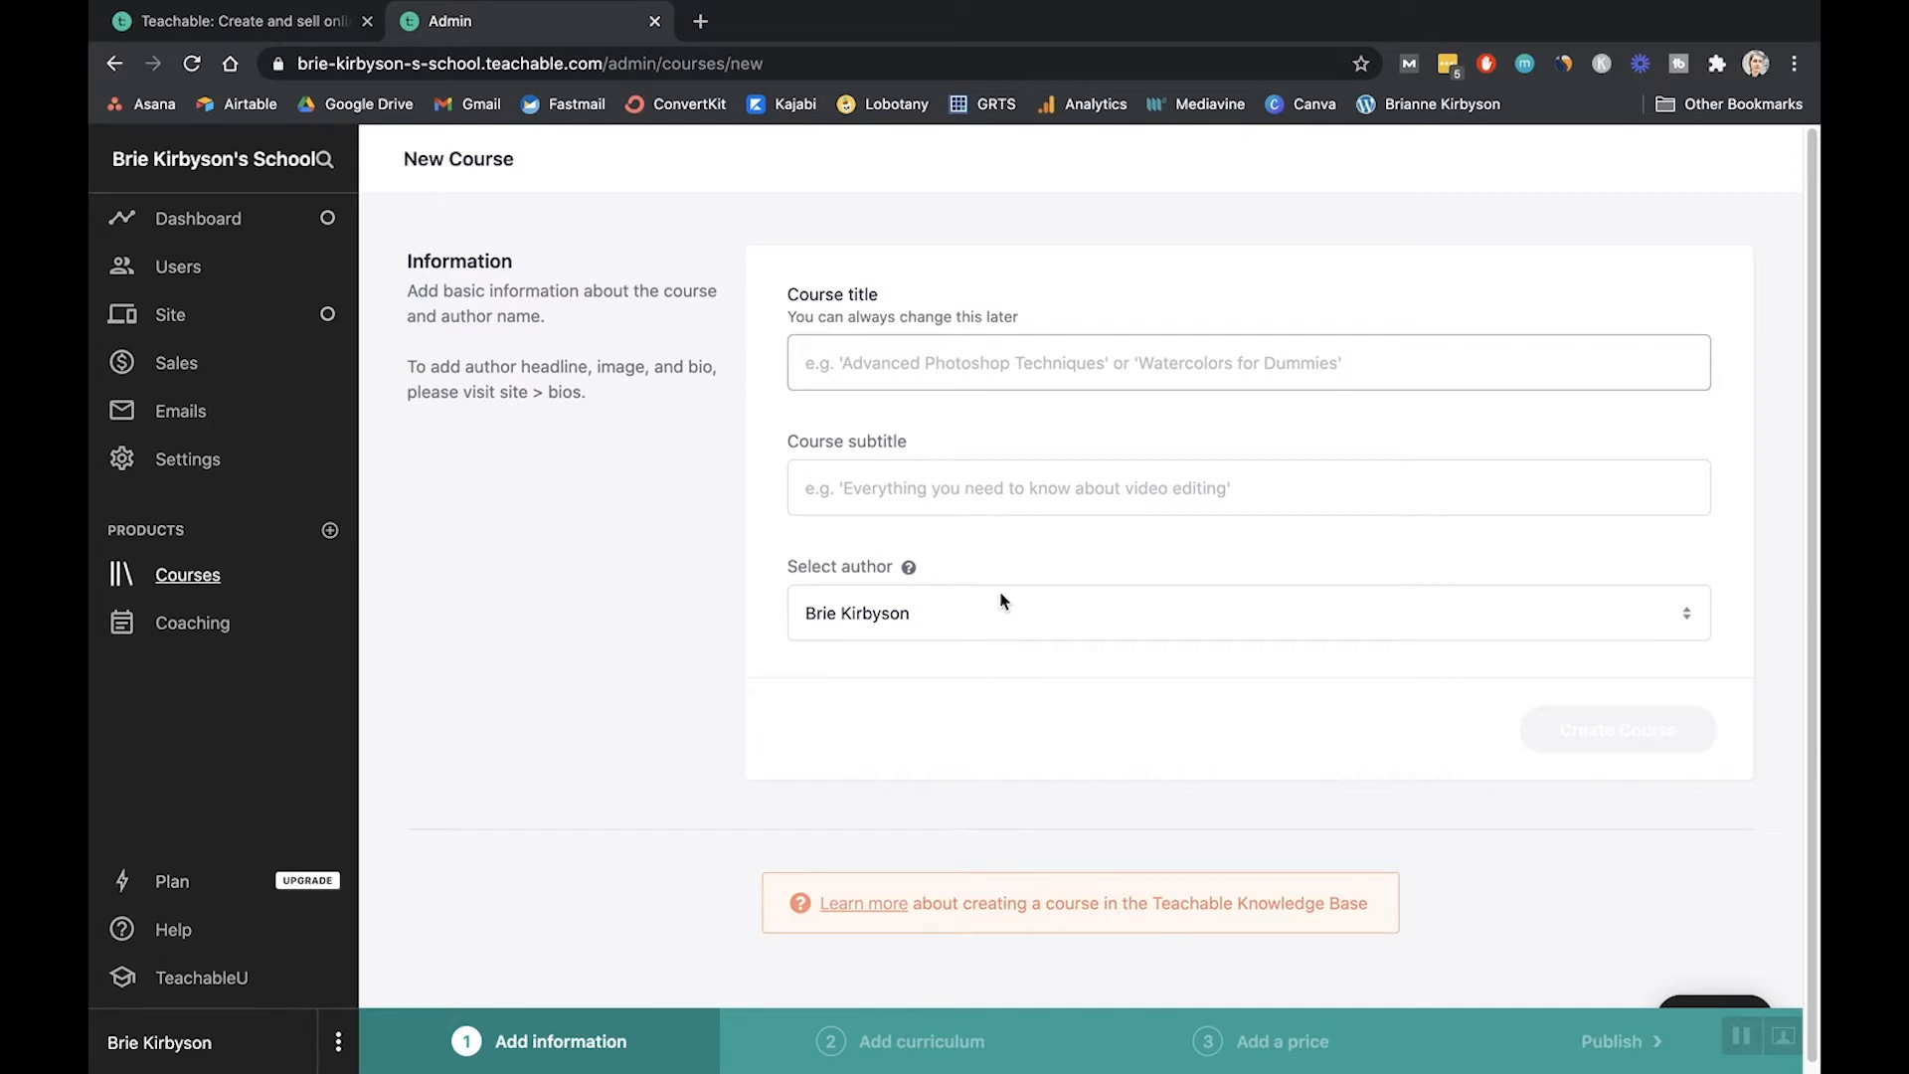
{"action": "mouse_move", "coordinate": [964, 549]}
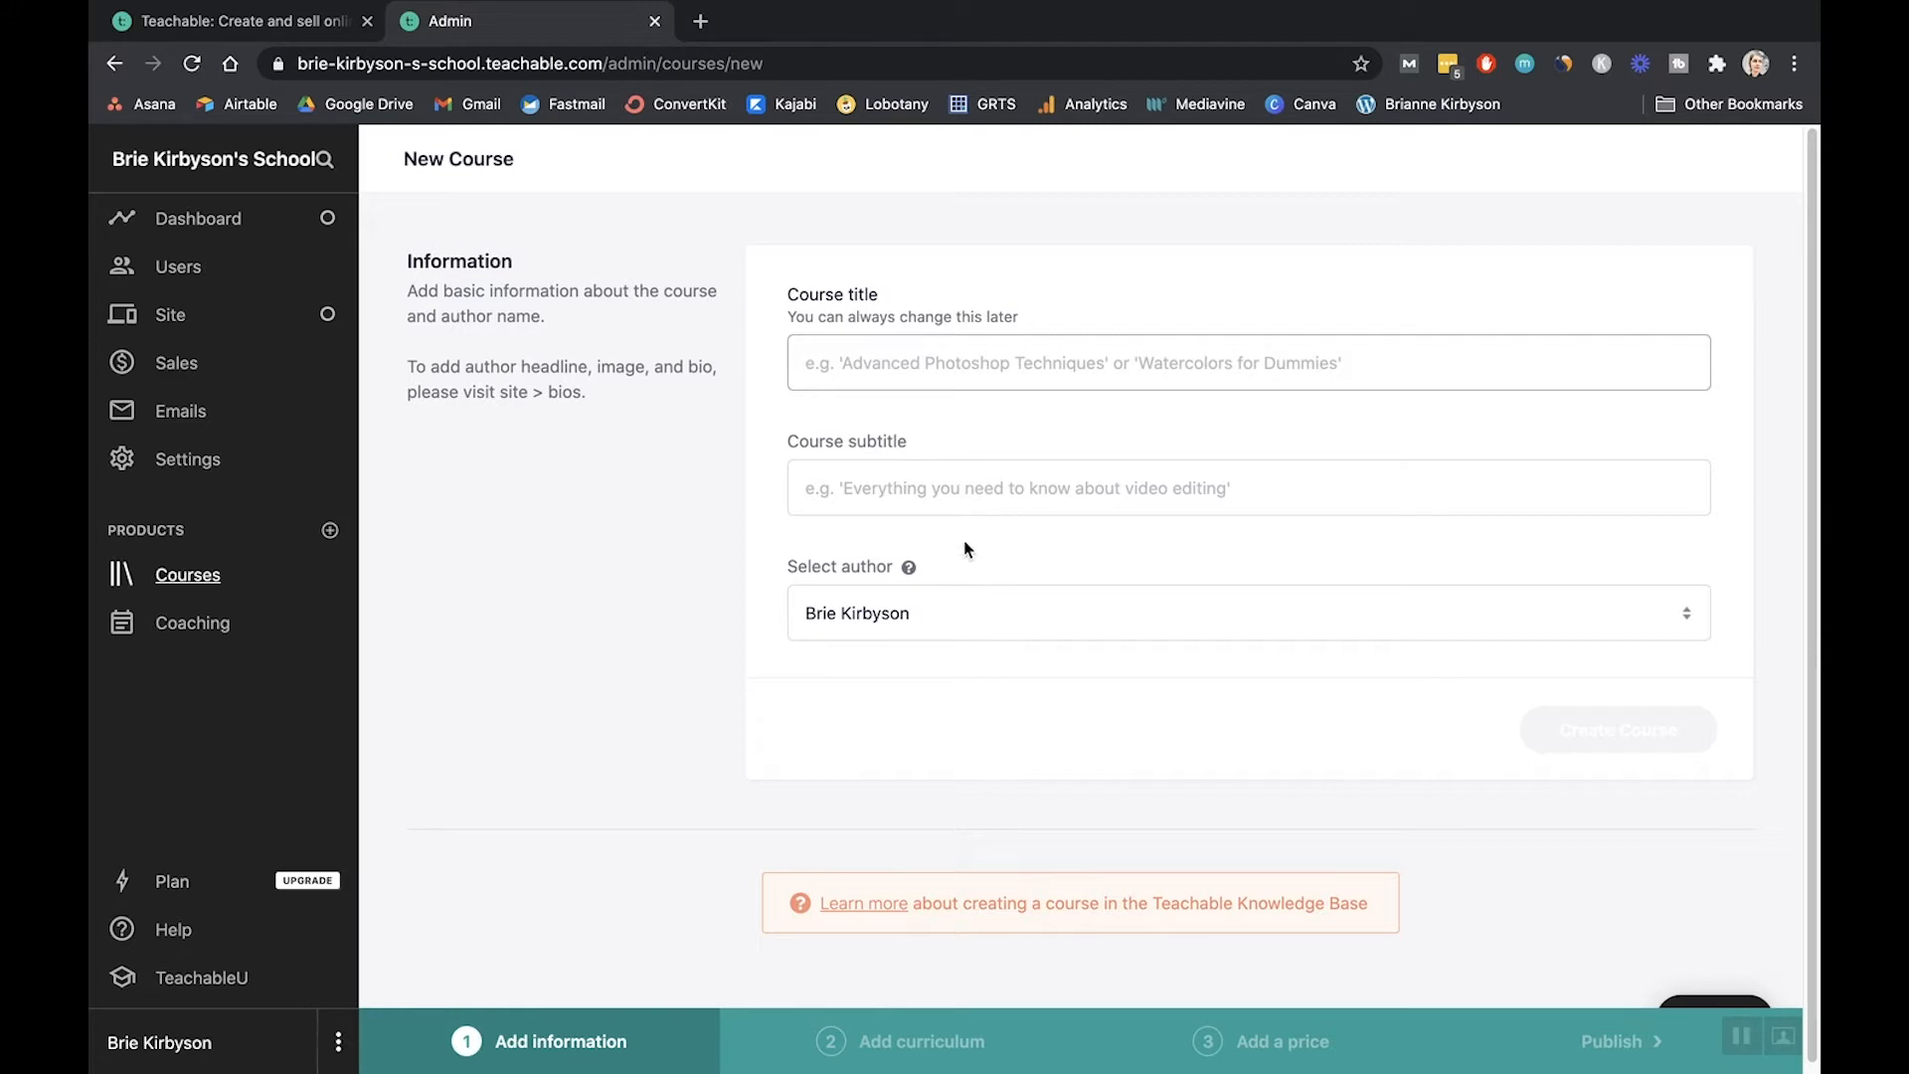
- Create 'Test Course' with subtitle 'Step by step process for creating a course'
{"action": "type", "text": "Te"}
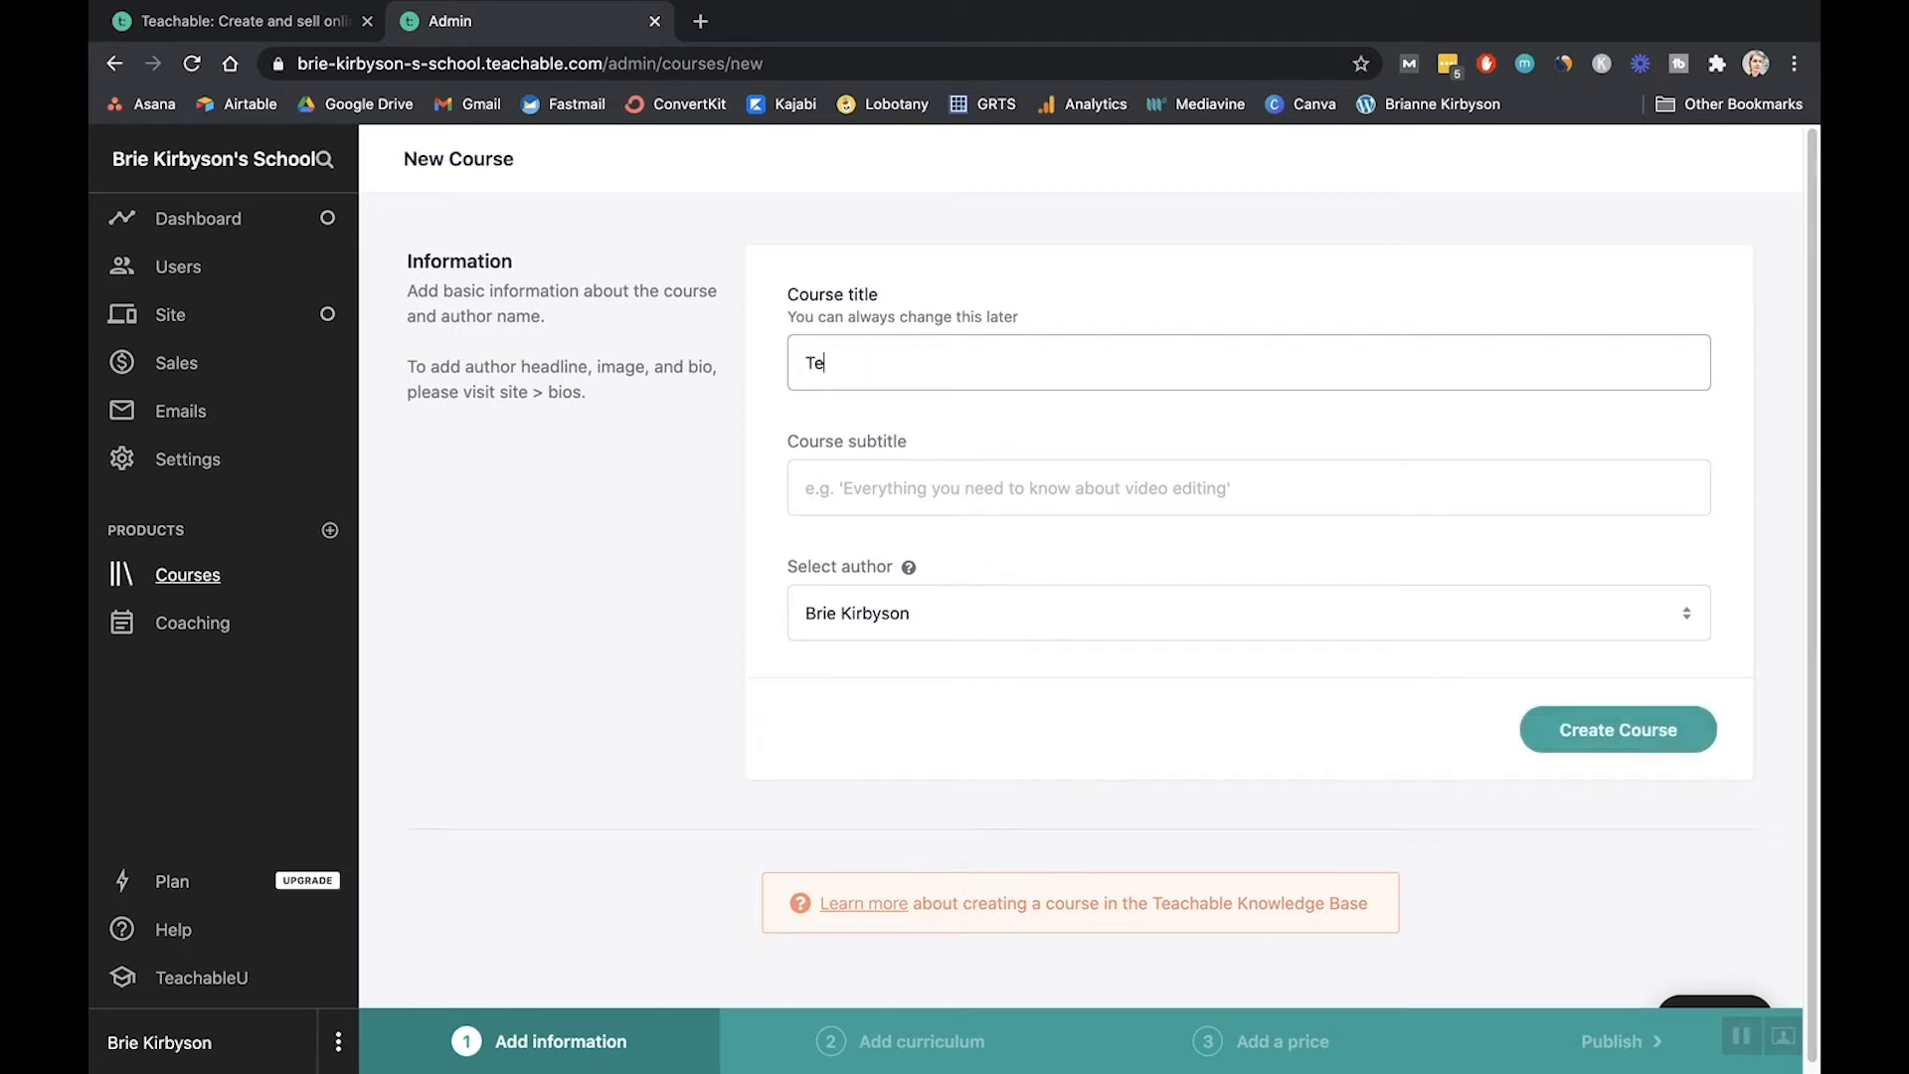
{"action": "type", "text": "Step by step process for creating a c"}
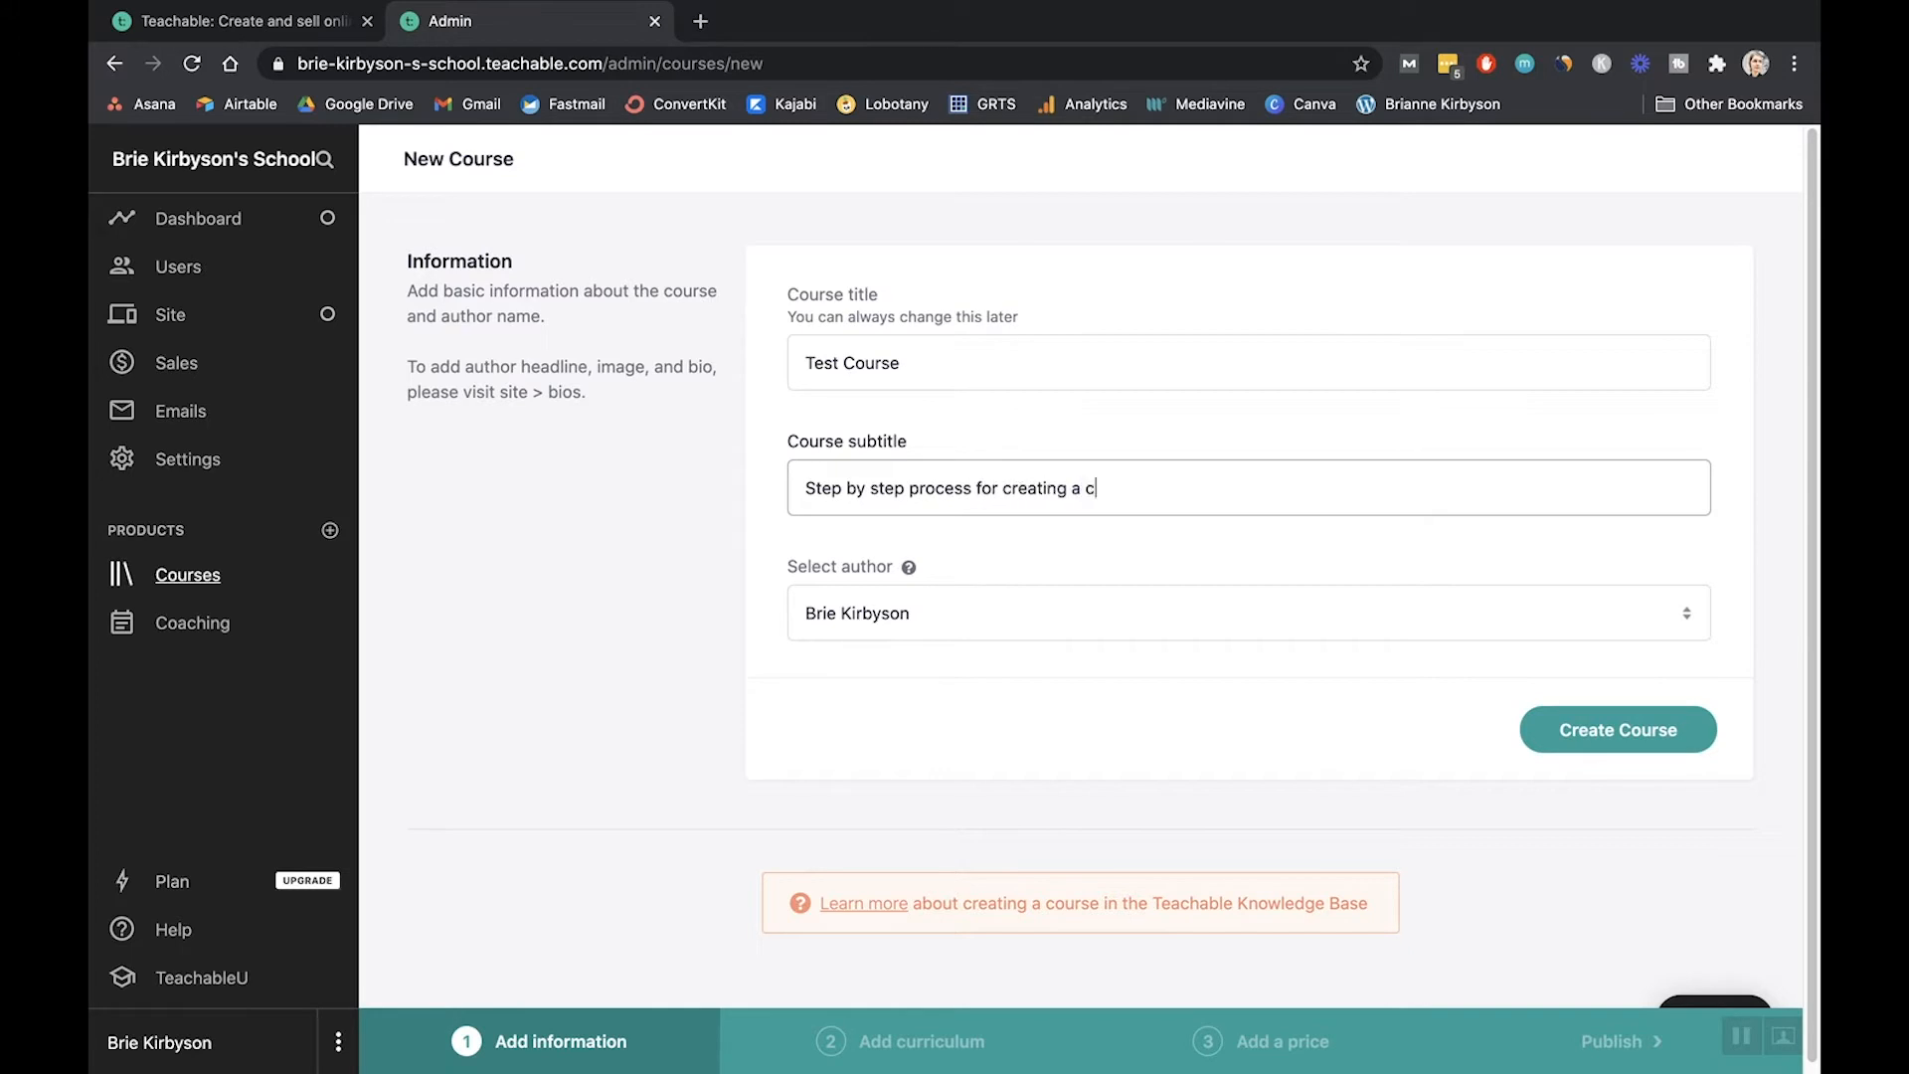
{"action": "type", "text": "ourse"}
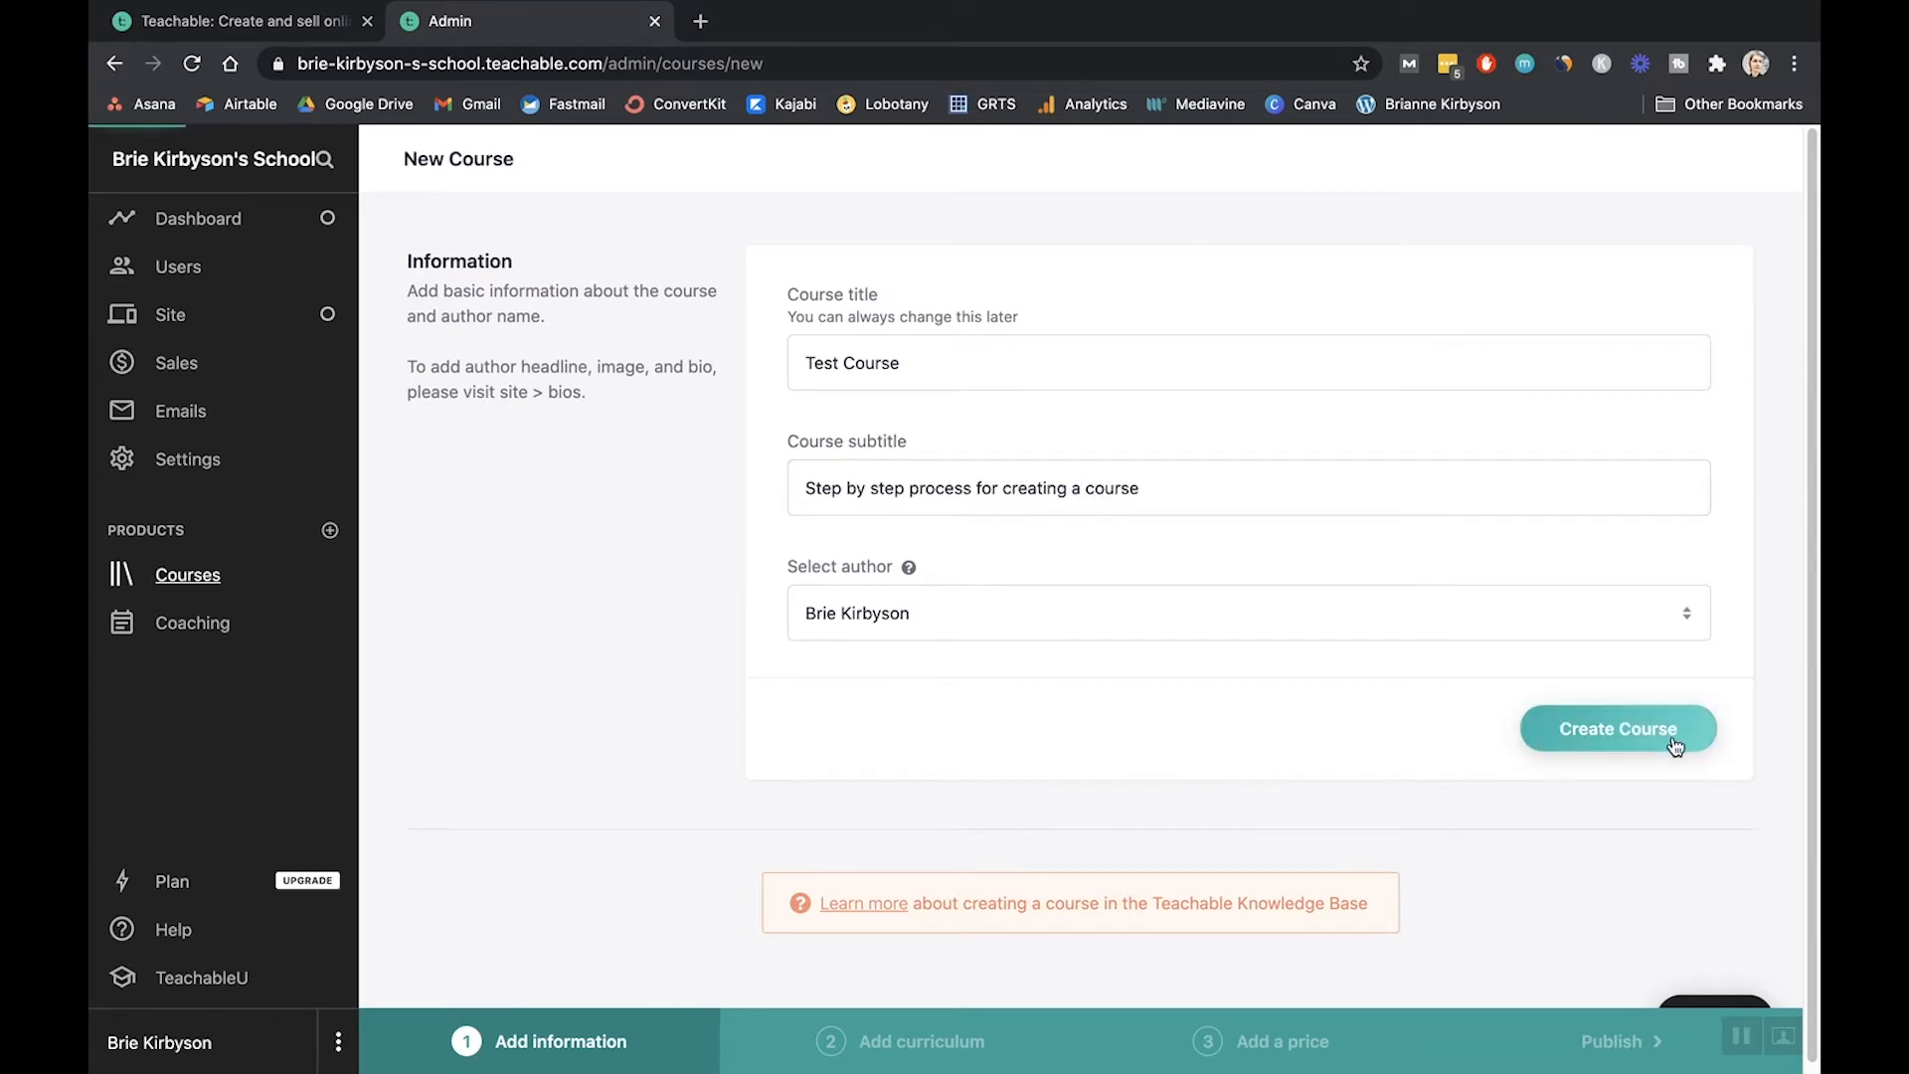
{"action": "left_click", "coordinate": [1617, 728]}
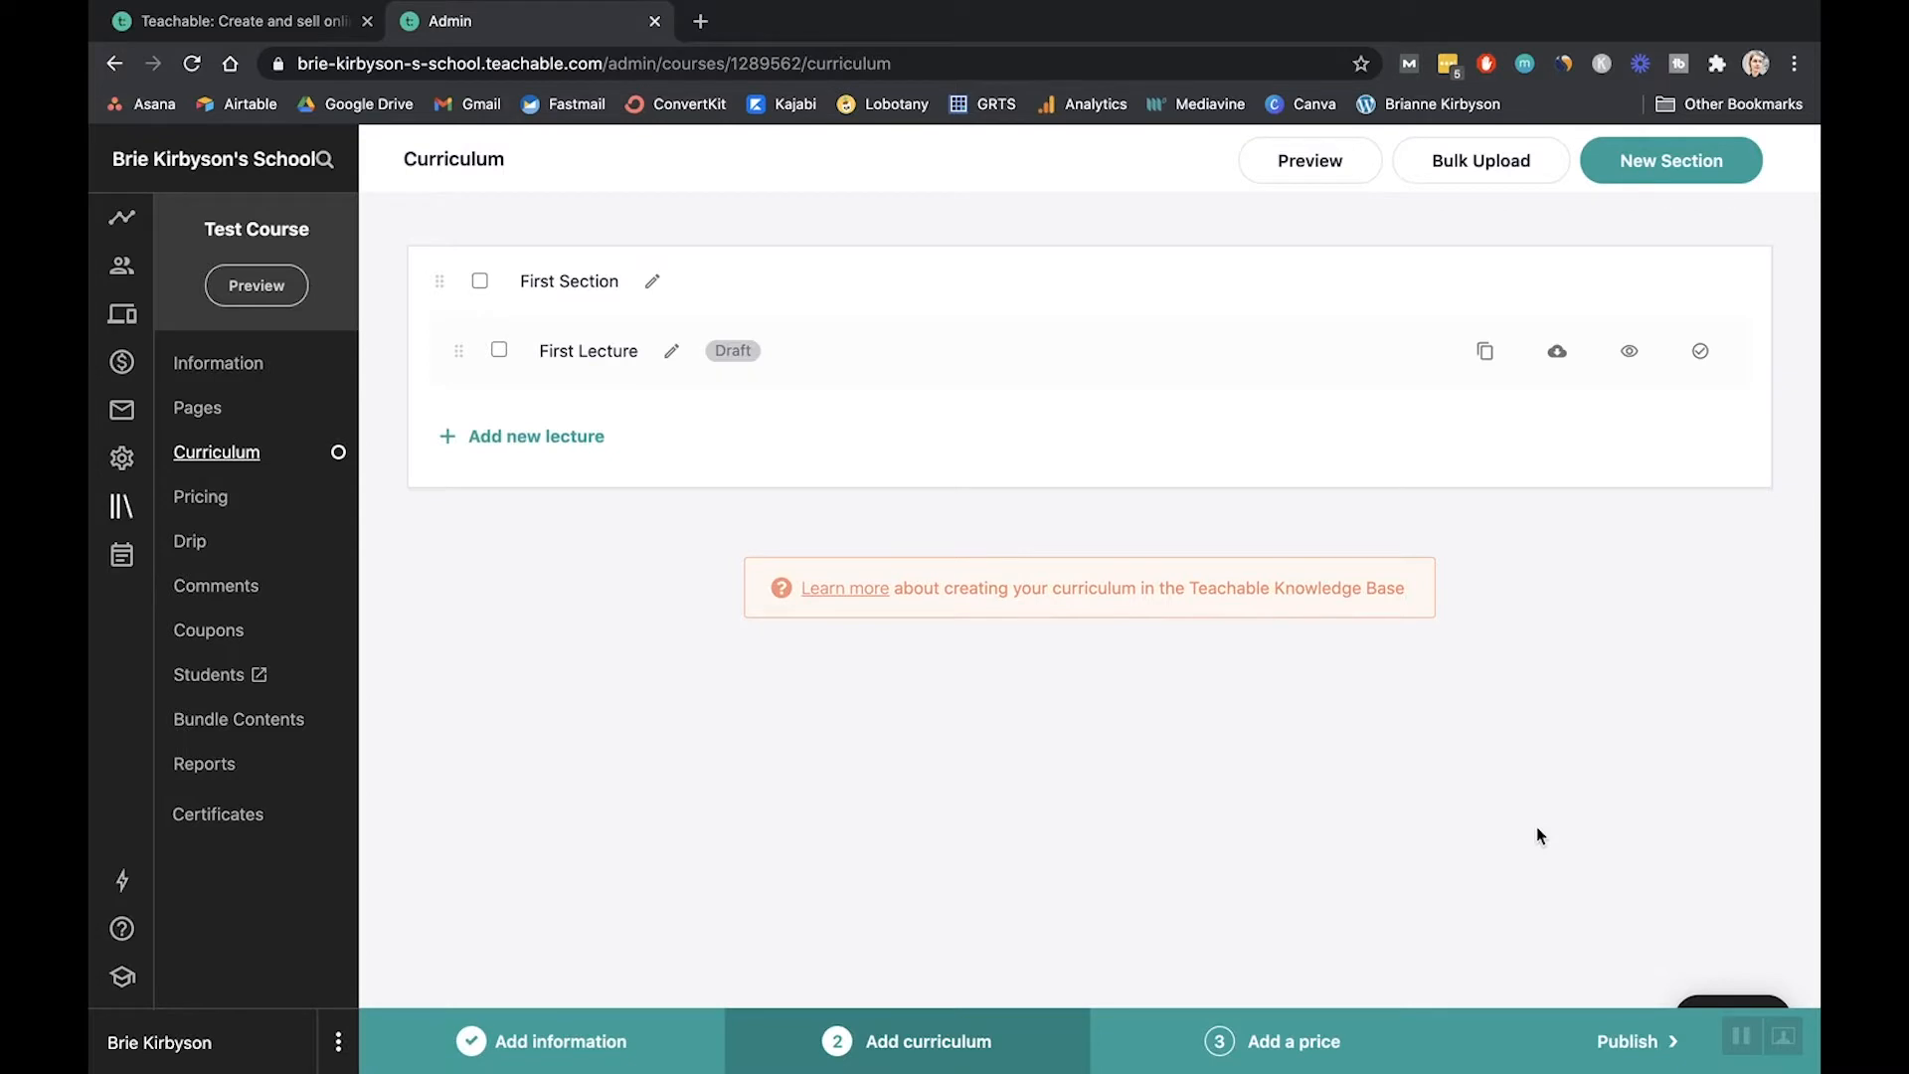
{"action": "mouse_move", "coordinate": [655, 412]}
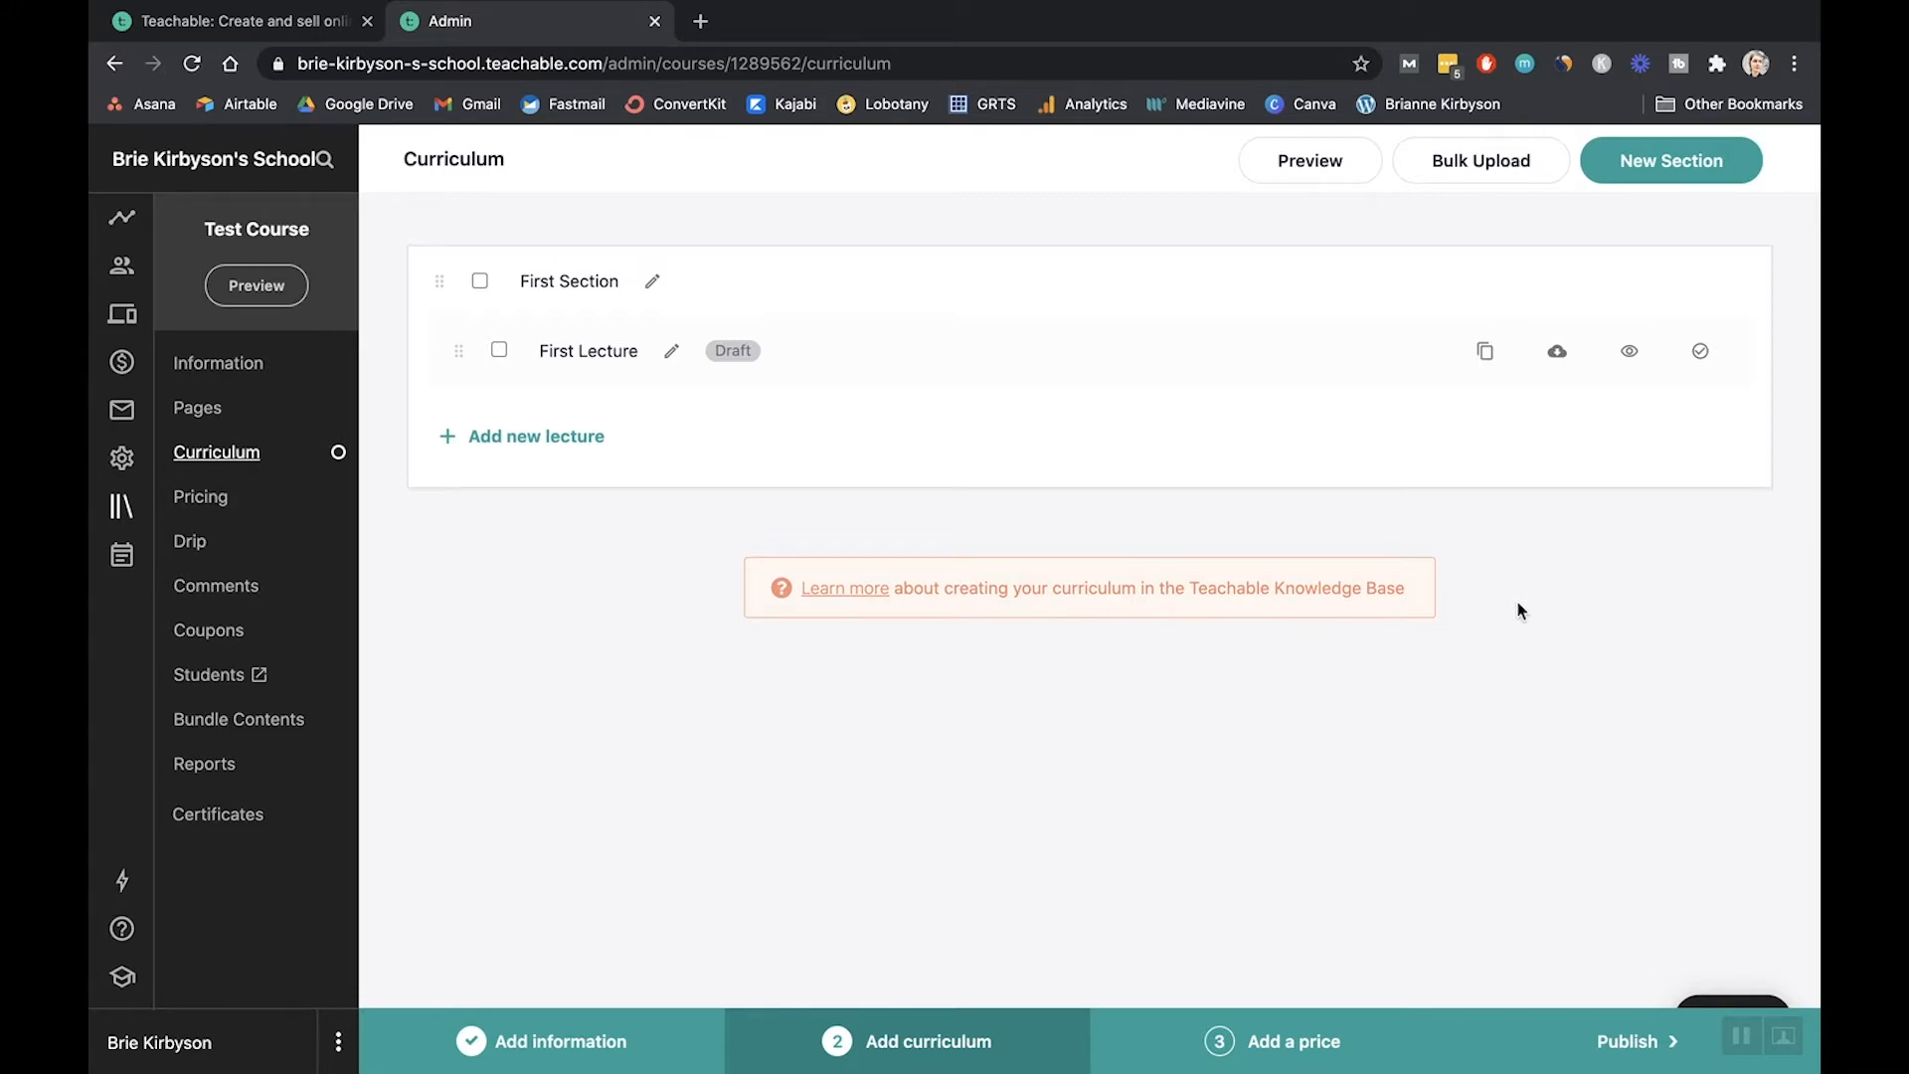
{"action": "mouse_move", "coordinate": [902, 170]}
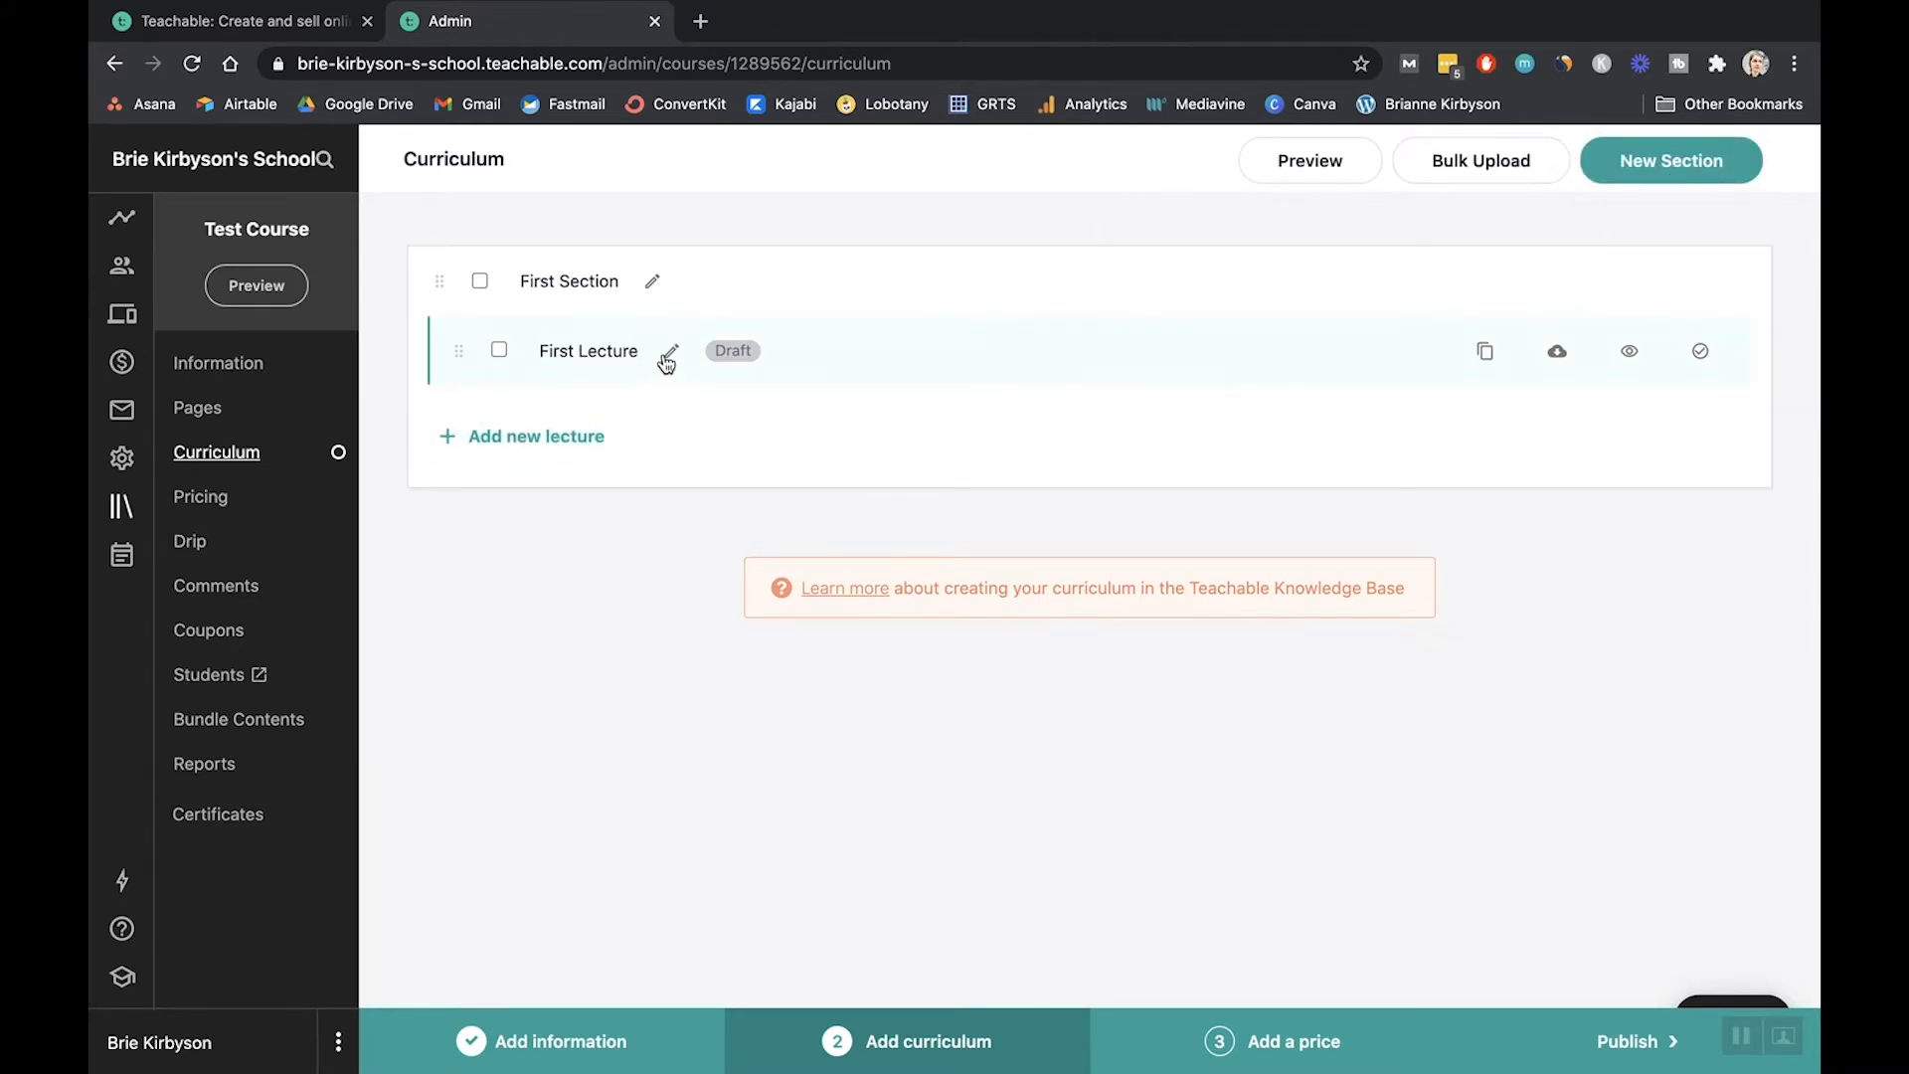
{"action": "left_click", "coordinate": [668, 358]}
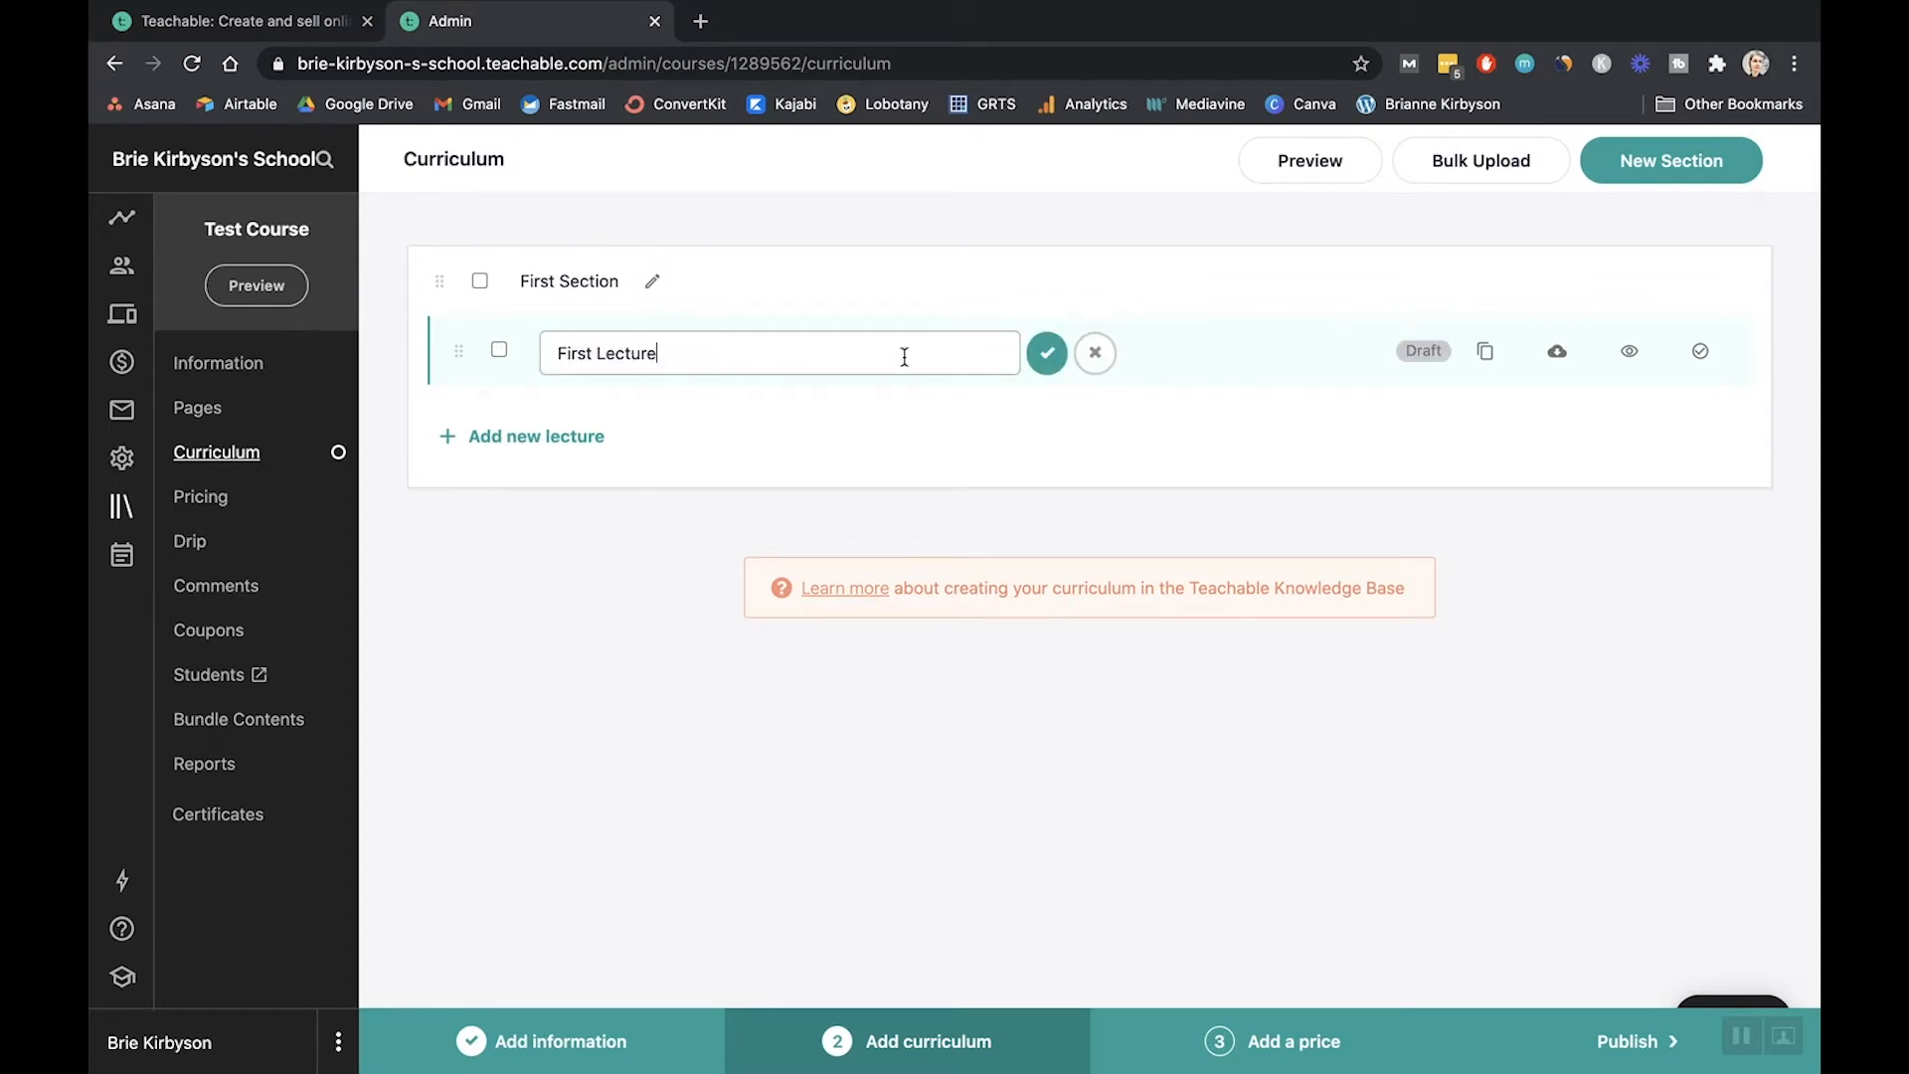
{"action": "left_click", "coordinate": [1045, 353]}
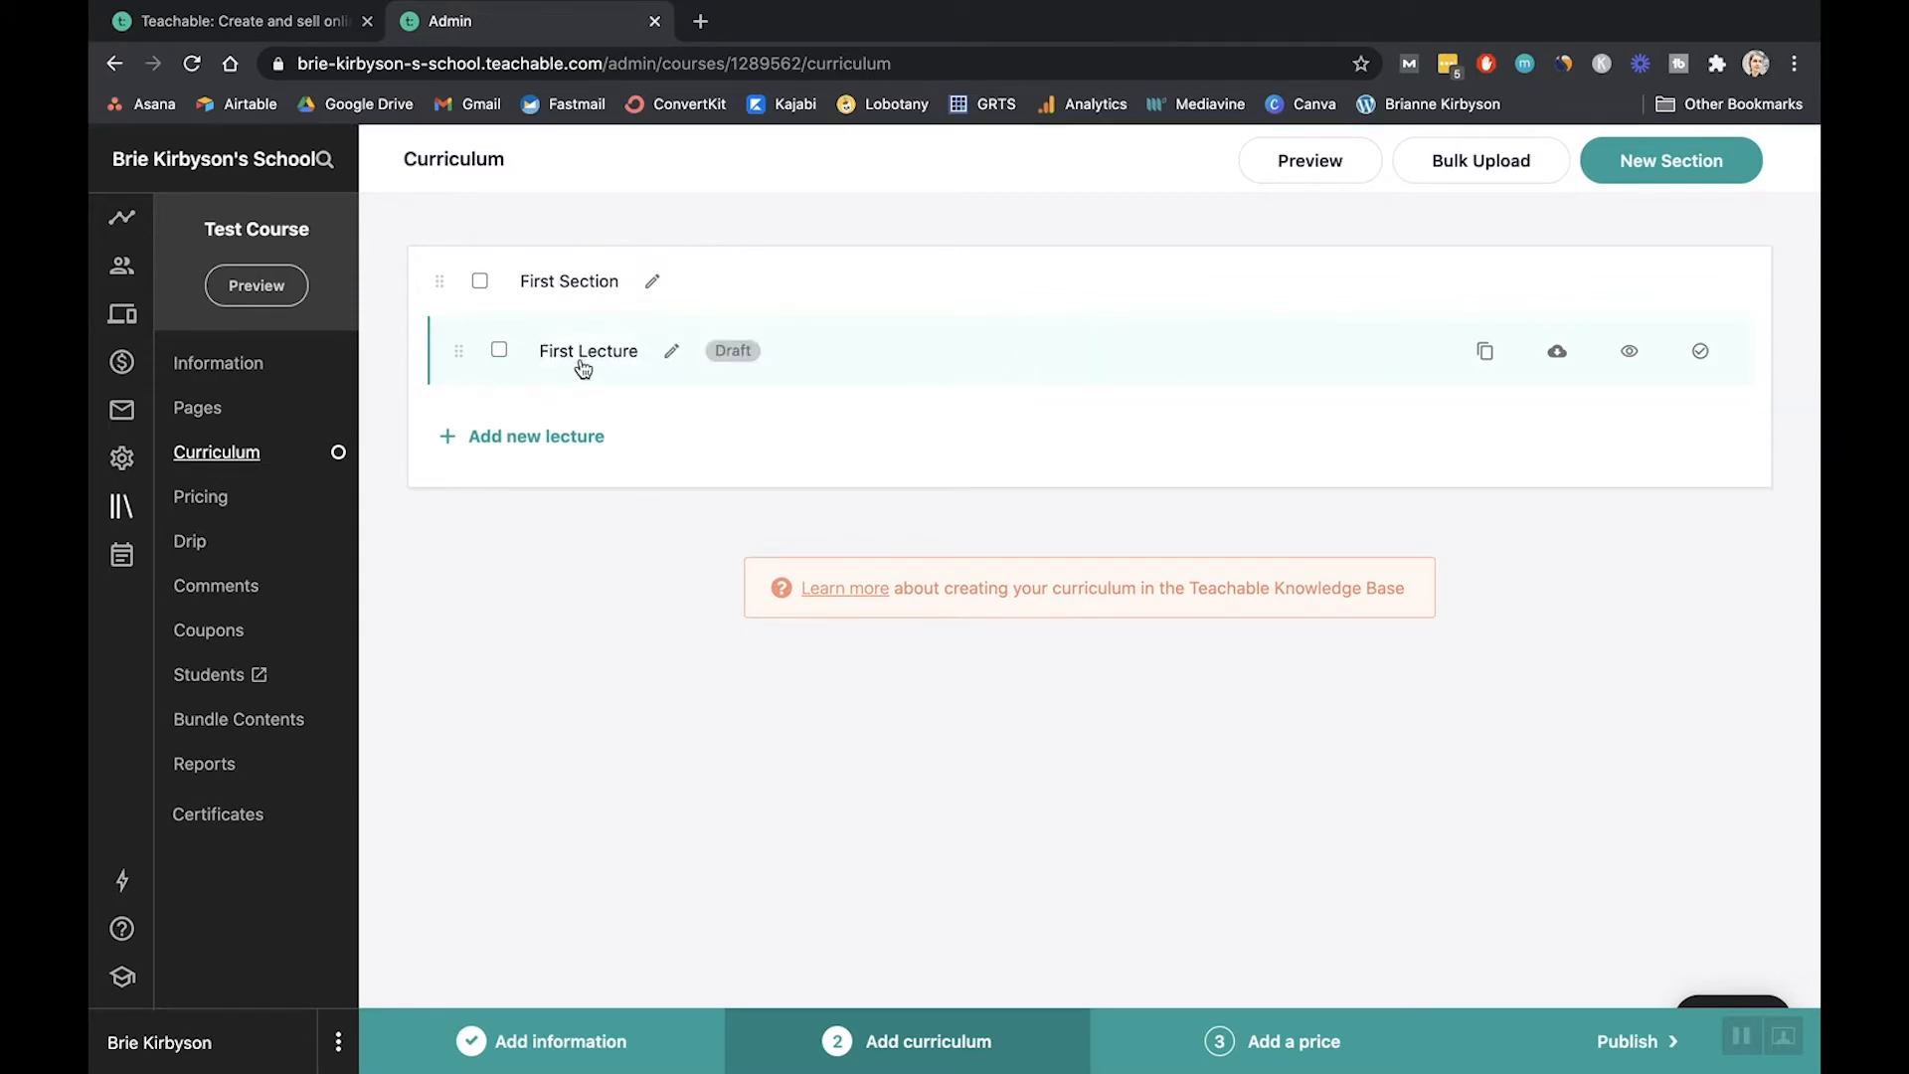
- Open First Lecture in the editor and bring up its Add File uploader
{"action": "left_click", "coordinate": [587, 351]}
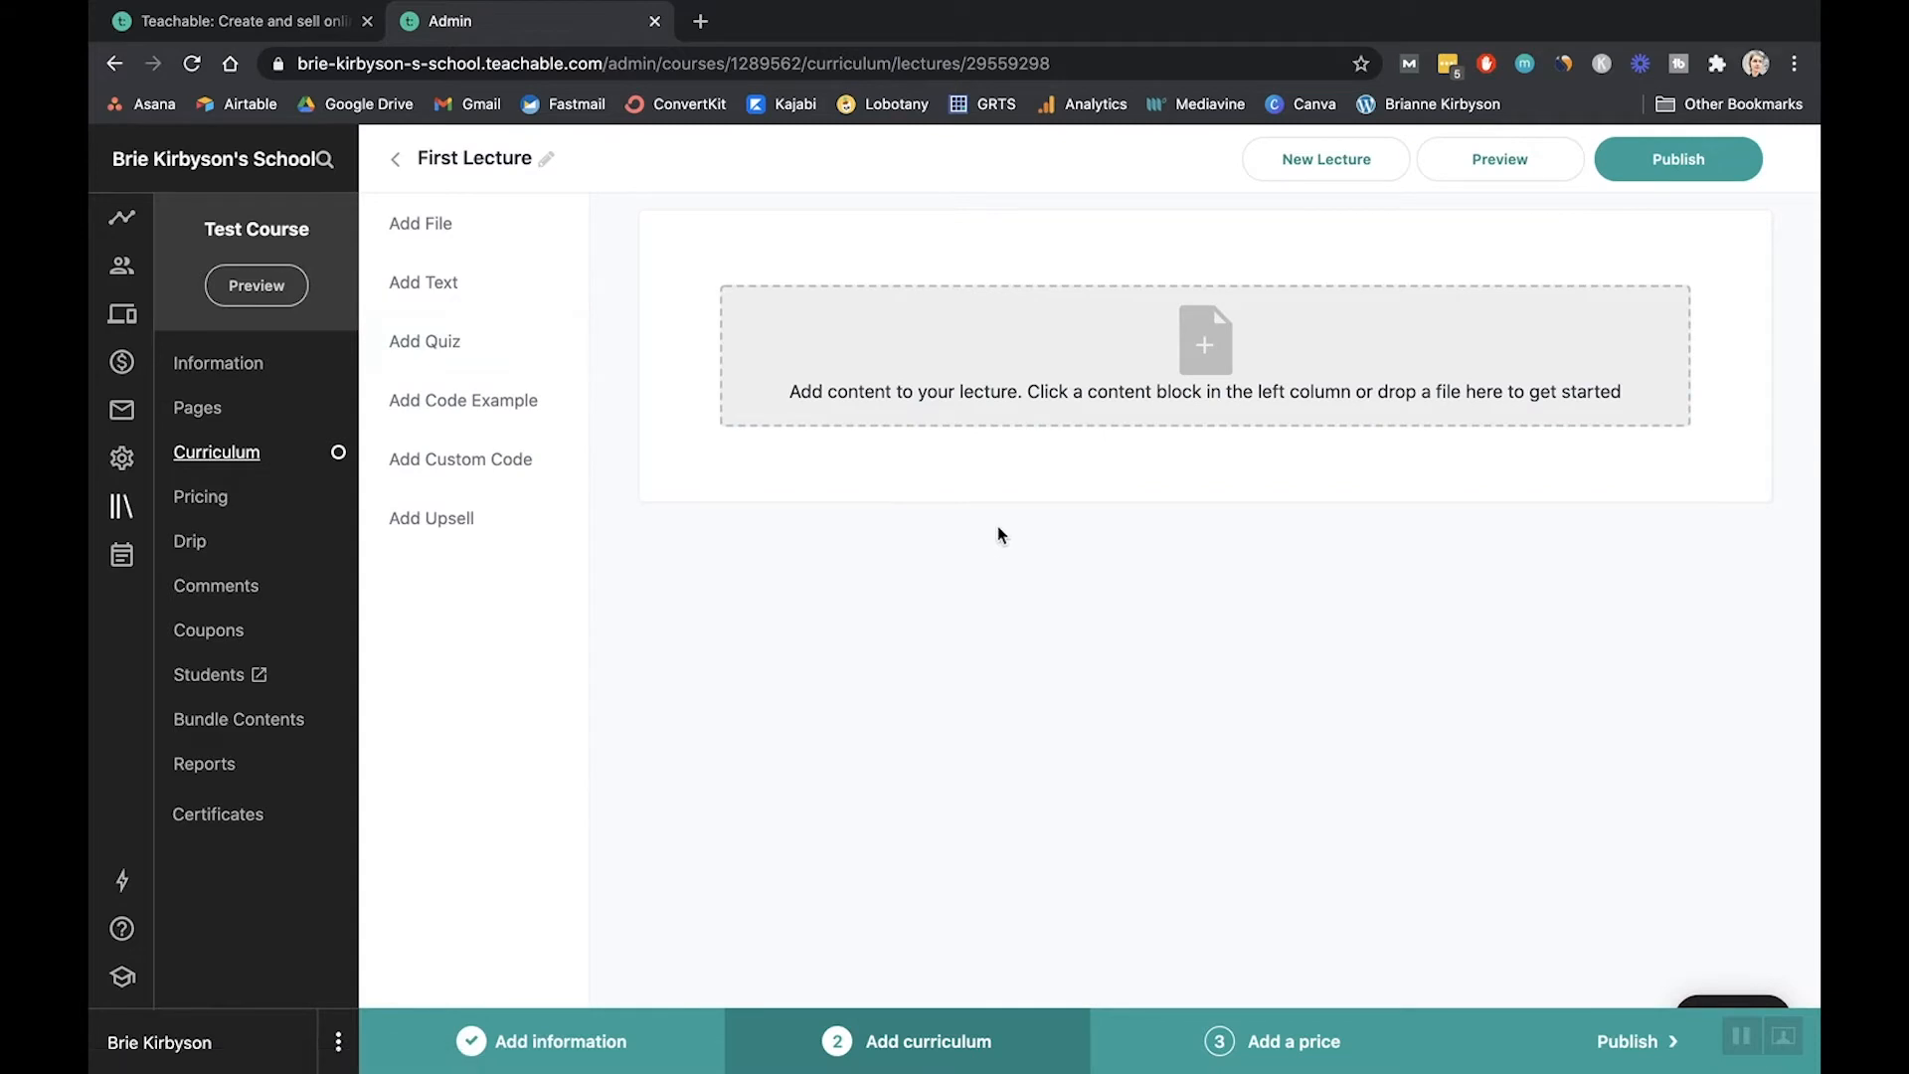
{"action": "mouse_move", "coordinate": [1348, 572]}
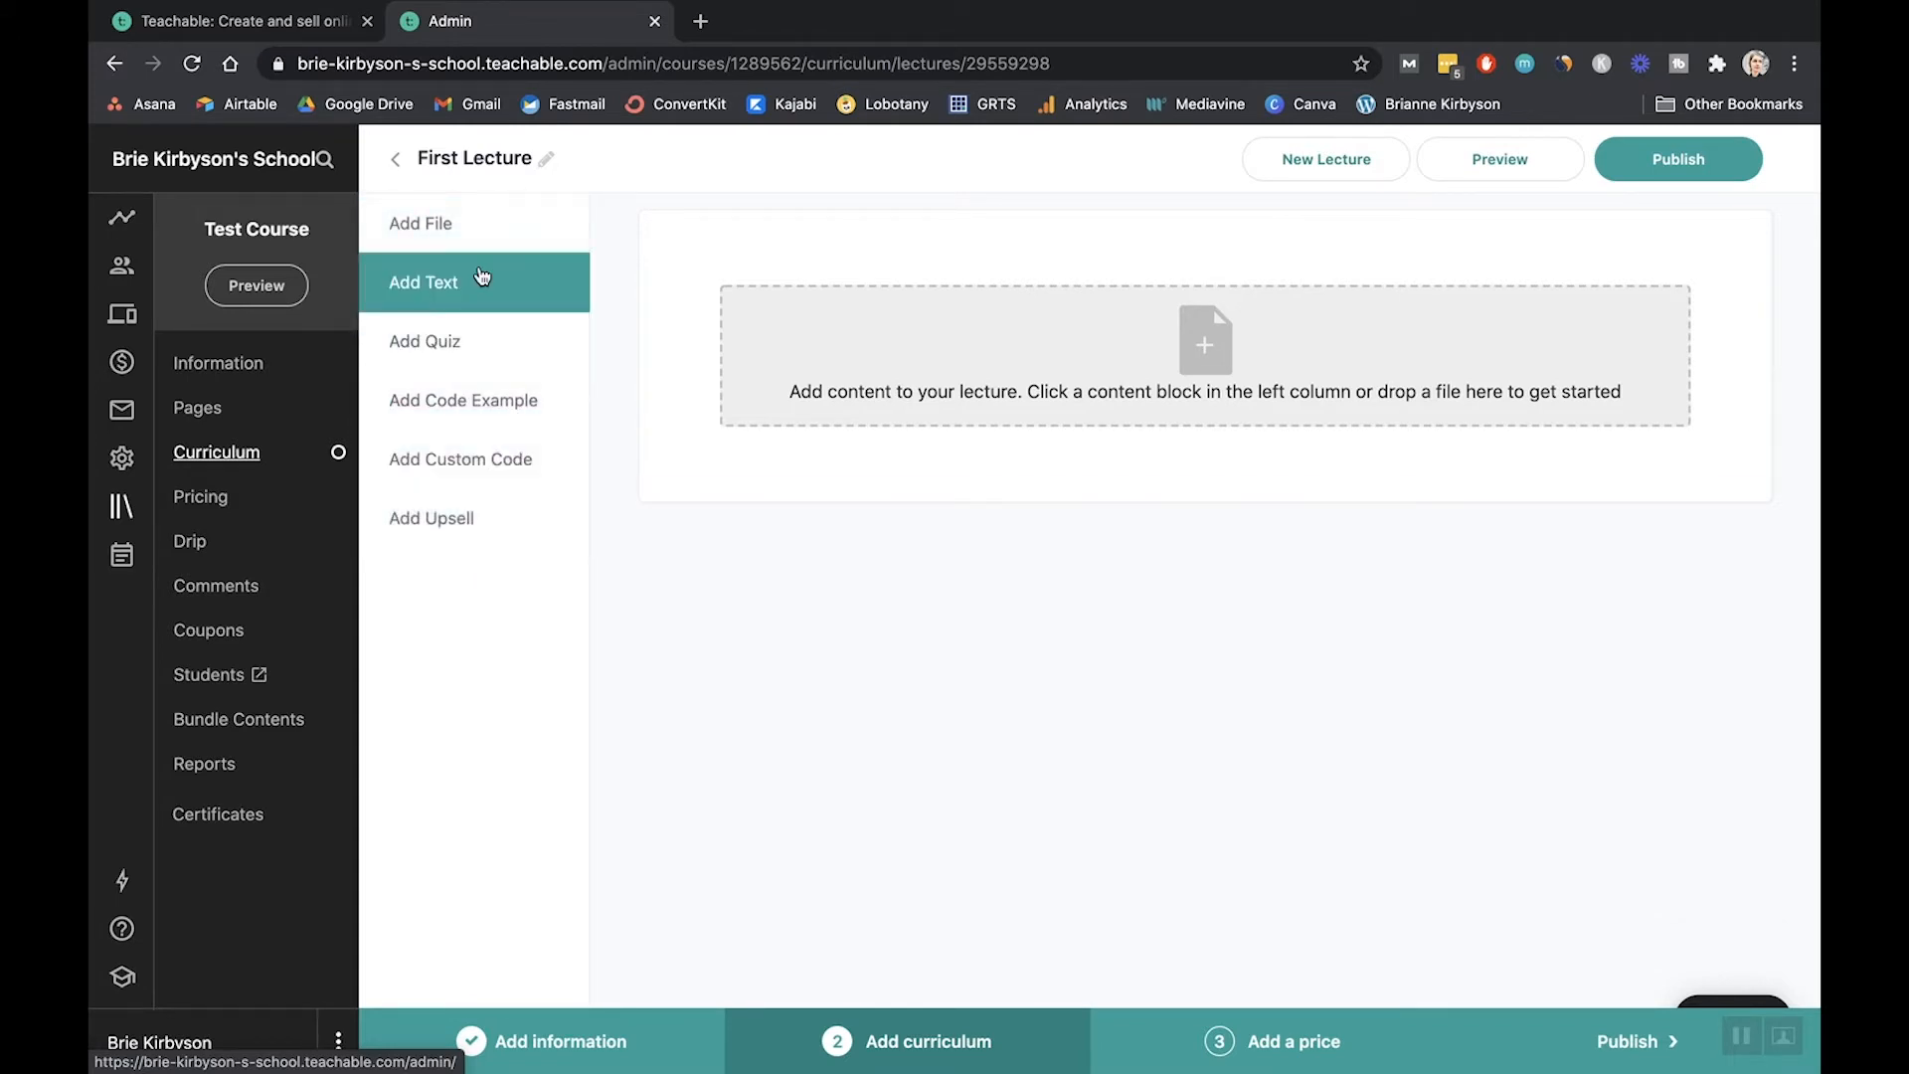
{"action": "left_click", "coordinate": [422, 223]}
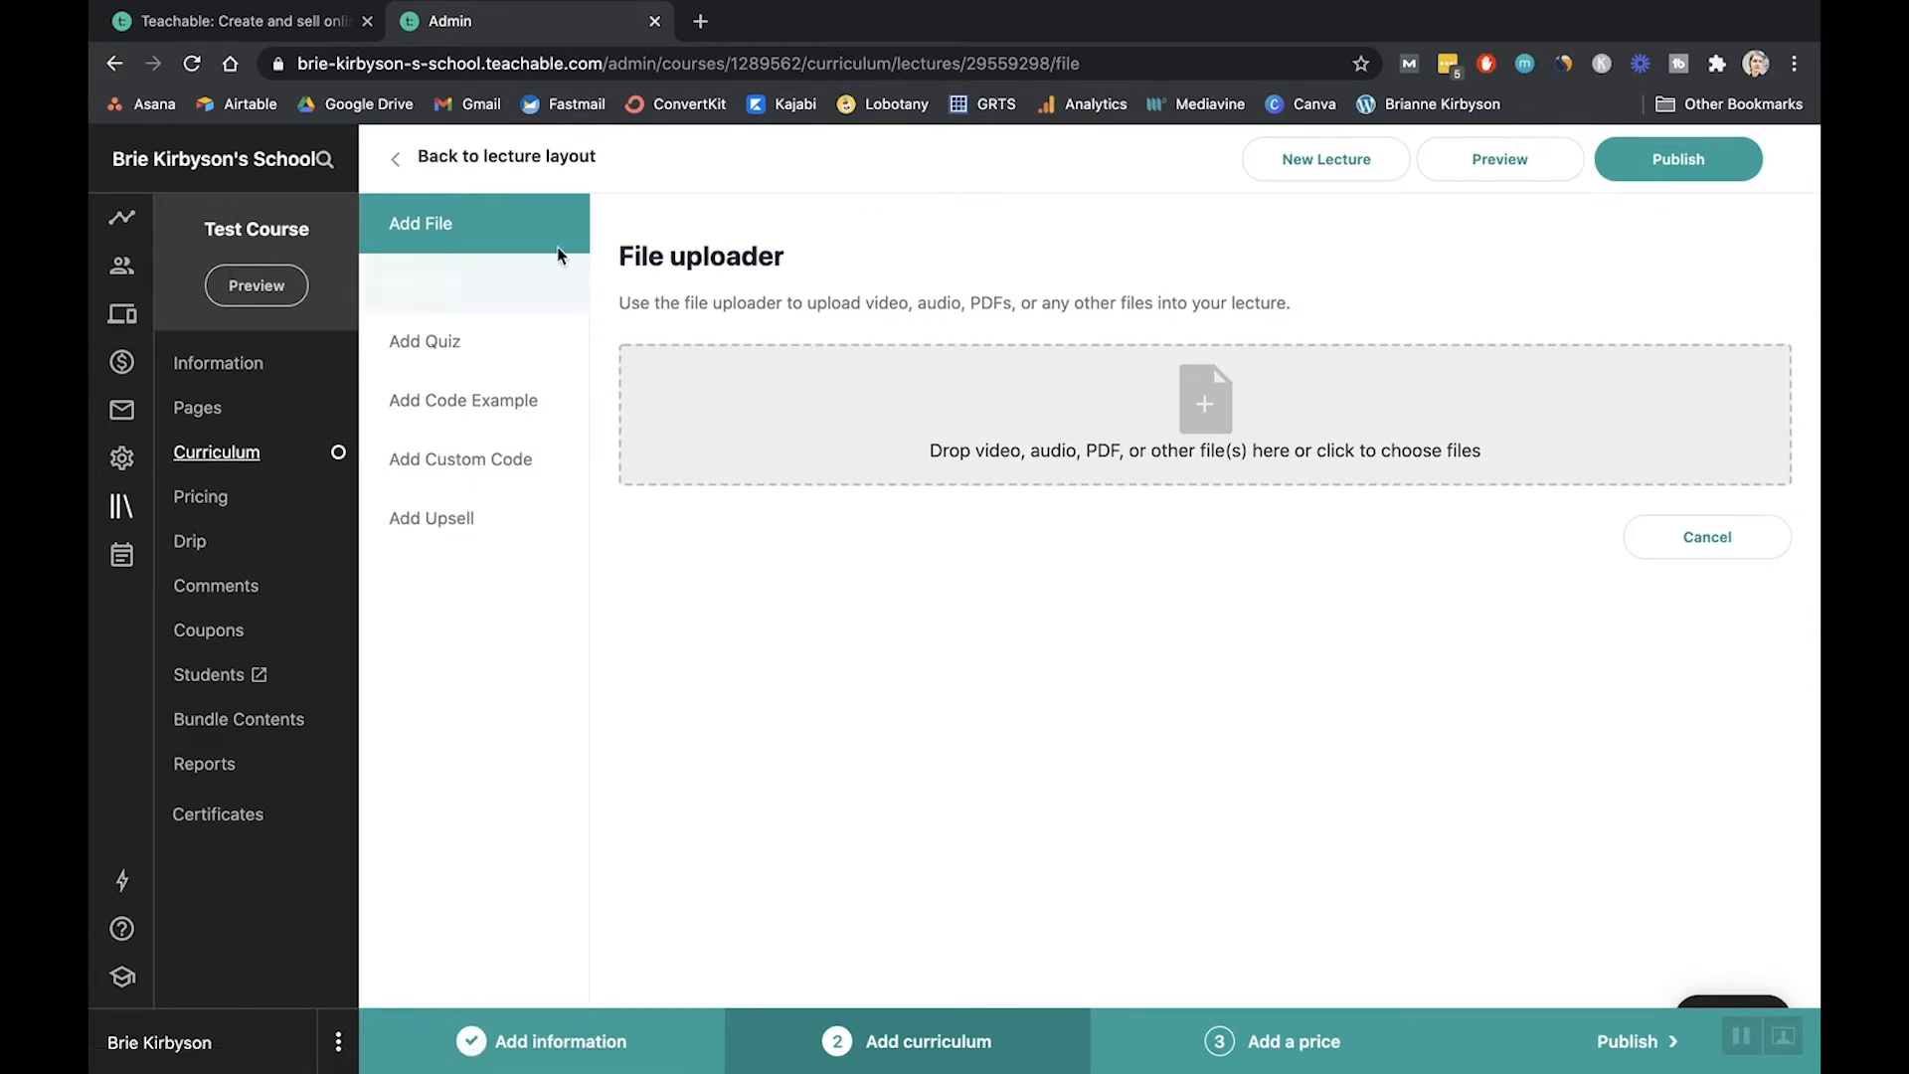
- Upload online-course-business-cost.mp4 from the computer into First Lecture
{"action": "left_click", "coordinate": [1204, 414]}
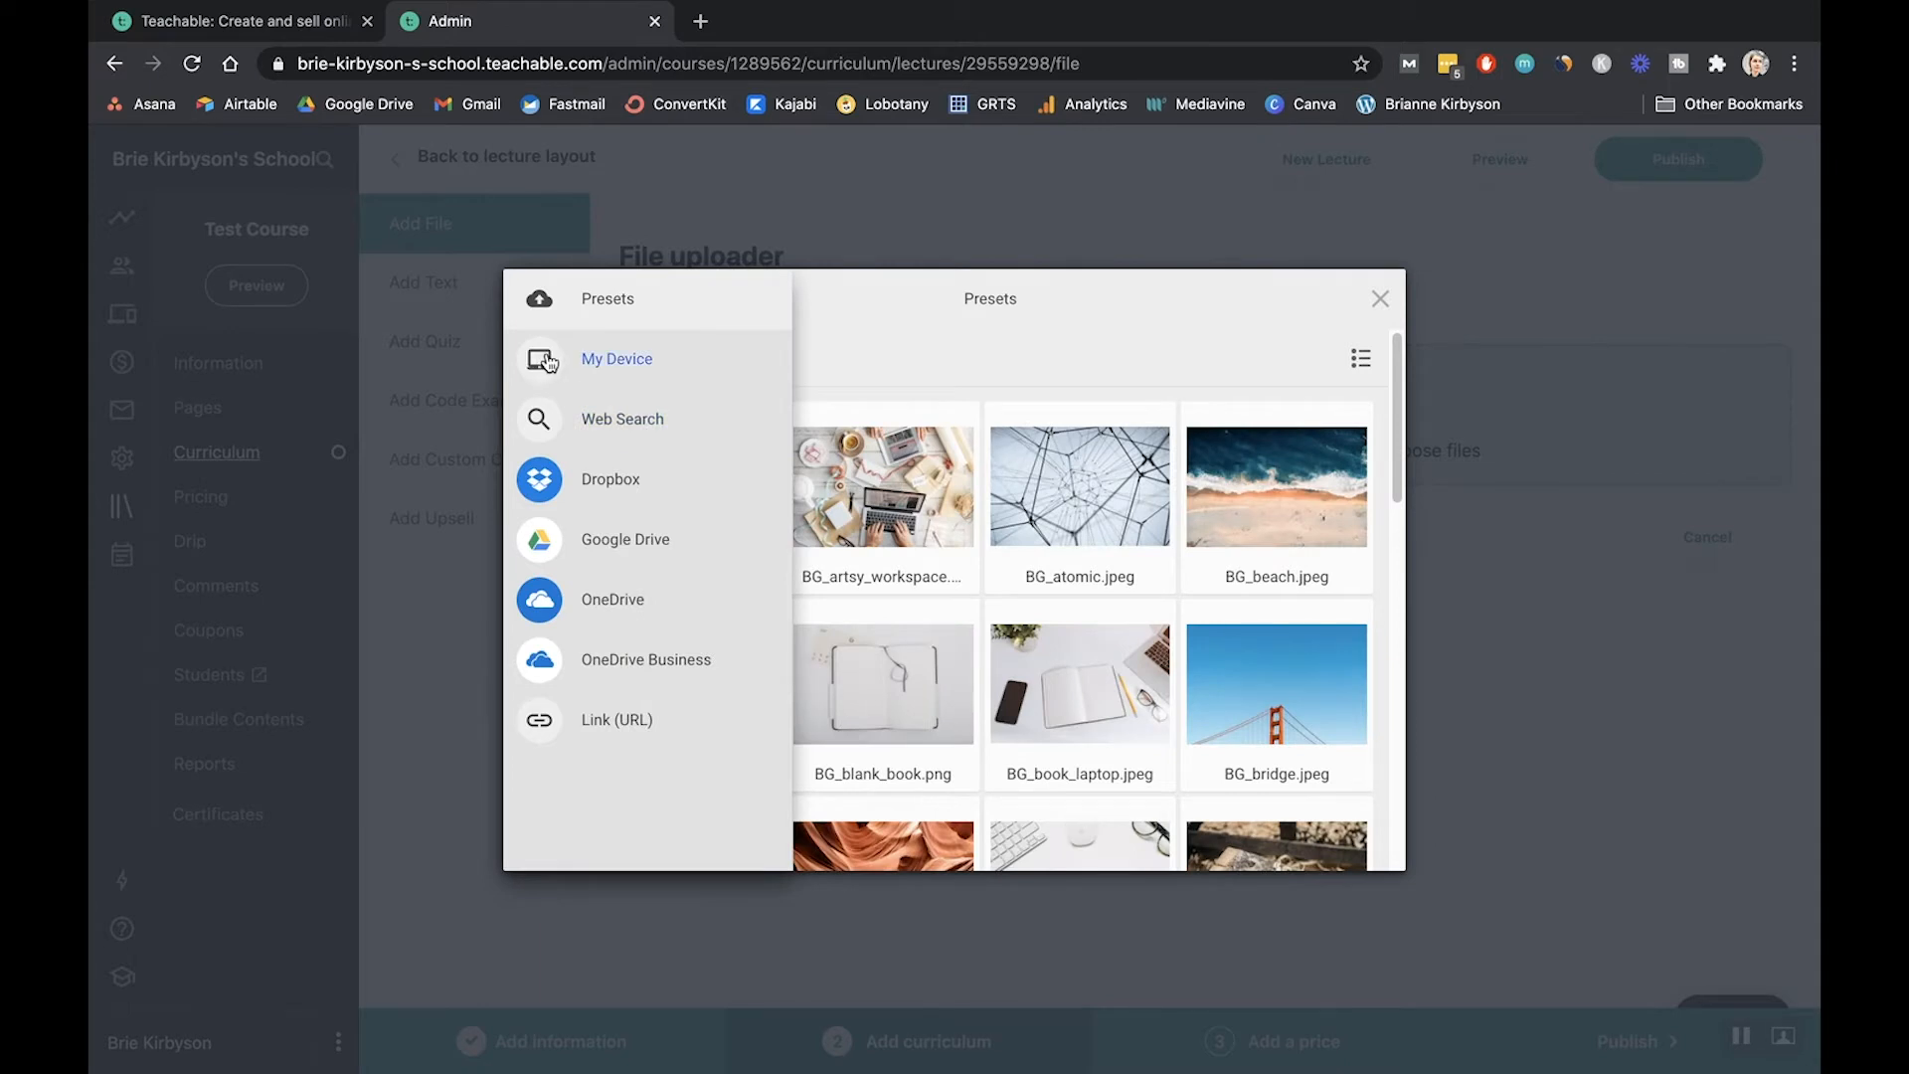
{"action": "left_click", "coordinate": [616, 358]}
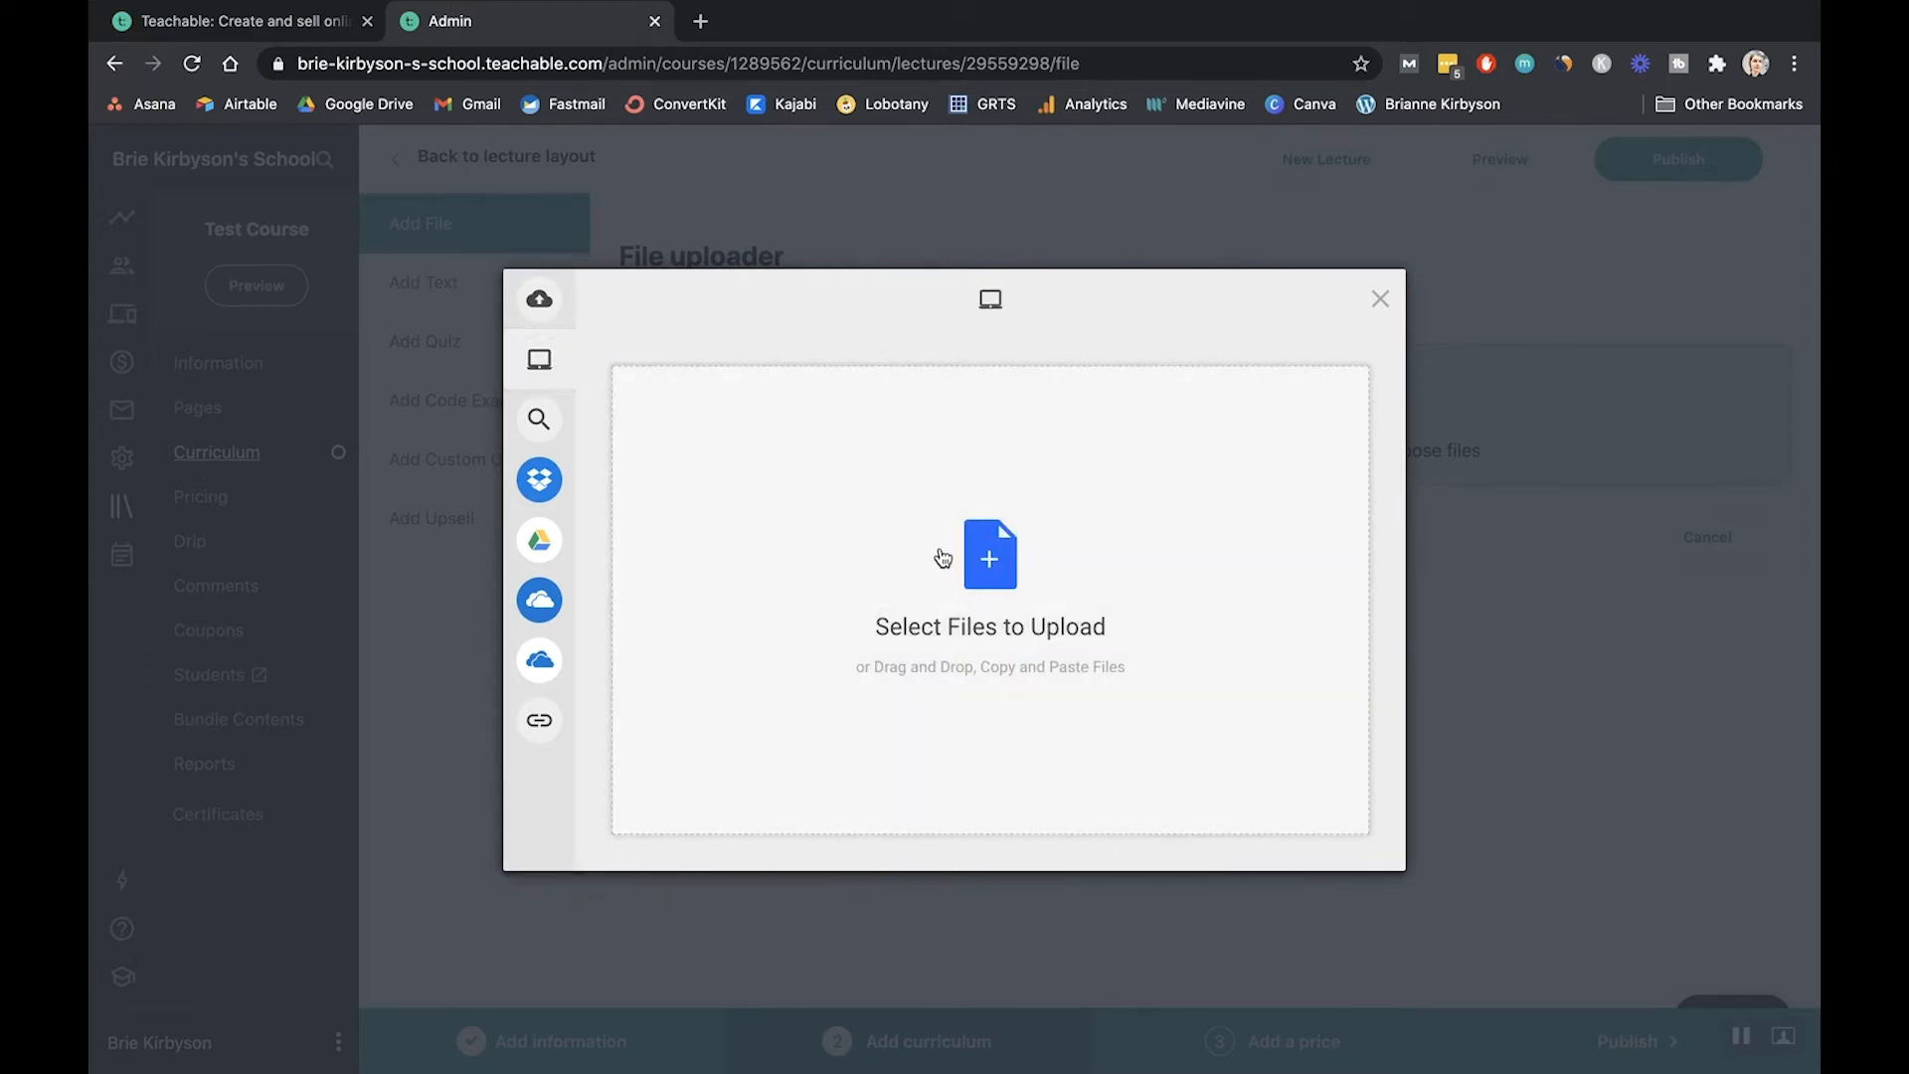
{"action": "left_click", "coordinate": [988, 557]}
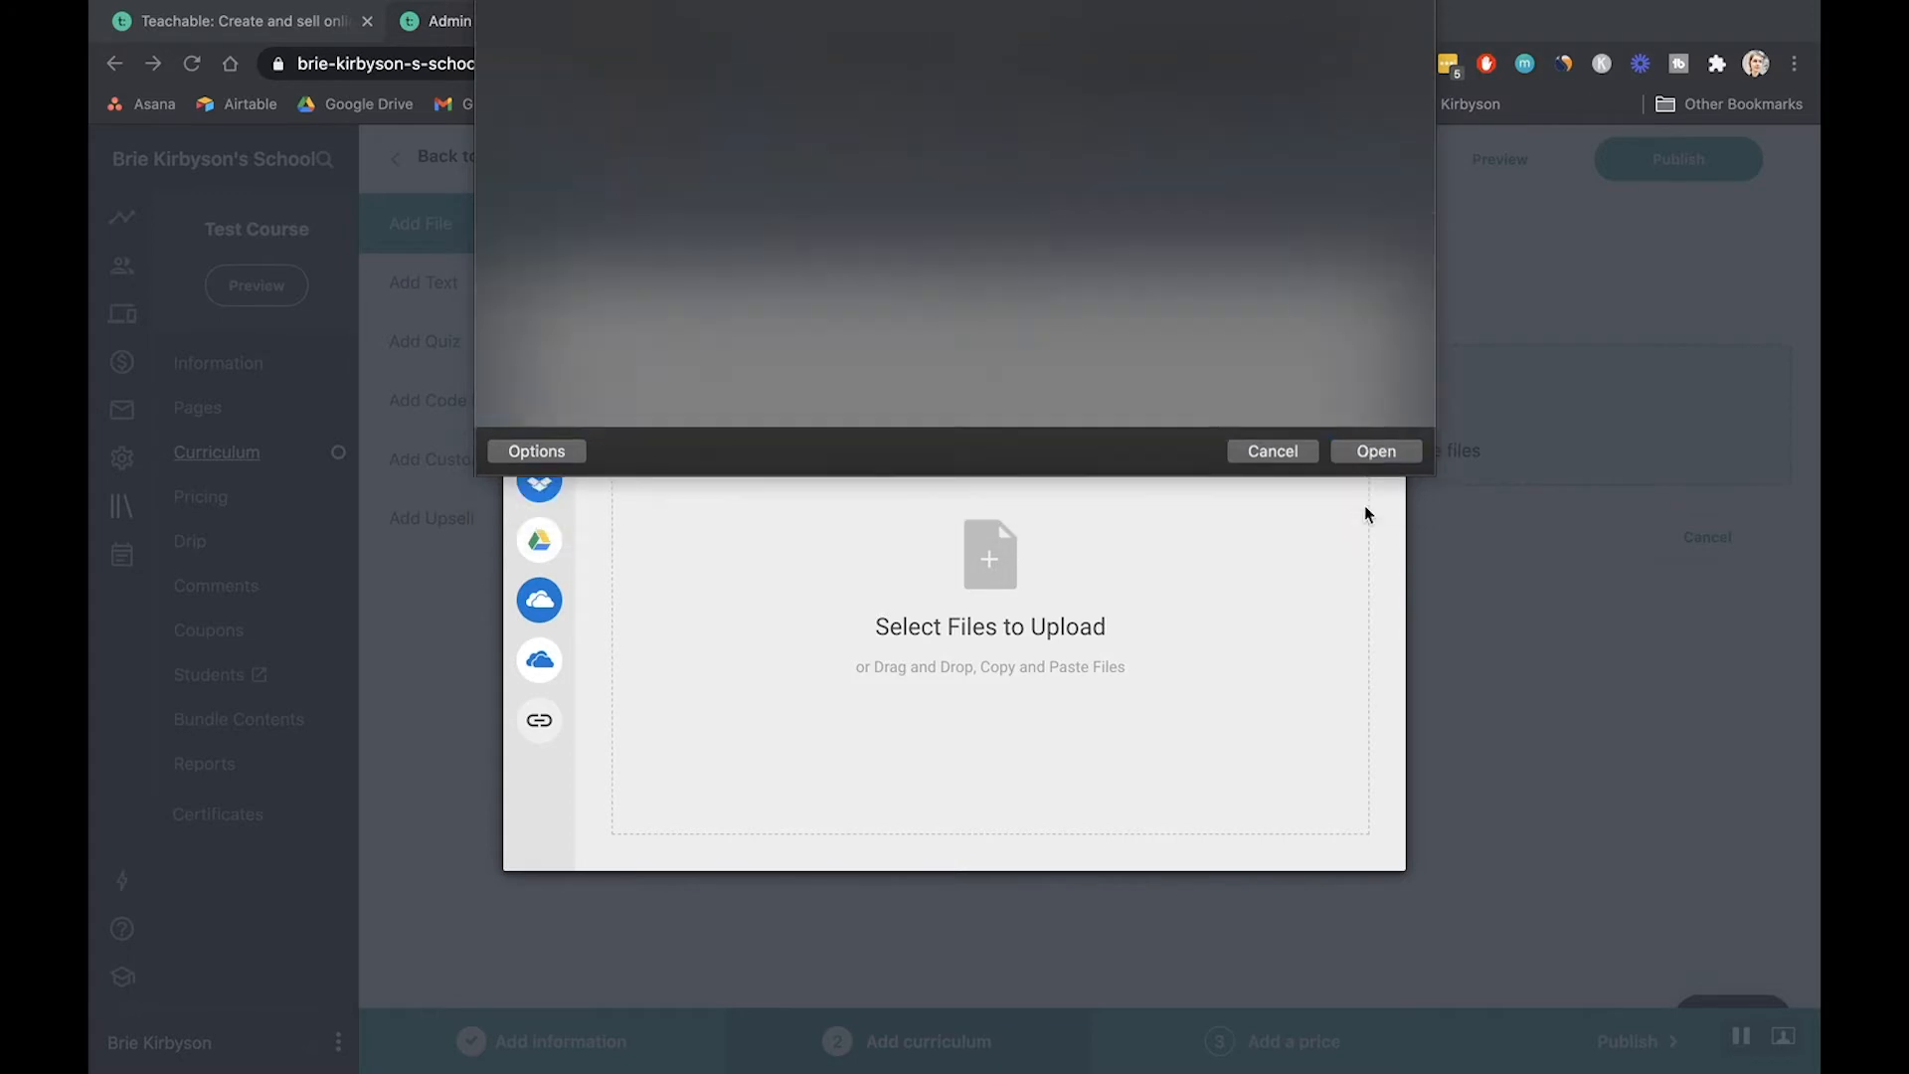
{"action": "left_click", "coordinate": [1376, 450]}
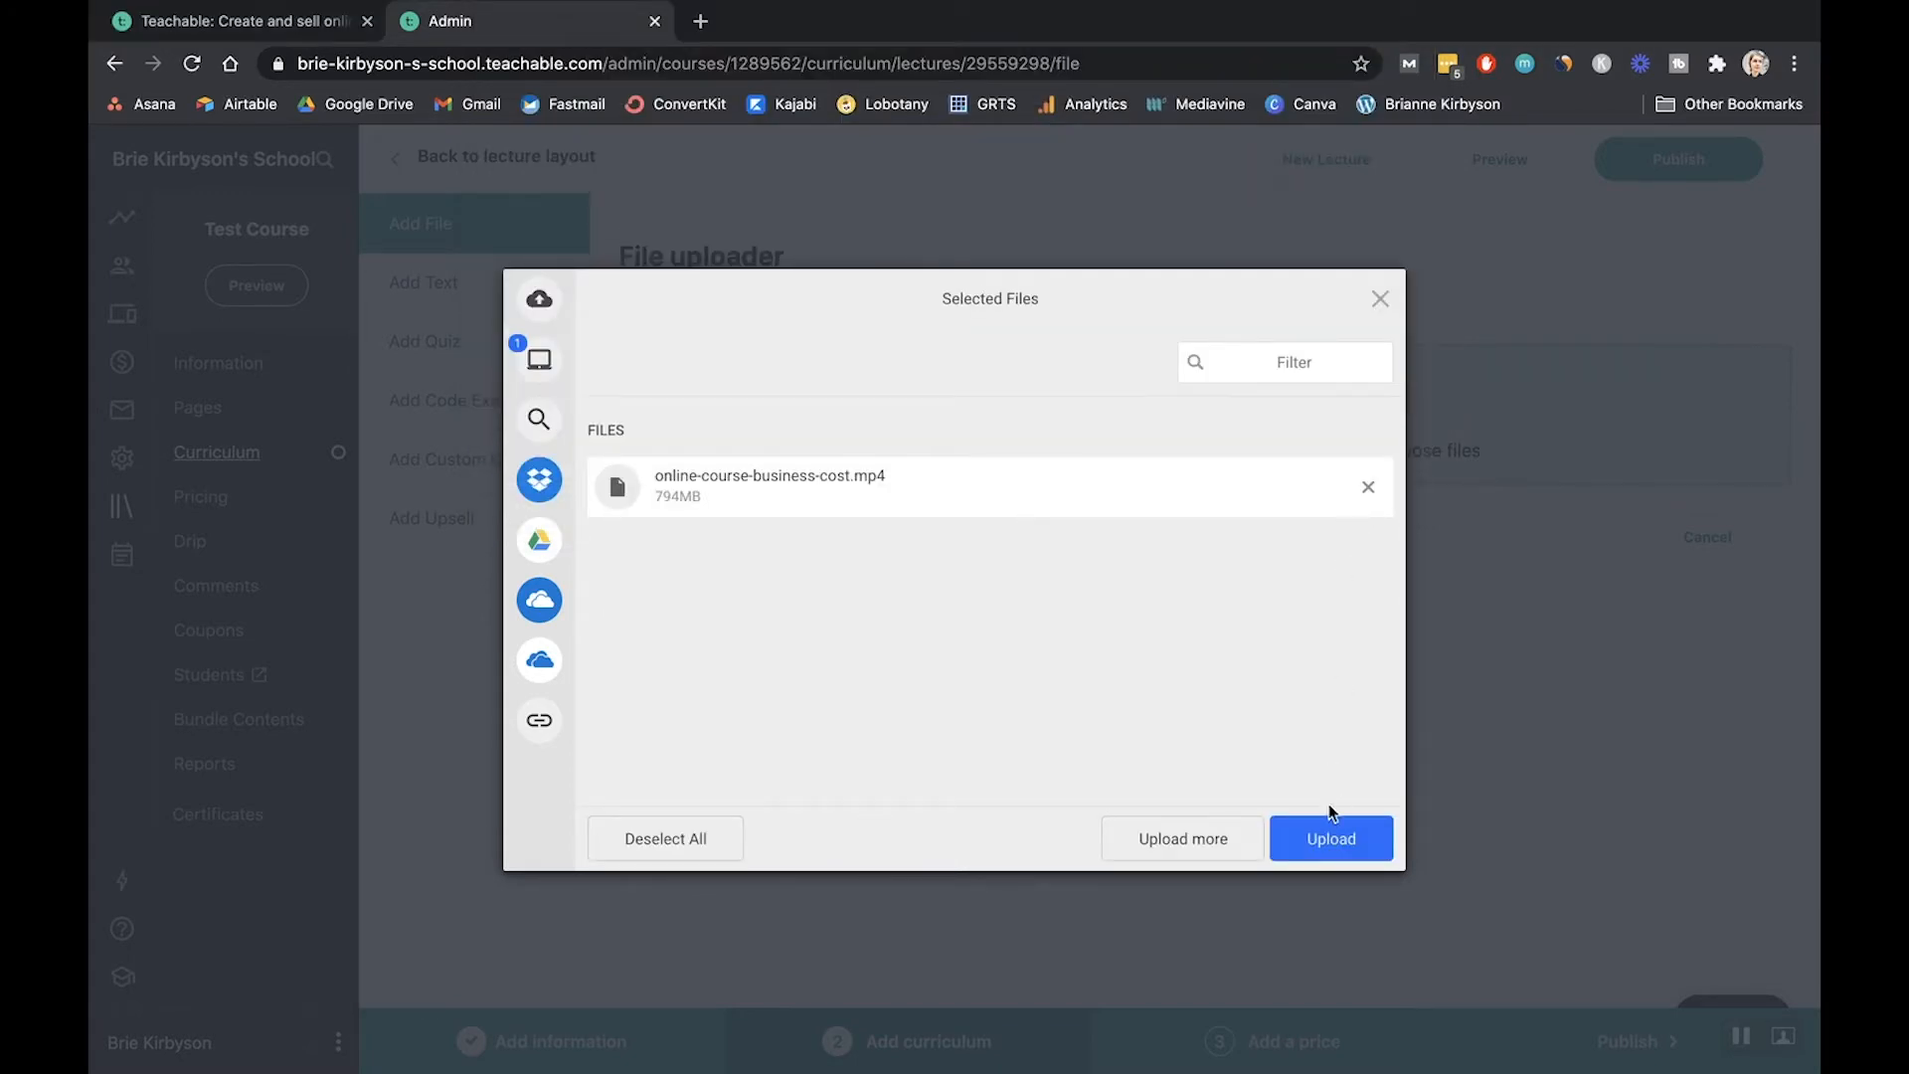
{"action": "left_click", "coordinate": [1329, 837]}
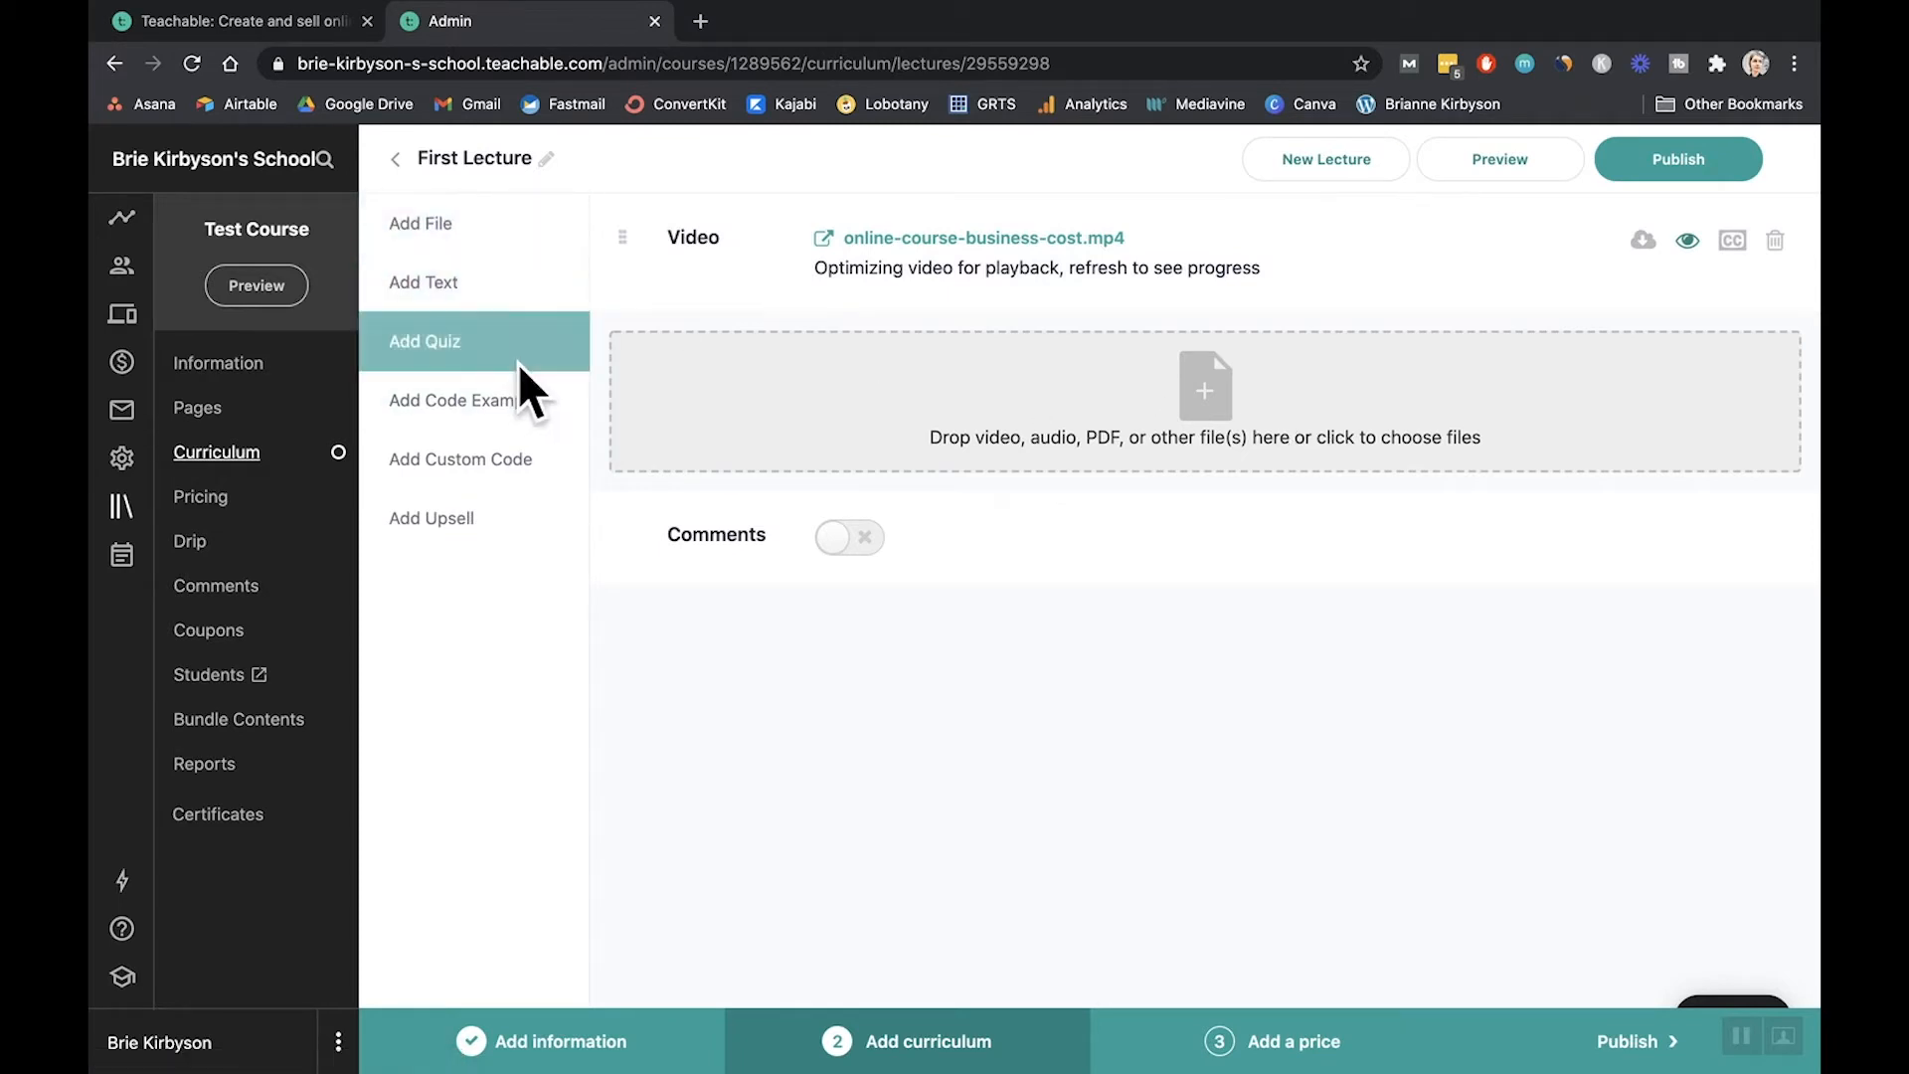
- Add a text block reading 'This is a text block.' to the lecture
{"action": "left_click", "coordinate": [424, 281]}
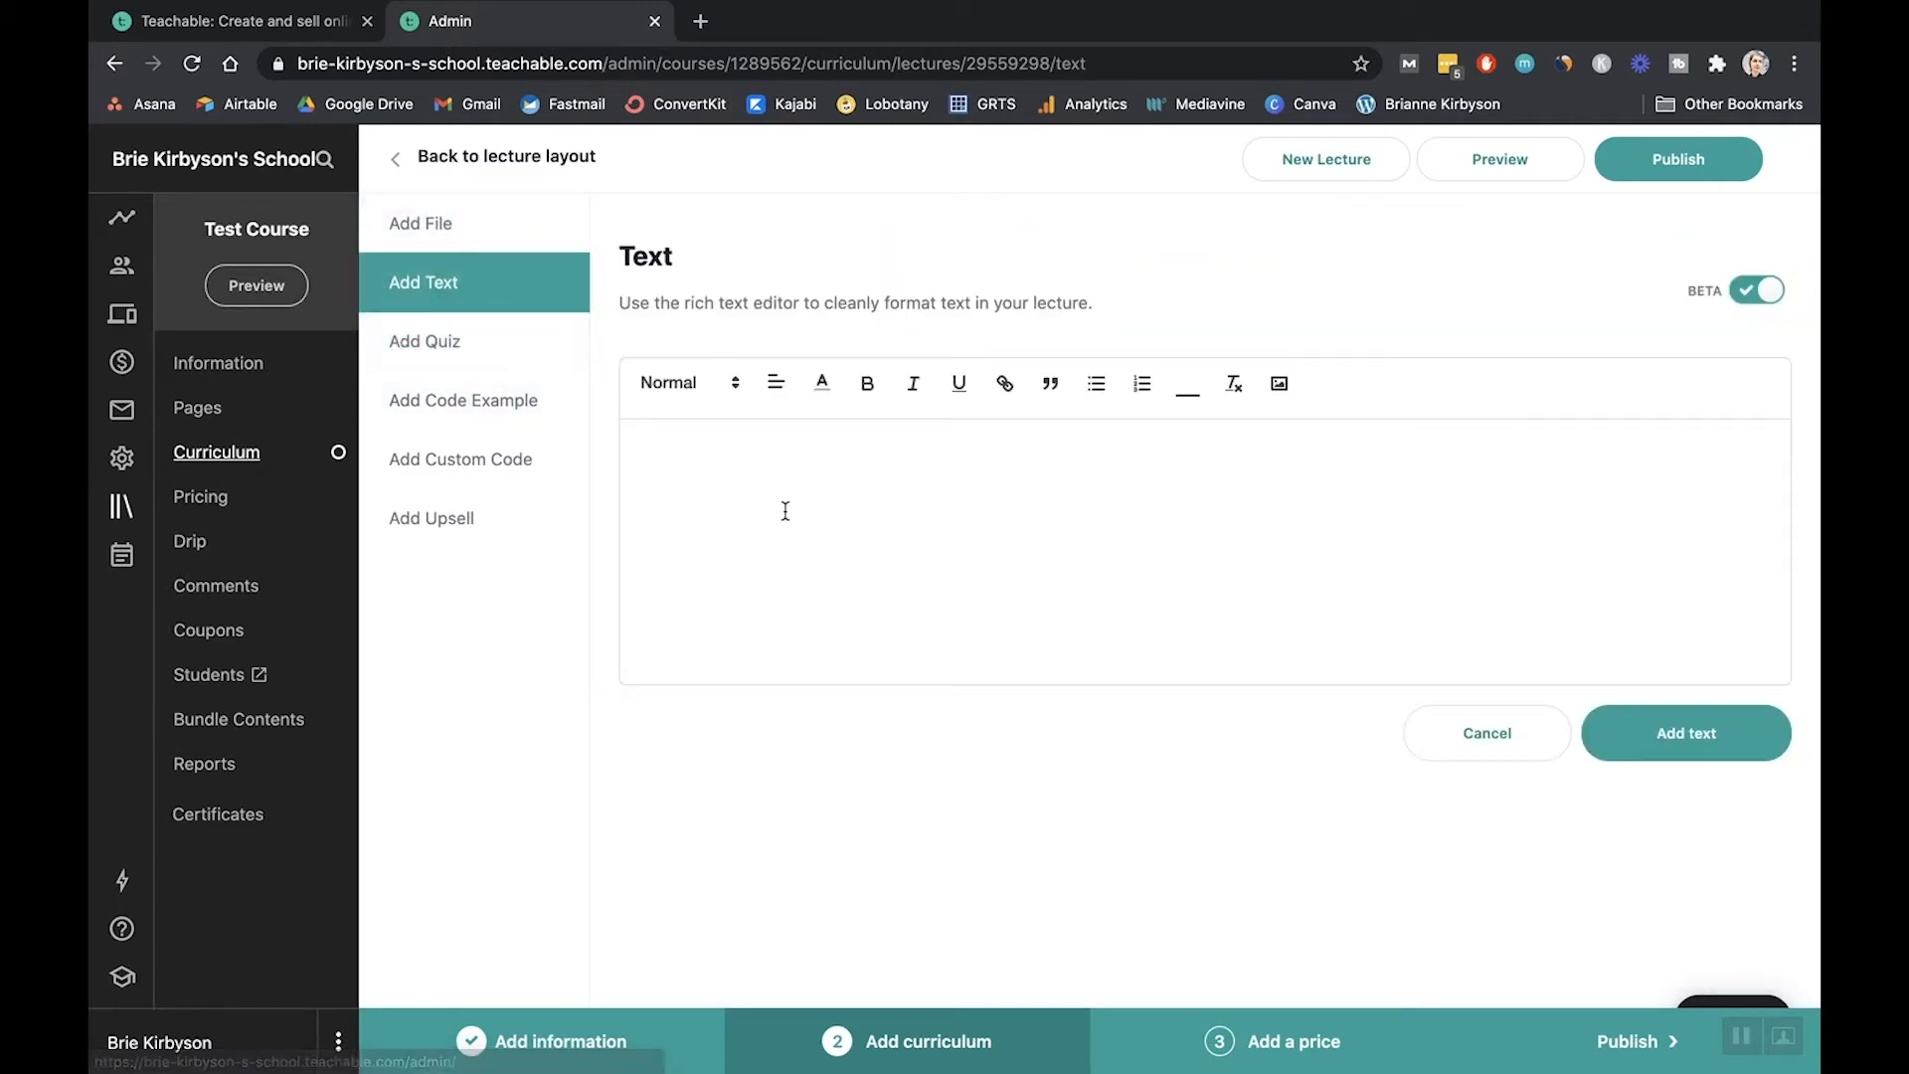
{"action": "type", "text": "This is"}
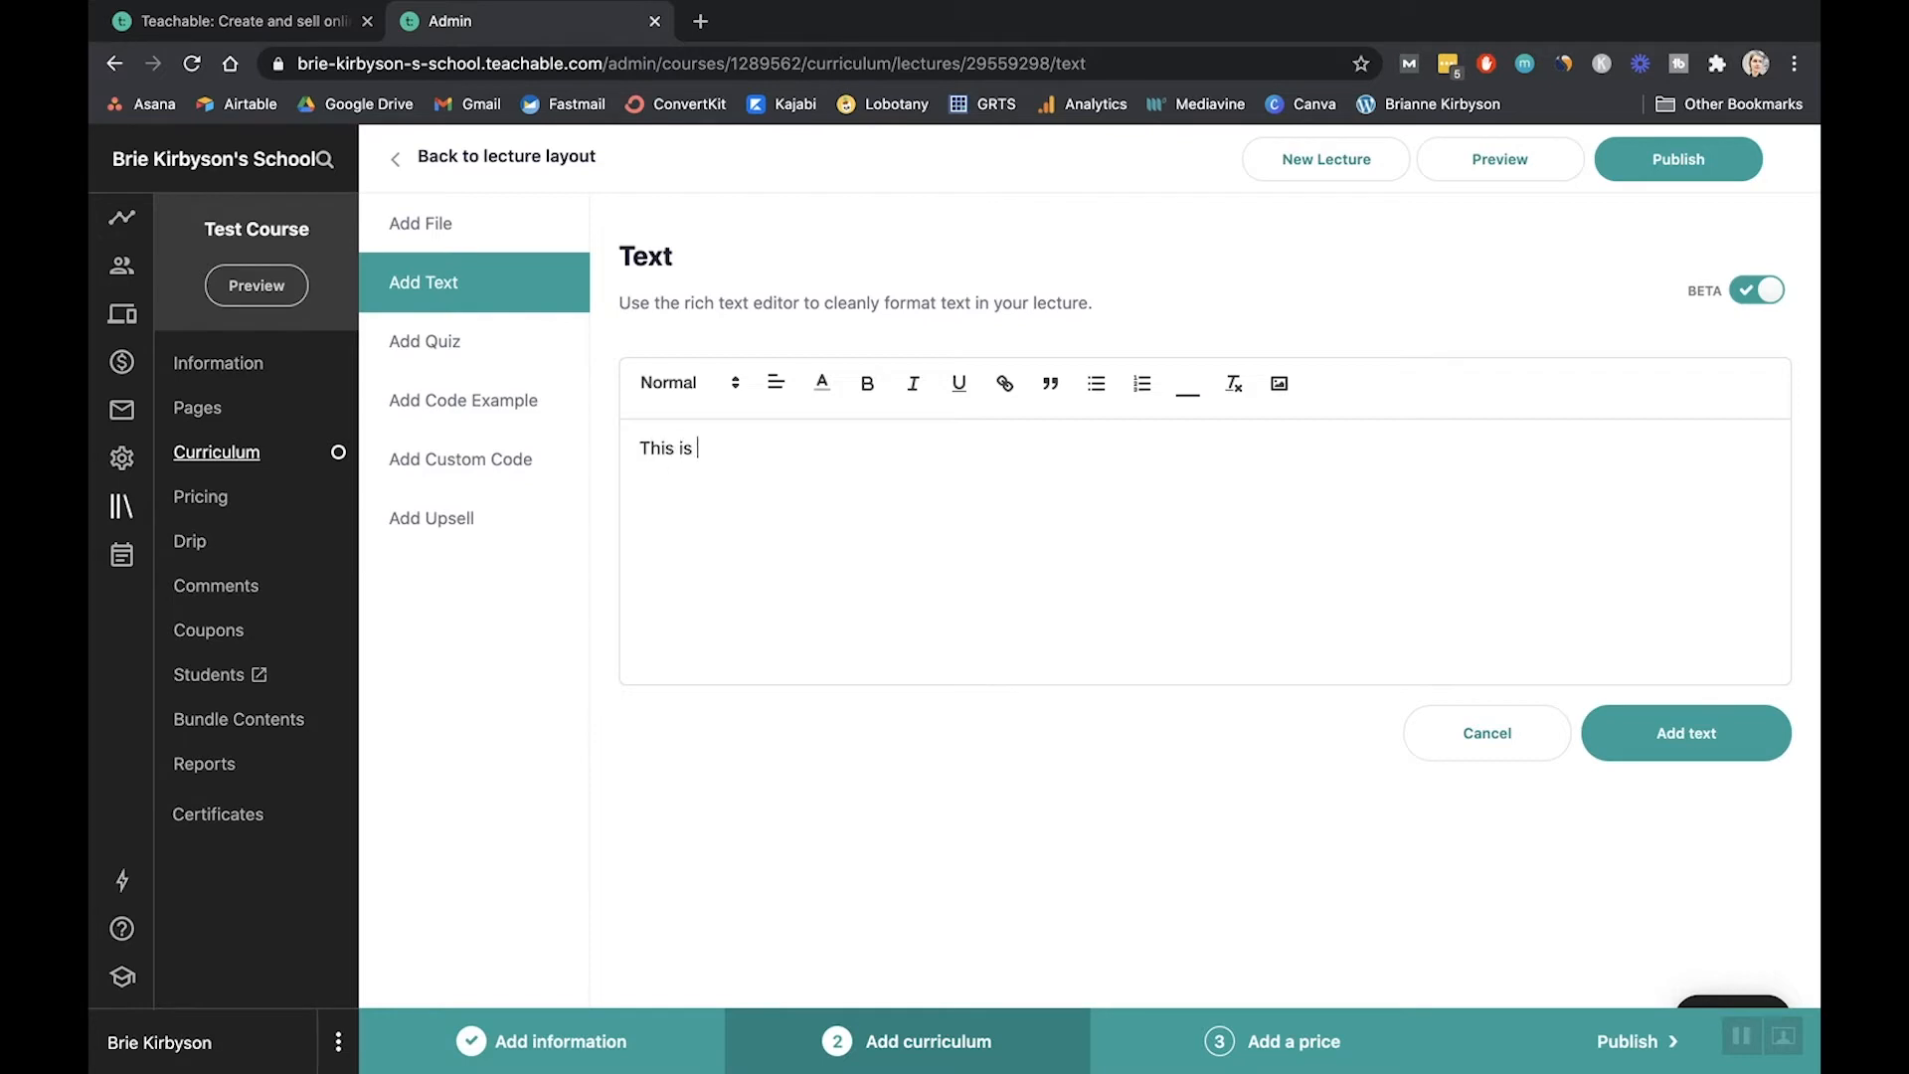
{"action": "type", "text": "a text block"}
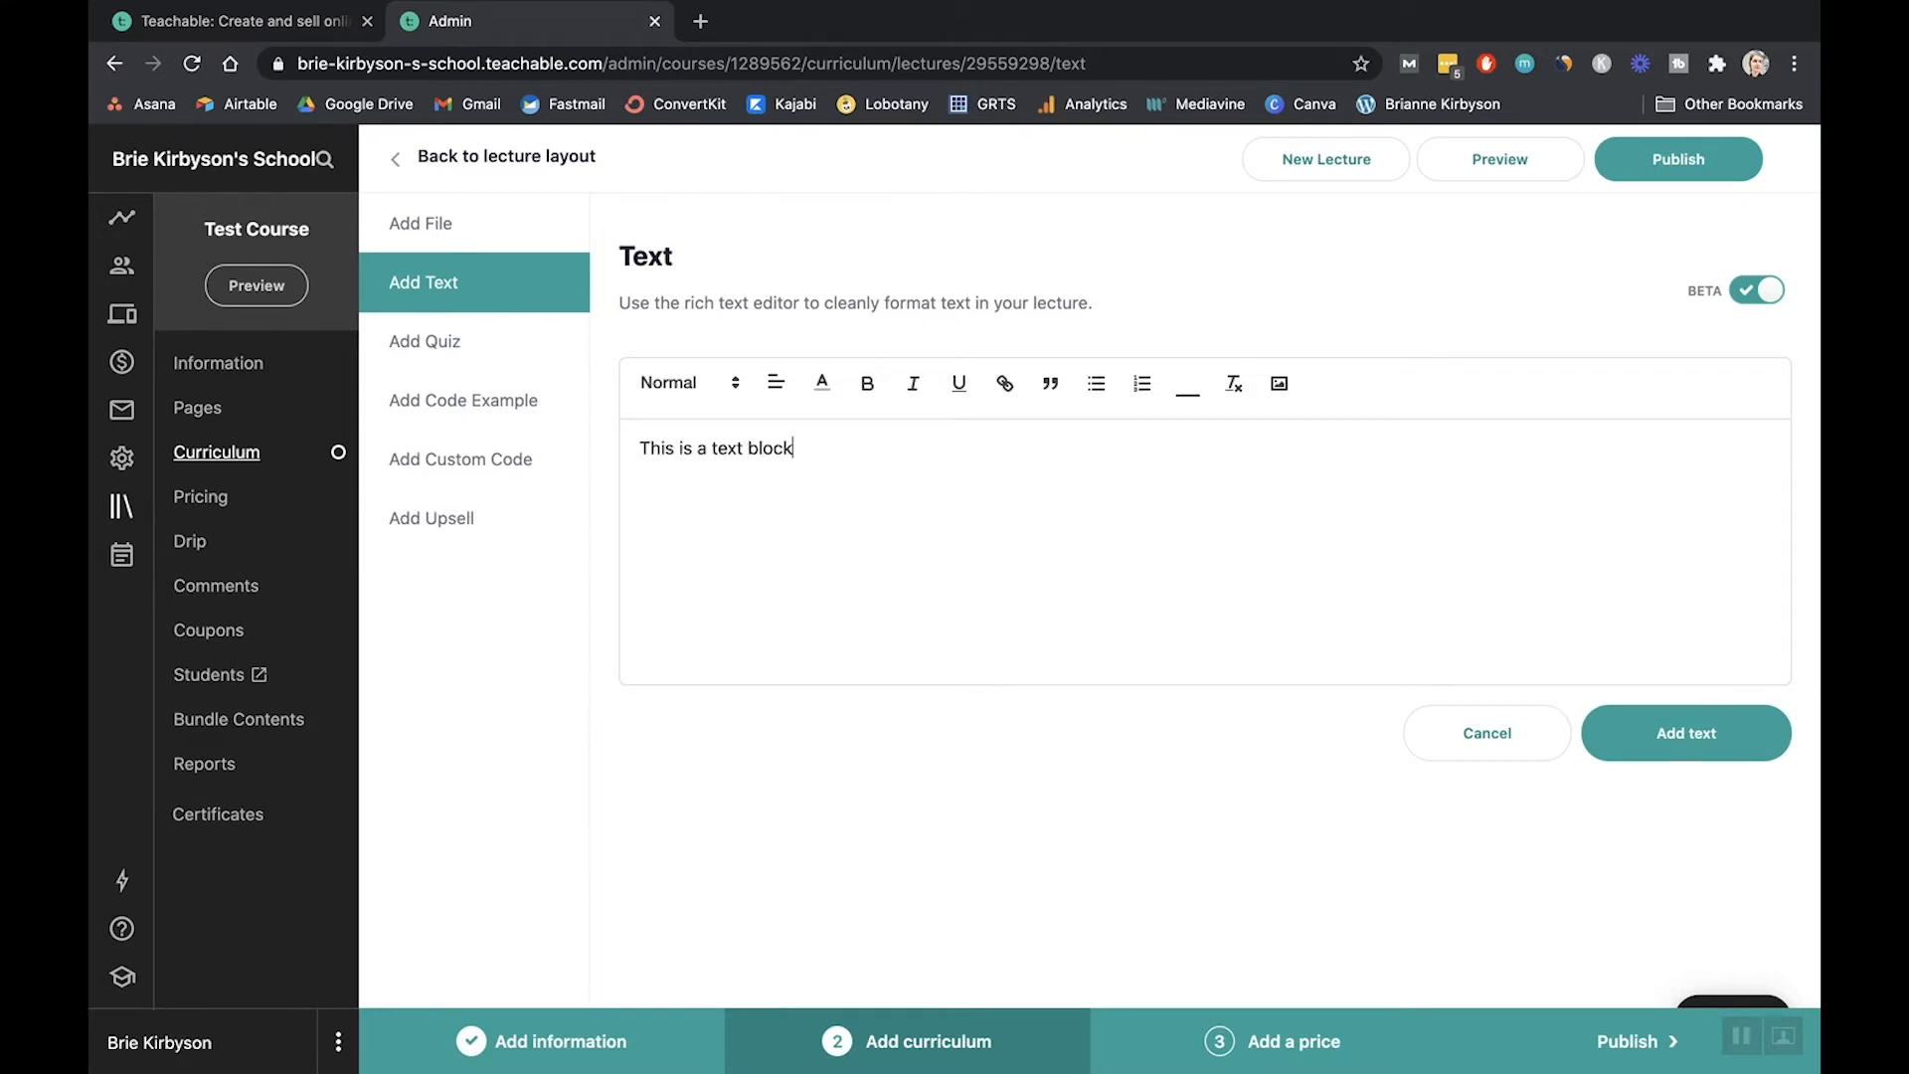
{"action": "type", "text": "."}
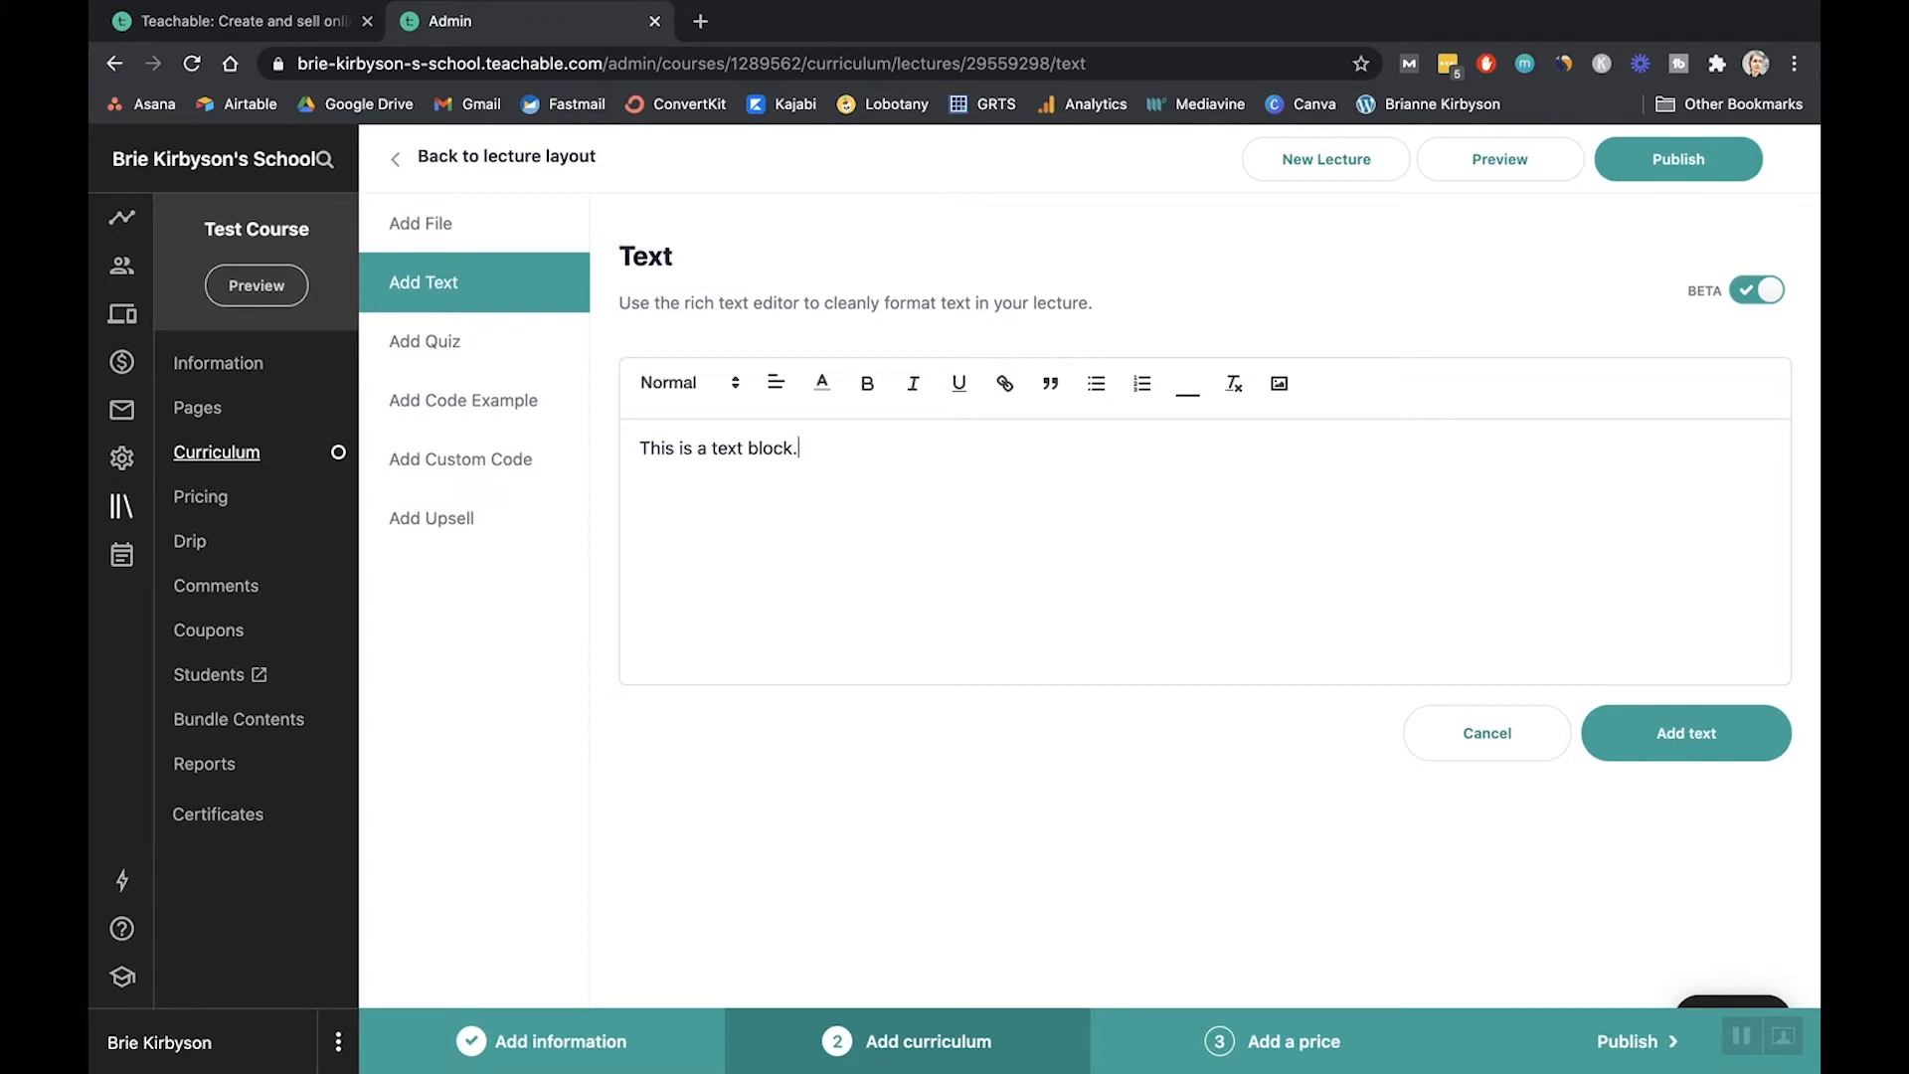
{"action": "left_click", "coordinate": [1685, 733]}
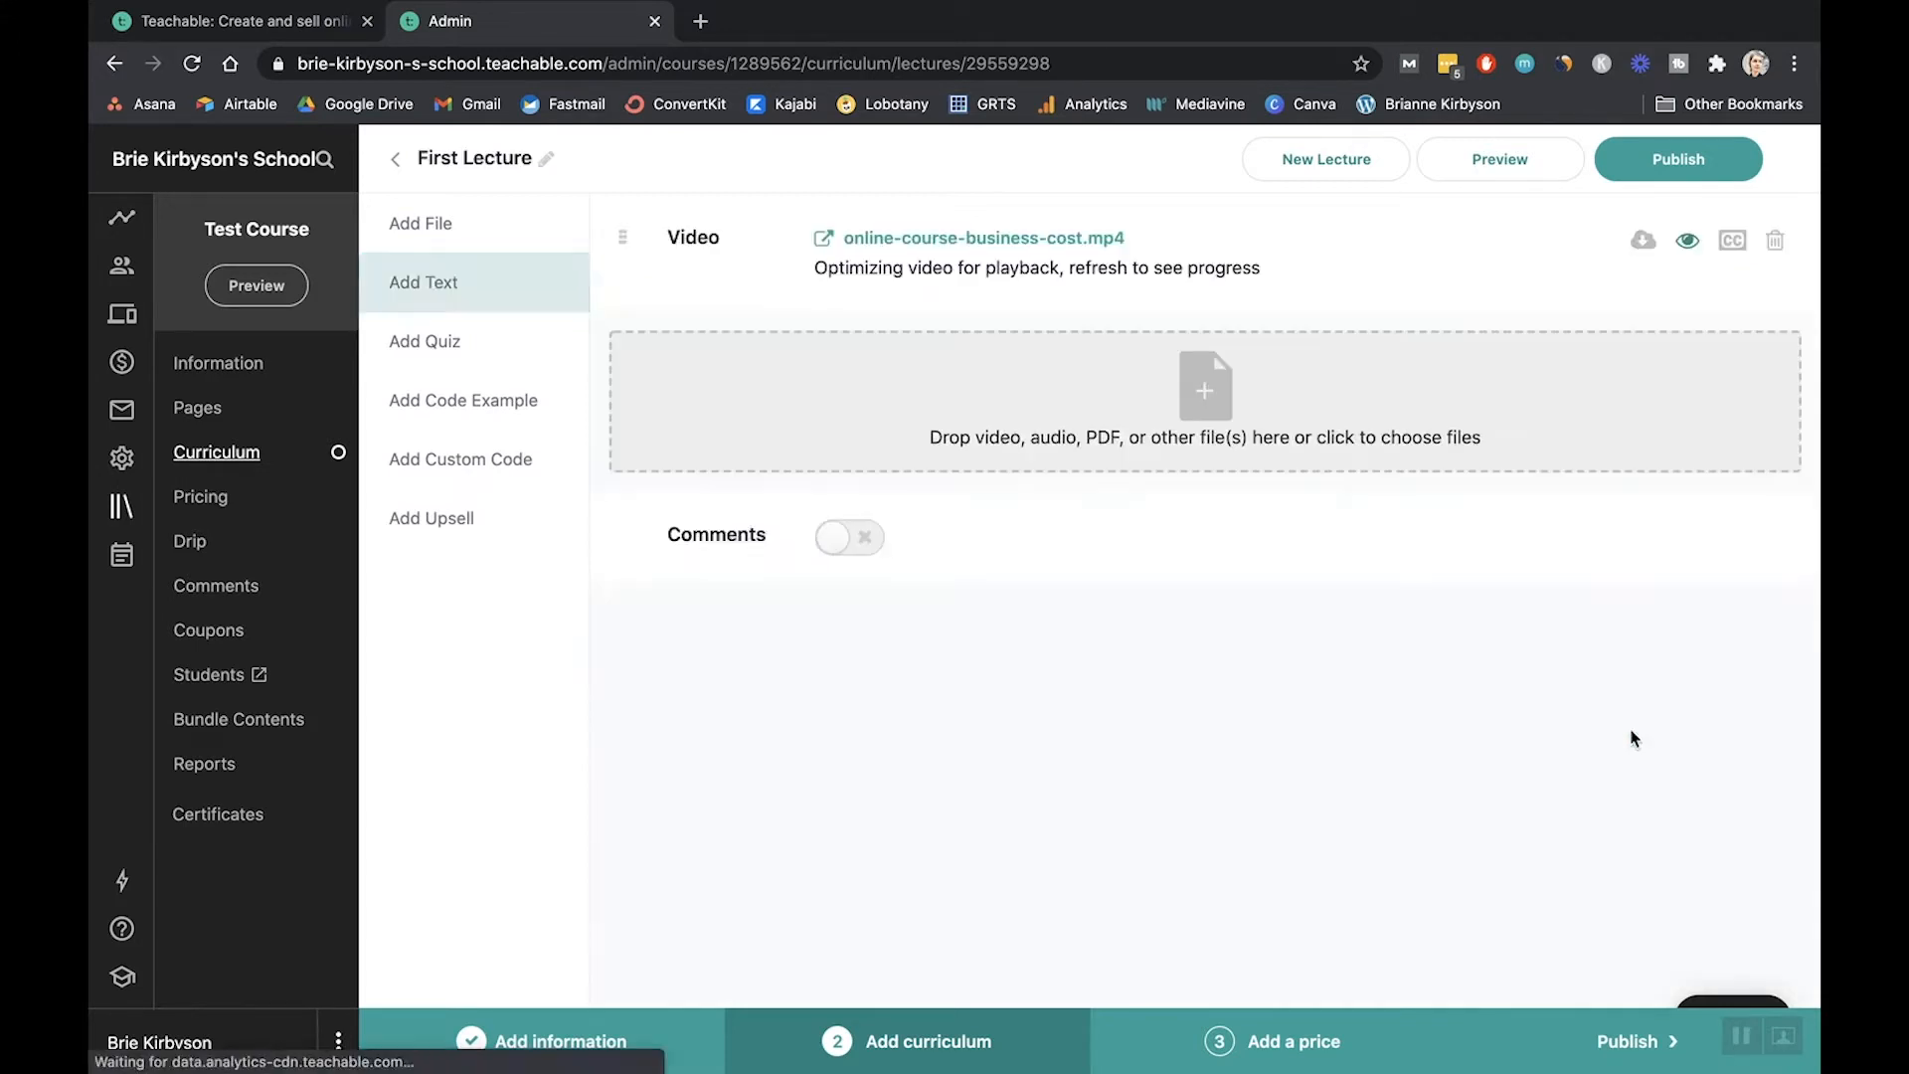
- Turn on comments for First Lecture
{"action": "left_click", "coordinate": [423, 281]}
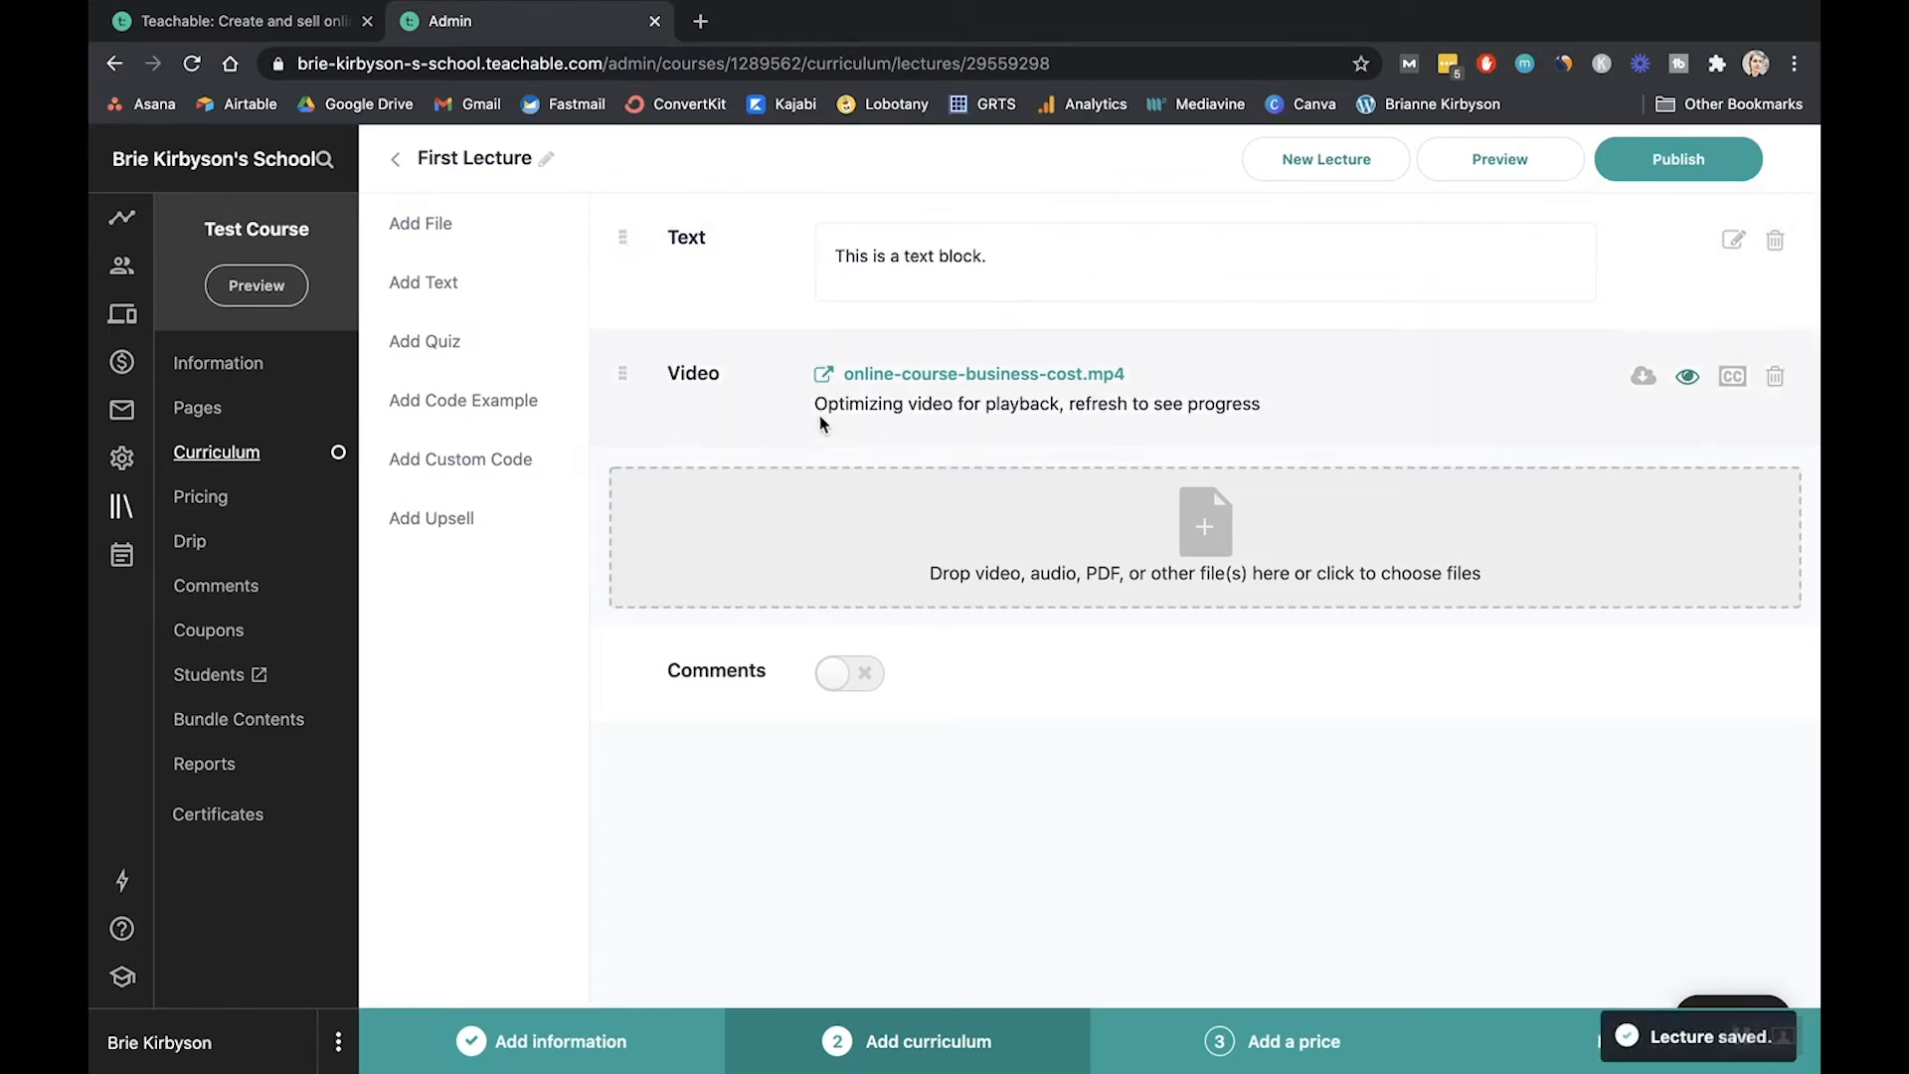
{"action": "mouse_move", "coordinate": [1492, 440]}
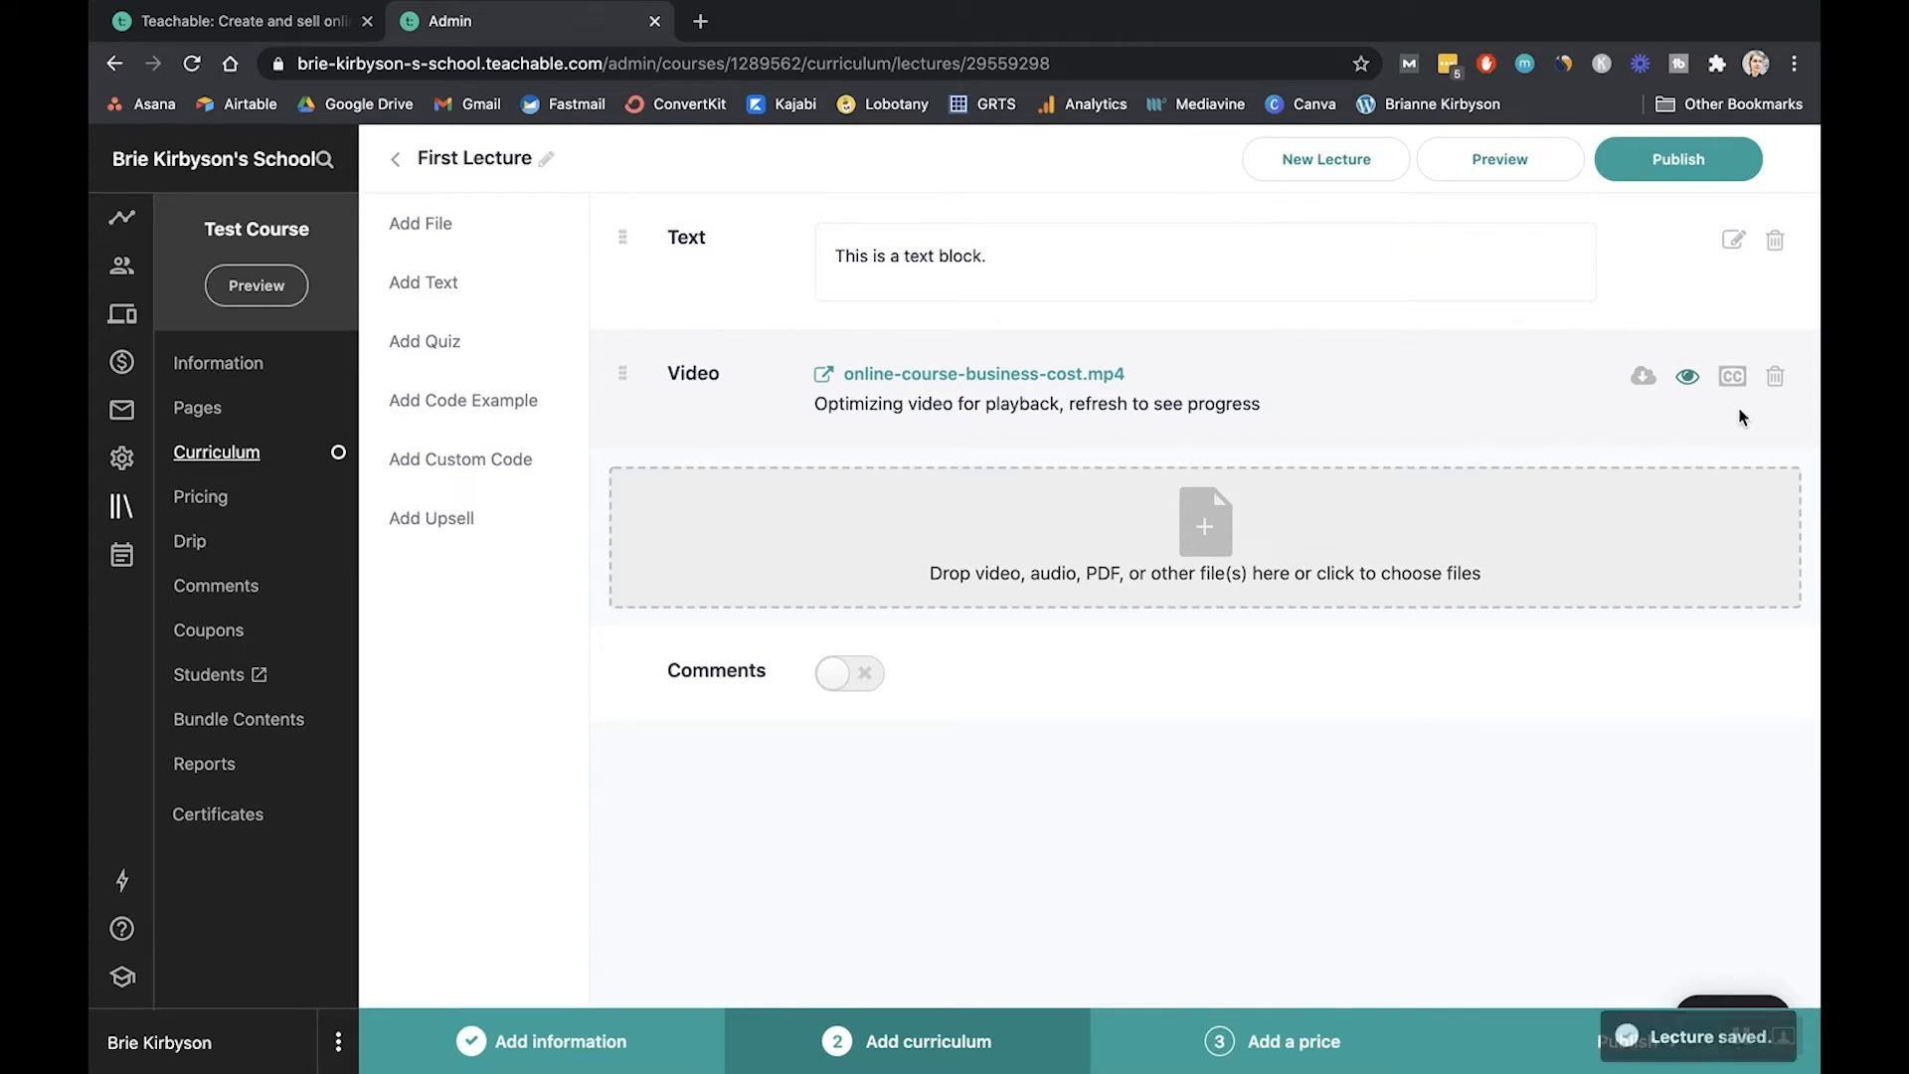
{"action": "left_click", "coordinate": [848, 672]}
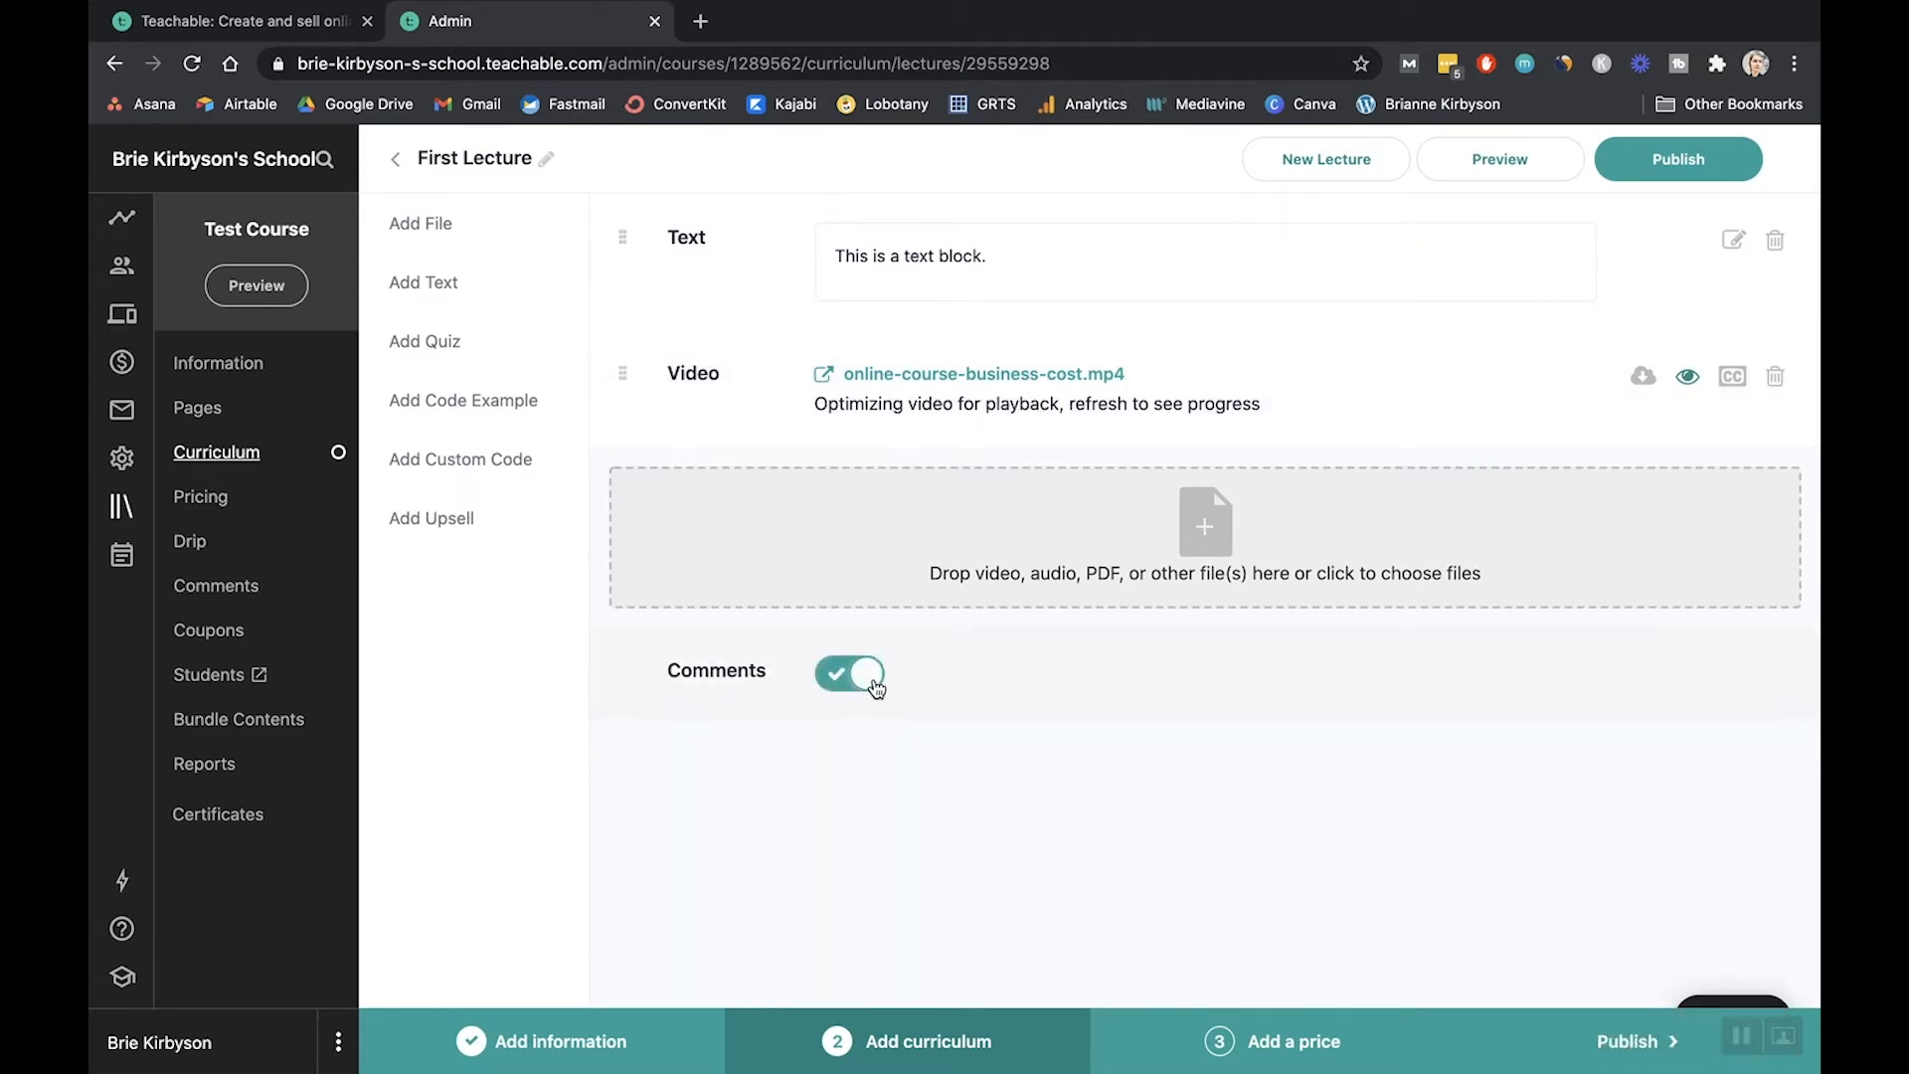
{"action": "left_click", "coordinate": [850, 673]}
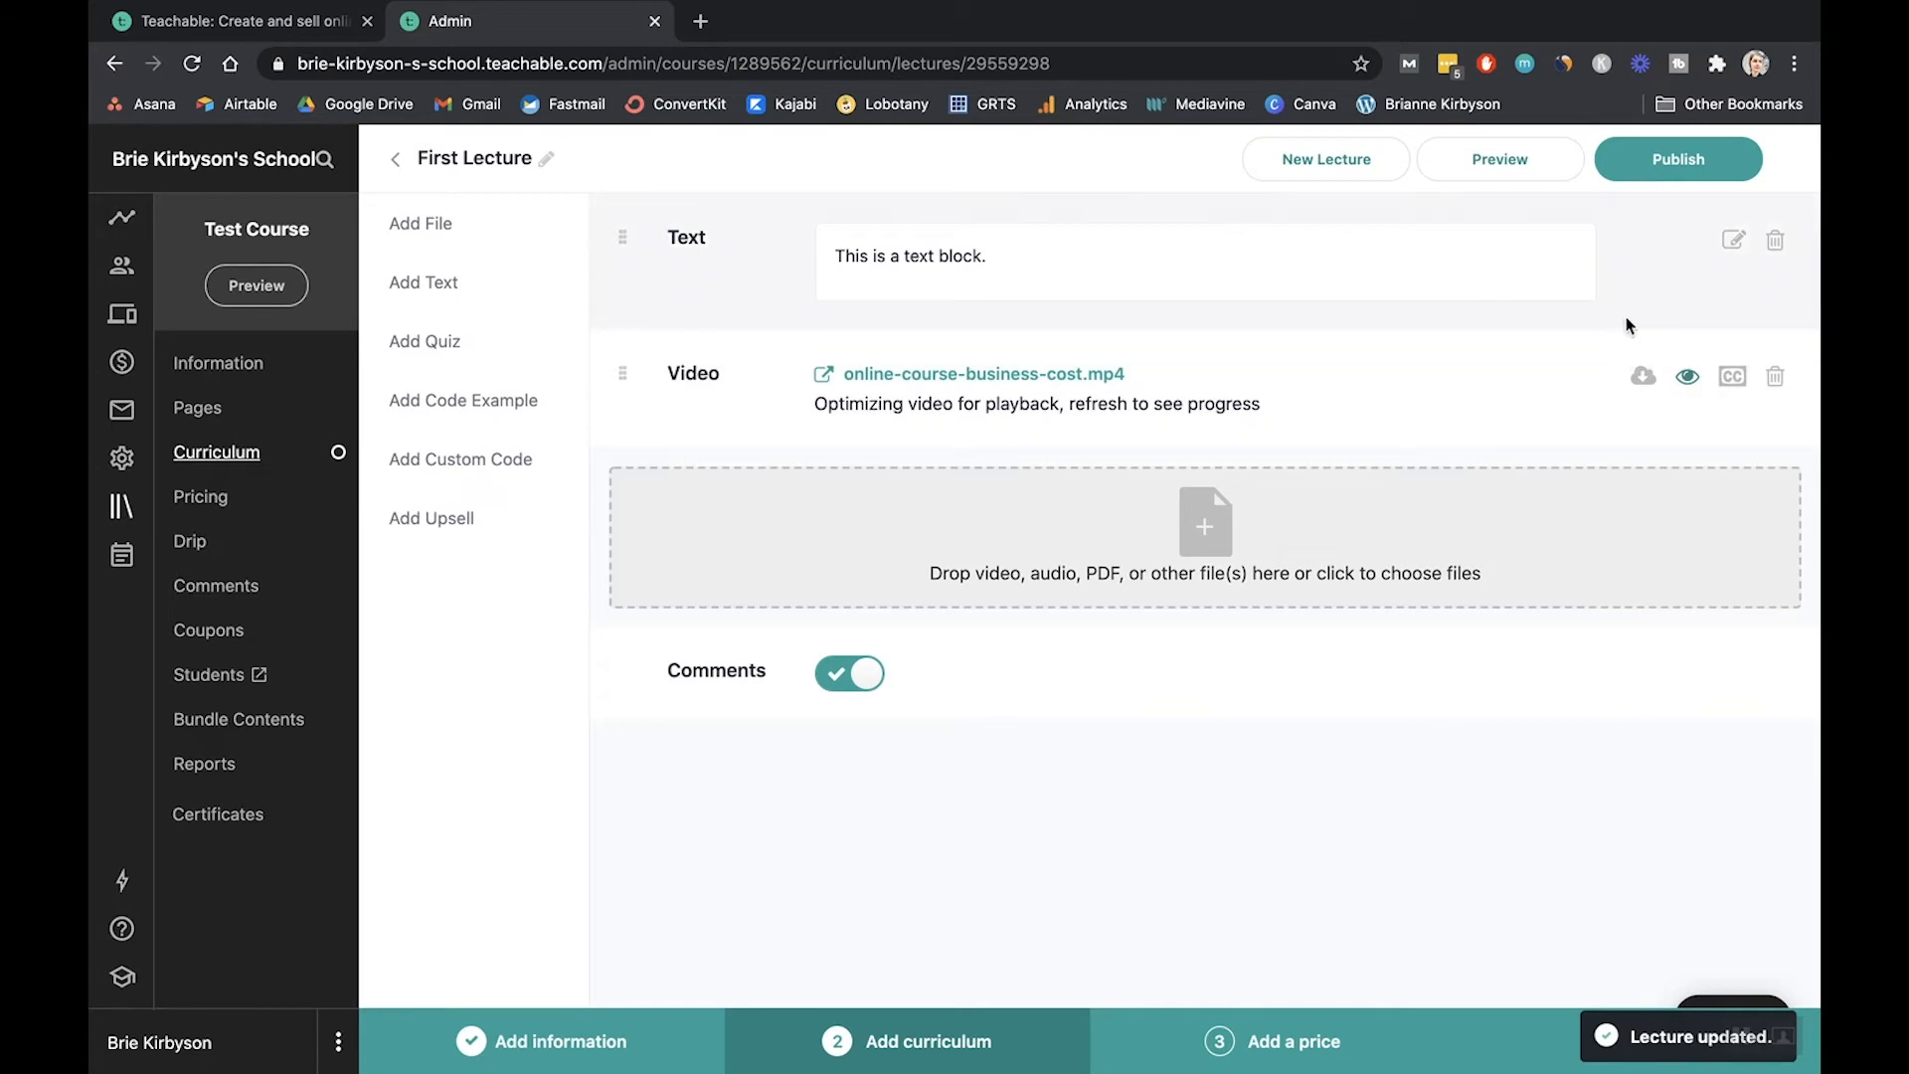
{"action": "mouse_move", "coordinate": [1501, 159]}
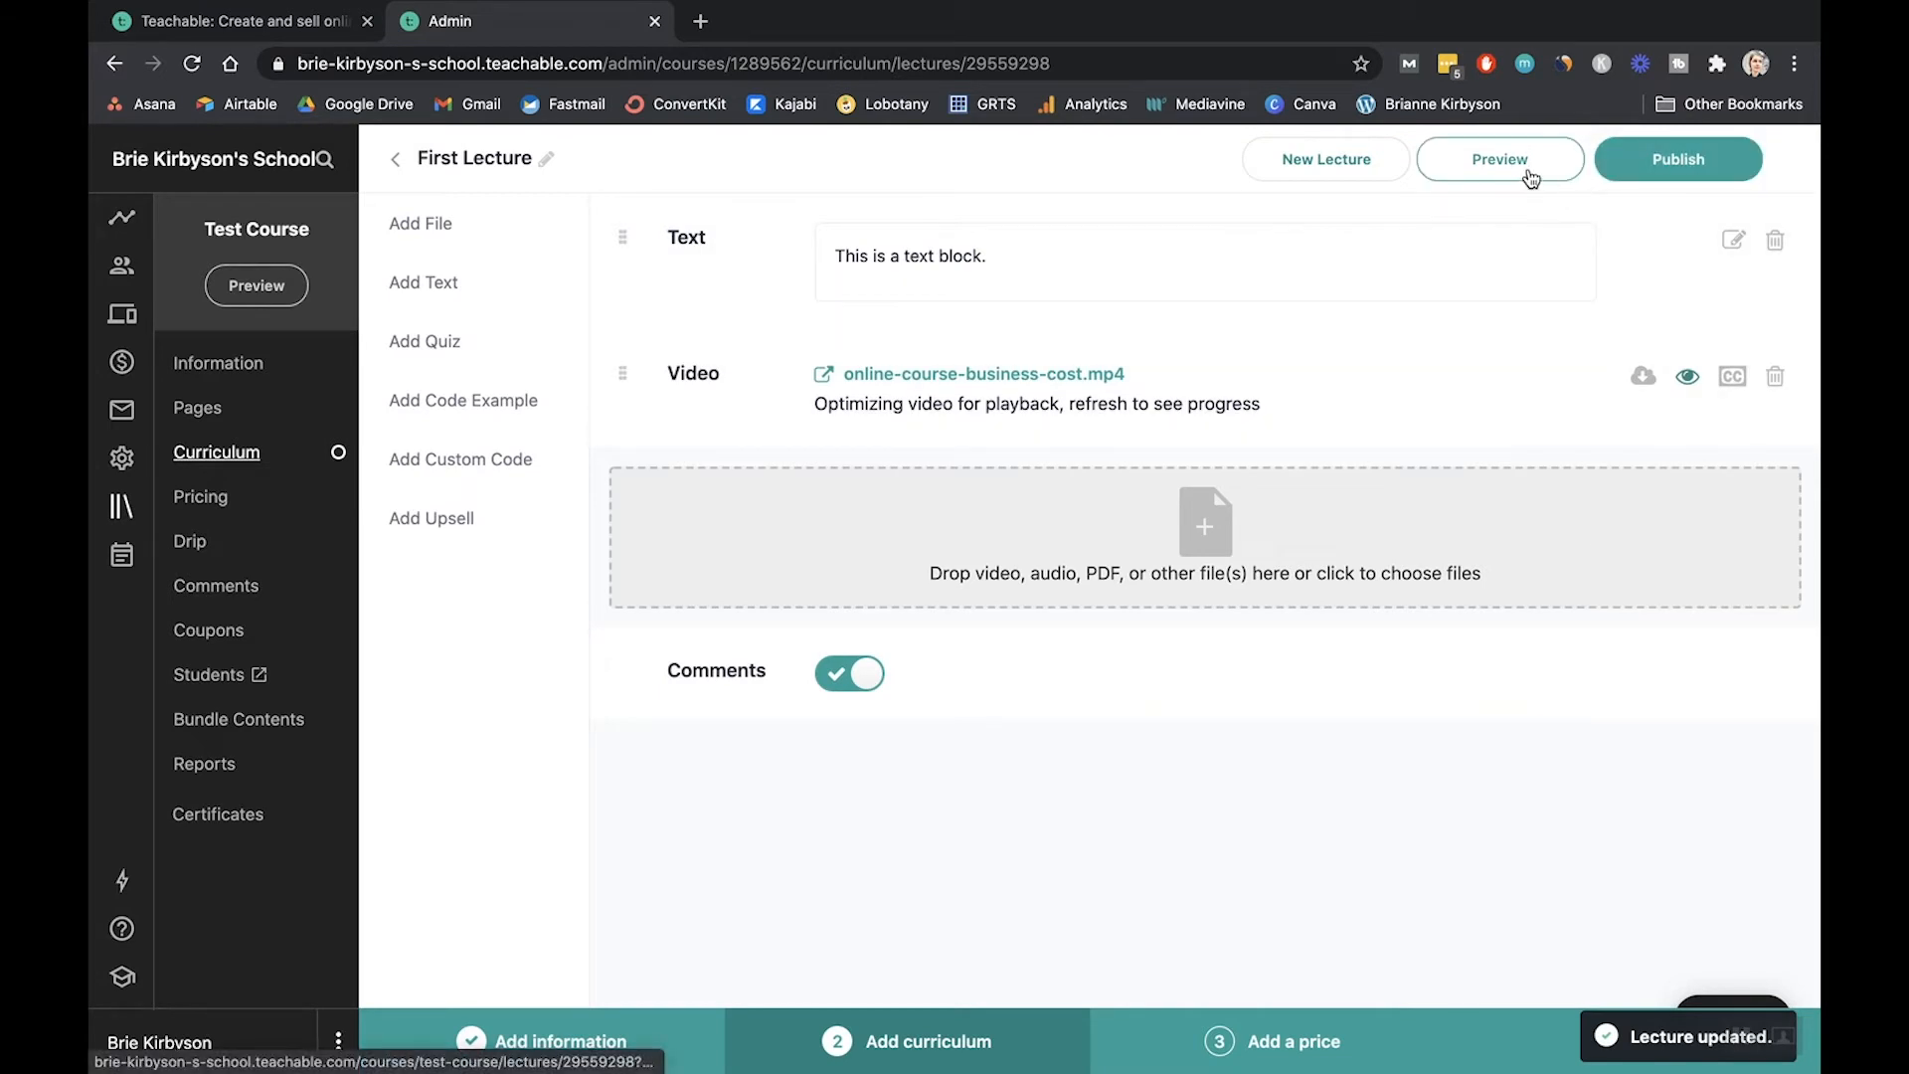
{"action": "left_click", "coordinate": [1498, 158]}
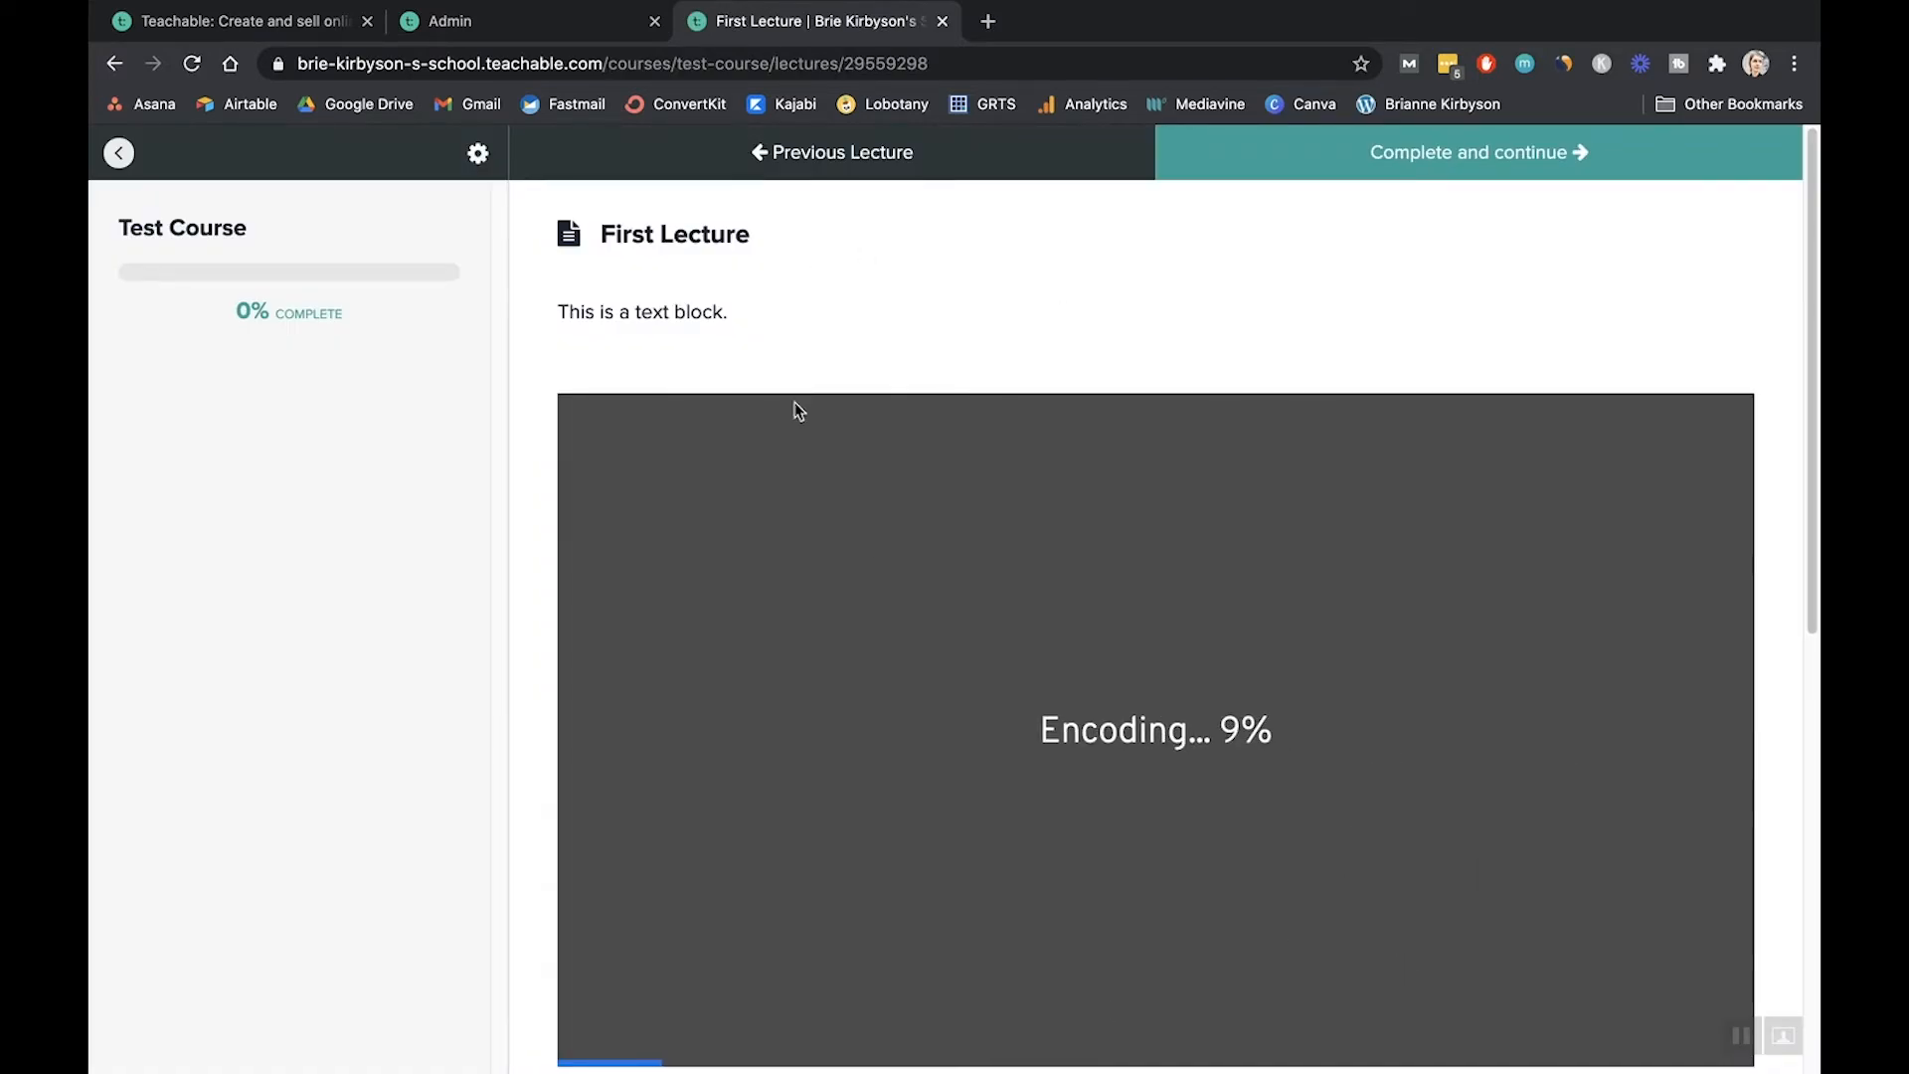
{"action": "mouse_move", "coordinate": [1144, 487]}
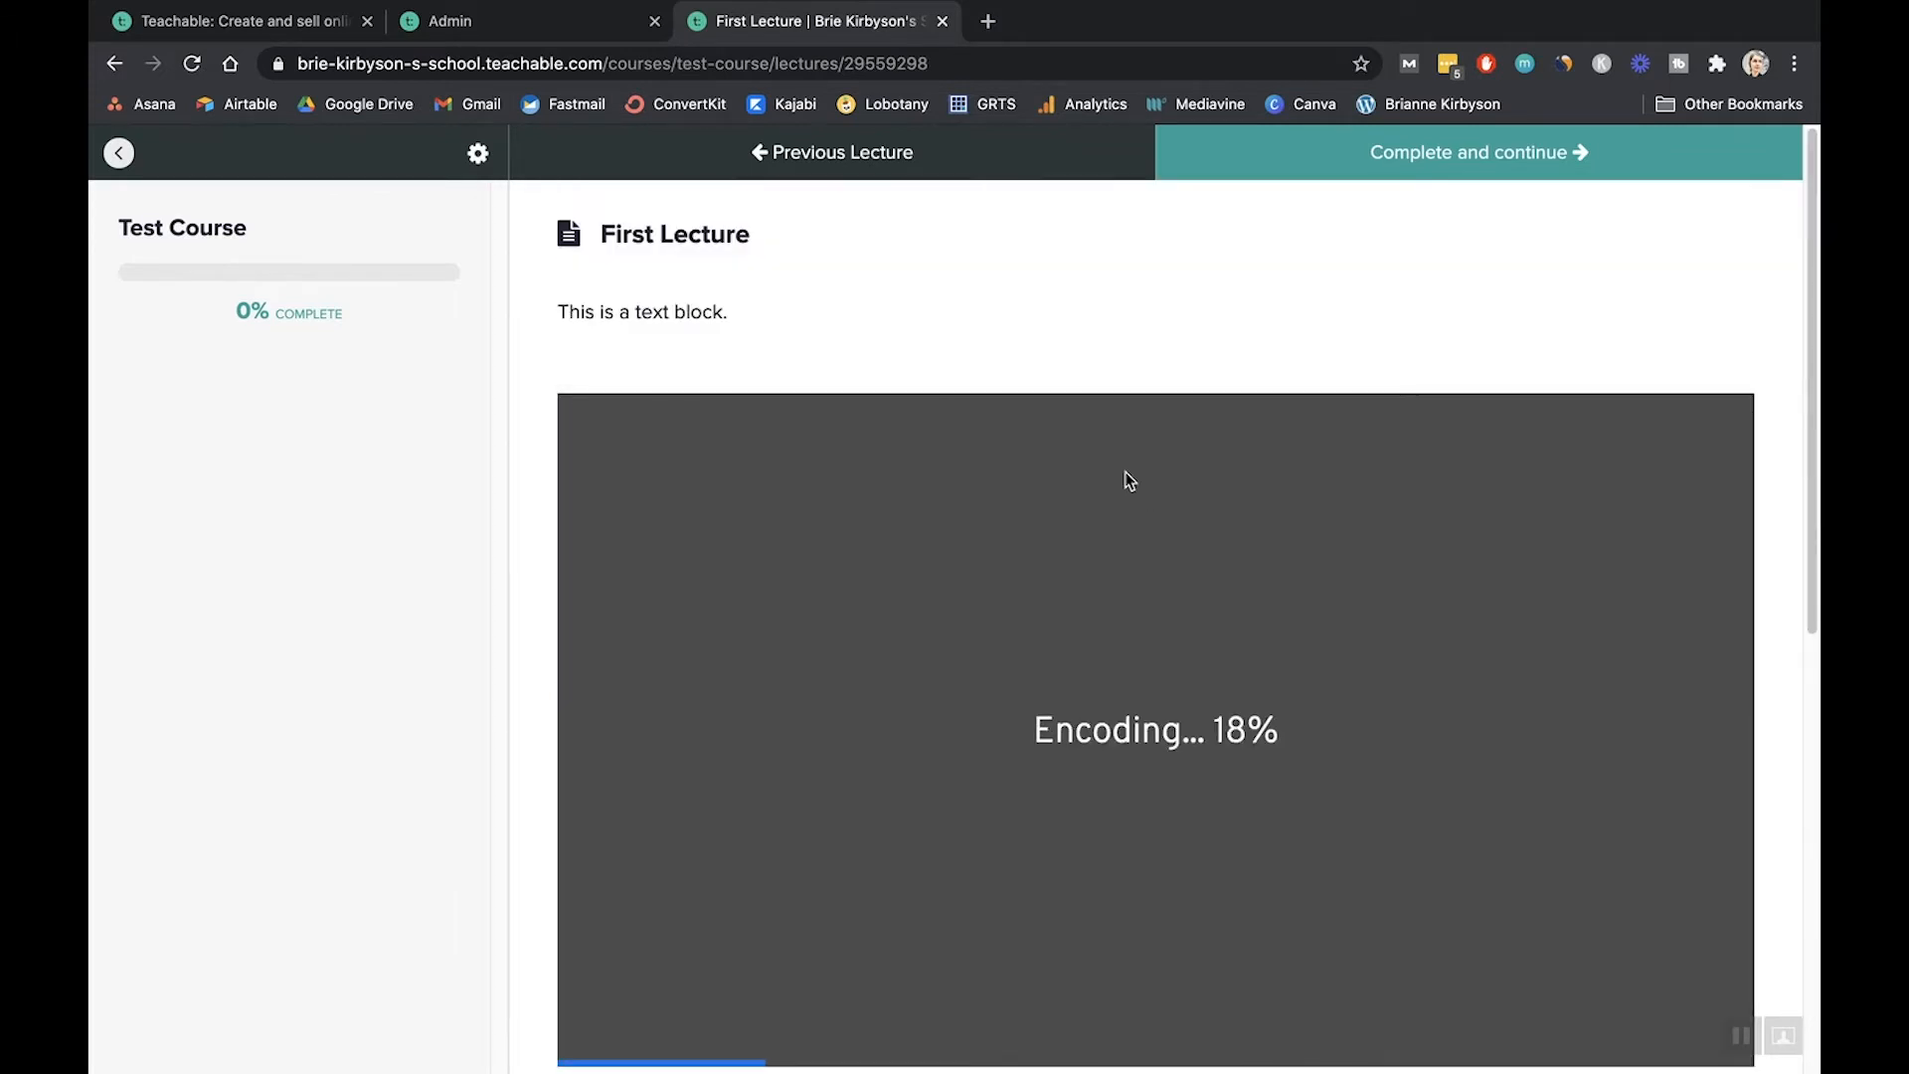
{"action": "scroll", "scroll_direction": "down", "scroll_amount": 3}
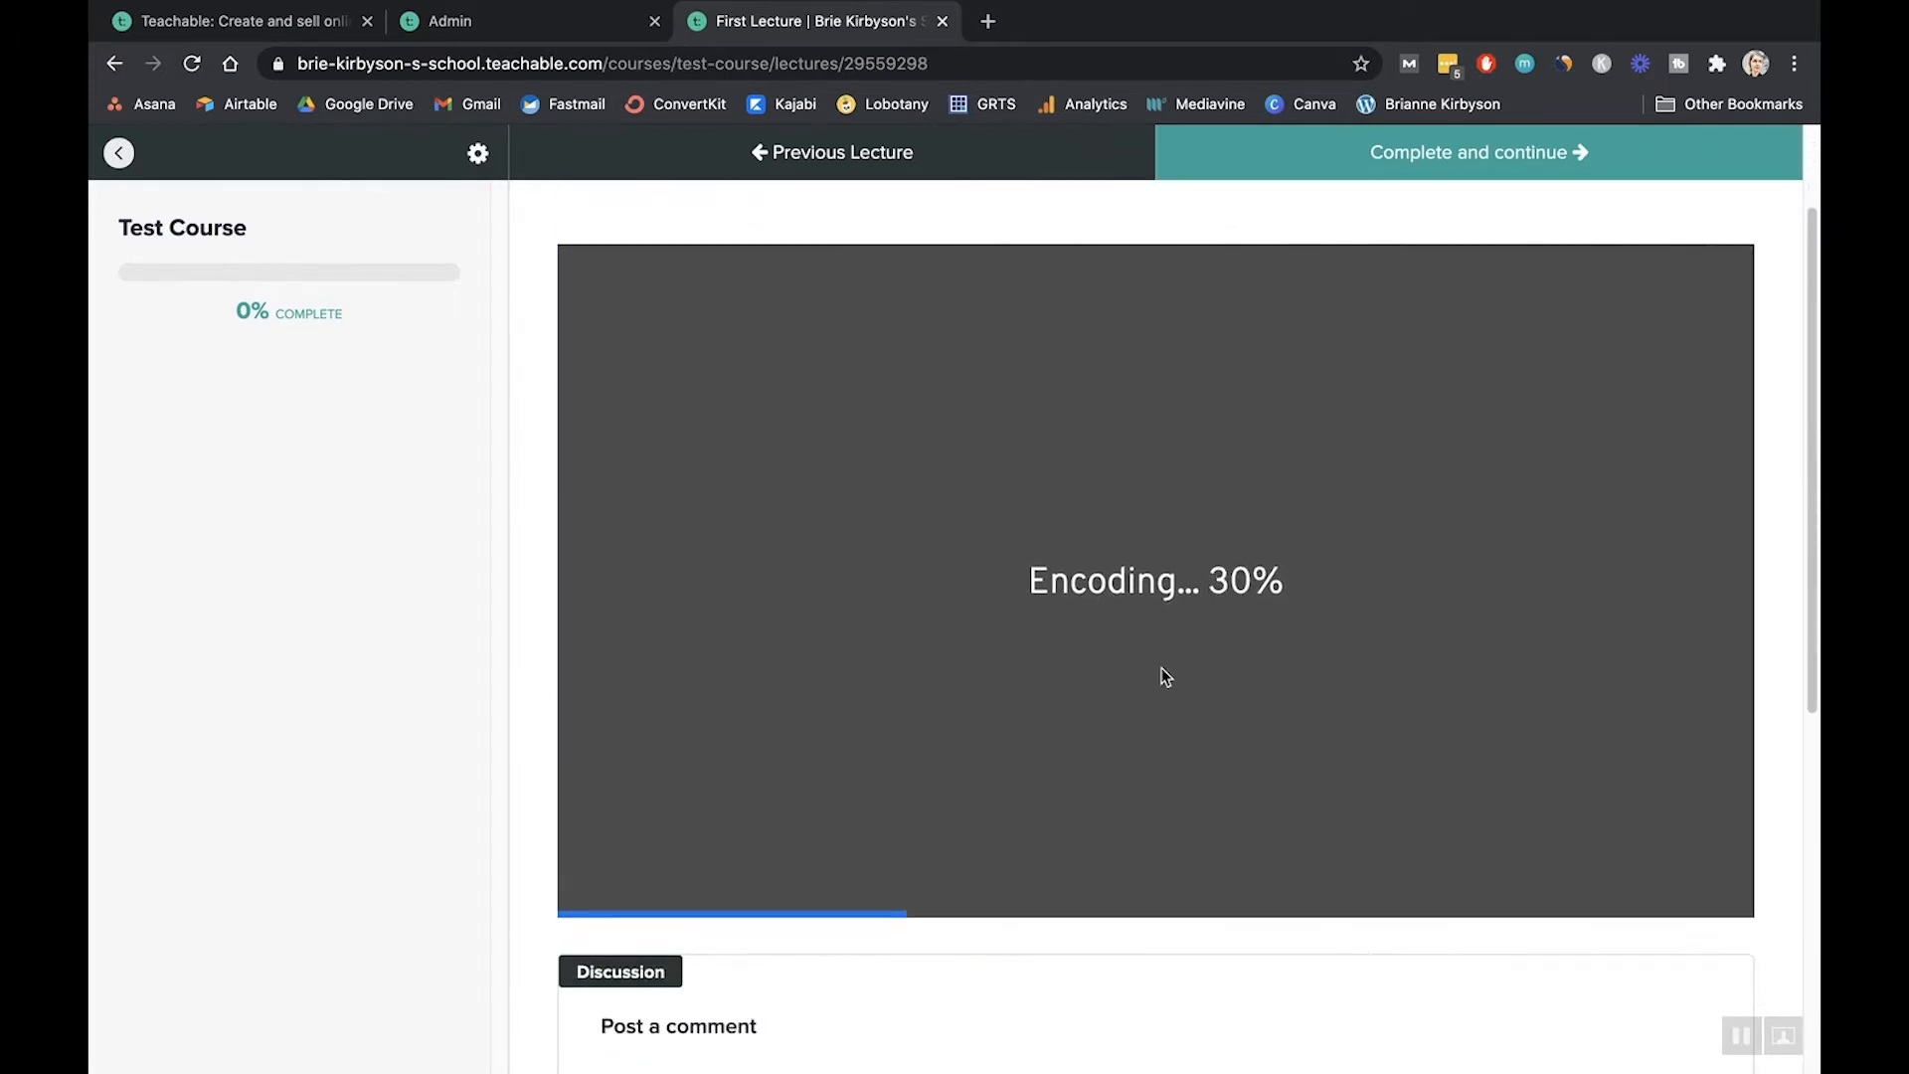
{"action": "scroll", "scroll_direction": "down", "scroll_amount": 3}
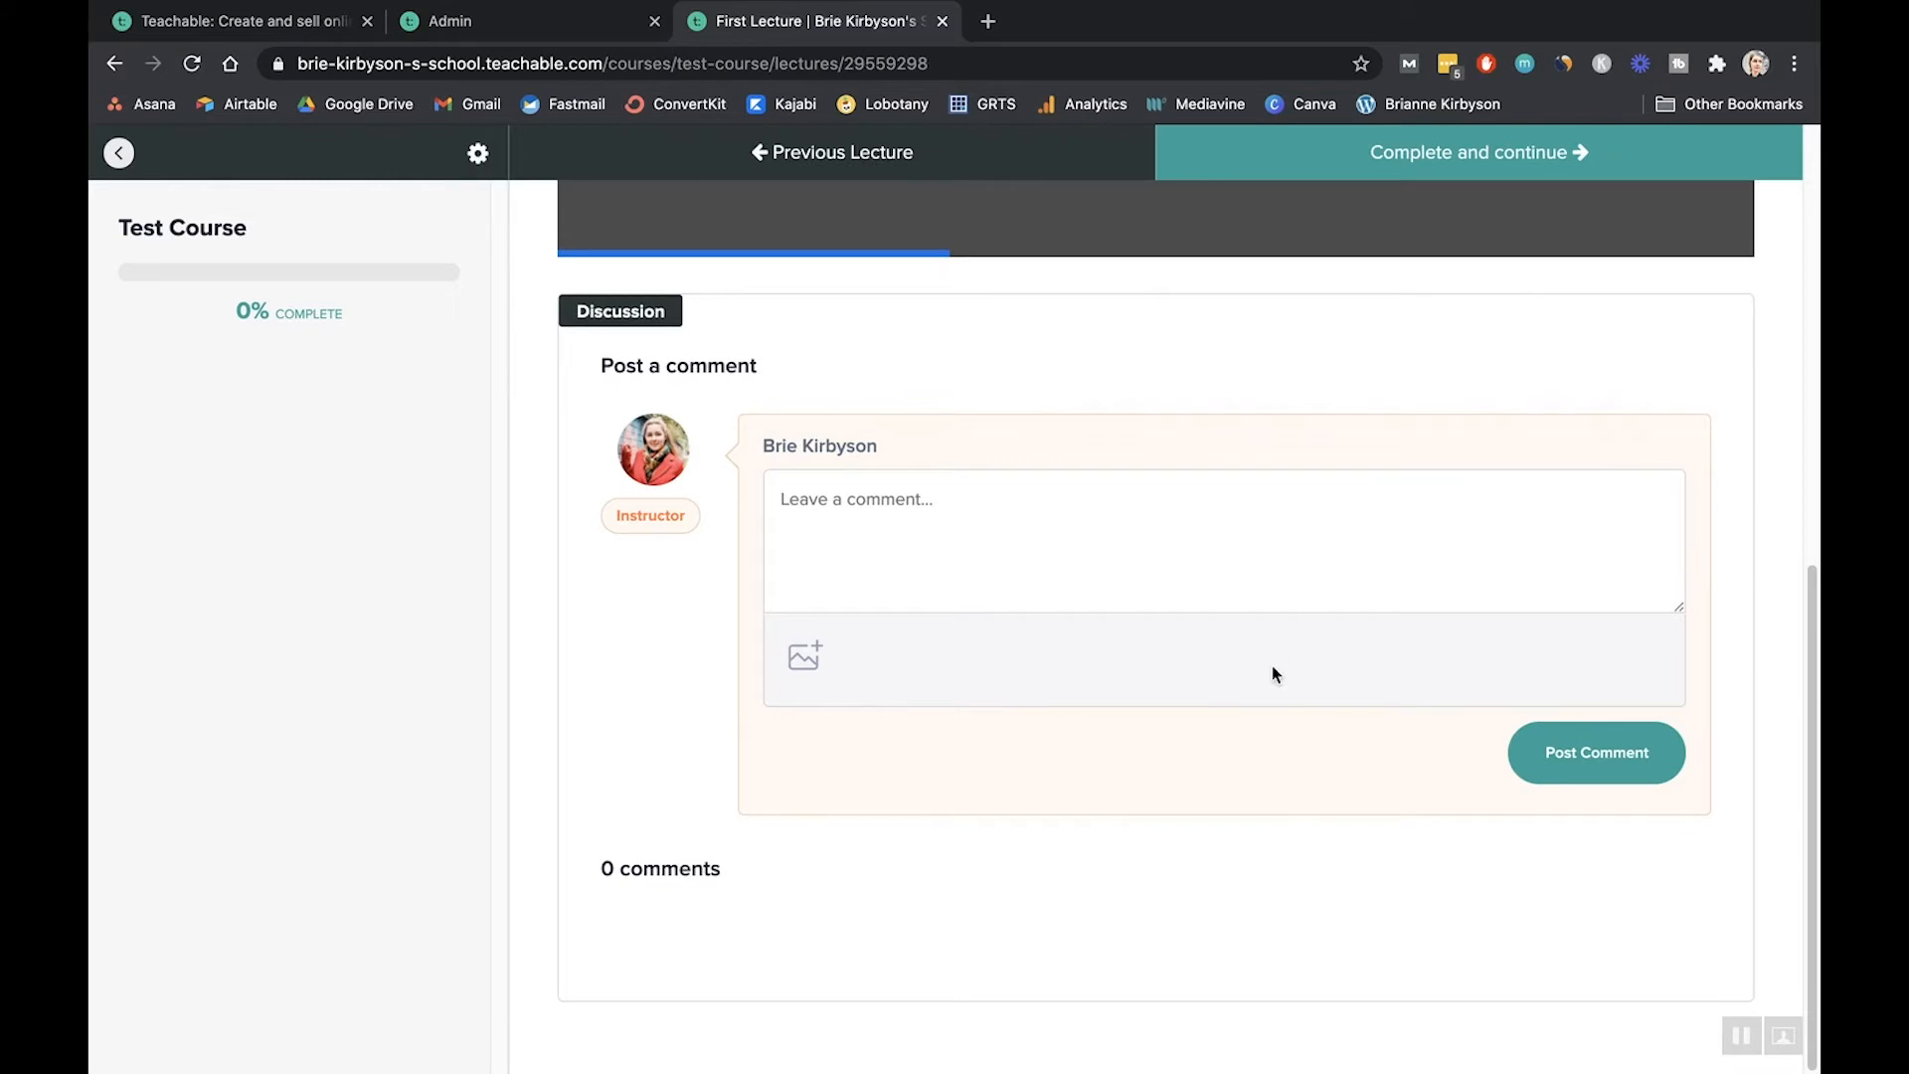
{"action": "scroll", "scroll_direction": "up", "scroll_amount": 3}
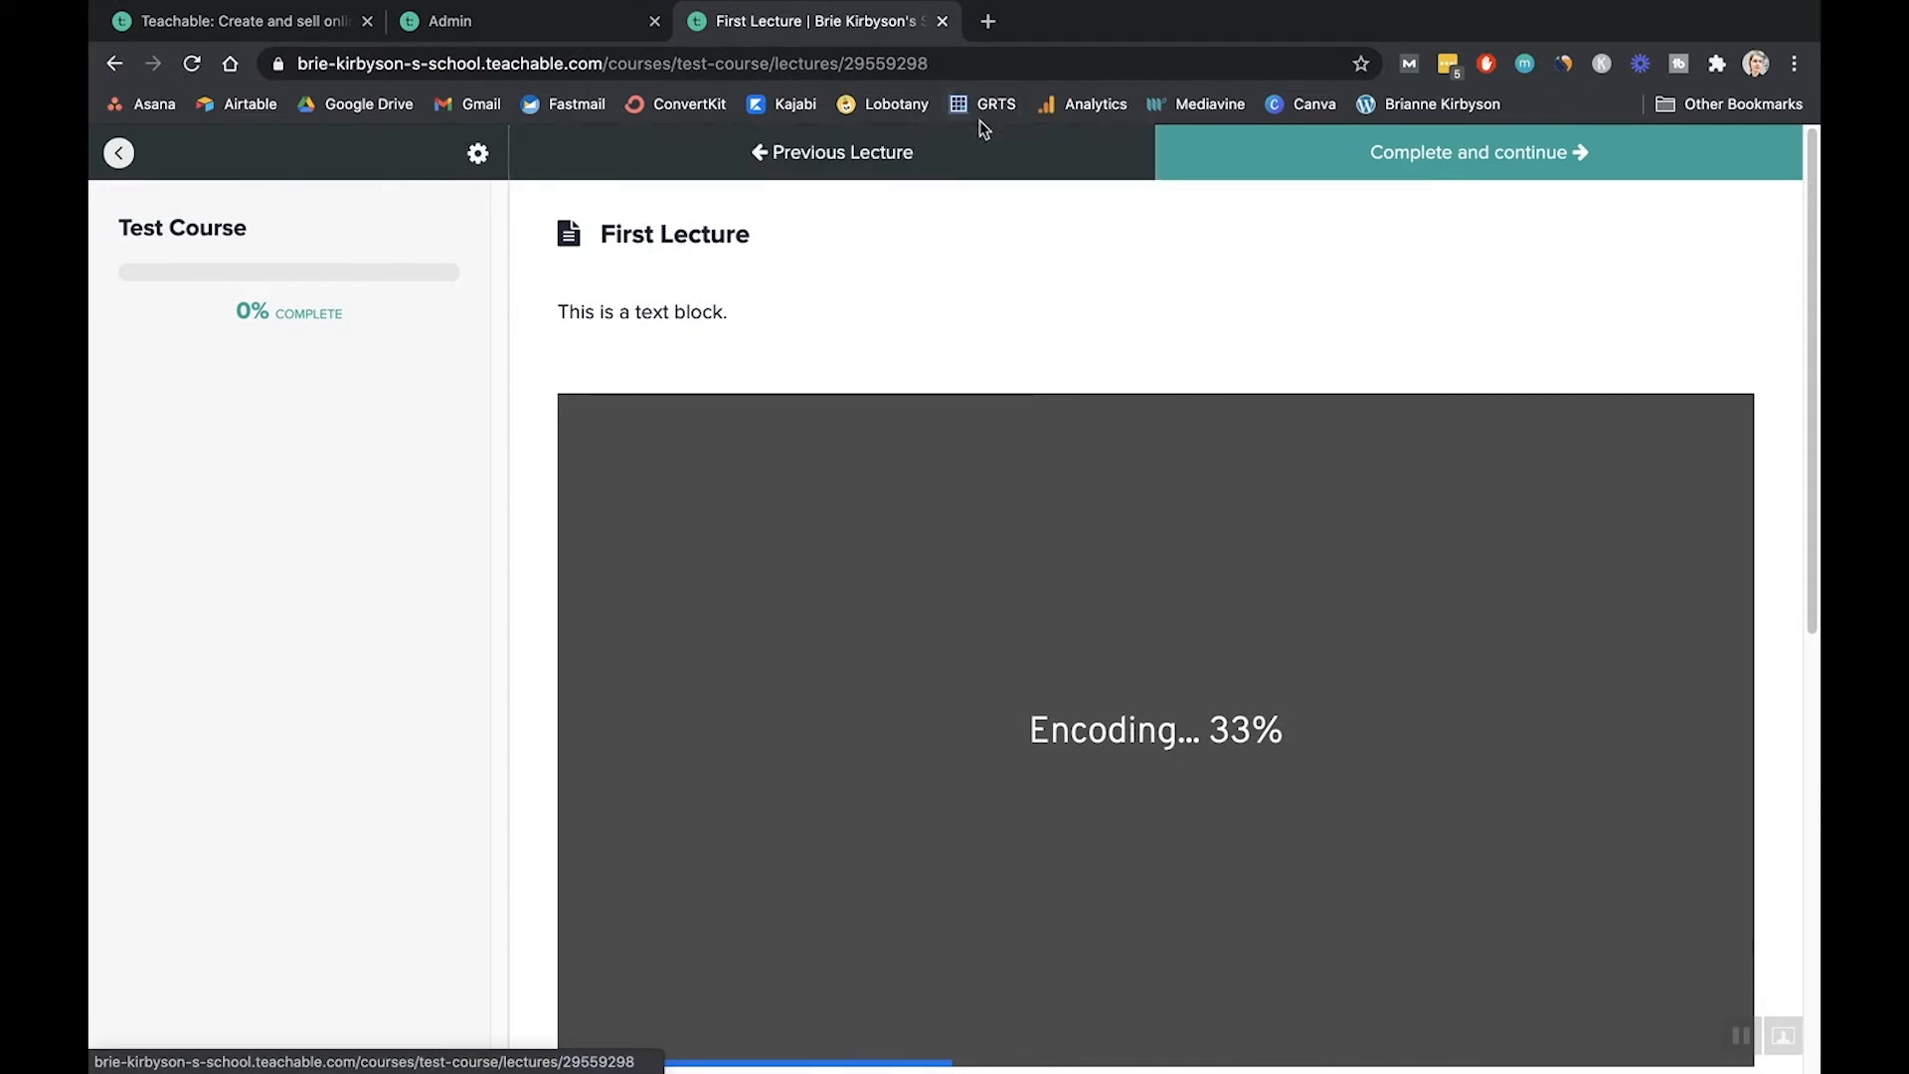
{"action": "left_click", "coordinate": [942, 21]}
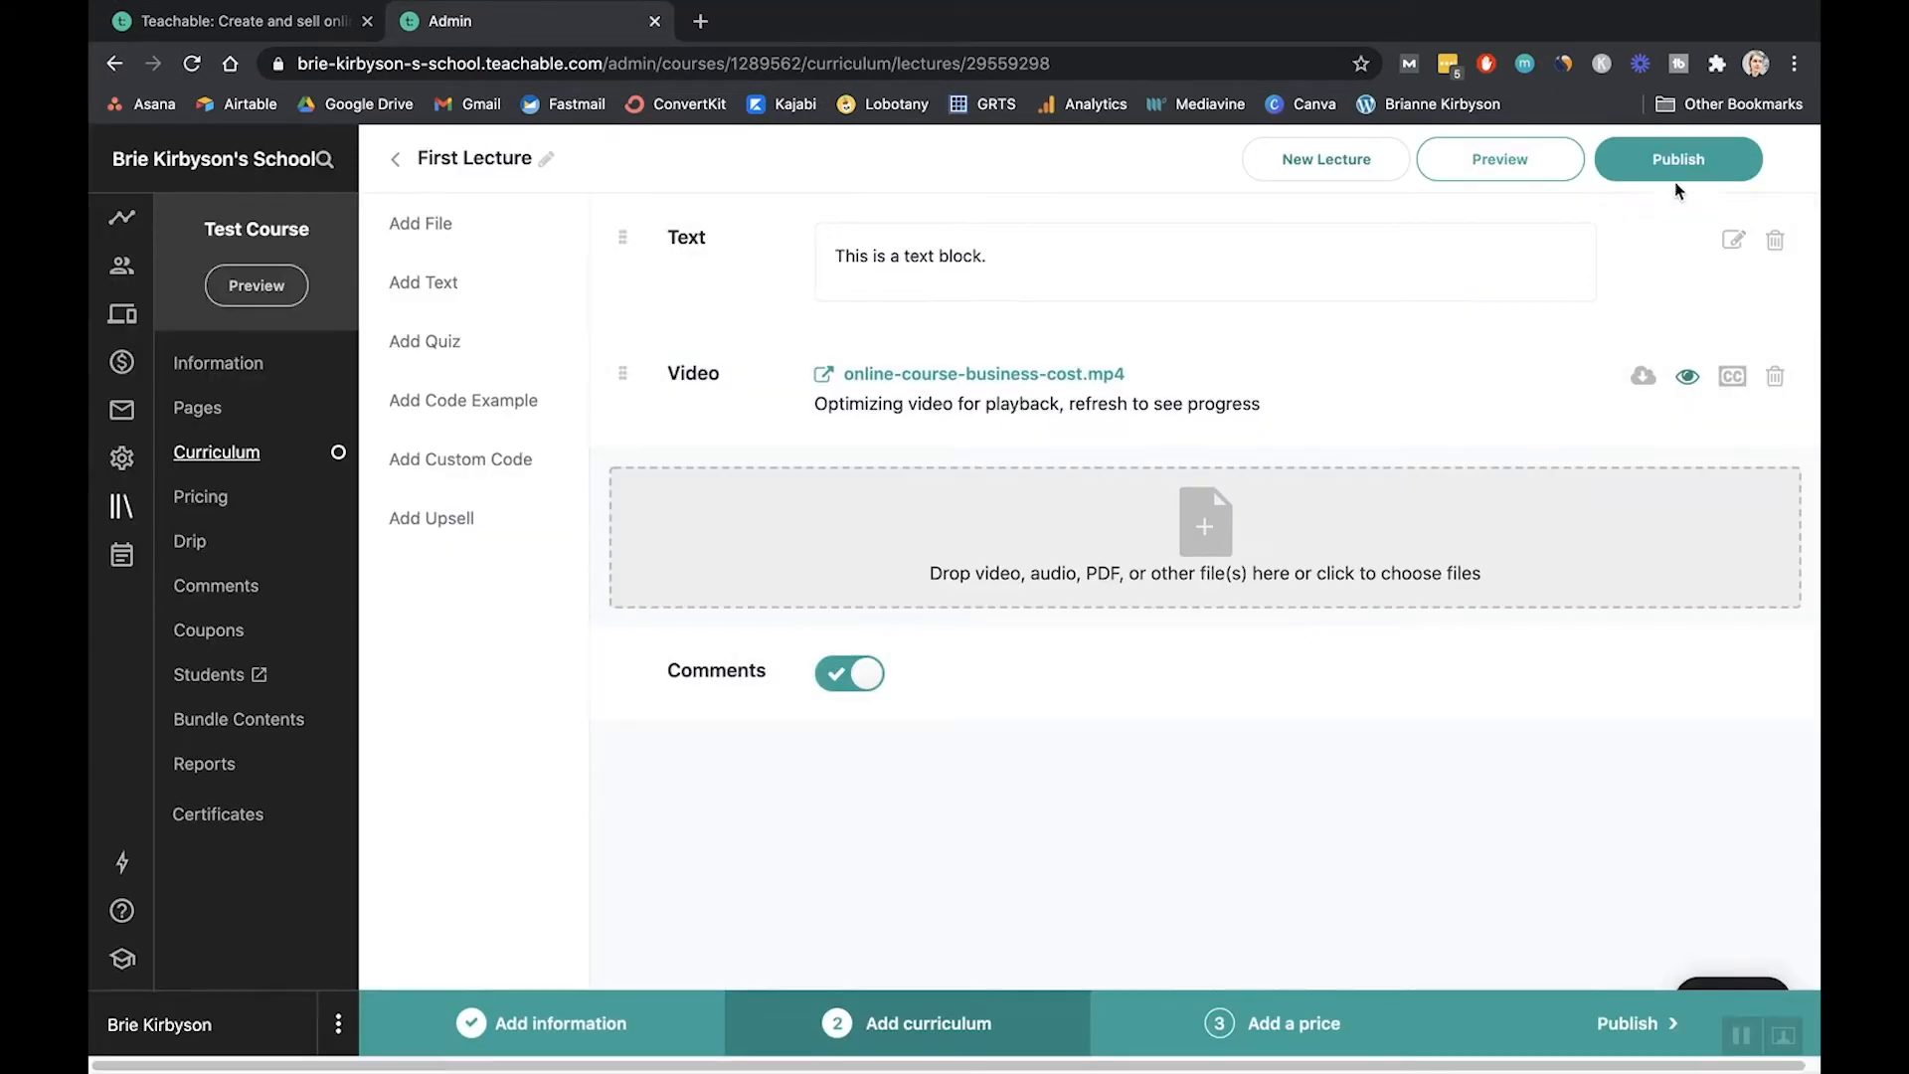
- Publish First Lecture so its video goes live and curriculum setup completes
{"action": "left_click", "coordinate": [1678, 158]}
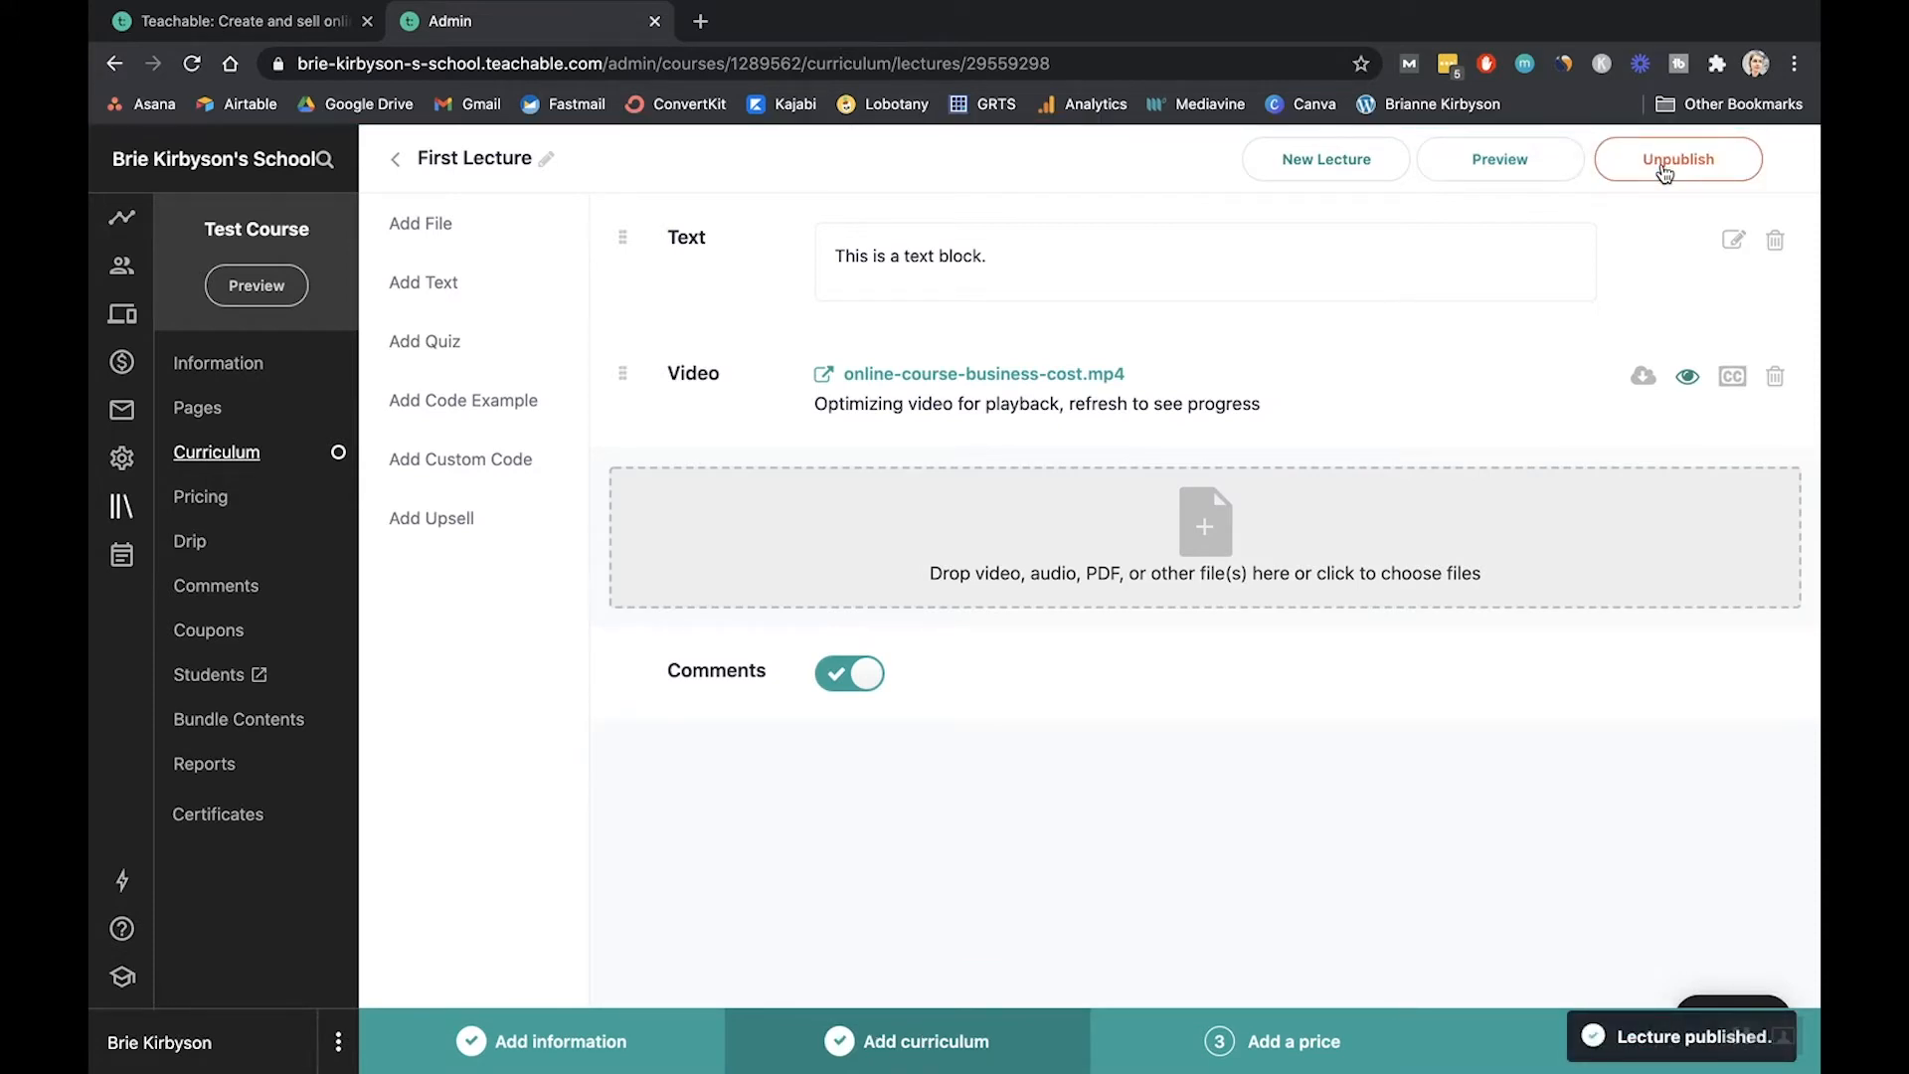
{"action": "mouse_move", "coordinate": [1150, 427]}
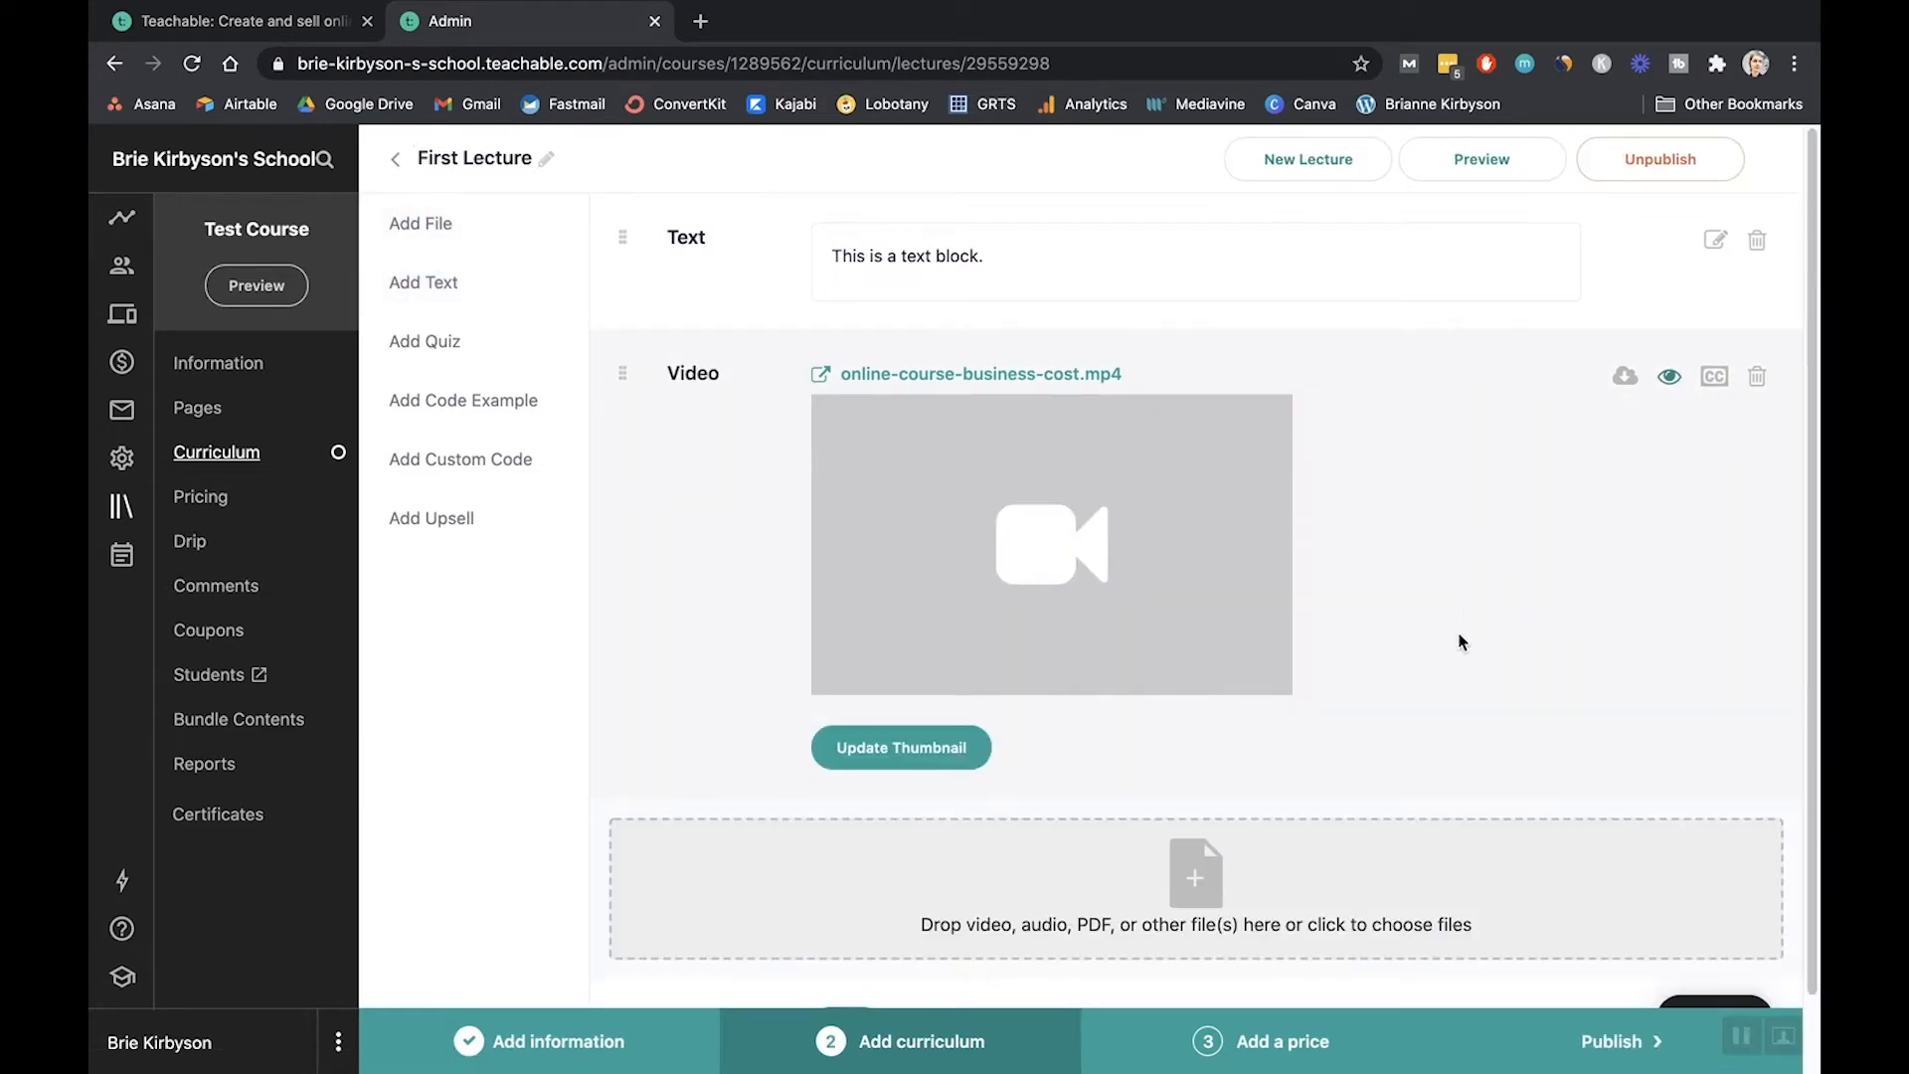
{"action": "mouse_move", "coordinate": [1564, 536]}
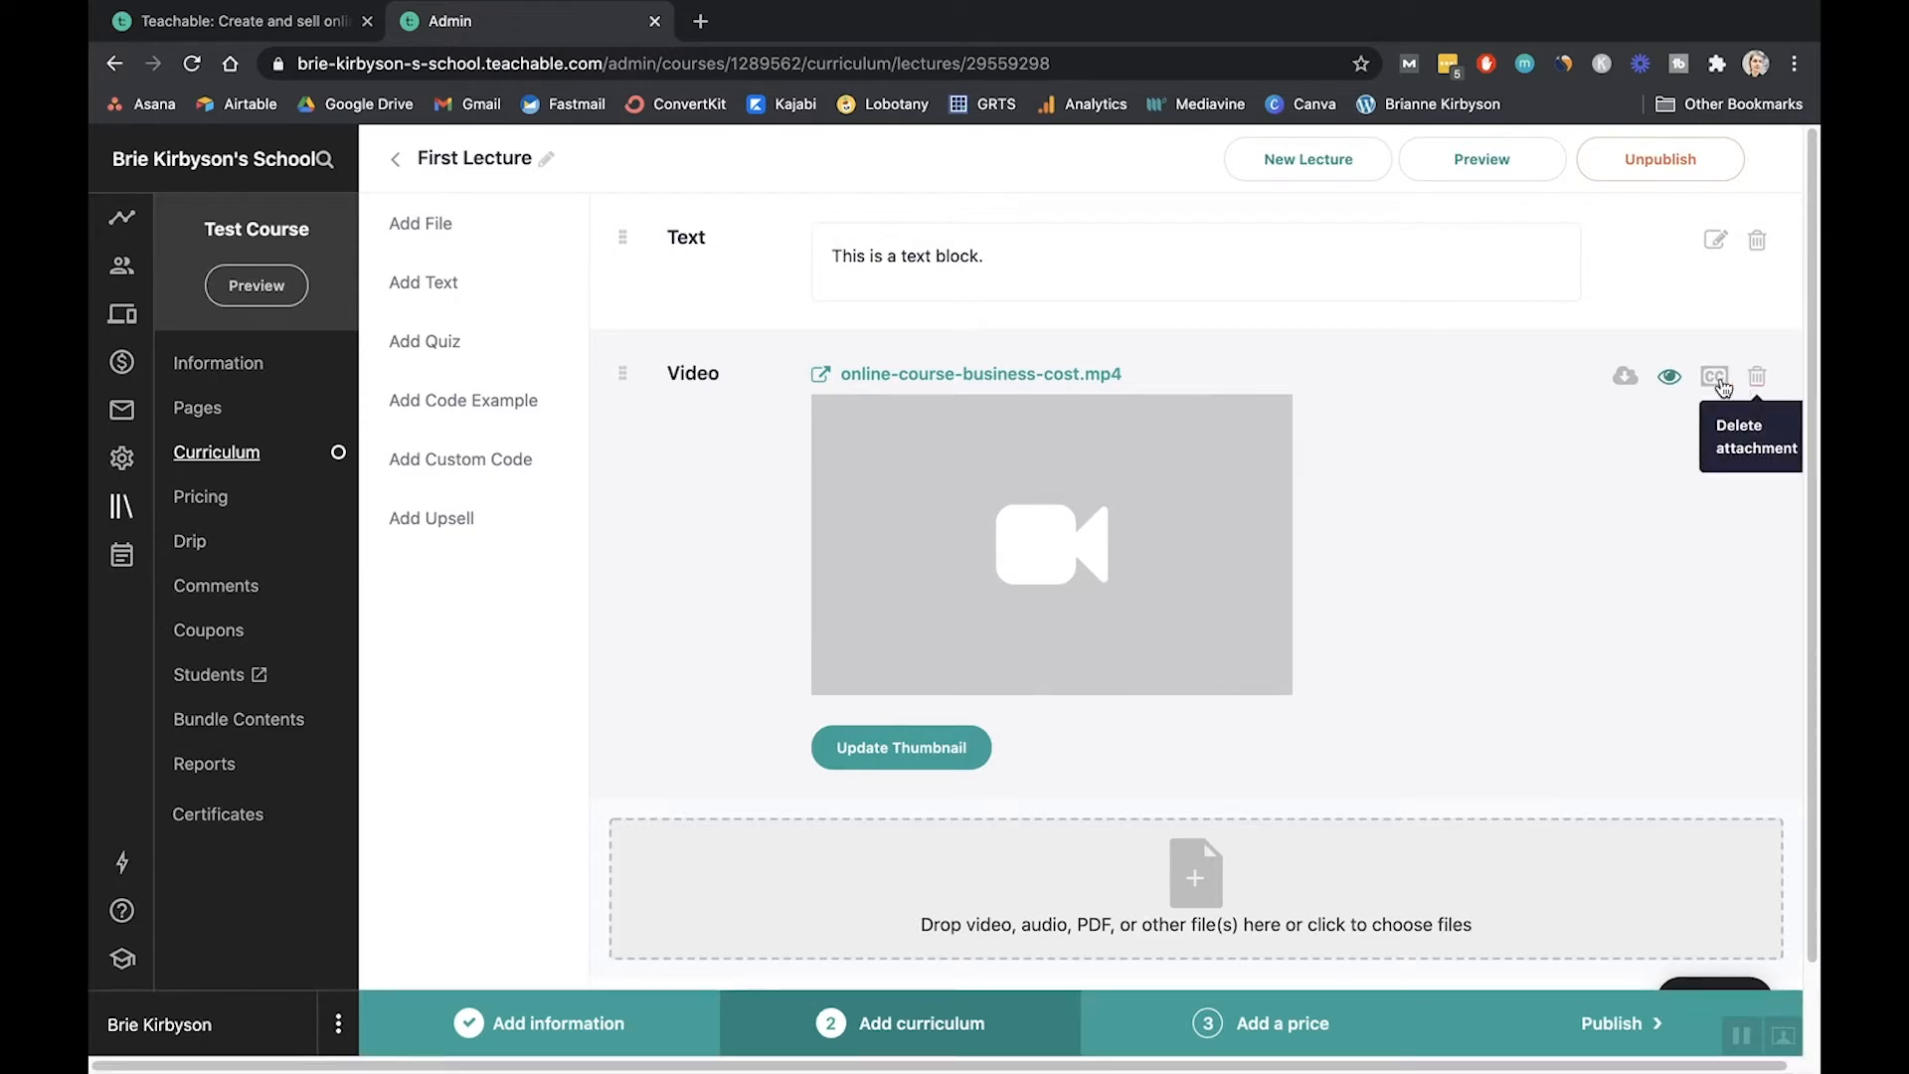
{"action": "mouse_move", "coordinate": [1624, 376]}
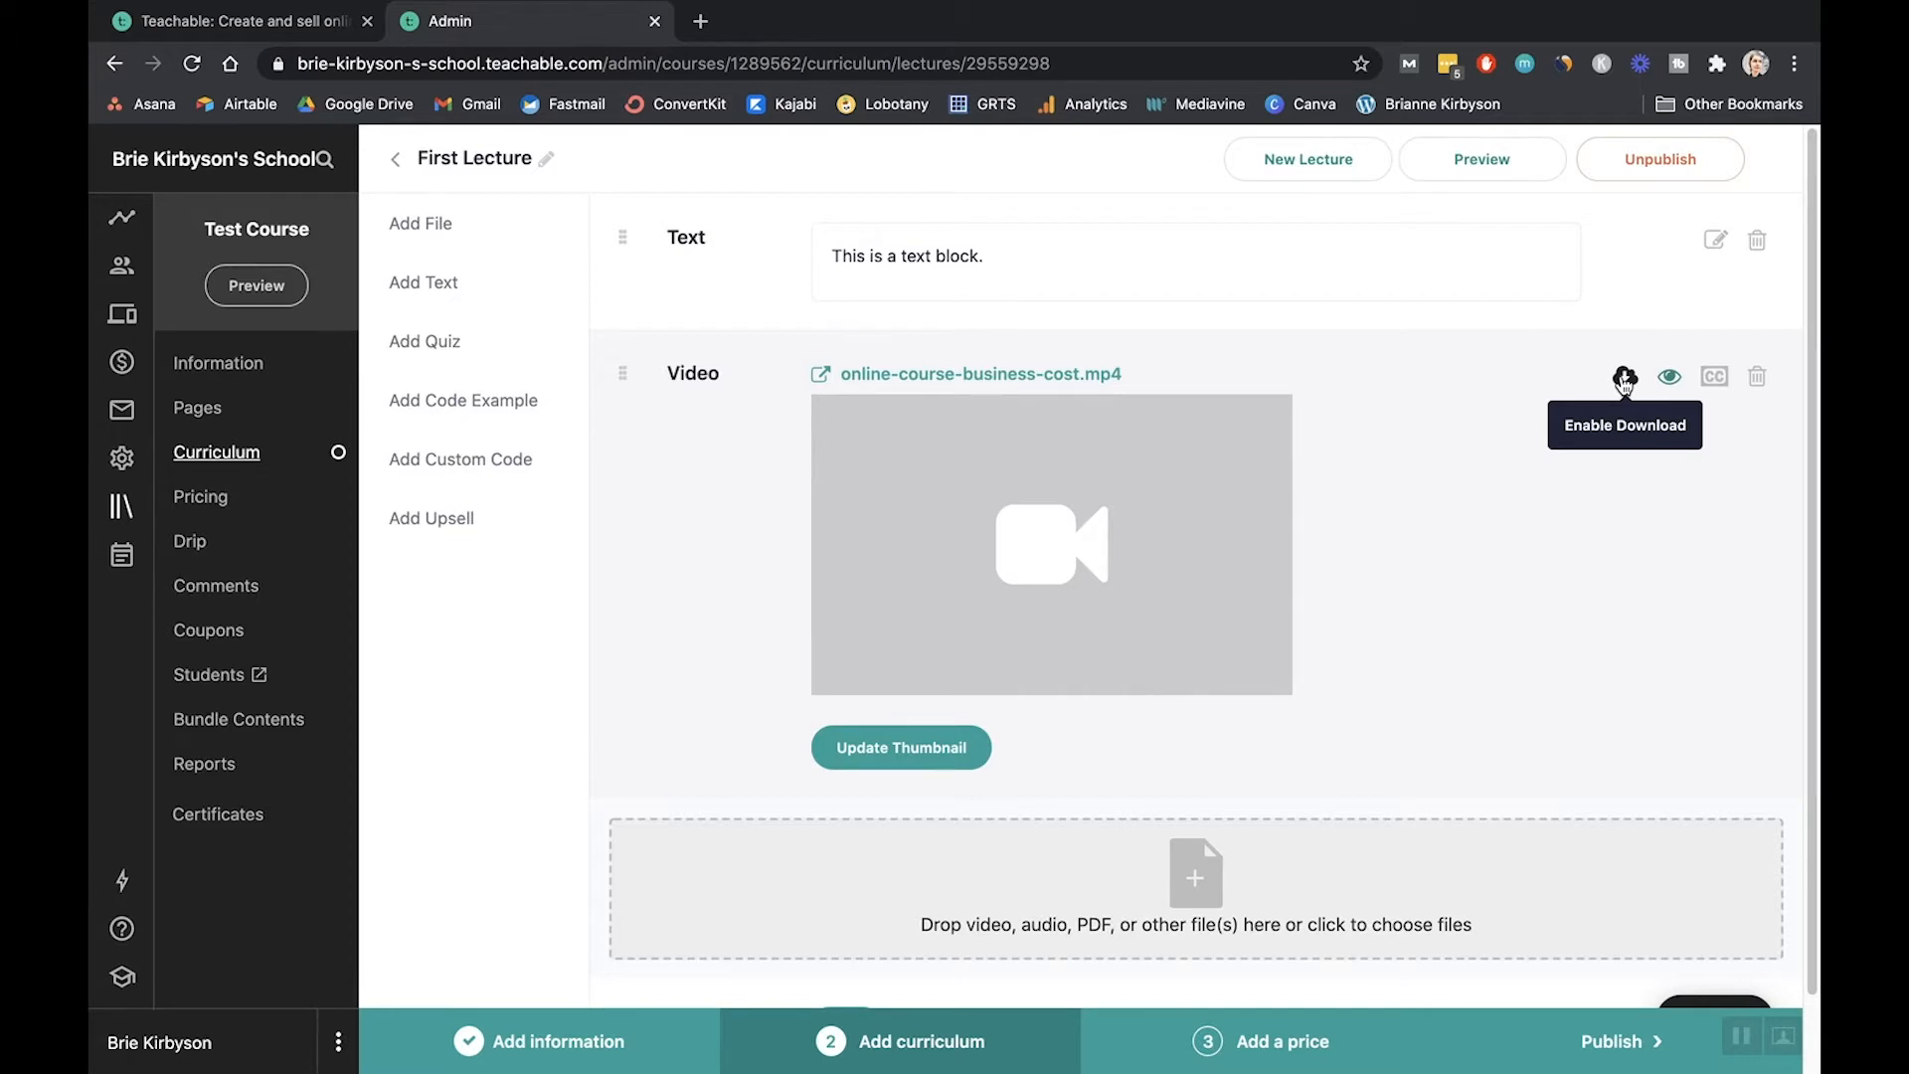
- Enable downloads on the lecture video and return to the Test Course curriculum
{"action": "left_click", "coordinate": [1625, 375]}
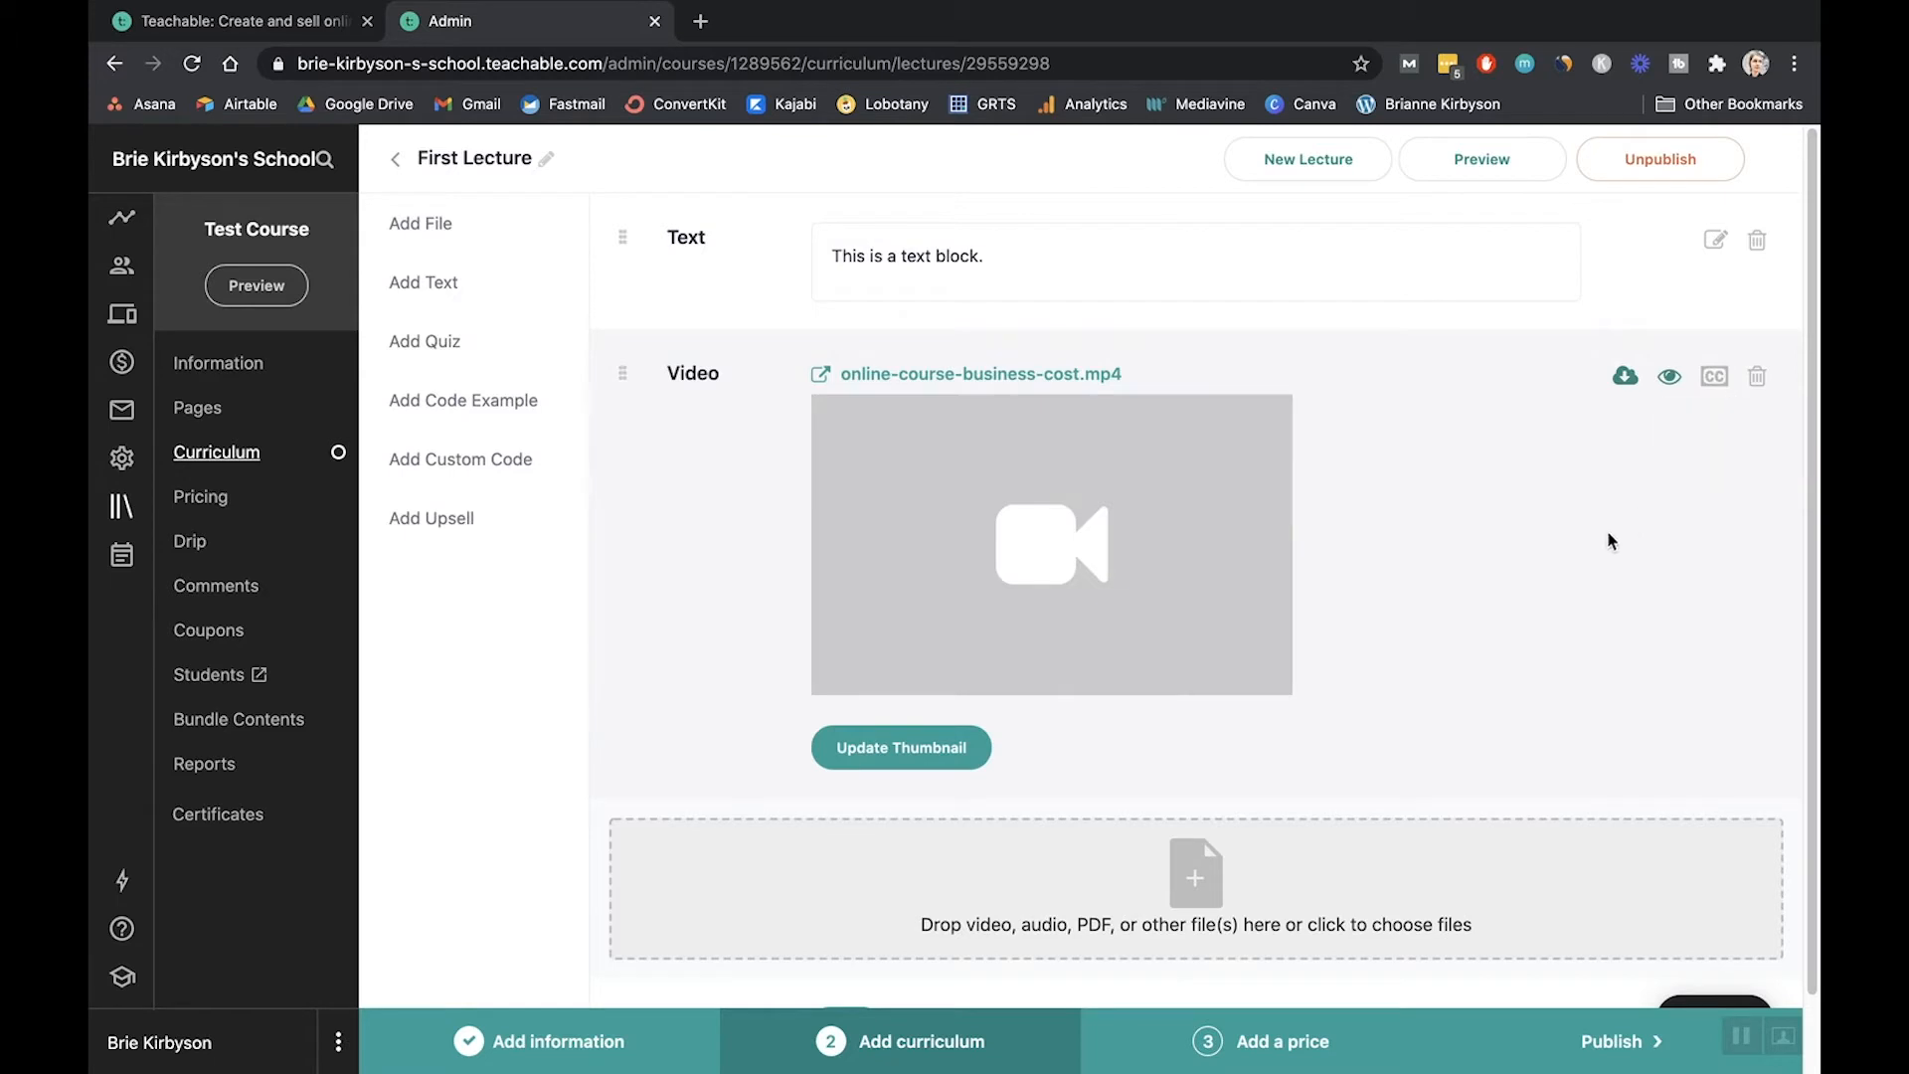
{"action": "mouse_move", "coordinate": [1600, 532]}
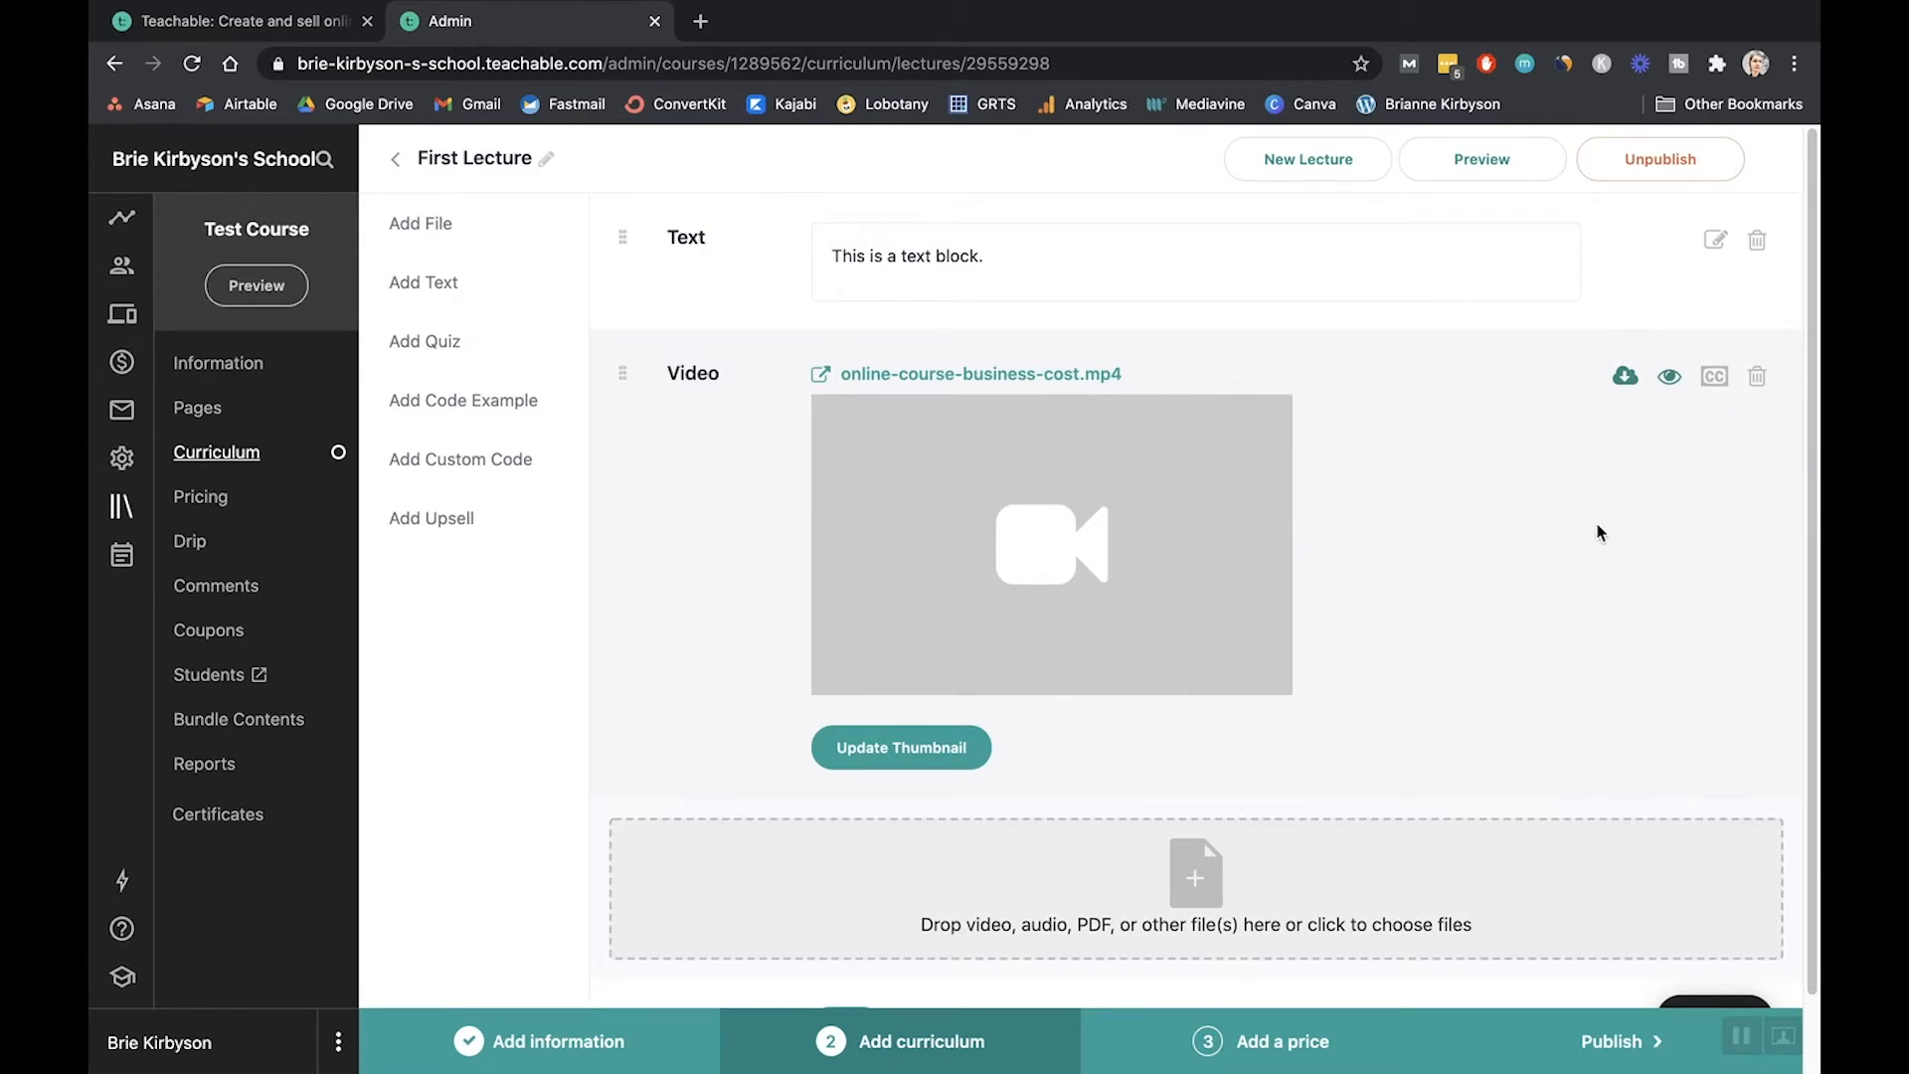
{"action": "mouse_move", "coordinate": [1541, 628]}
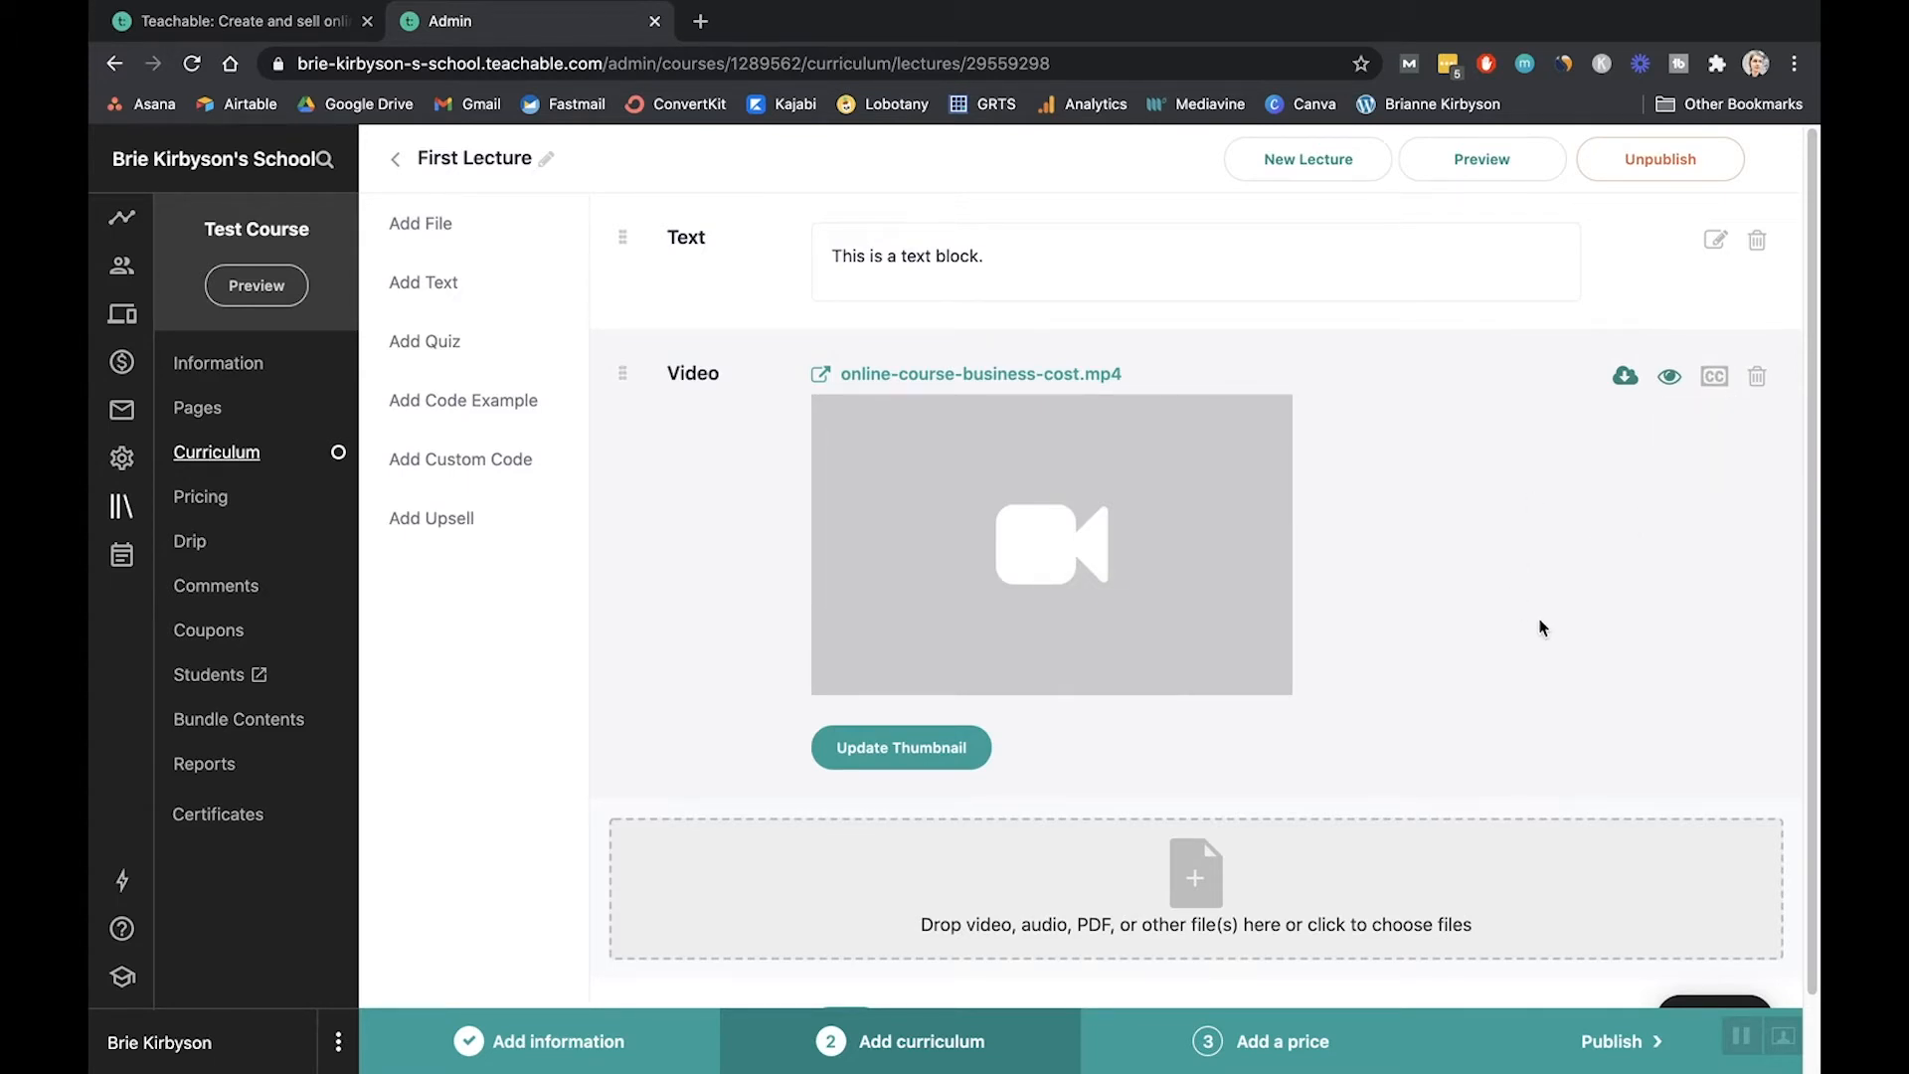
{"action": "mouse_move", "coordinate": [1264, 474]}
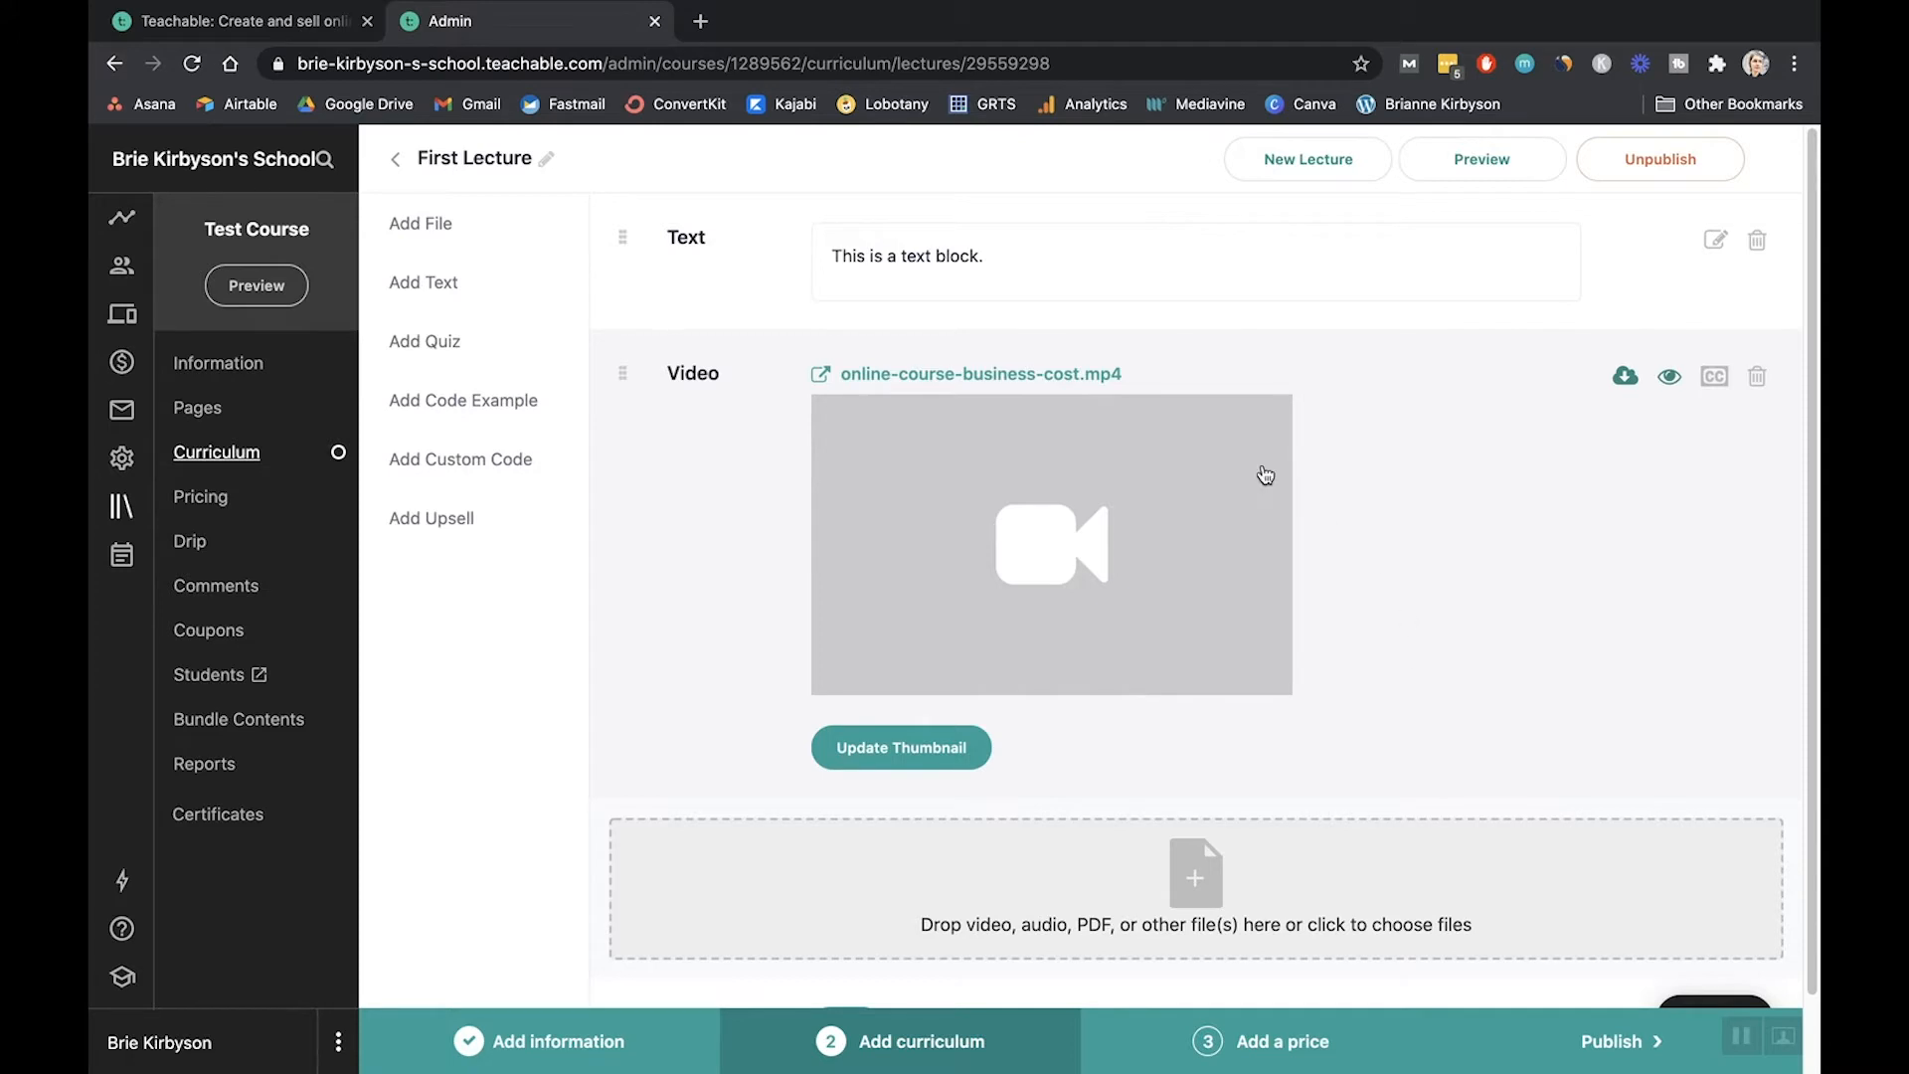
{"action": "left_click", "coordinate": [395, 158]}
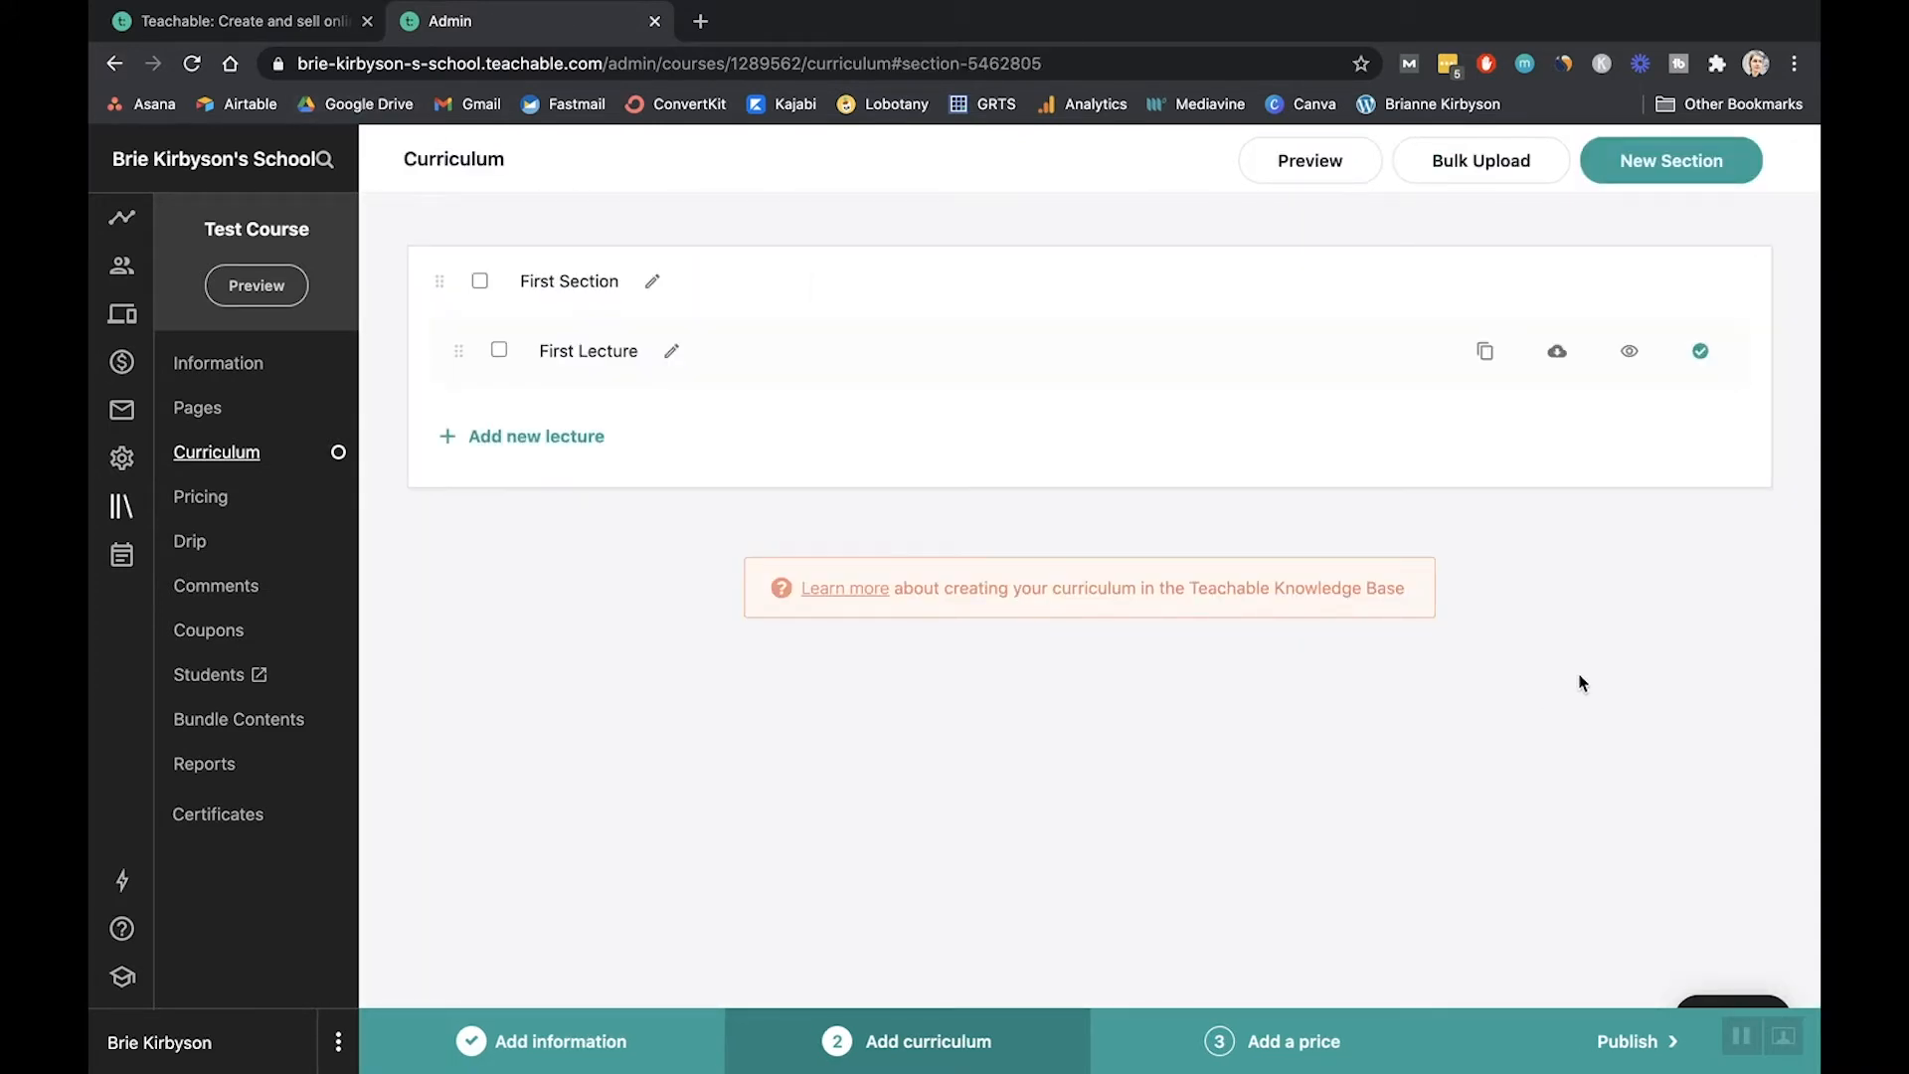
{"action": "mouse_move", "coordinate": [595, 436]}
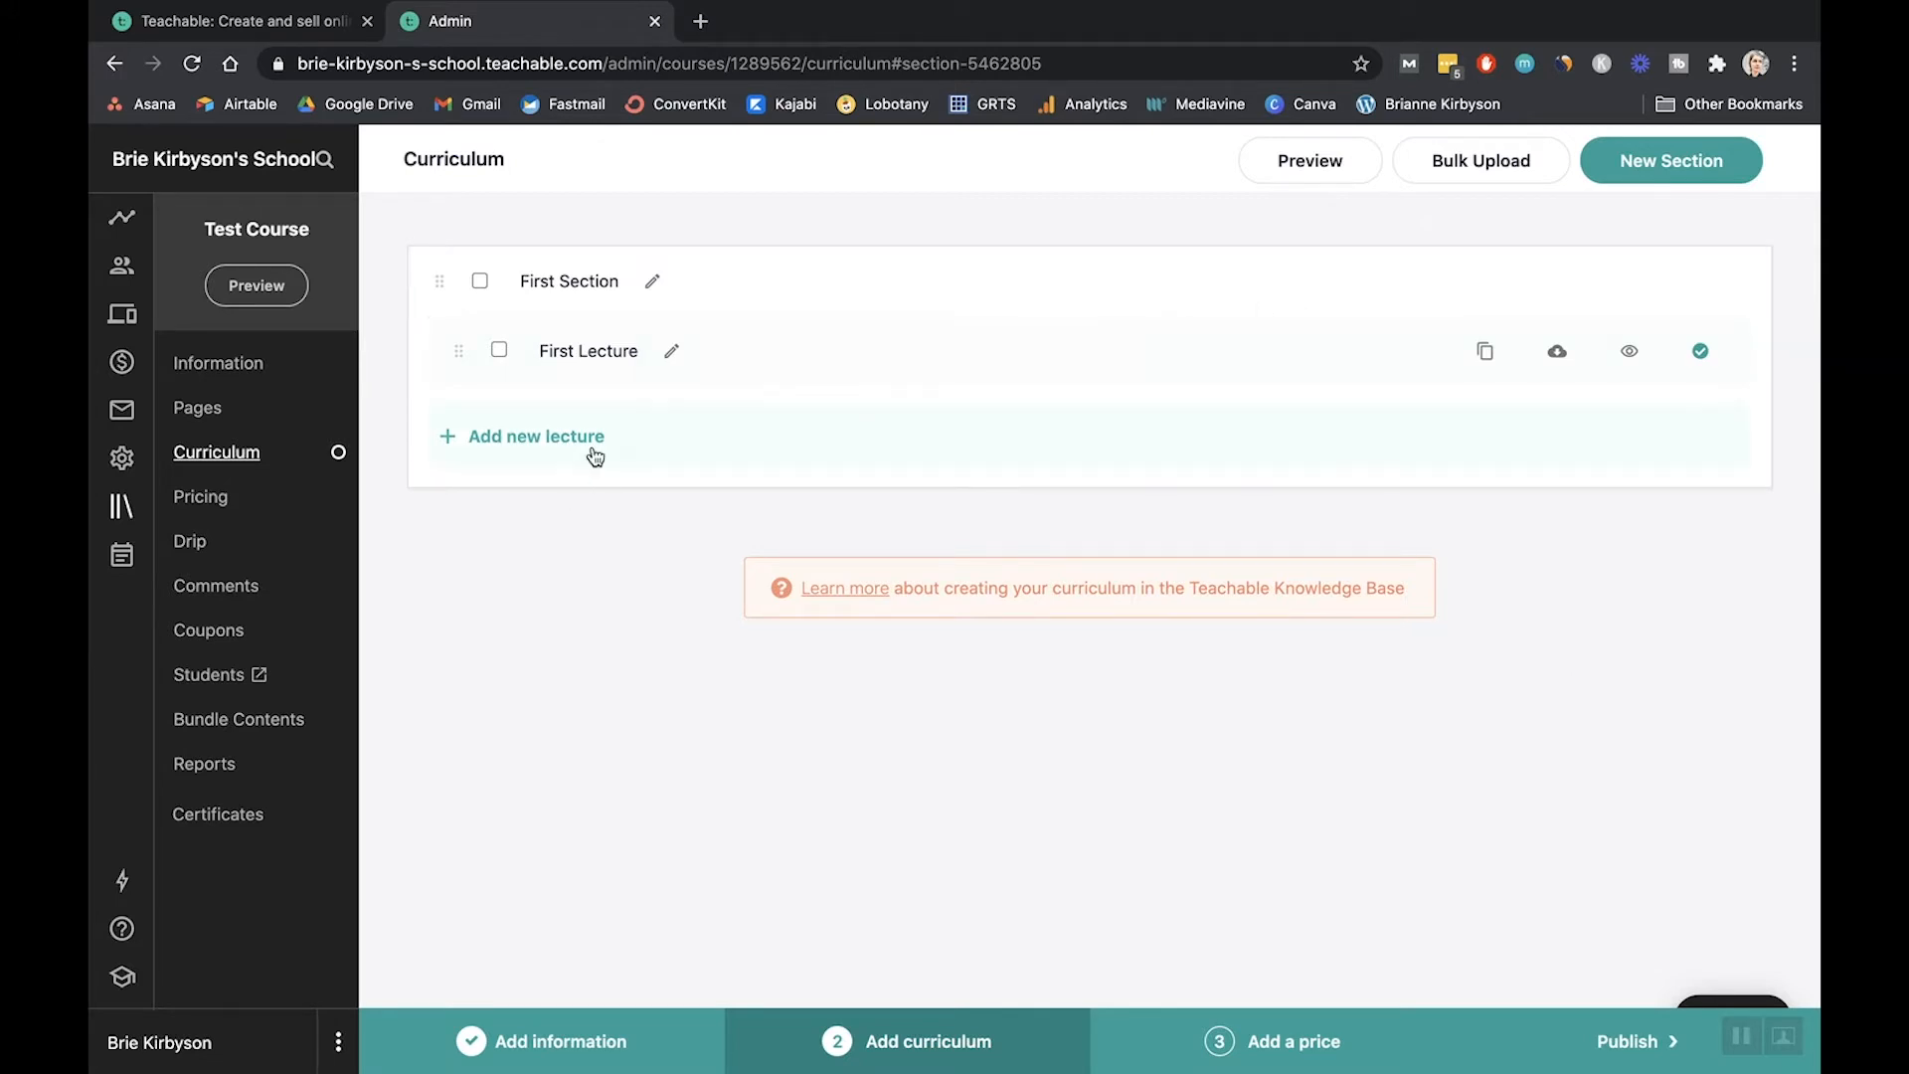
- Create a new curriculum section titled 'Module 2' in Test Course
{"action": "left_click", "coordinate": [1671, 159]}
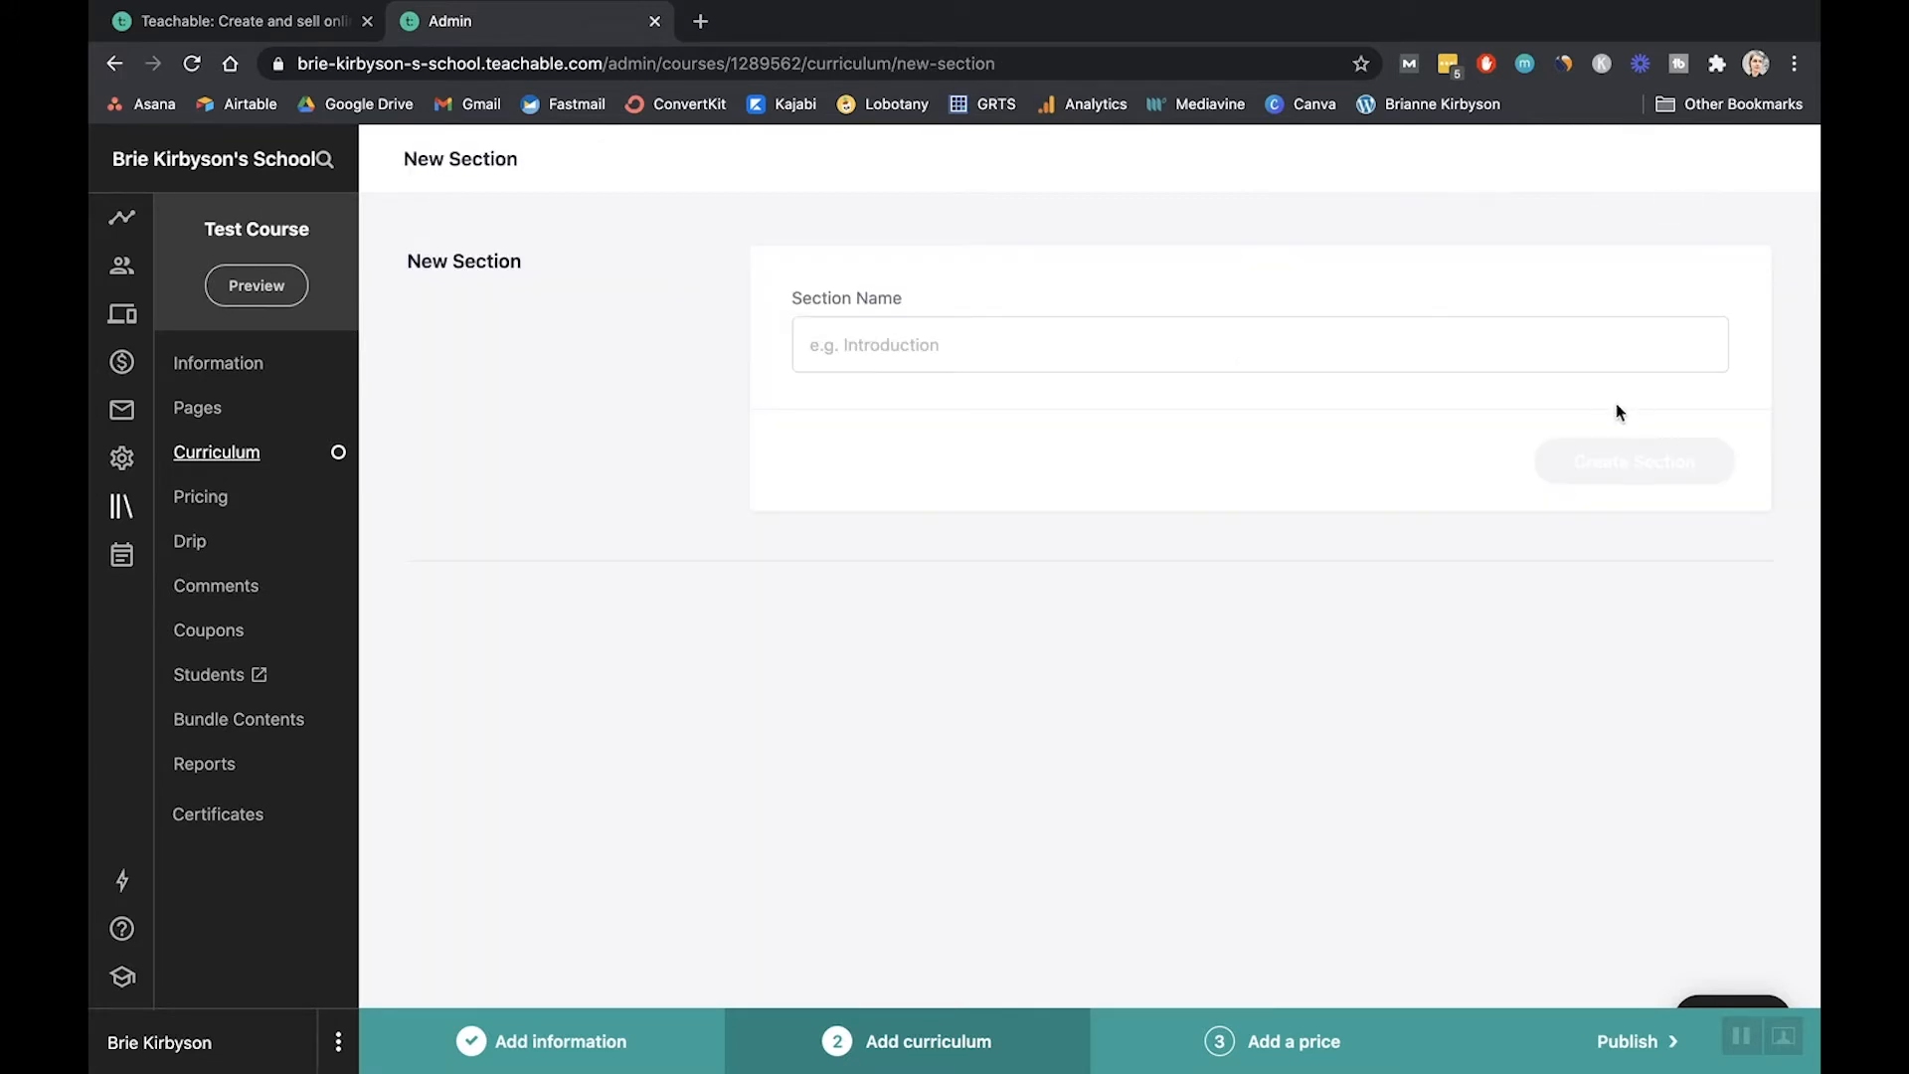
{"action": "type", "text": "Module 2"}
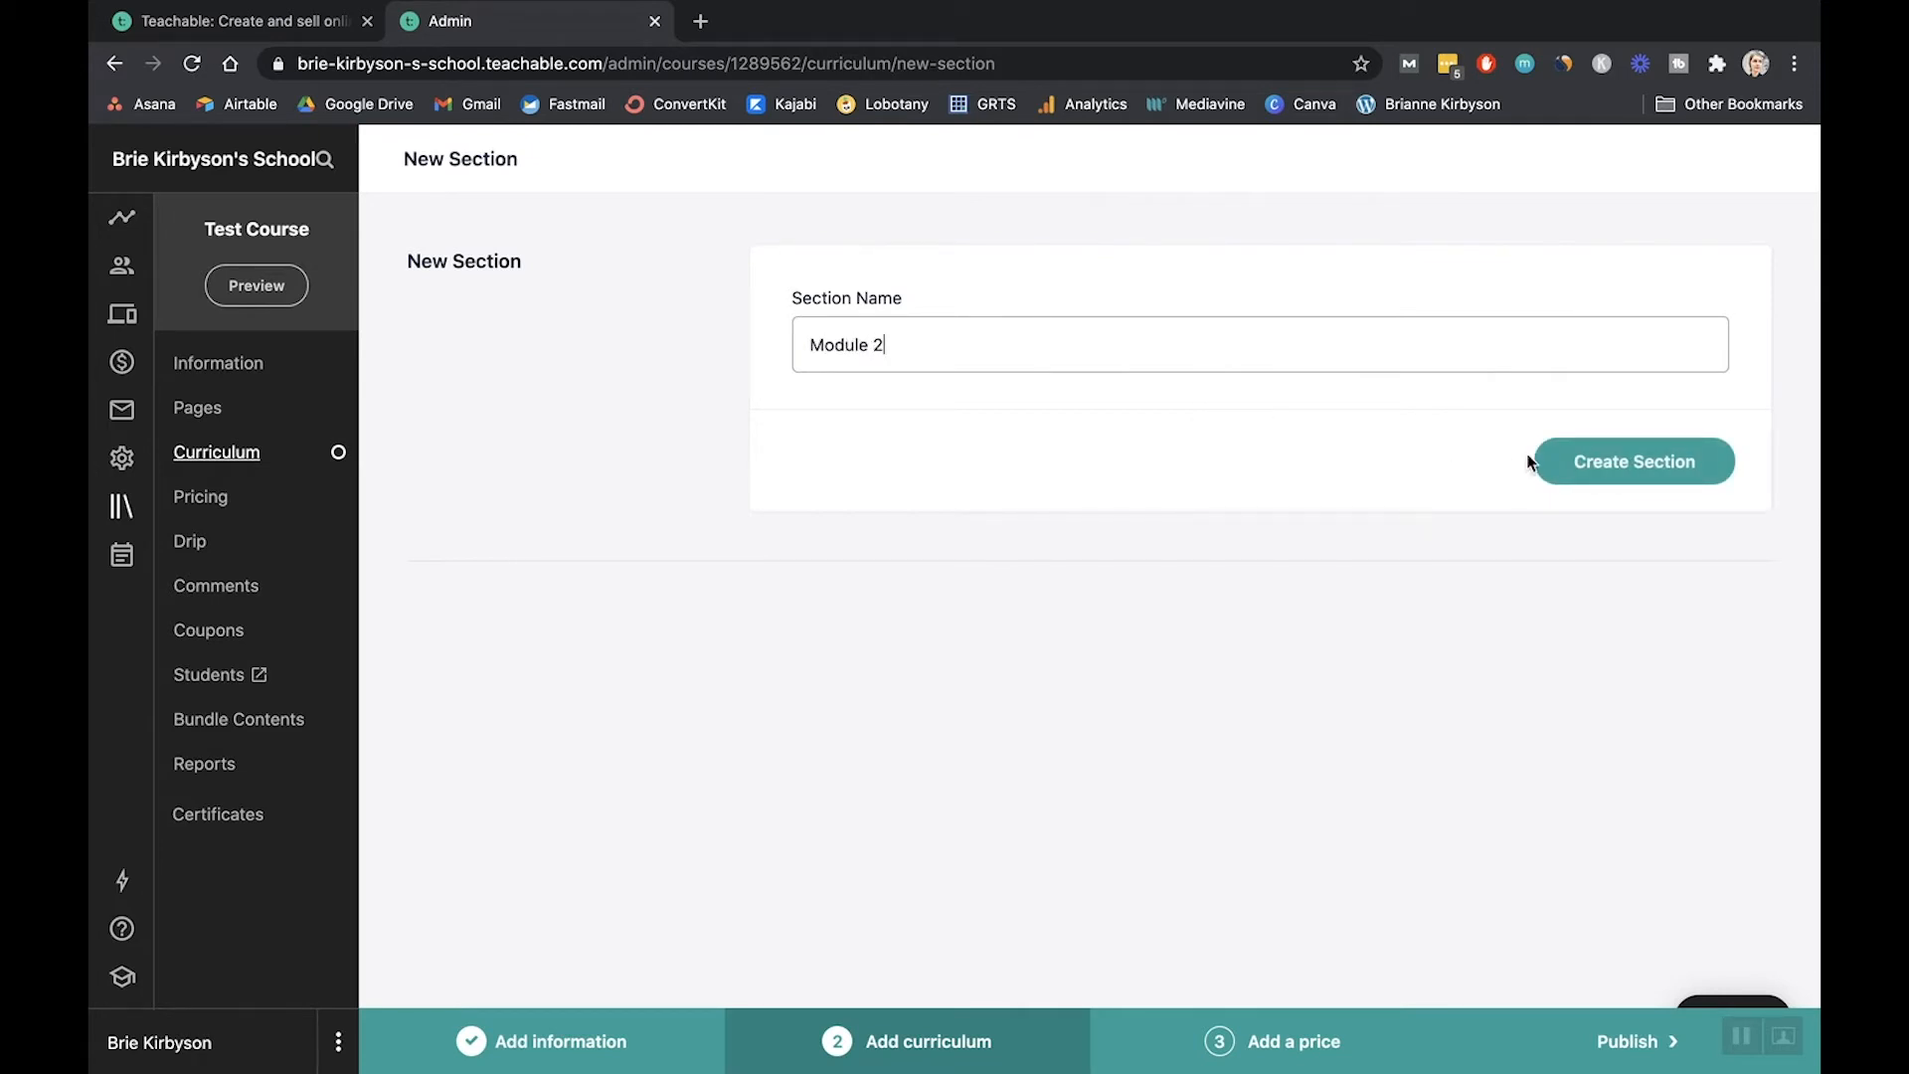
{"action": "left_click", "coordinate": [1632, 462]}
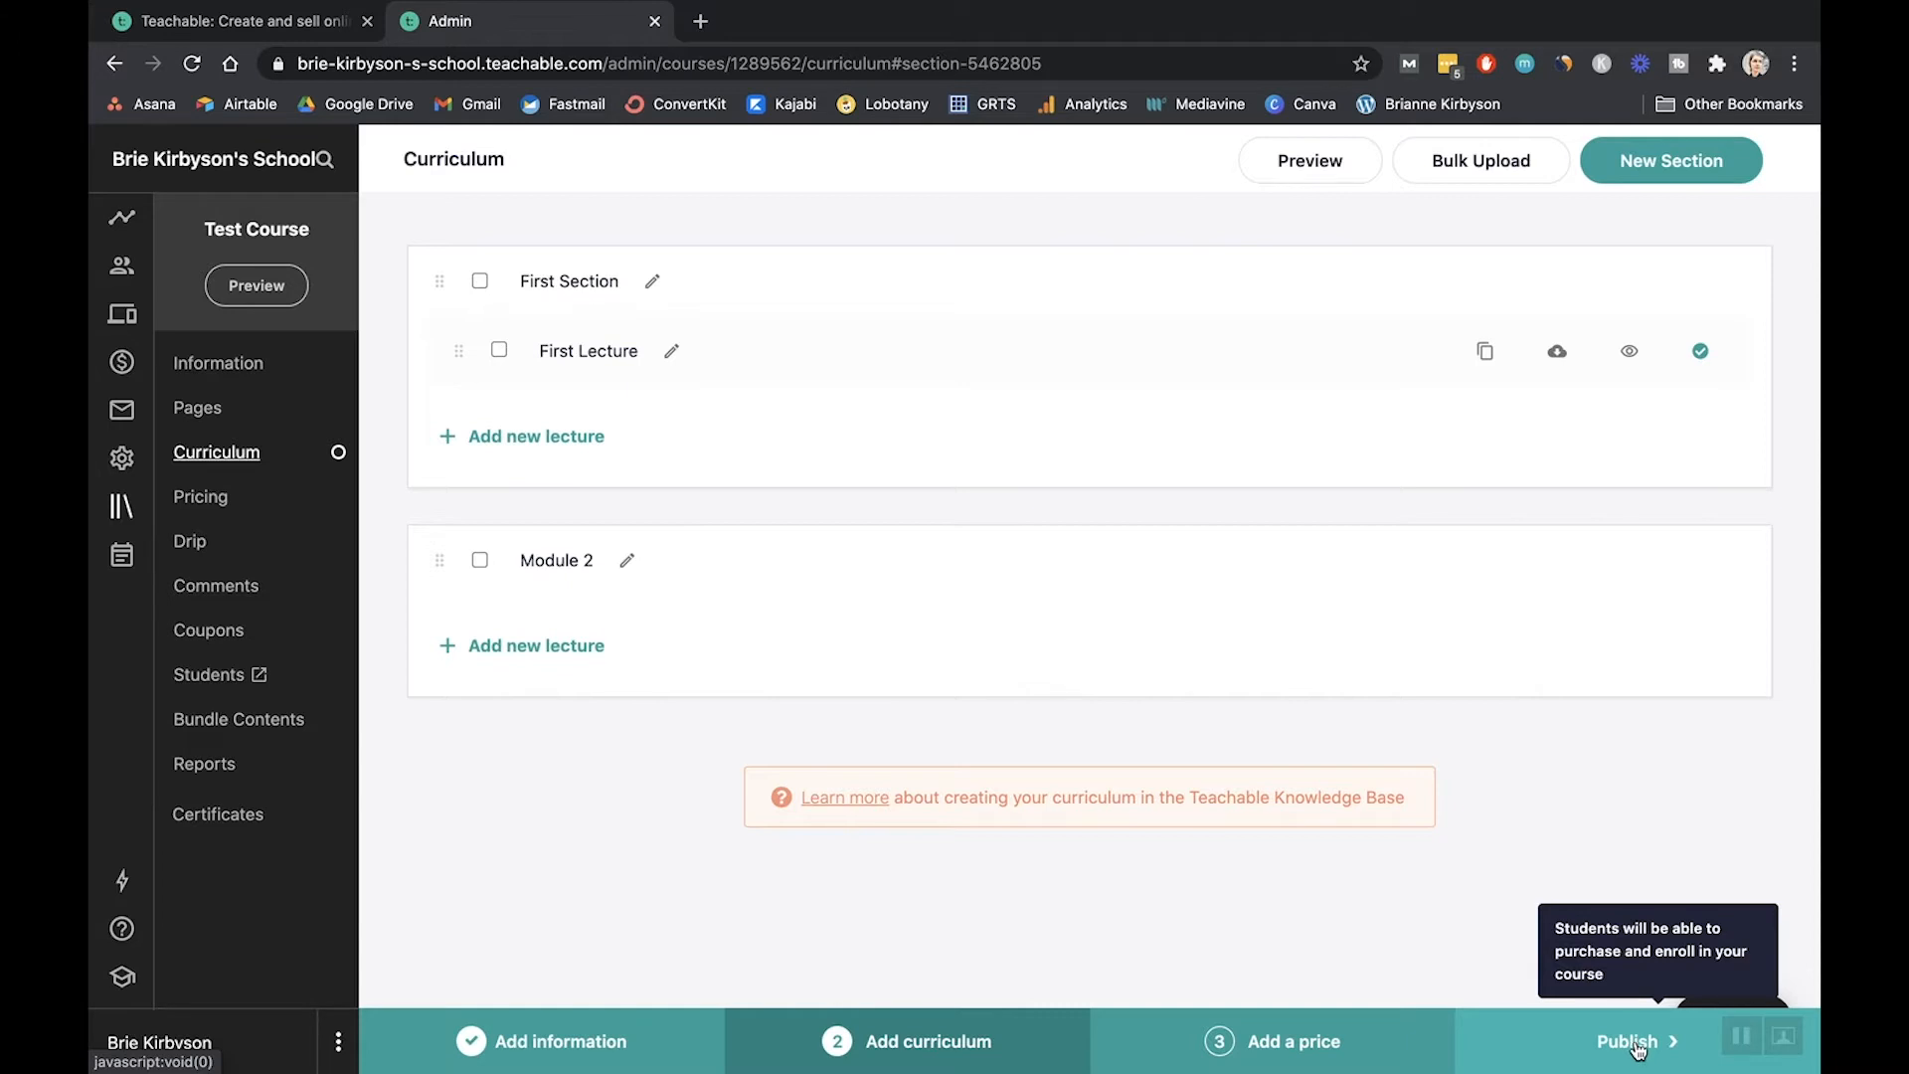
- Publish Test Course from the bottom progress bar and review the Information page
{"action": "left_click", "coordinate": [1630, 1041]}
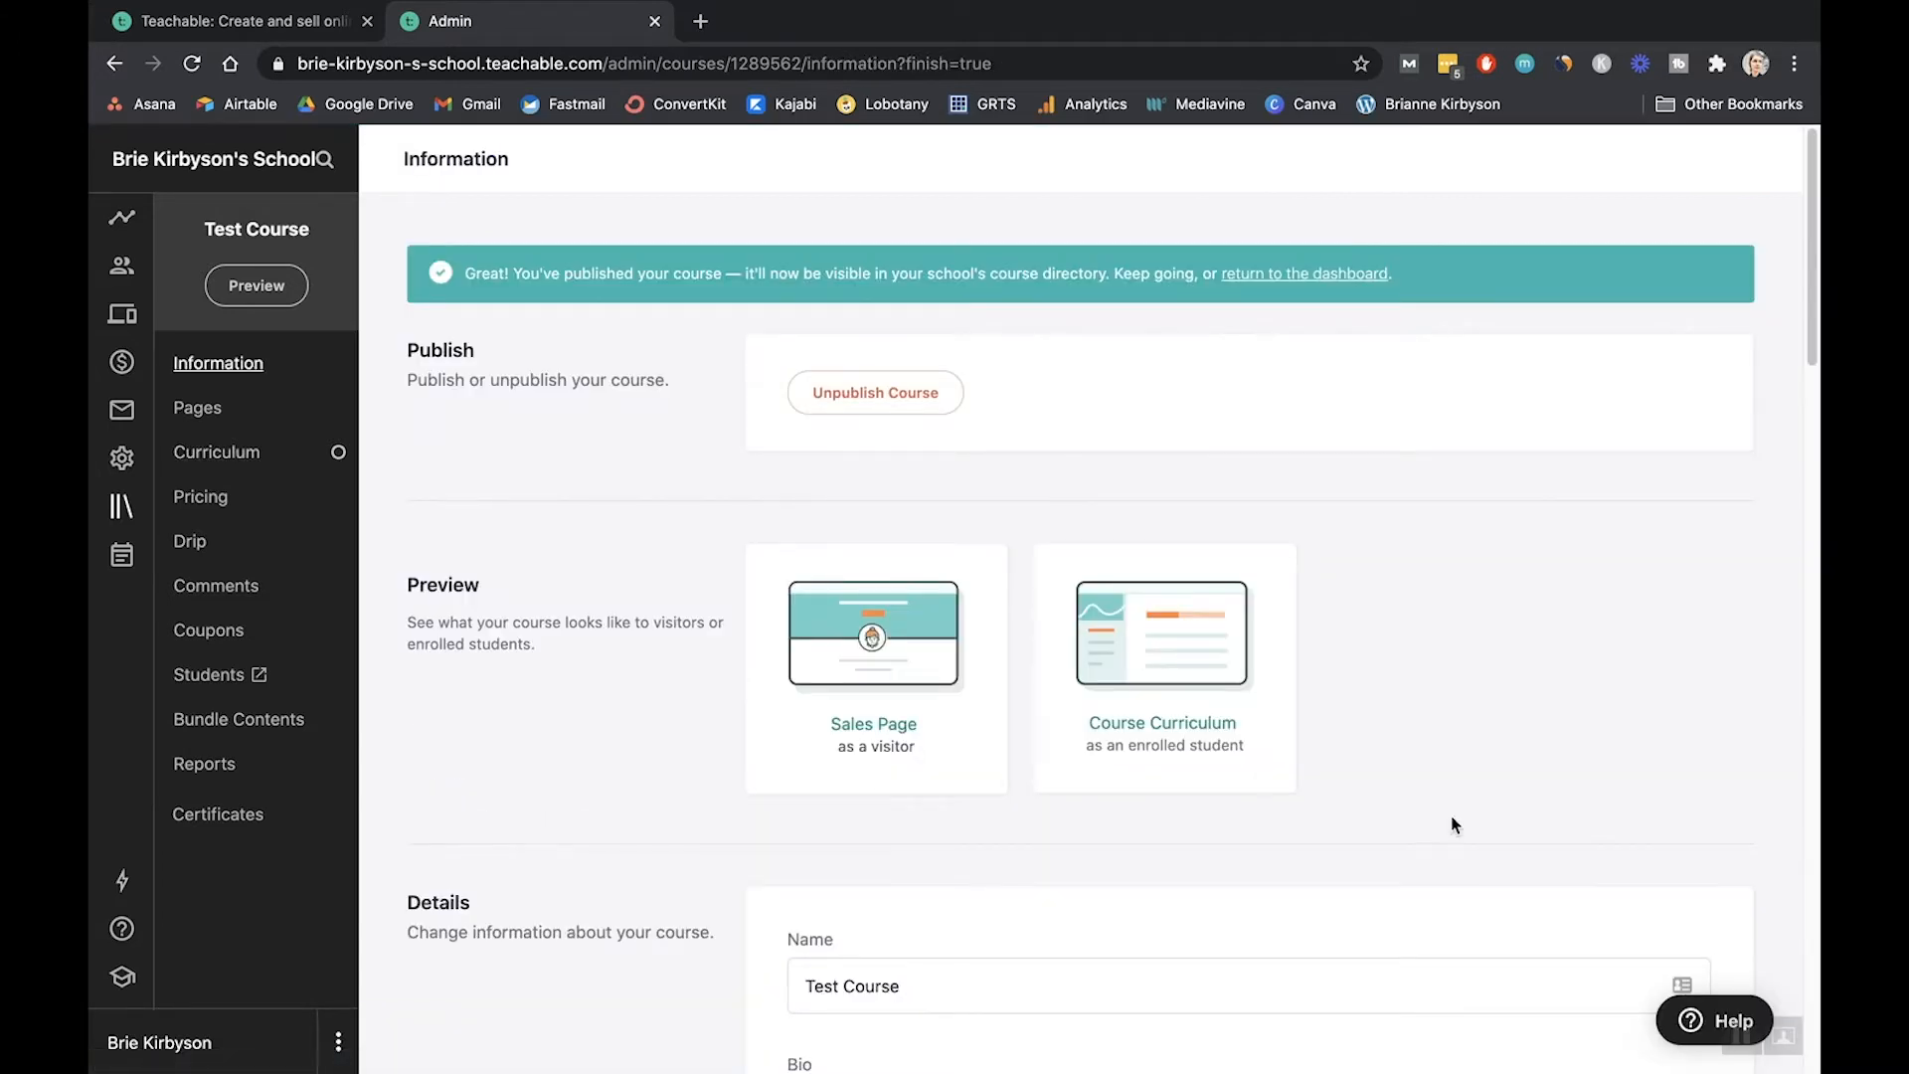
{"action": "mouse_move", "coordinate": [1083, 654]}
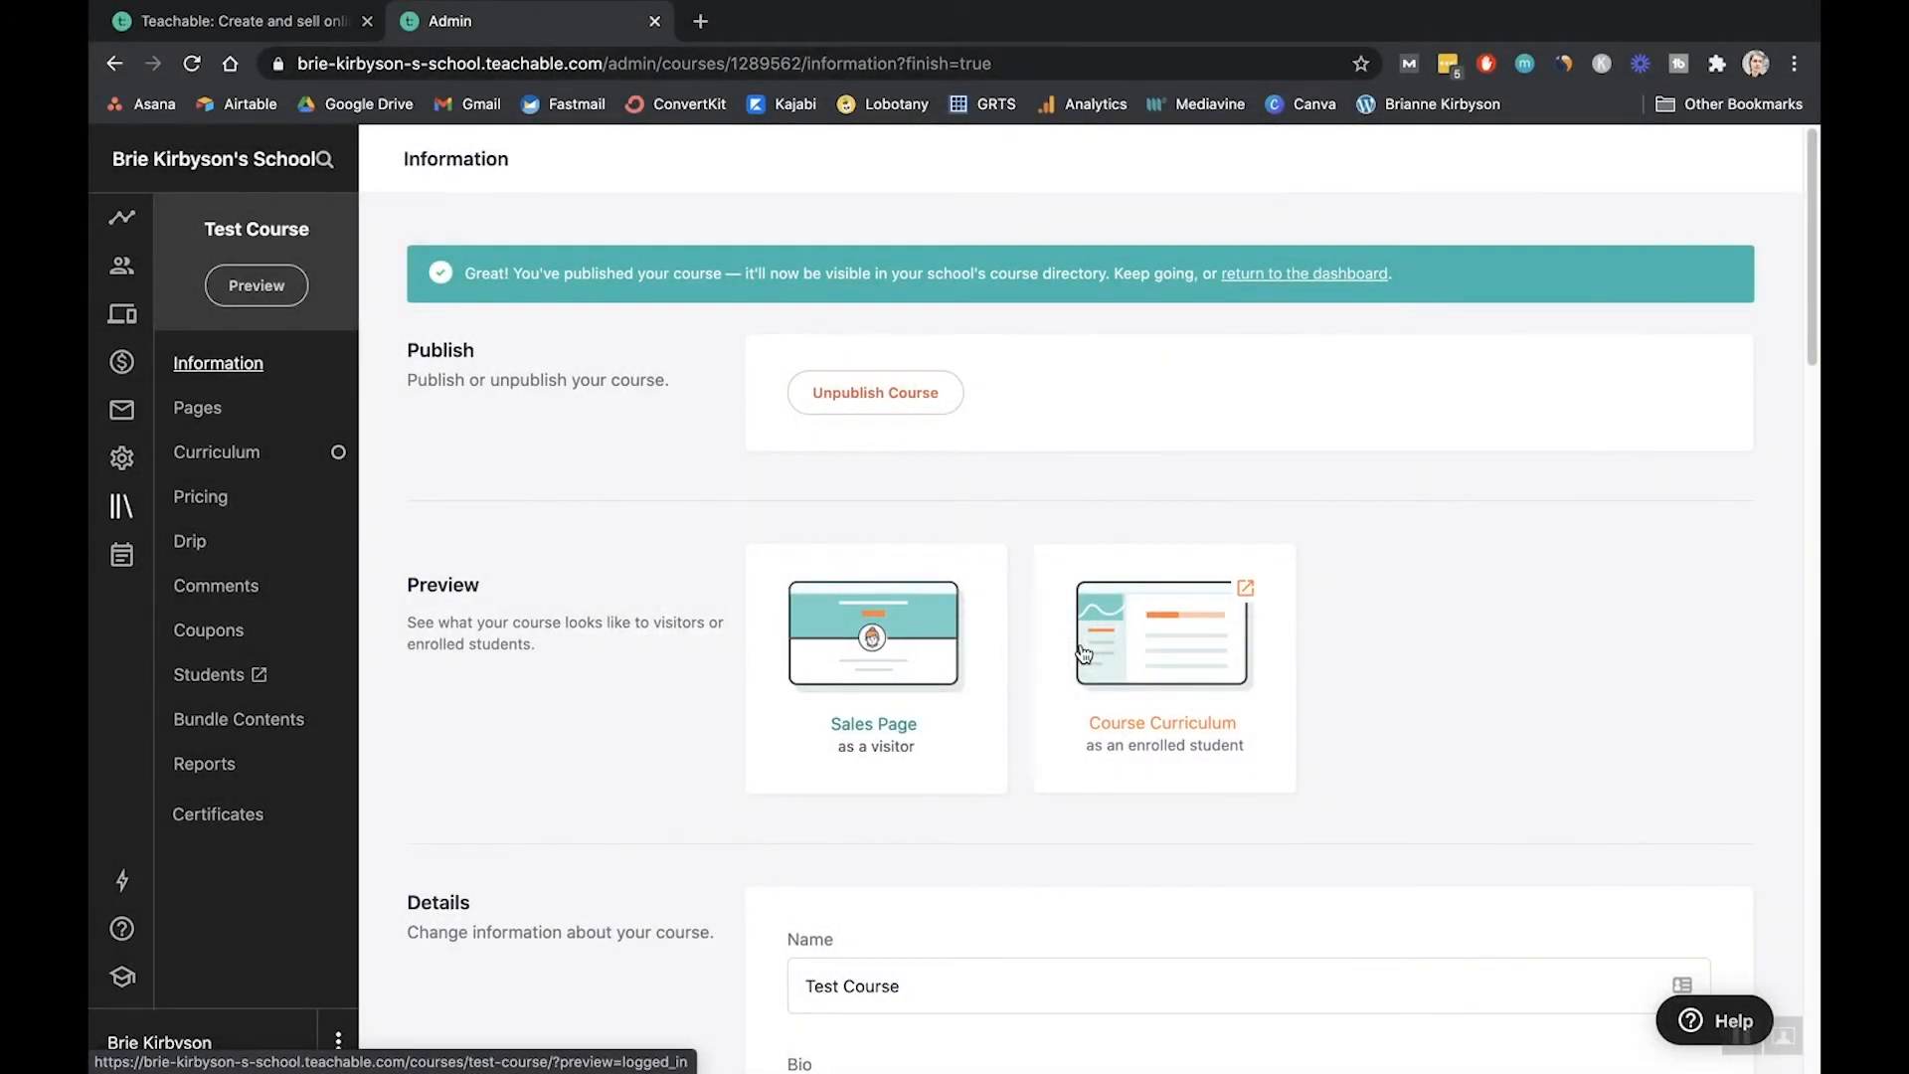
{"action": "scroll", "scroll_direction": "down", "scroll_amount": 3}
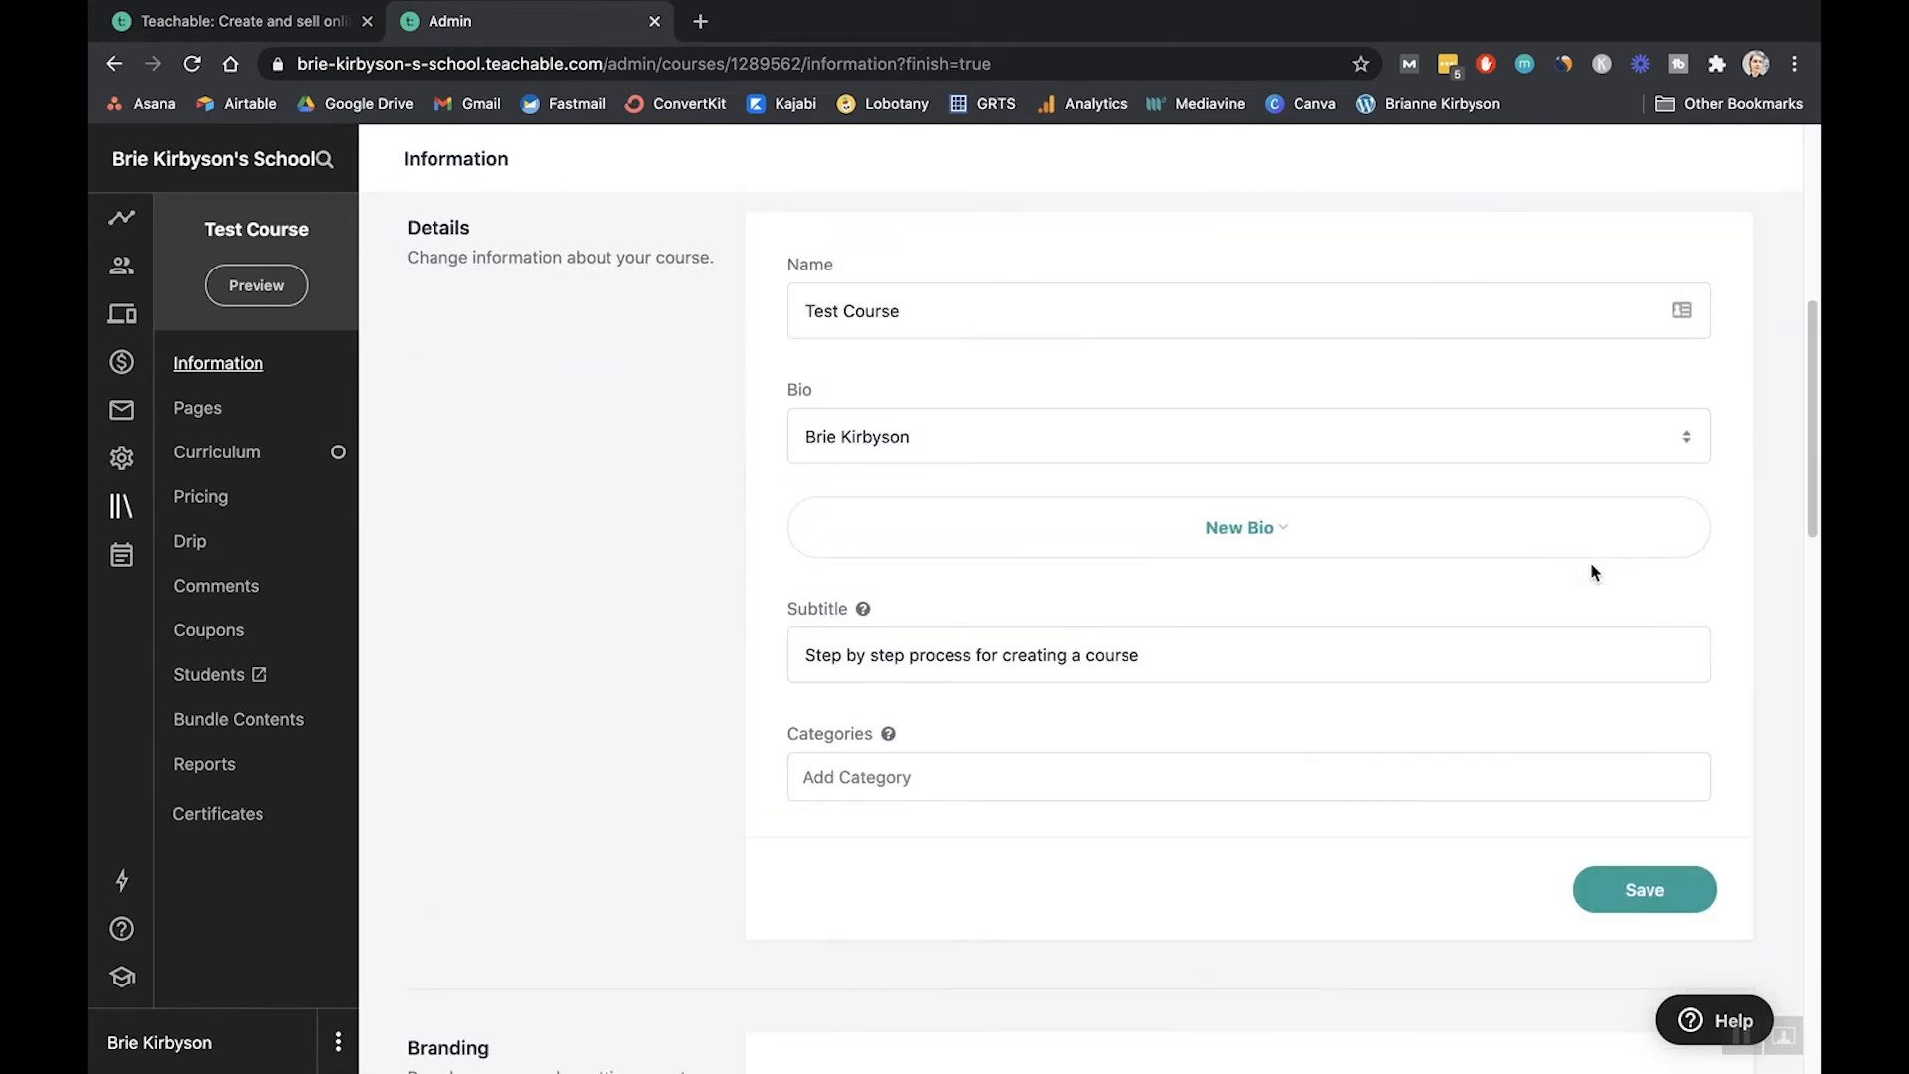
- Set the Branding course image to the BG_artsy_workspace preset photo
{"action": "scroll", "scroll_direction": "down", "scroll_amount": 3}
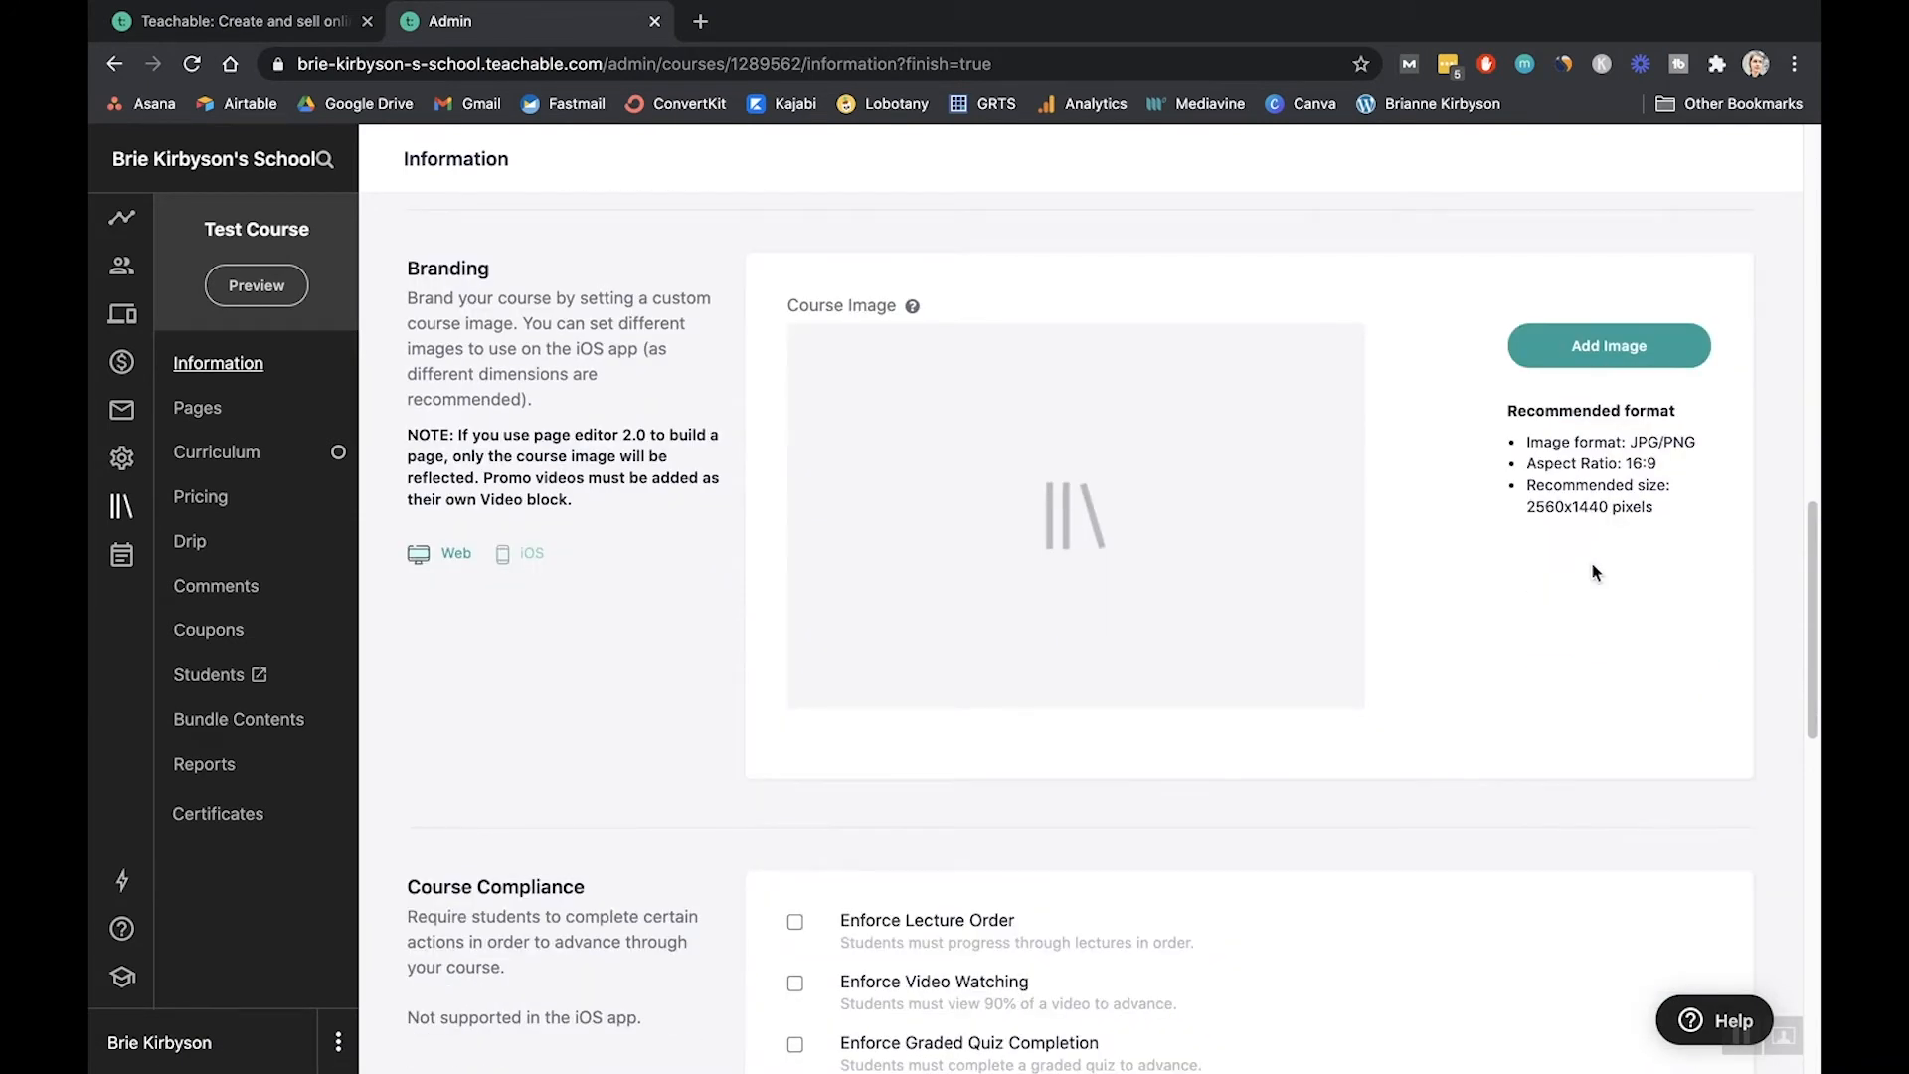
{"action": "mouse_move", "coordinate": [852, 426]}
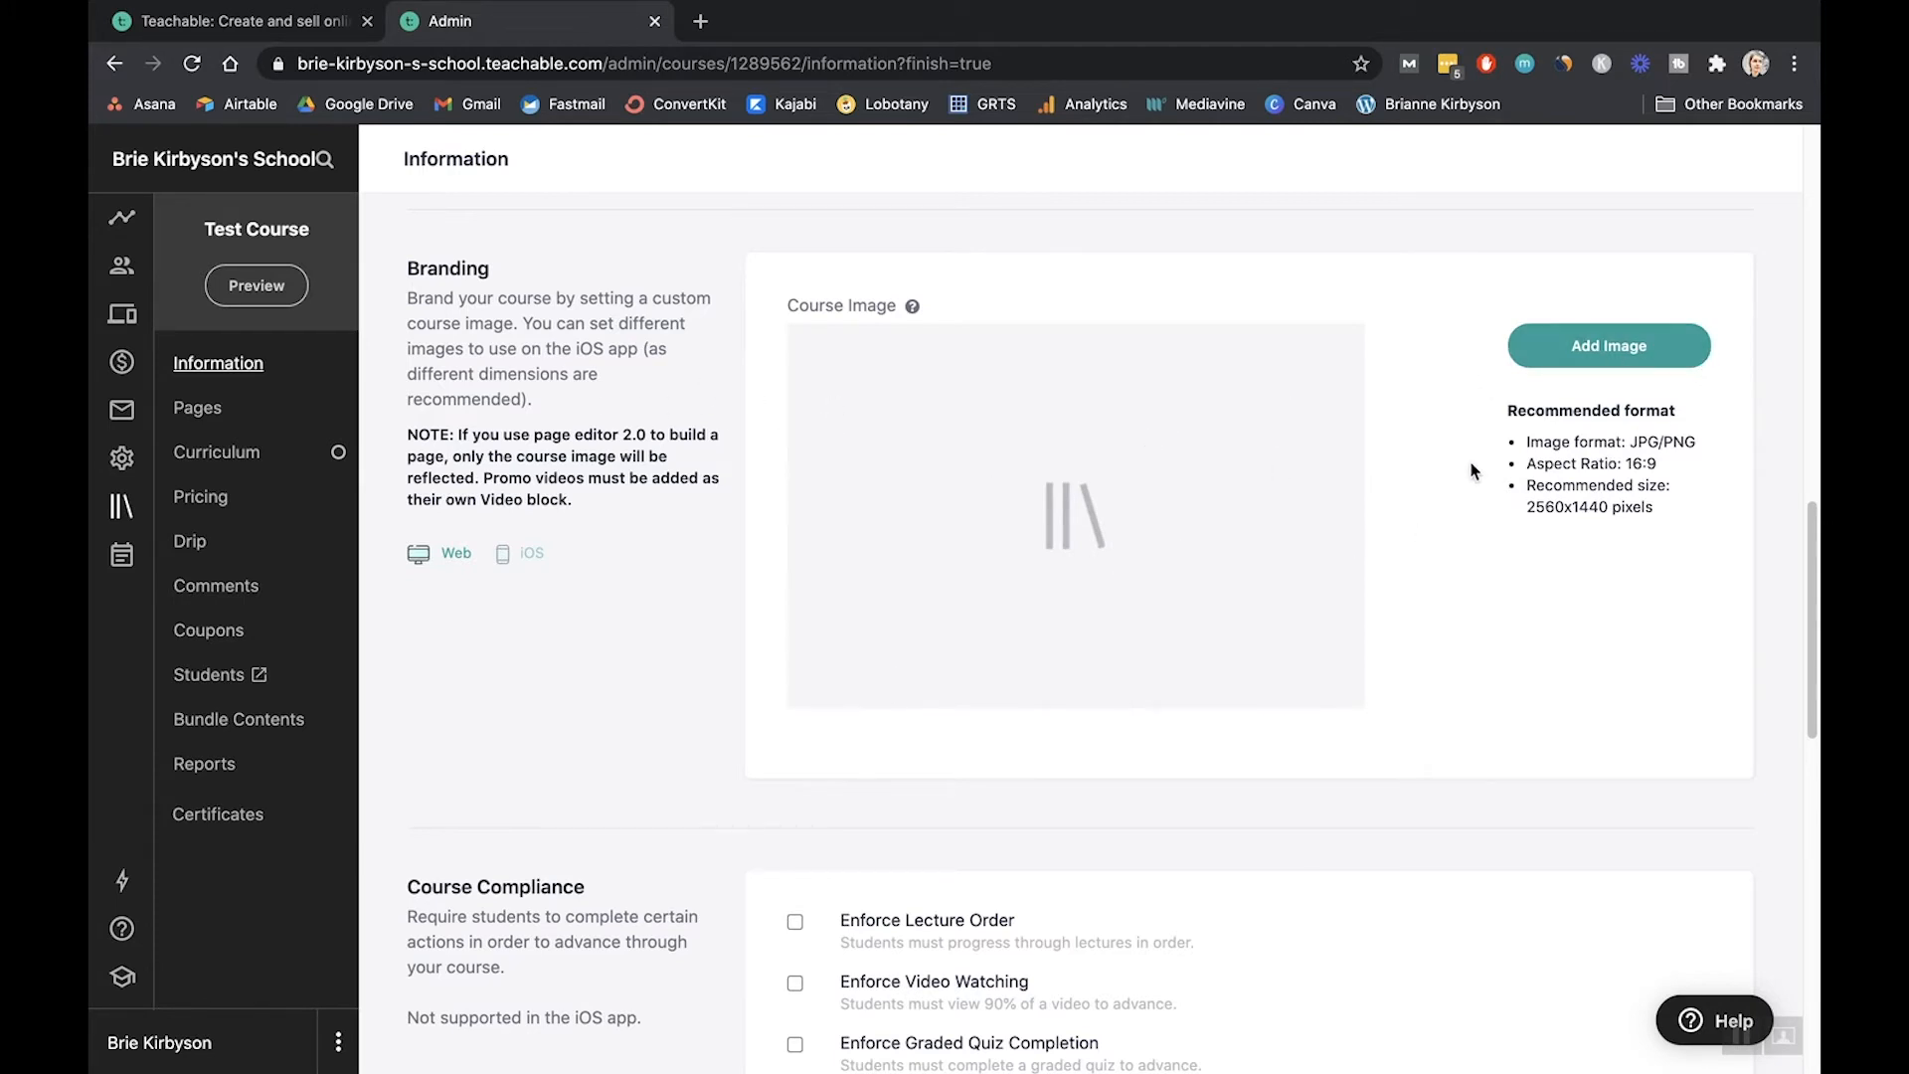
{"action": "mouse_move", "coordinate": [1482, 464]}
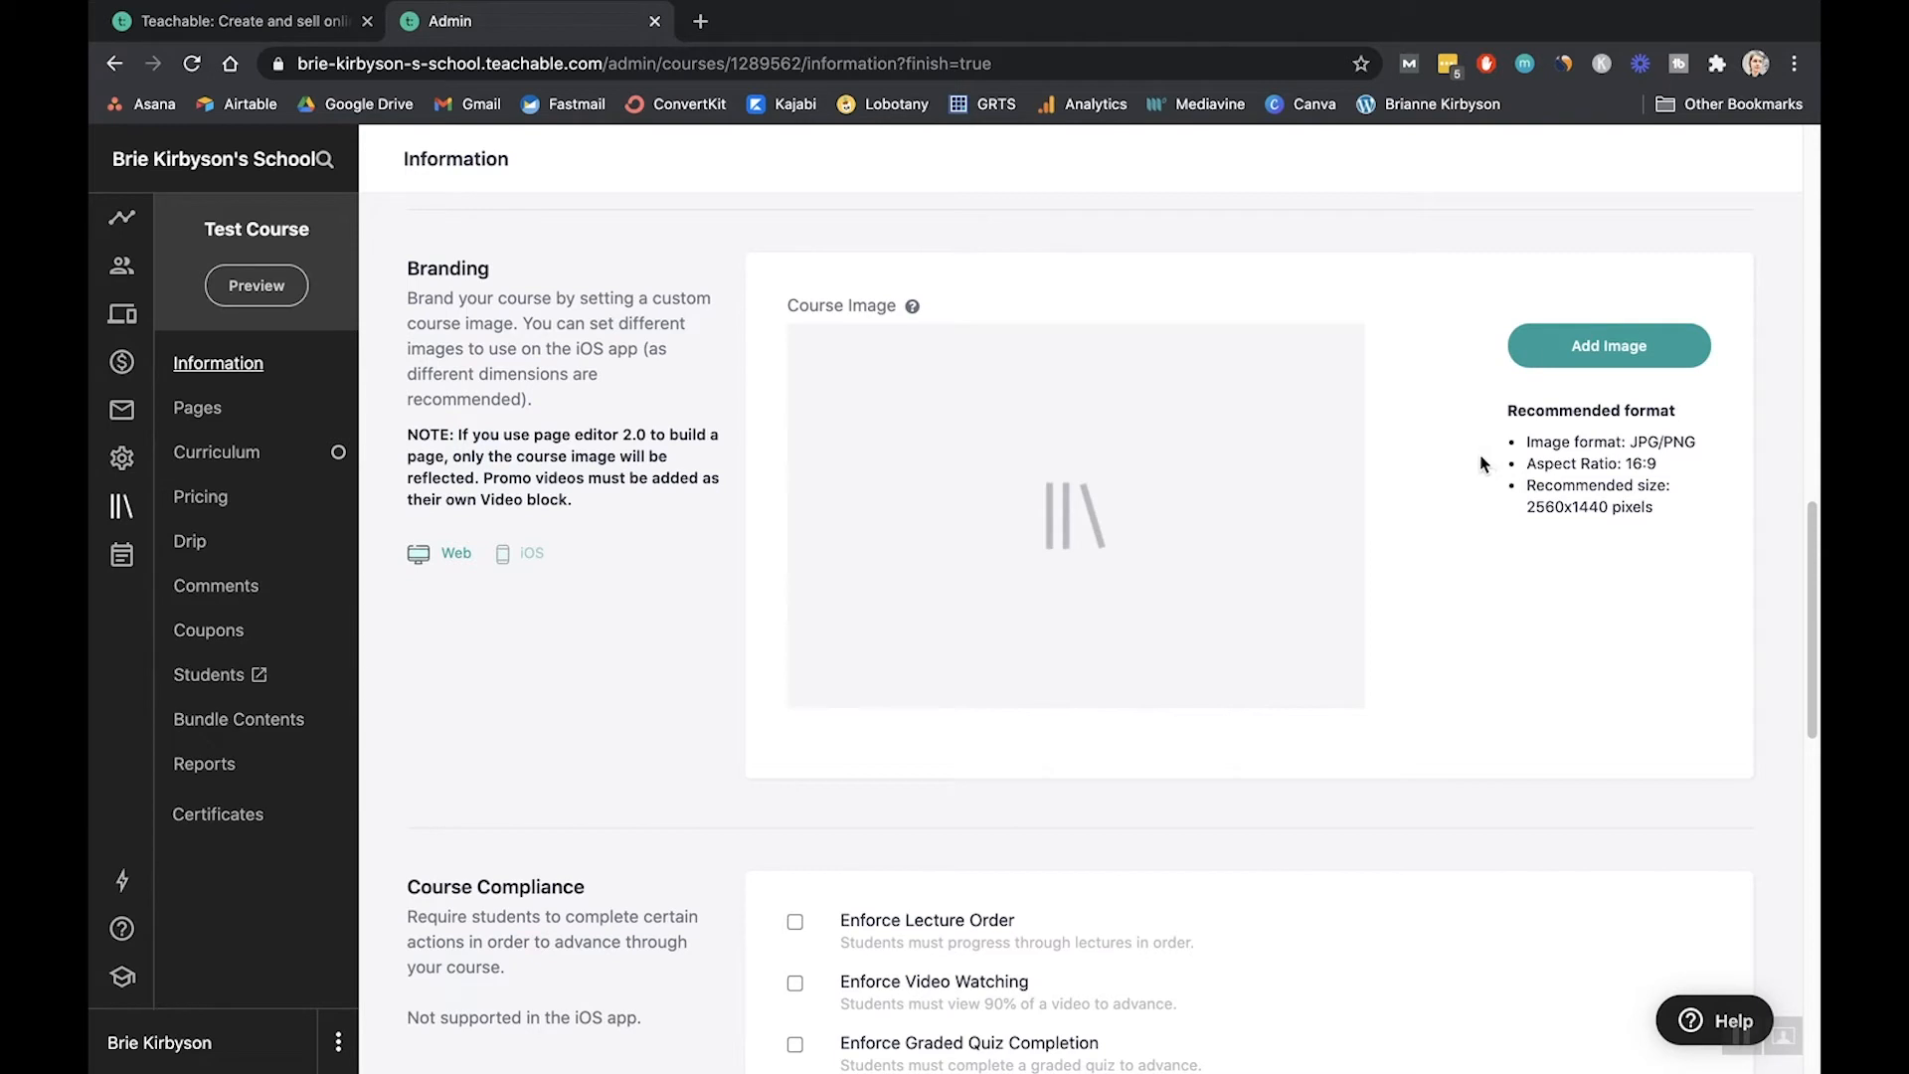
{"action": "mouse_move", "coordinate": [1663, 480]}
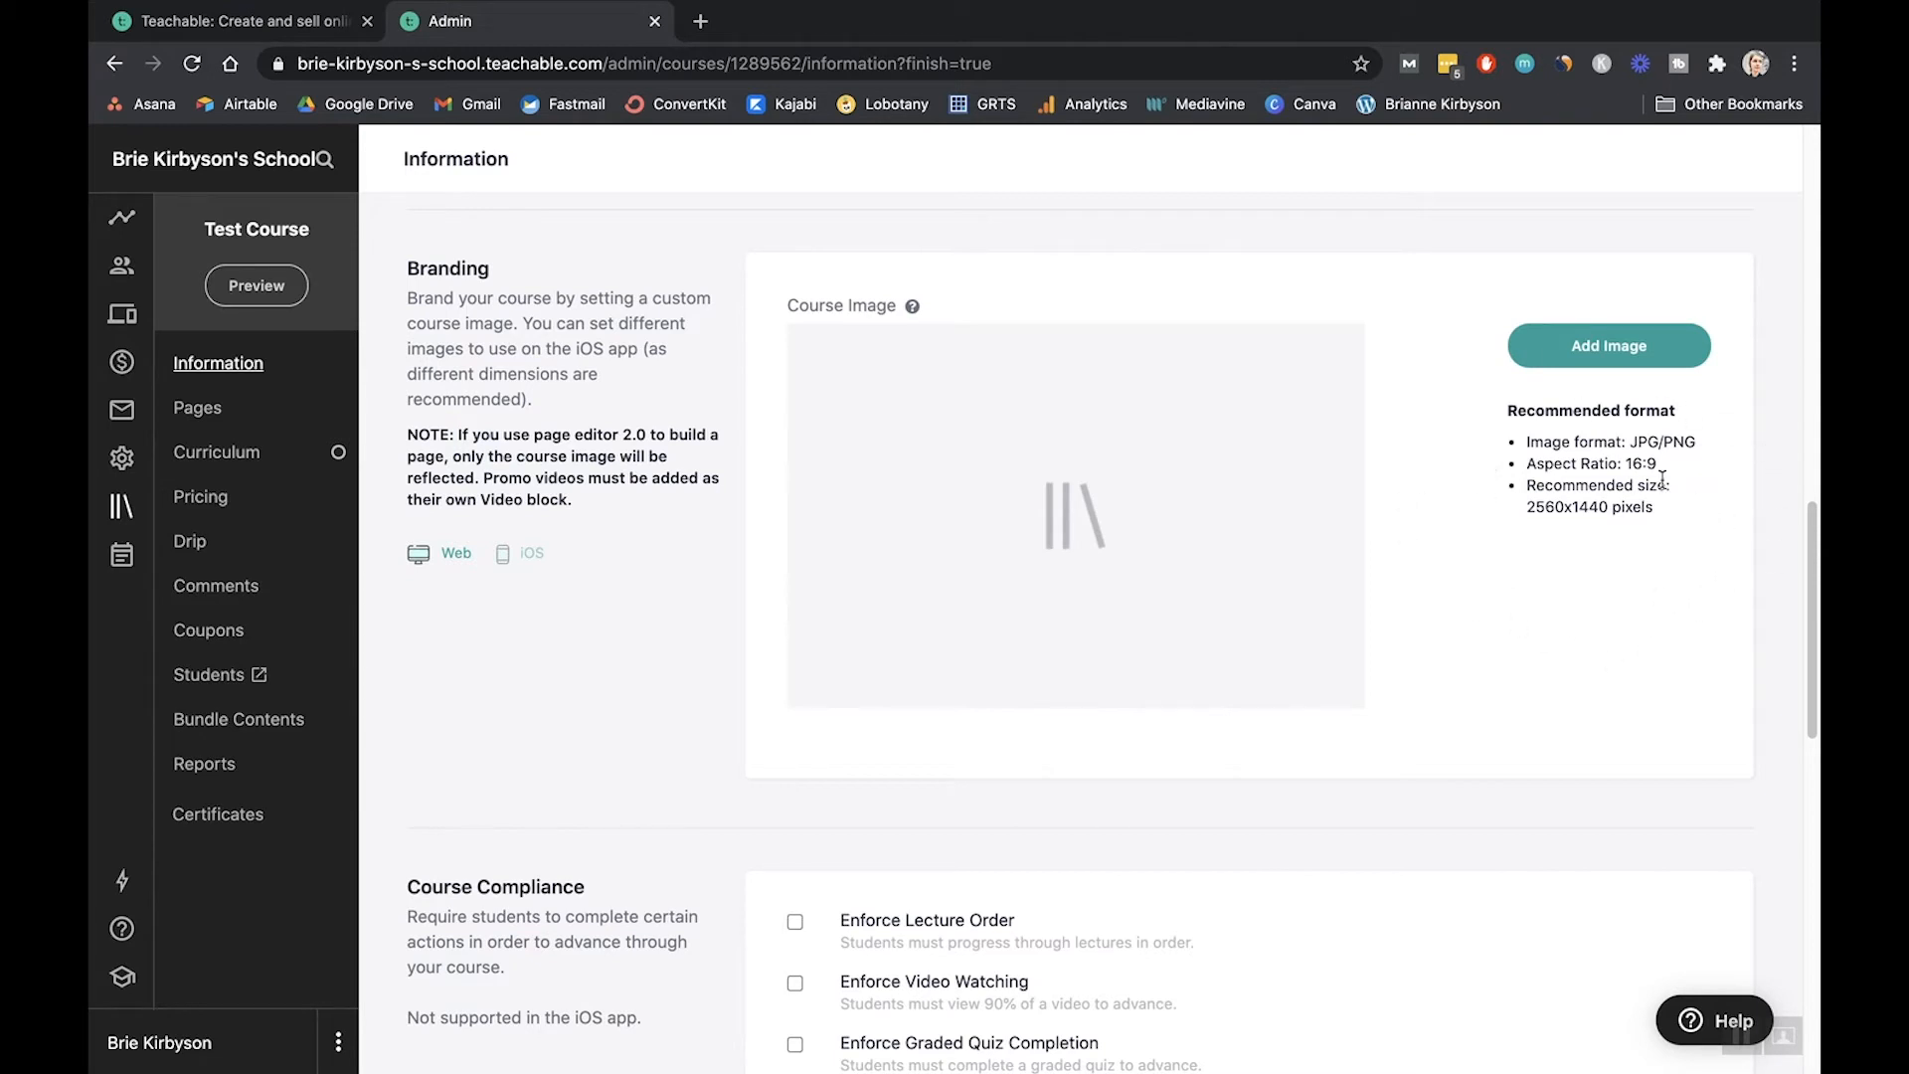
{"action": "left_click", "coordinate": [1606, 345]}
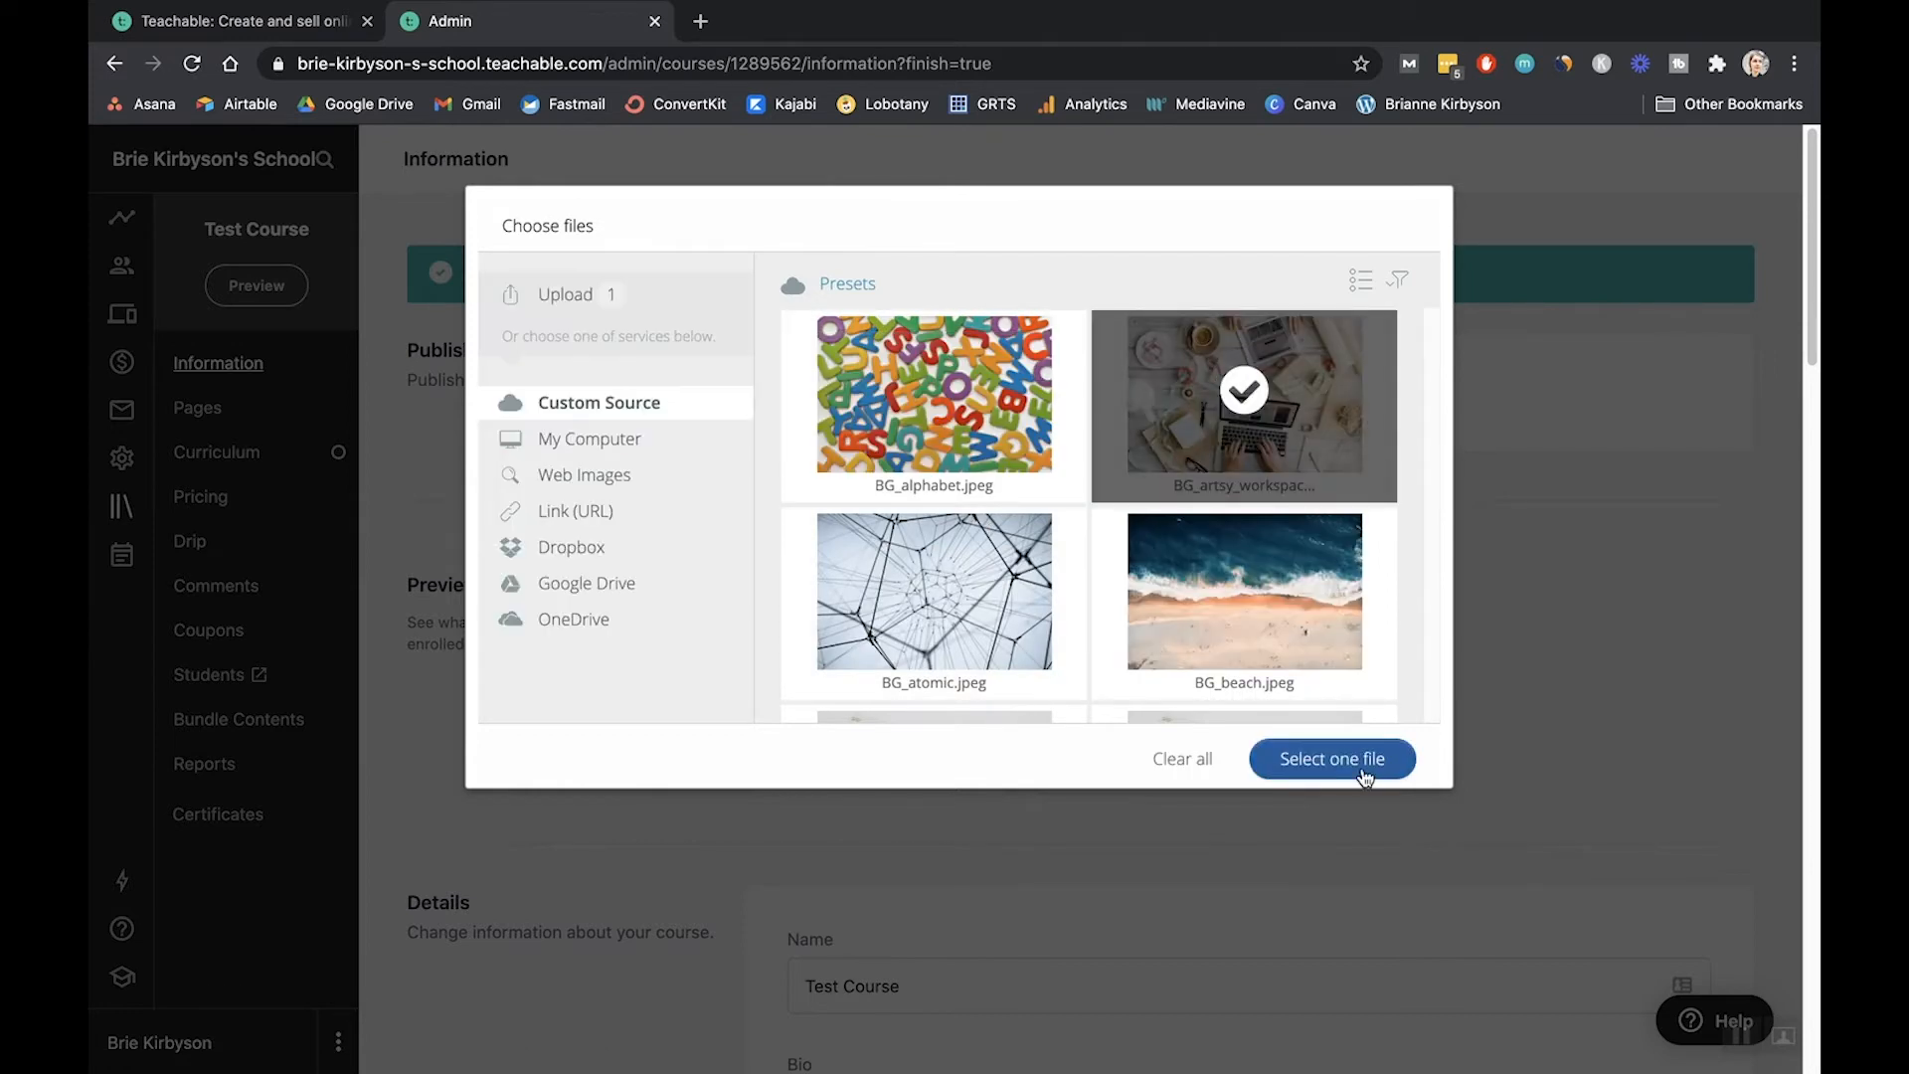
{"action": "left_click", "coordinate": [1333, 758]}
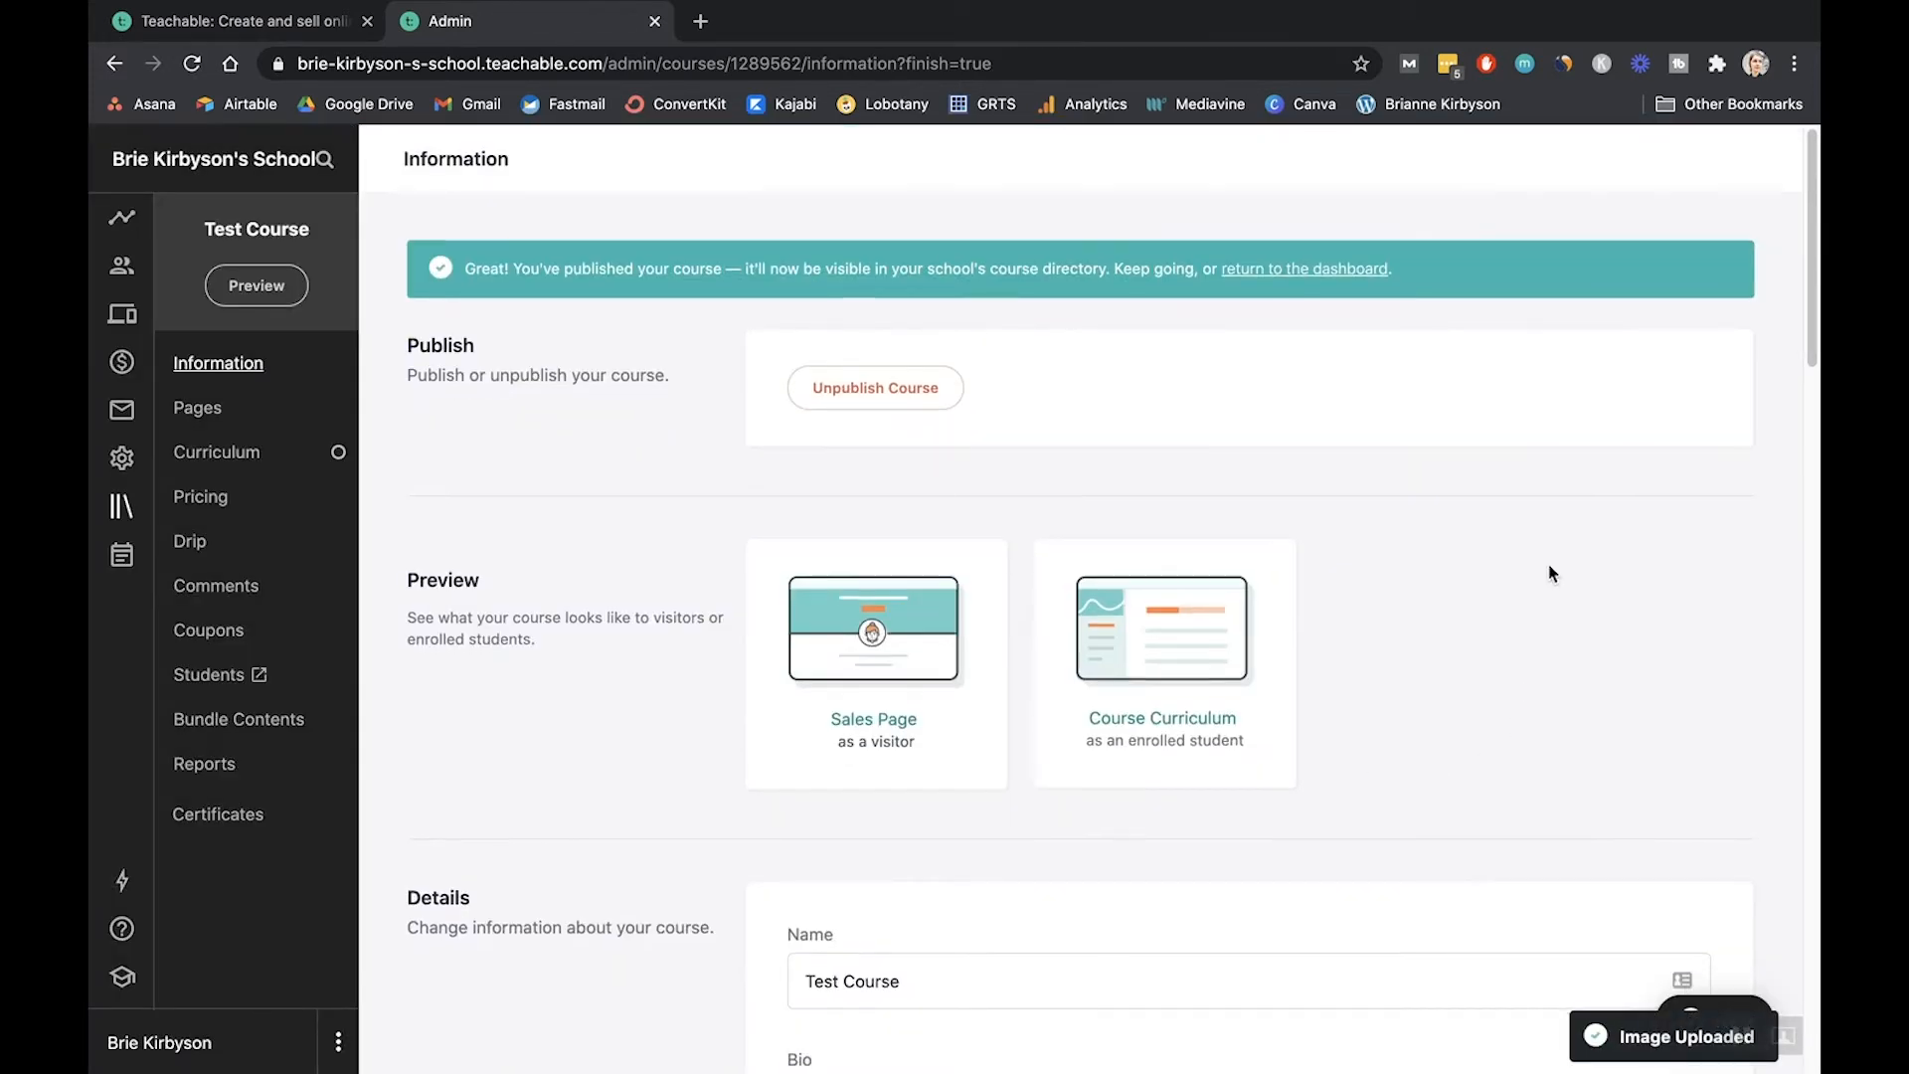
{"action": "scroll", "scroll_direction": "down", "scroll_amount": 3}
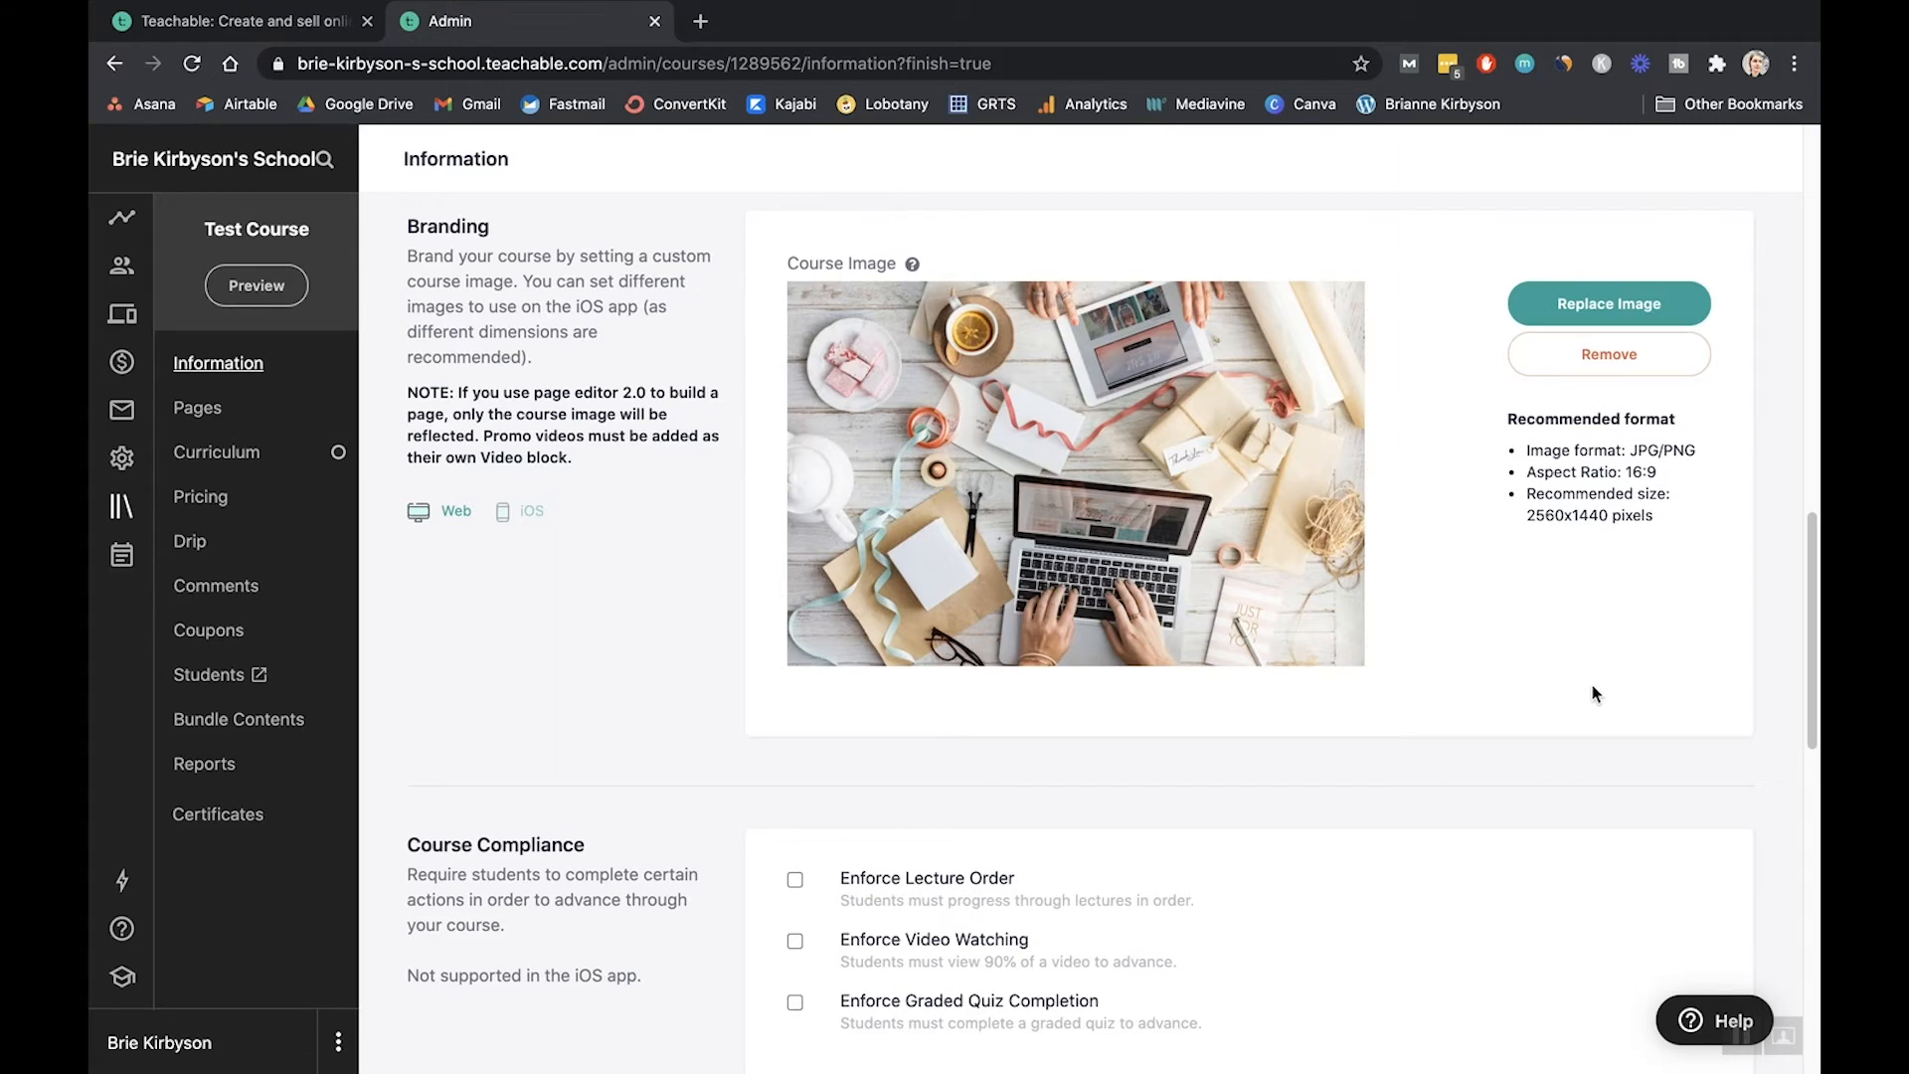
{"action": "scroll", "scroll_direction": "down", "scroll_amount": 3}
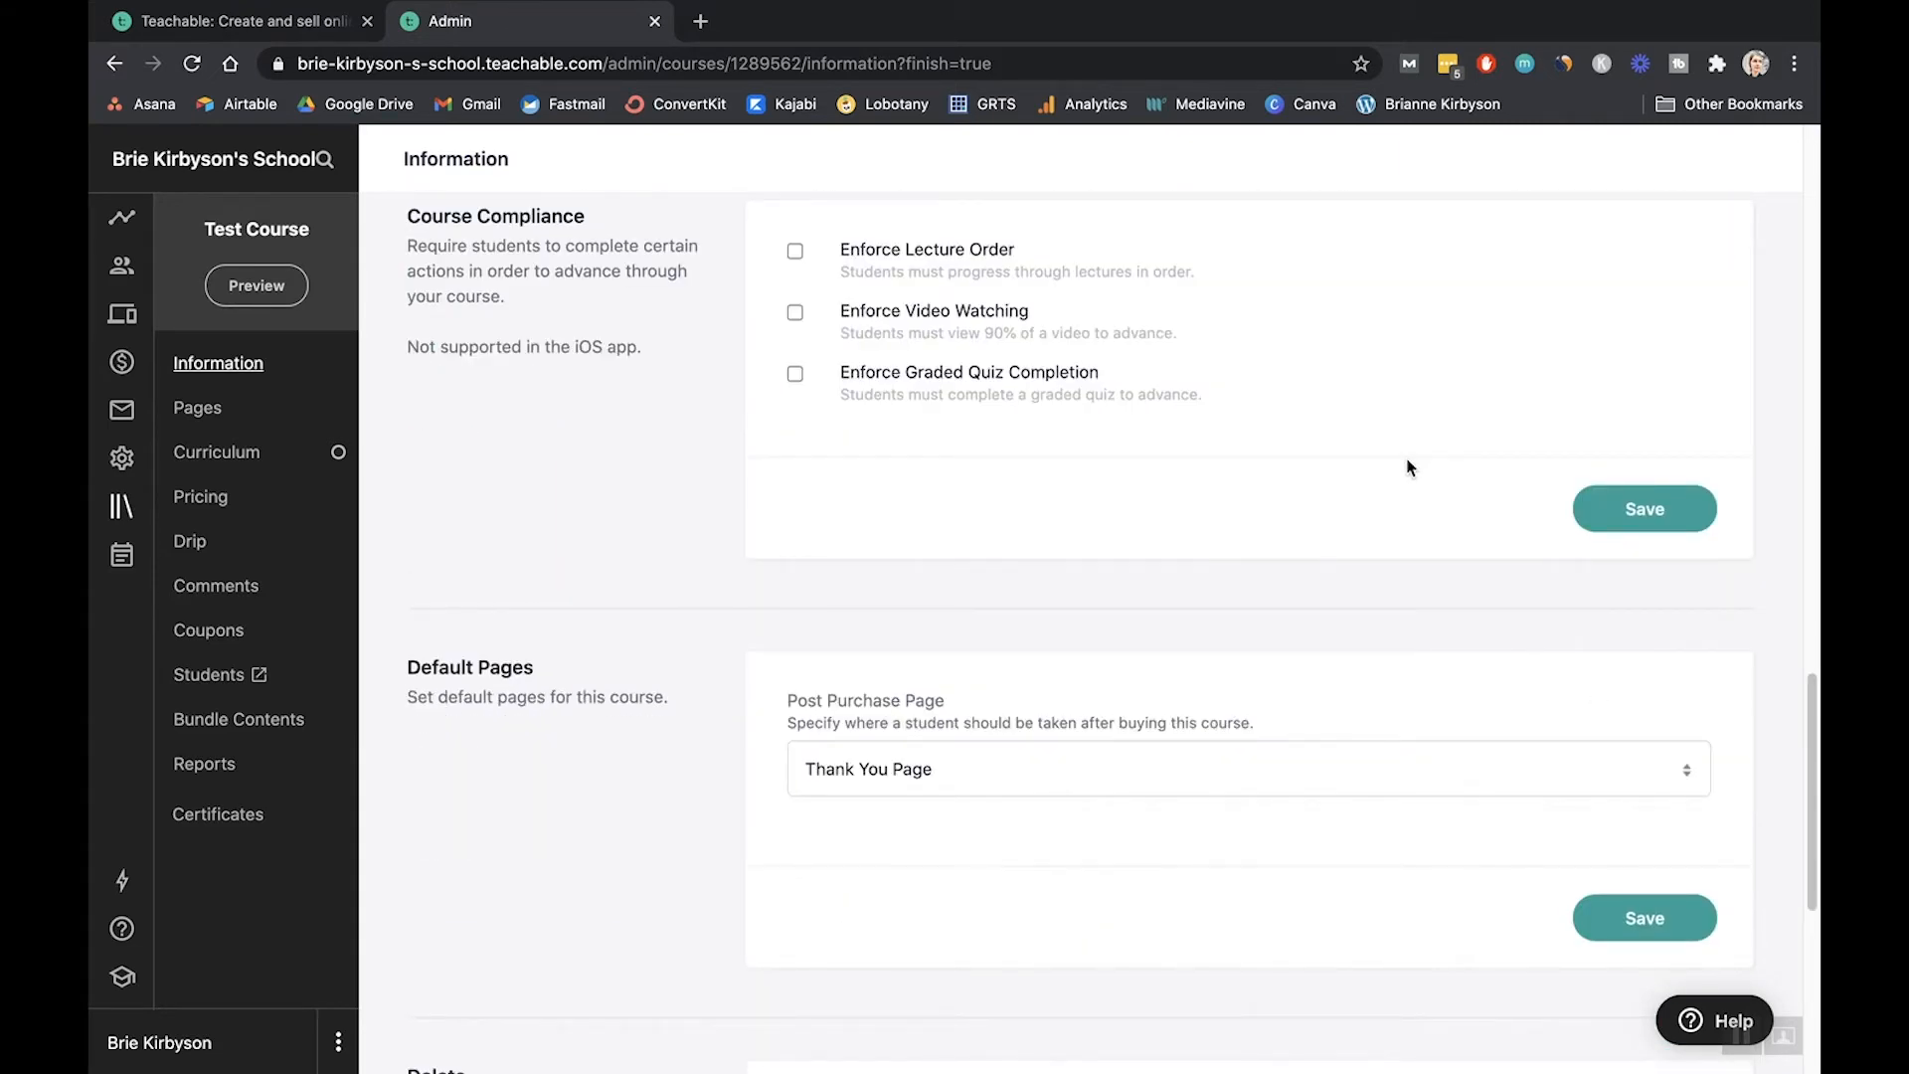
{"action": "scroll", "scroll_direction": "down", "scroll_amount": 3}
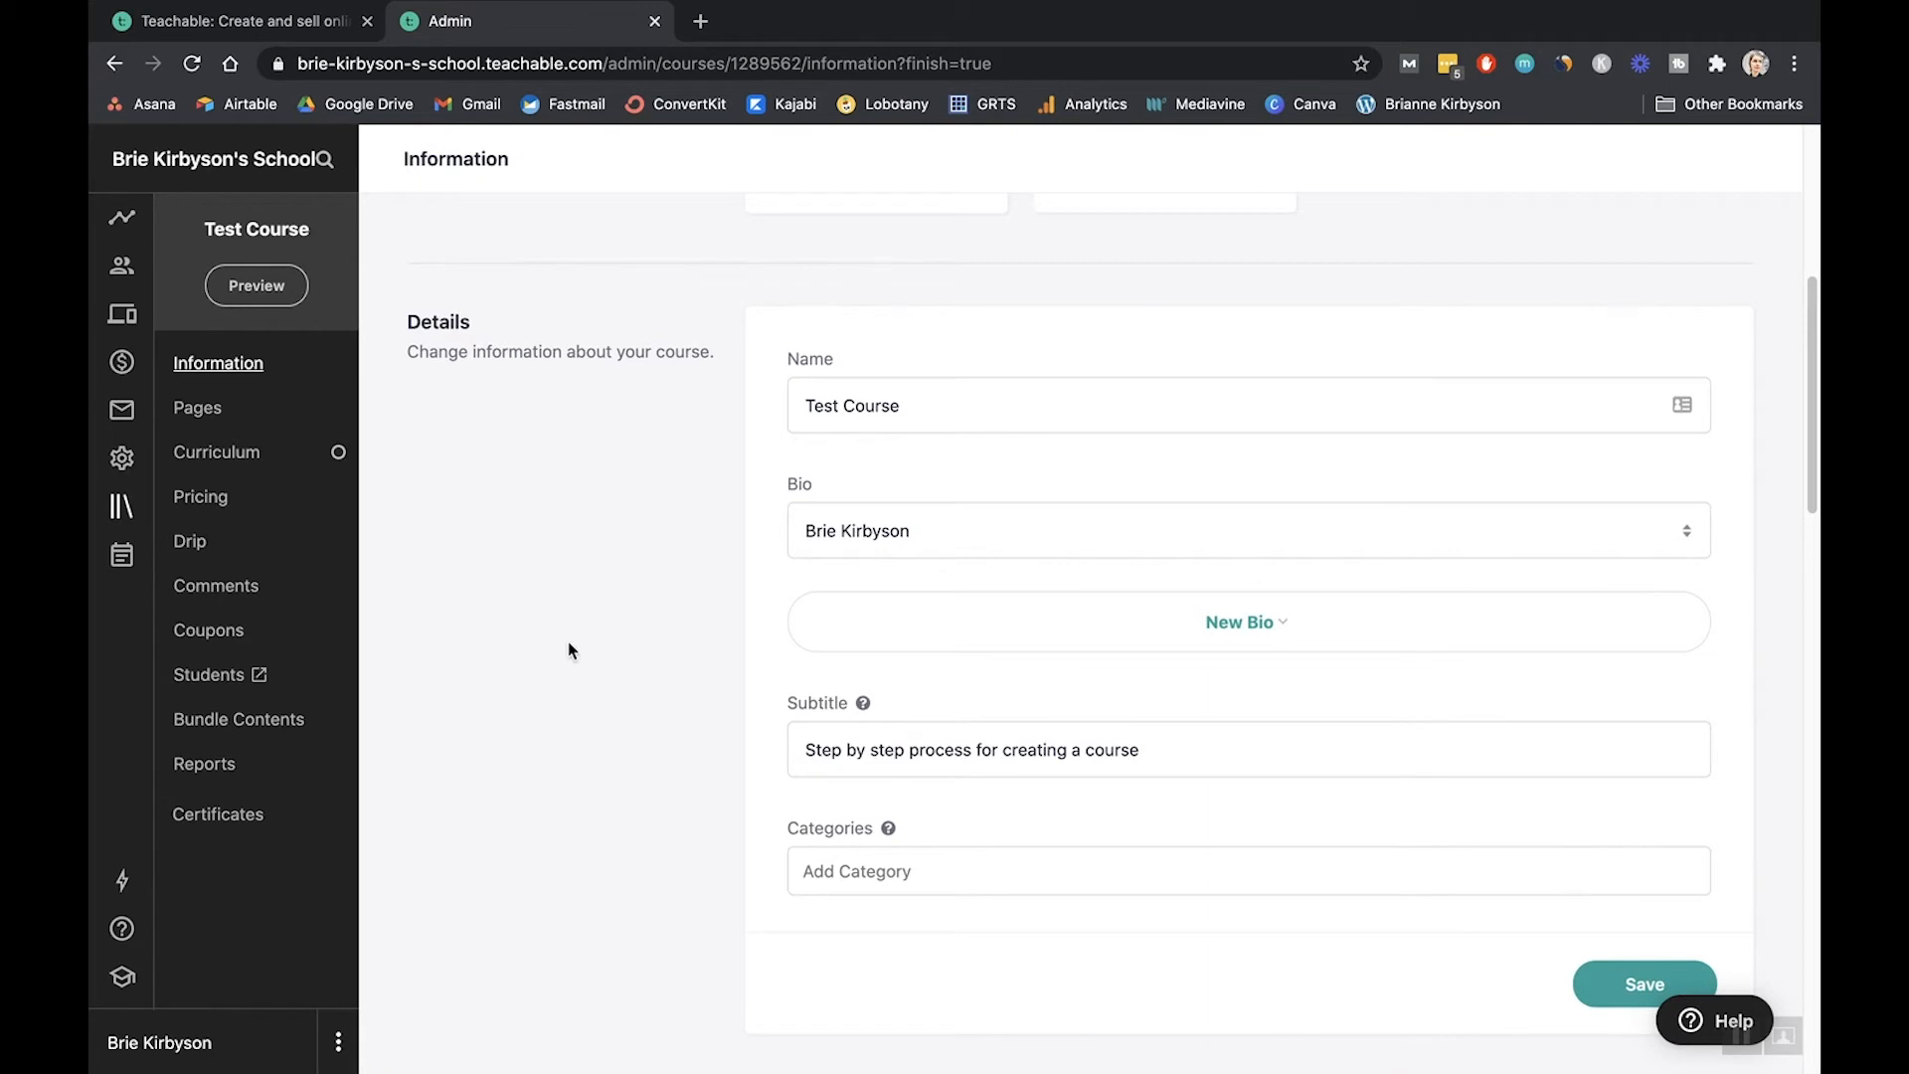
{"action": "mouse_move", "coordinate": [700, 585]}
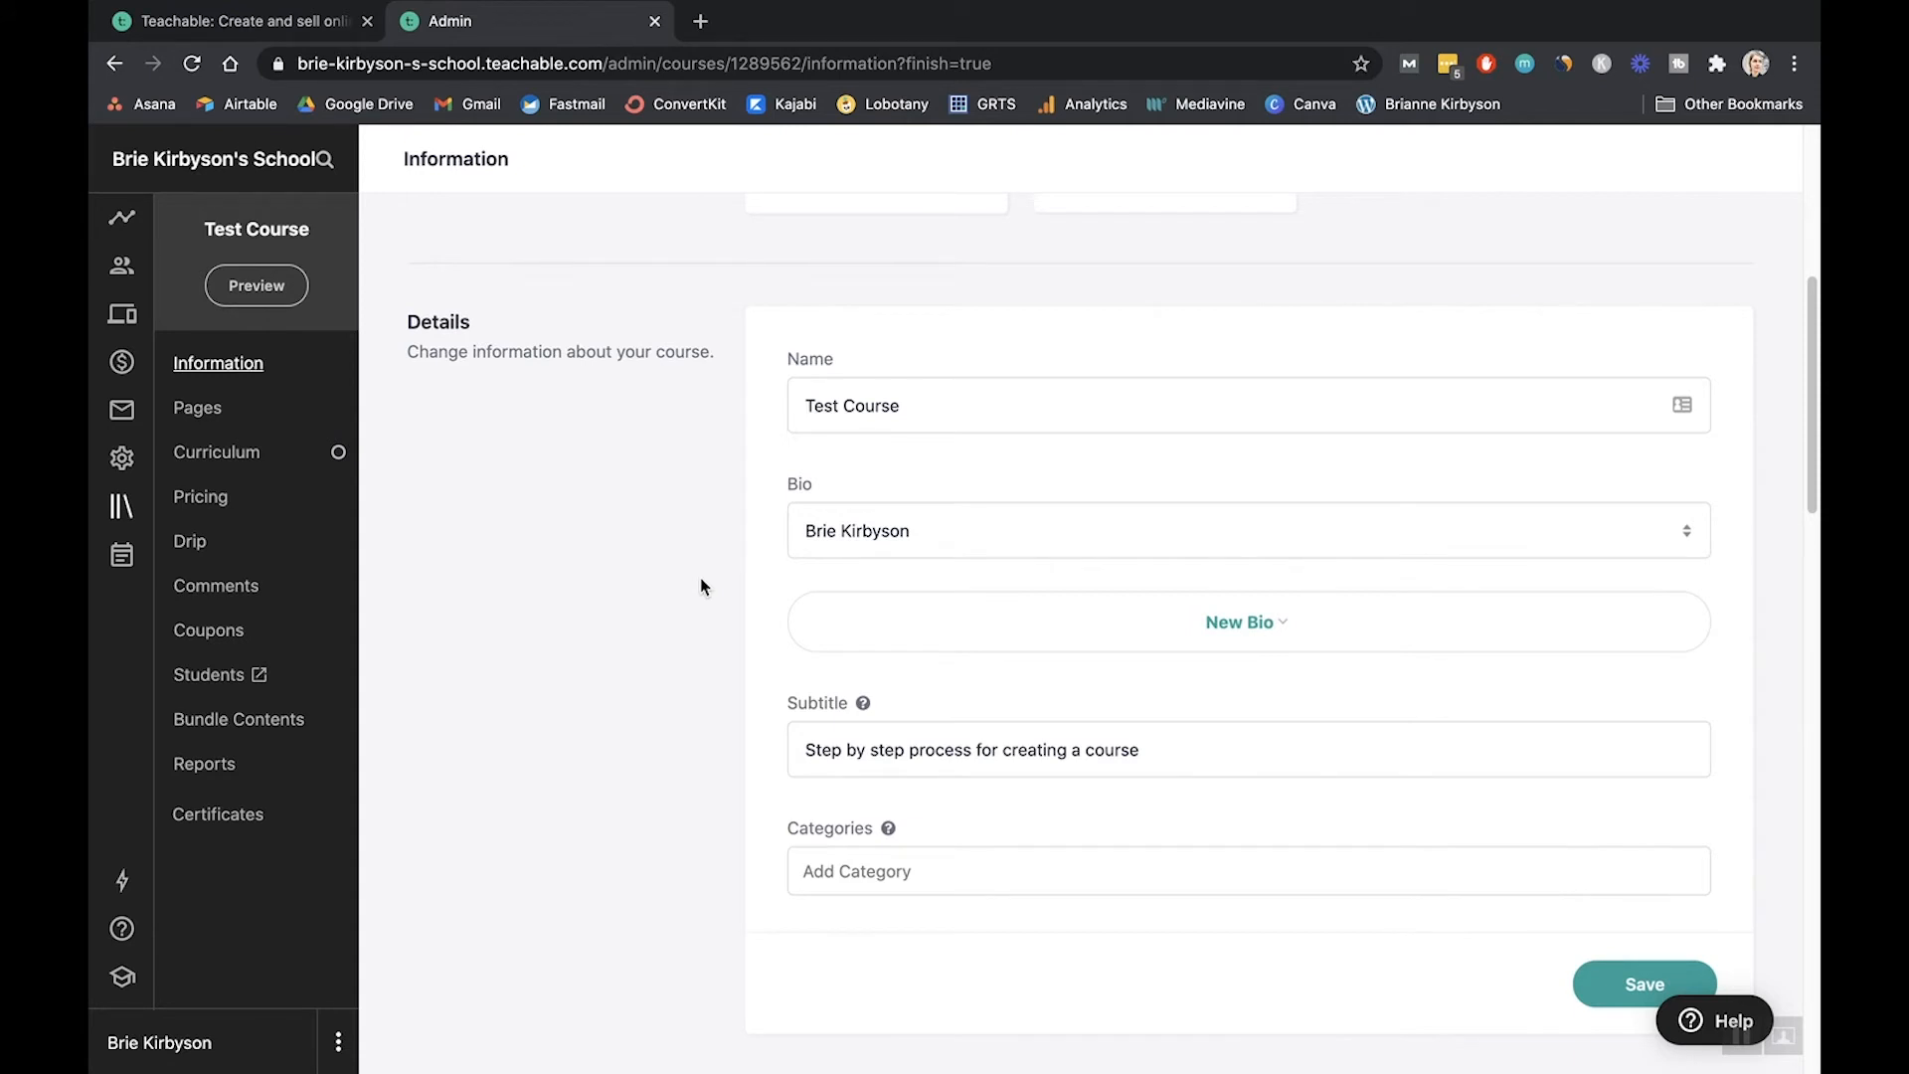
{"action": "mouse_move", "coordinate": [481, 549]}
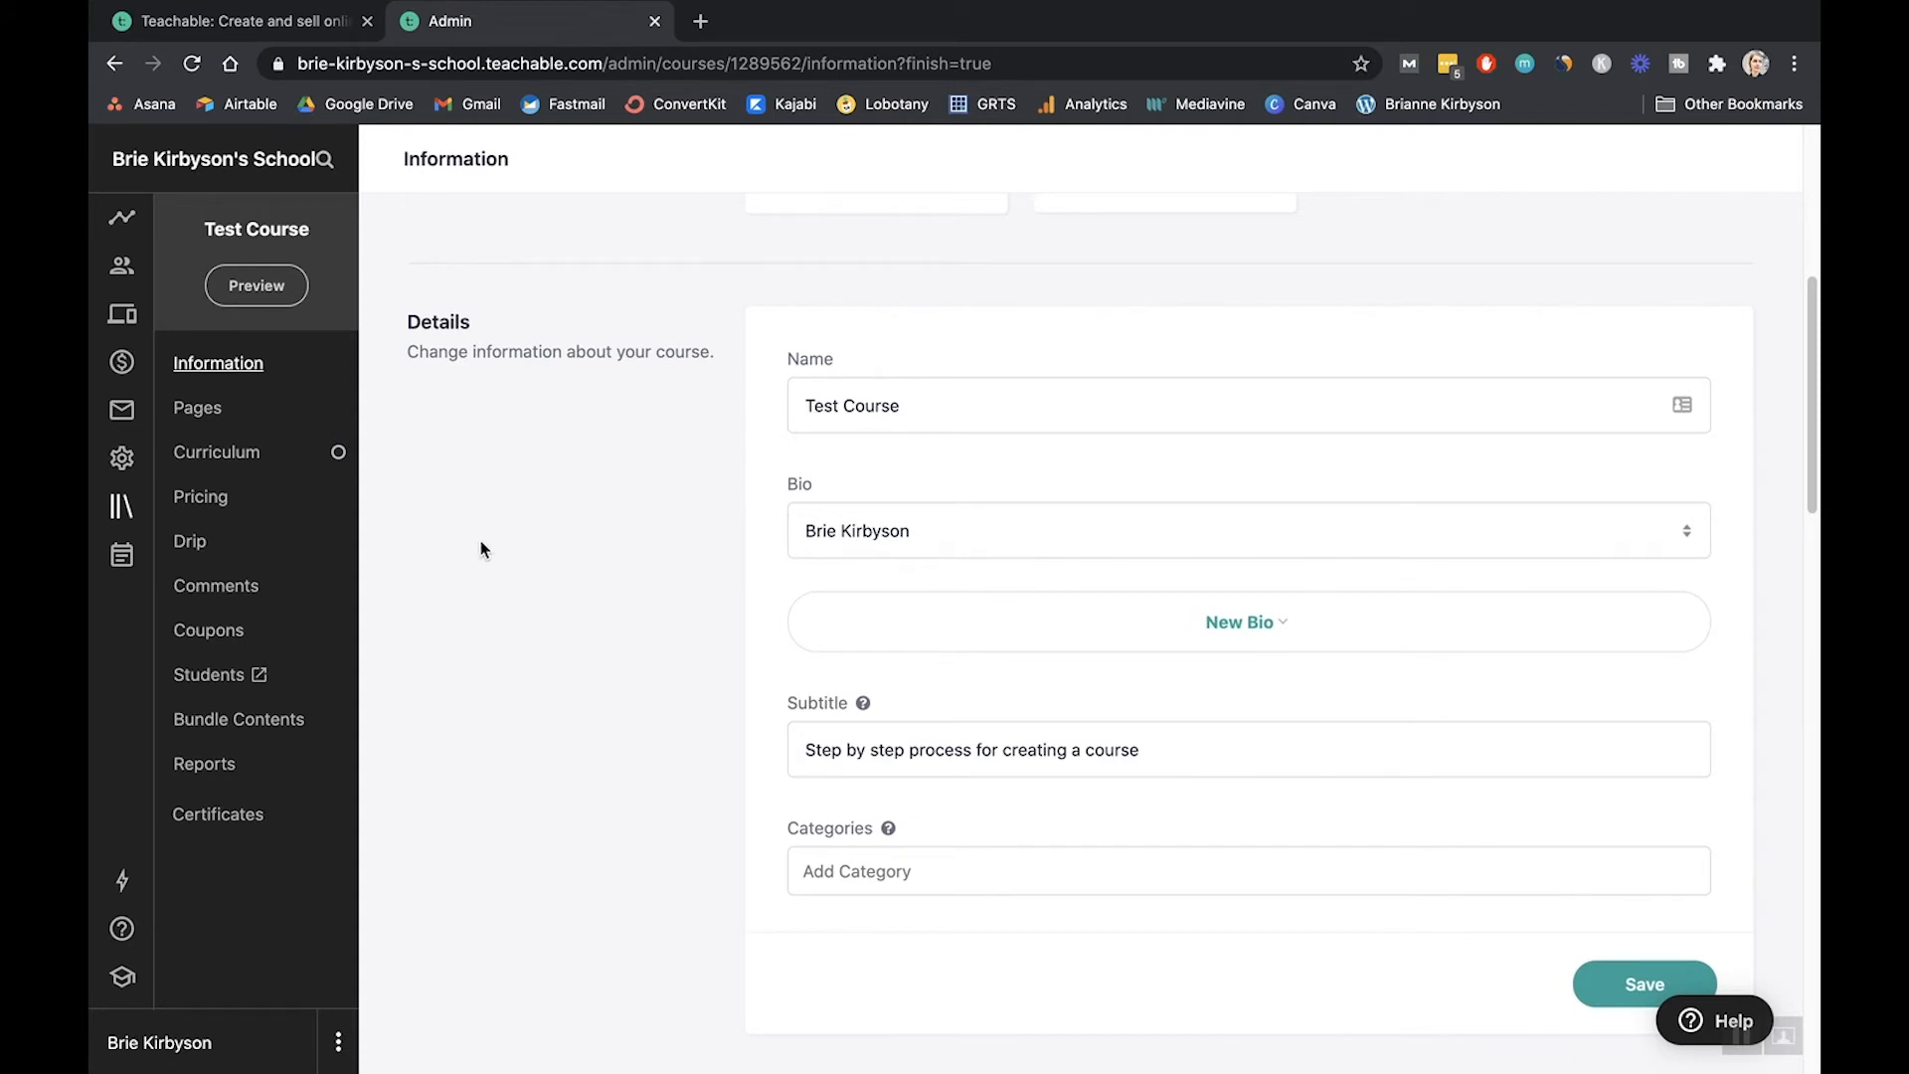
- Go to the course Pricing settings and start adding a pricing plan
{"action": "left_click", "coordinate": [200, 497]}
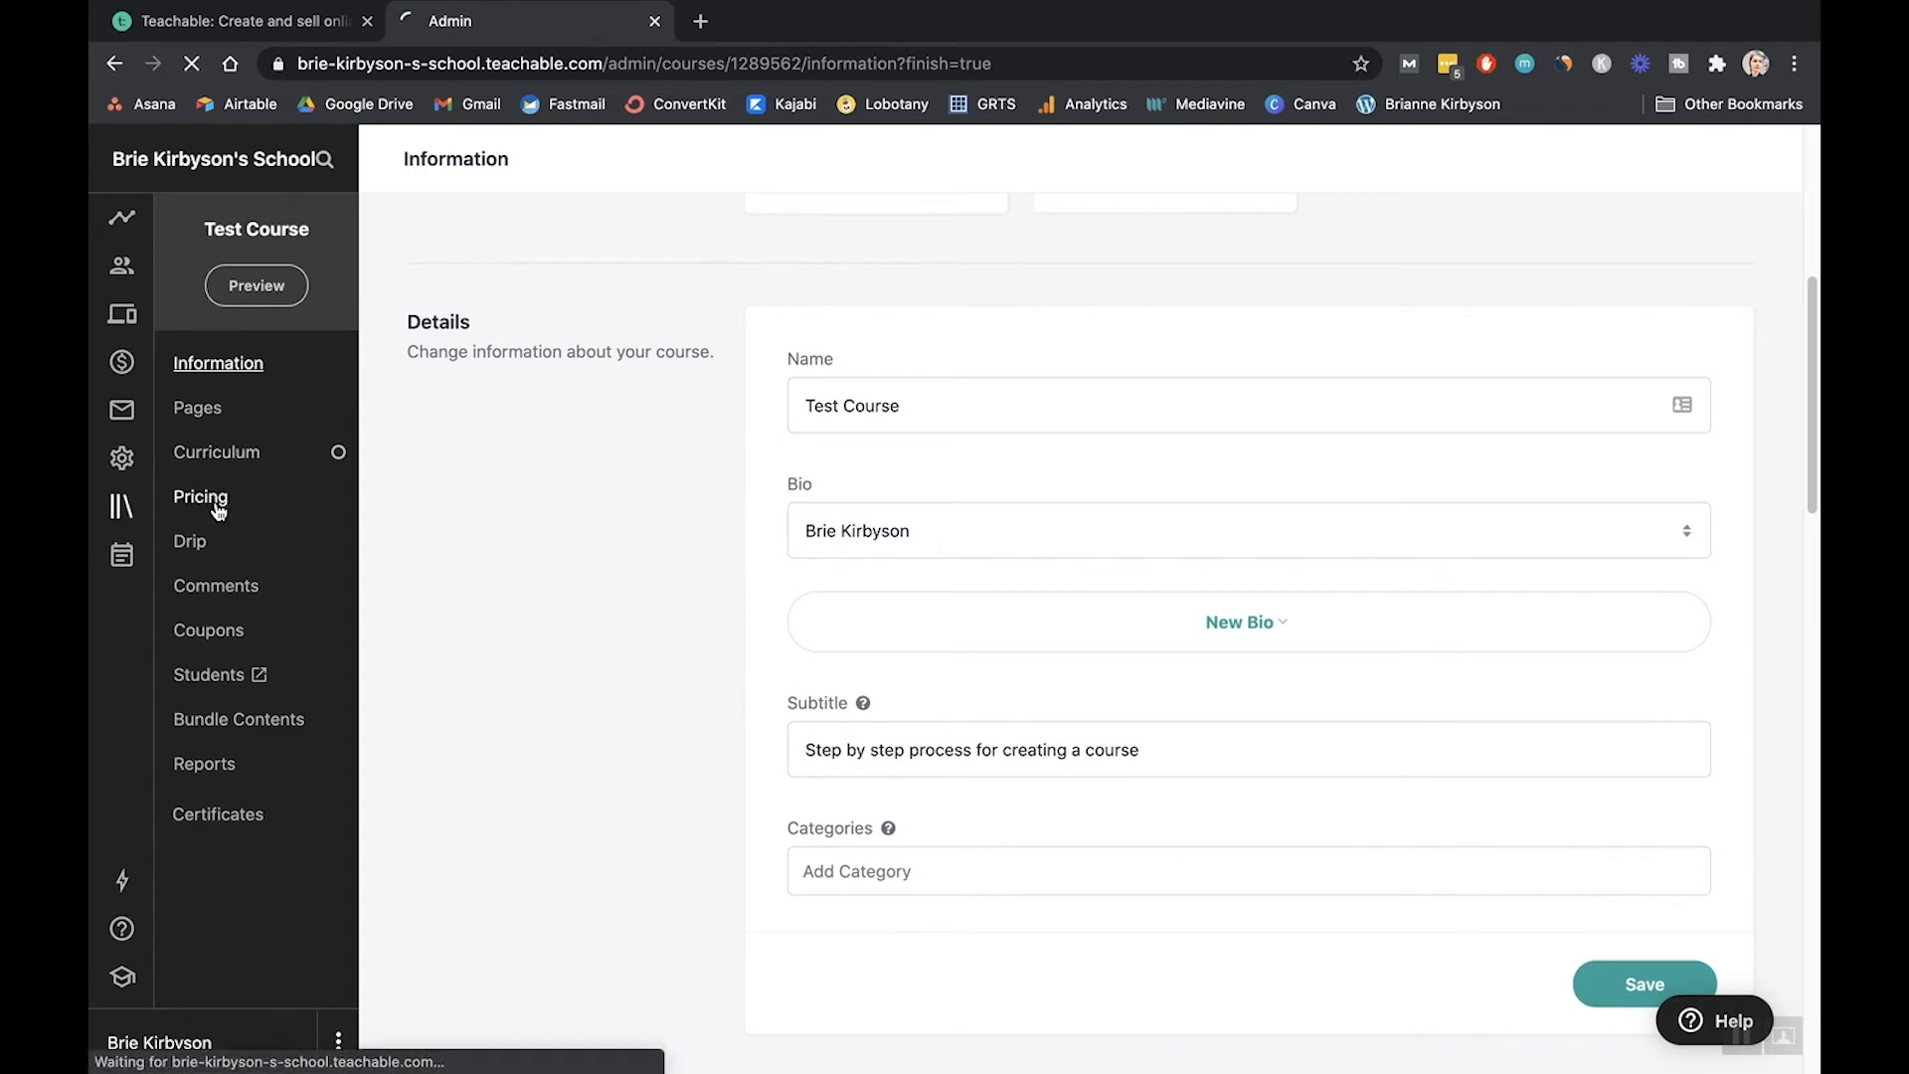
{"action": "left_click", "coordinate": [200, 498]}
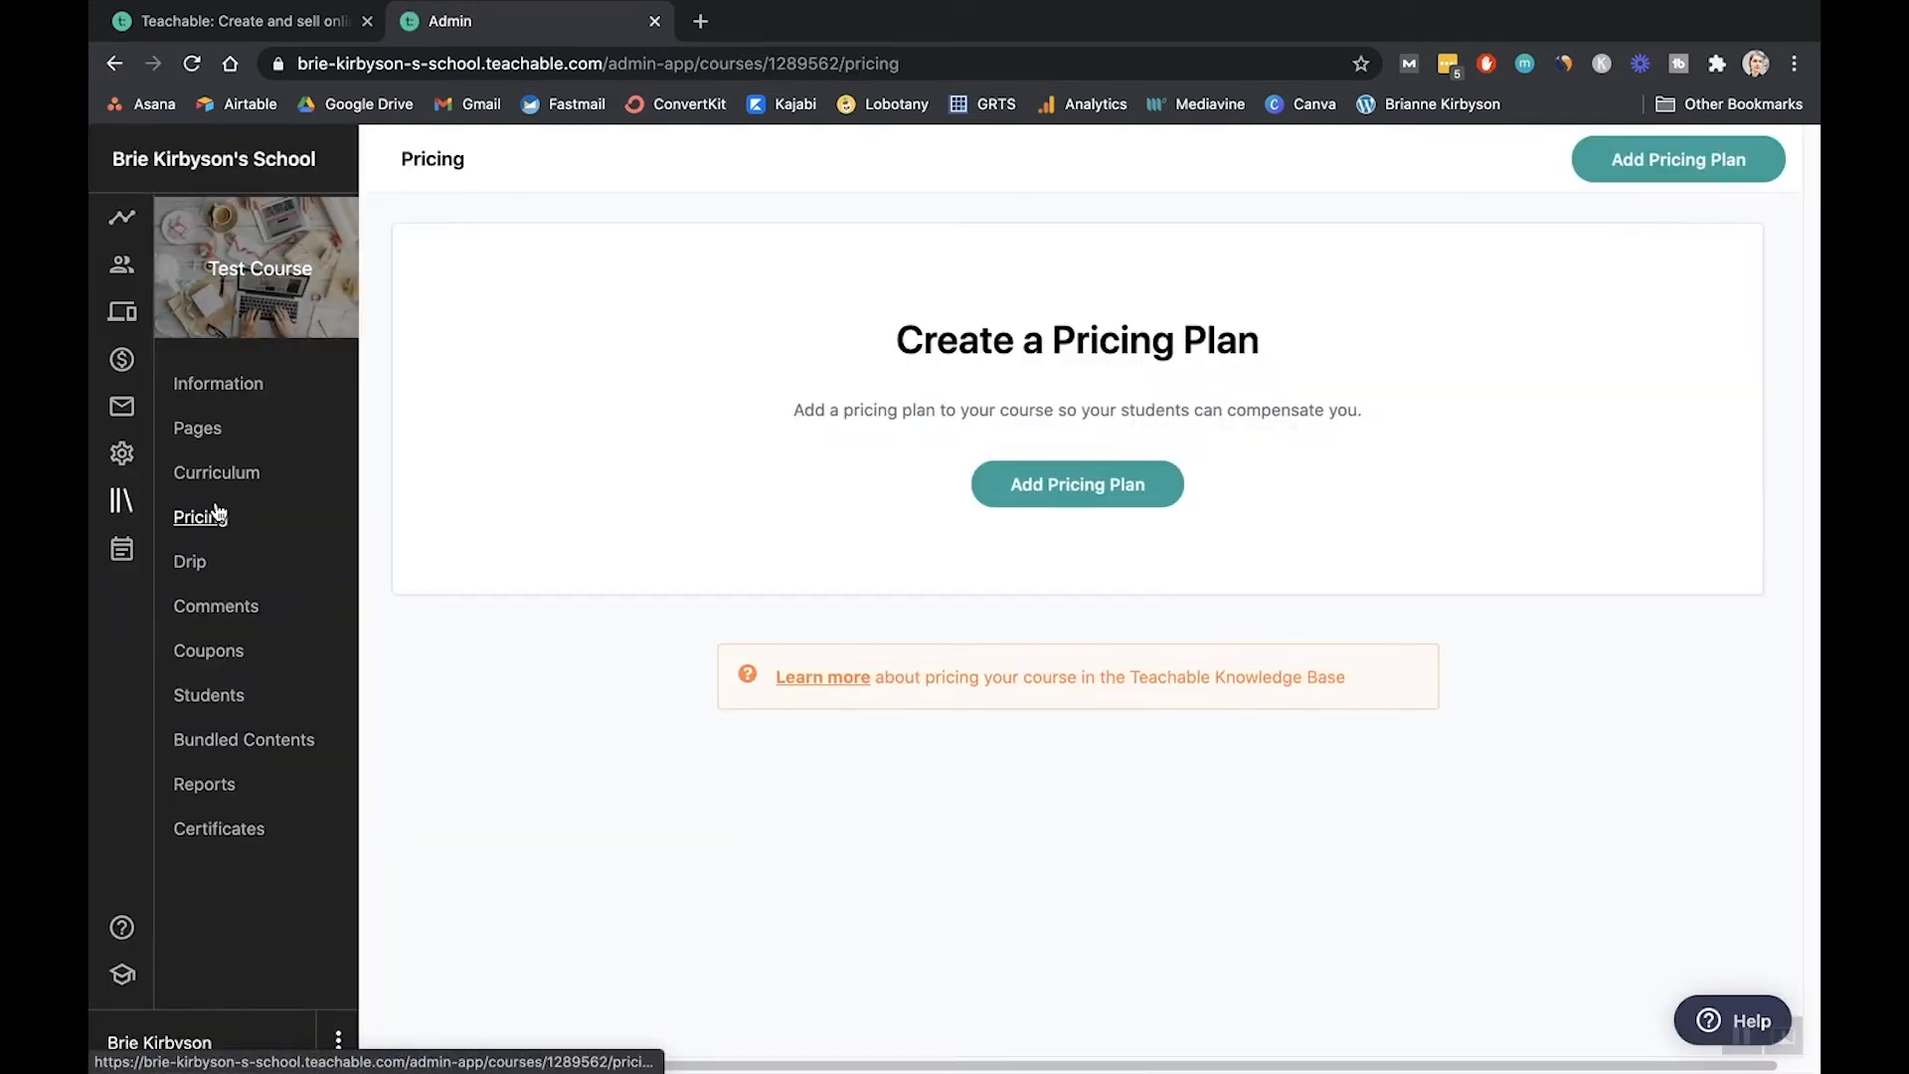
{"action": "left_click", "coordinate": [1076, 483]}
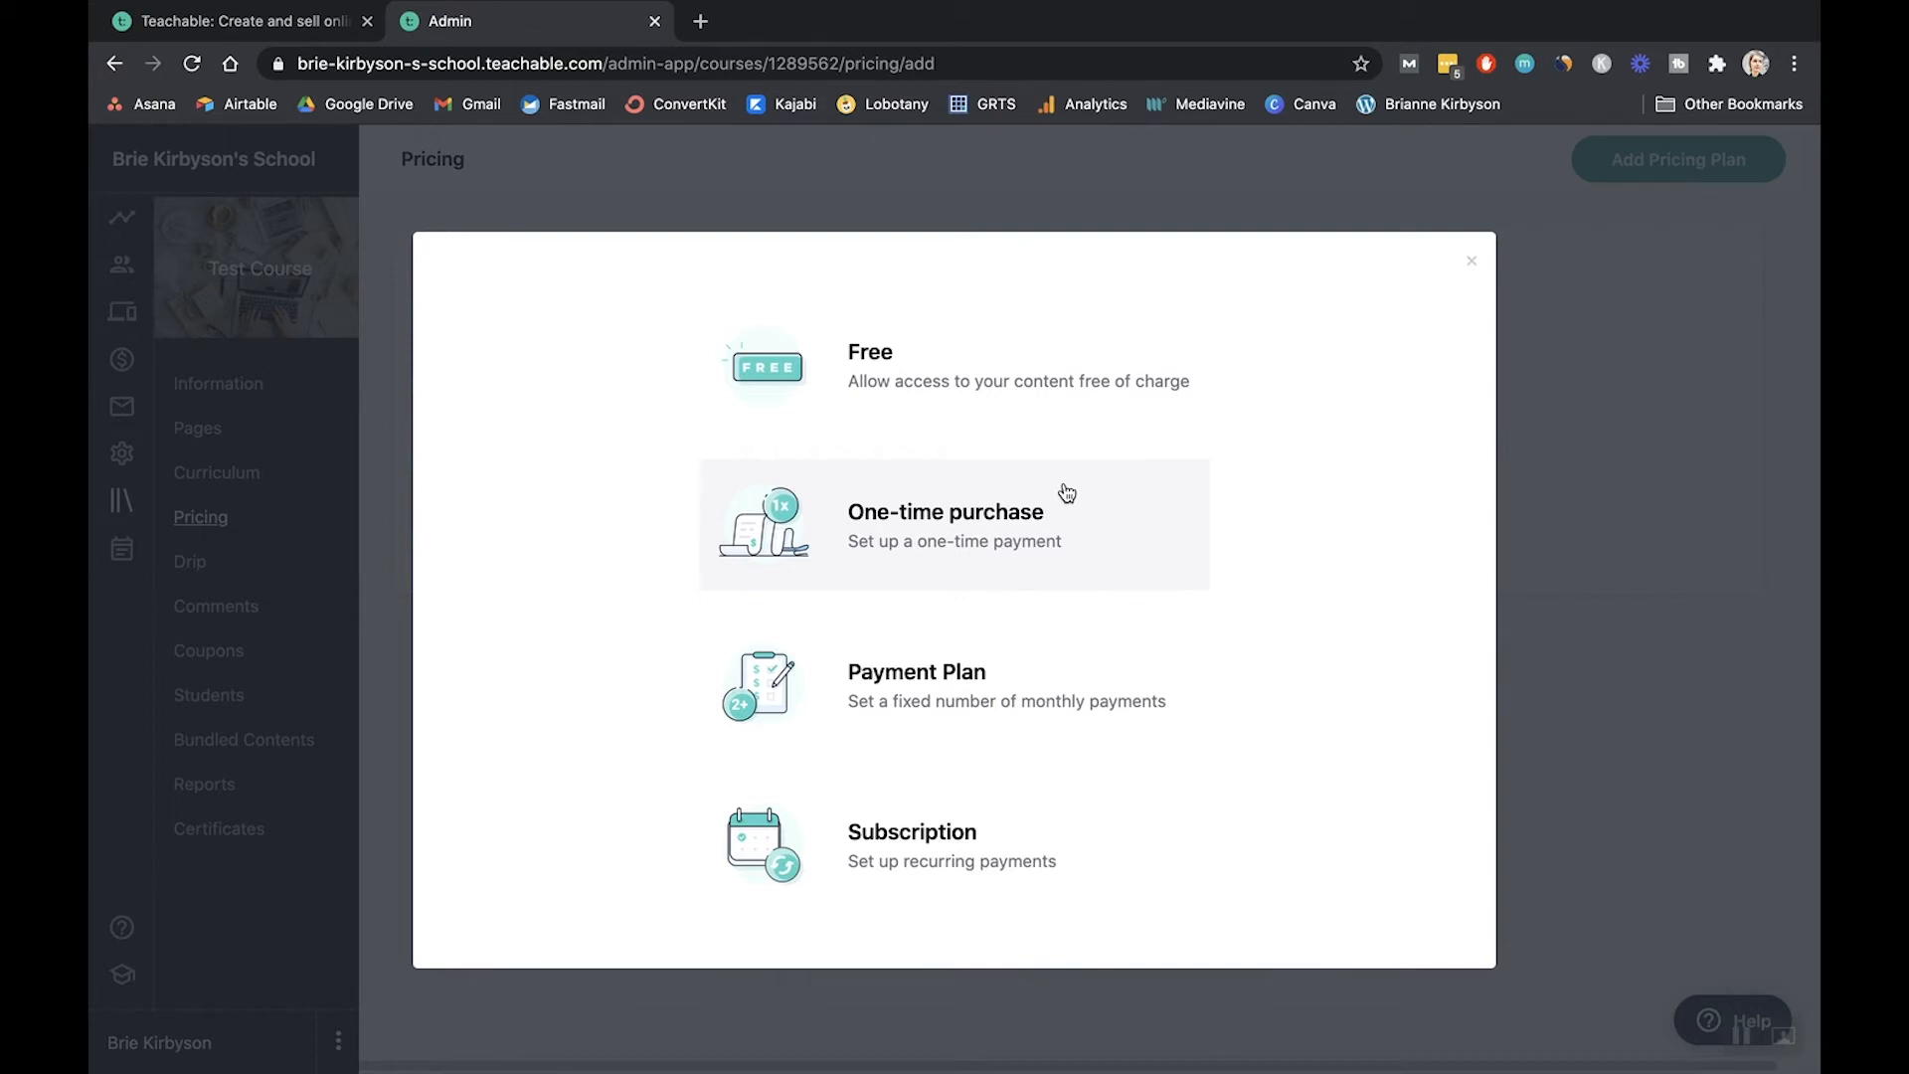
{"action": "mouse_move", "coordinate": [1129, 490]}
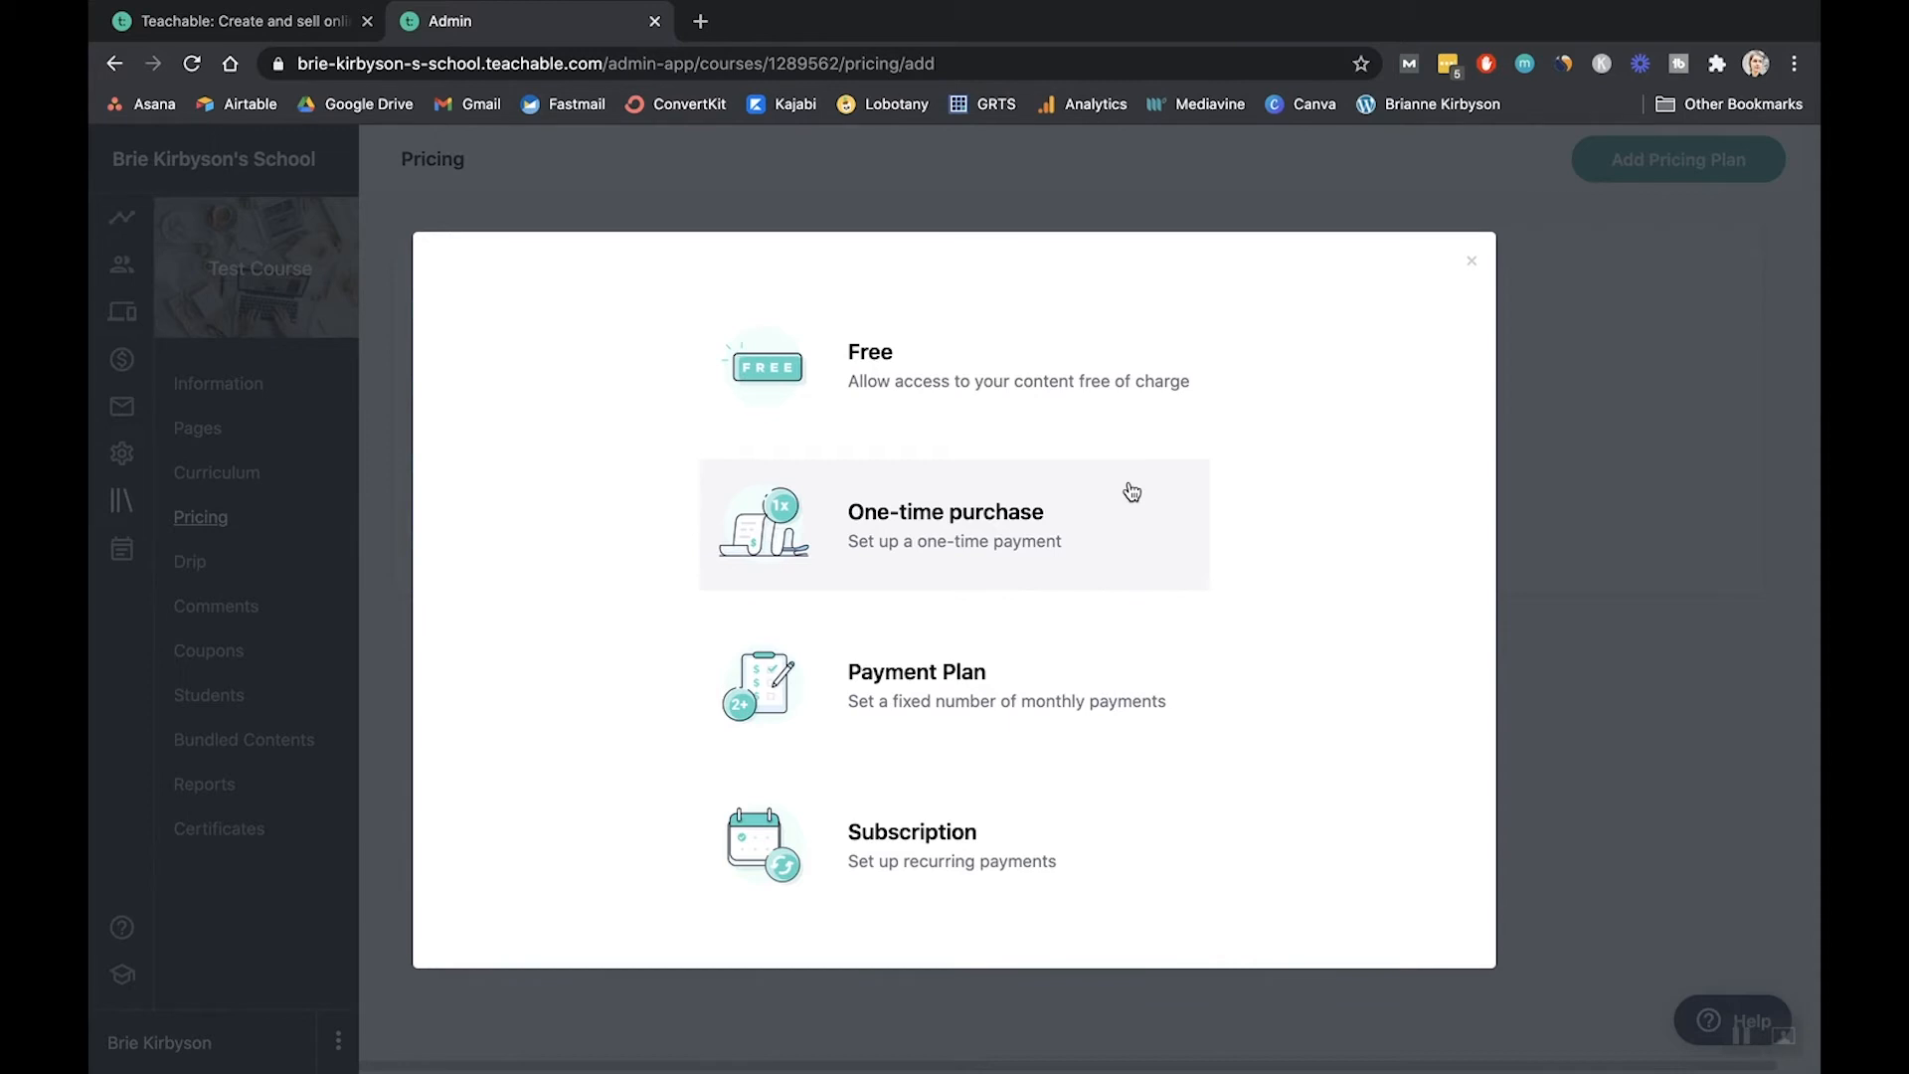
- Add a one-time purchase plan named 'Pay in Full' priced at 197 USD
{"action": "left_click", "coordinate": [954, 525]}
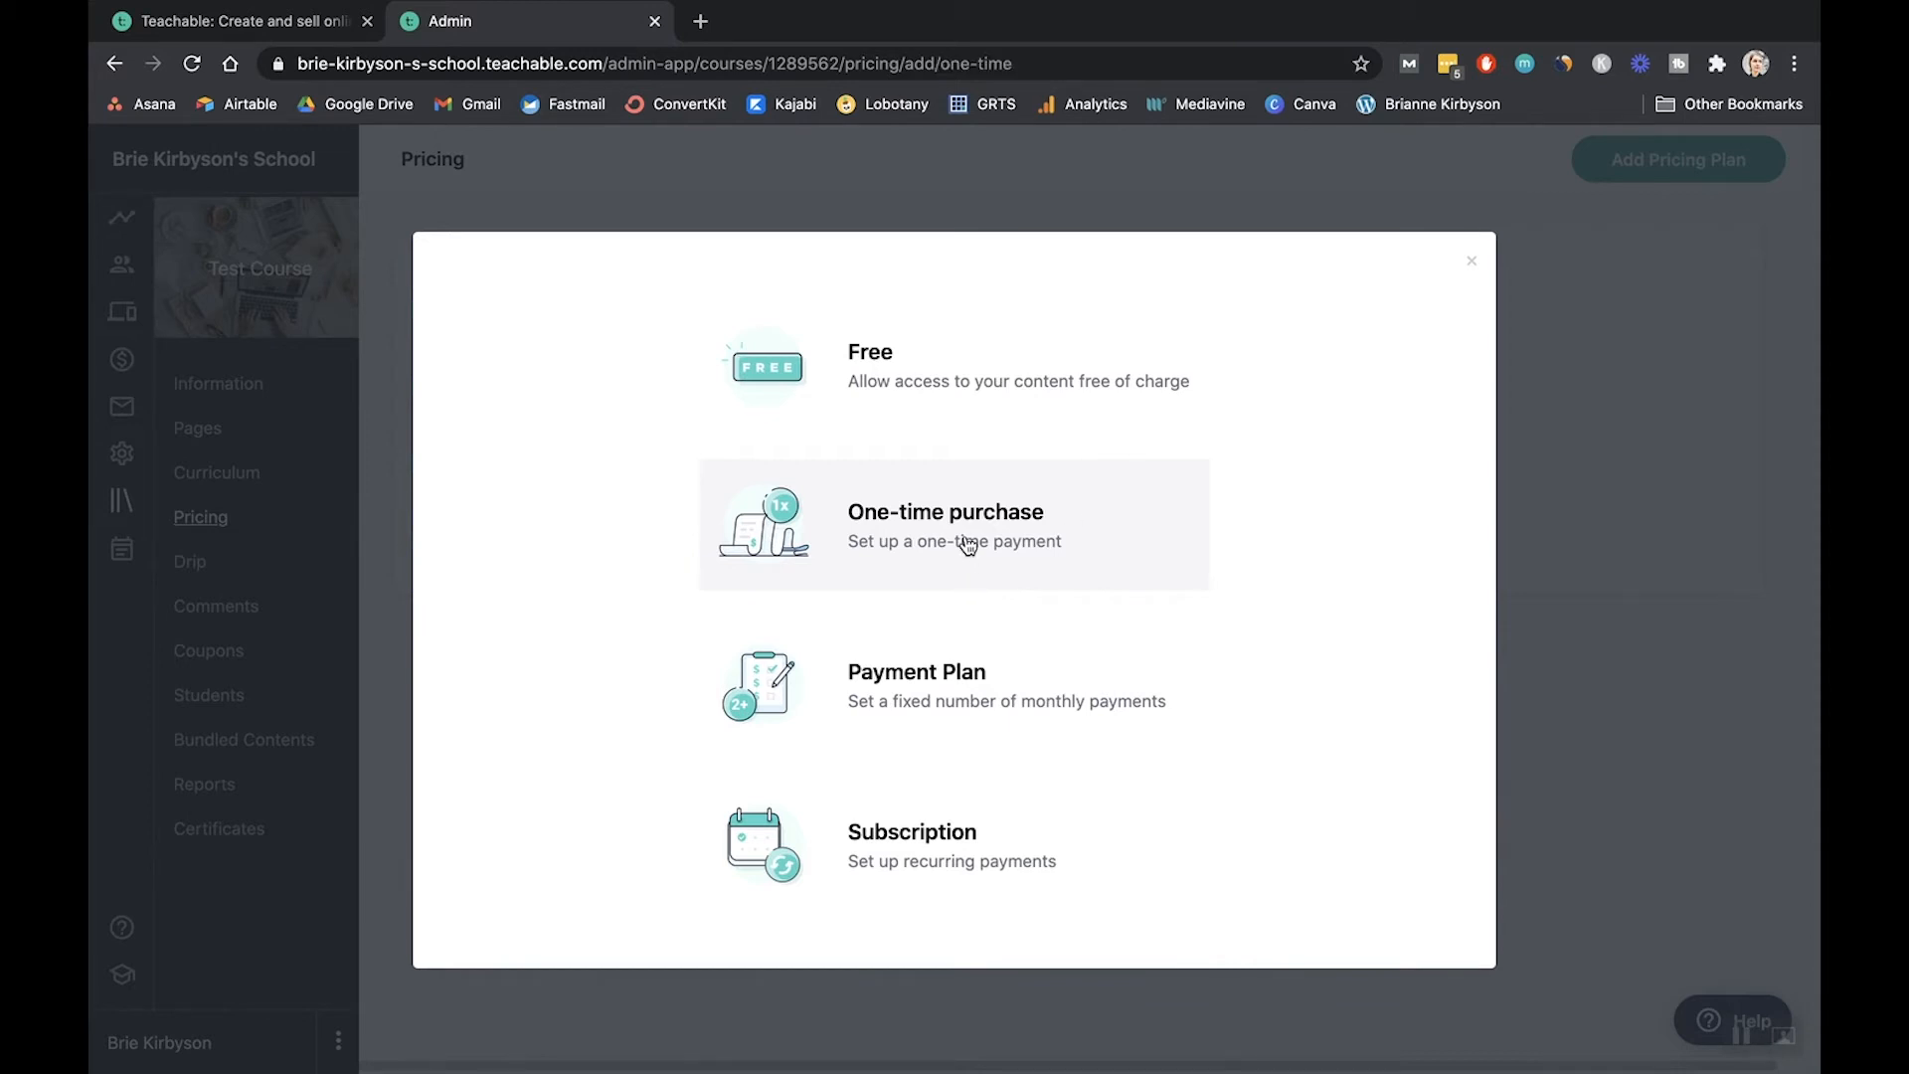
{"action": "left_click", "coordinate": [954, 524]}
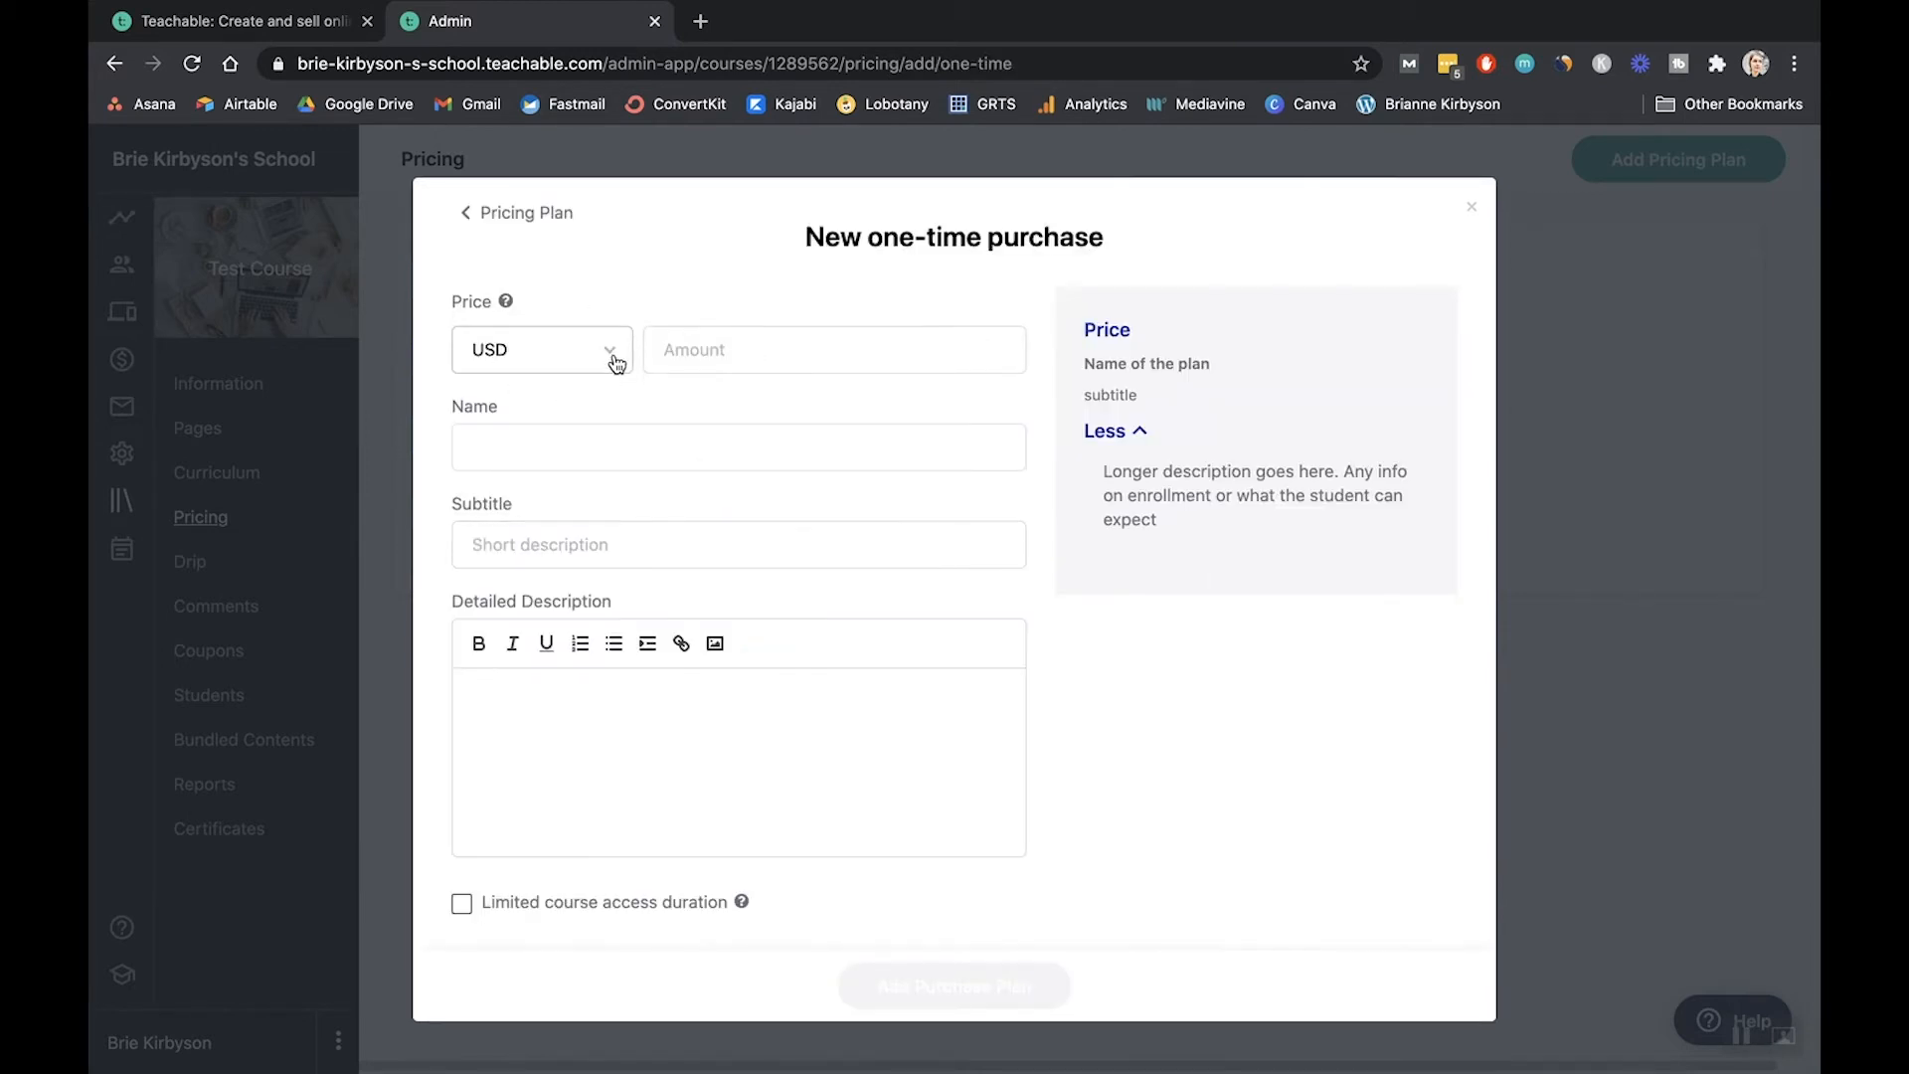
{"action": "left_click", "coordinate": [834, 349]}
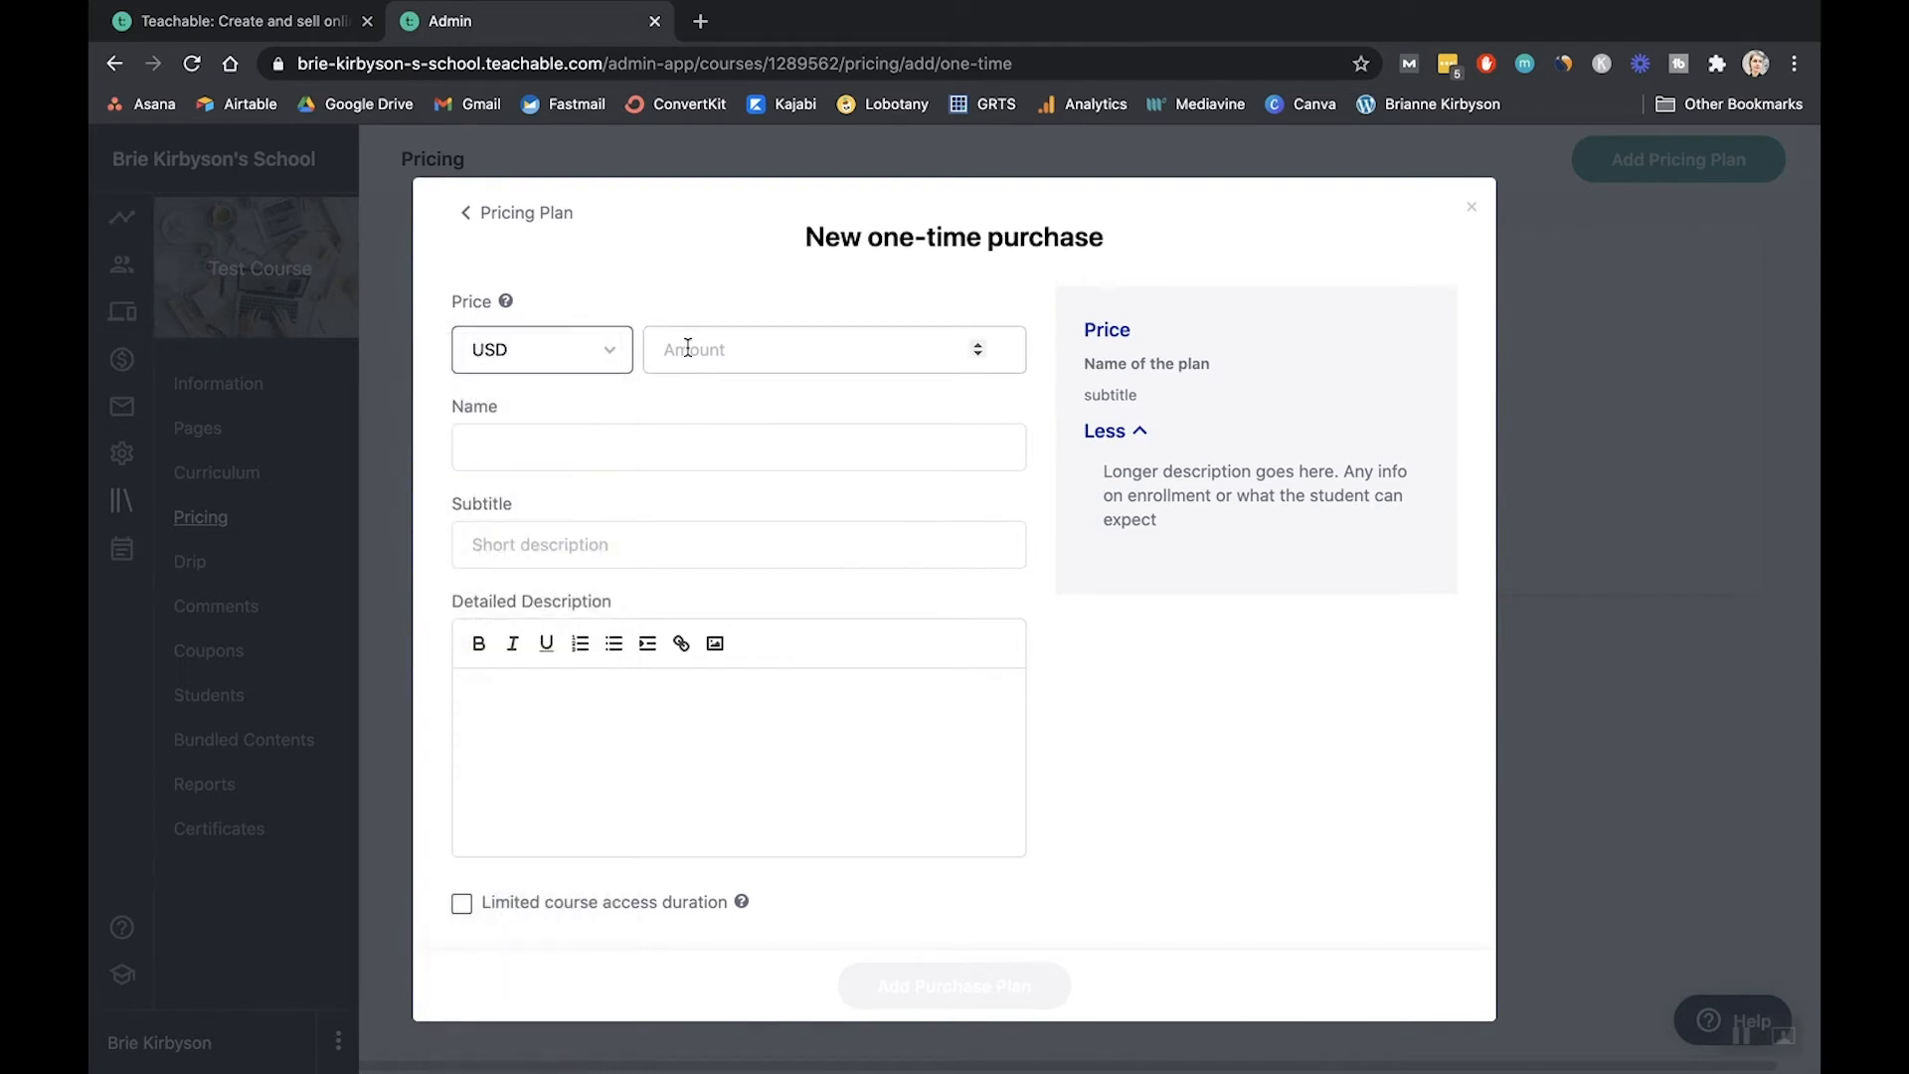
{"action": "left_click", "coordinate": [833, 349]}
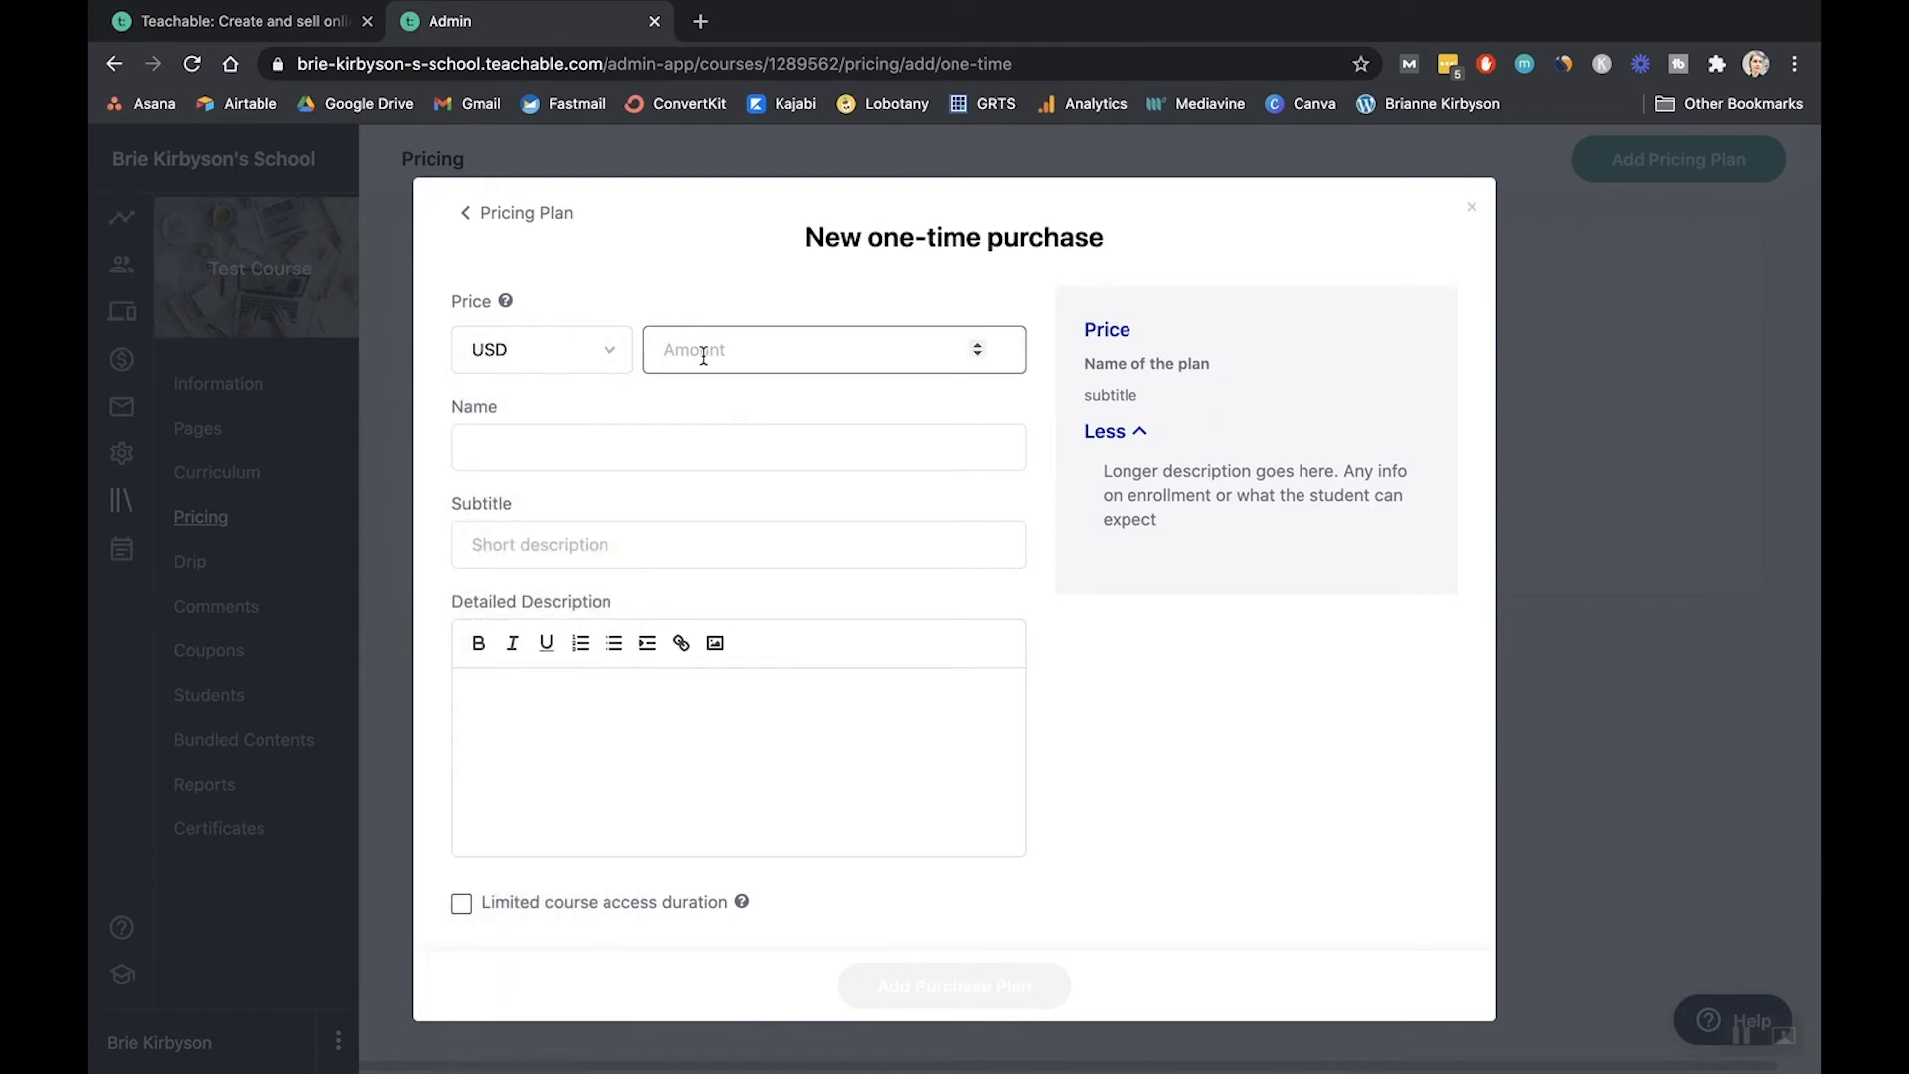
{"action": "type", "text": "197"}
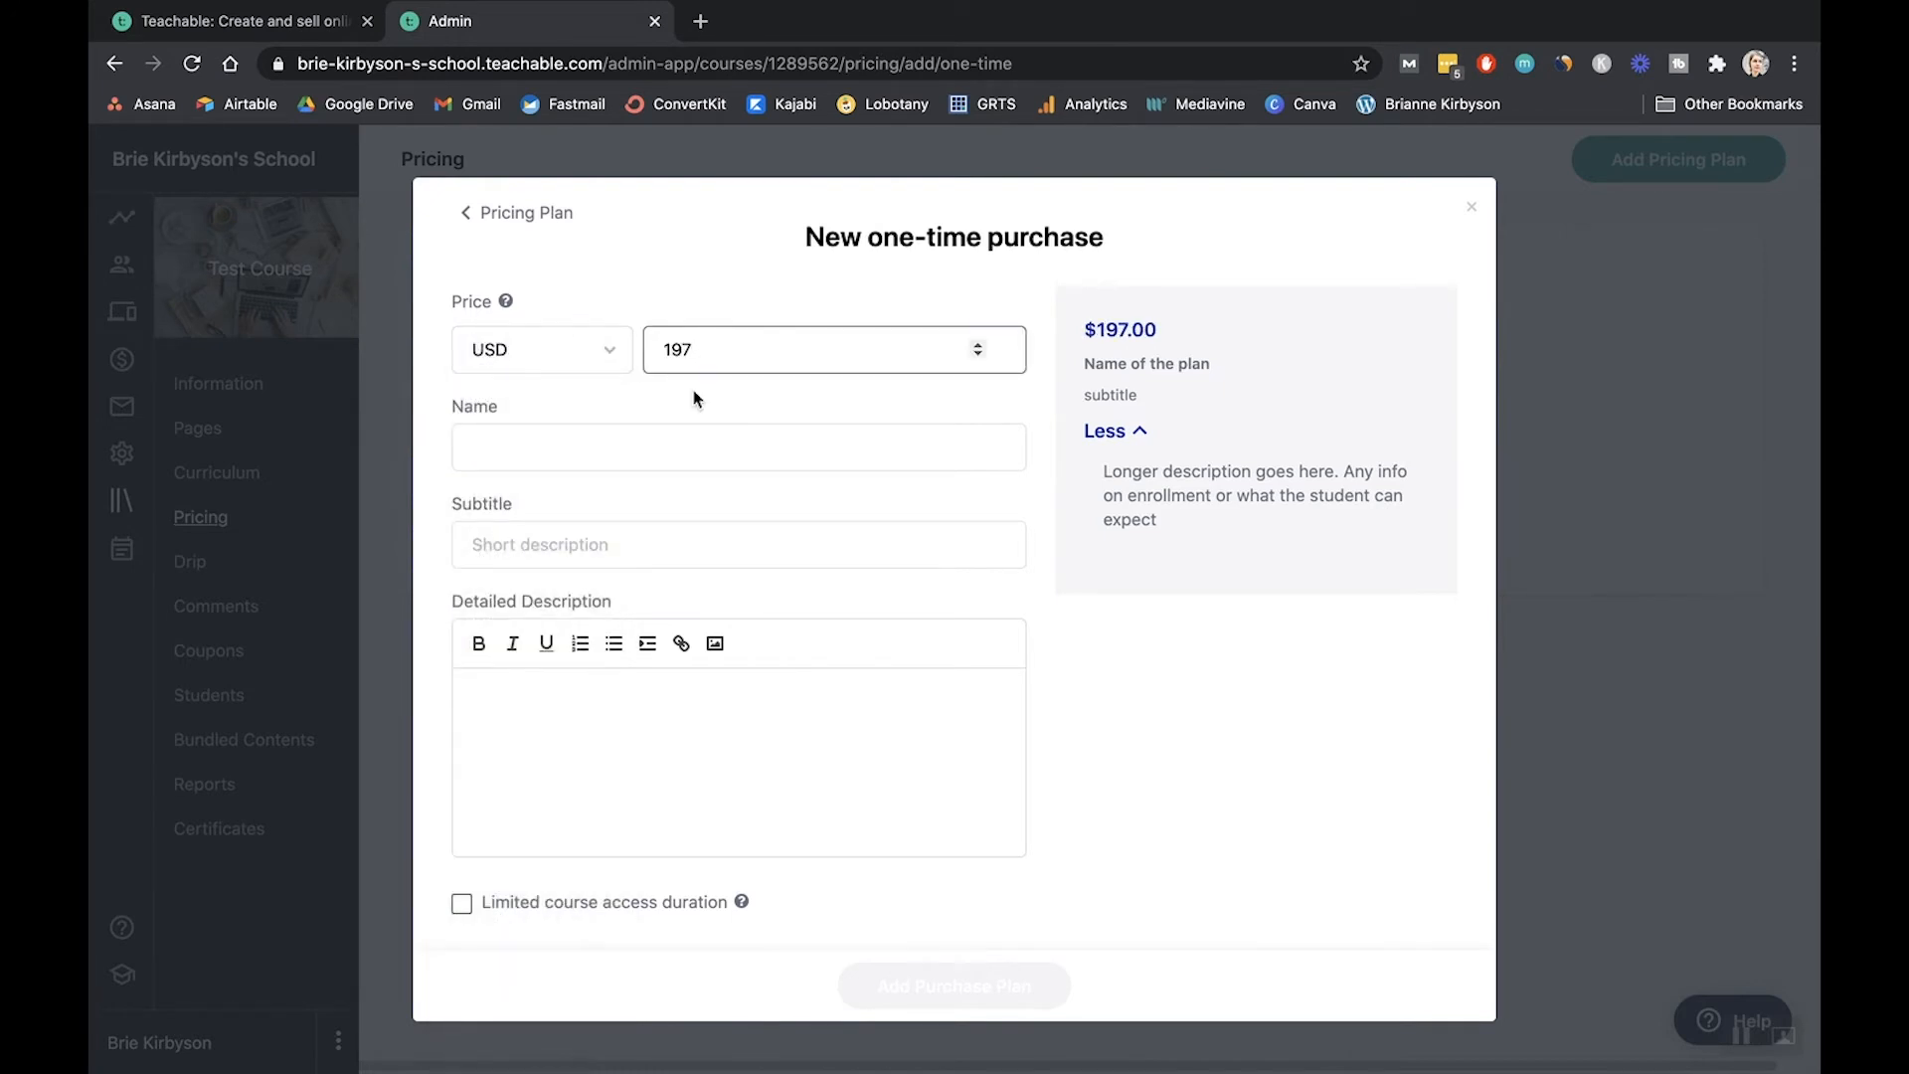
{"action": "type", "text": "Pay in"}
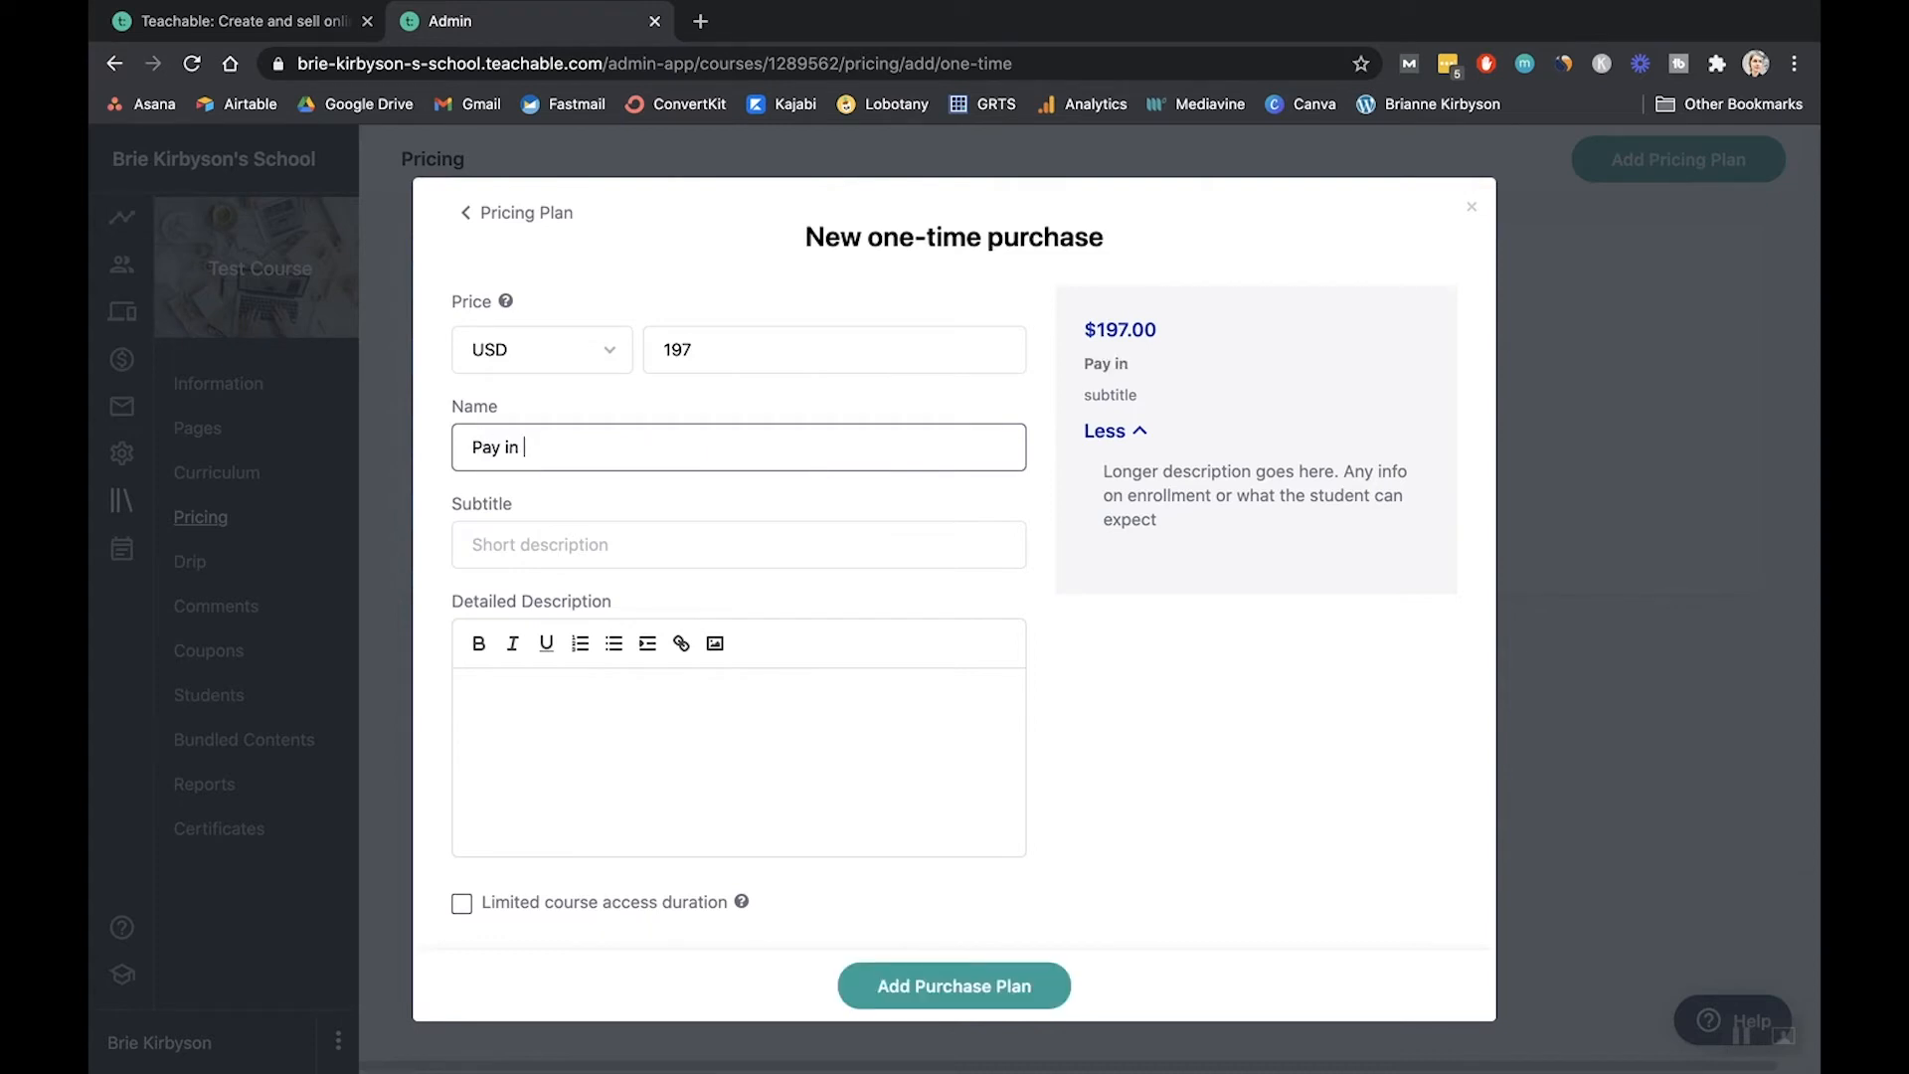
{"action": "type", "text": "Full"}
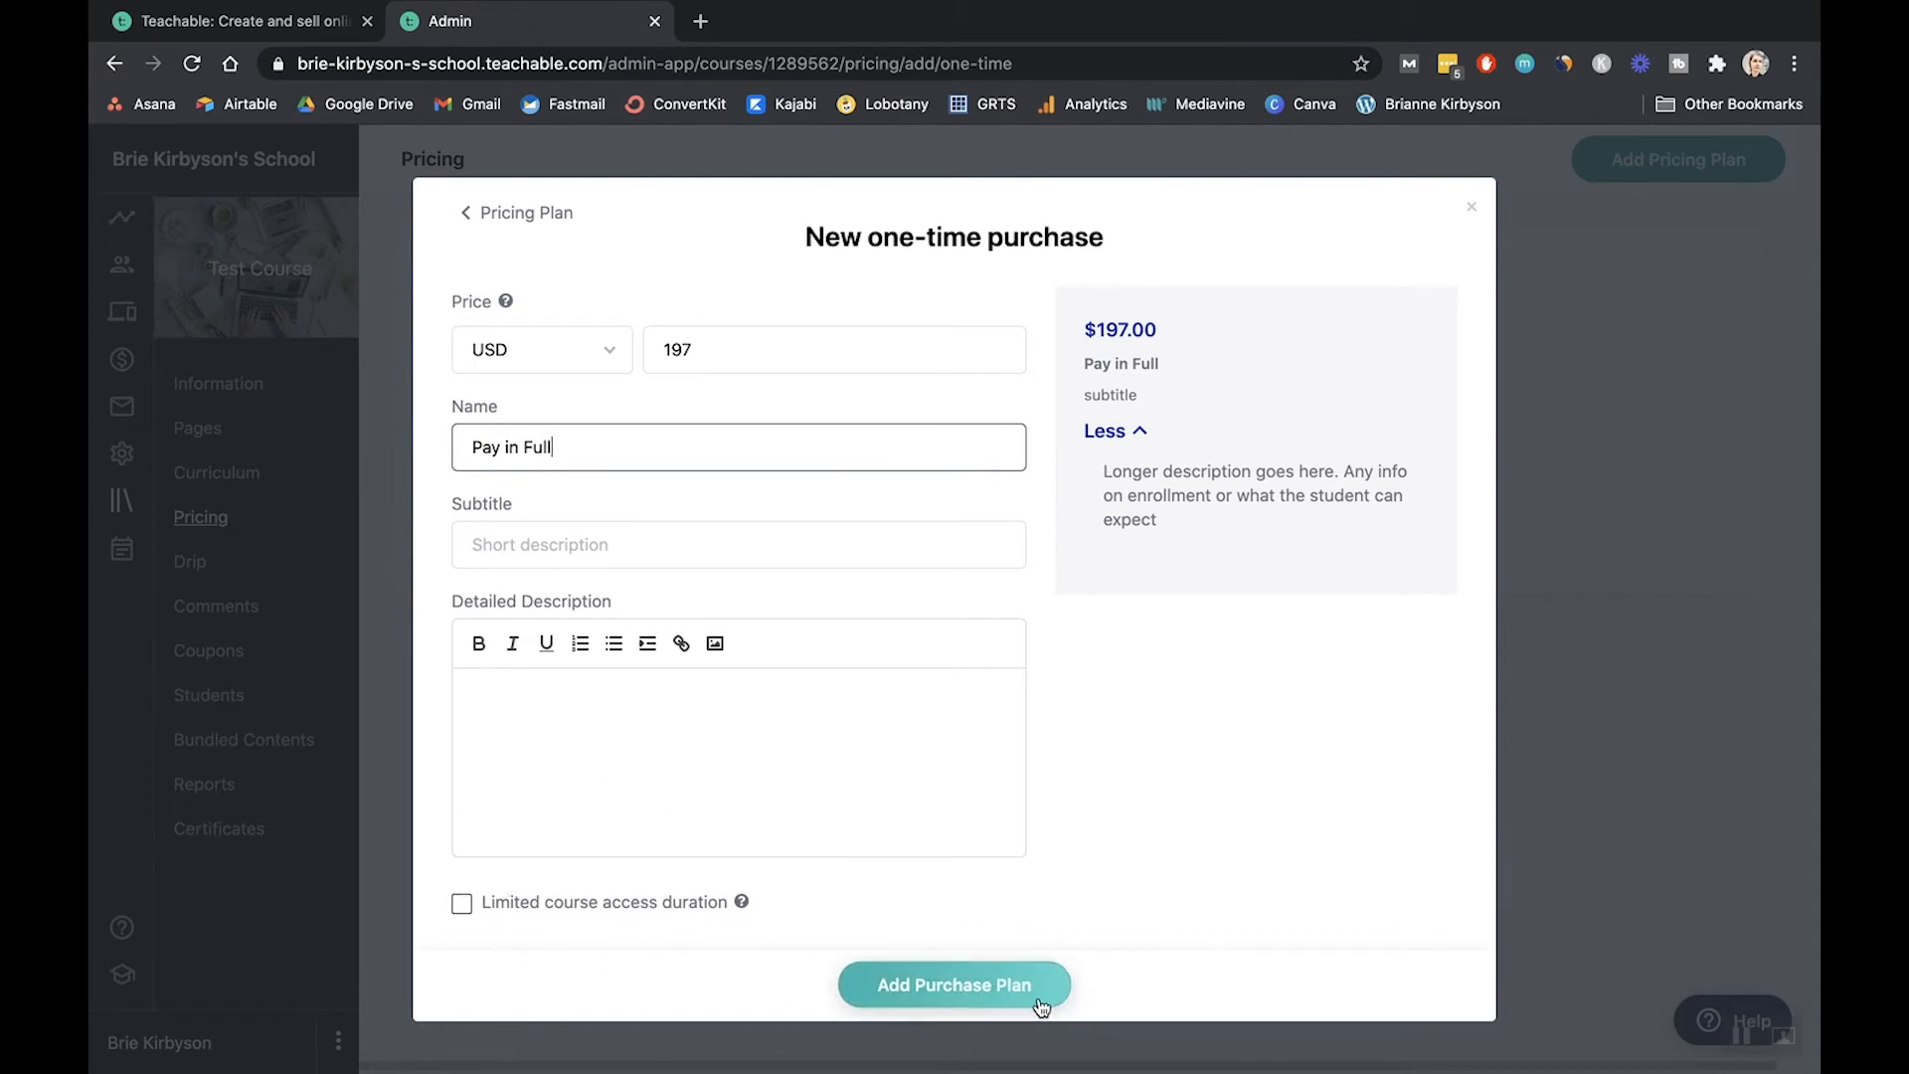
{"action": "left_click", "coordinate": [953, 986]}
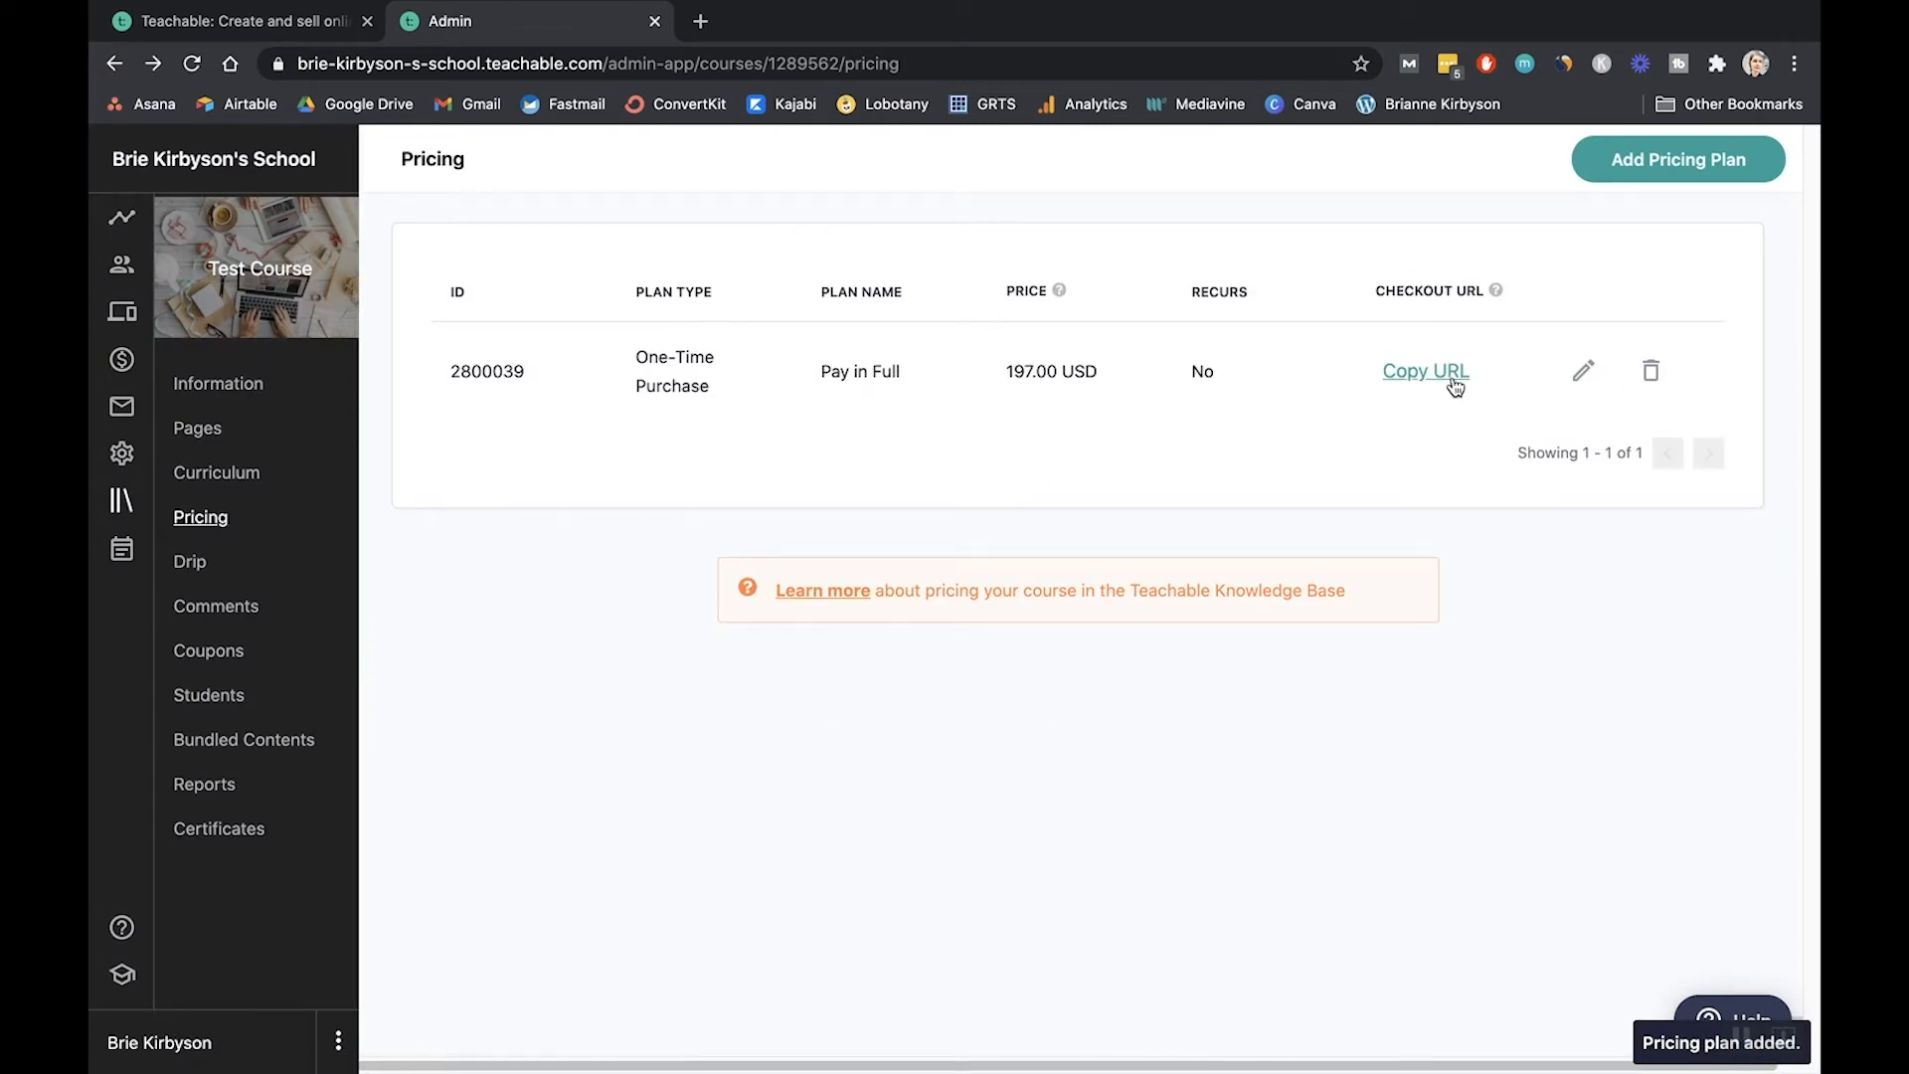
- Copy the Pay in Full checkout URL and view its $197.00 checkout page
{"action": "left_click", "coordinate": [1425, 370]}
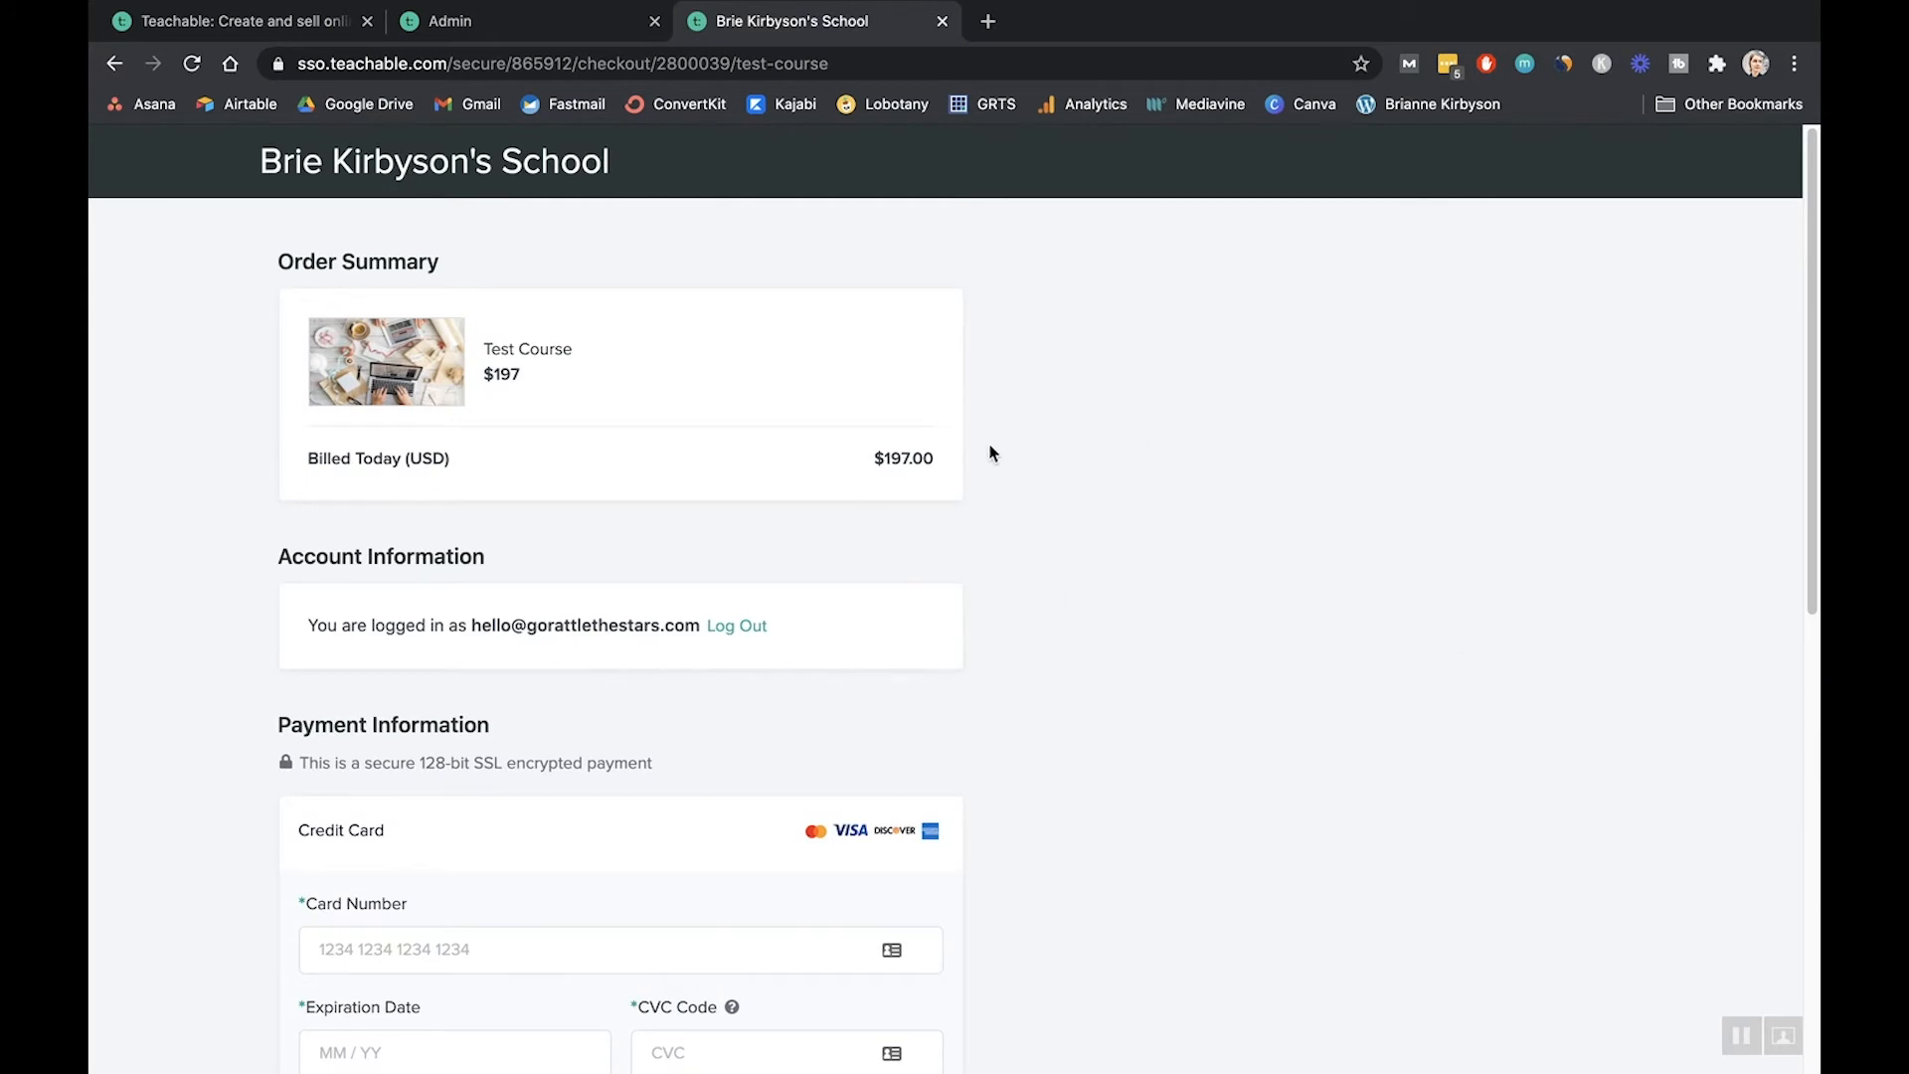
{"action": "scroll", "scroll_direction": "down", "scroll_amount": 3}
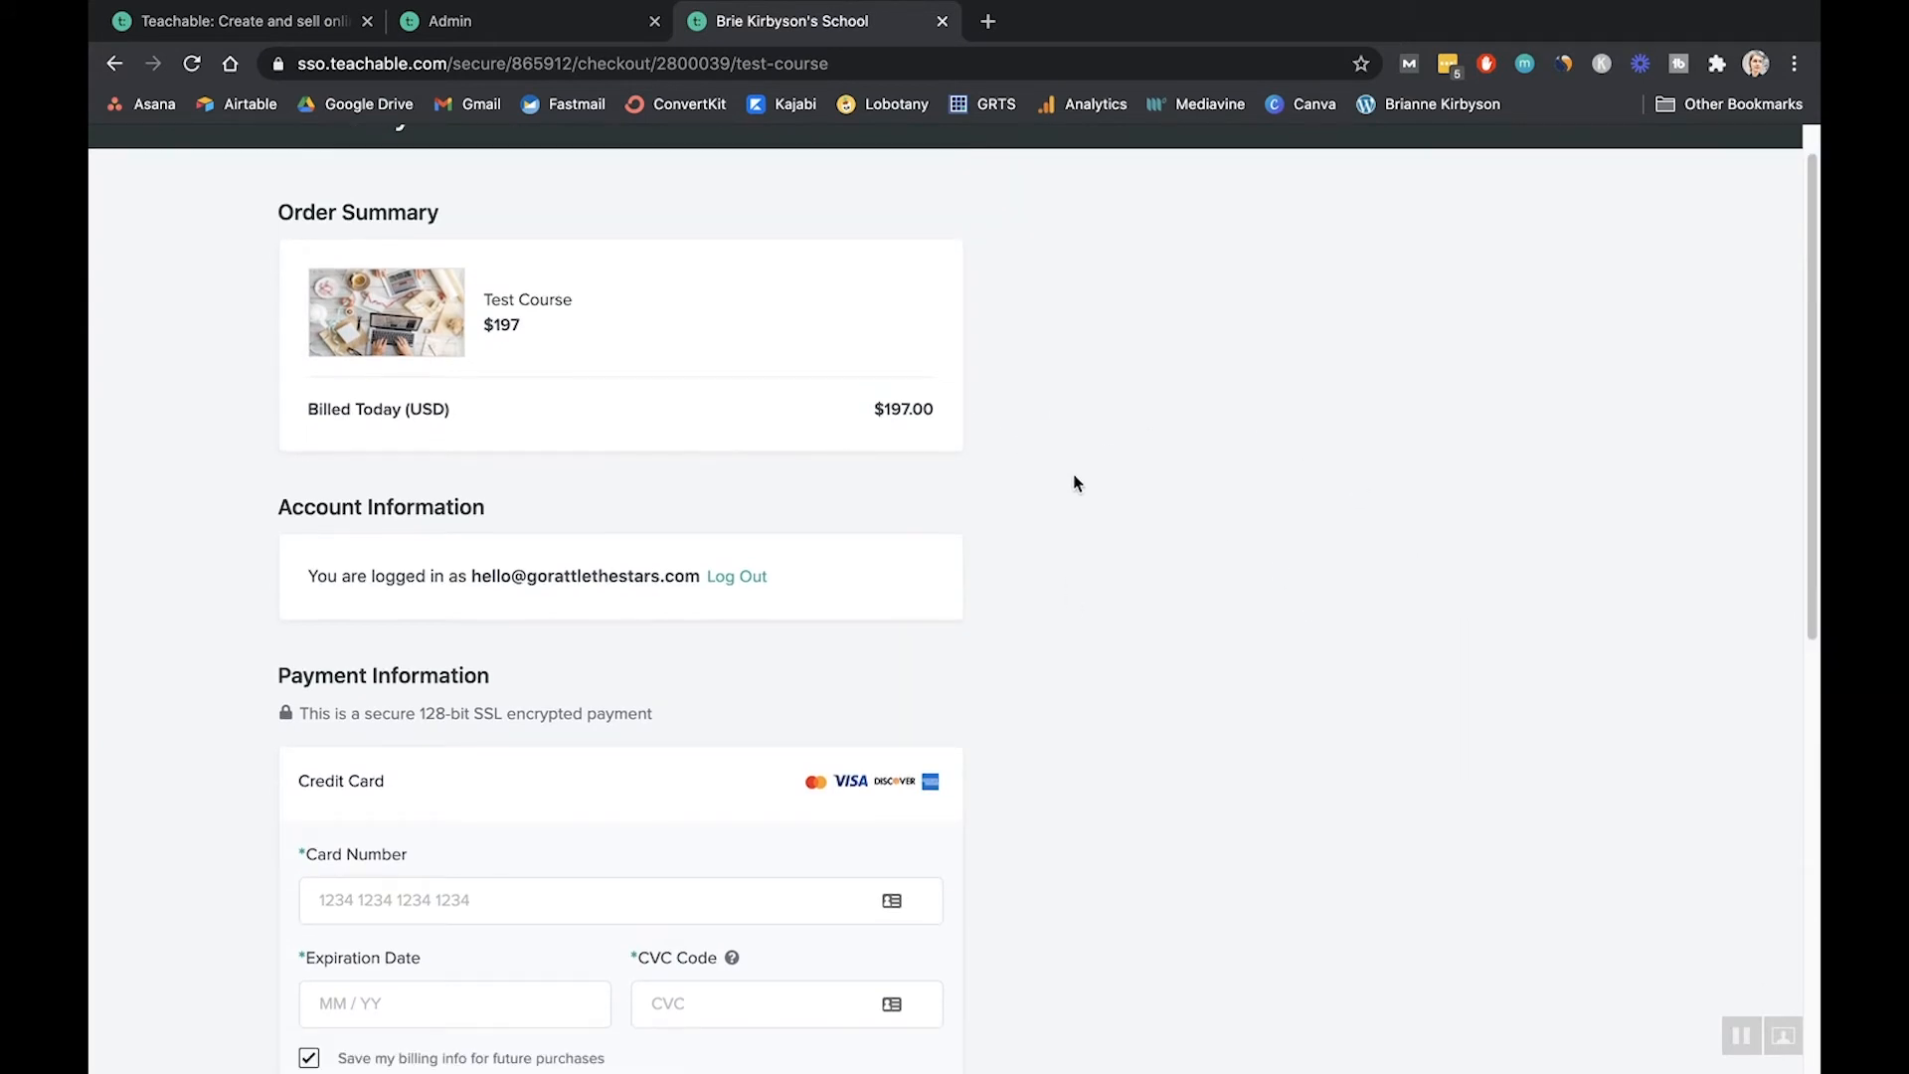
{"action": "scroll", "scroll_direction": "down", "scroll_amount": 3}
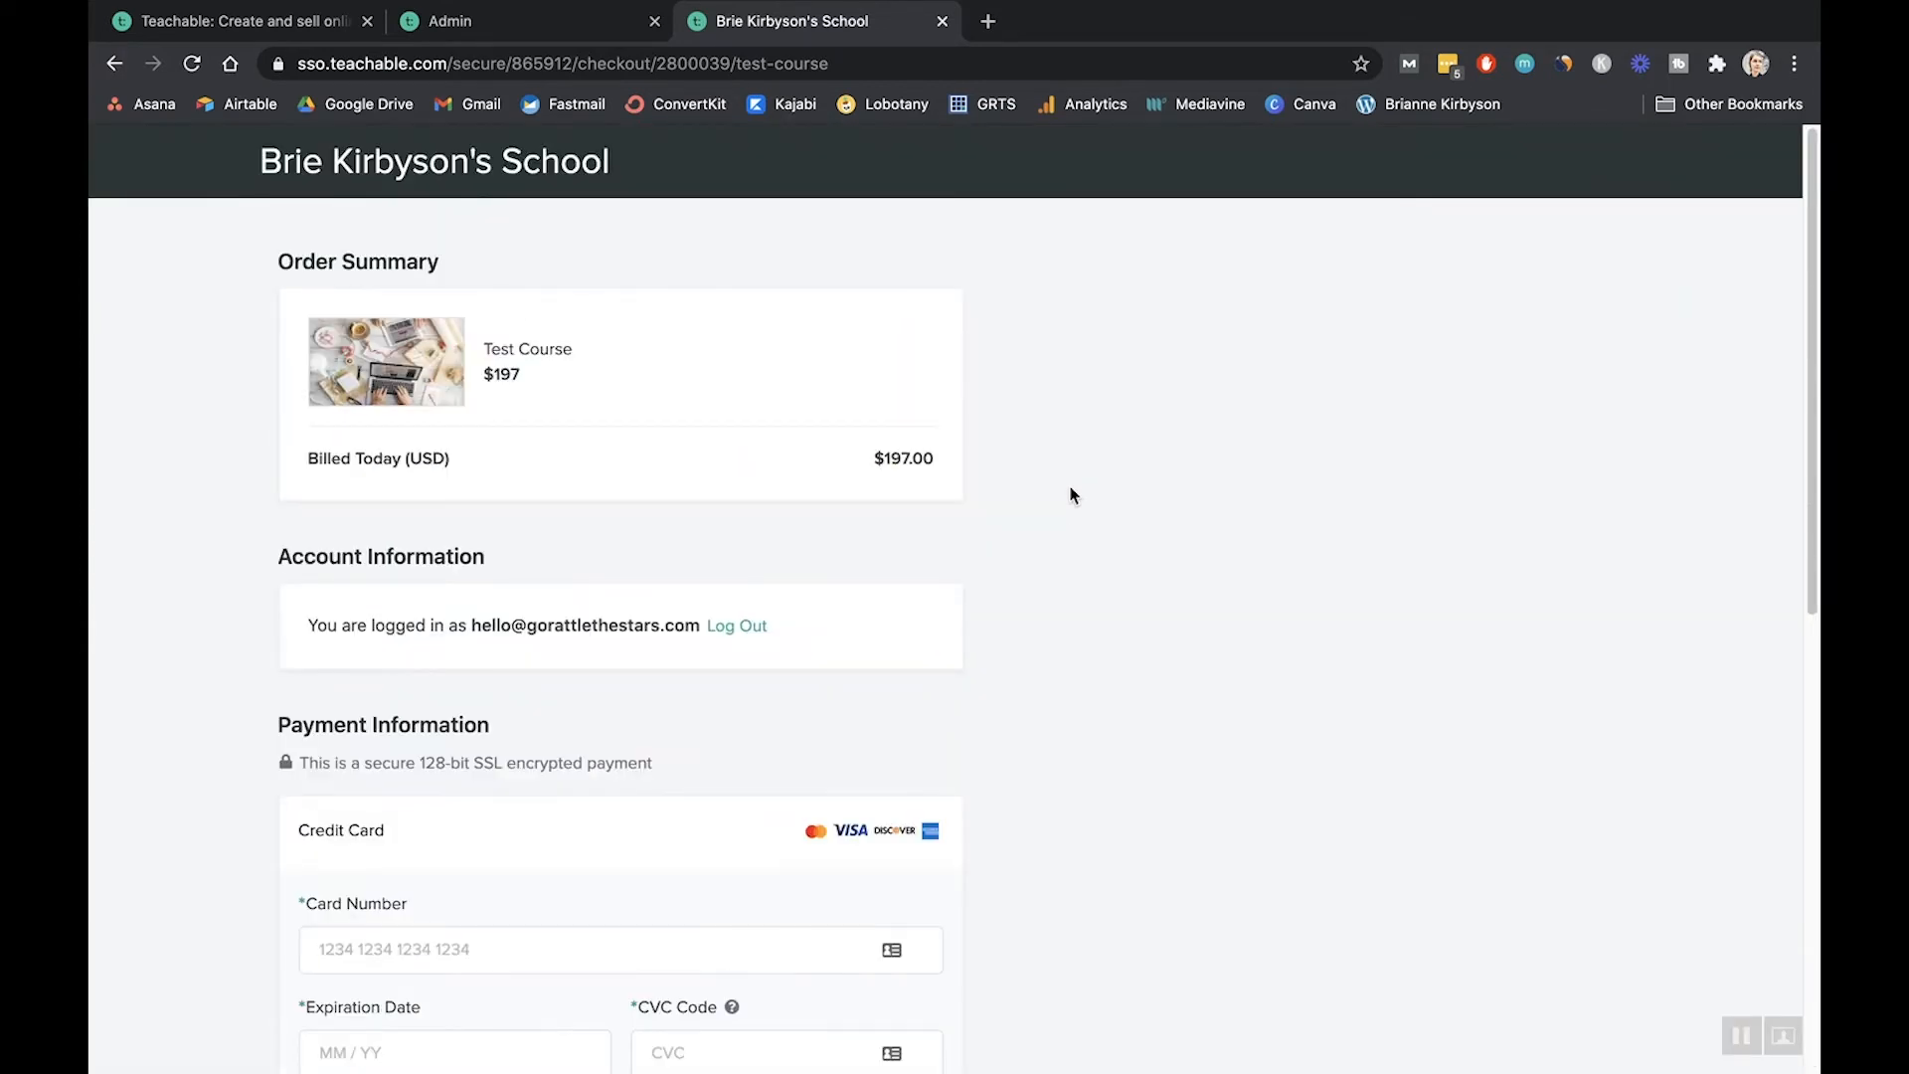
{"action": "mouse_move", "coordinate": [1170, 373]}
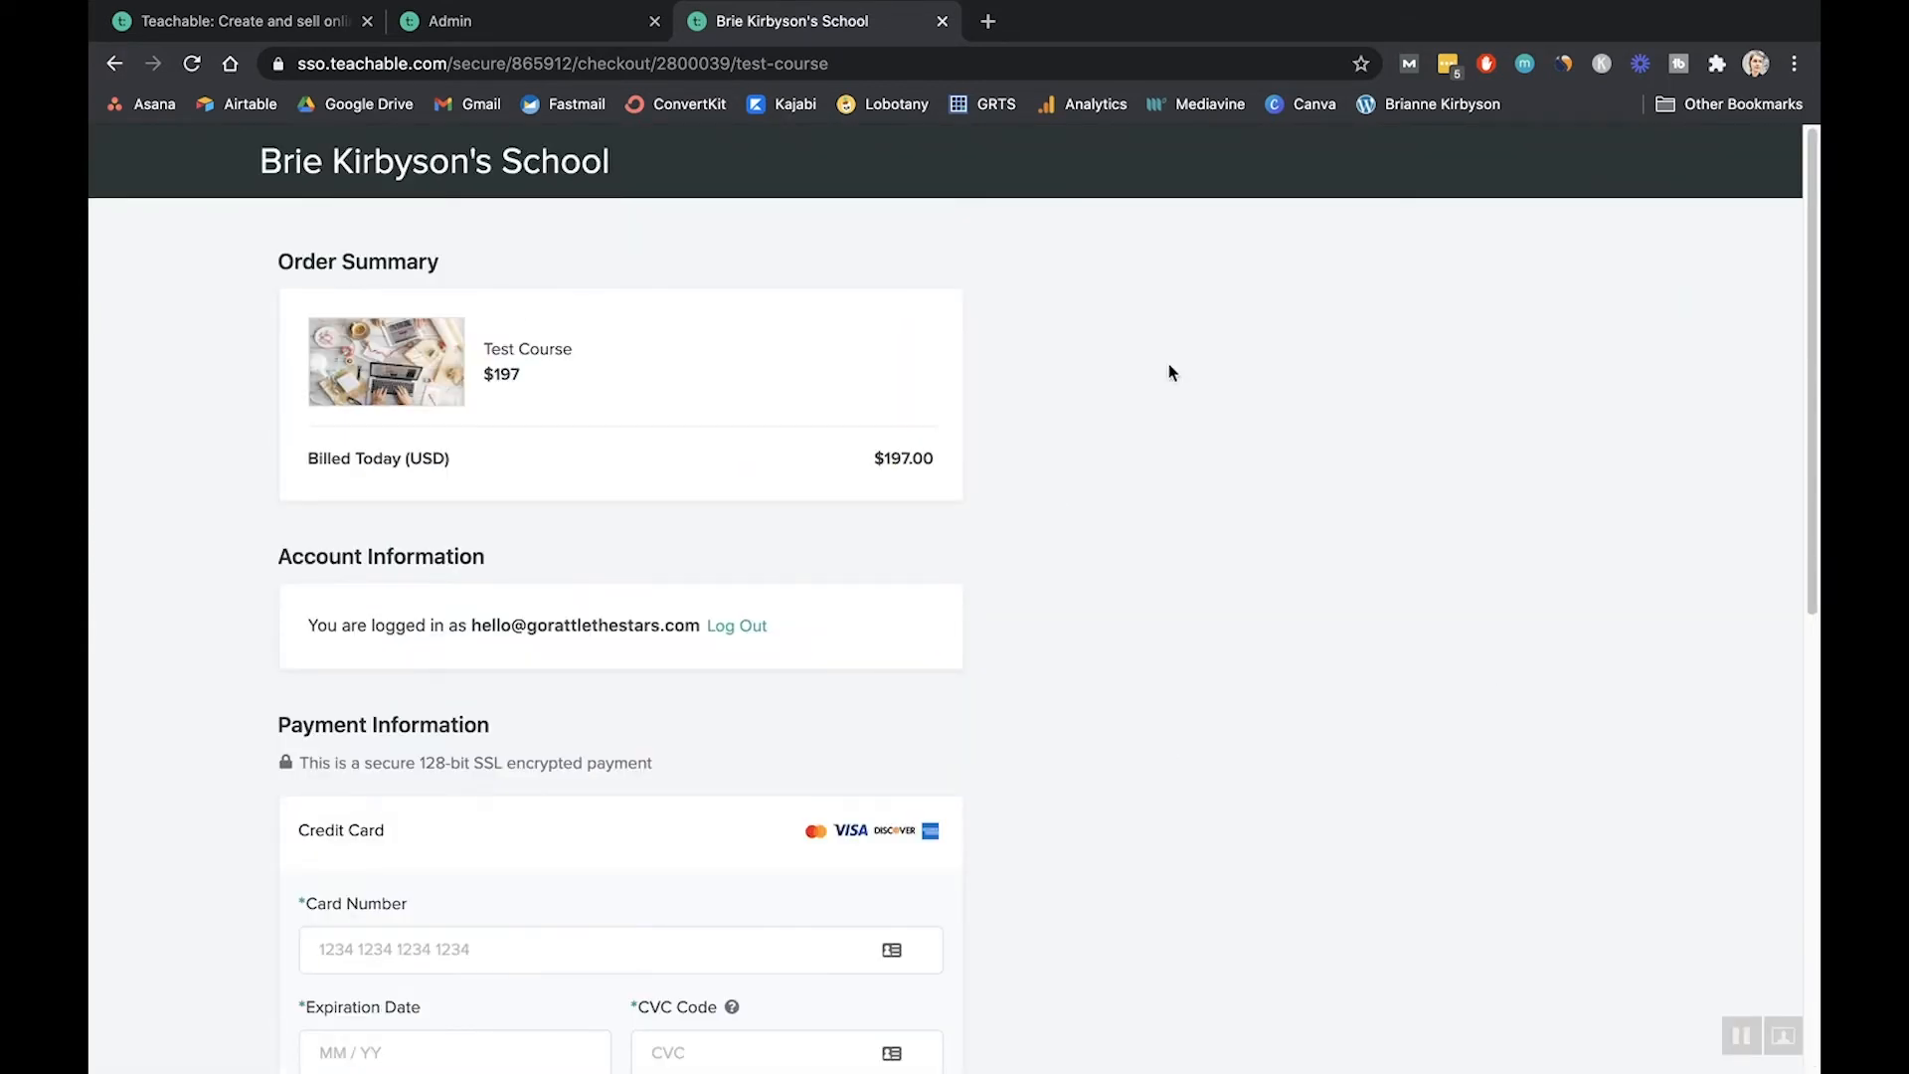
{"action": "mouse_move", "coordinate": [935, 39]}
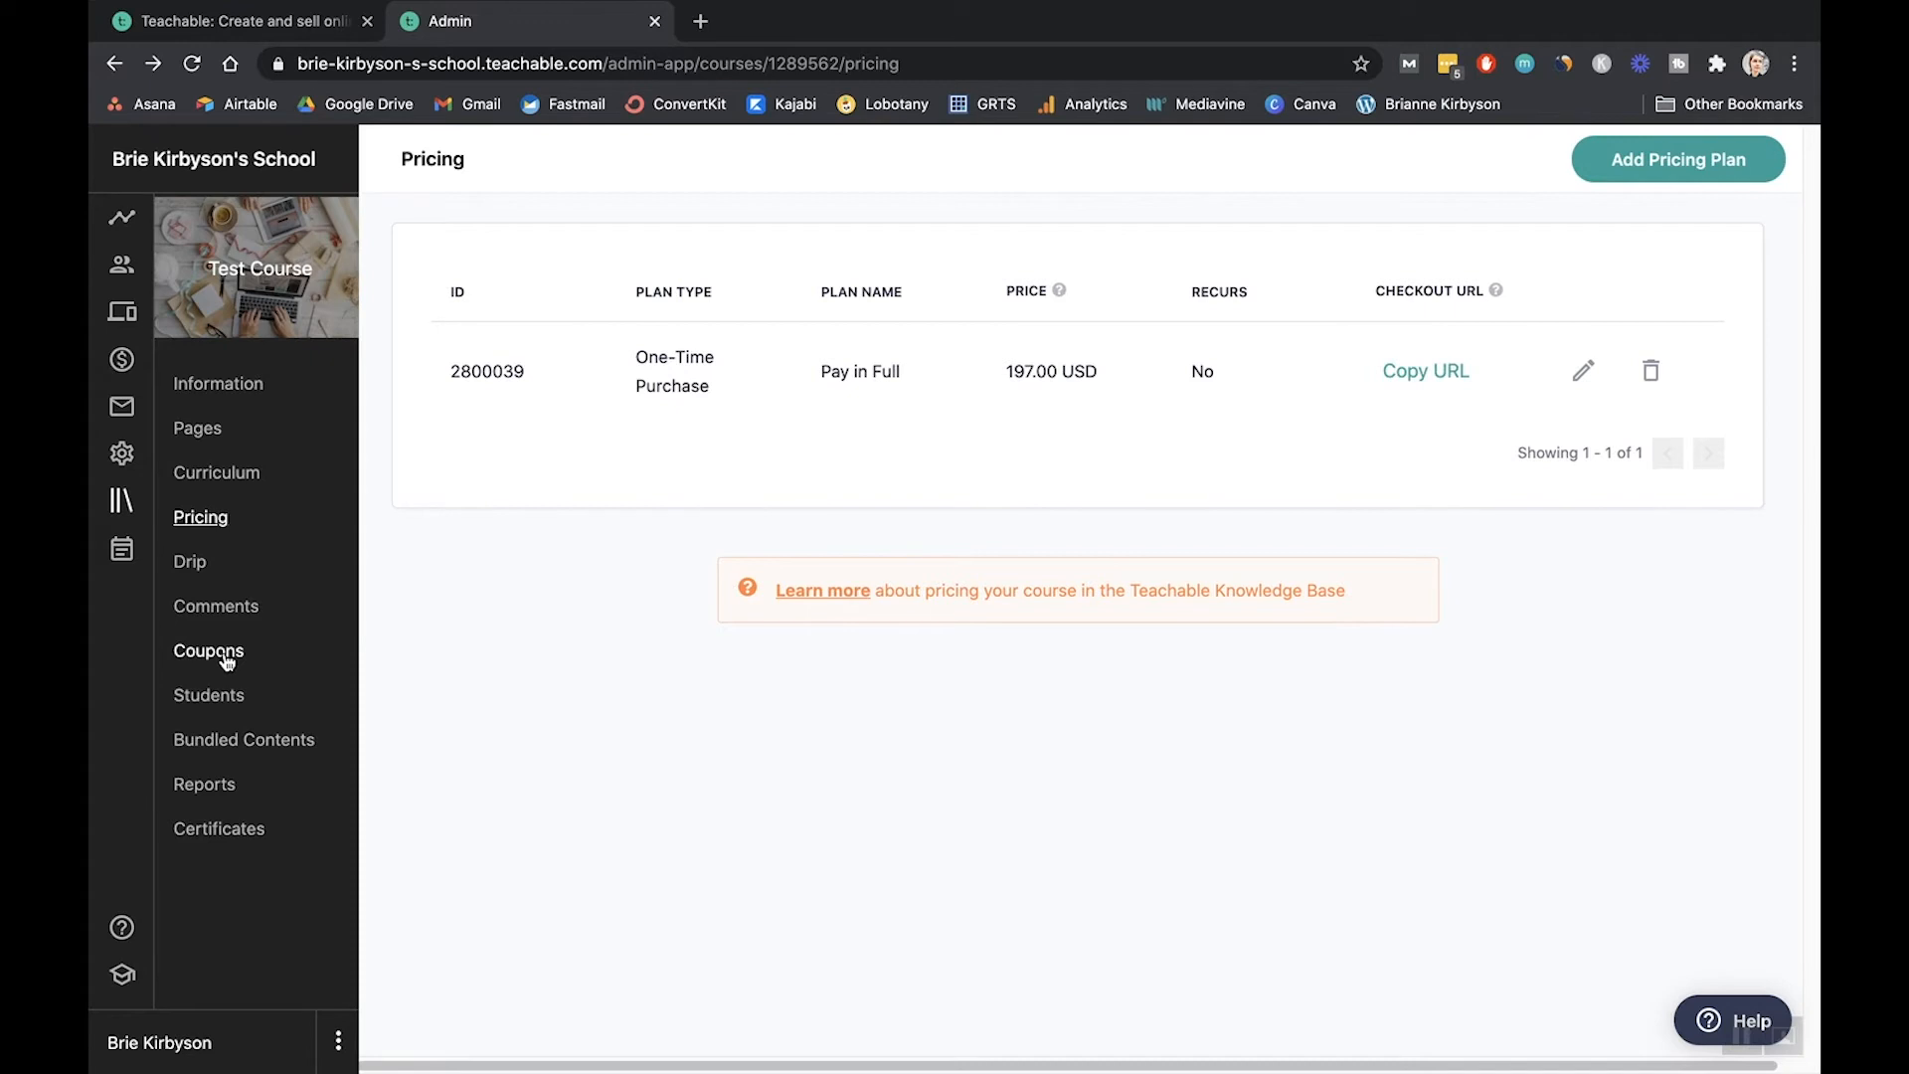
{"action": "mouse_move", "coordinate": [207, 651]}
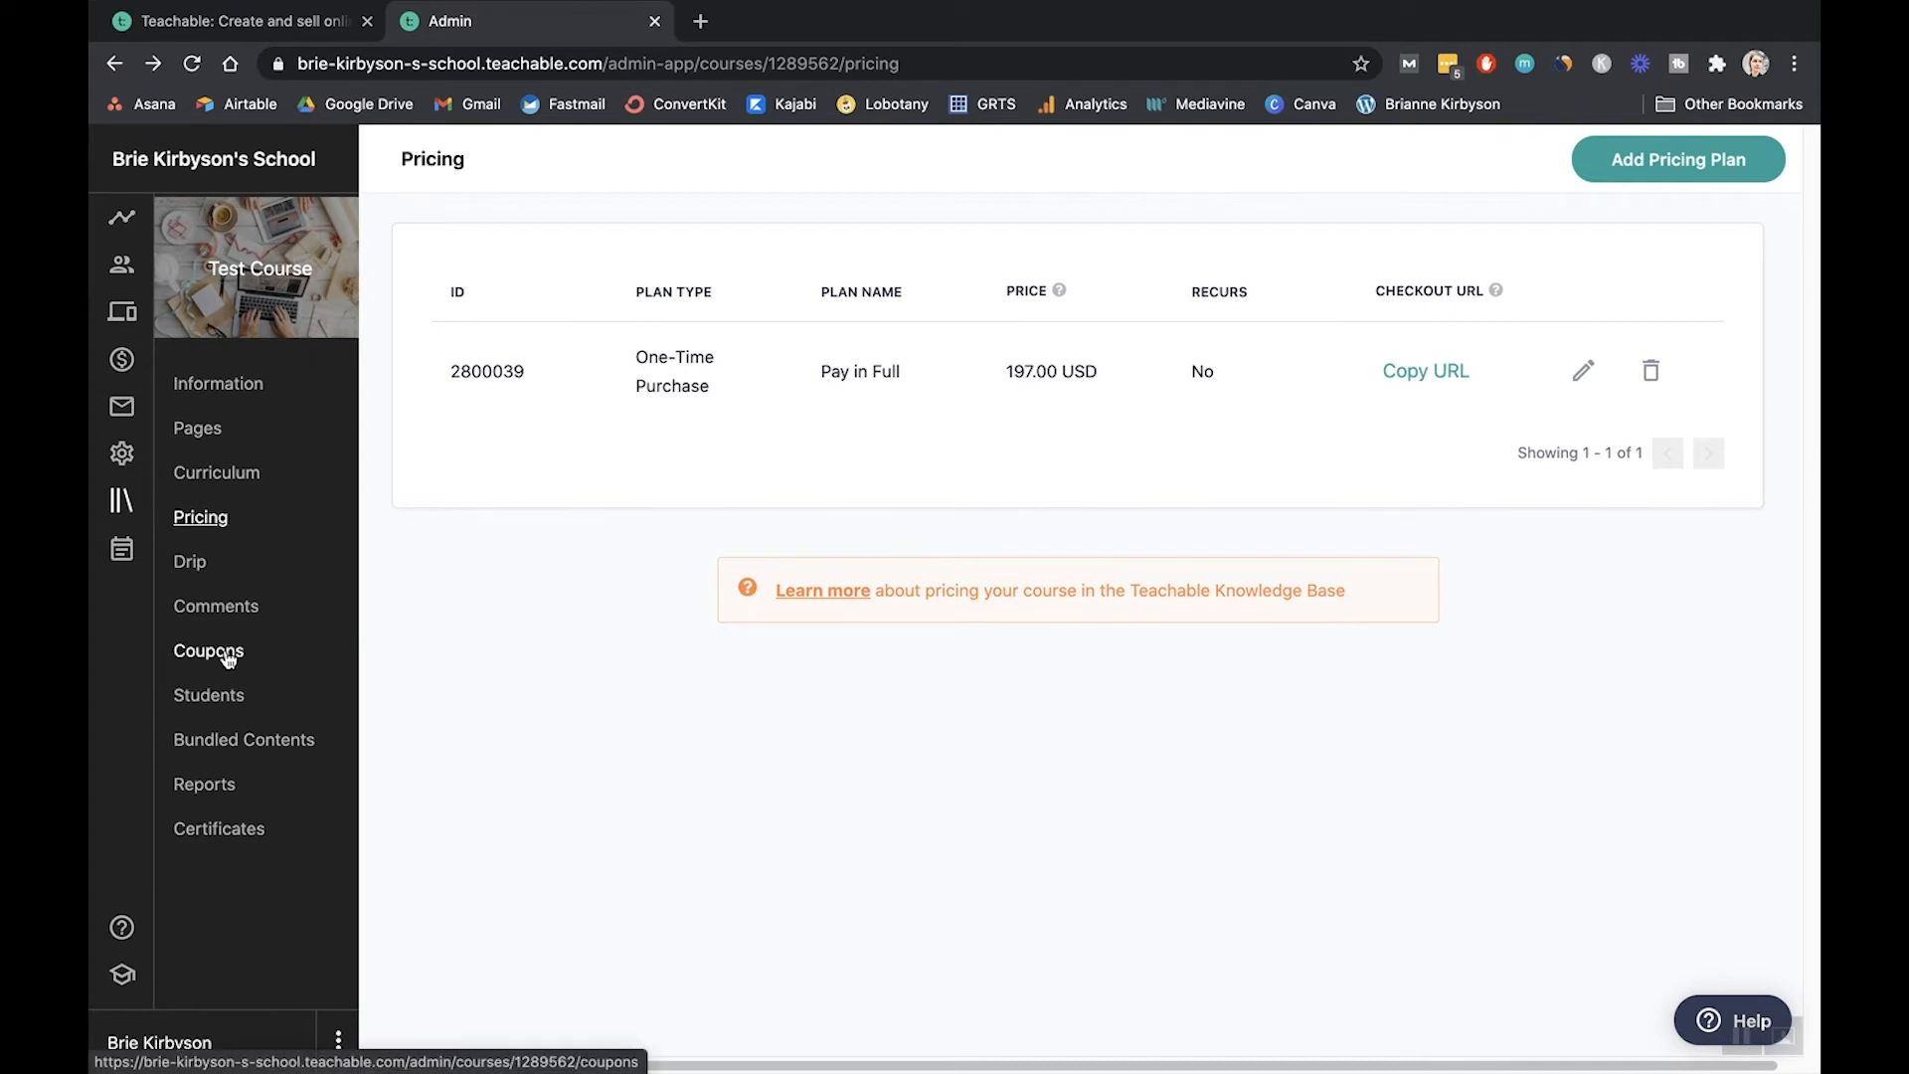
{"action": "mouse_move", "coordinate": [226, 657]}
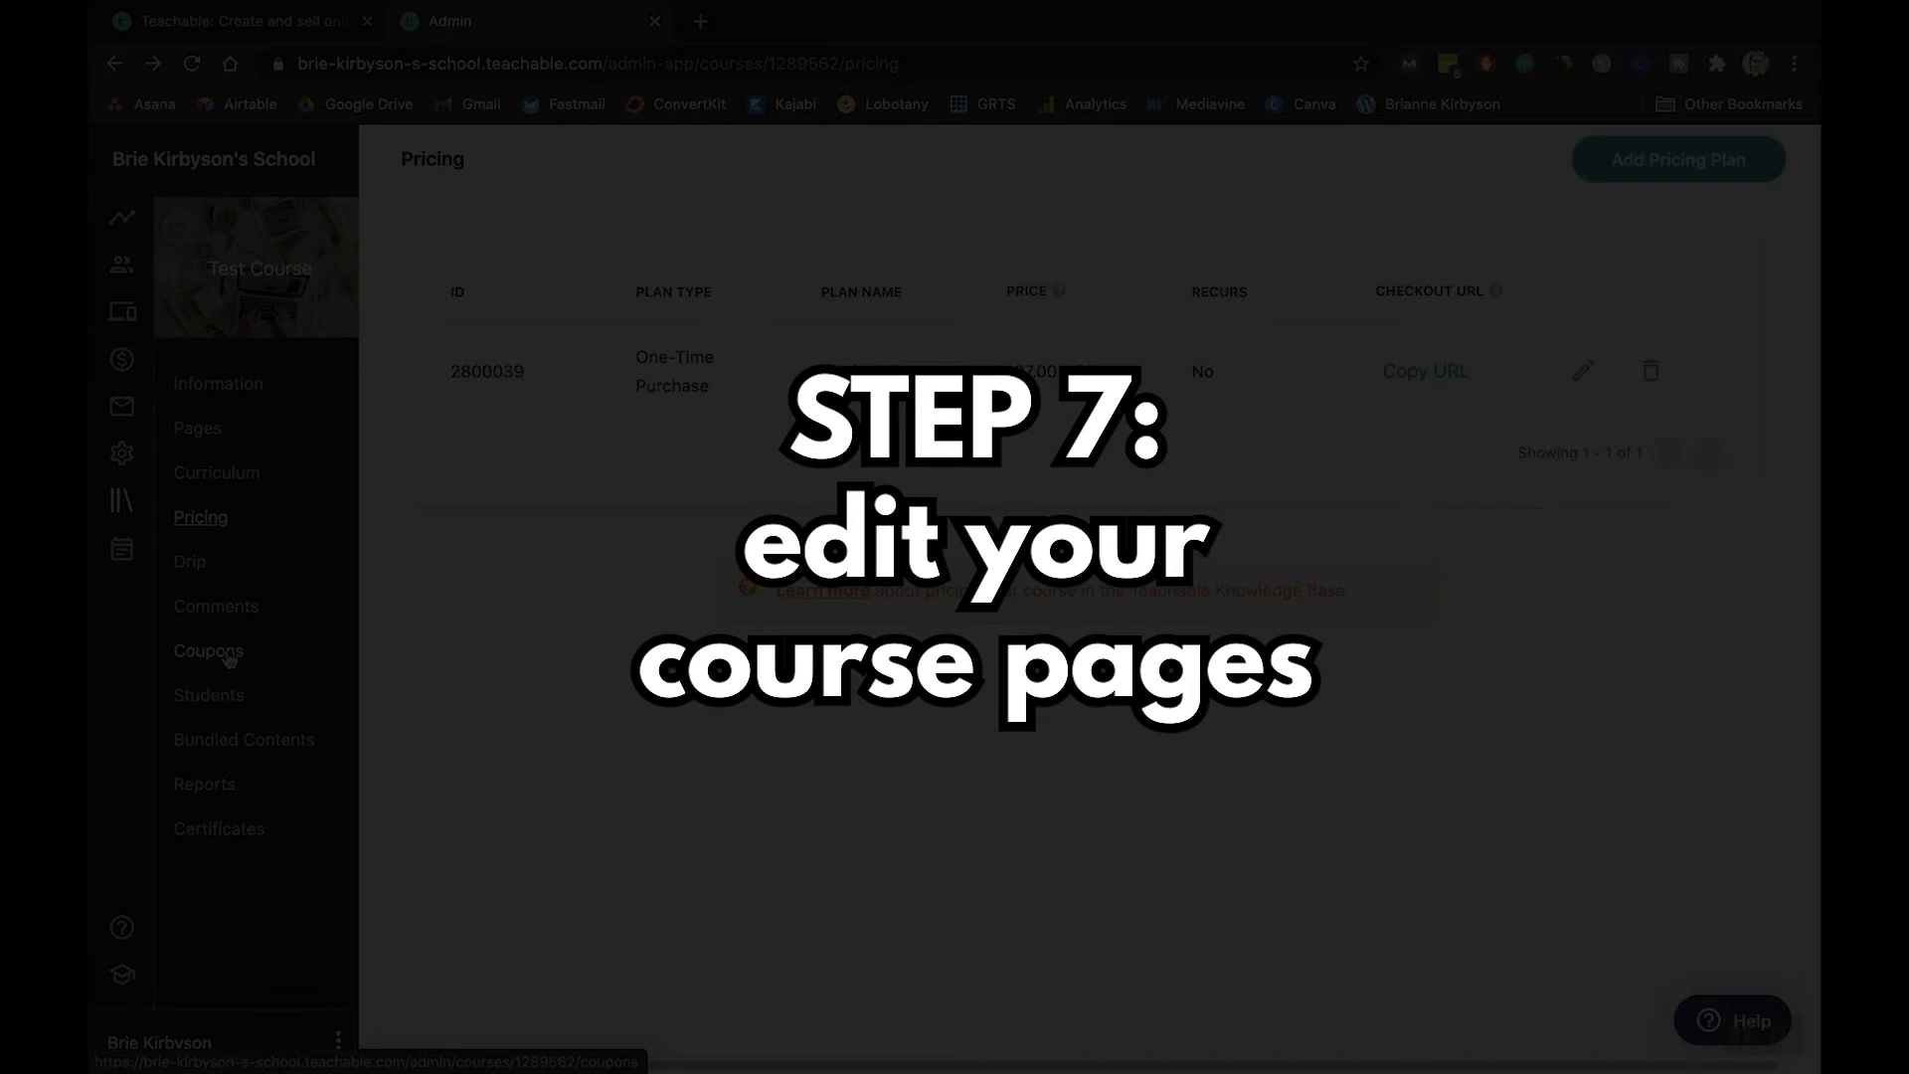
- Go to the course Pages list and edit the Test Course sales page
{"action": "left_click", "coordinate": [197, 427]}
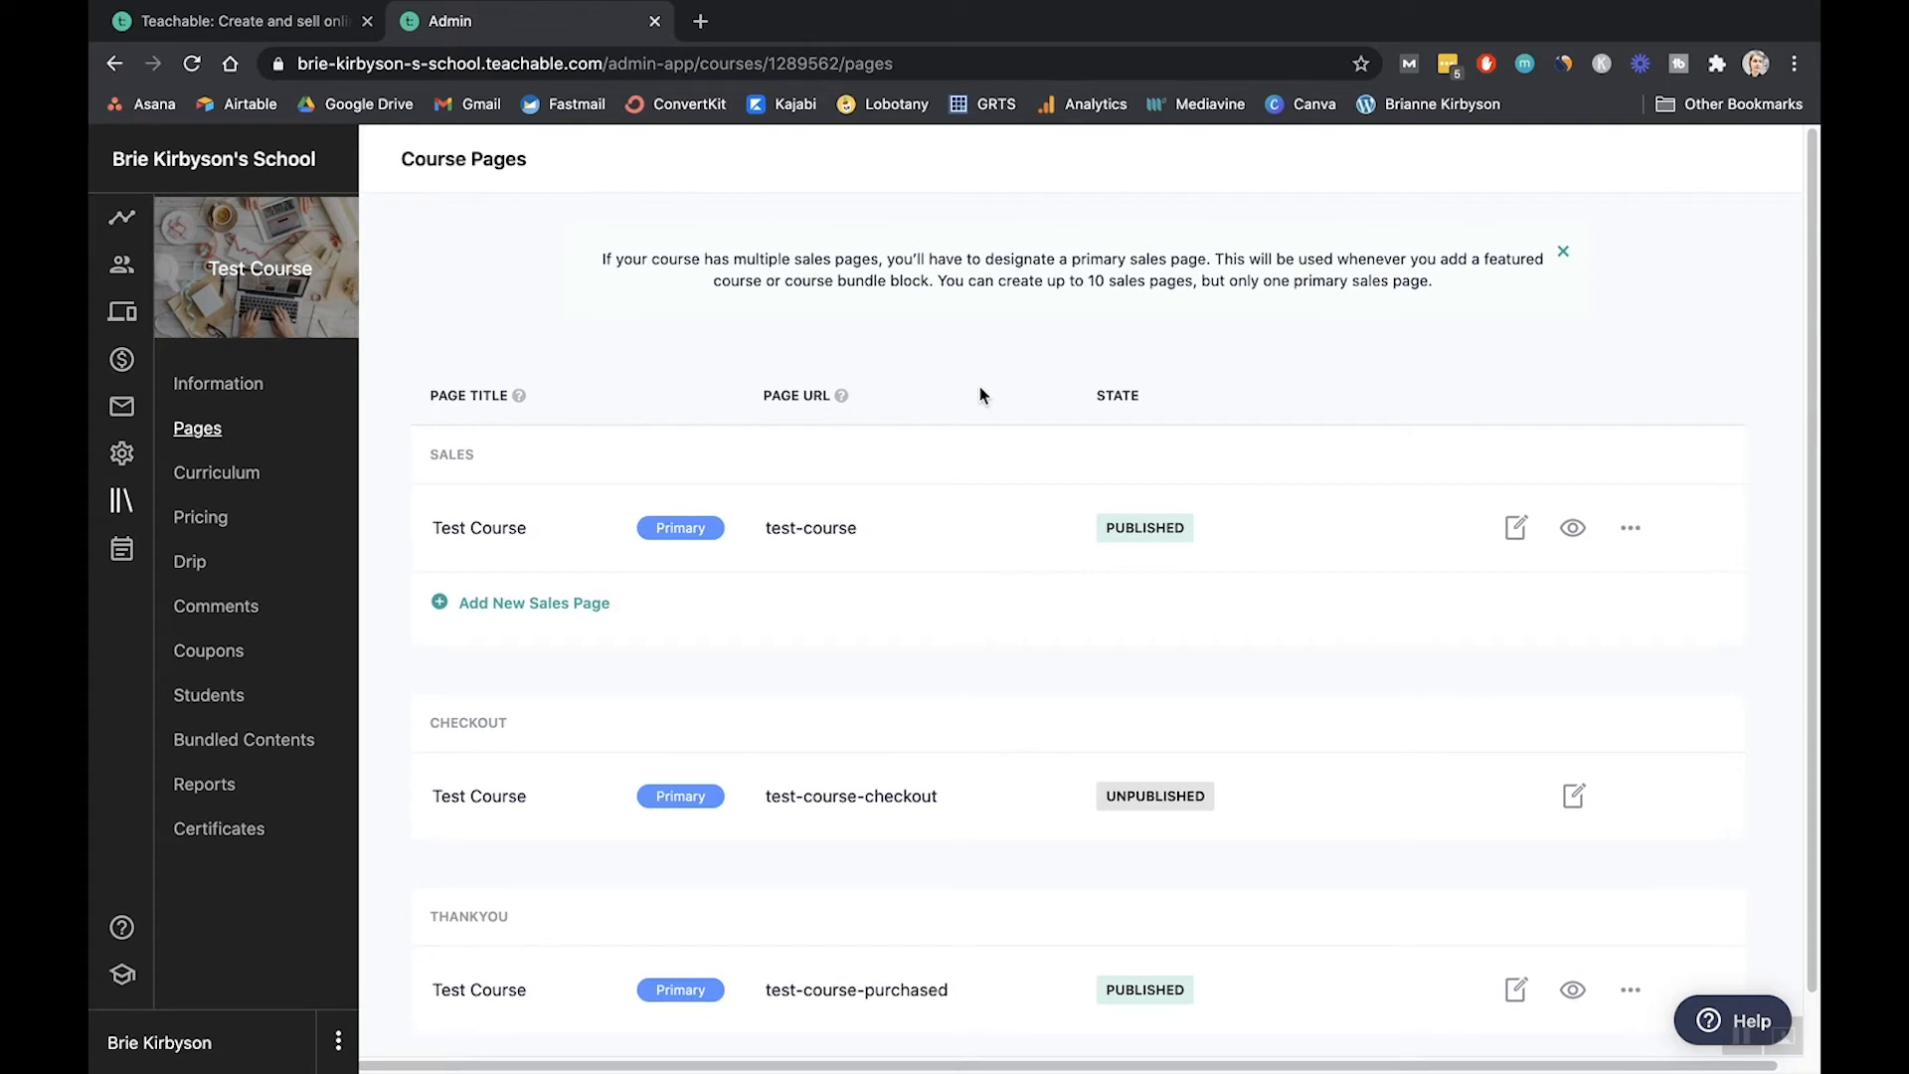
{"action": "mouse_move", "coordinate": [559, 406]}
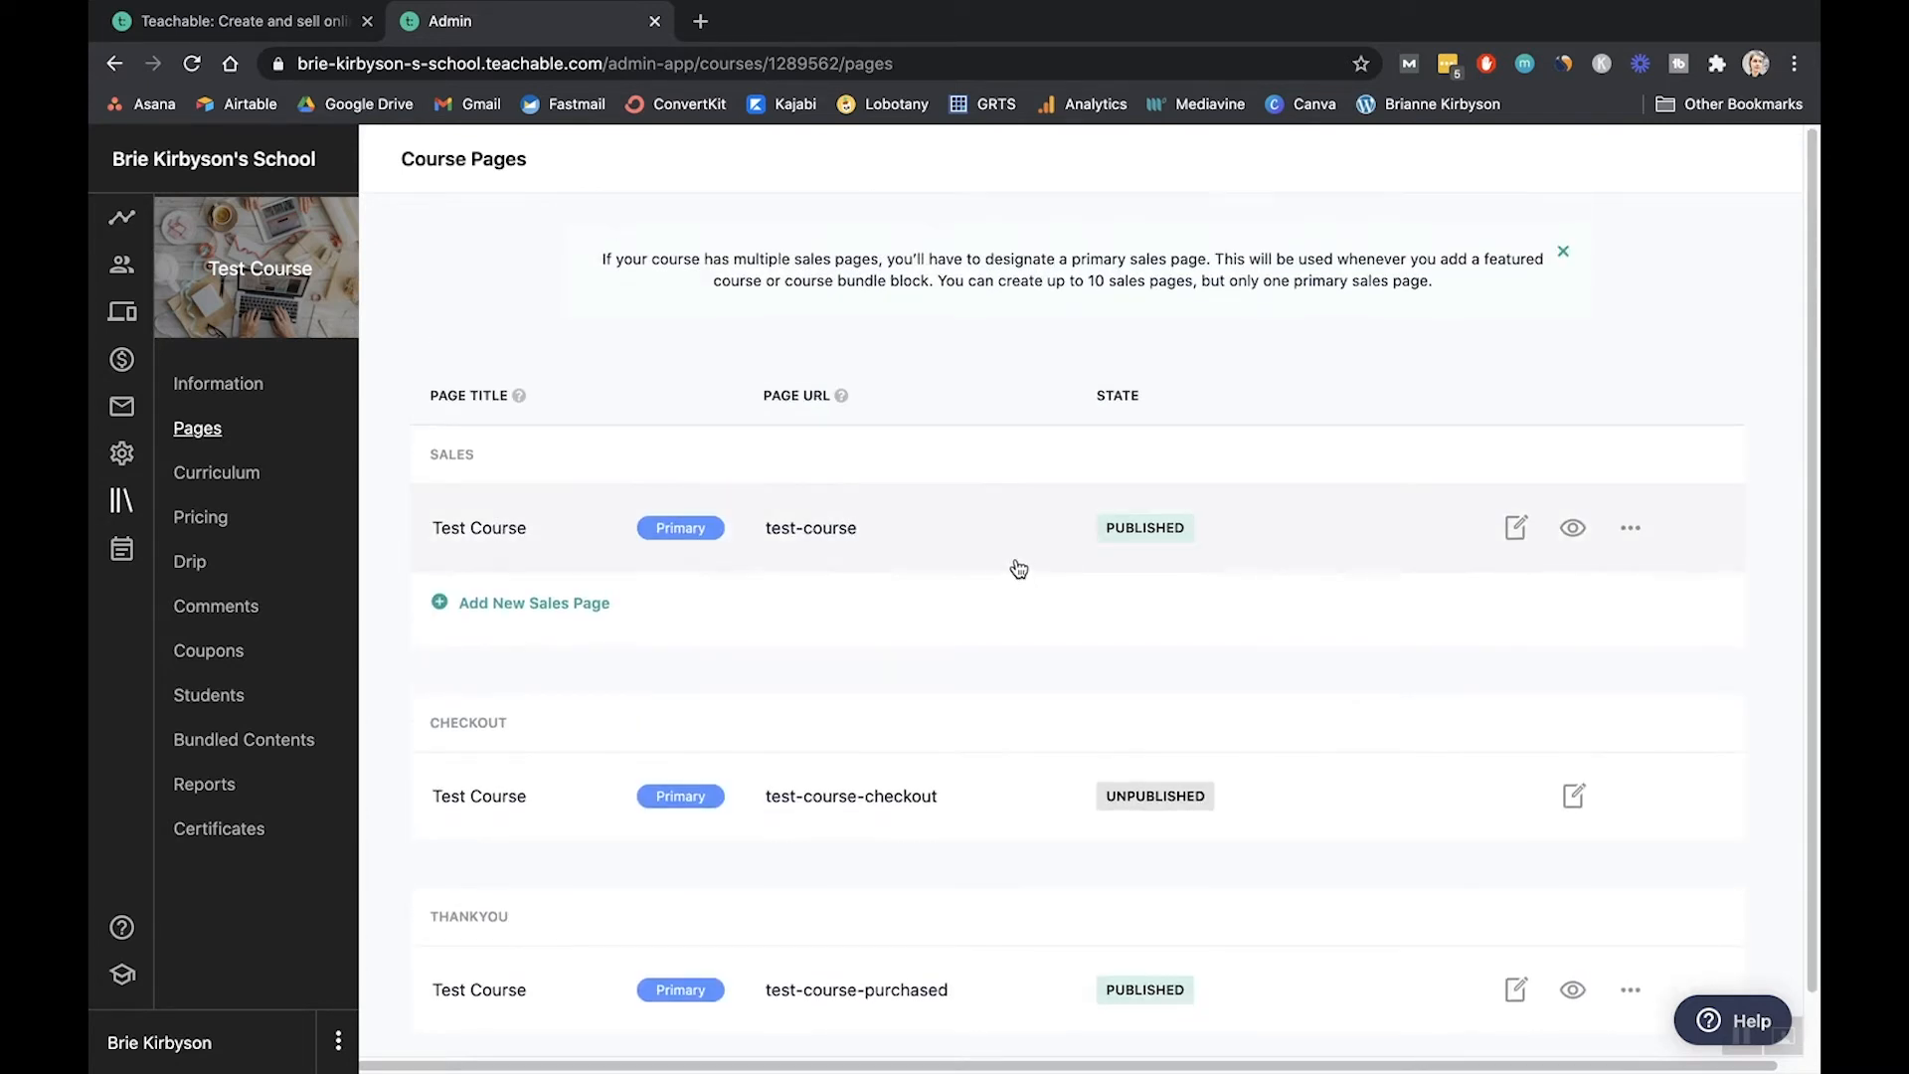
{"action": "mouse_move", "coordinate": [954, 796]}
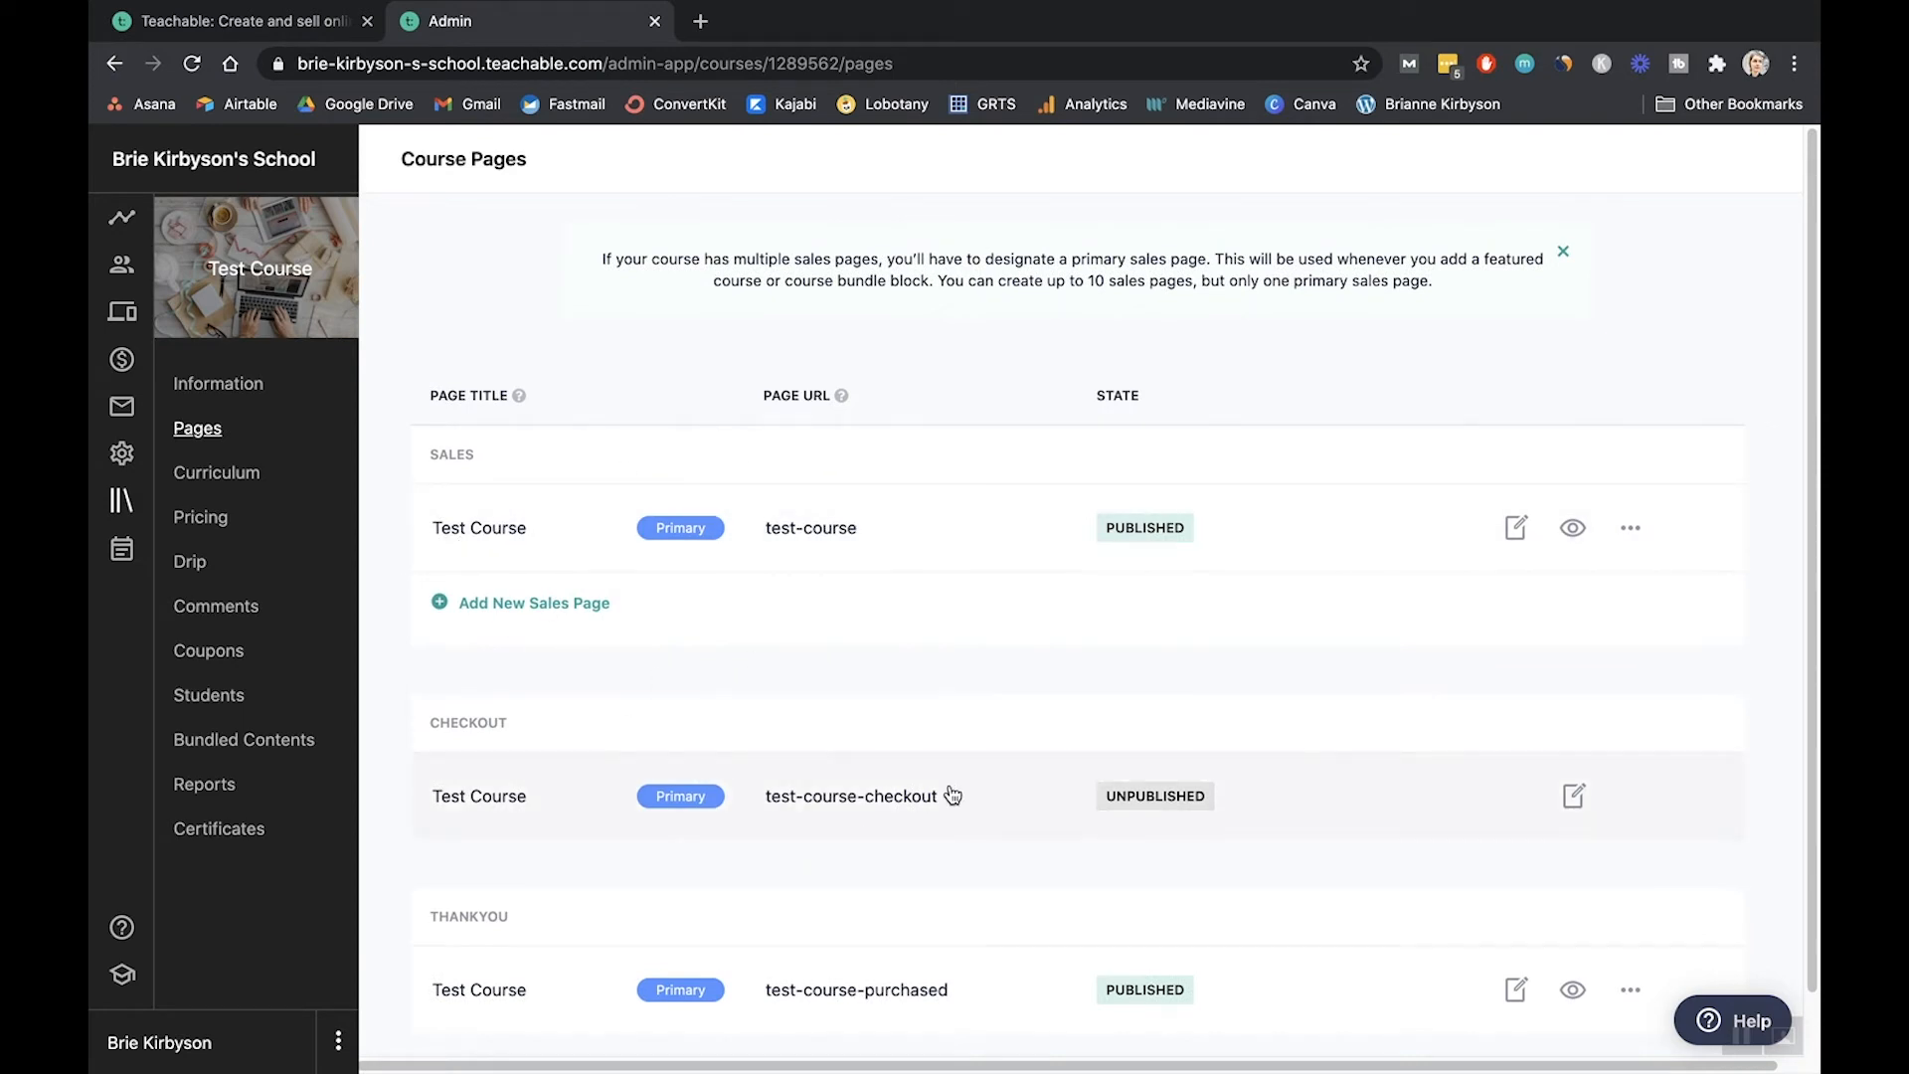
{"action": "mouse_move", "coordinate": [481, 938]}
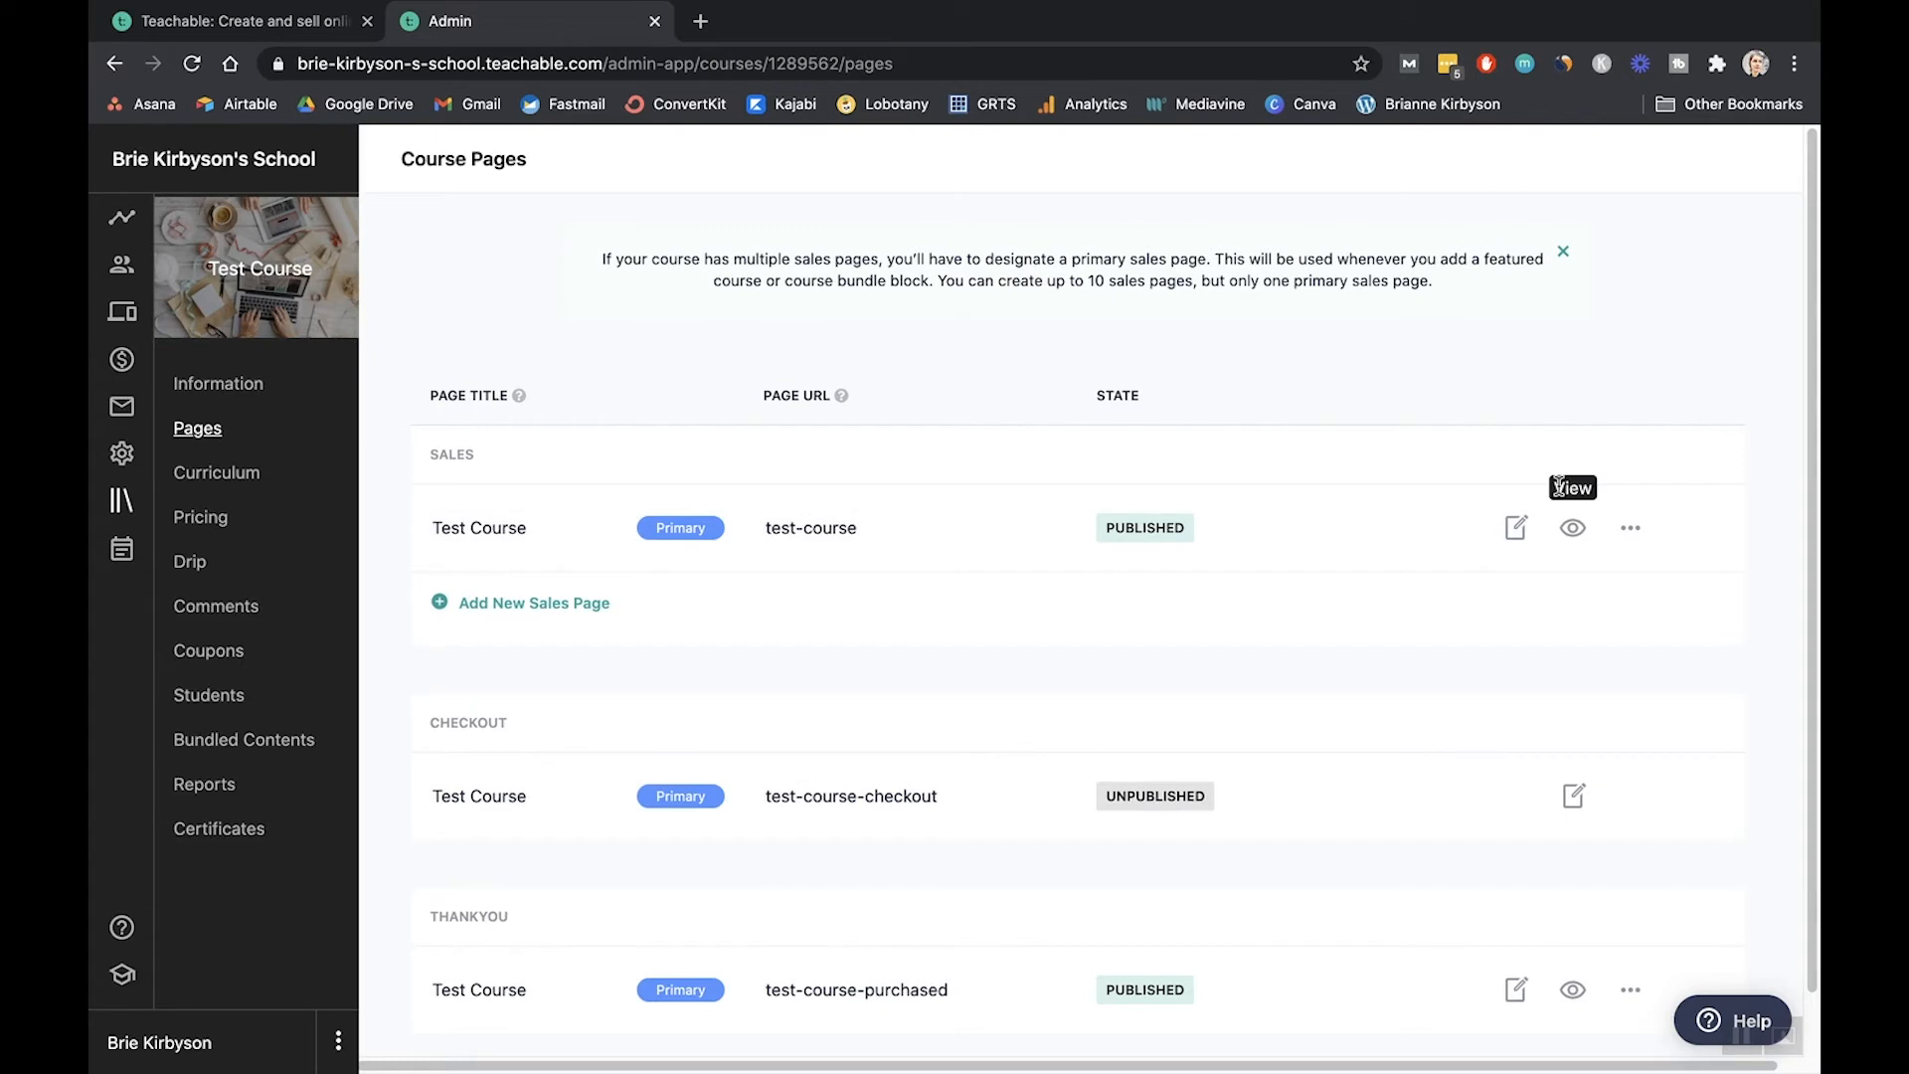
{"action": "mouse_move", "coordinate": [1515, 527]}
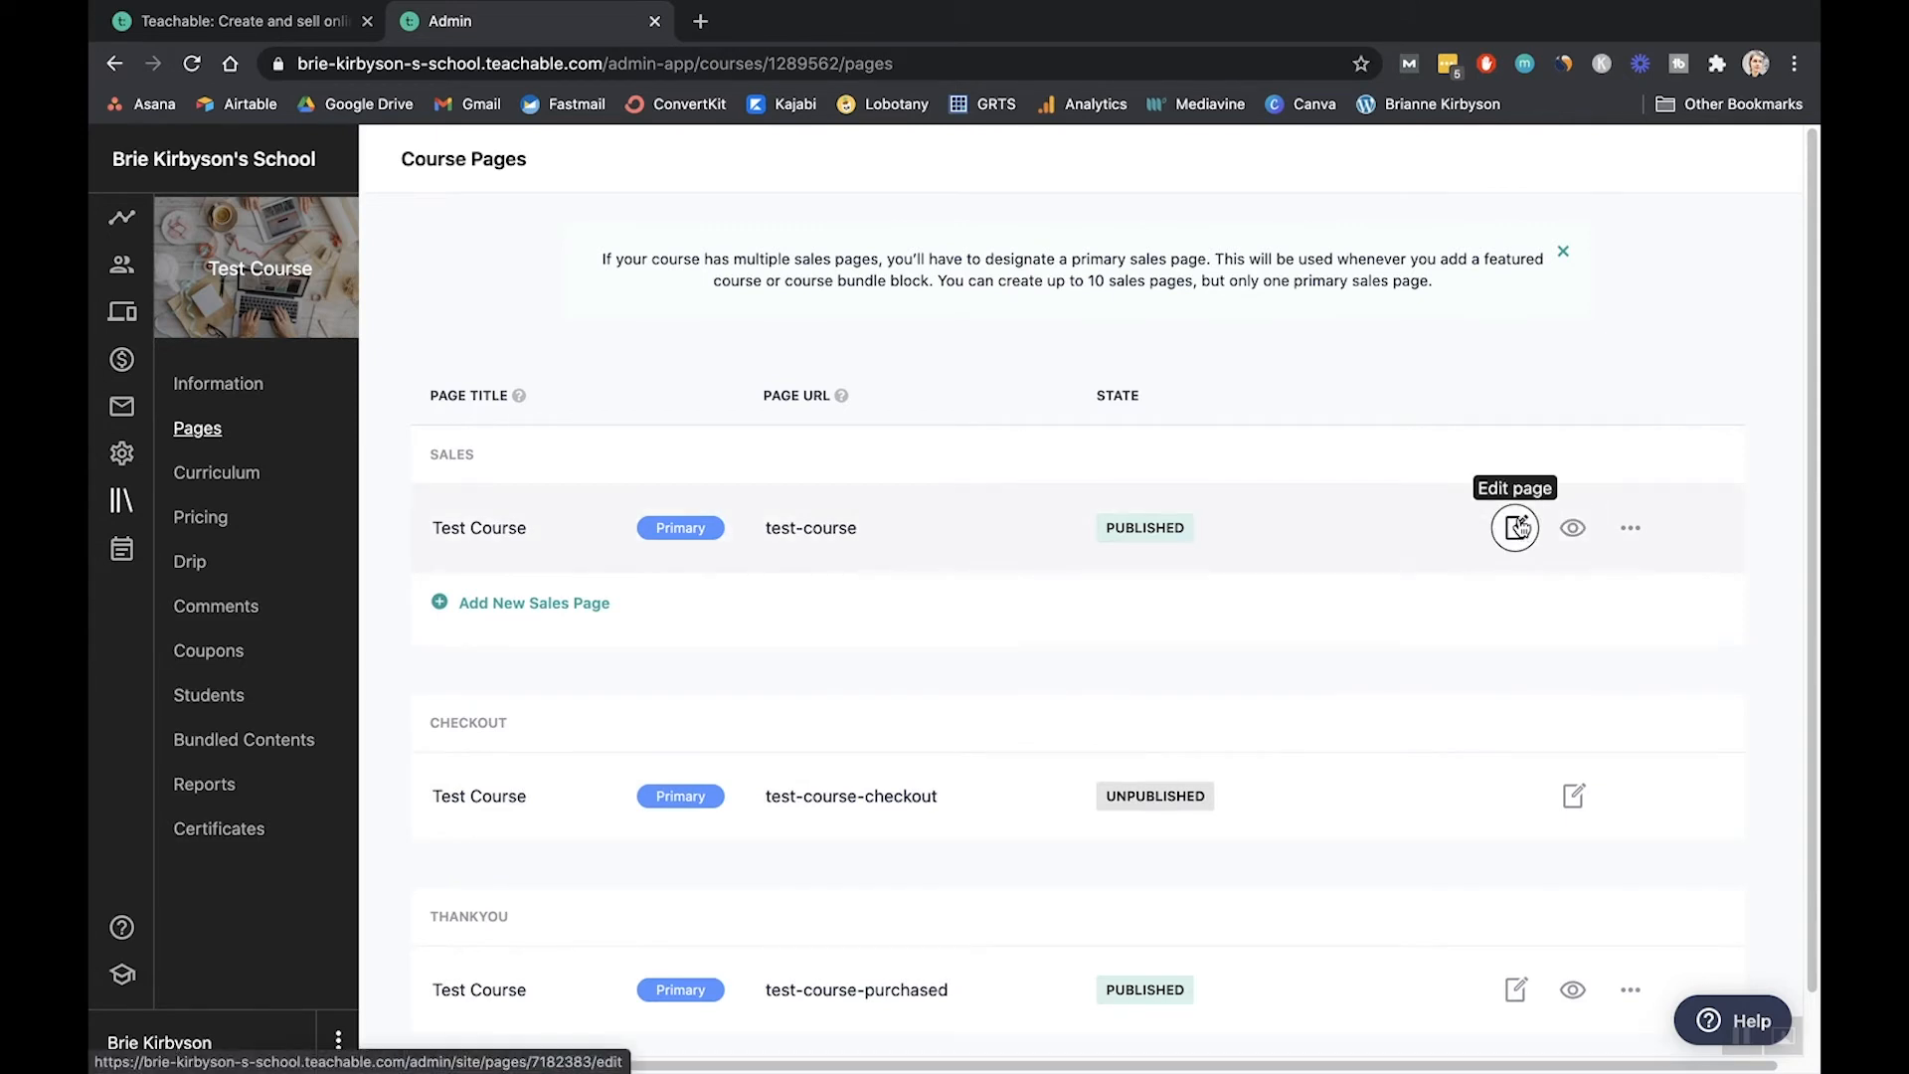
{"action": "scroll", "scroll_direction": "down", "scroll_amount": 3}
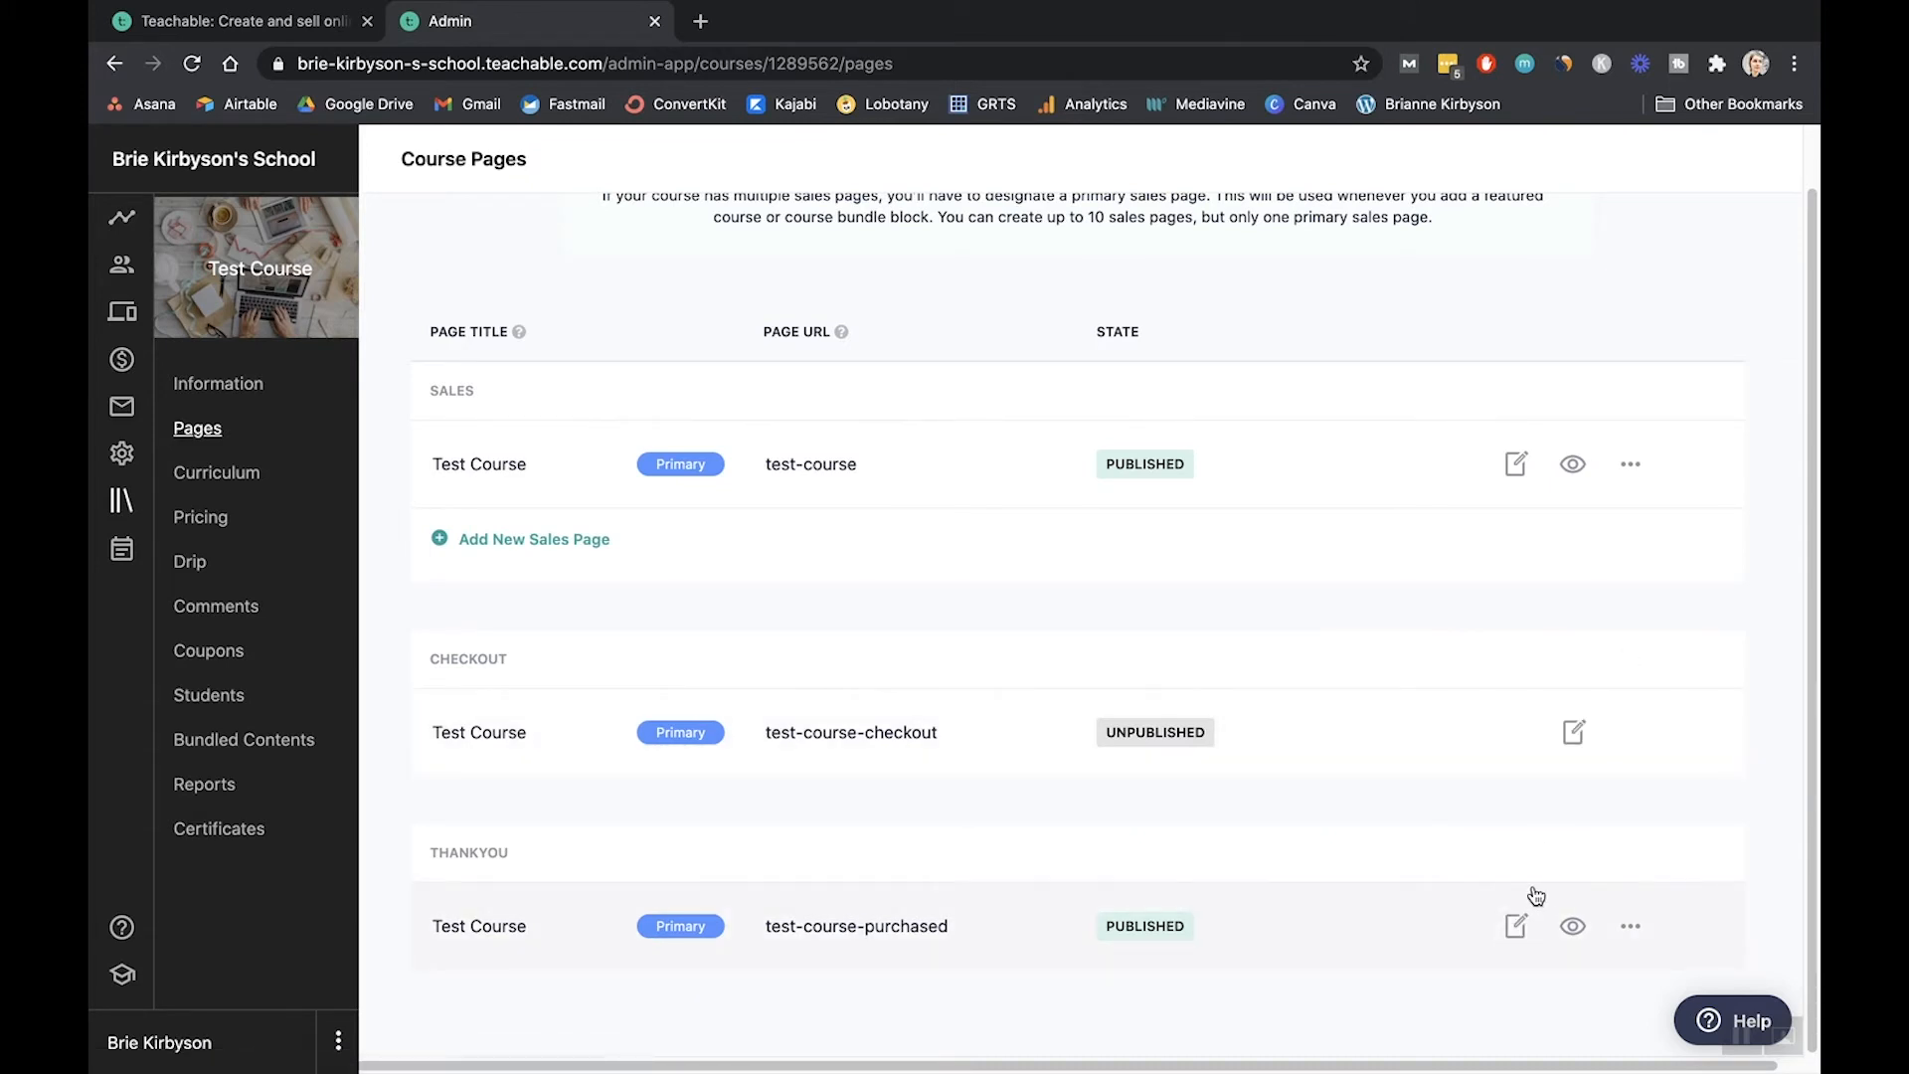
{"action": "mouse_move", "coordinate": [1478, 855]}
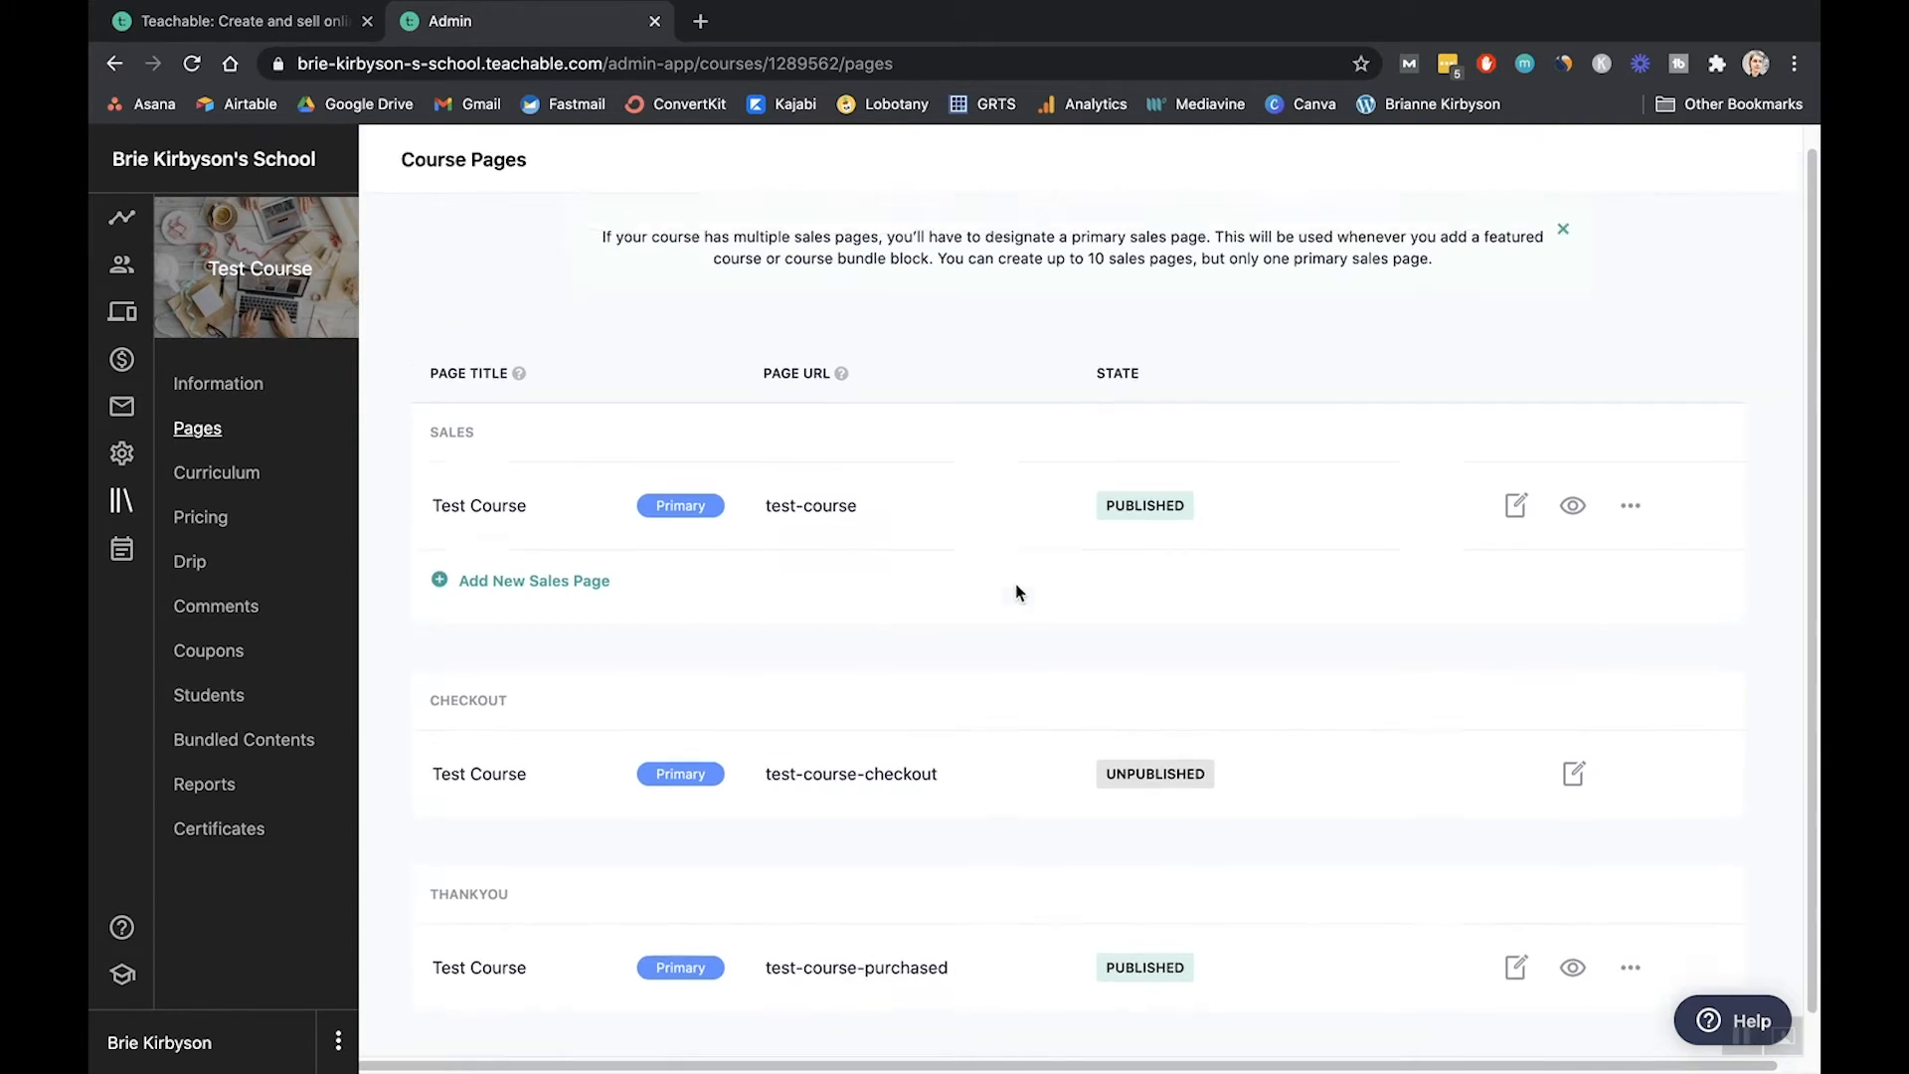
{"action": "left_click", "coordinate": [1516, 505]}
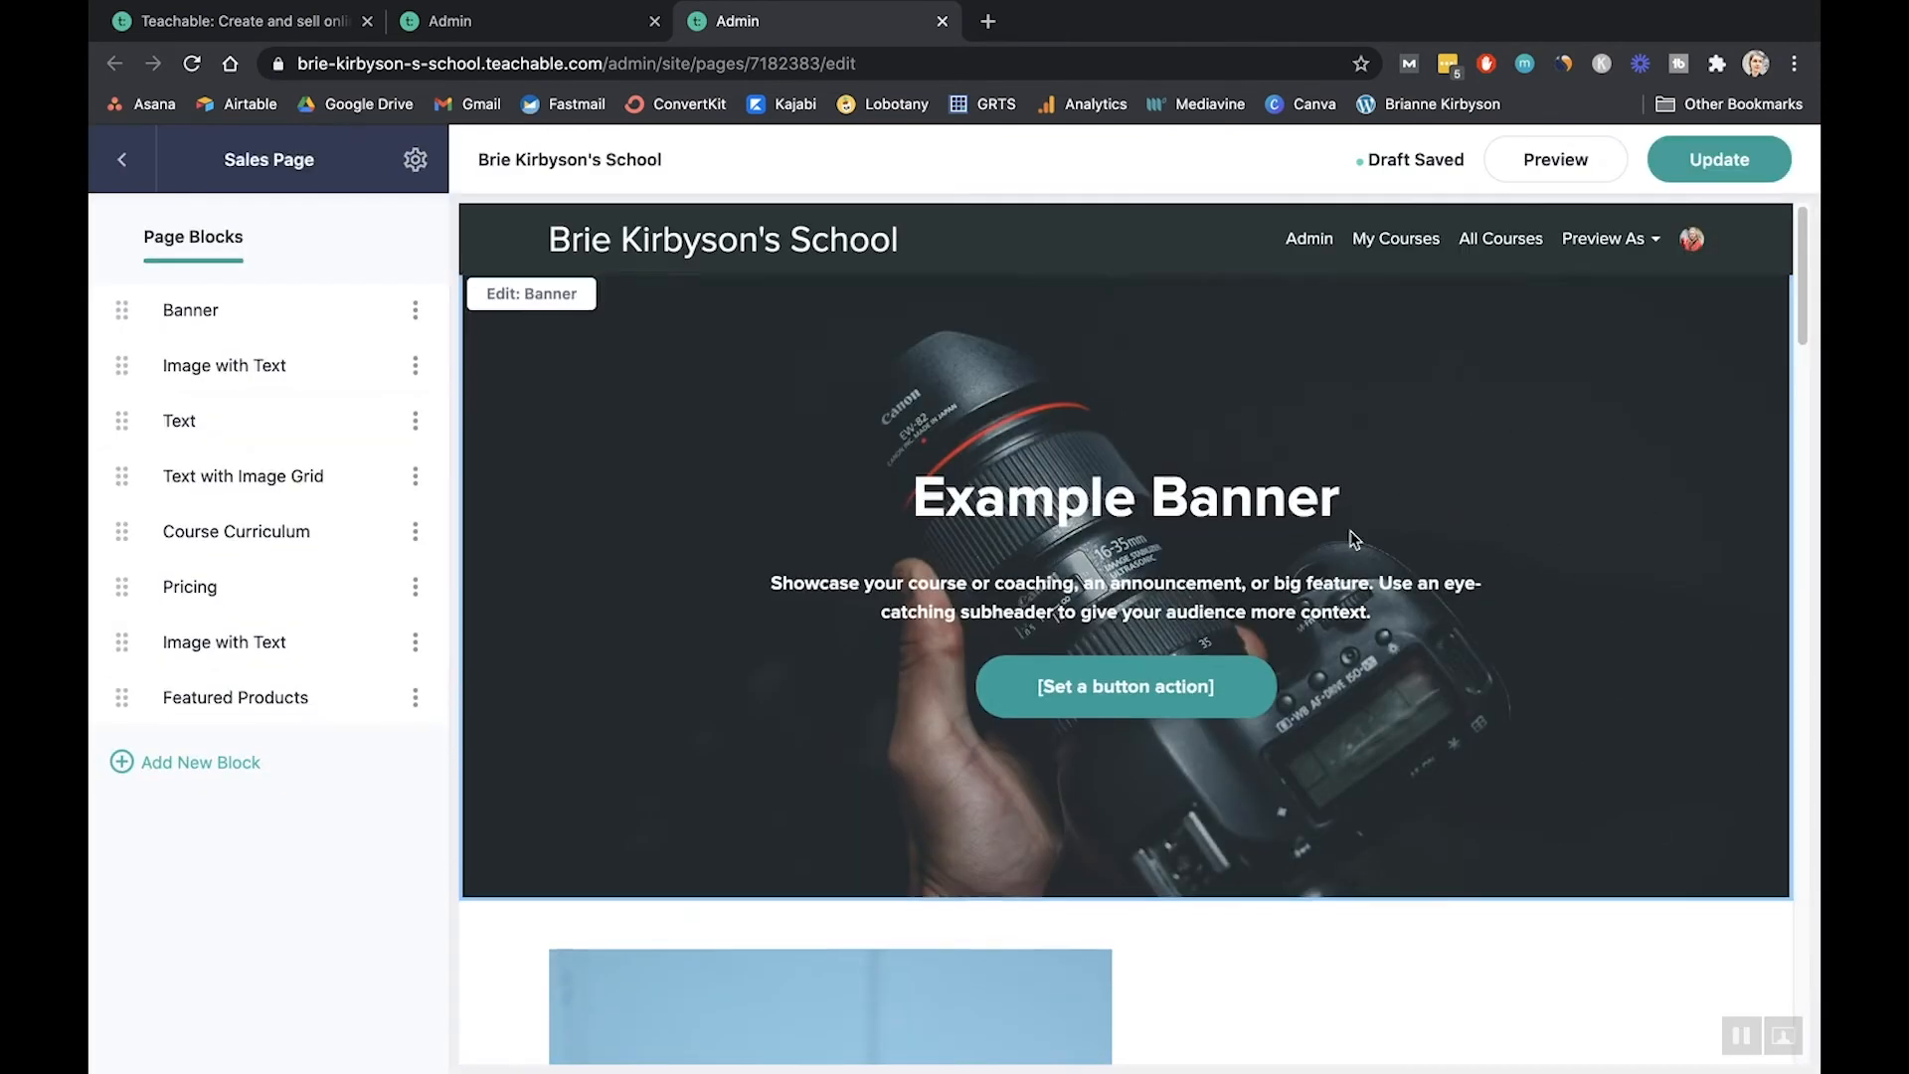
- Select the example Banner block to show its background image and heading settings
{"action": "scroll", "scroll_direction": "down", "scroll_amount": 3}
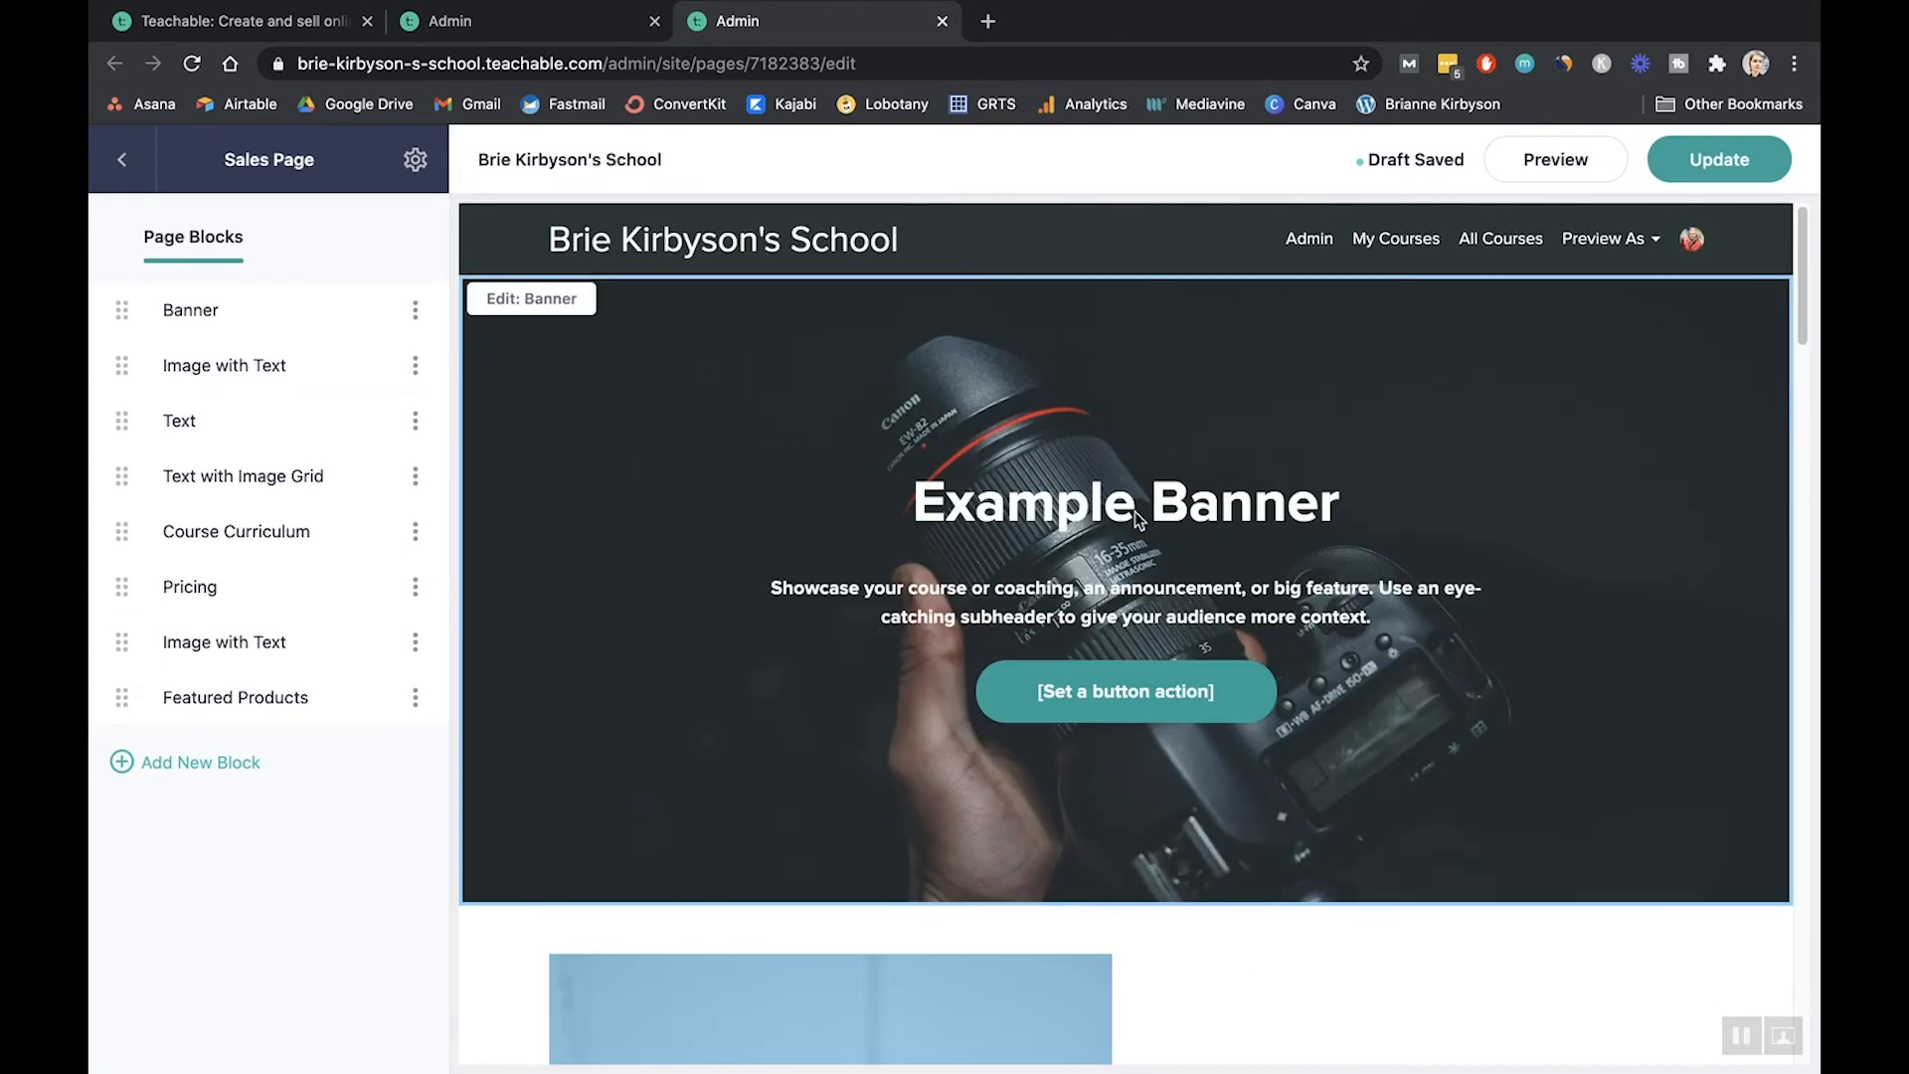
{"action": "left_click", "coordinate": [190, 309]}
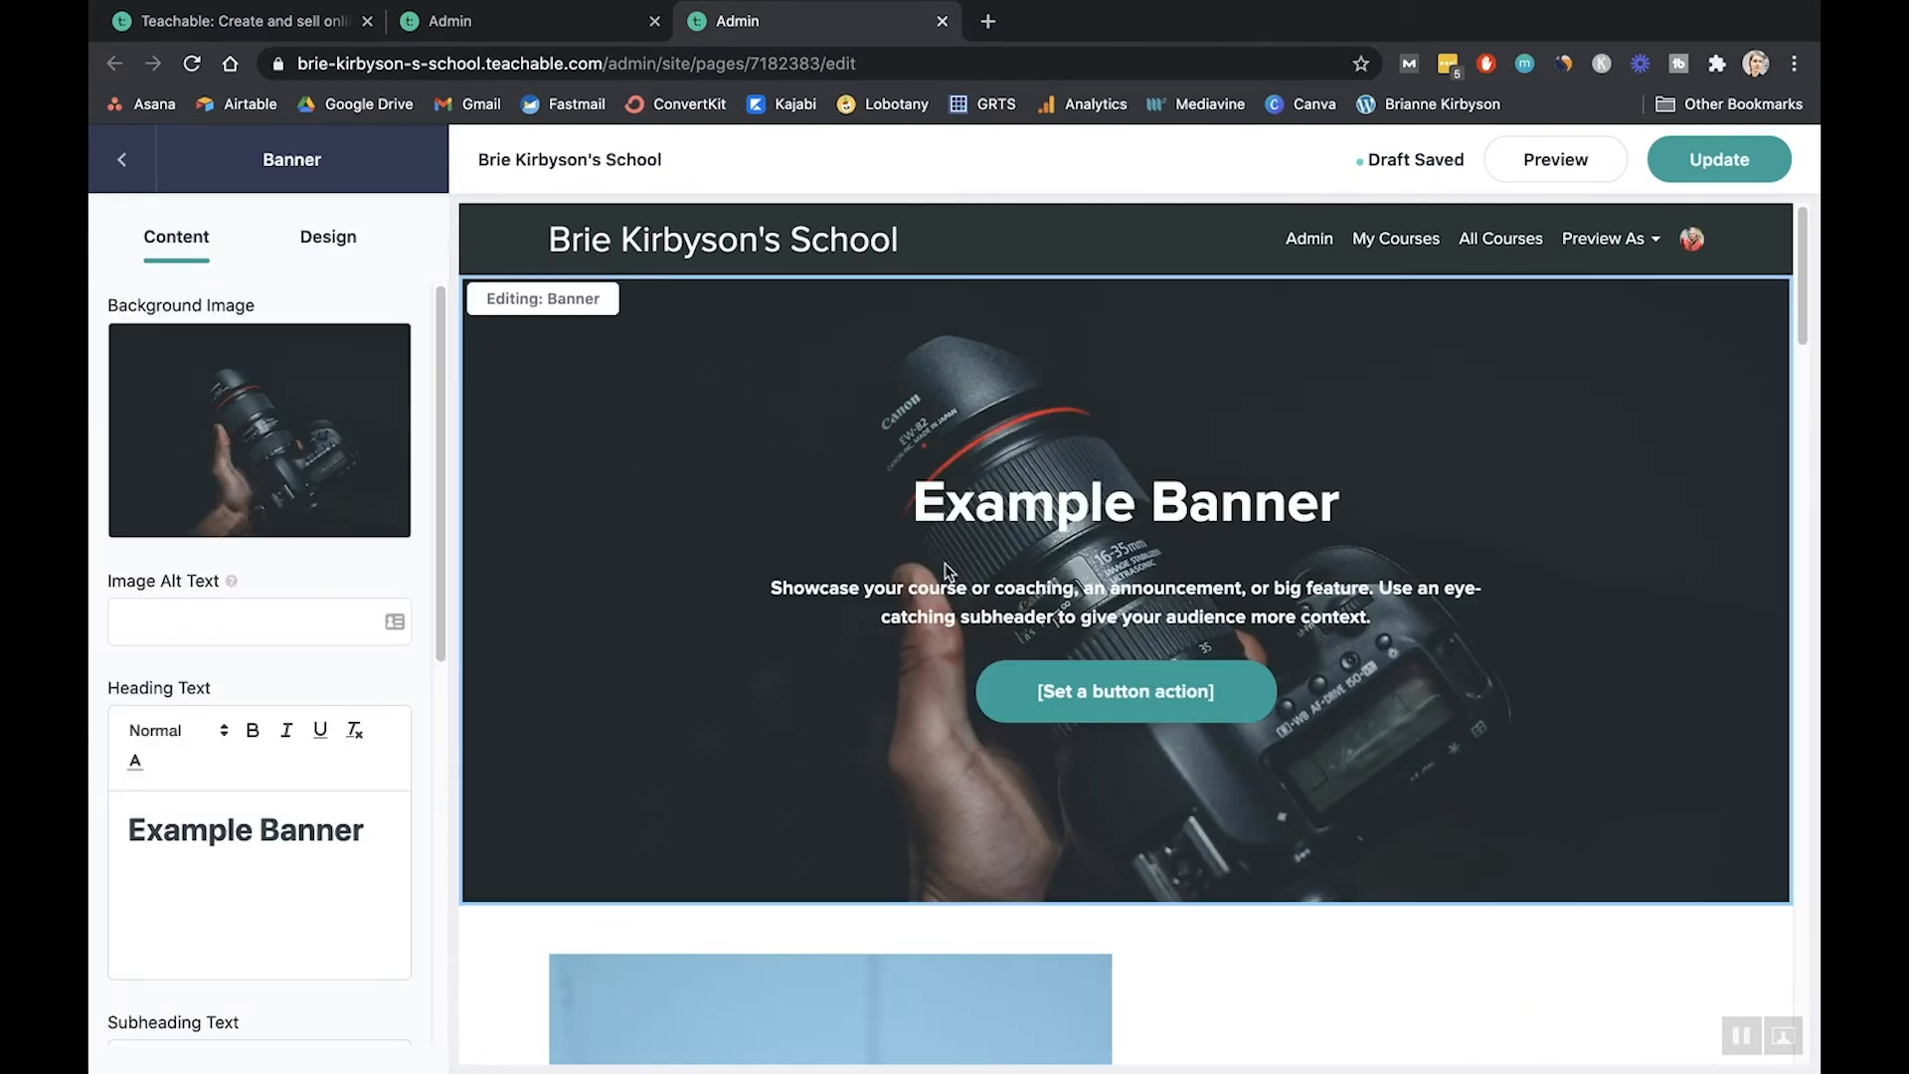
{"action": "scroll", "scroll_direction": "down", "scroll_amount": 3}
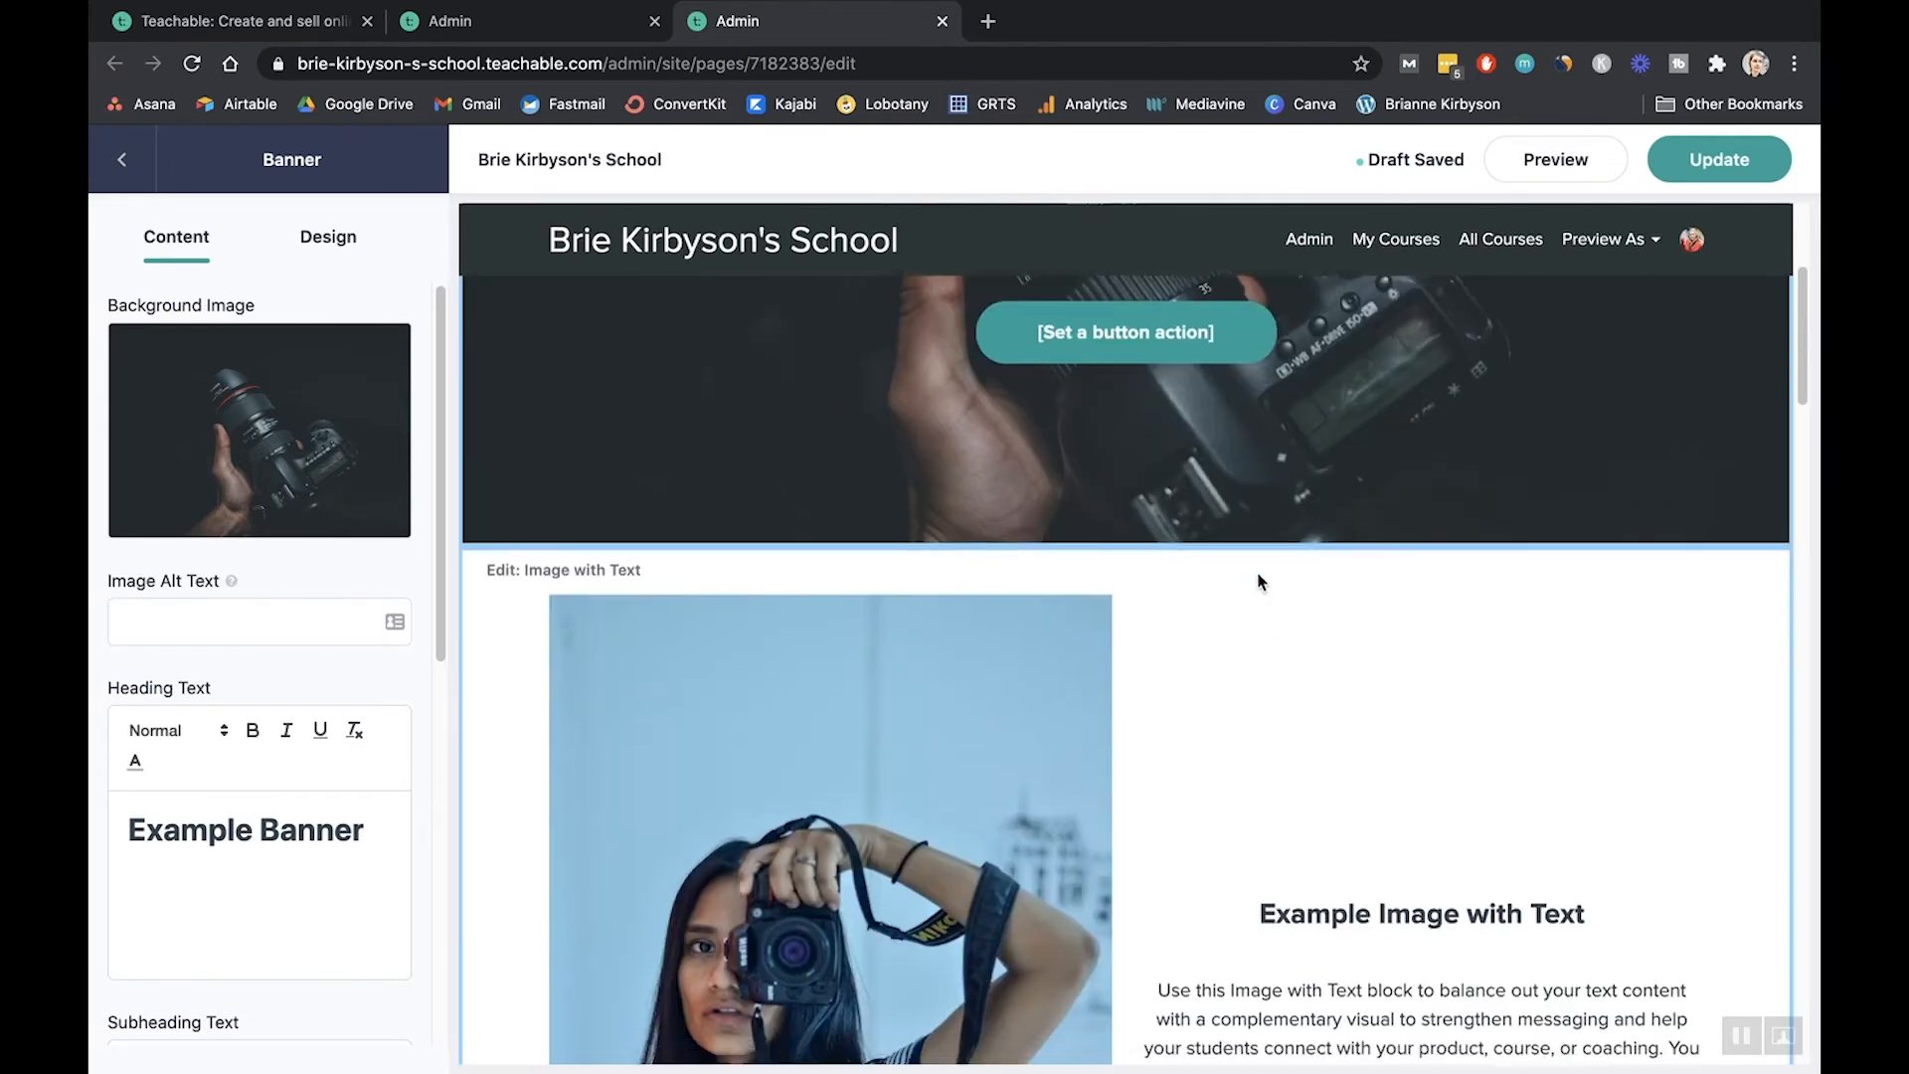
{"action": "scroll", "scroll_direction": "down", "scroll_amount": 3}
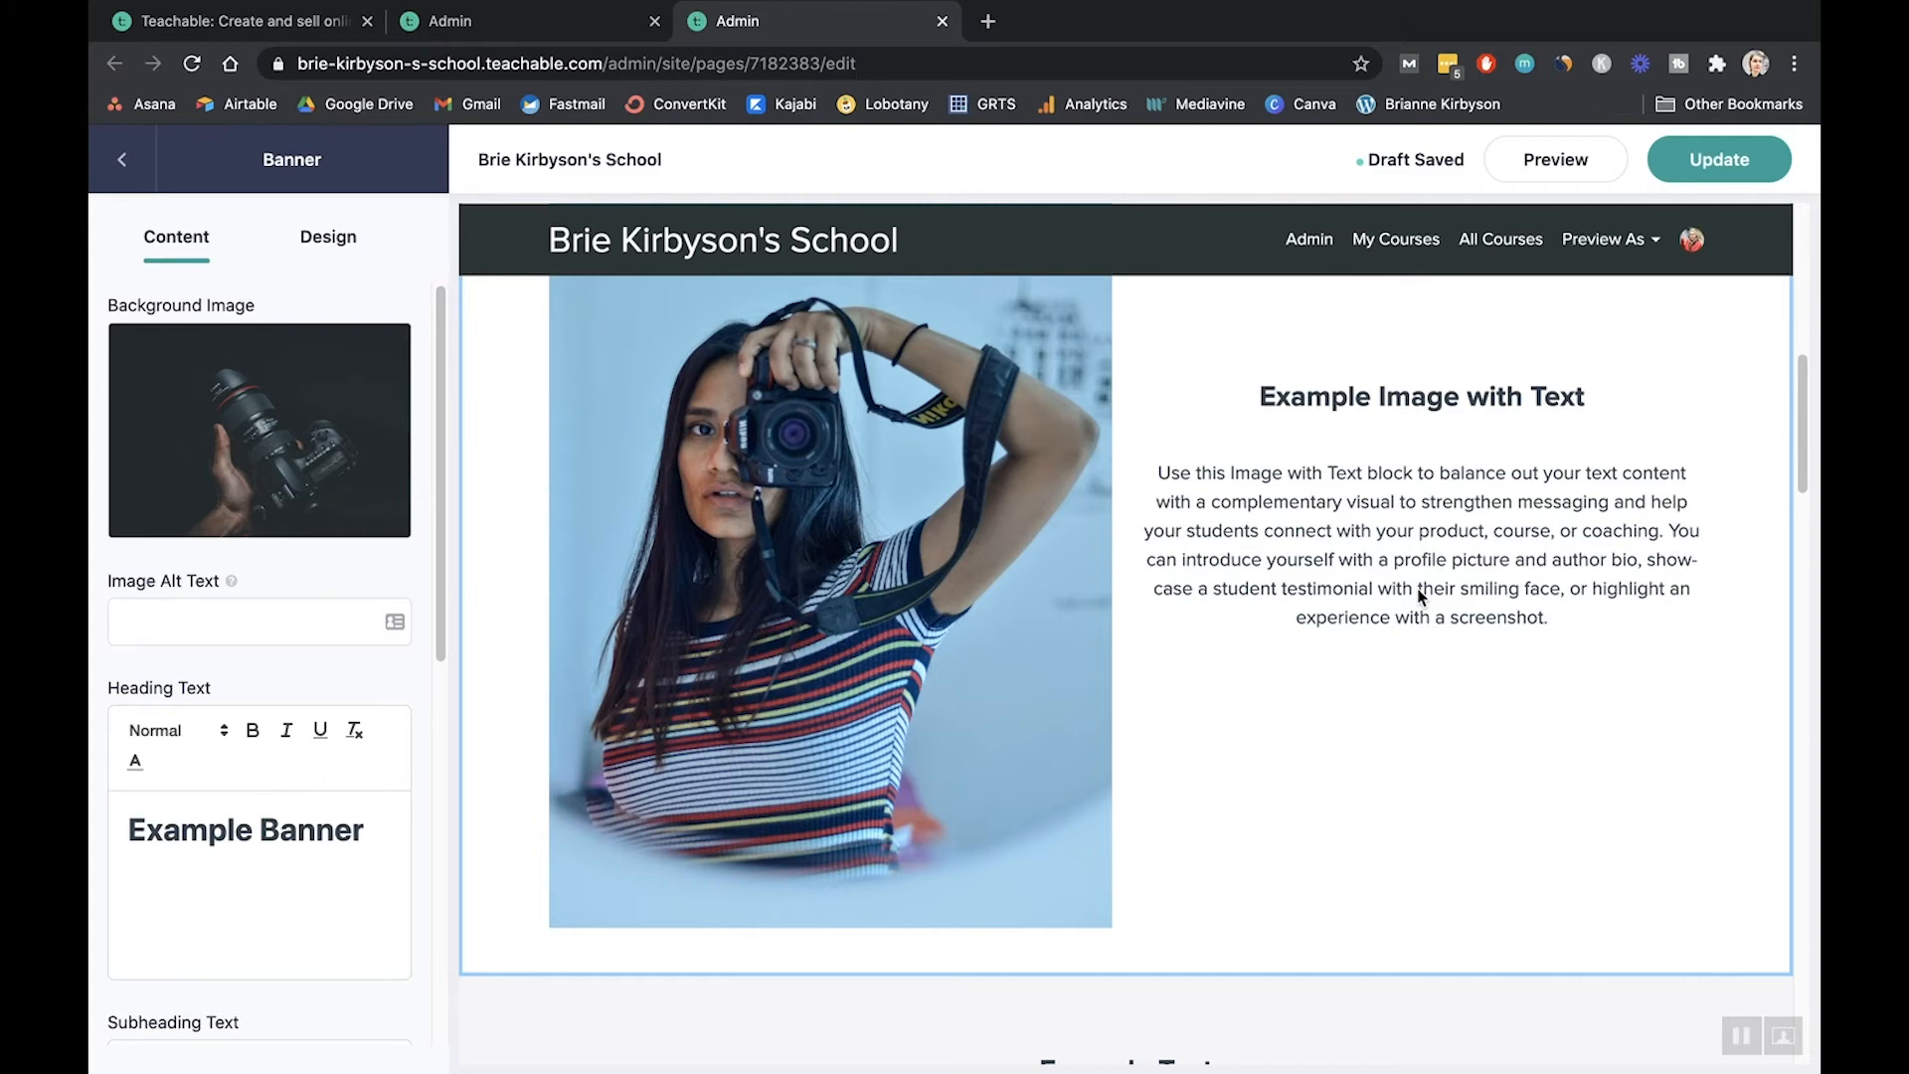
{"action": "scroll", "scroll_direction": "down", "scroll_amount": 3}
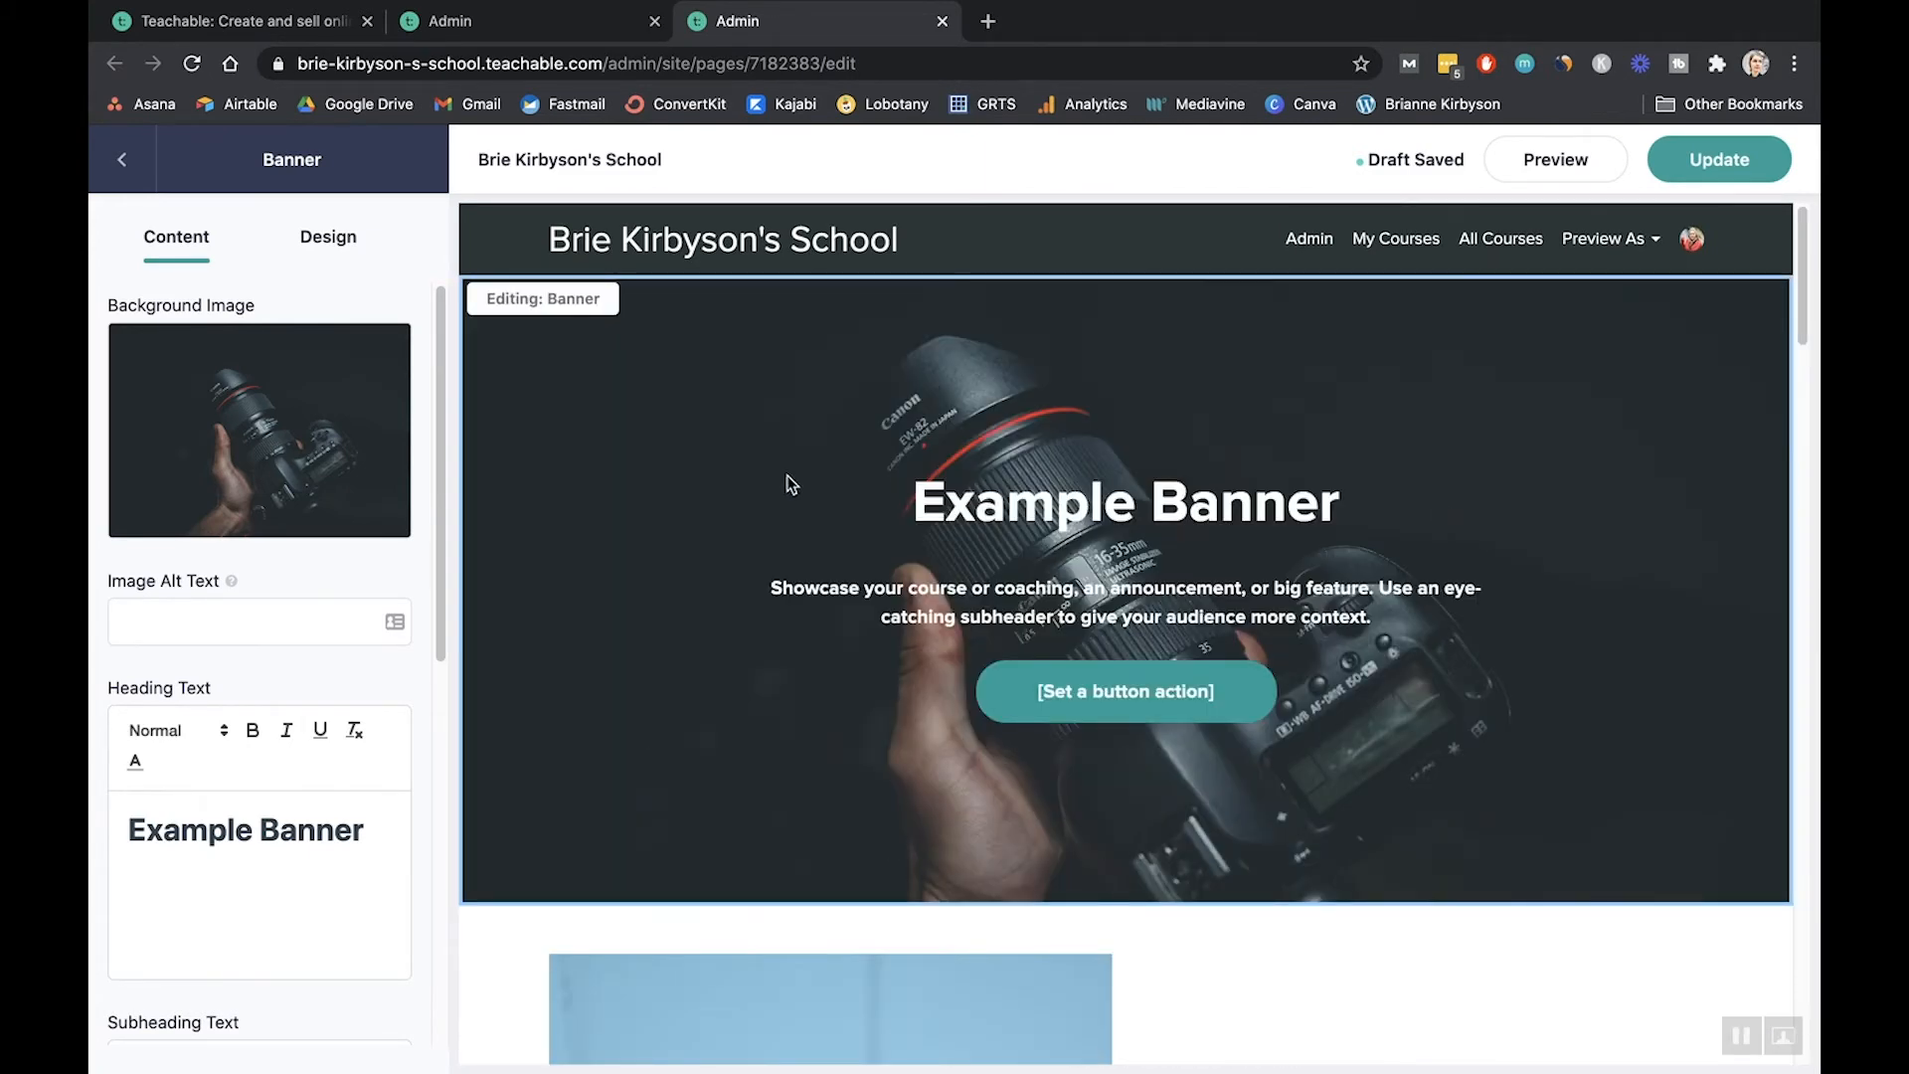
{"action": "mouse_move", "coordinate": [818, 497]}
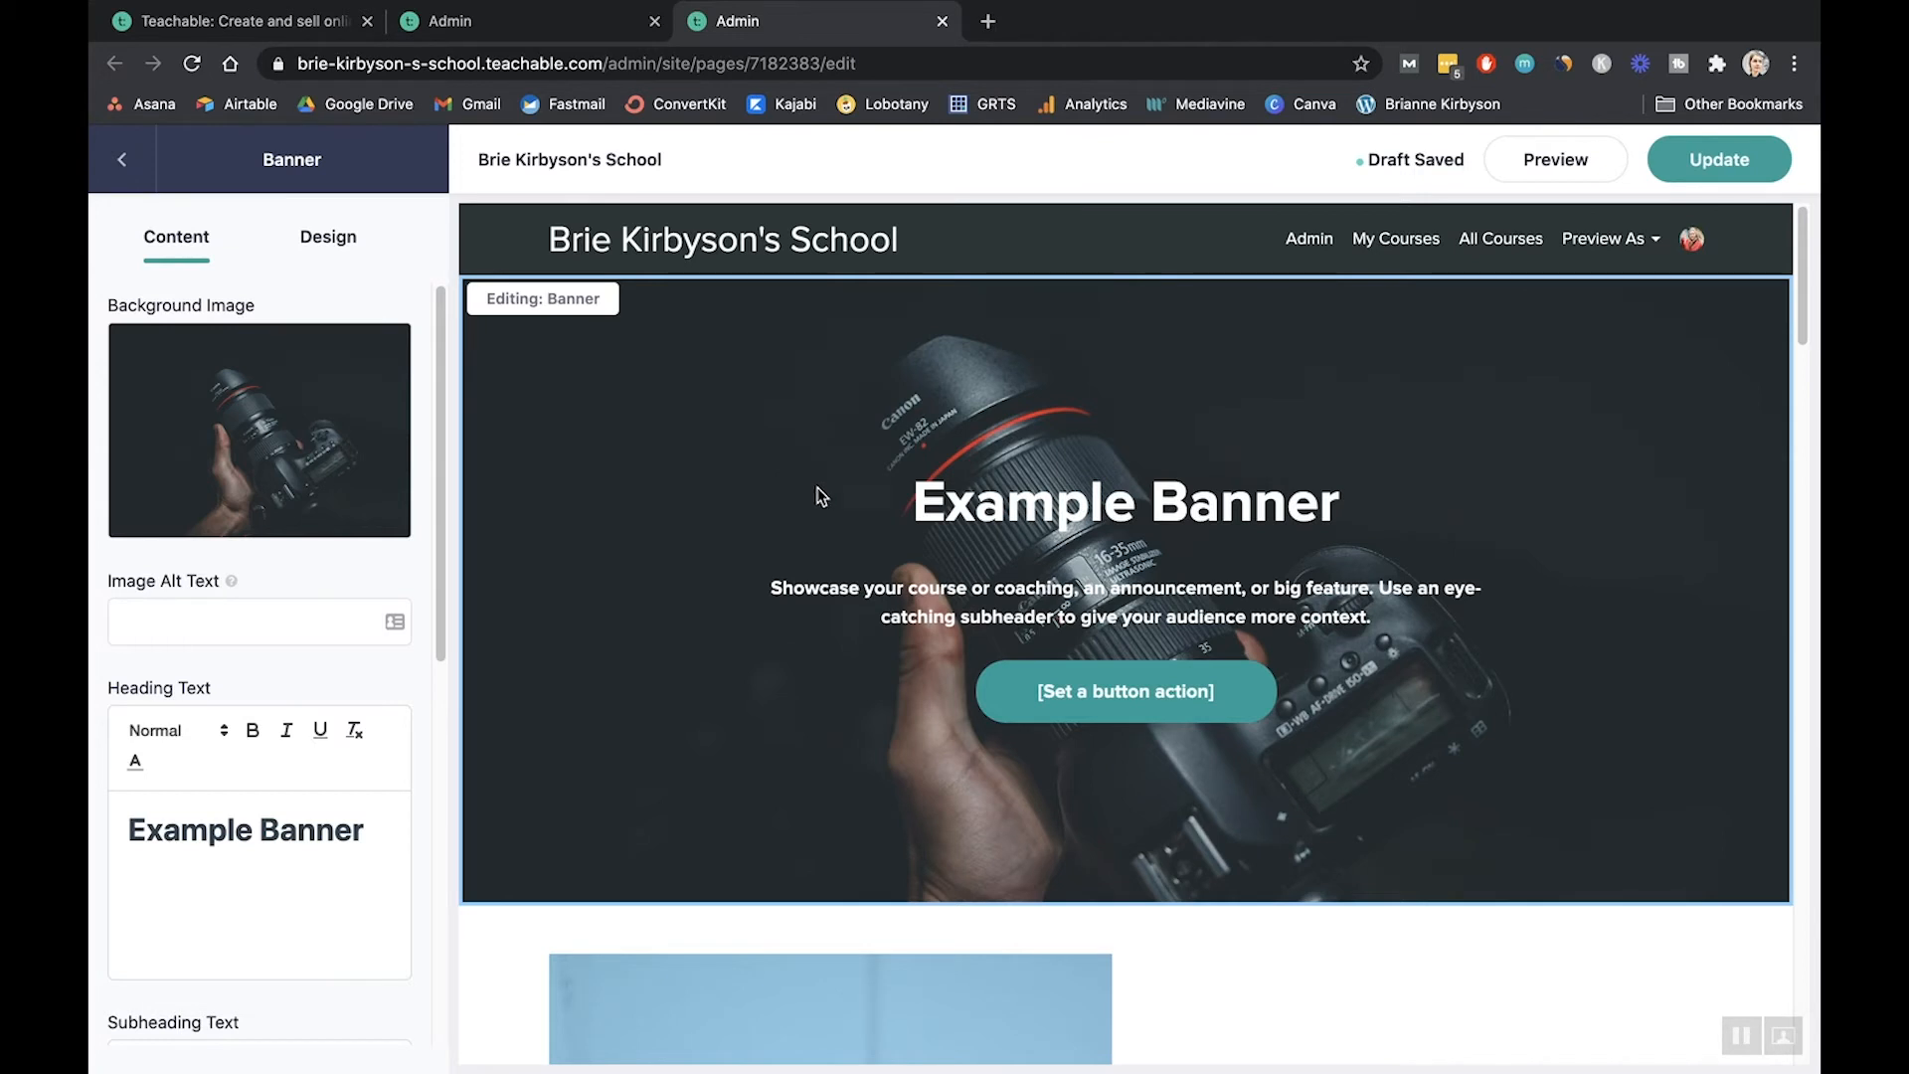
{"action": "double_click", "coordinate": [319, 830]}
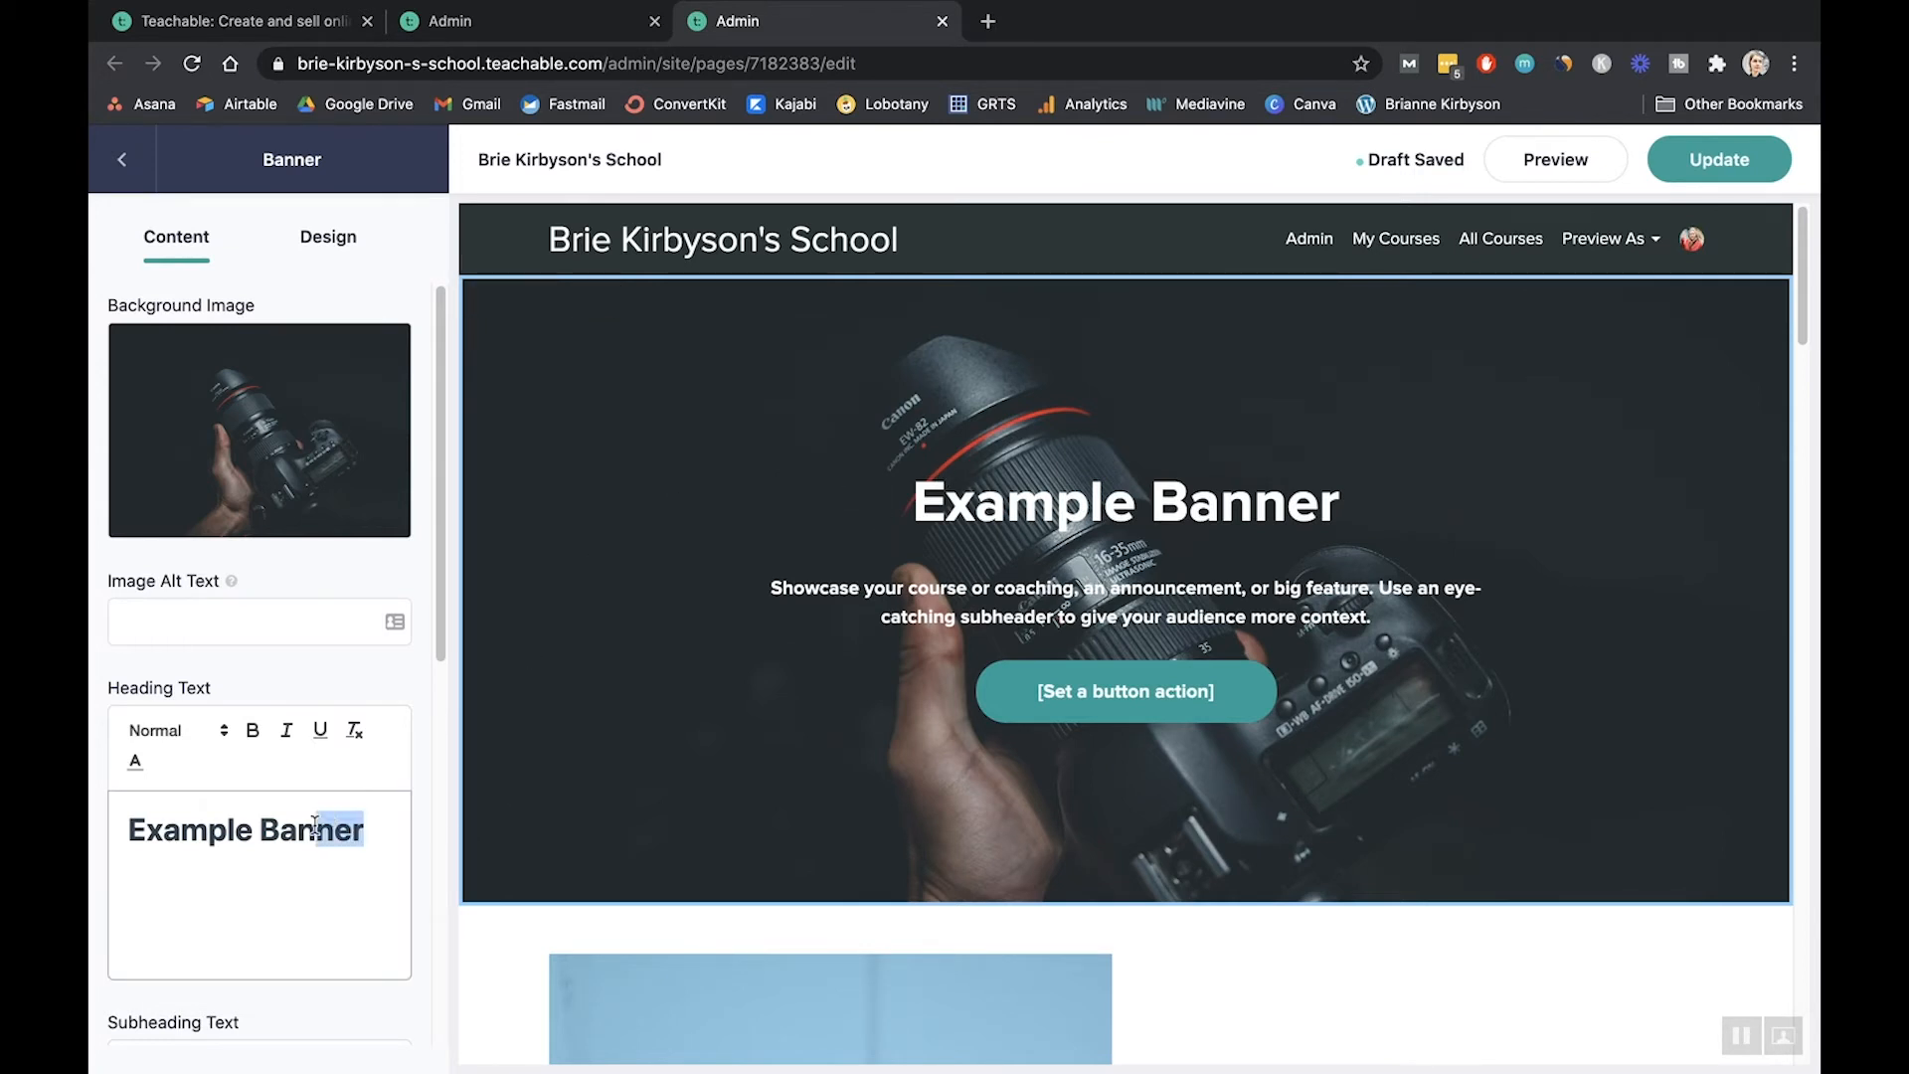
{"action": "type", "text": "Test C"}
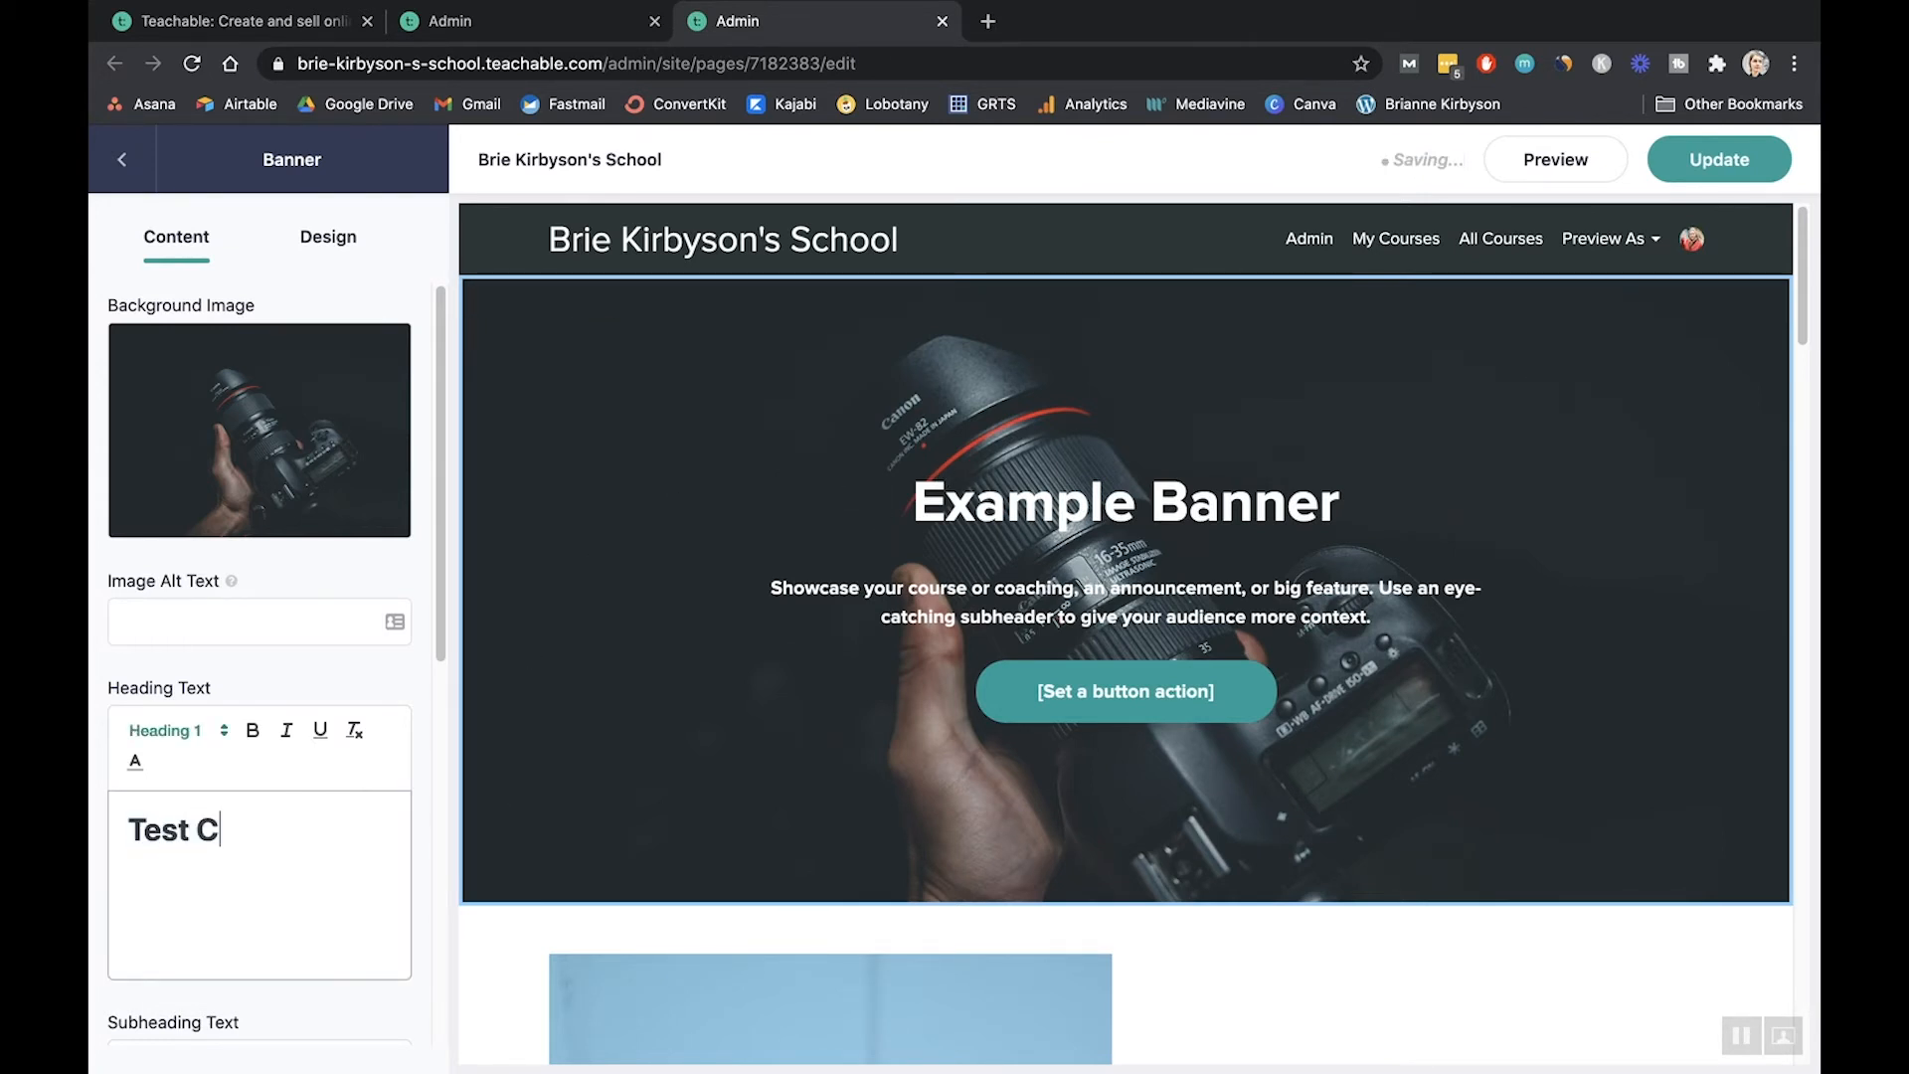
{"action": "type", "text": "ourse"}
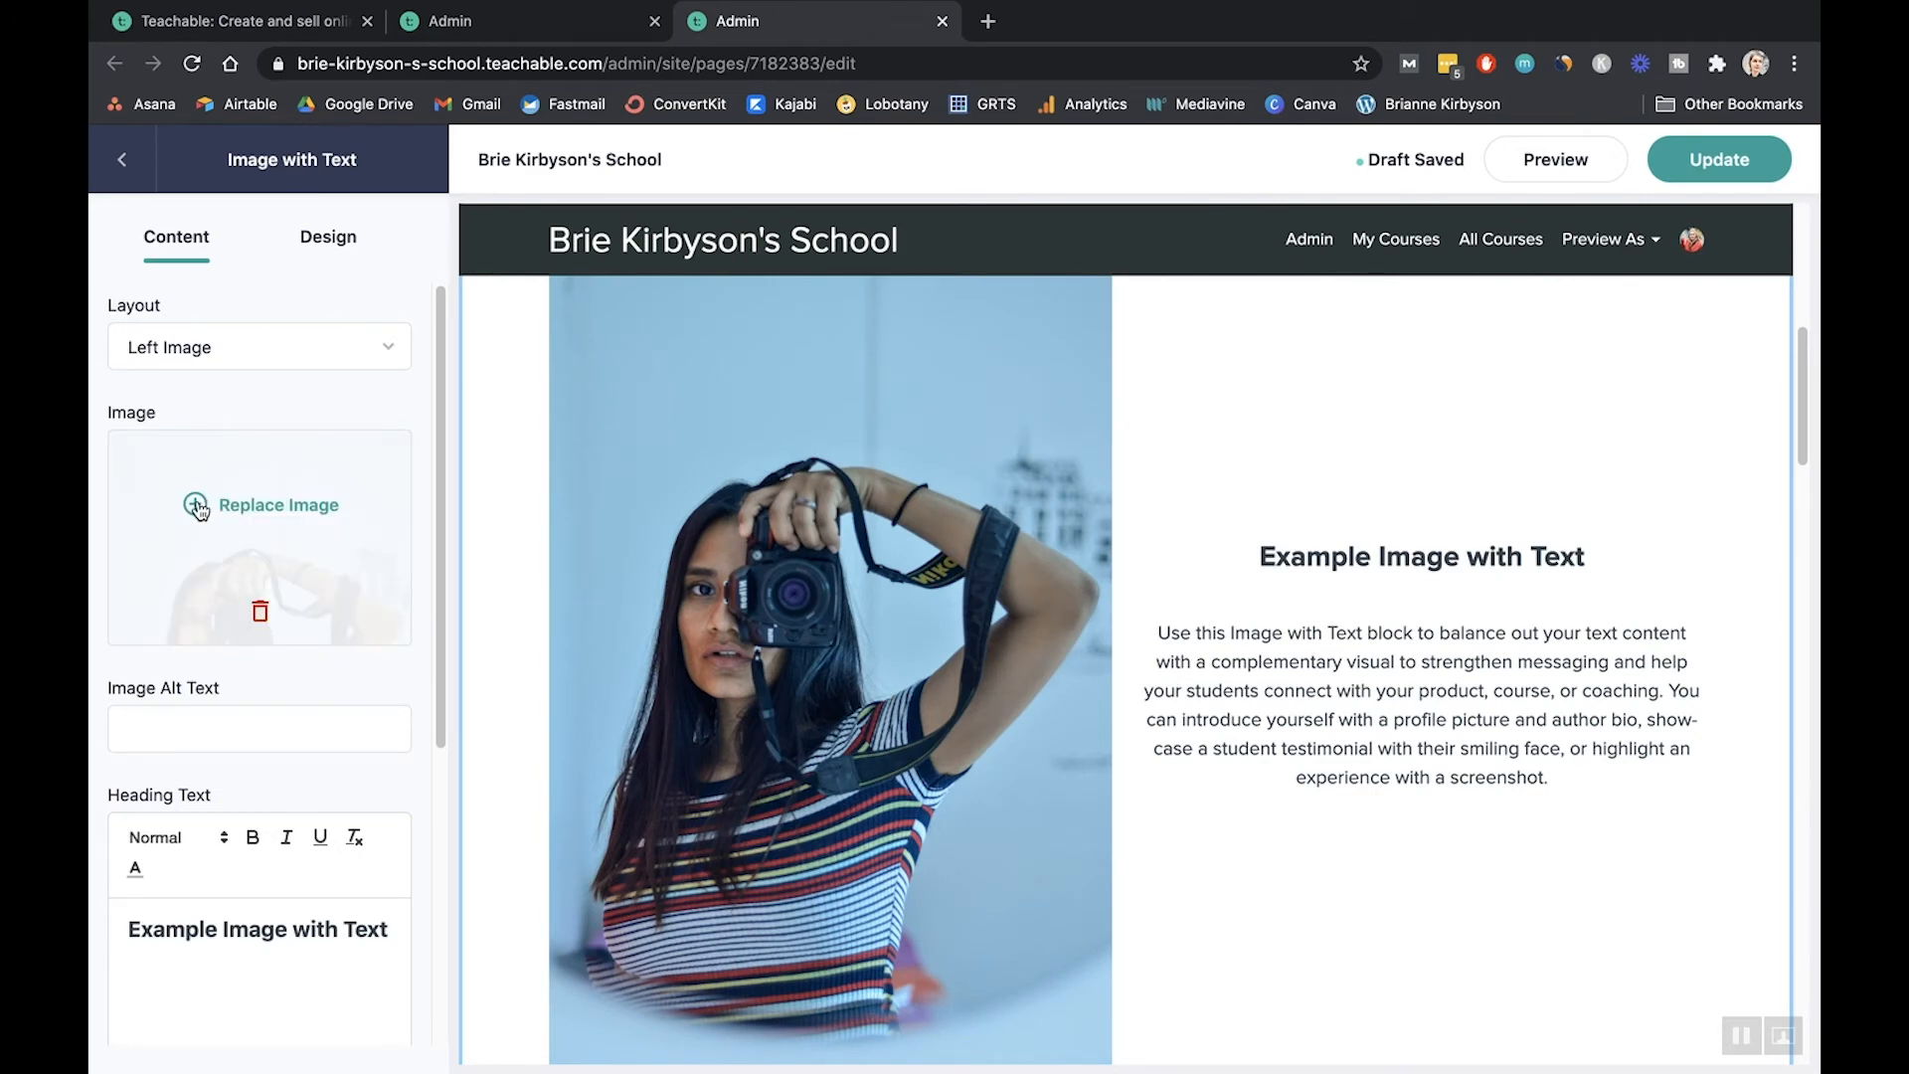
{"action": "scroll", "scroll_direction": "down", "scroll_amount": 3}
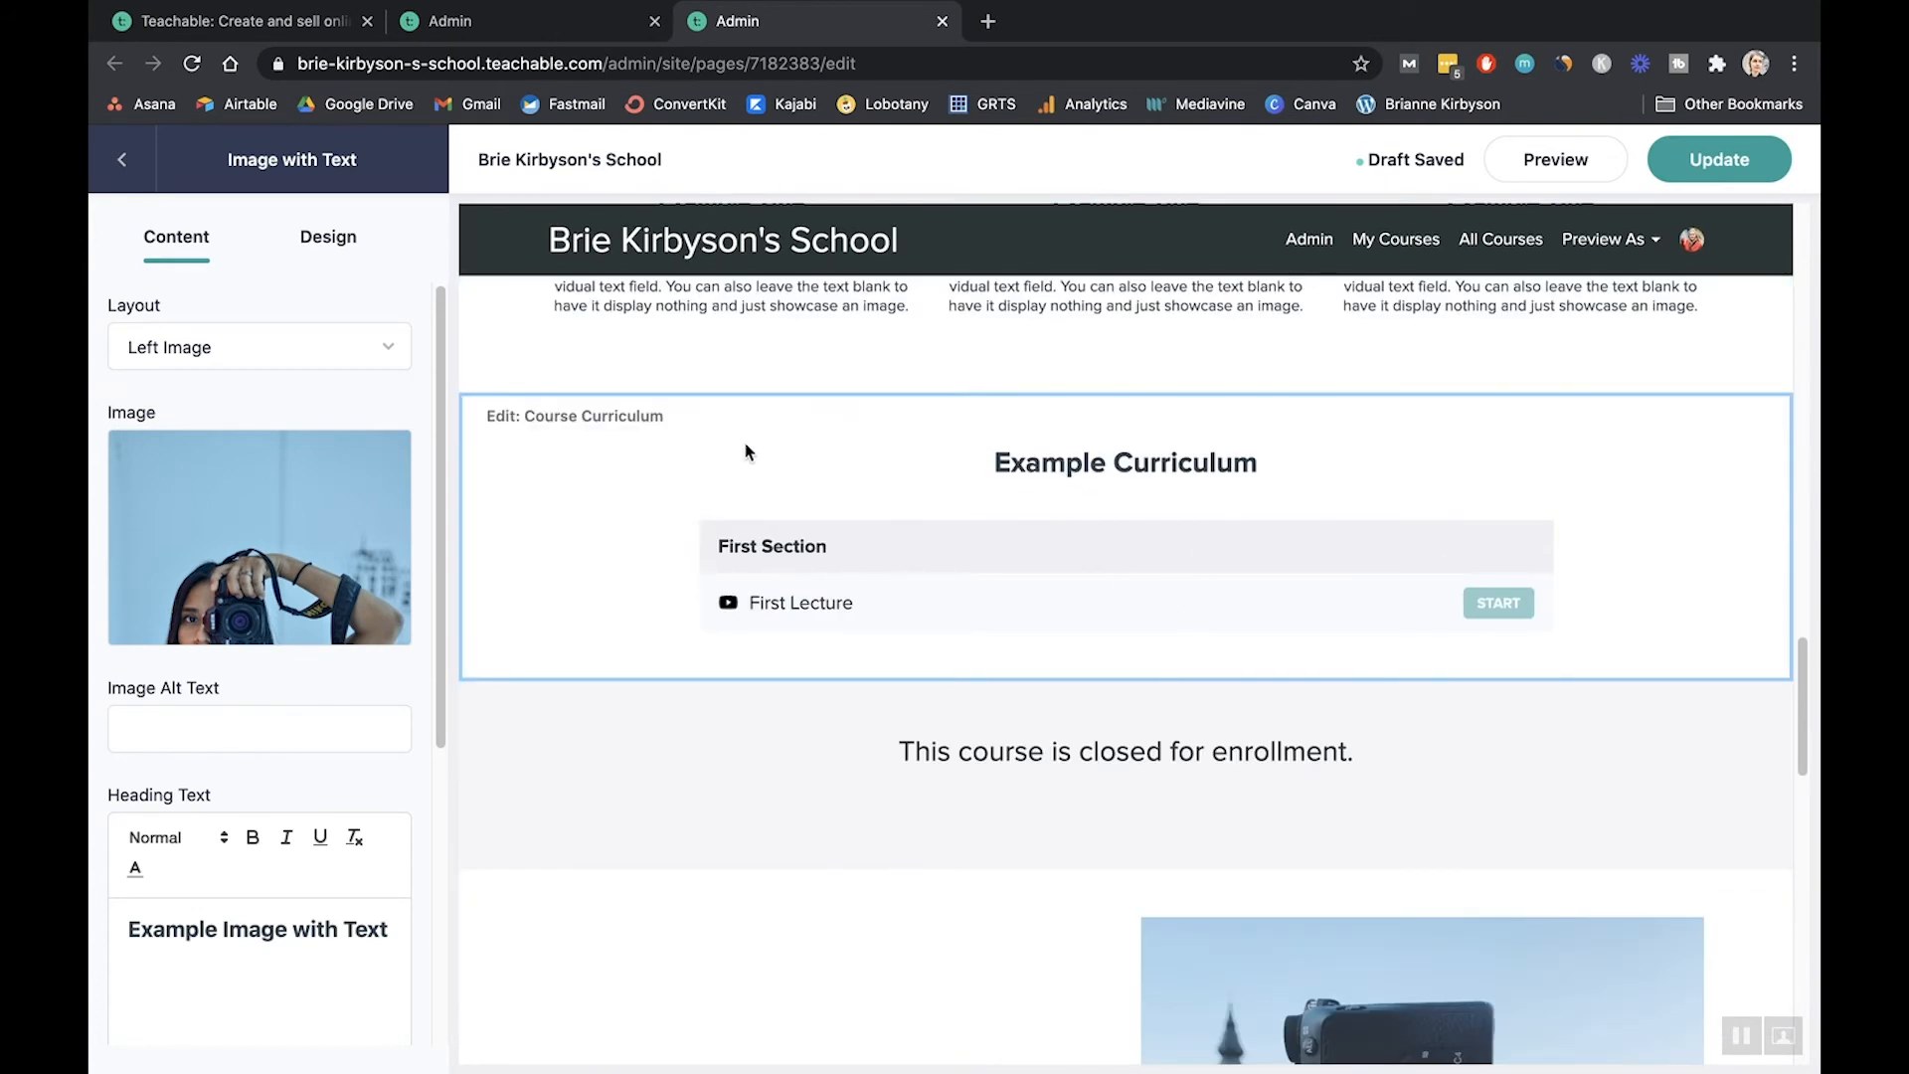
{"action": "mouse_move", "coordinate": [1259, 526]}
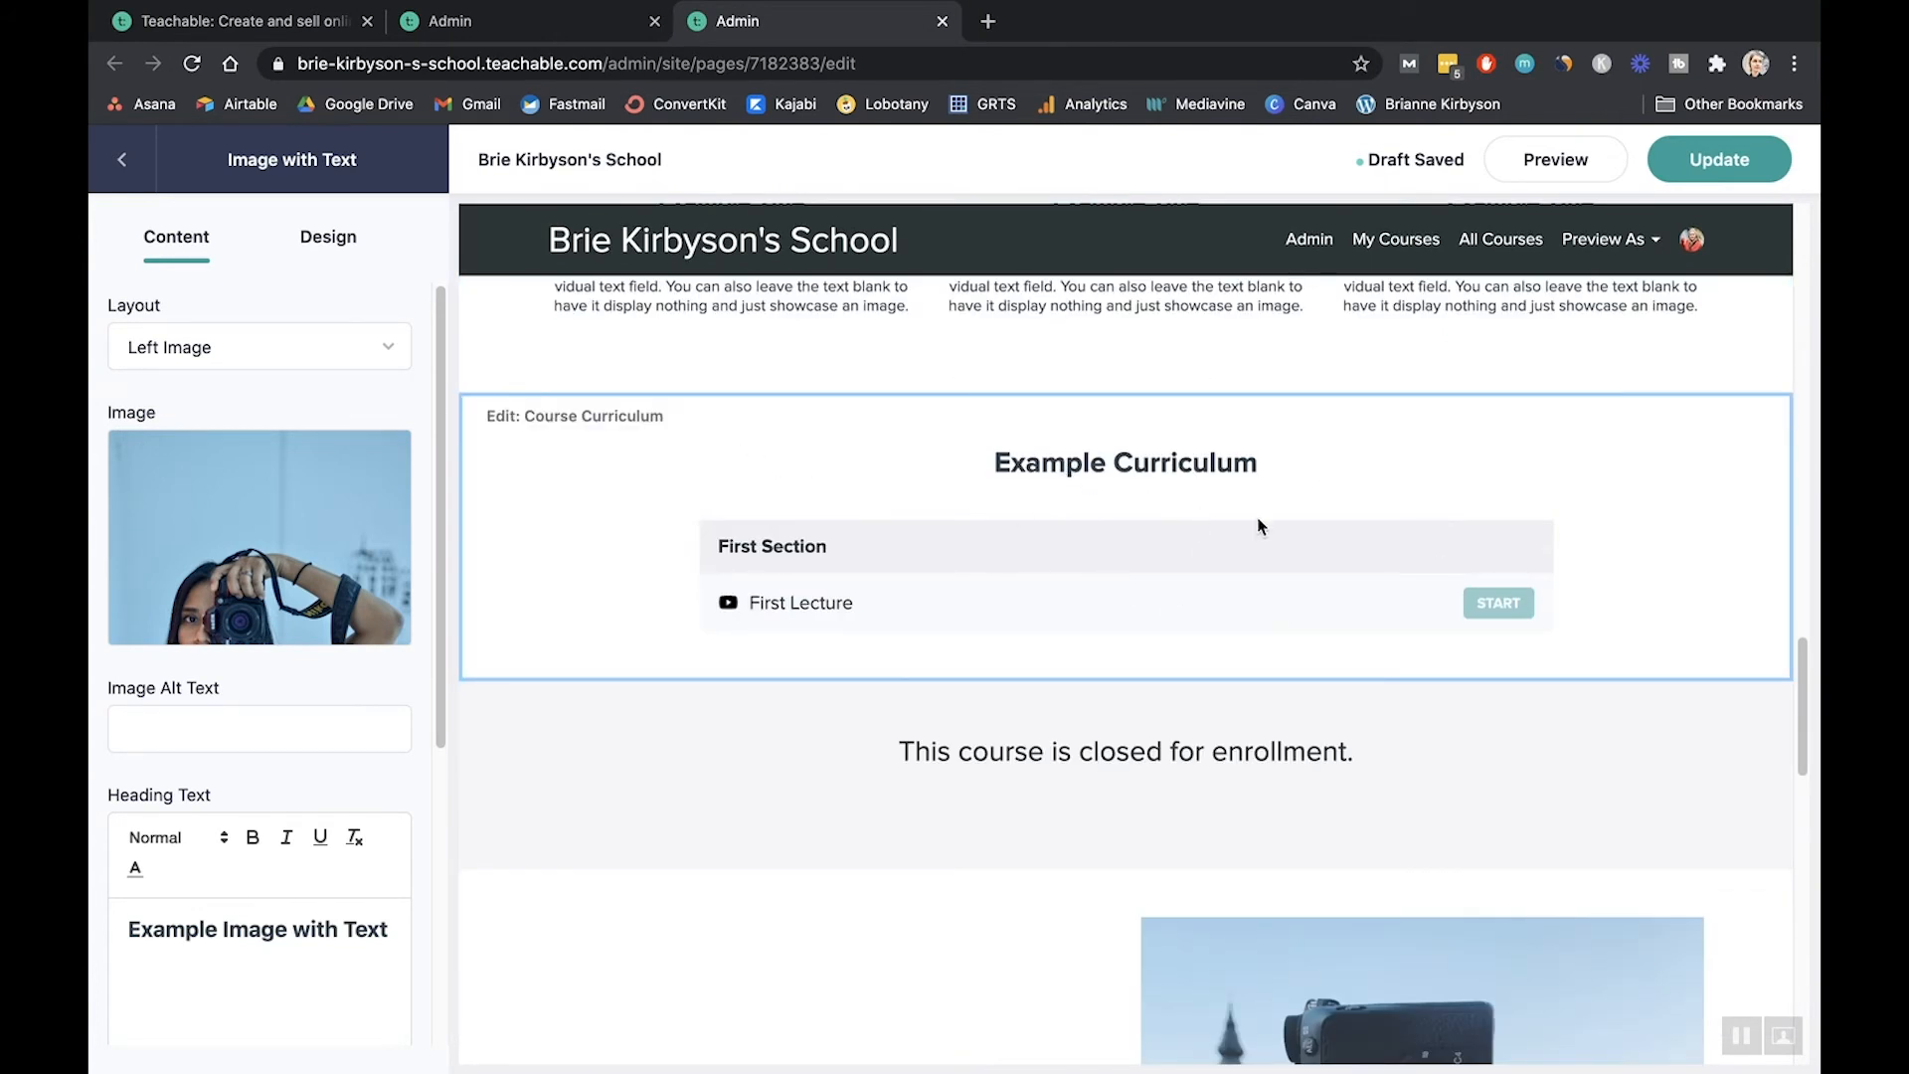
{"action": "mouse_move", "coordinate": [779, 660]}
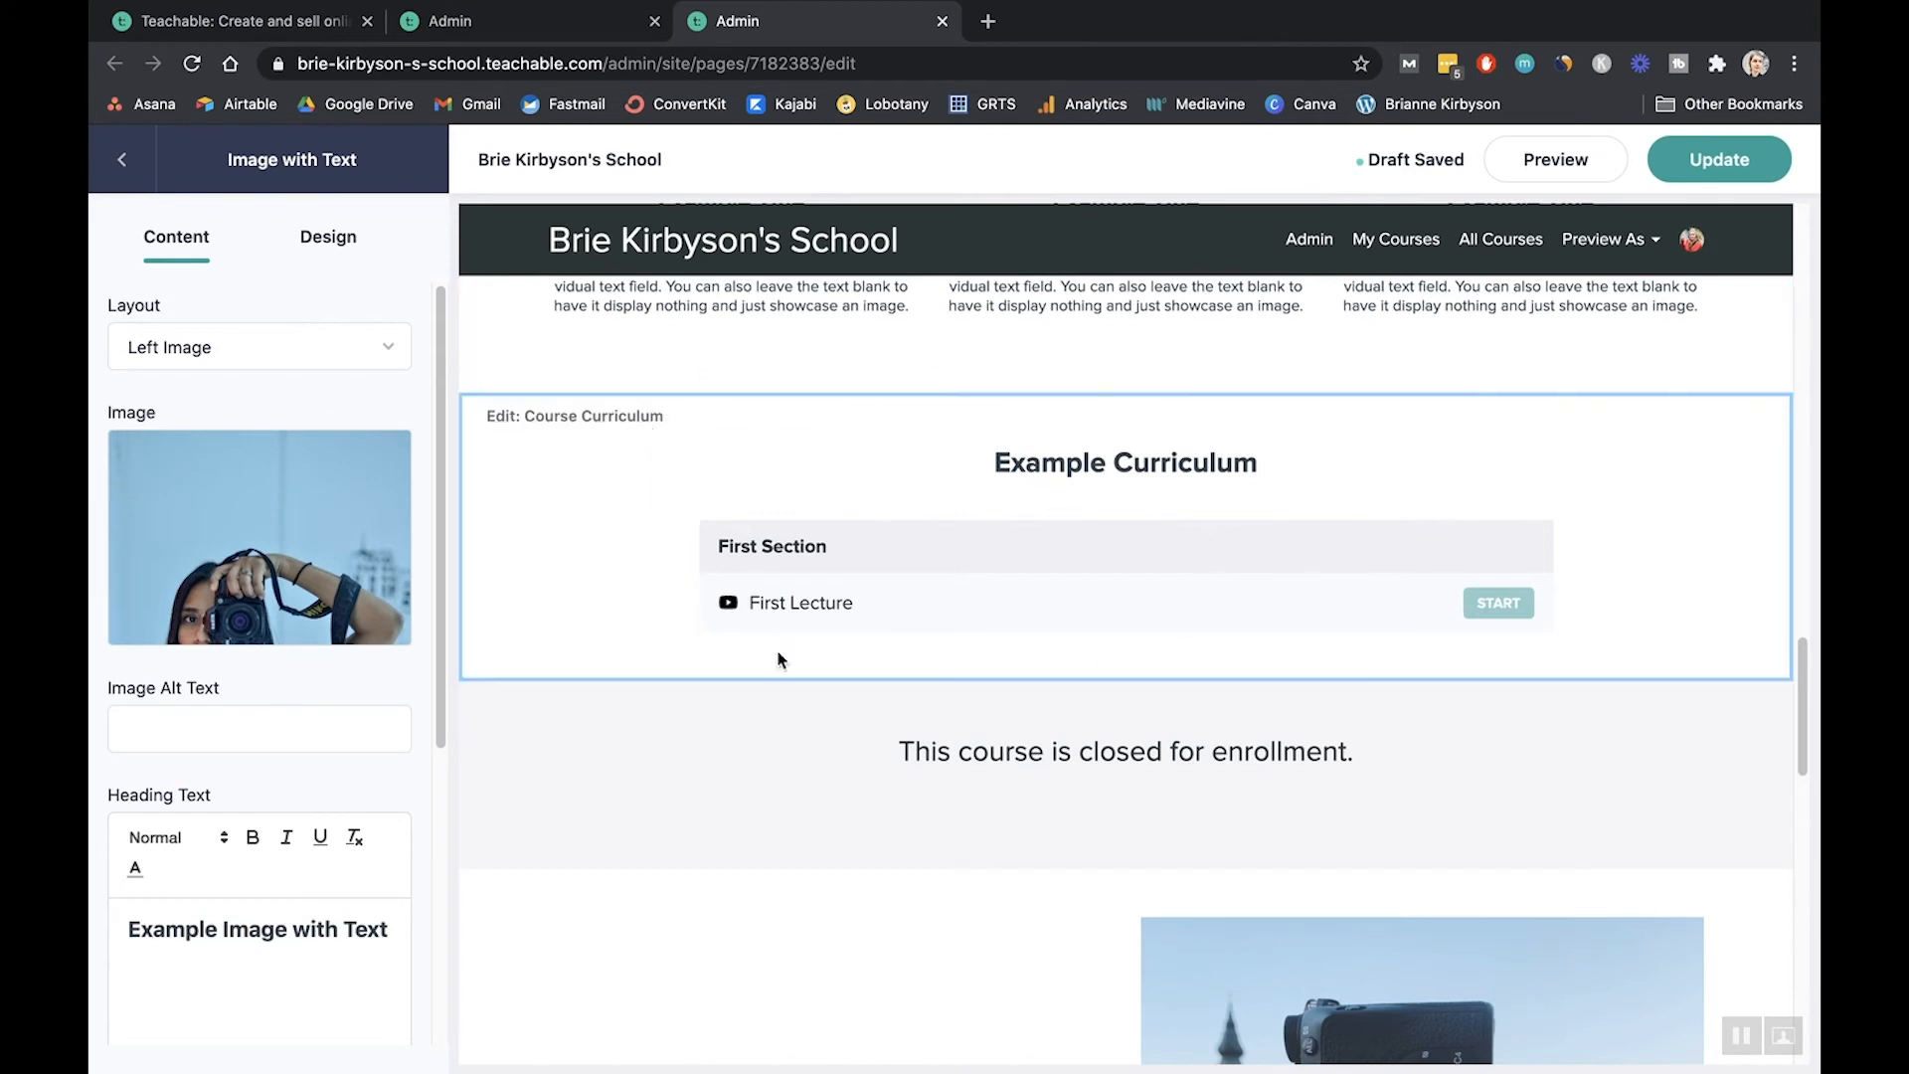
{"action": "mouse_move", "coordinate": [634, 539]}
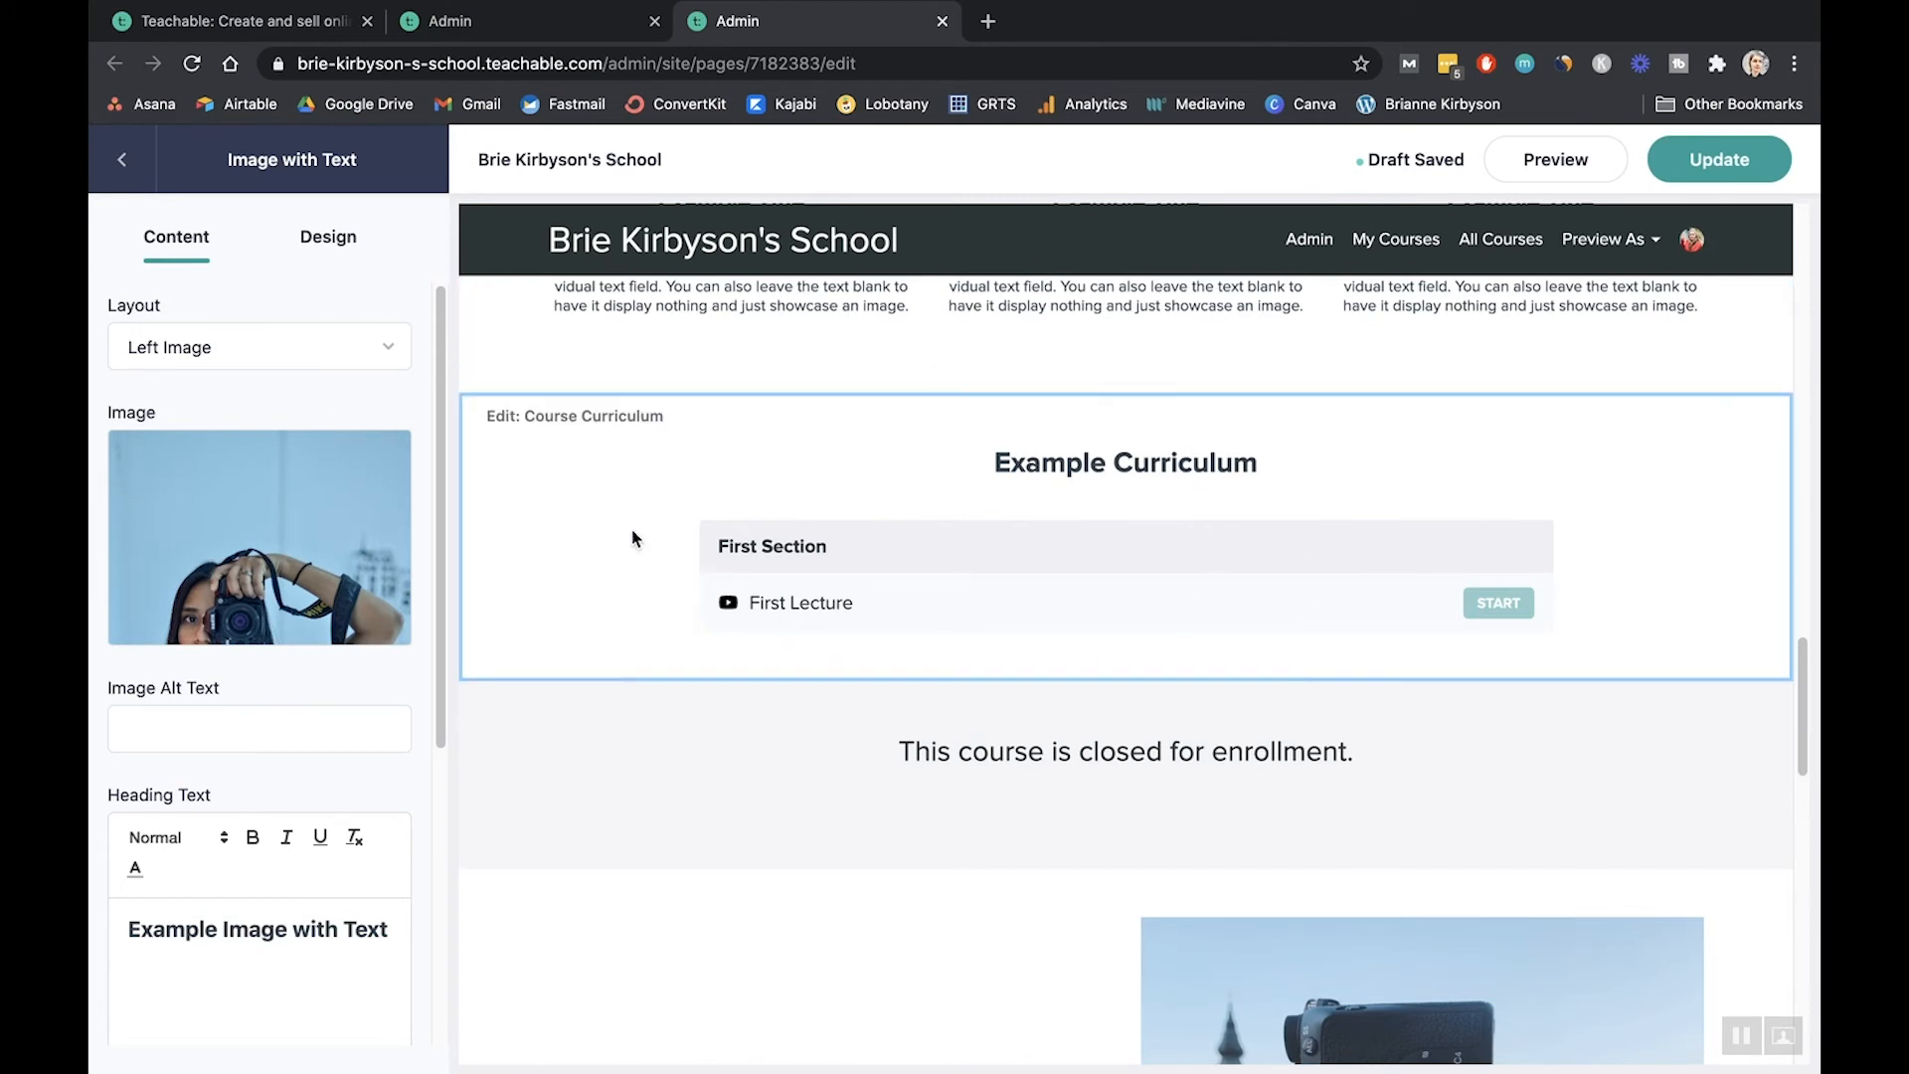
{"action": "mouse_move", "coordinate": [954, 560]}
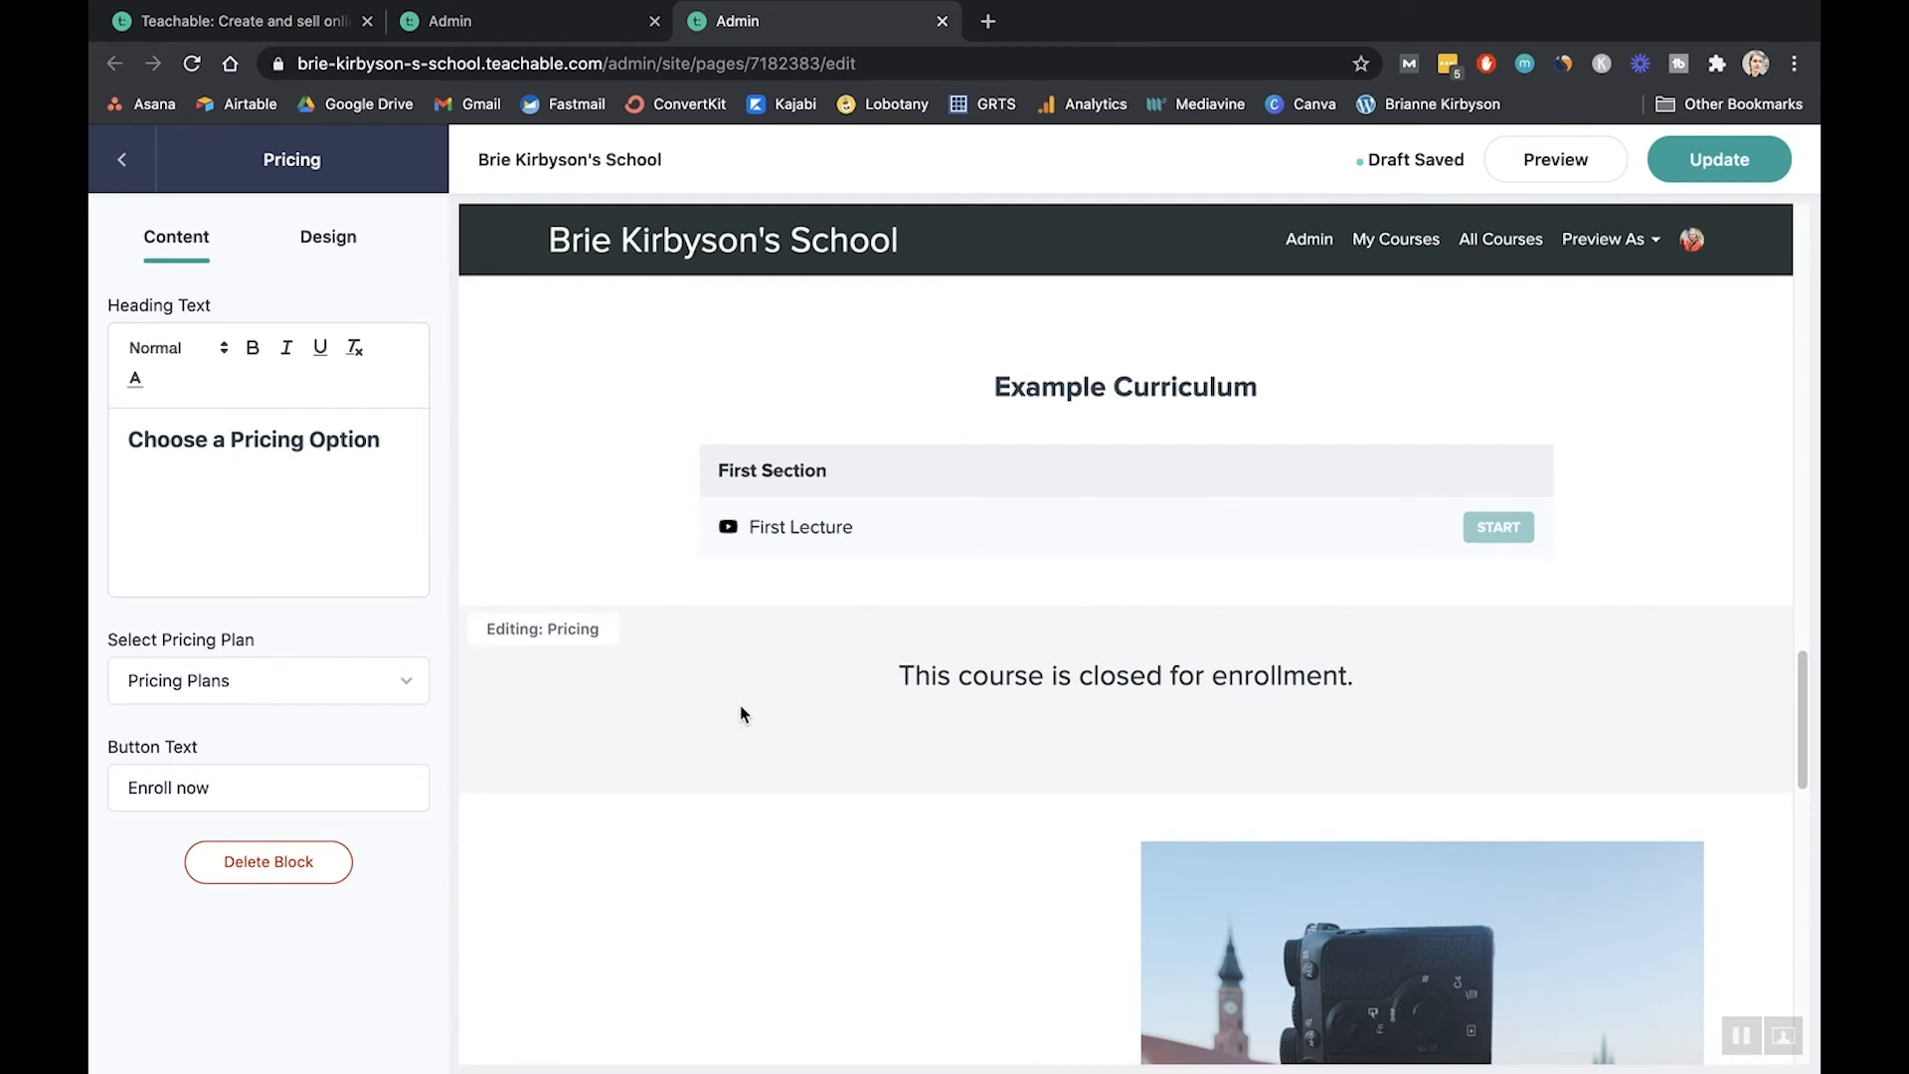
{"action": "mouse_move", "coordinate": [1310, 711]}
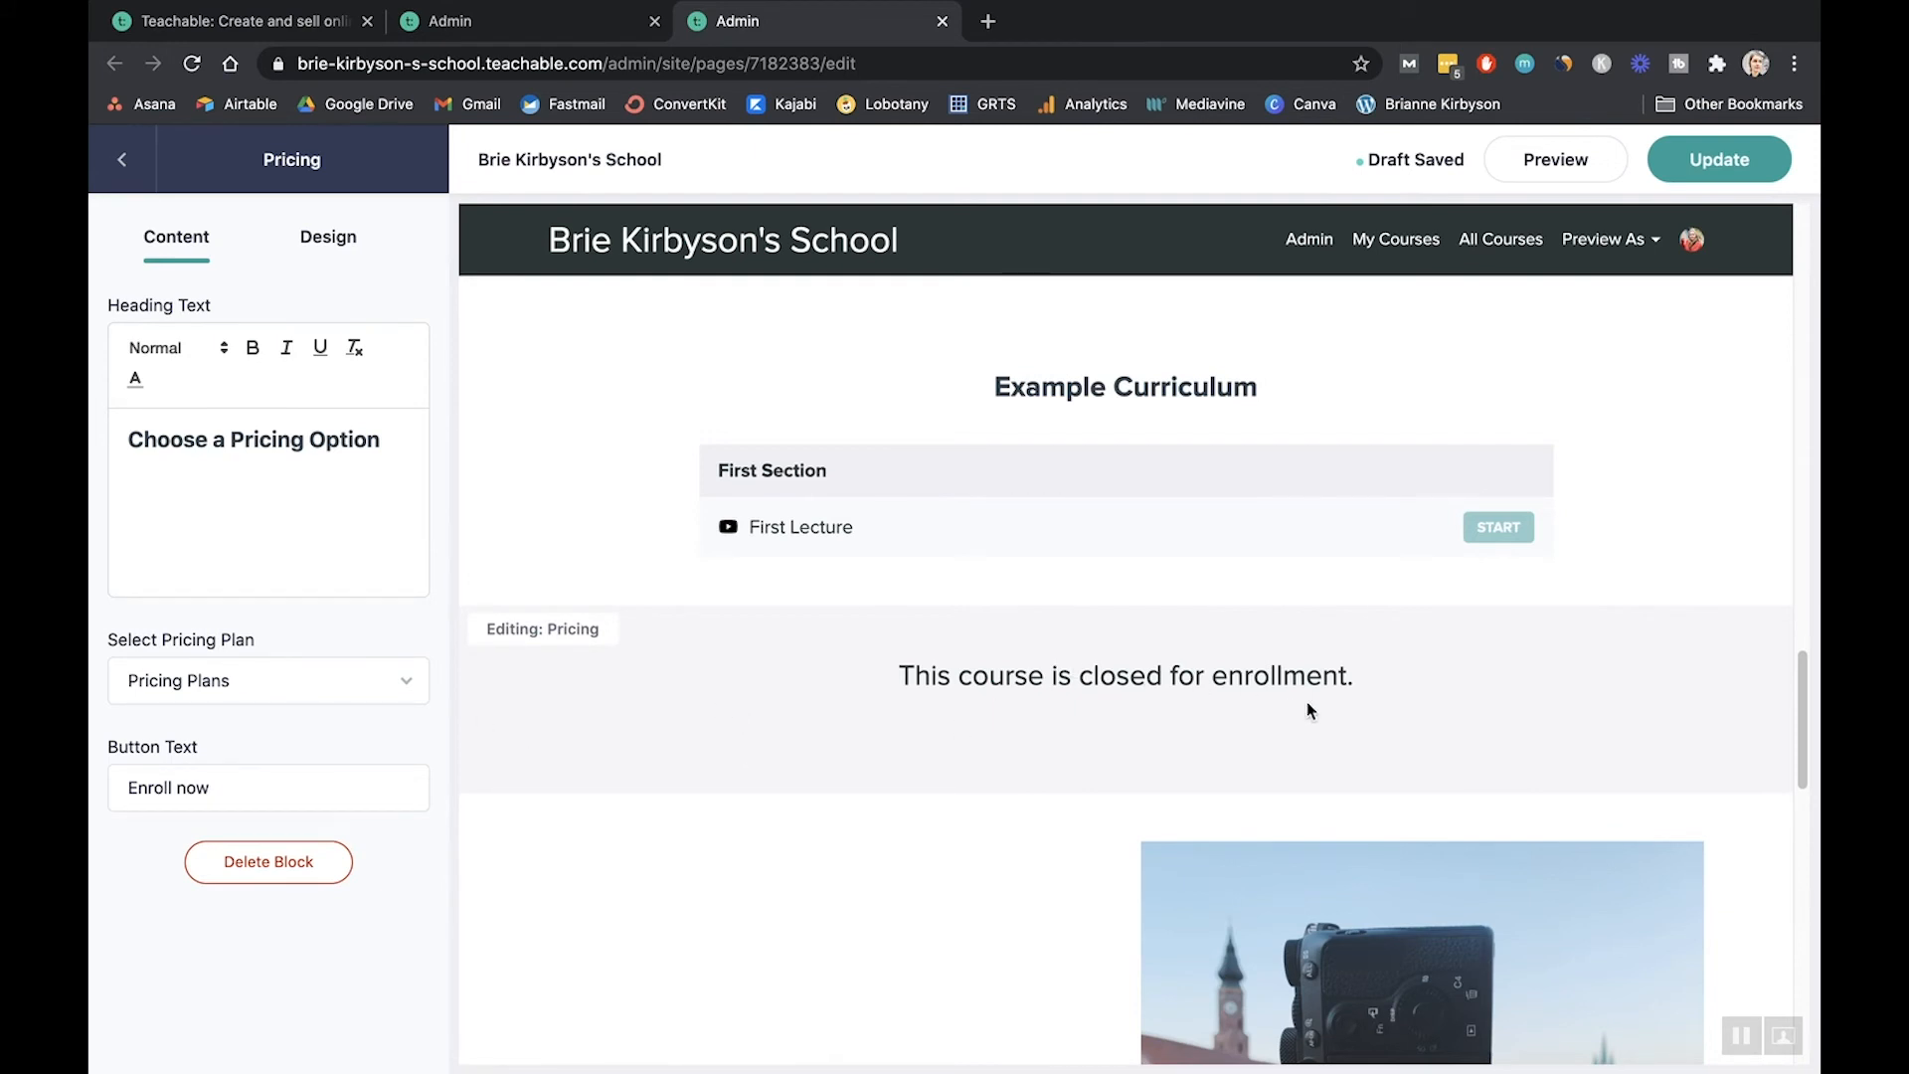
{"action": "mouse_move", "coordinate": [1357, 685]}
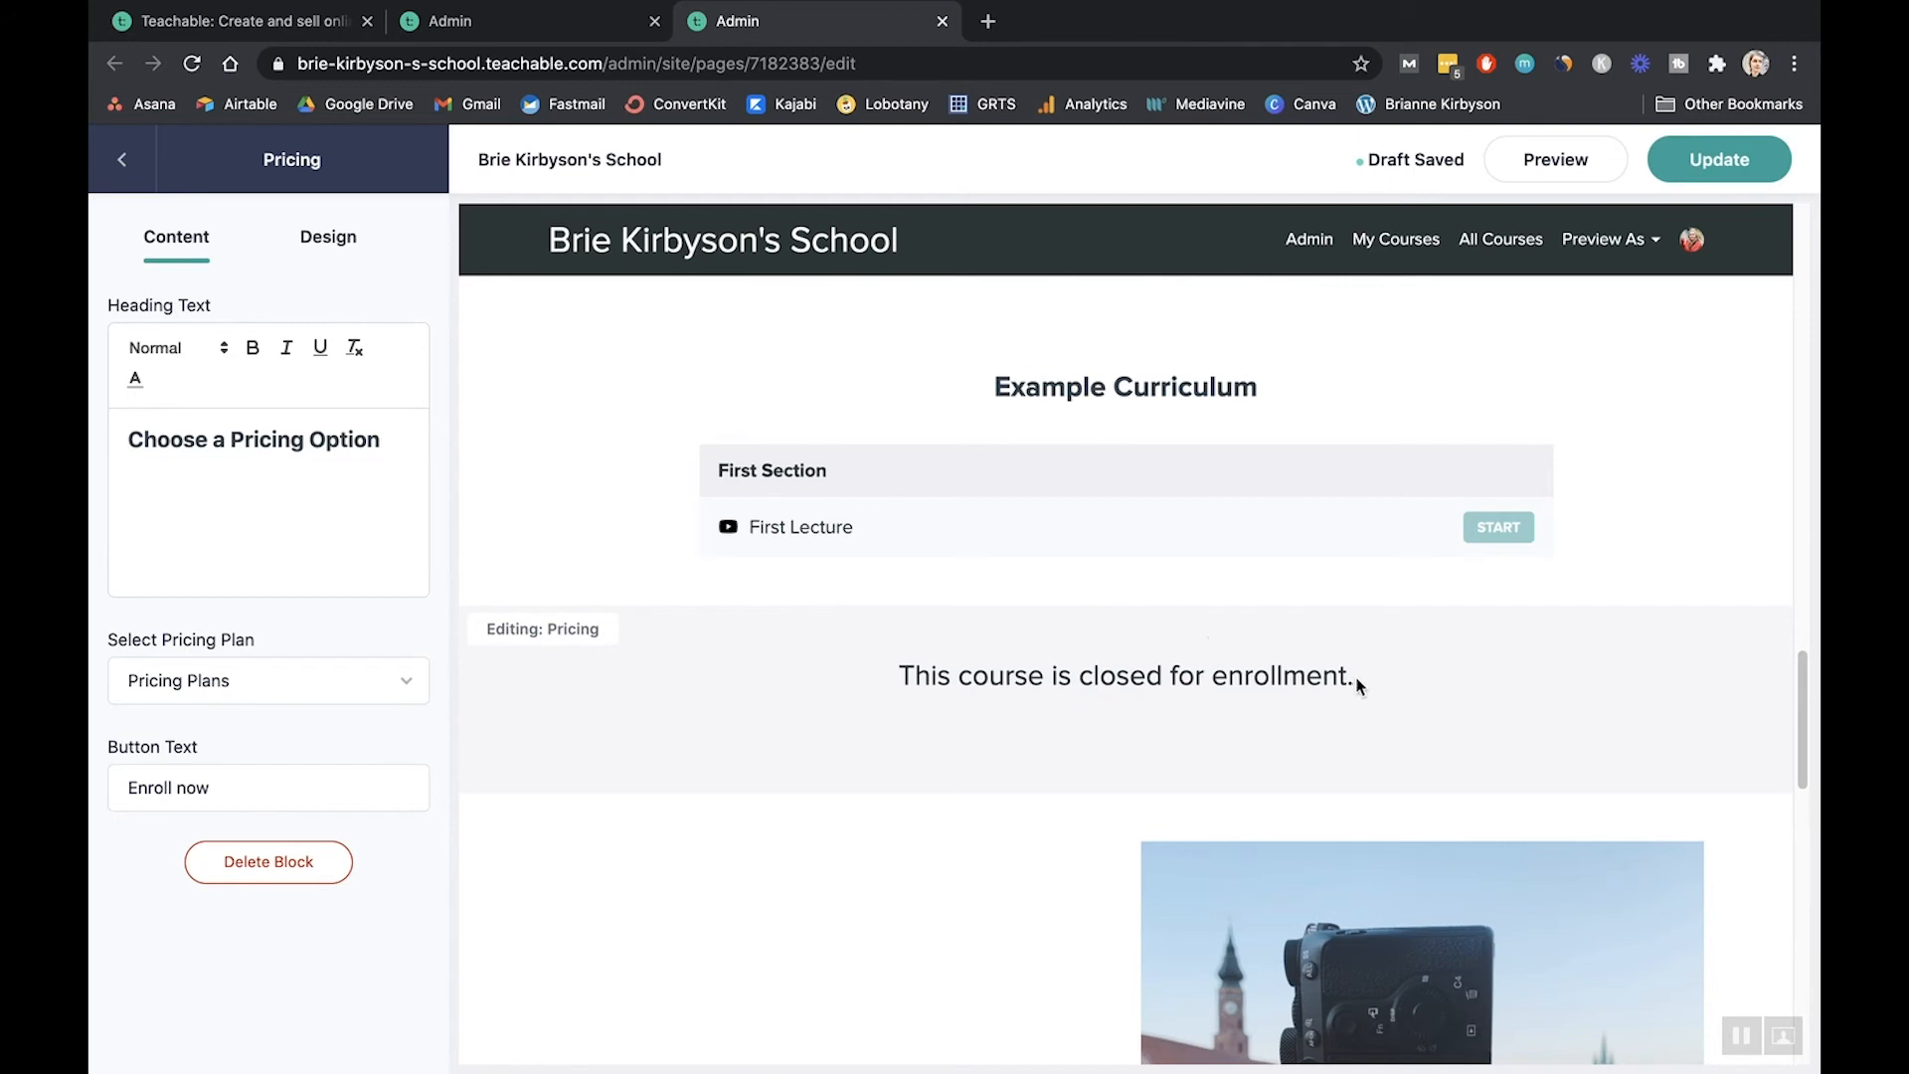
{"action": "mouse_move", "coordinate": [1454, 701]}
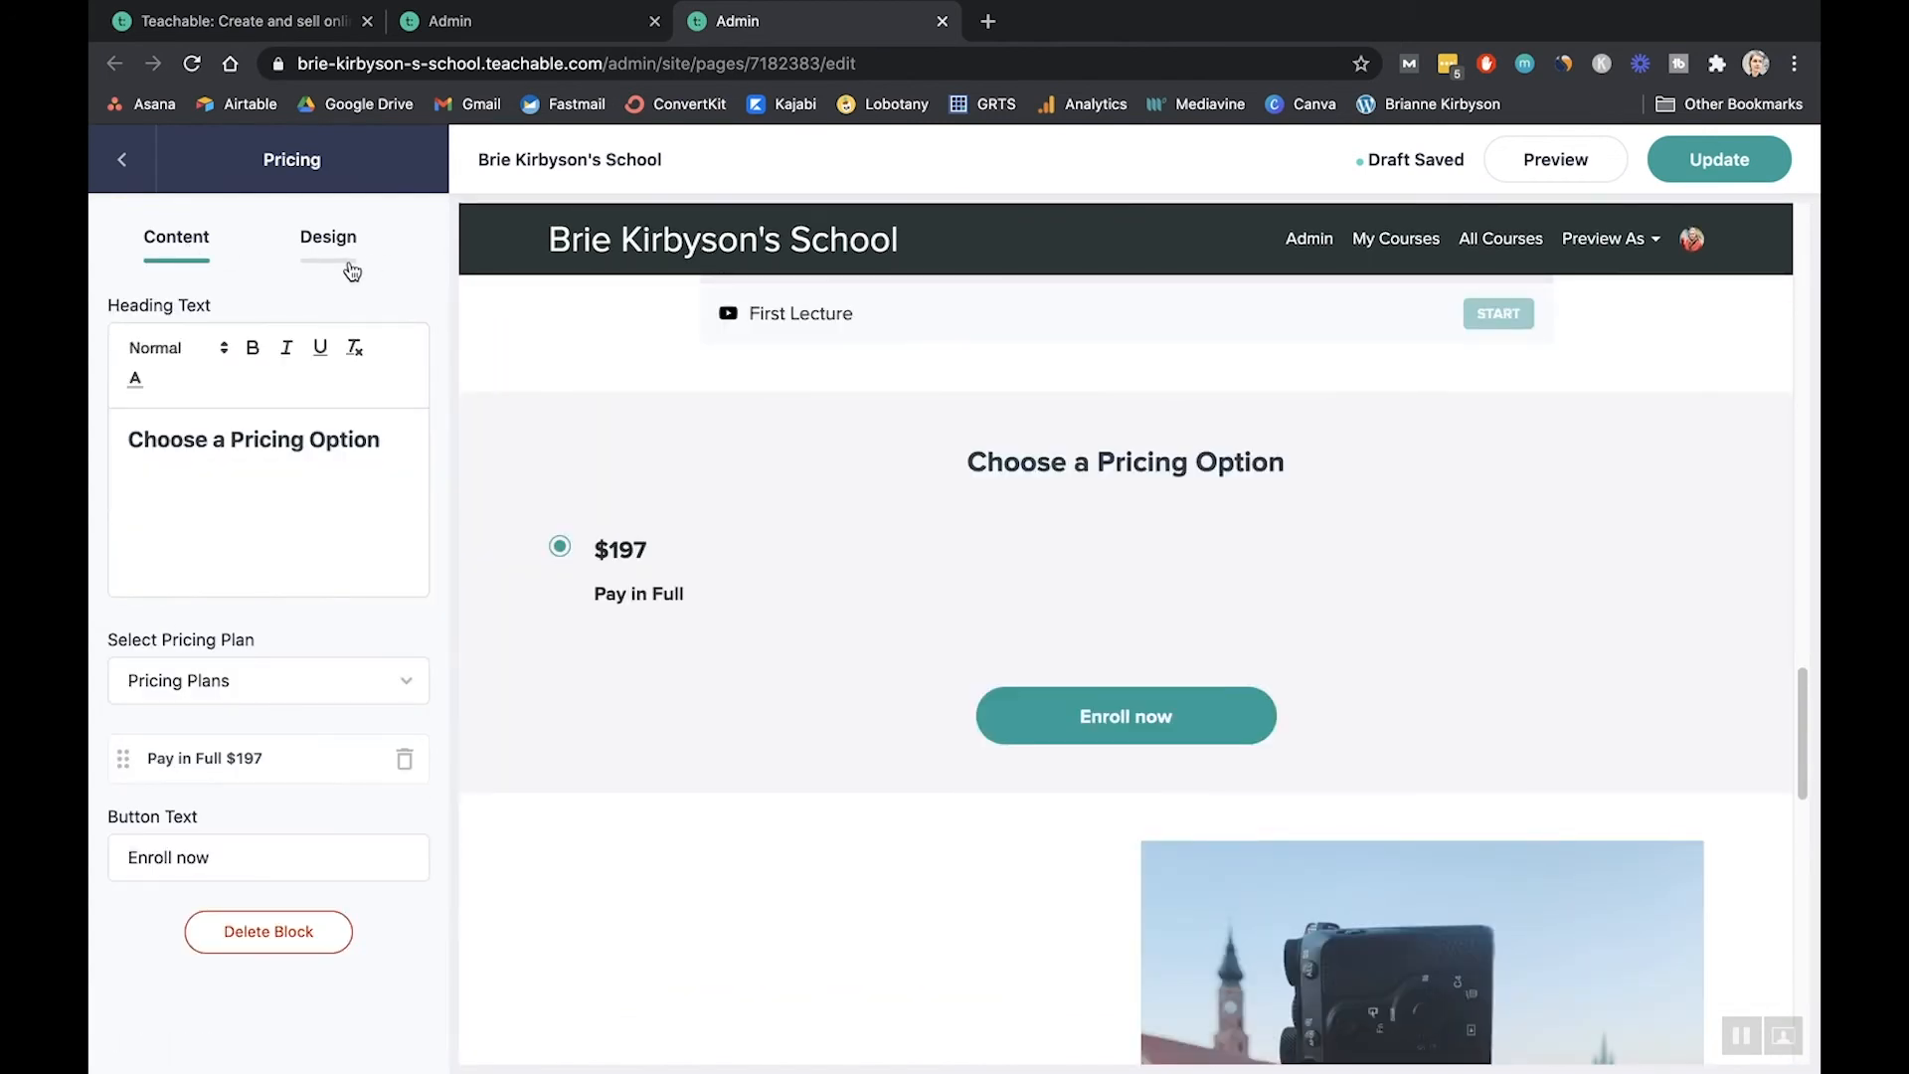
{"action": "left_click", "coordinate": [327, 237]}
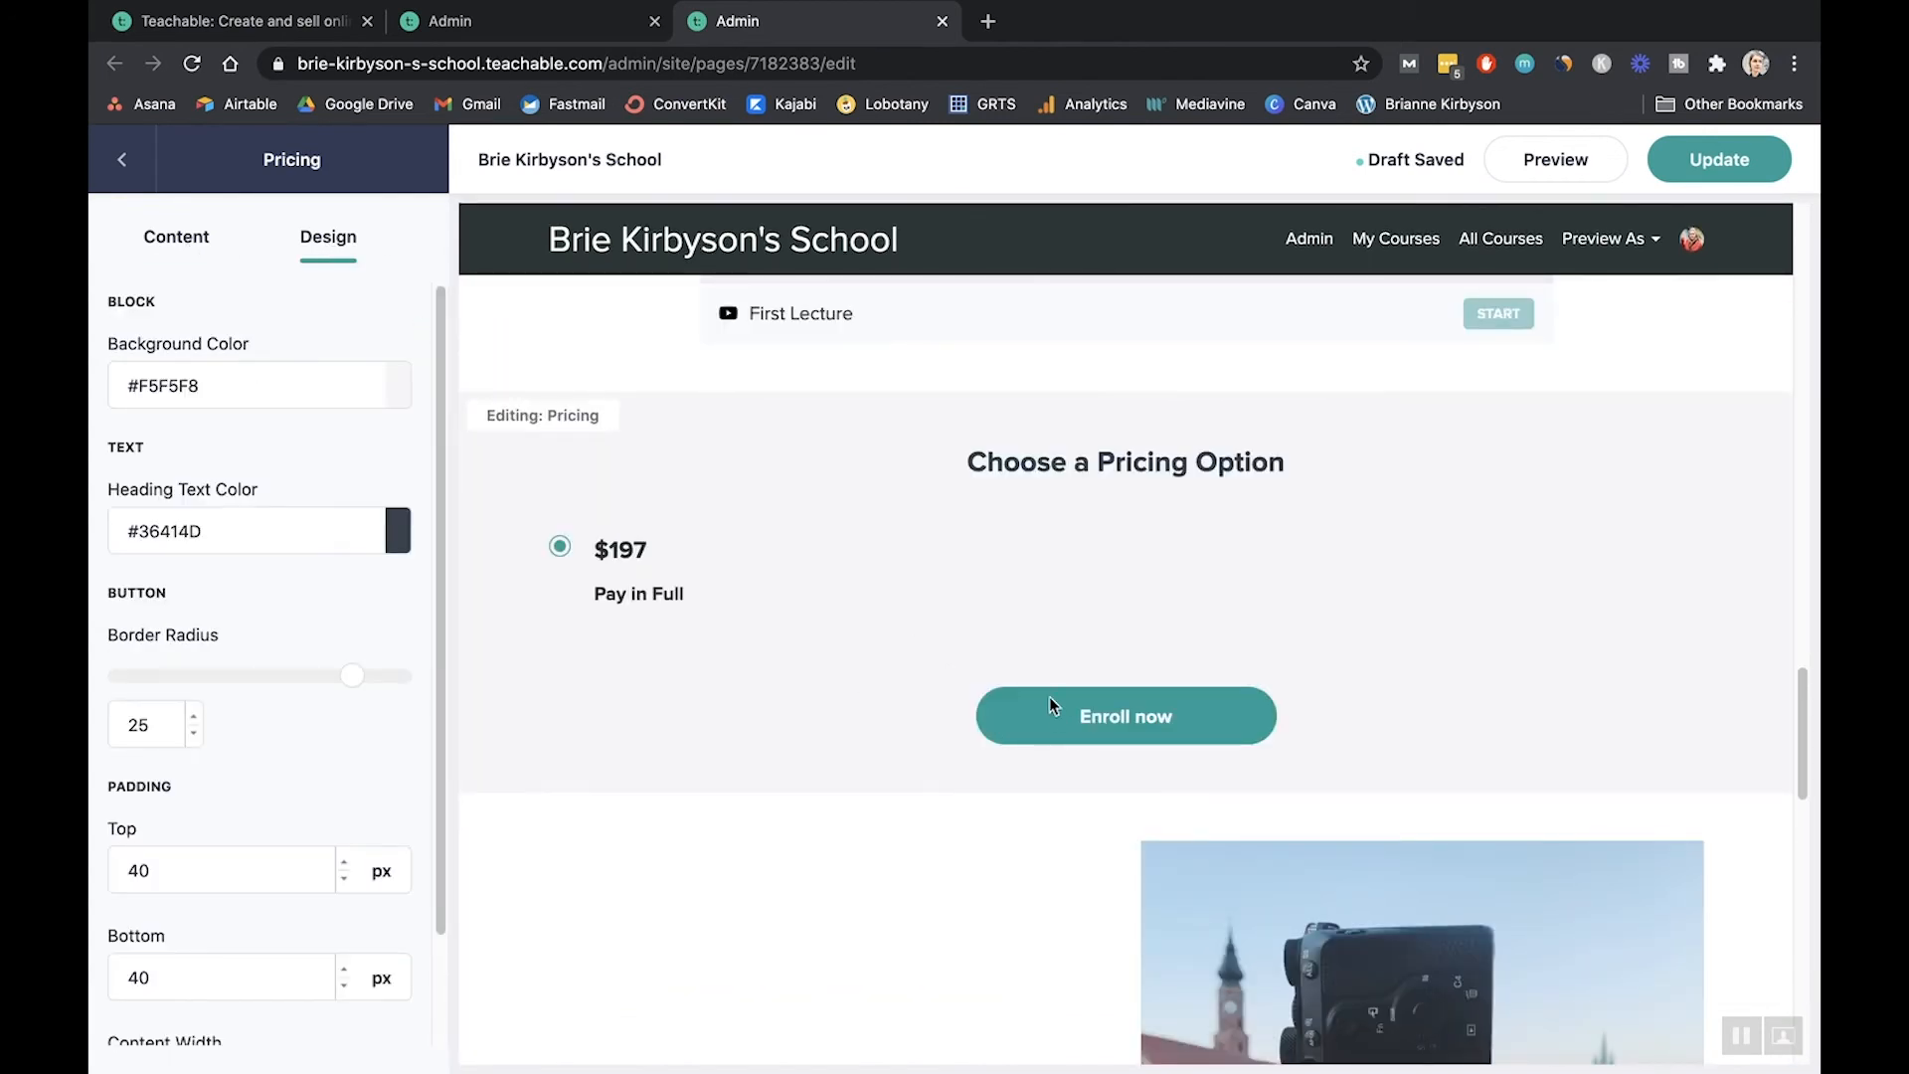
{"action": "mouse_move", "coordinate": [1002, 676]}
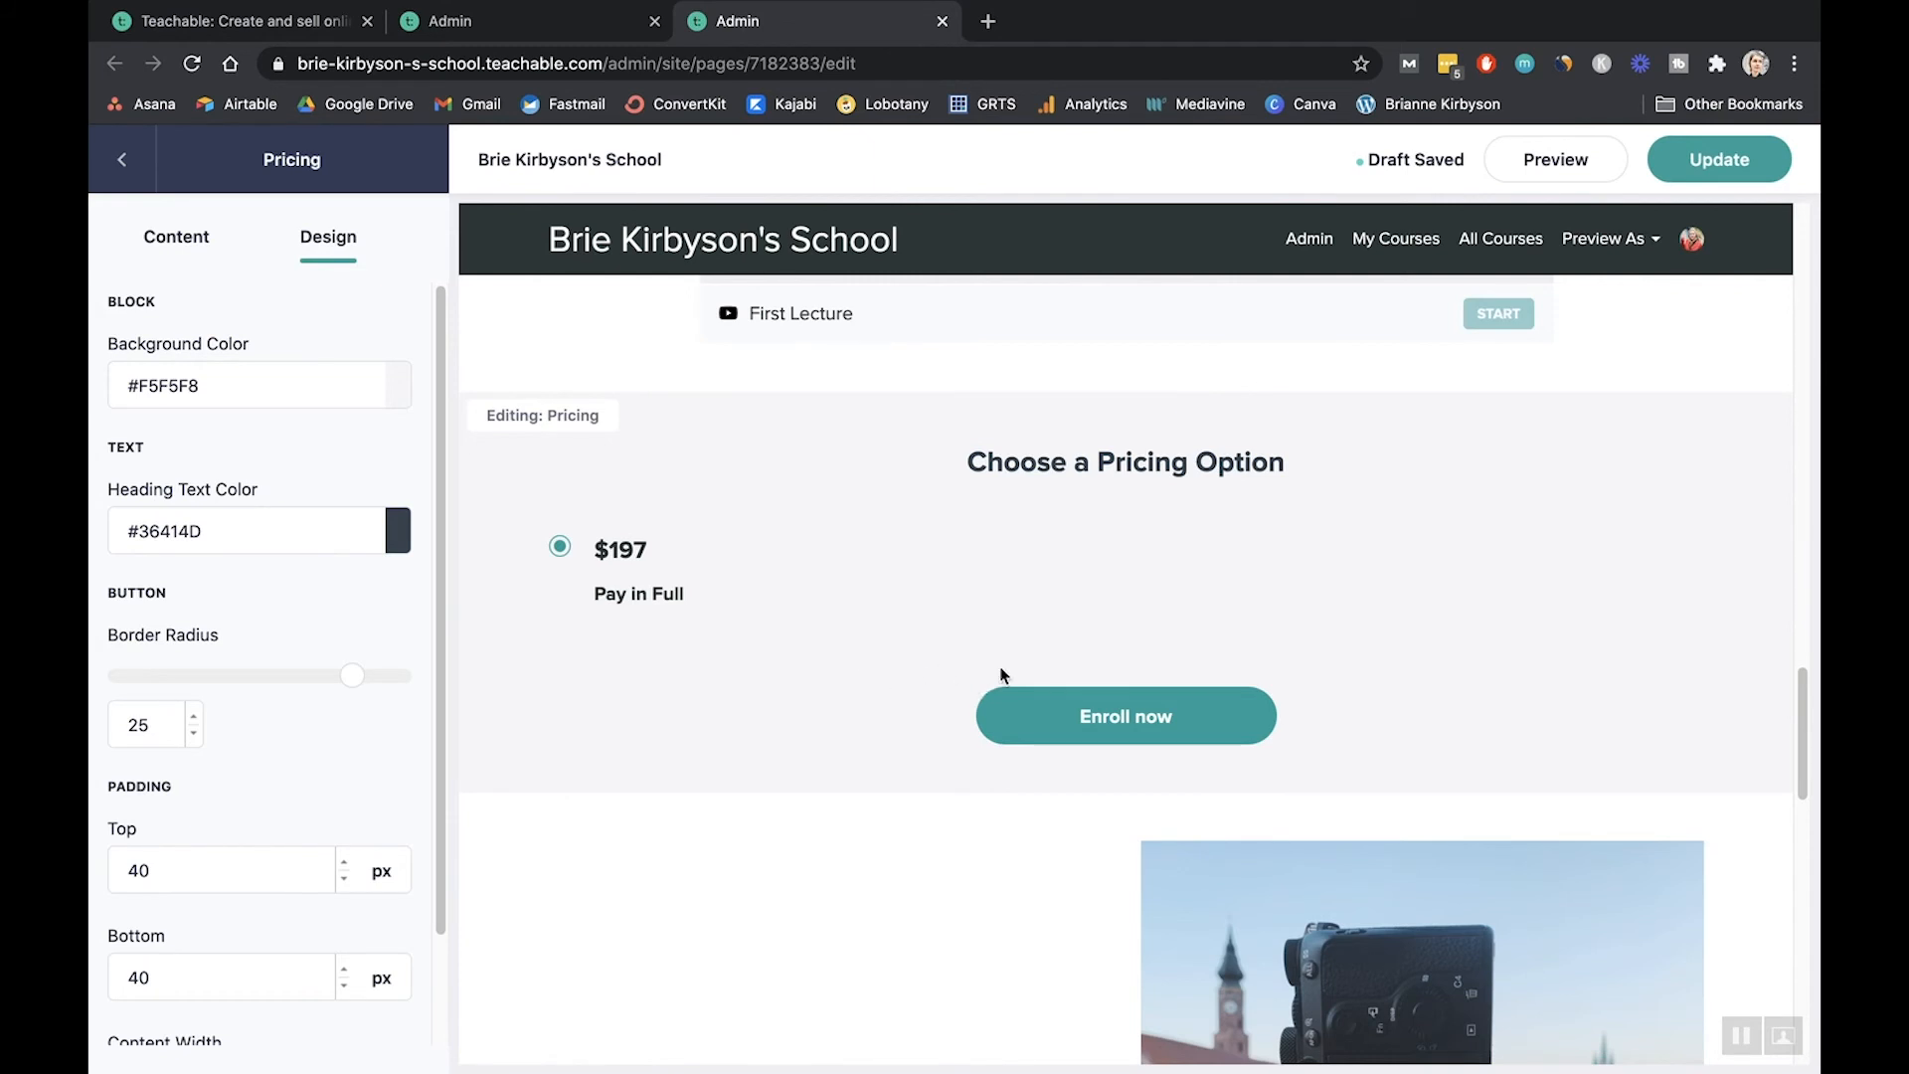
{"action": "mouse_move", "coordinate": [695, 505]}
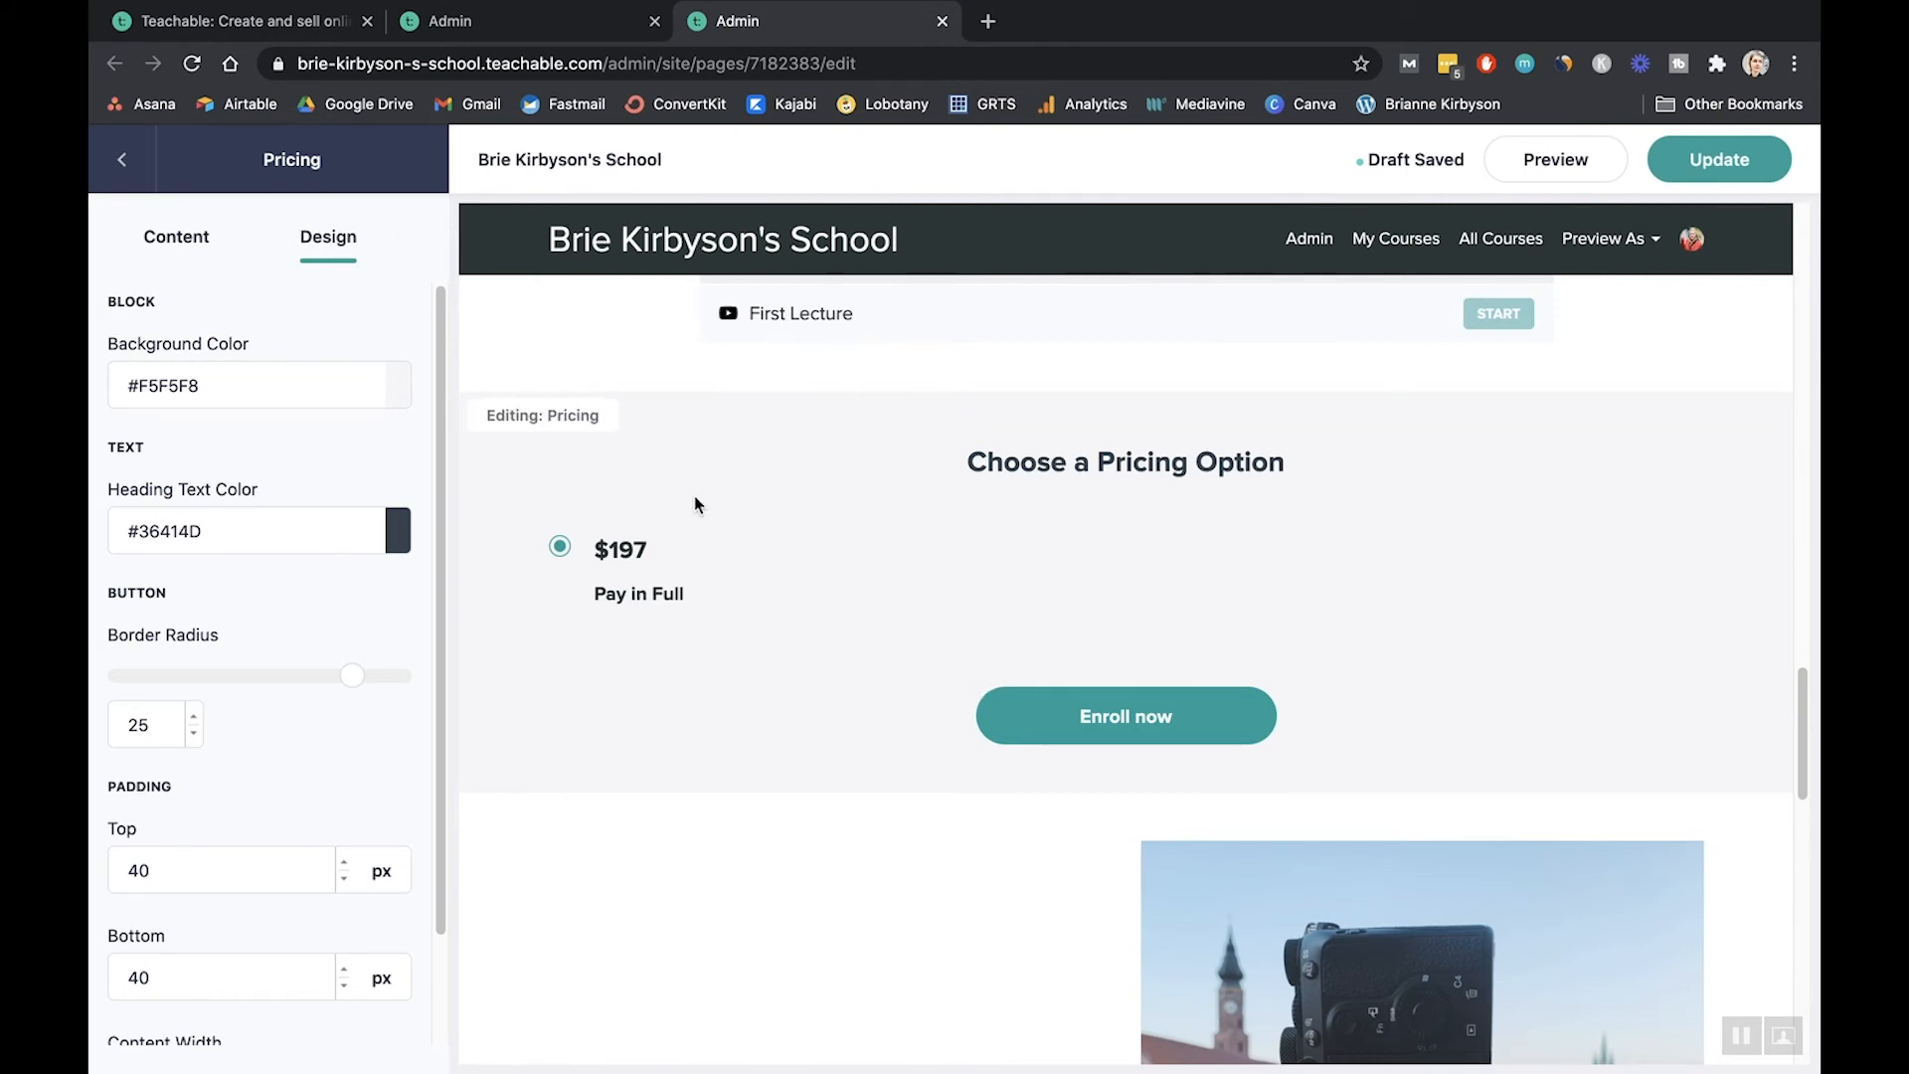
{"action": "scroll", "scroll_direction": "down", "scroll_amount": 3}
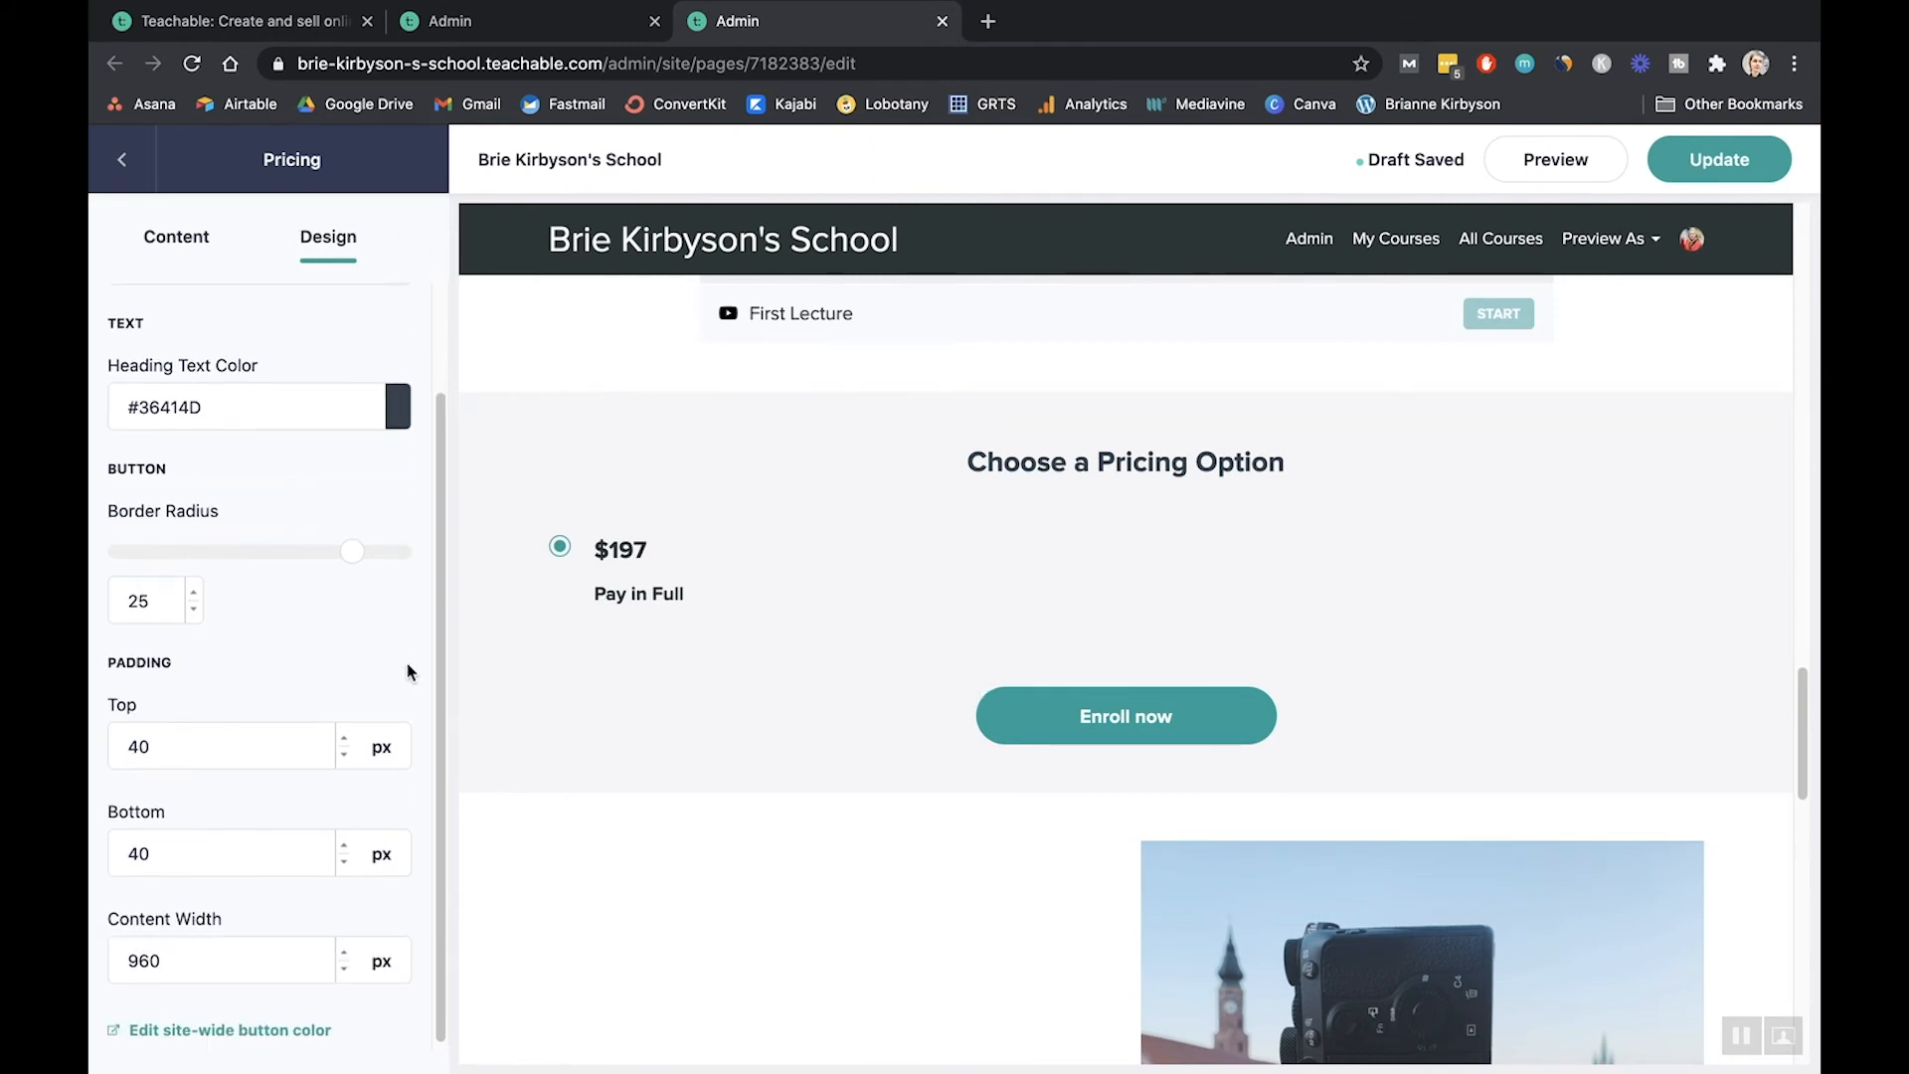
{"action": "left_click", "coordinate": [175, 237]}
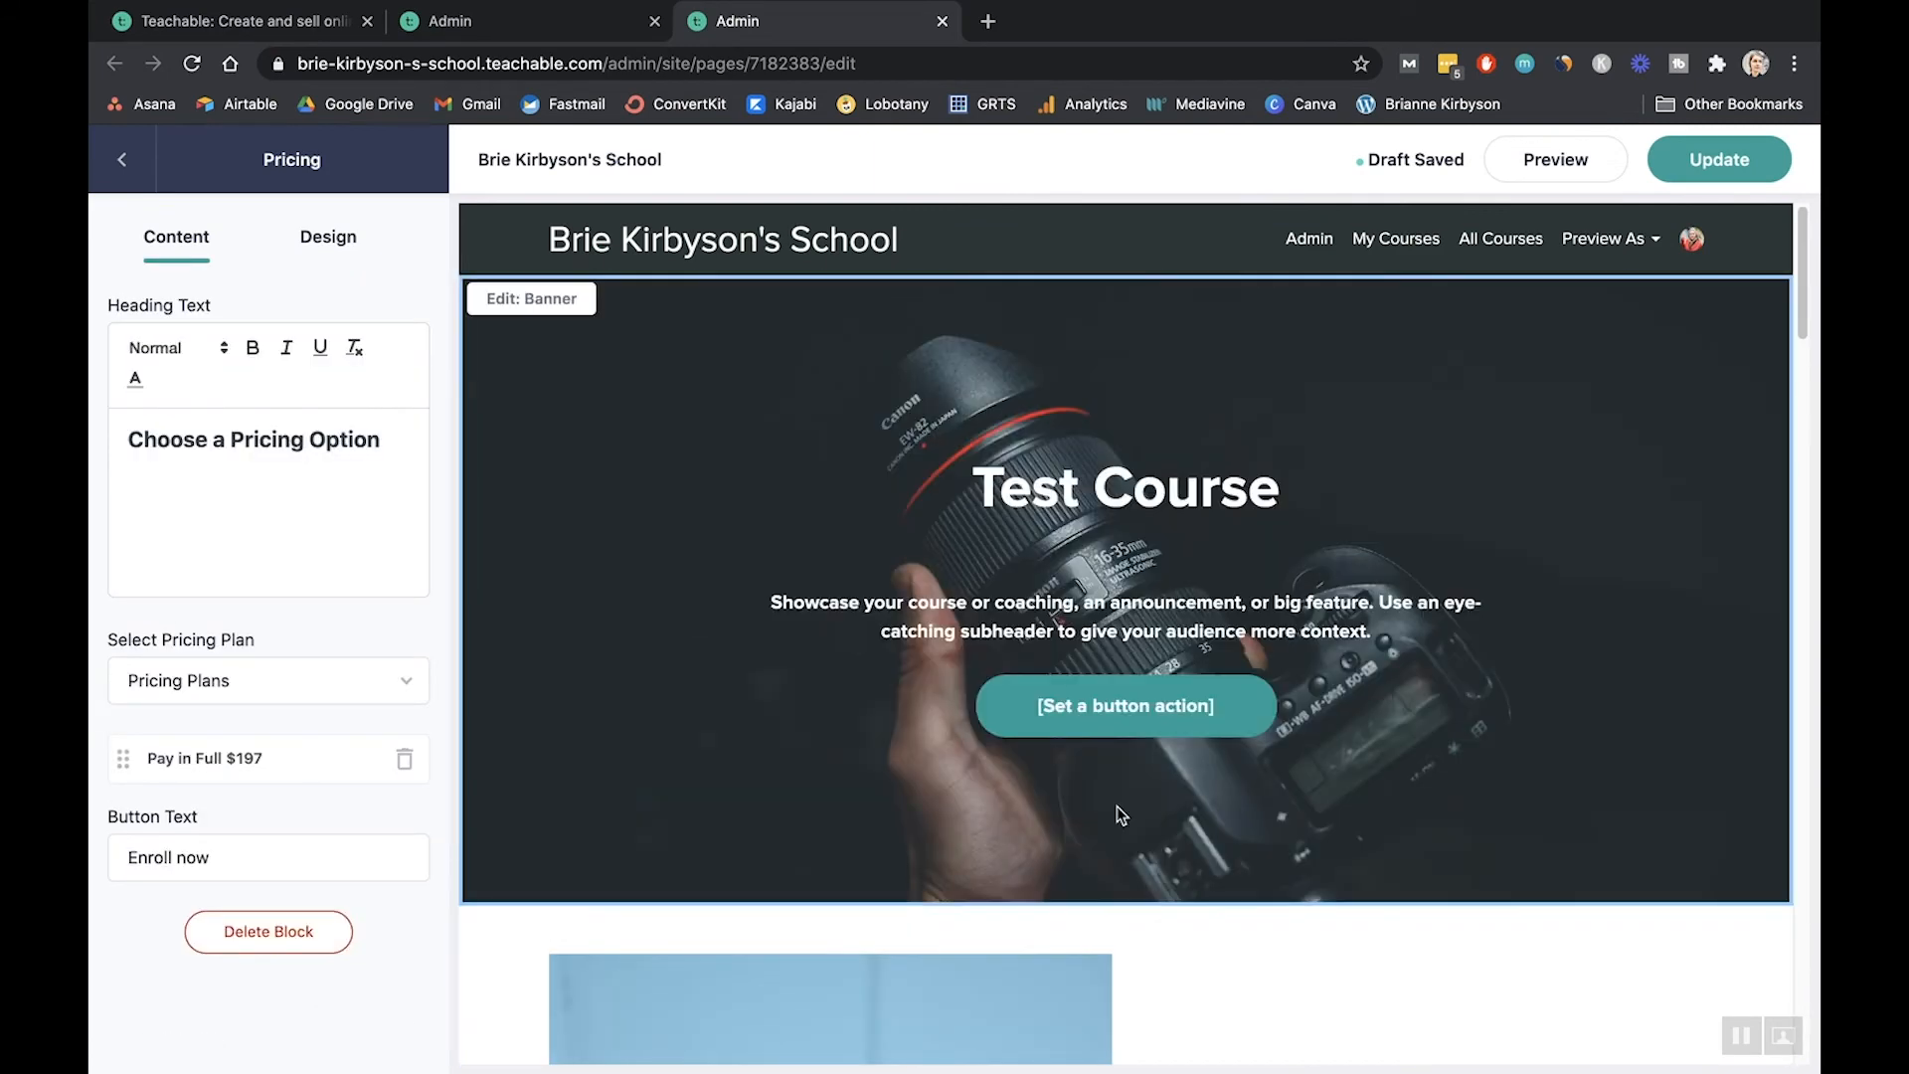
- Scroll to the Featured Products block, delete it, and confirm the removal
{"action": "scroll", "scroll_direction": "down", "scroll_amount": 3}
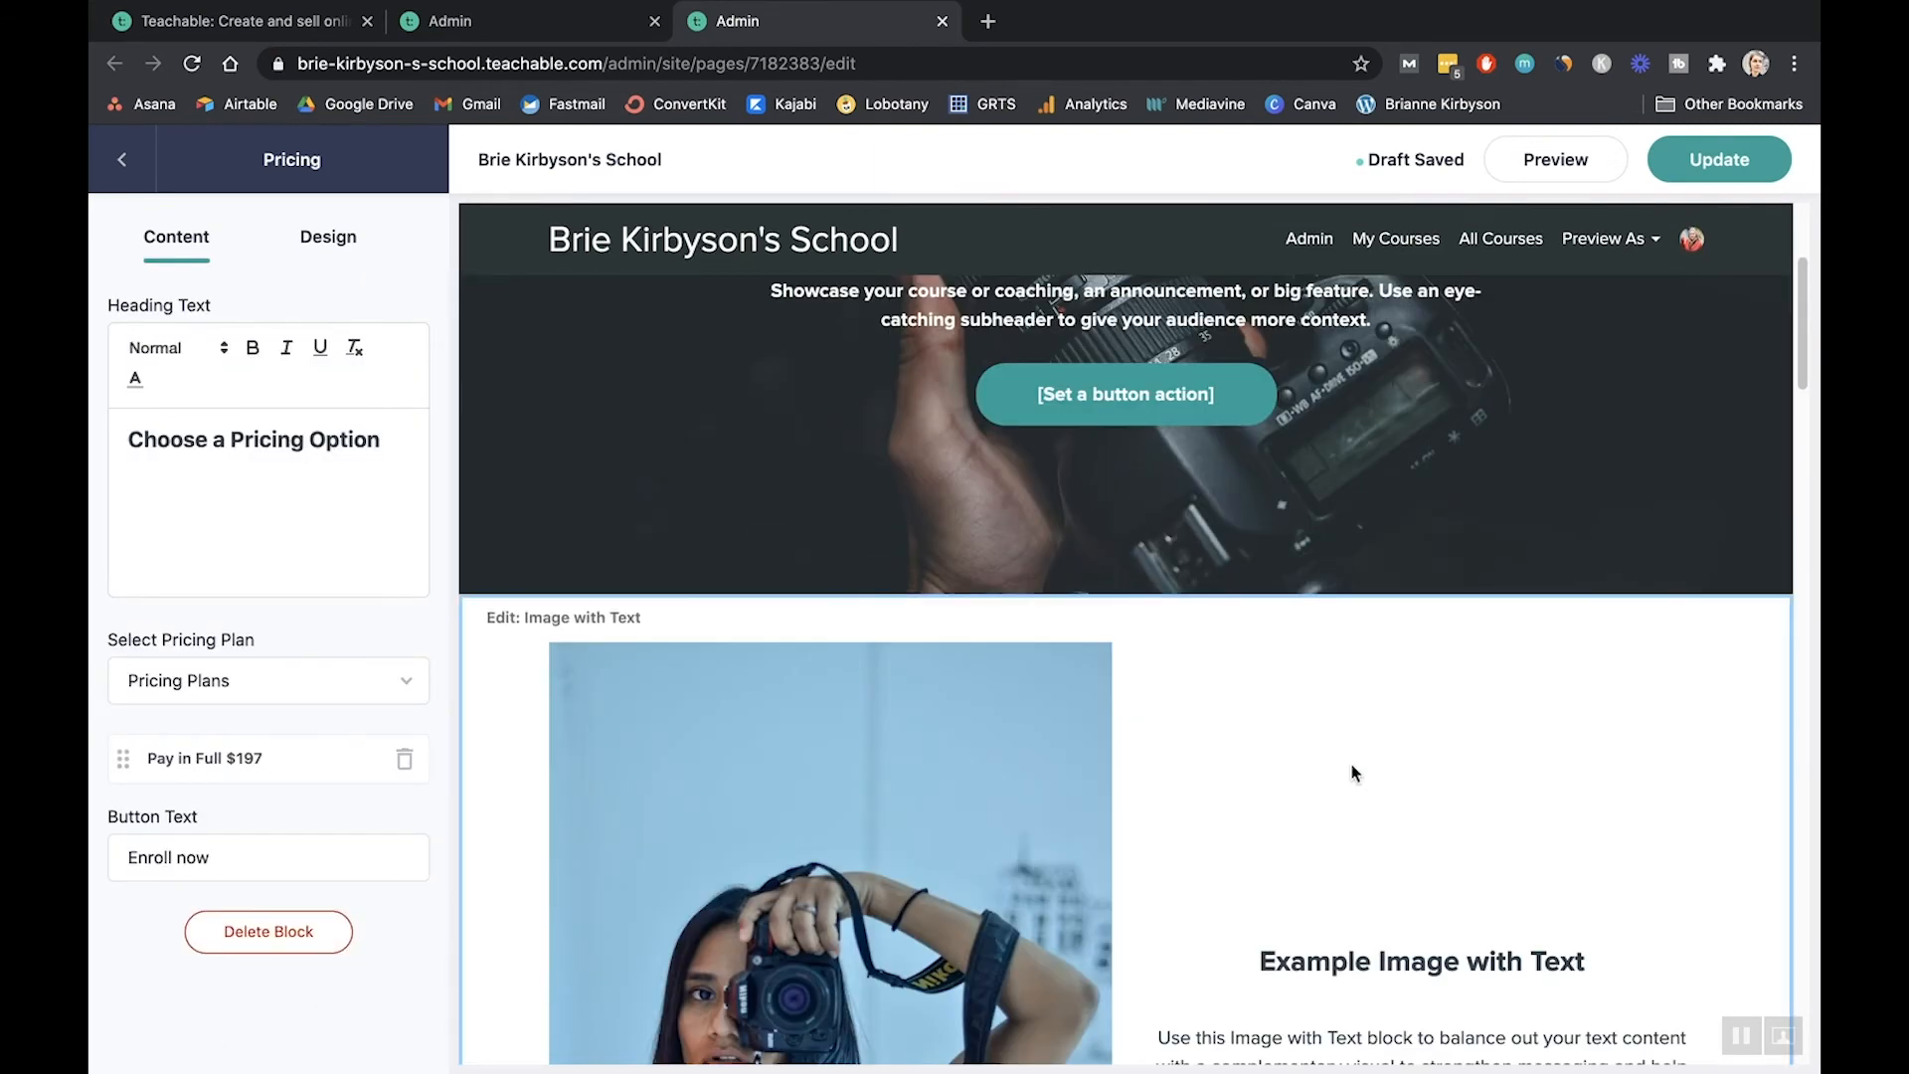
{"action": "scroll", "scroll_direction": "down", "scroll_amount": 3}
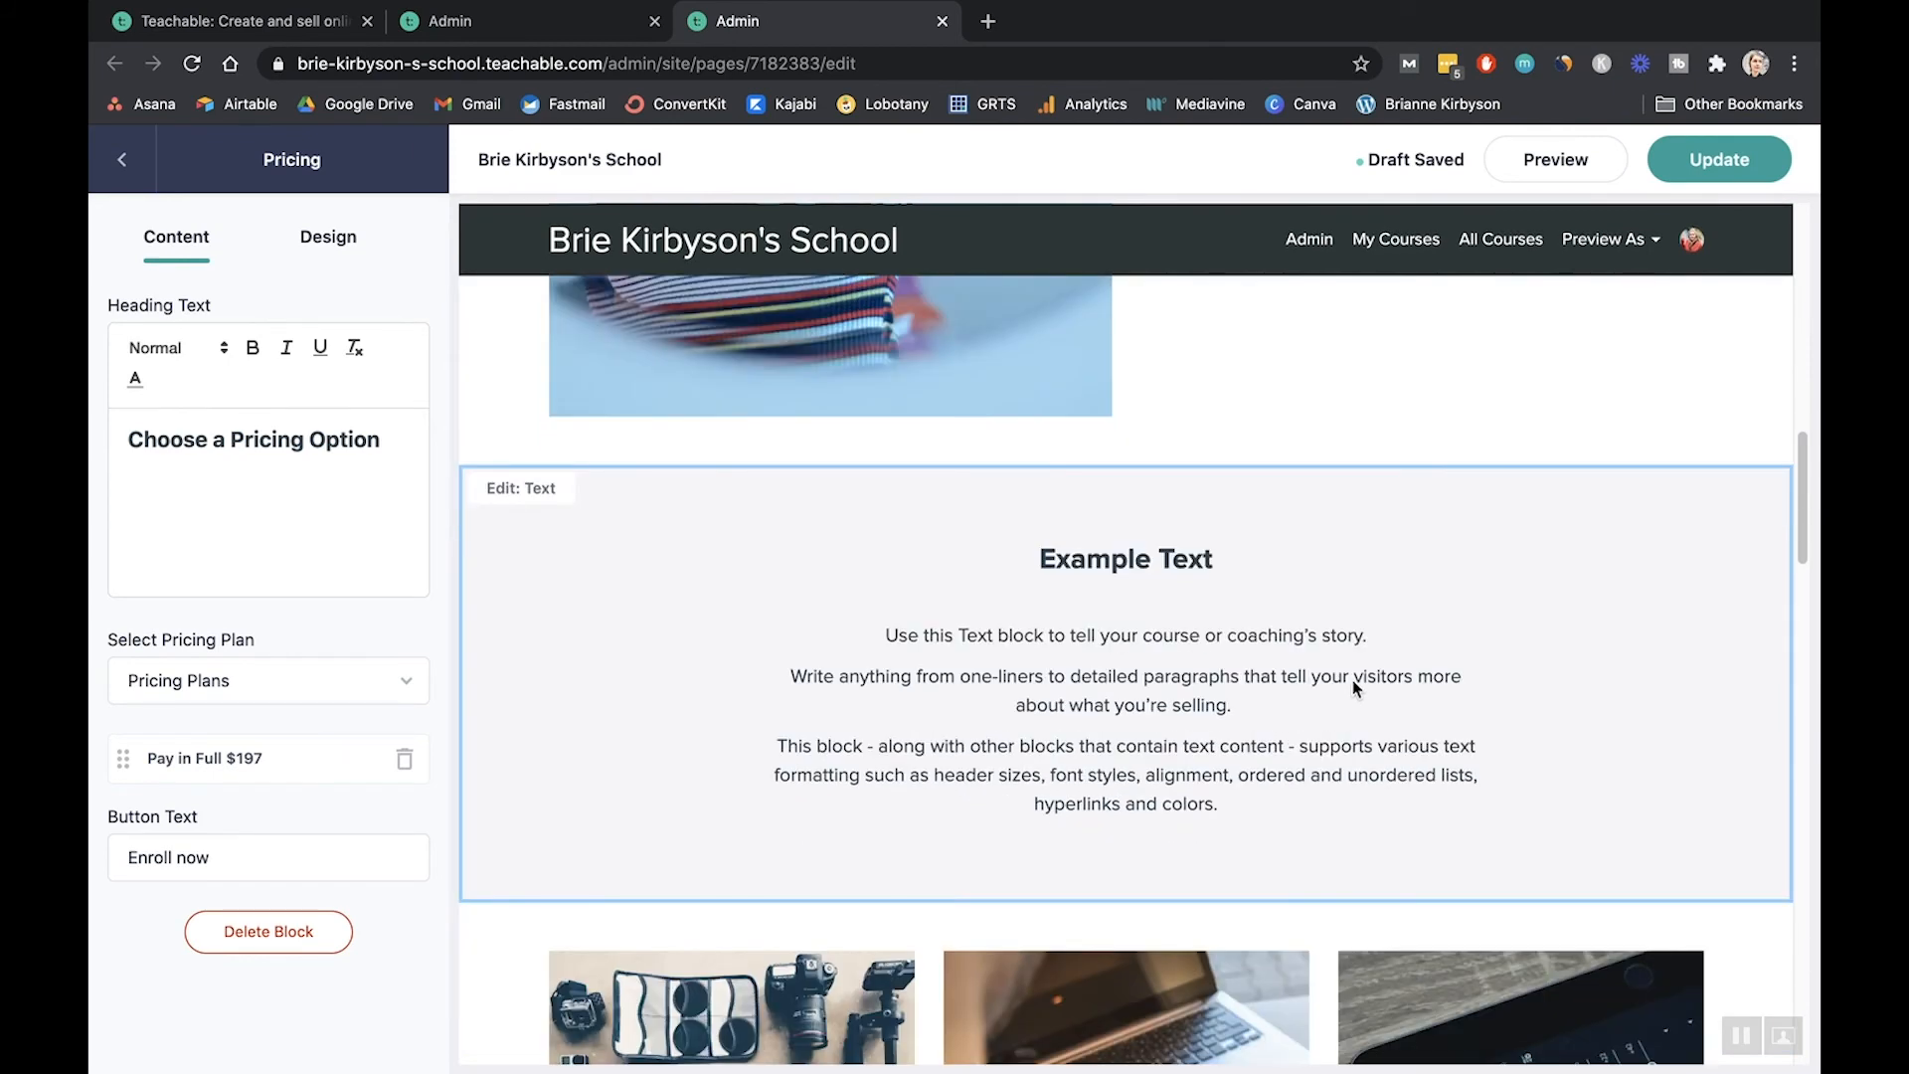
{"action": "scroll", "scroll_direction": "down", "scroll_amount": 3}
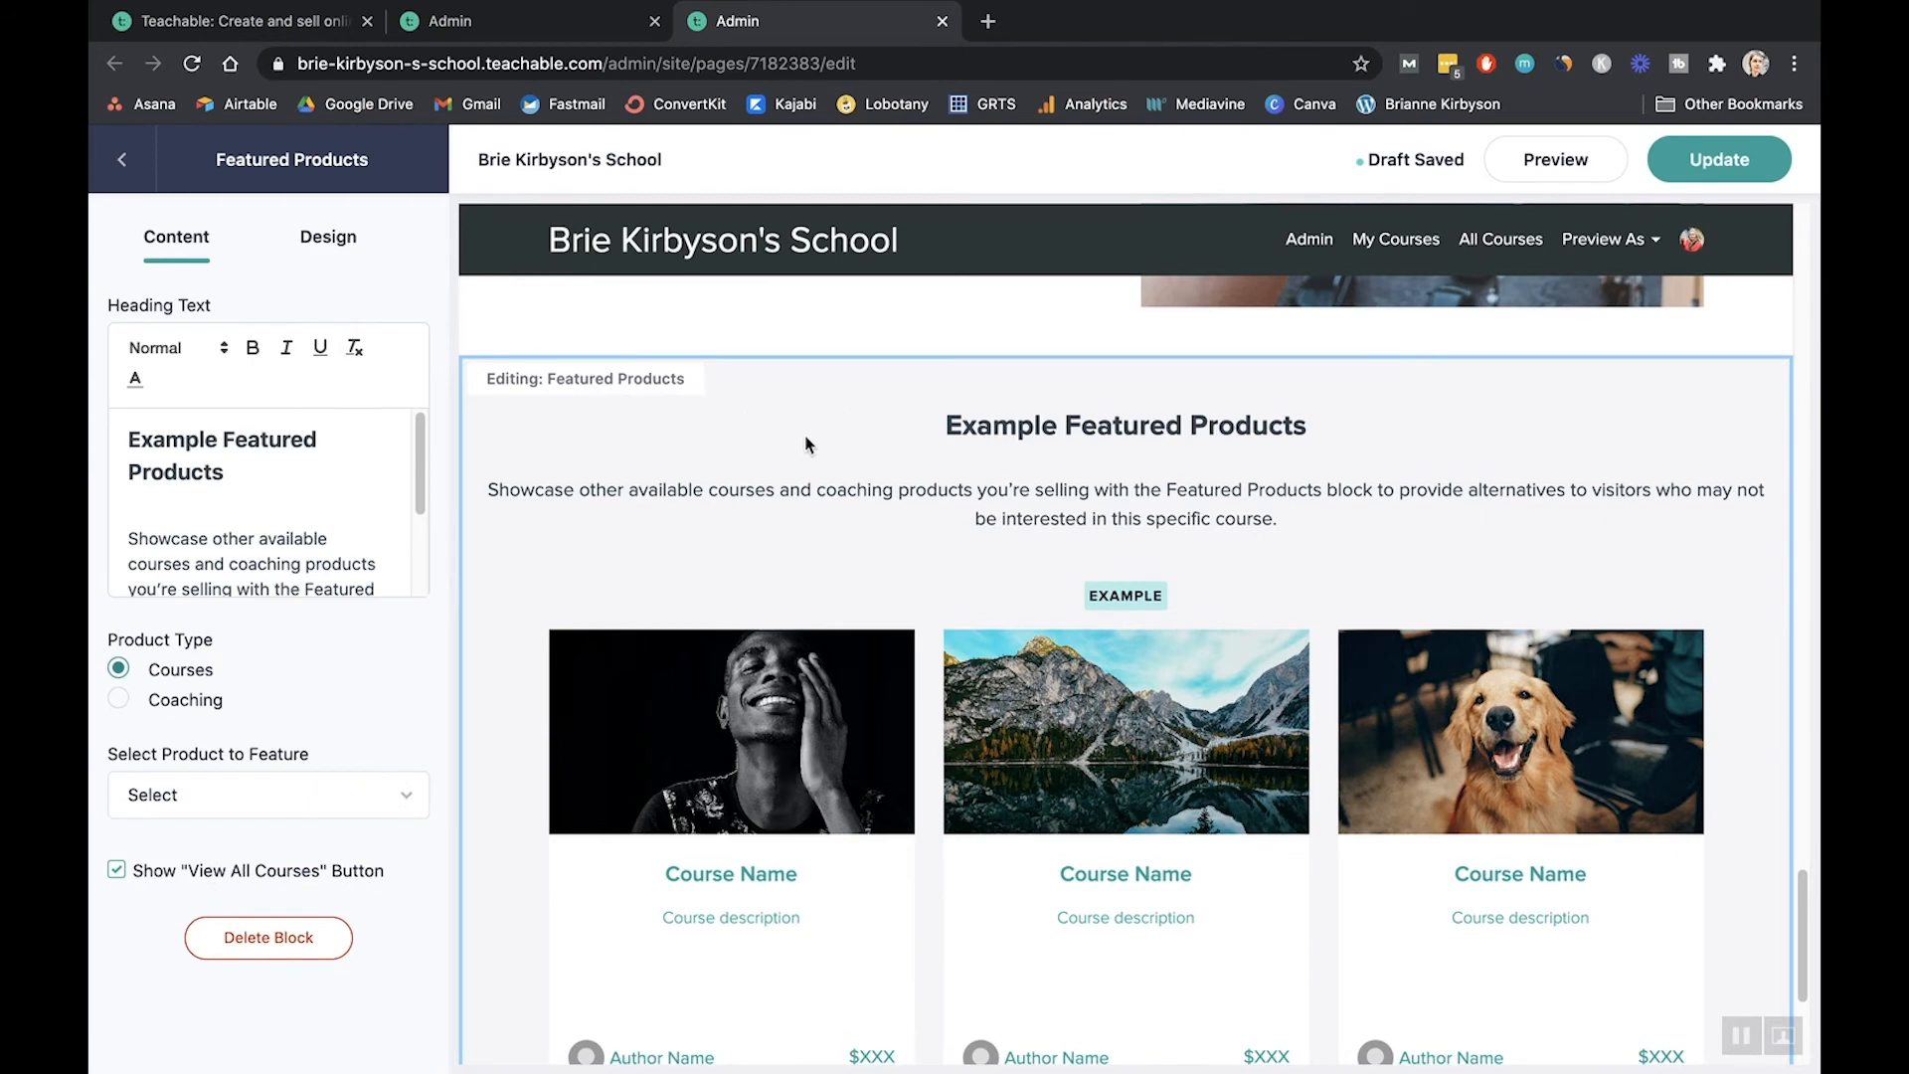
{"action": "left_click", "coordinate": [267, 937]}
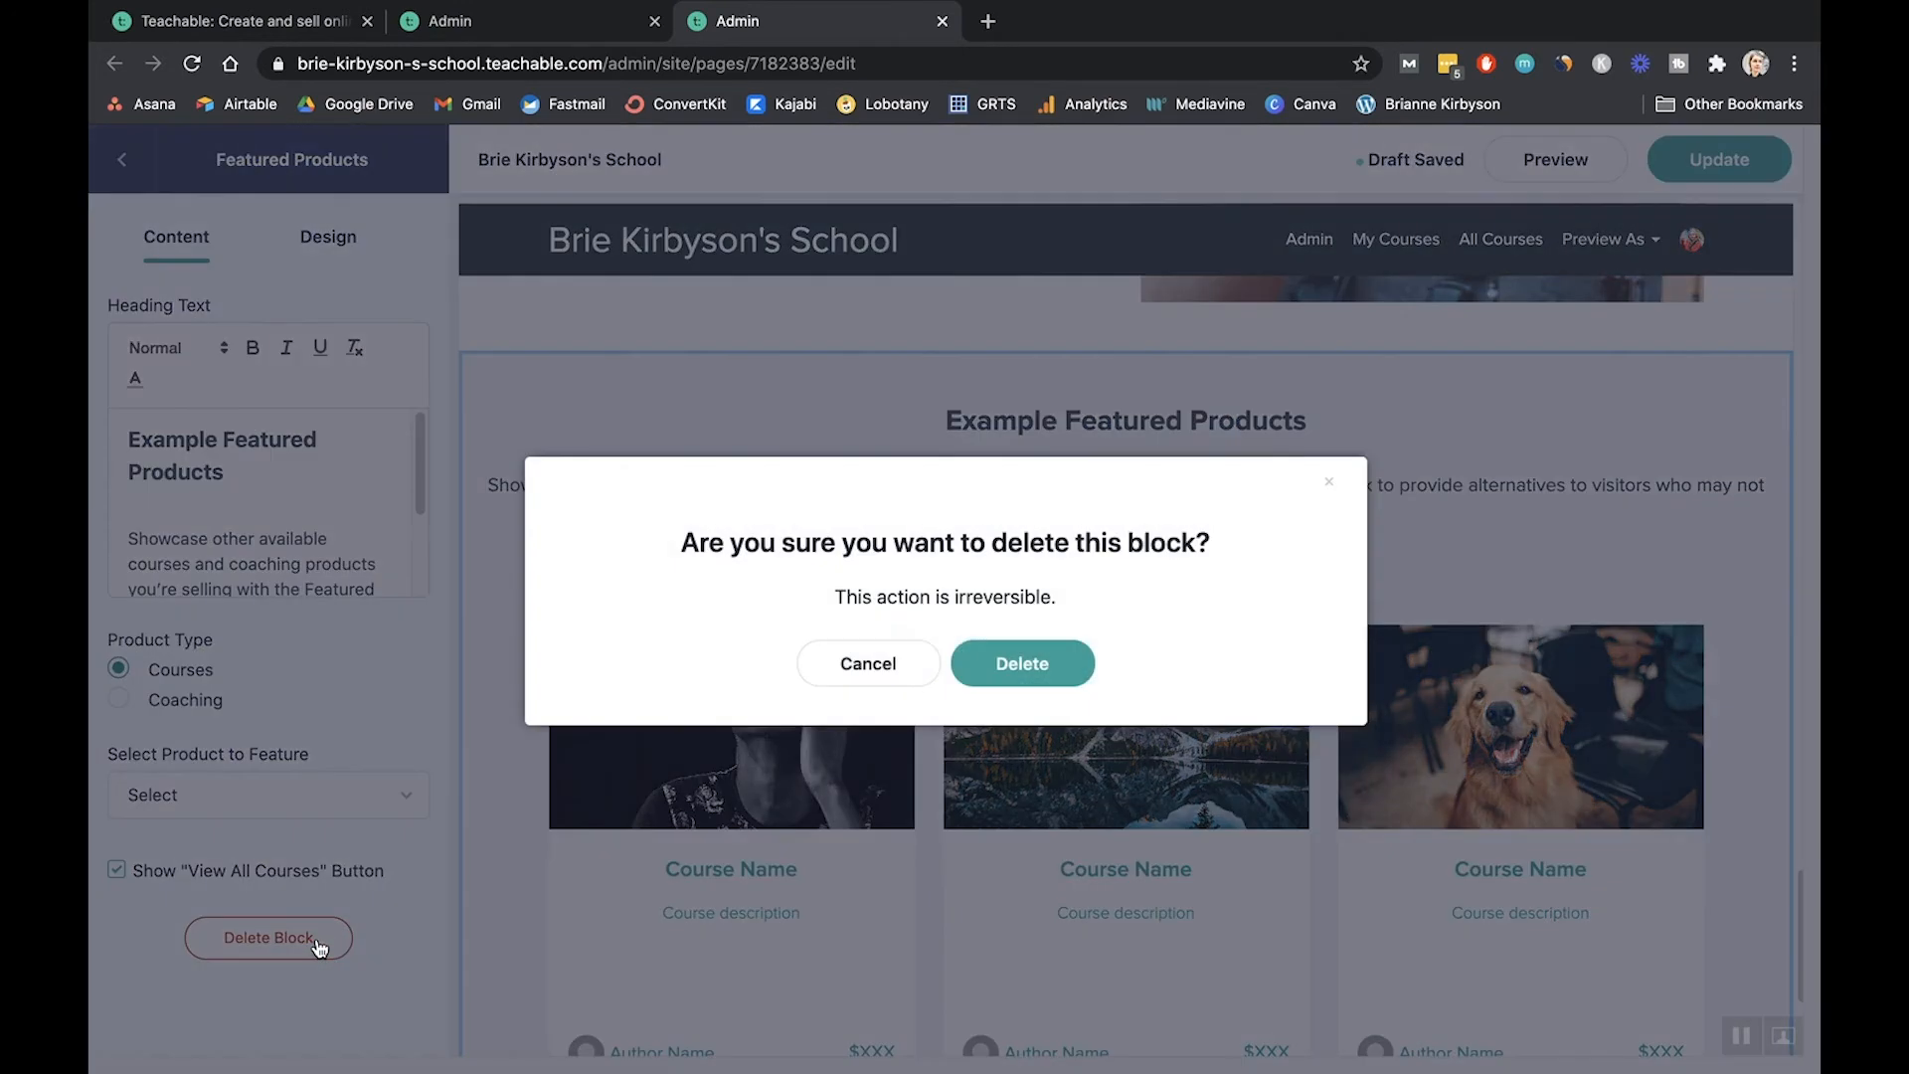
{"action": "left_click", "coordinate": [1021, 664]}
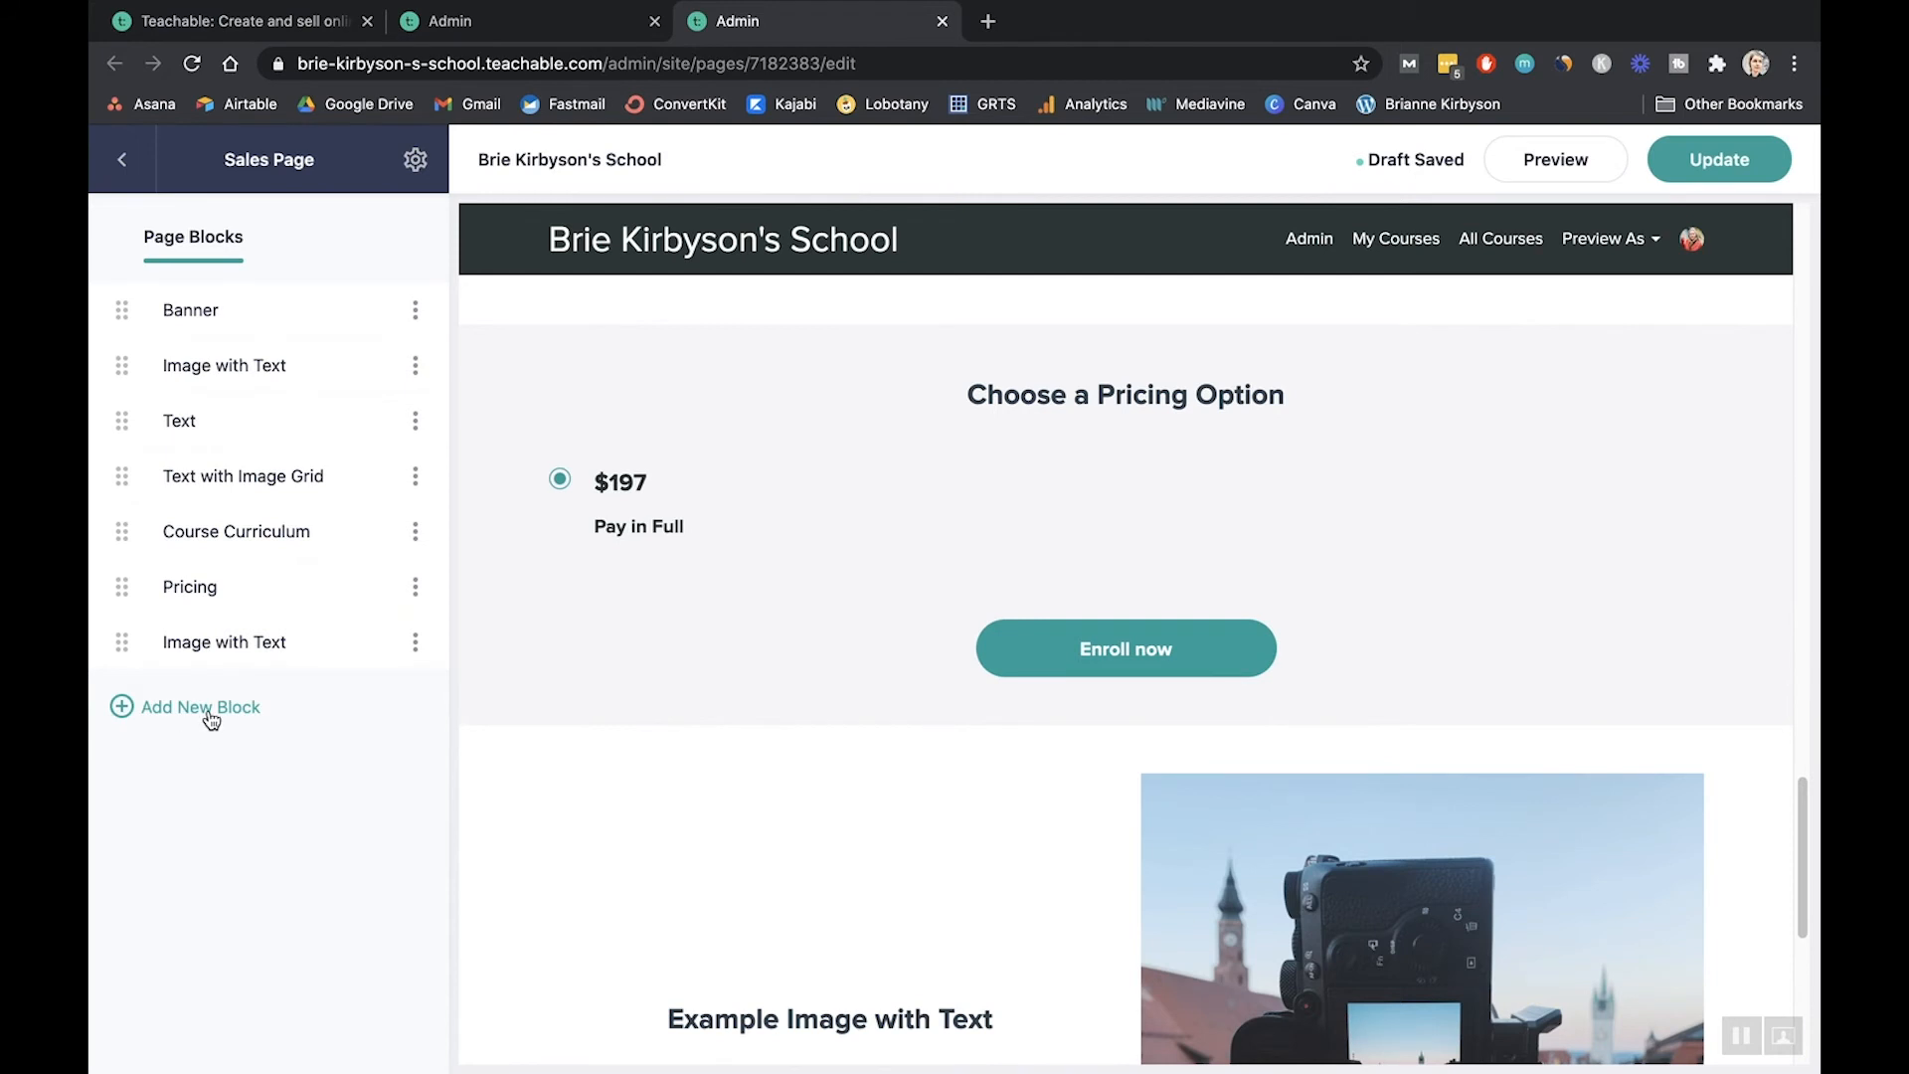
- Browse the Add New Block library of course, basic and layout block types
{"action": "left_click", "coordinate": [200, 707]}
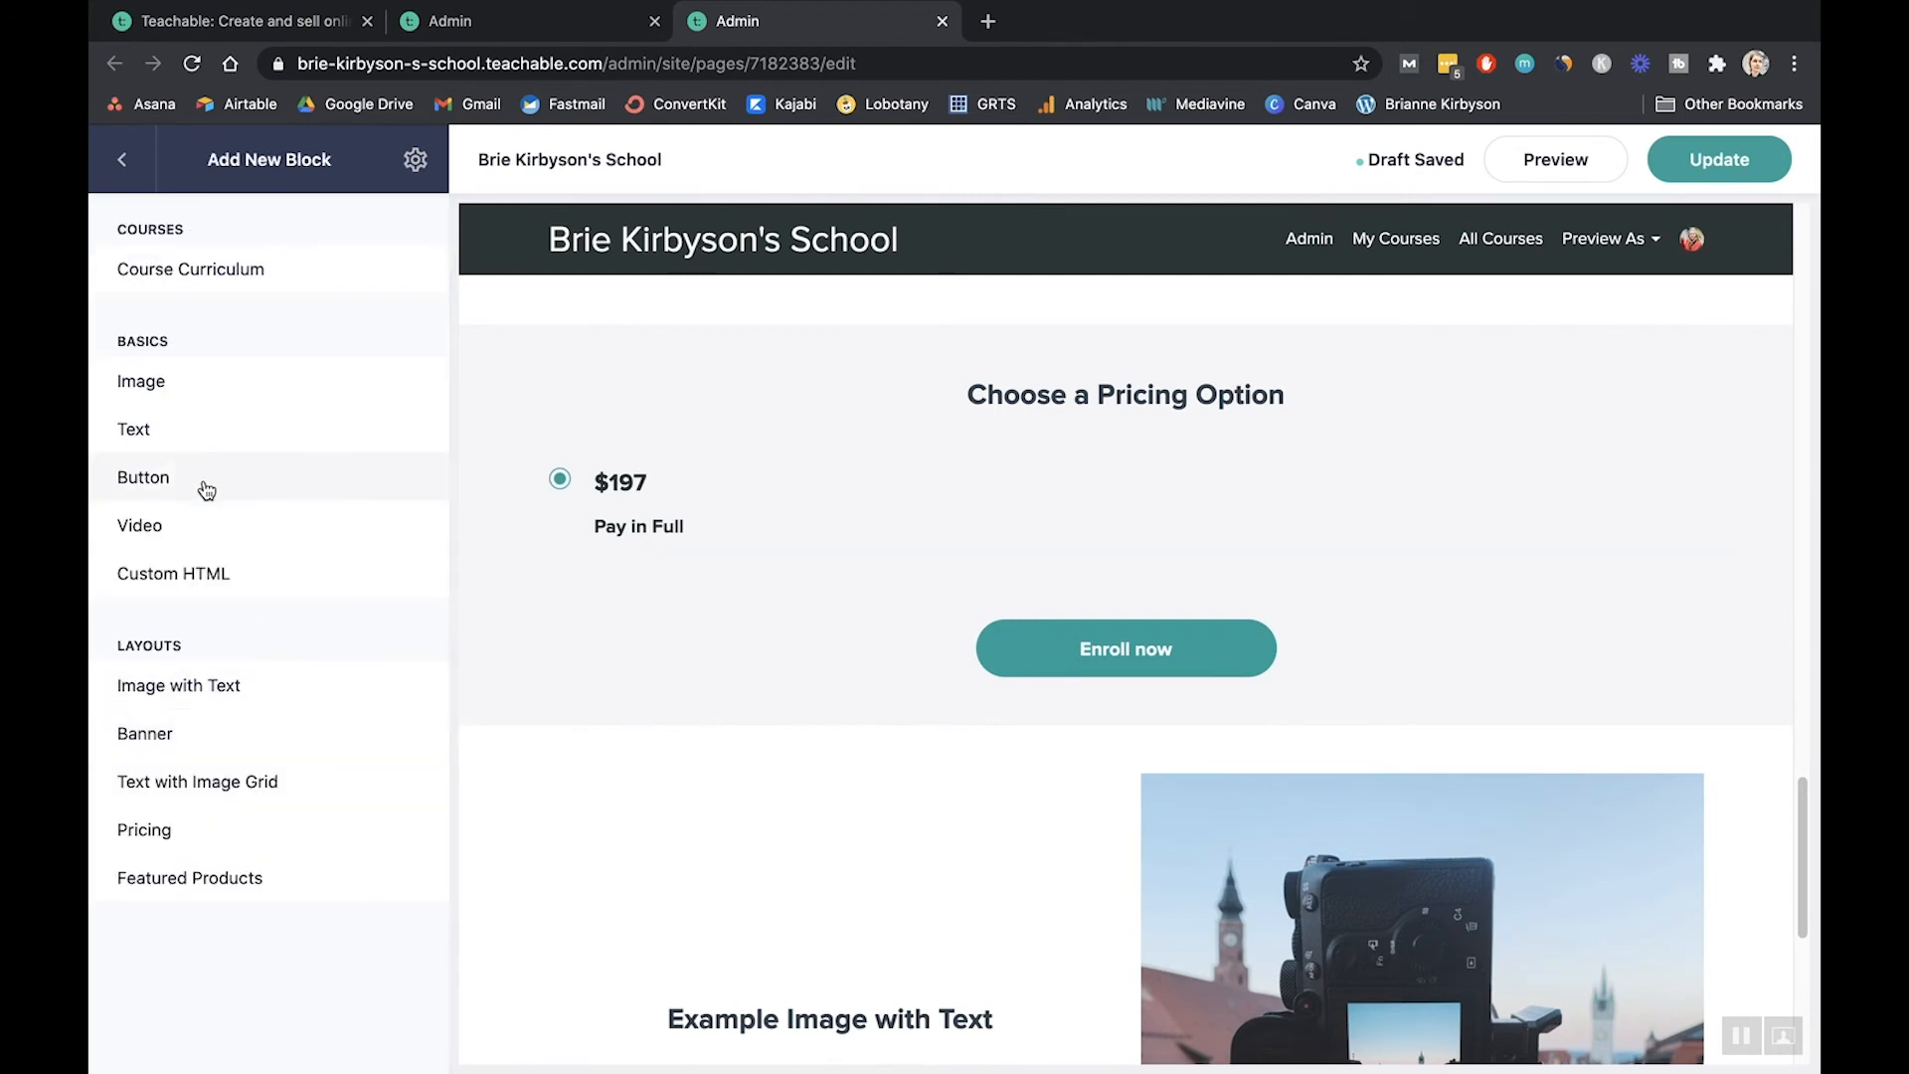
{"action": "mouse_move", "coordinate": [206, 514]}
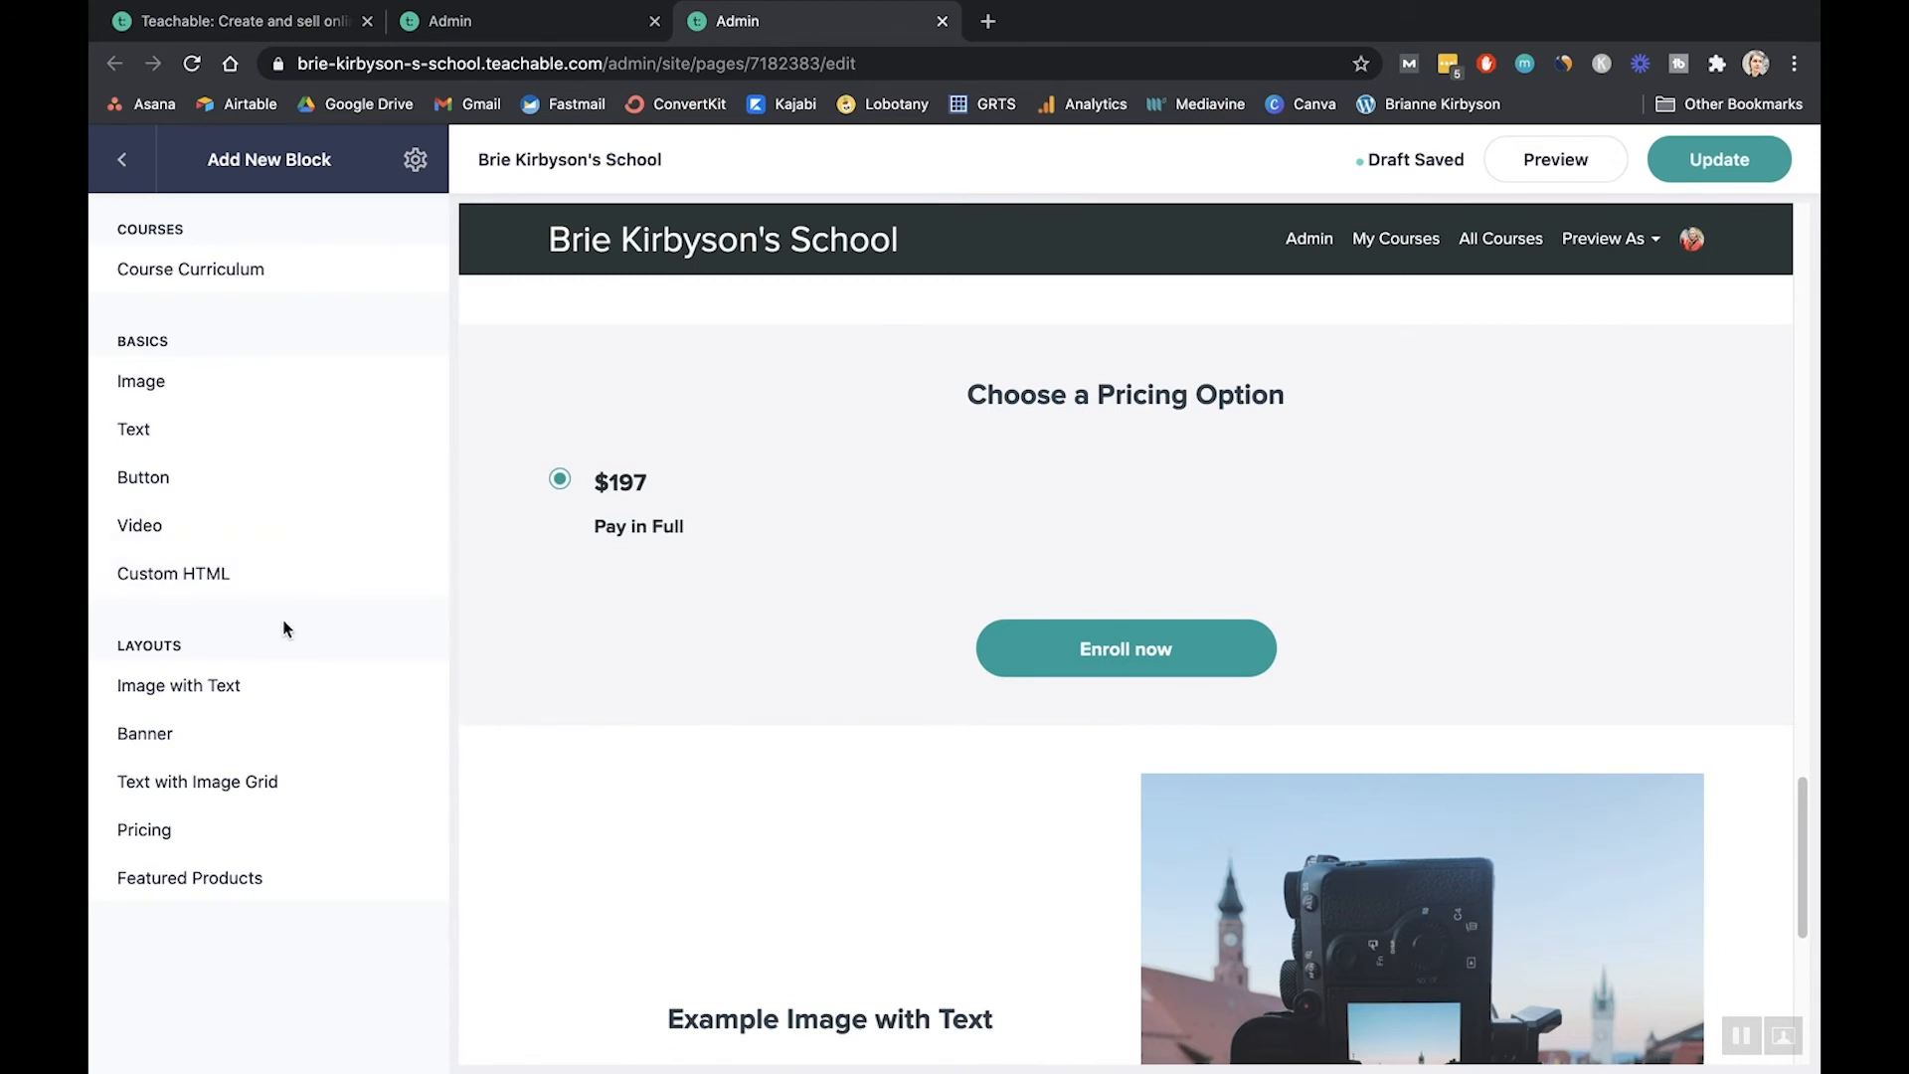
{"action": "mouse_move", "coordinate": [471, 885]}
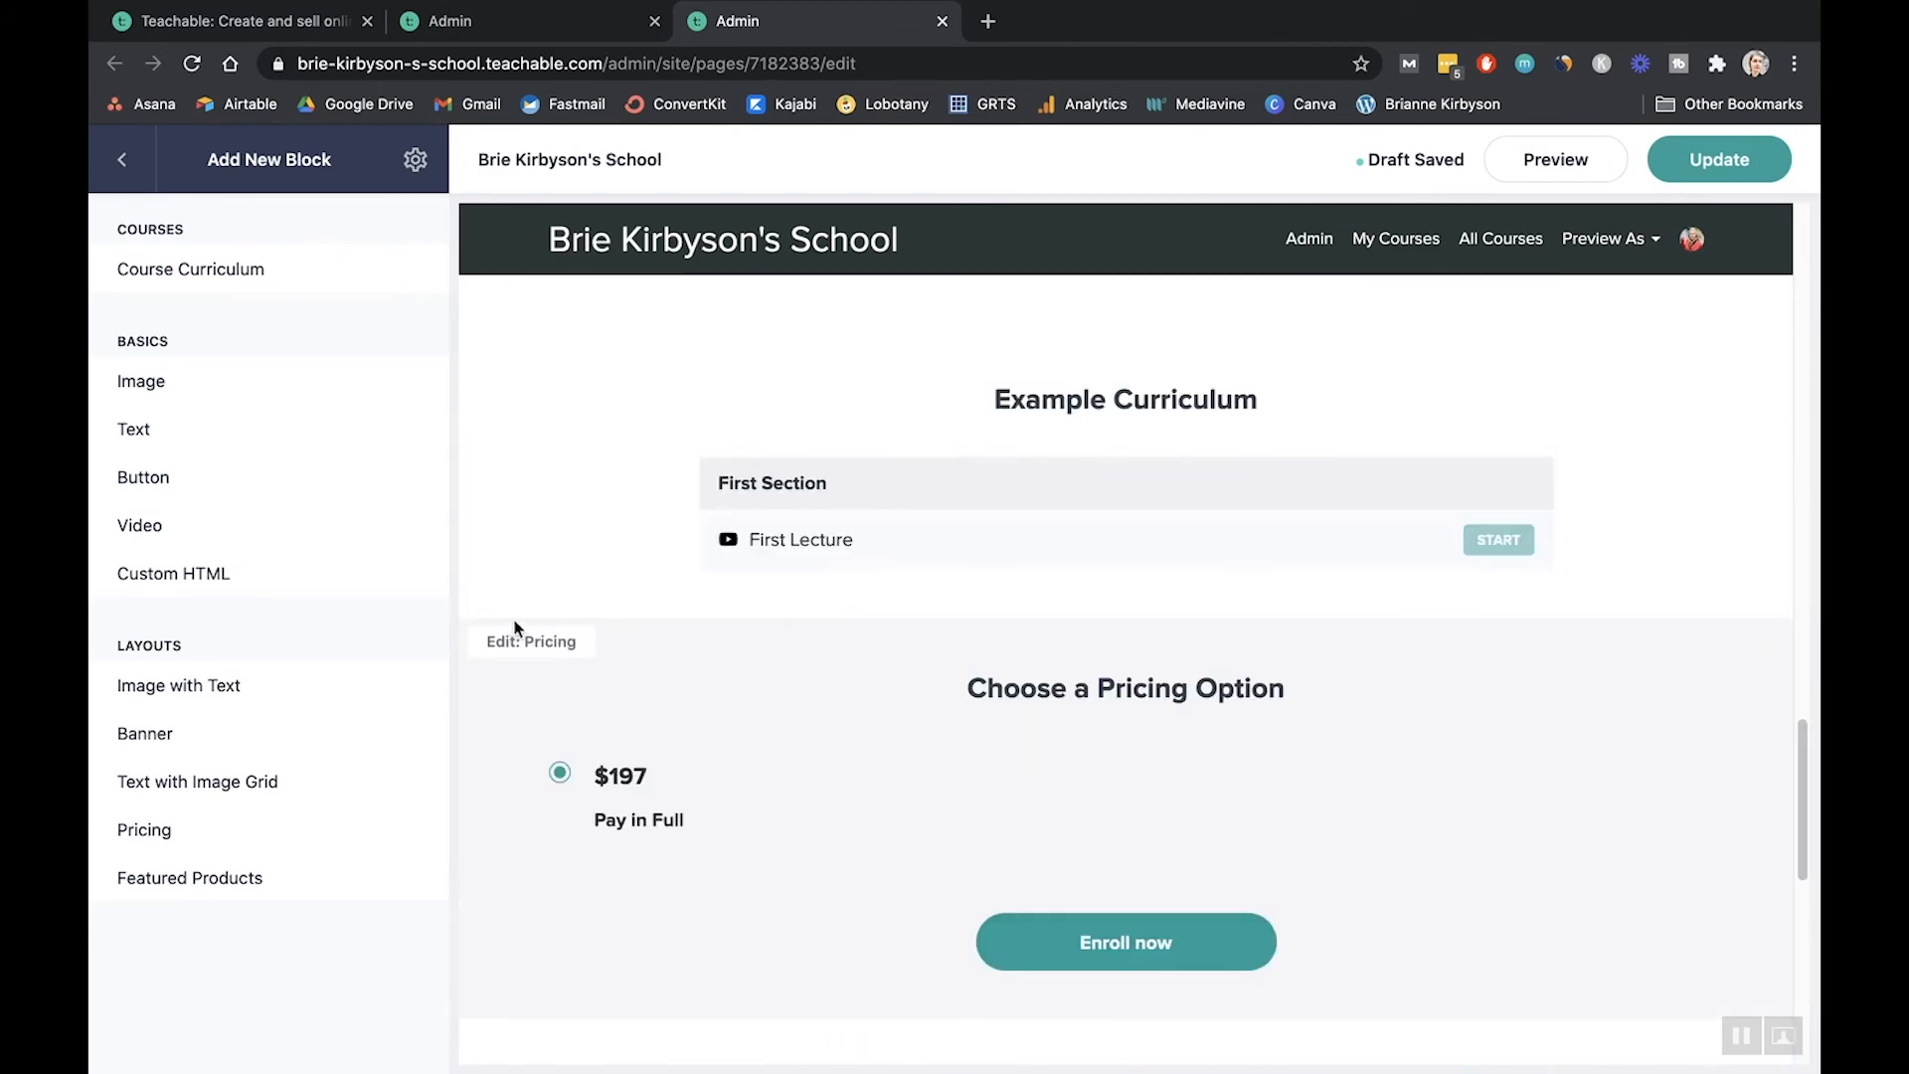
{"action": "scroll", "scroll_direction": "down", "scroll_amount": 3}
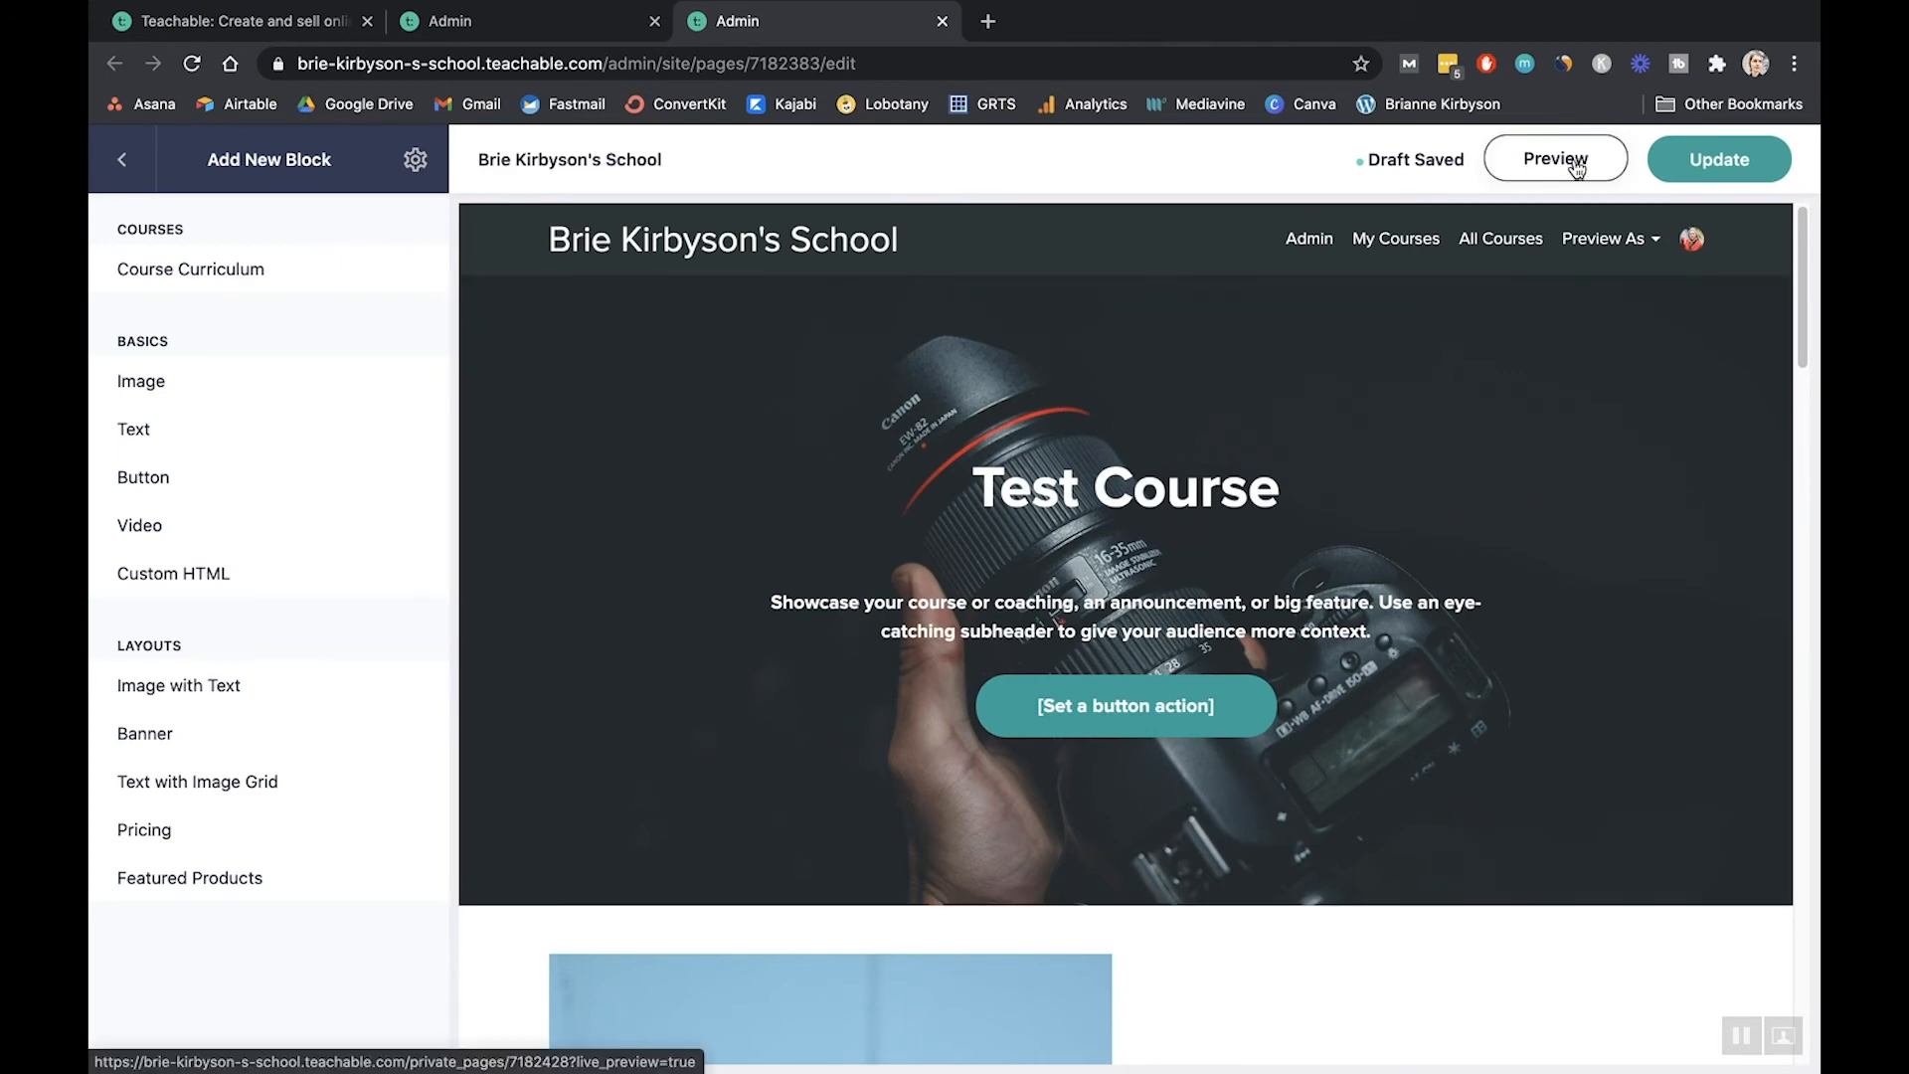
- Preview the edited Test Course sales page and scroll down through the live preview
{"action": "left_click", "coordinate": [1555, 159]}
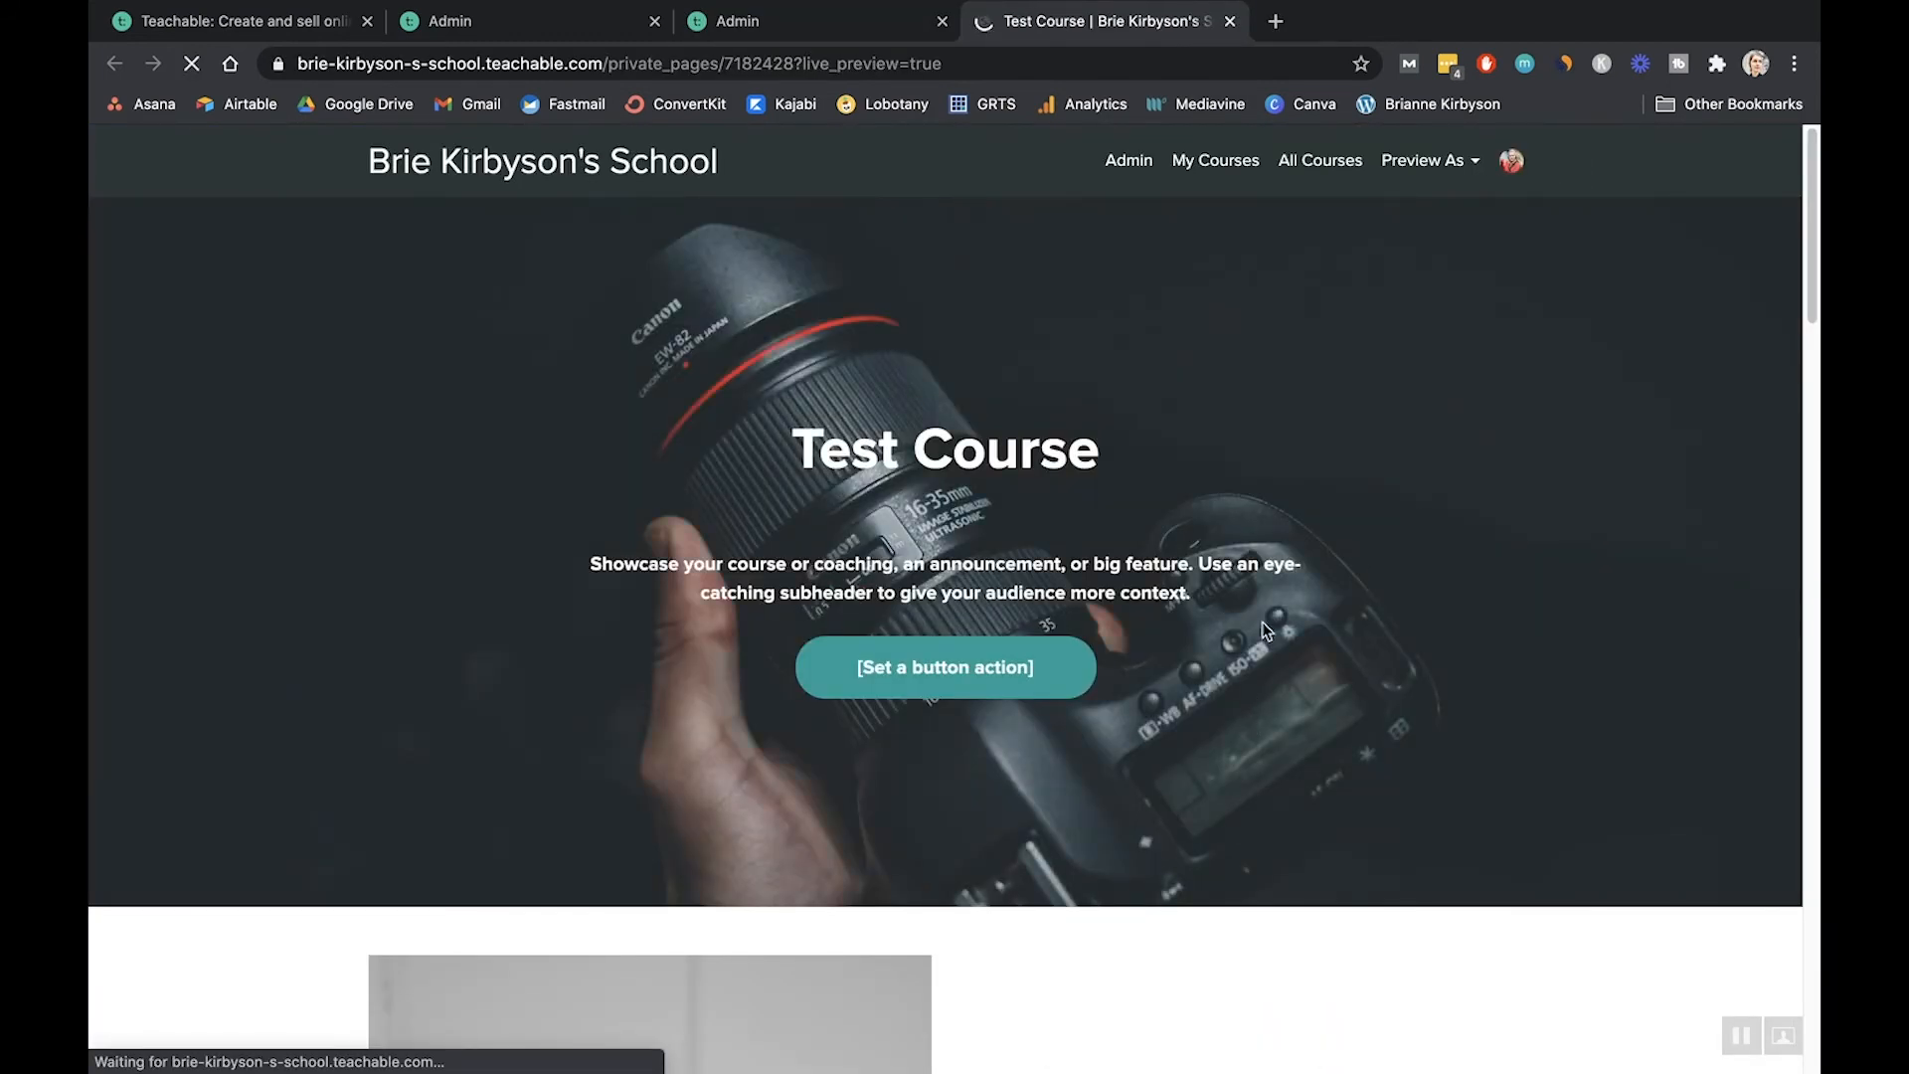
{"action": "scroll", "scroll_direction": "down", "scroll_amount": 3}
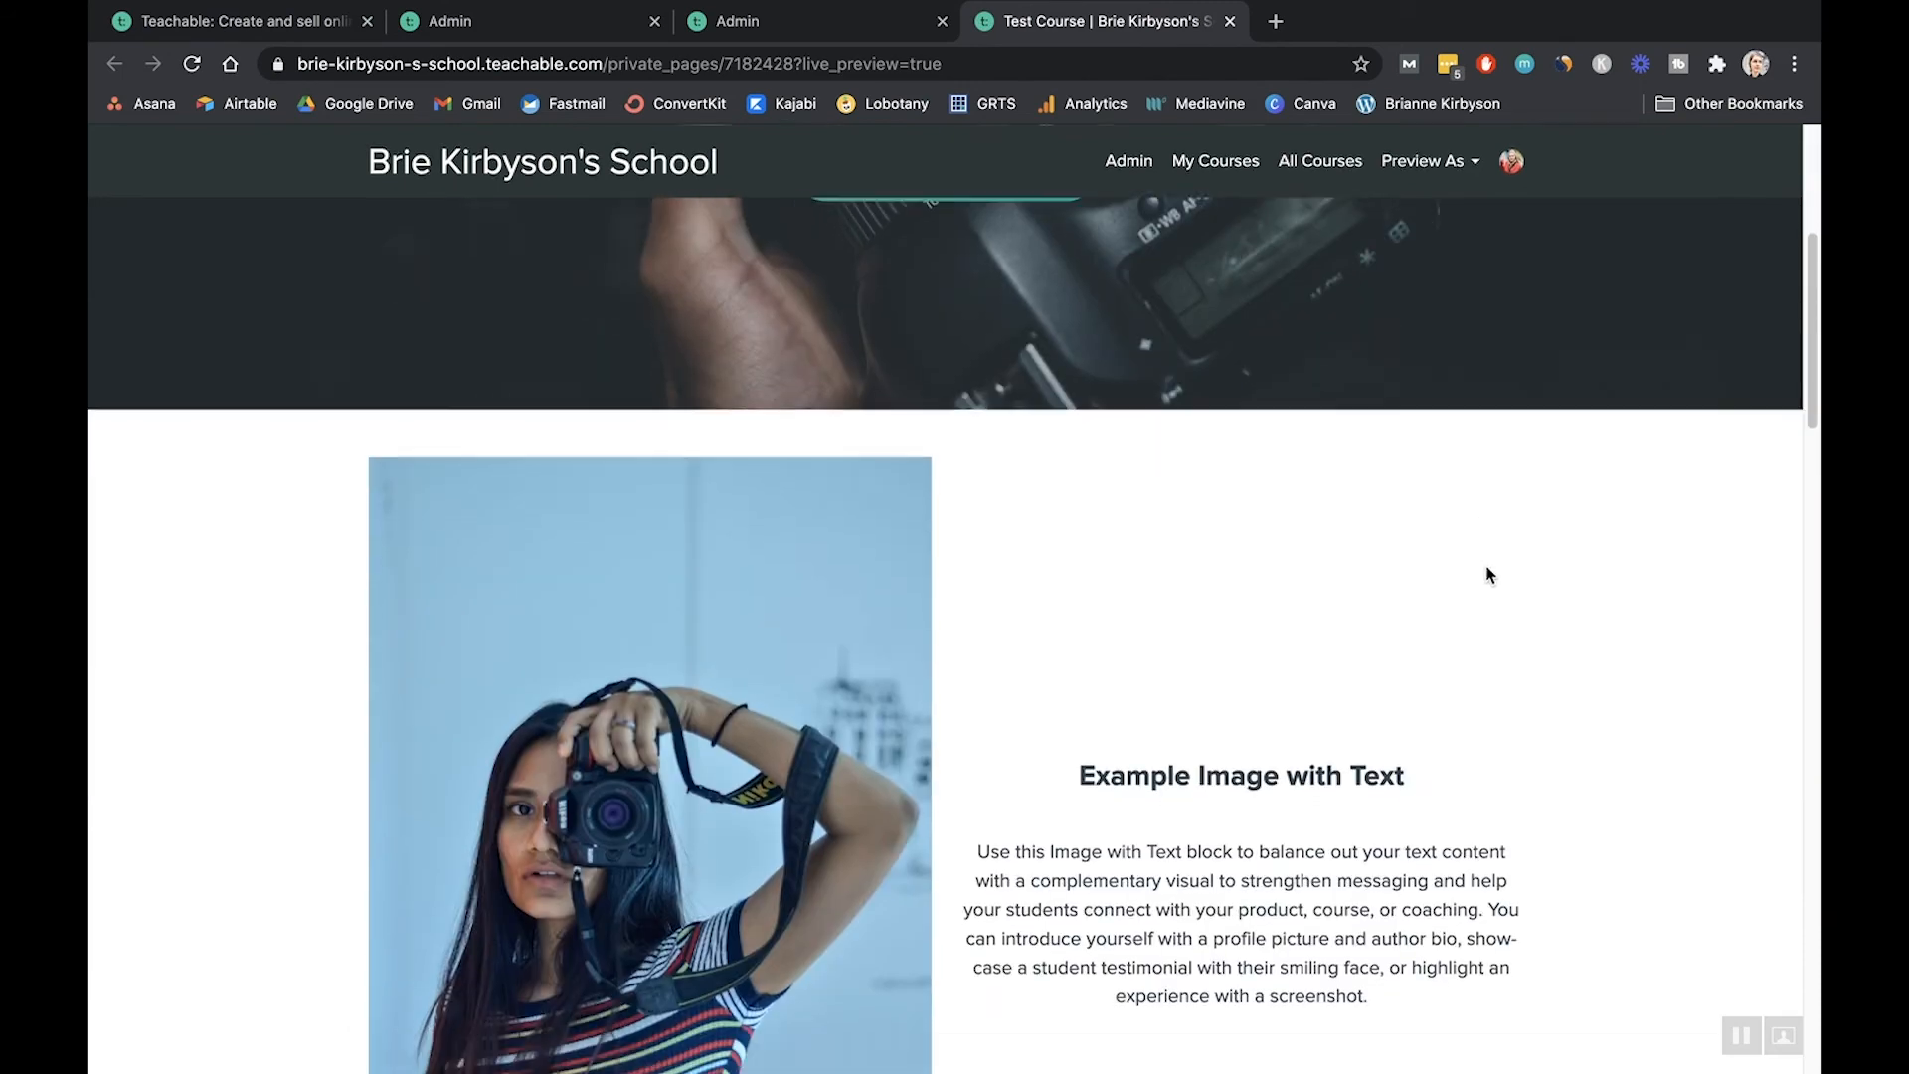
{"action": "scroll", "scroll_direction": "down", "scroll_amount": 3}
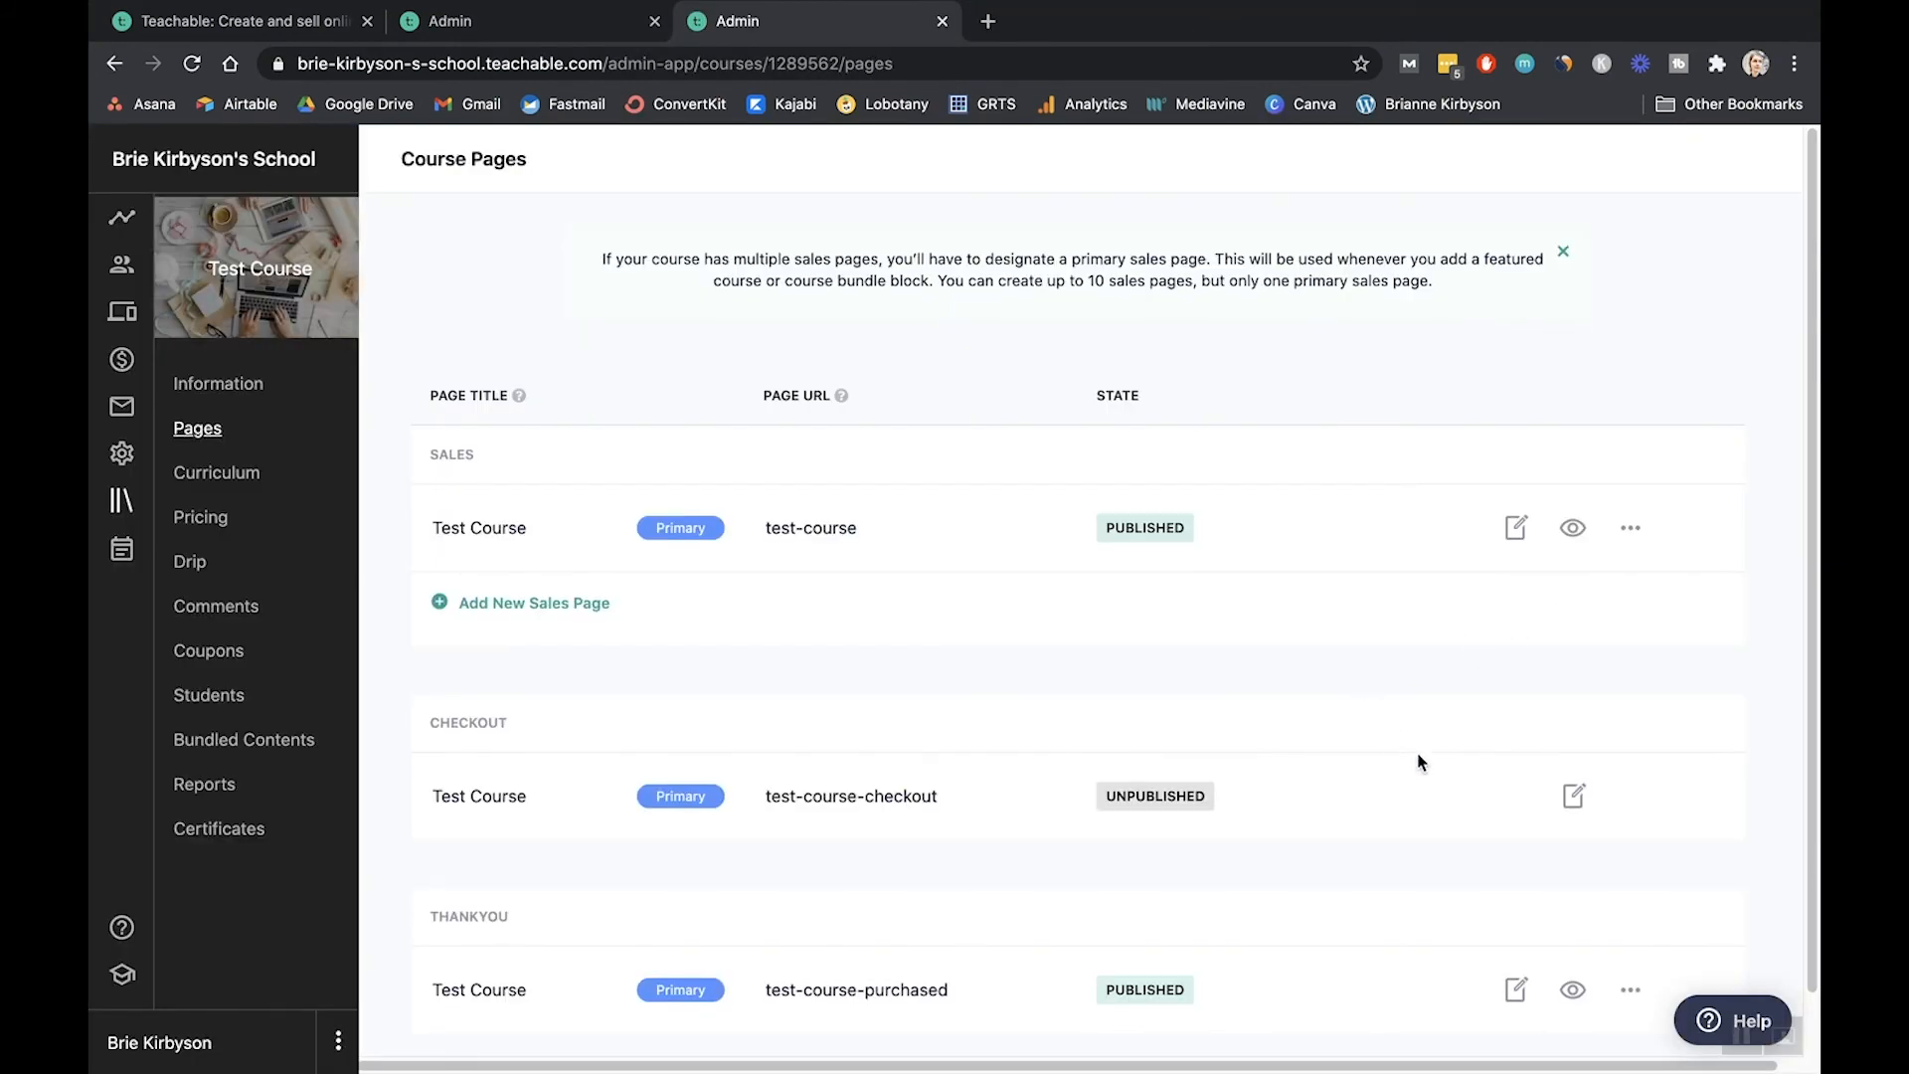
{"action": "scroll", "scroll_direction": "down", "scroll_amount": 3}
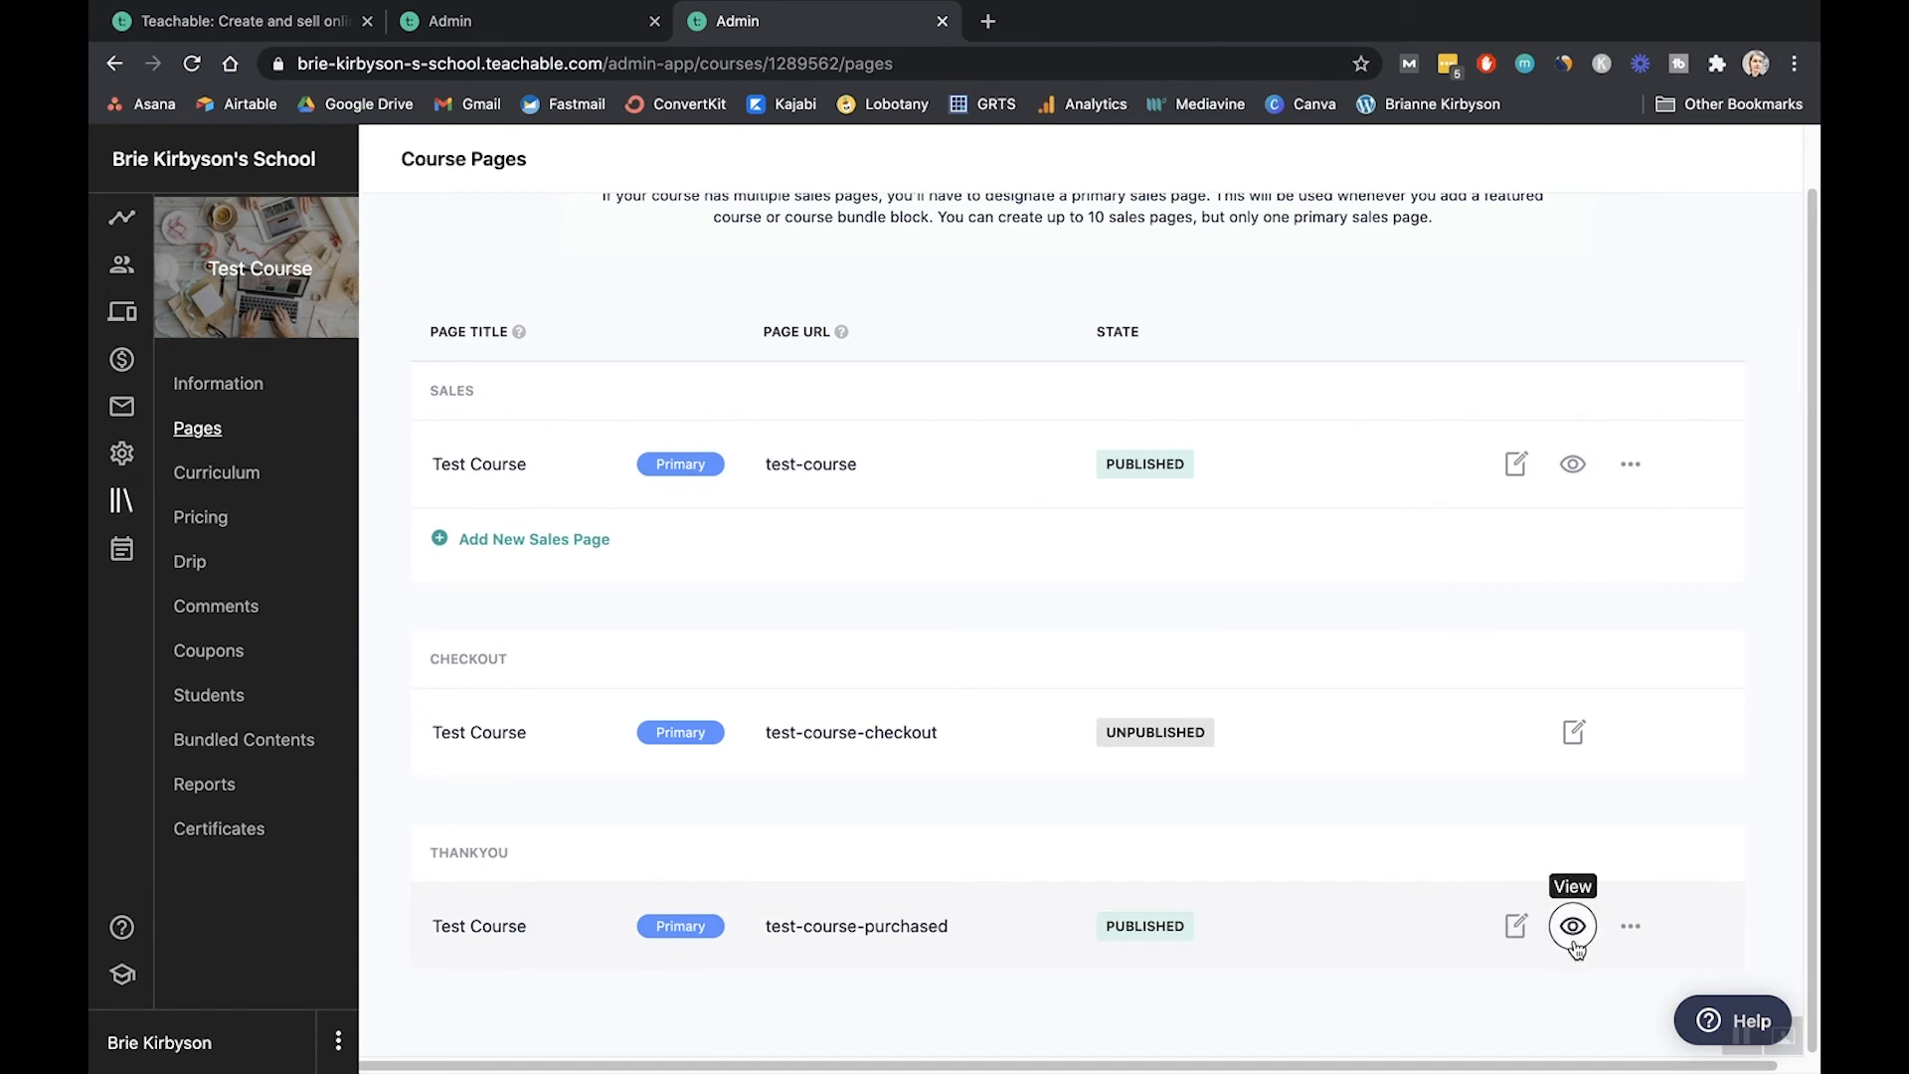
{"action": "left_click", "coordinate": [1572, 925]}
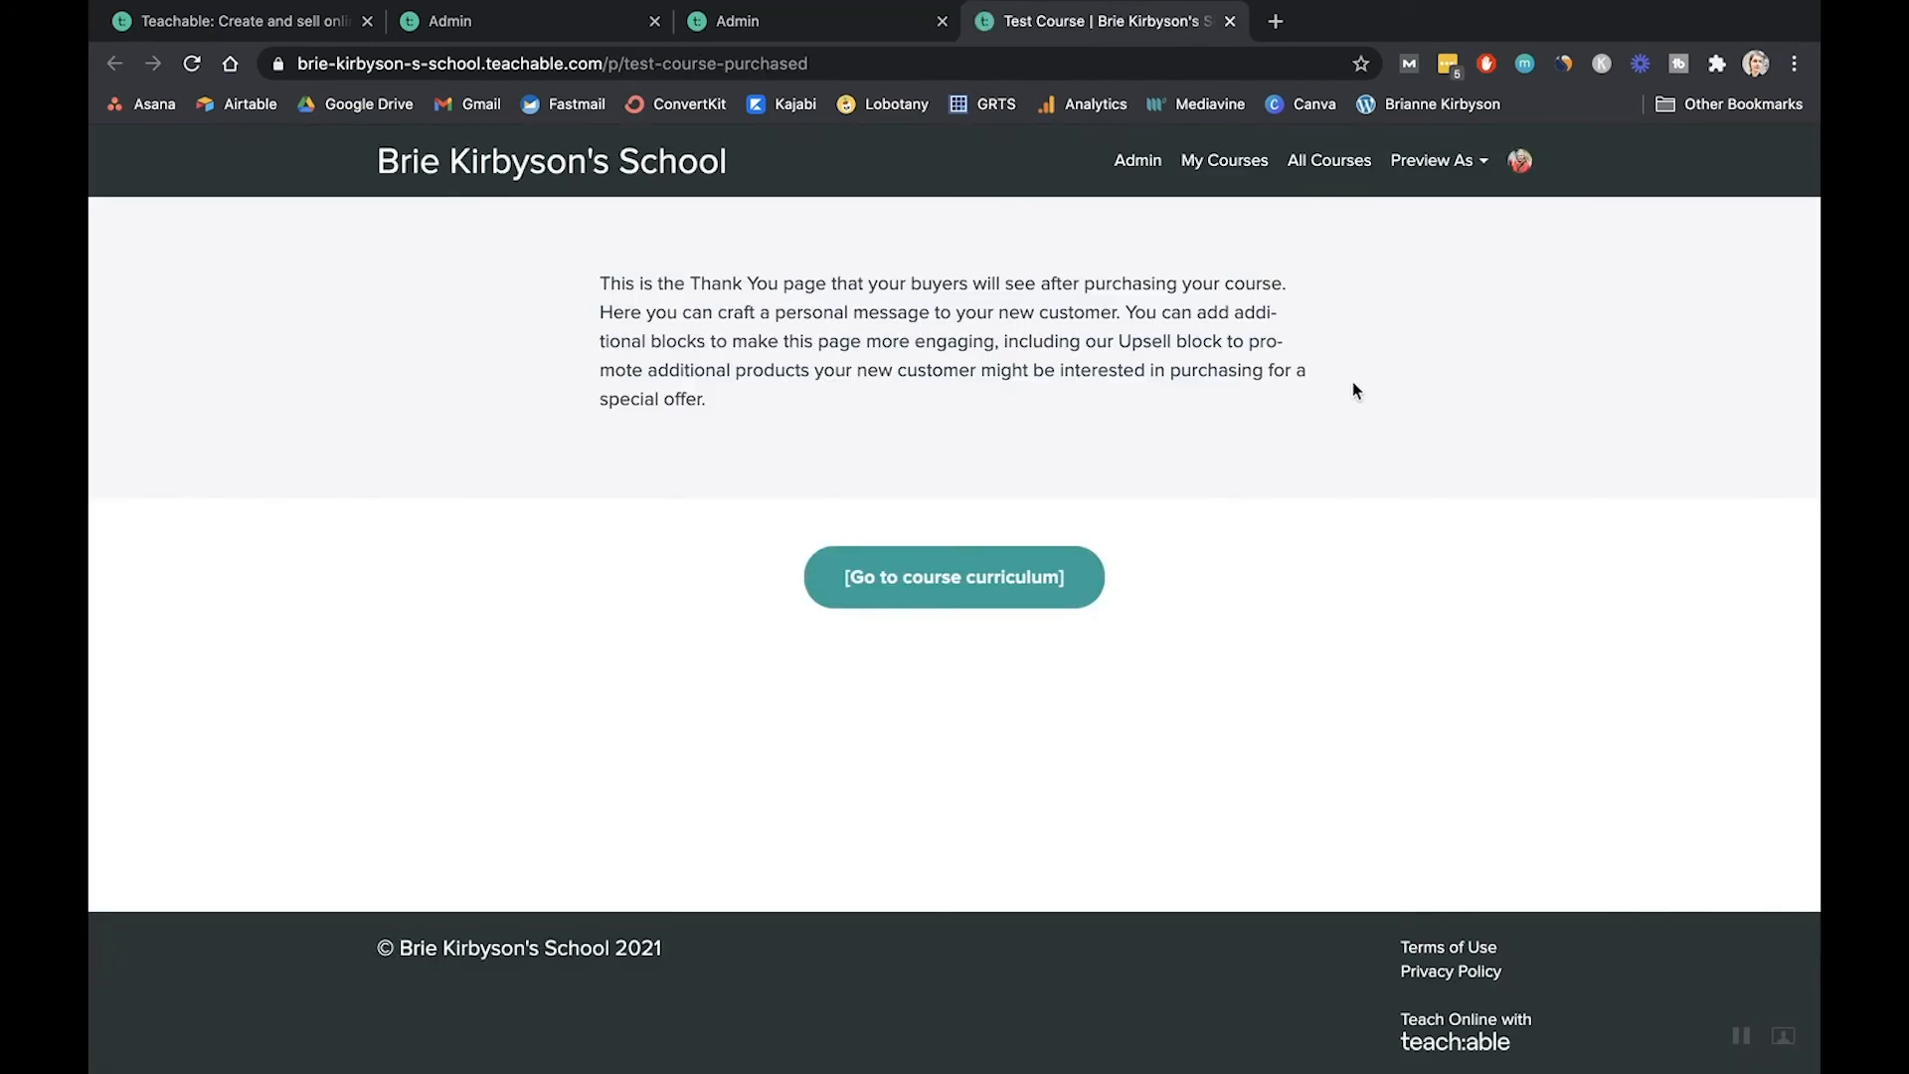
{"action": "mouse_move", "coordinate": [1231, 22]}
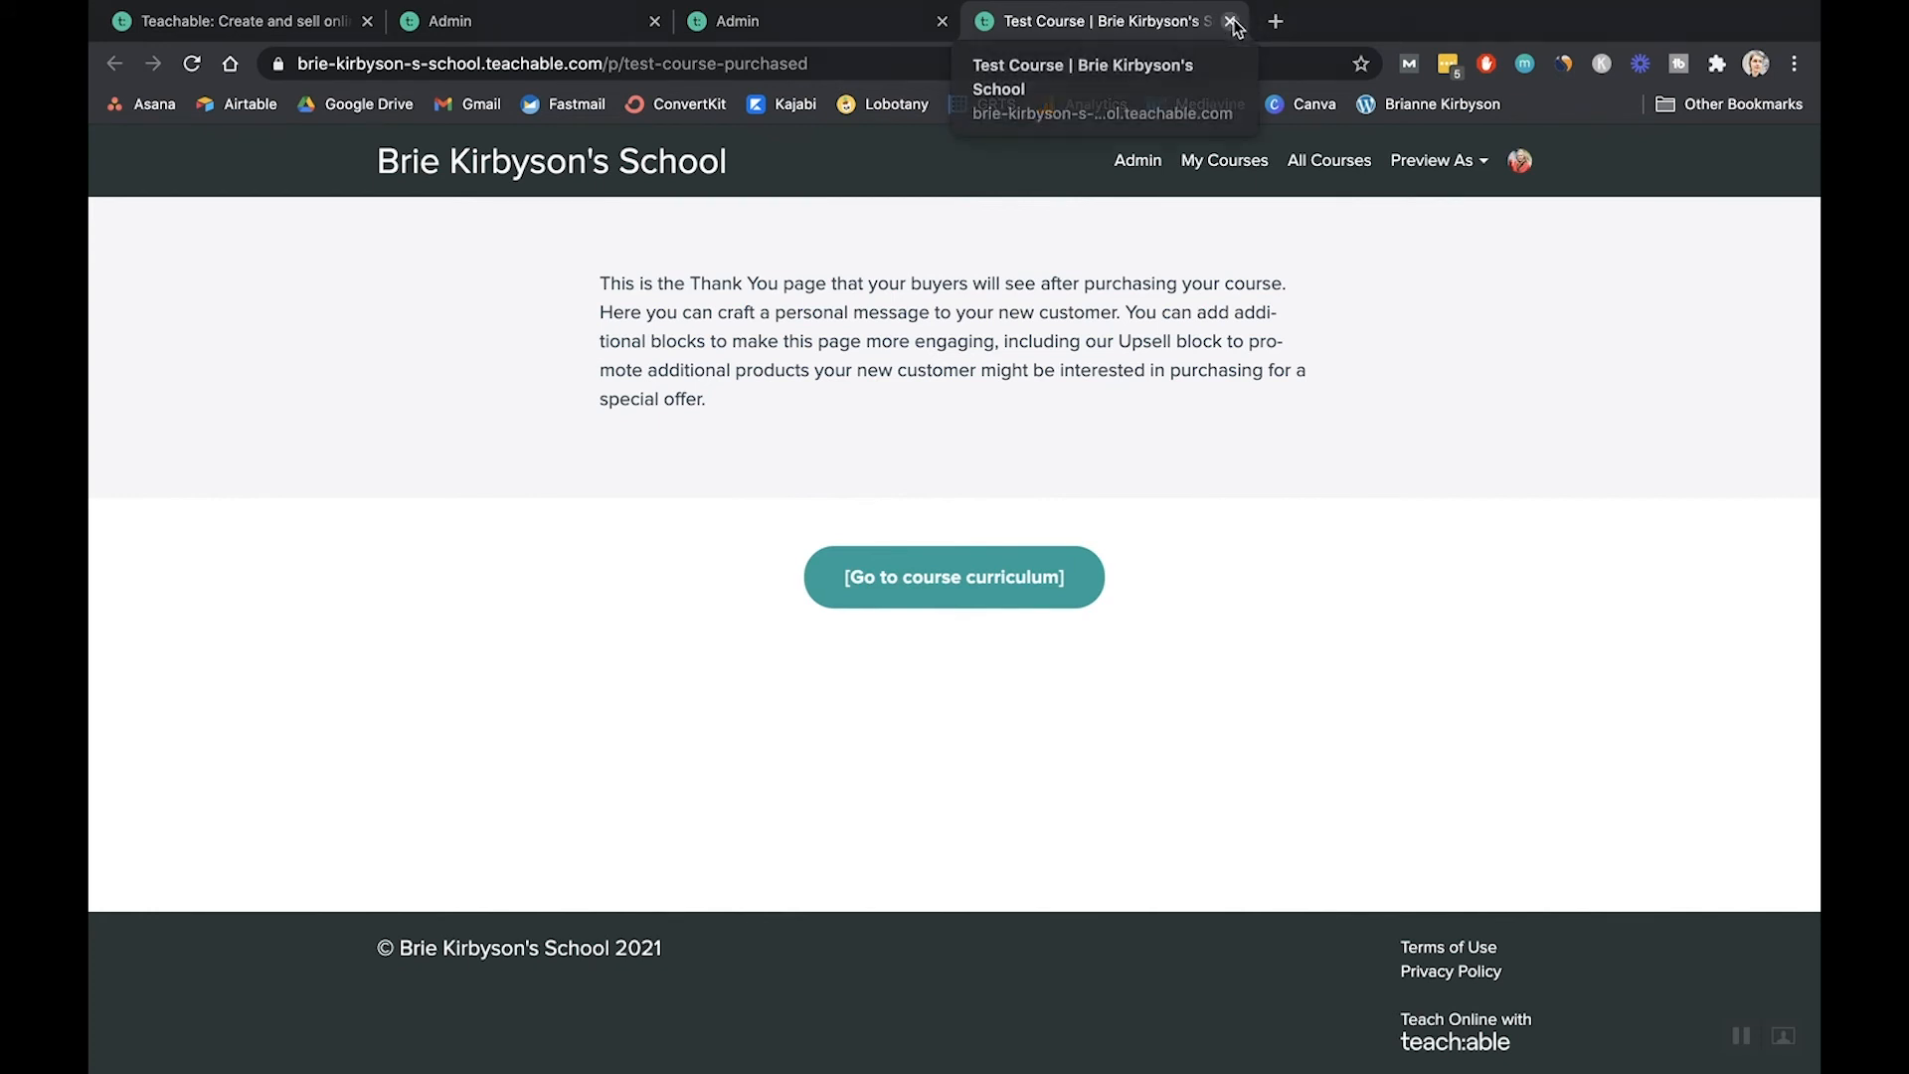
{"action": "left_click", "coordinate": [1231, 21]}
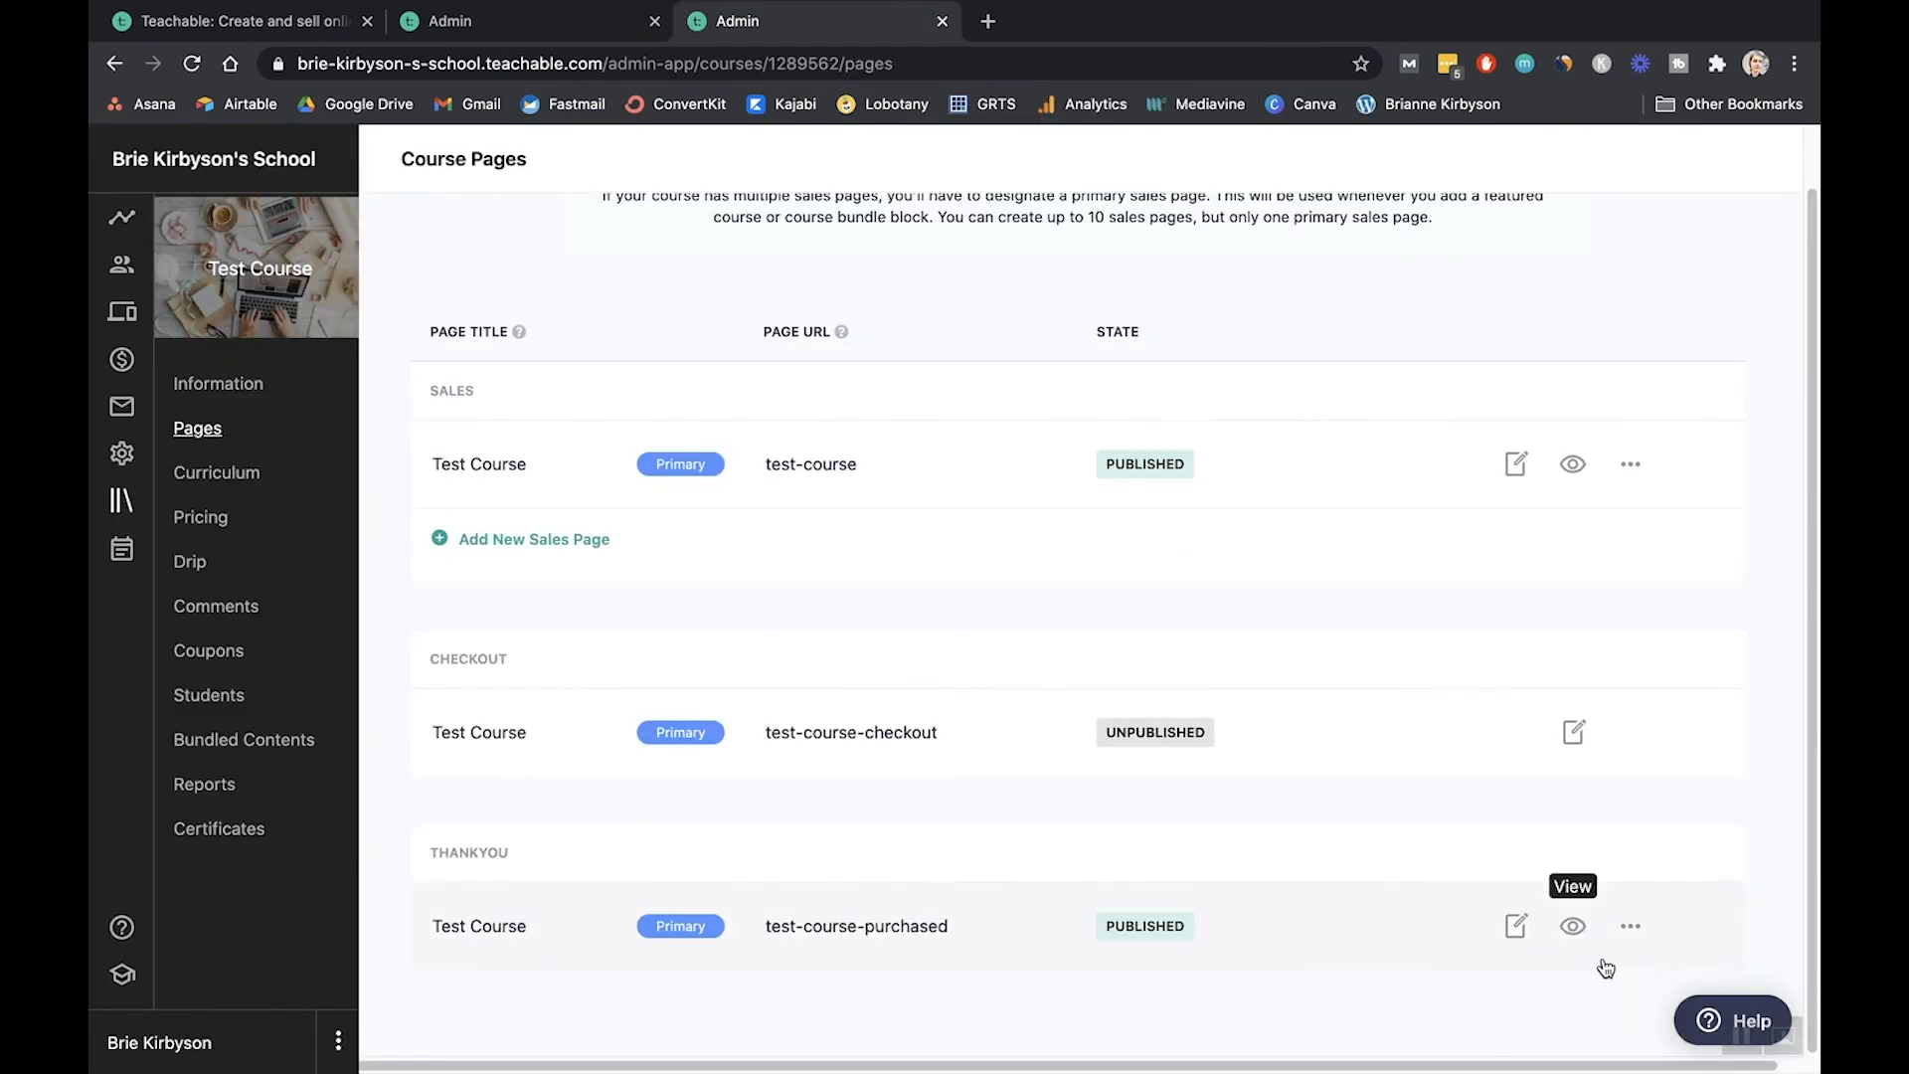